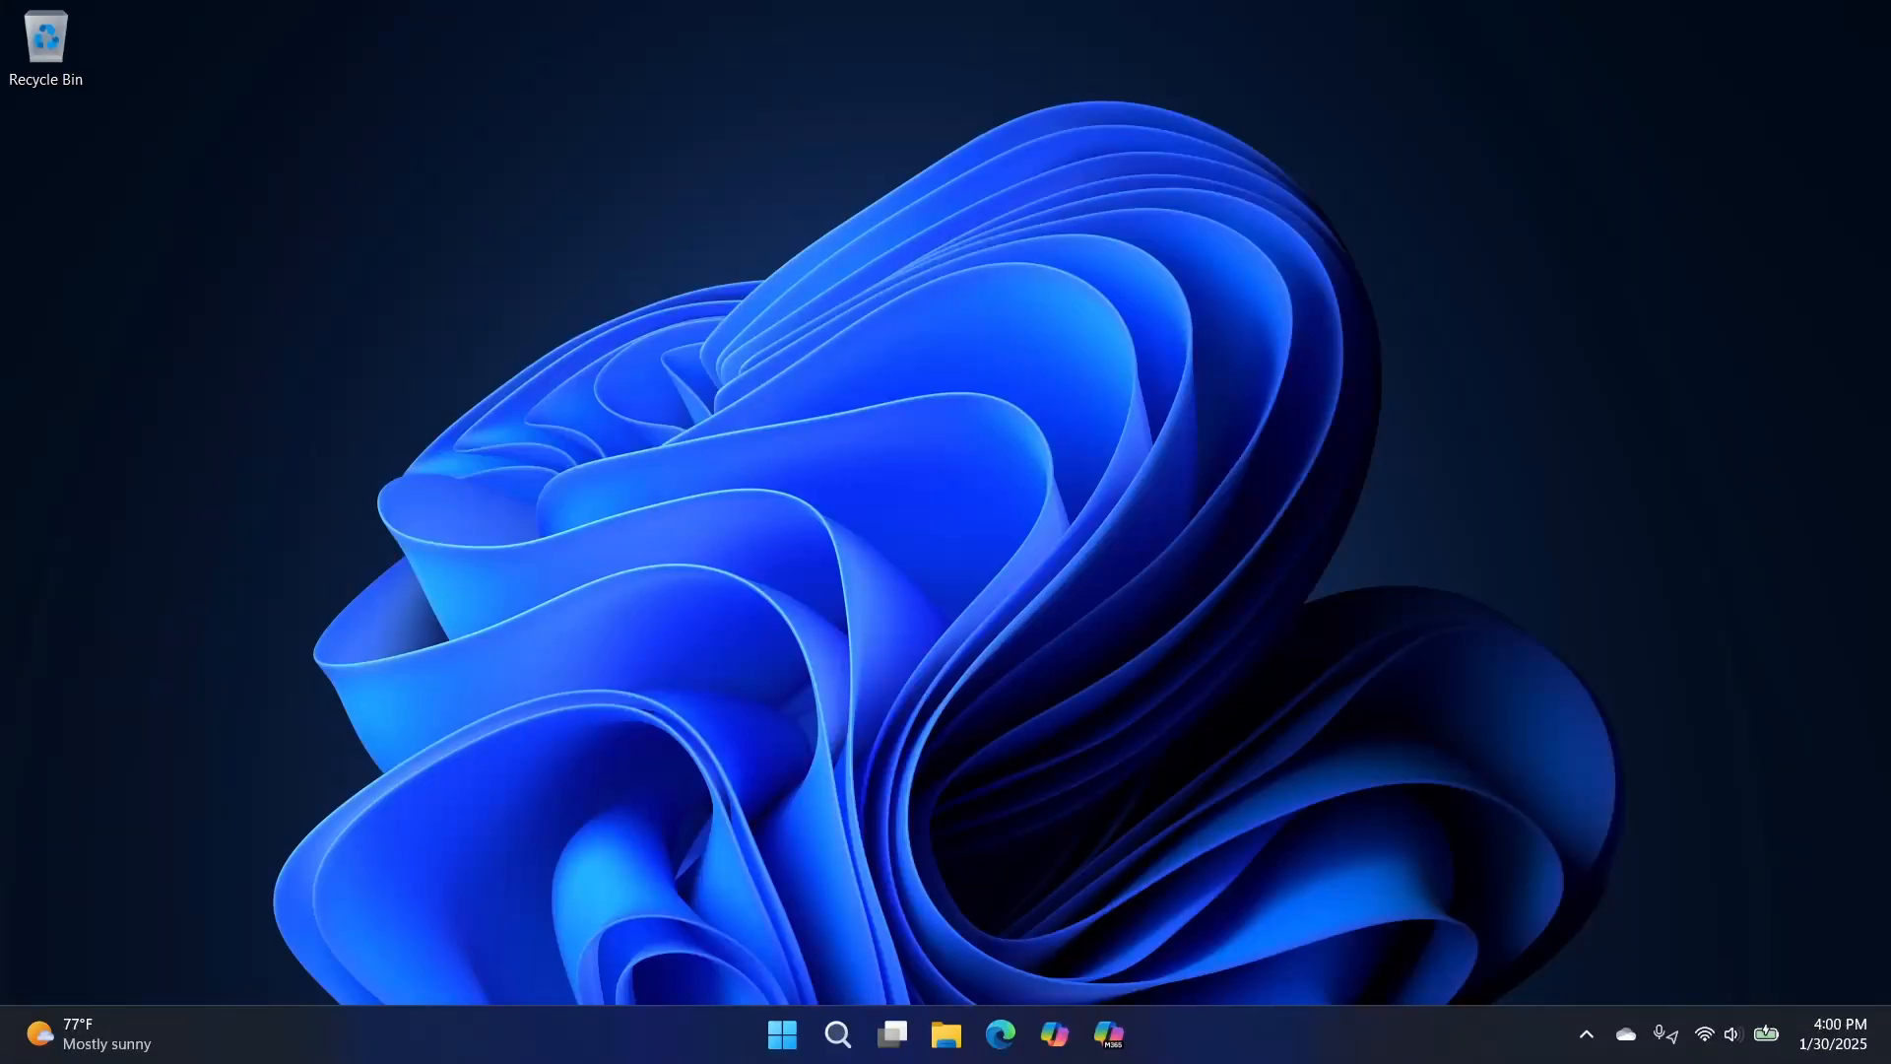
pyautogui.moveTo(1246, 1058)
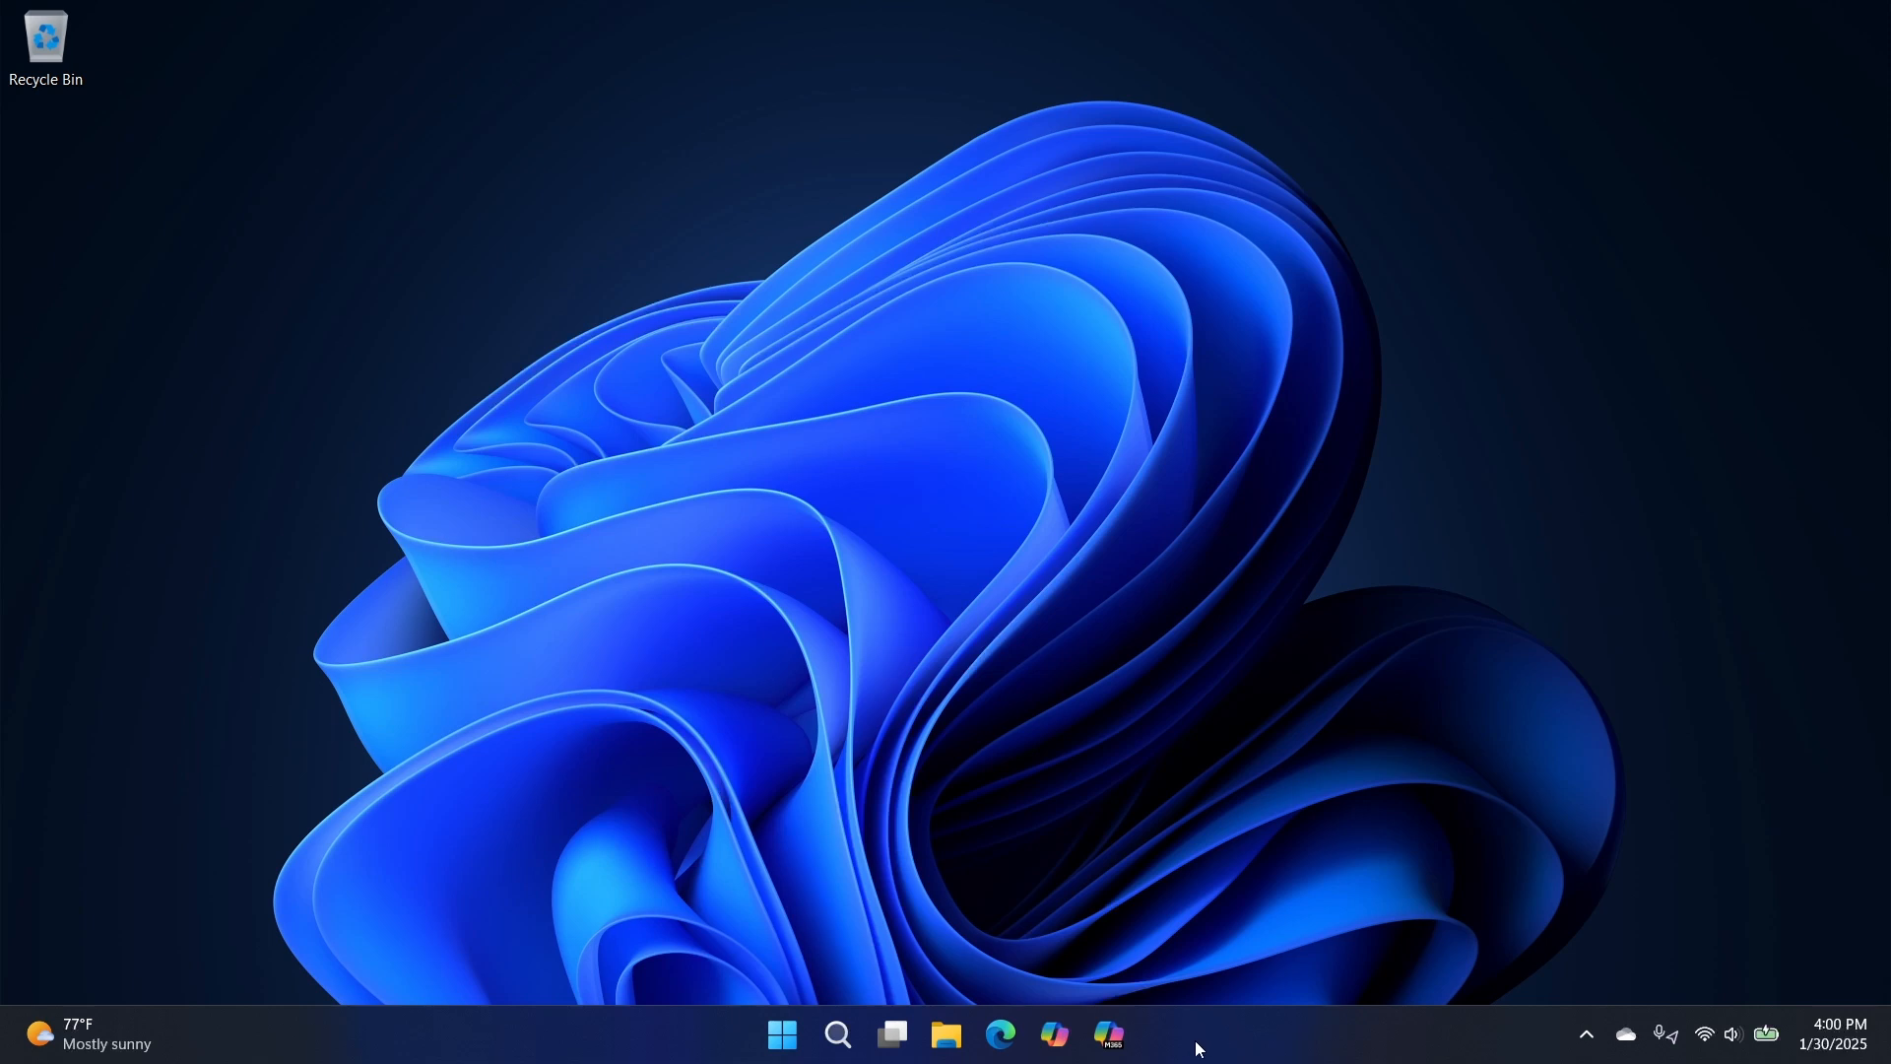
pyautogui.moveTo(1123, 1007)
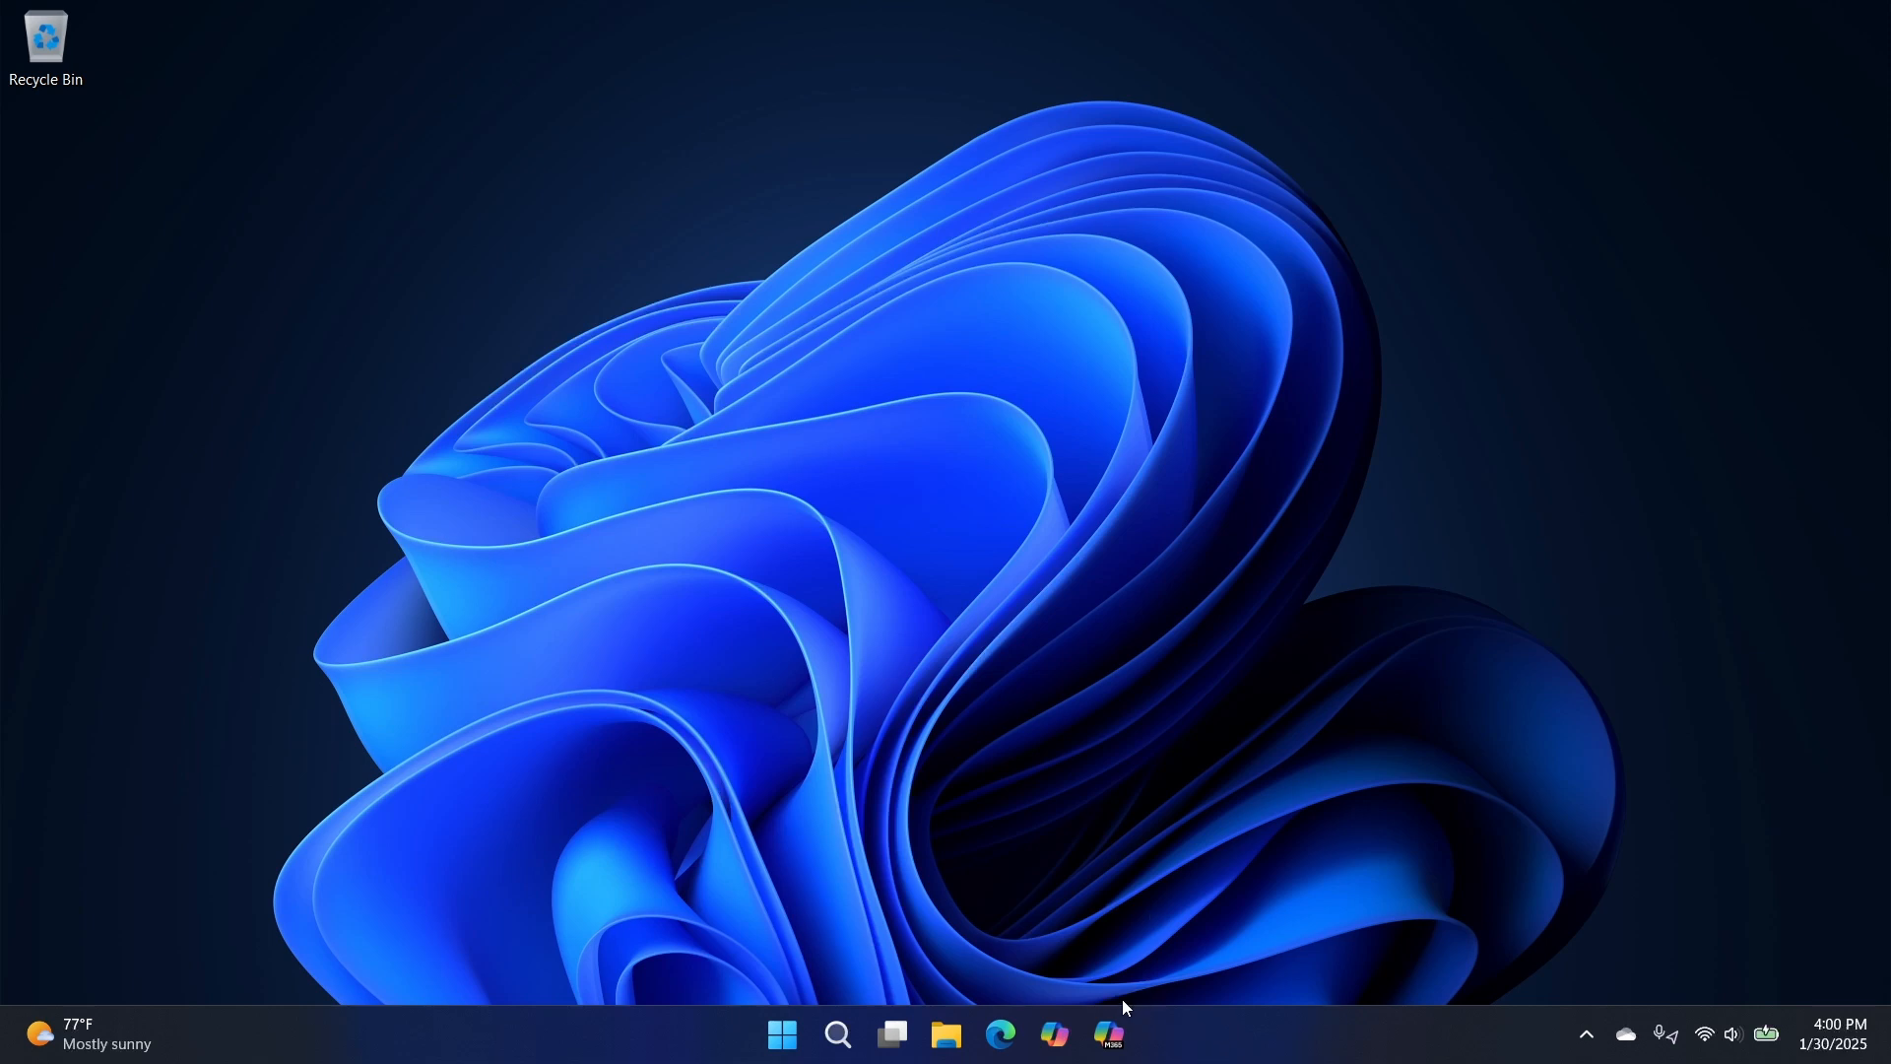
pyautogui.moveTo(1073, 881)
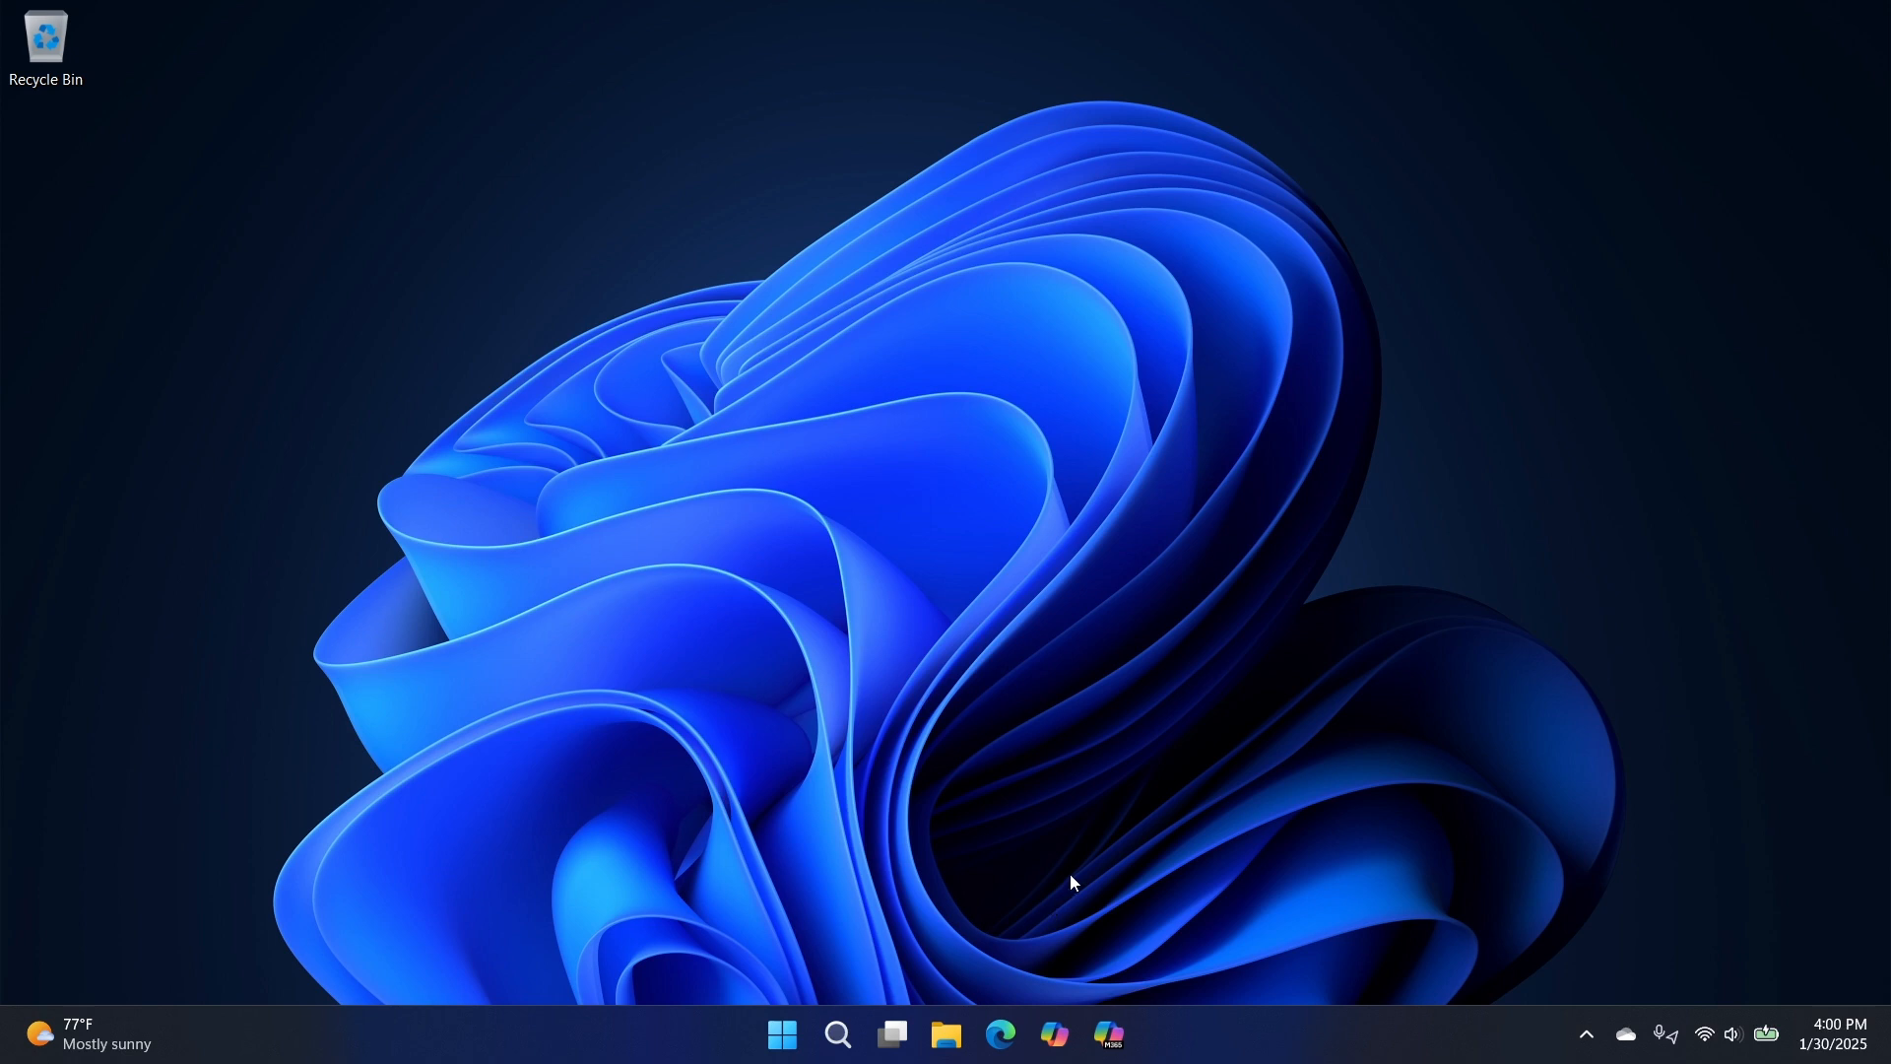
# - Launch Copilot from the taskbar and scroll through its top stories and suggested topics
pyautogui.click(1053, 1035)
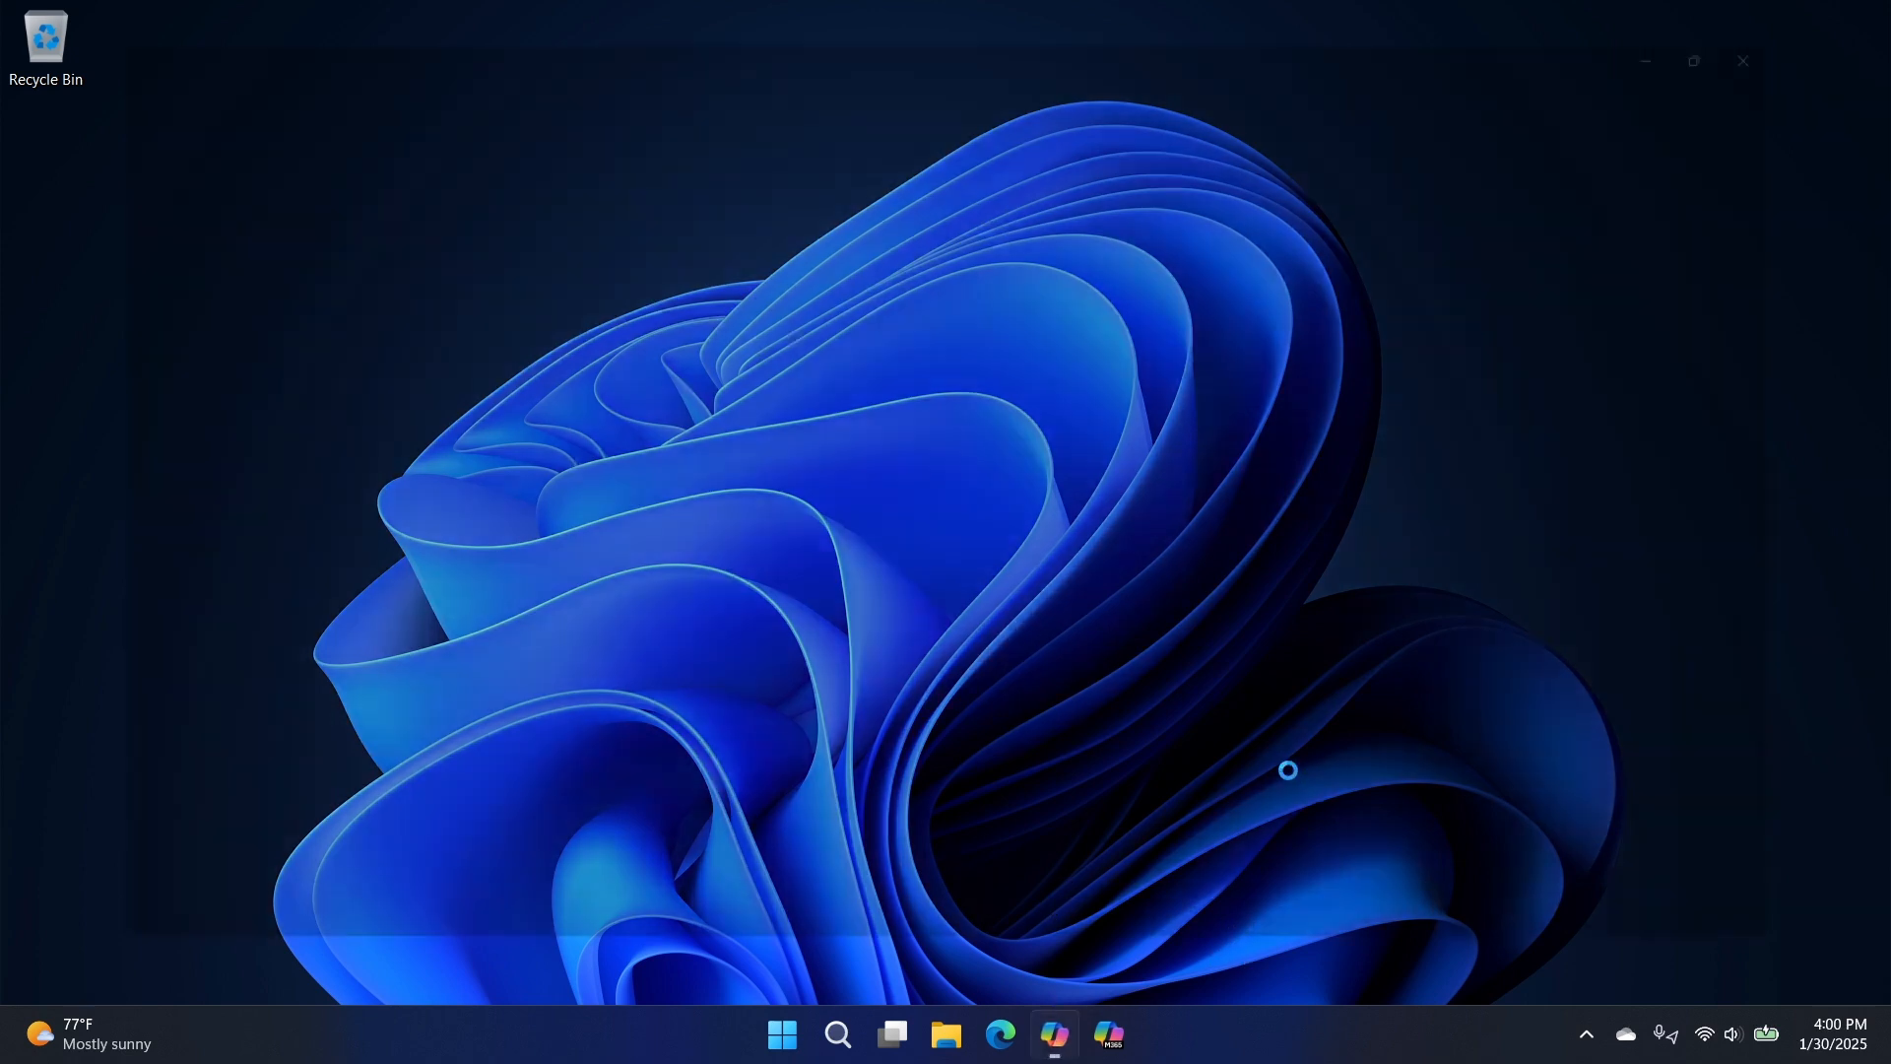
pyautogui.click(1053, 1033)
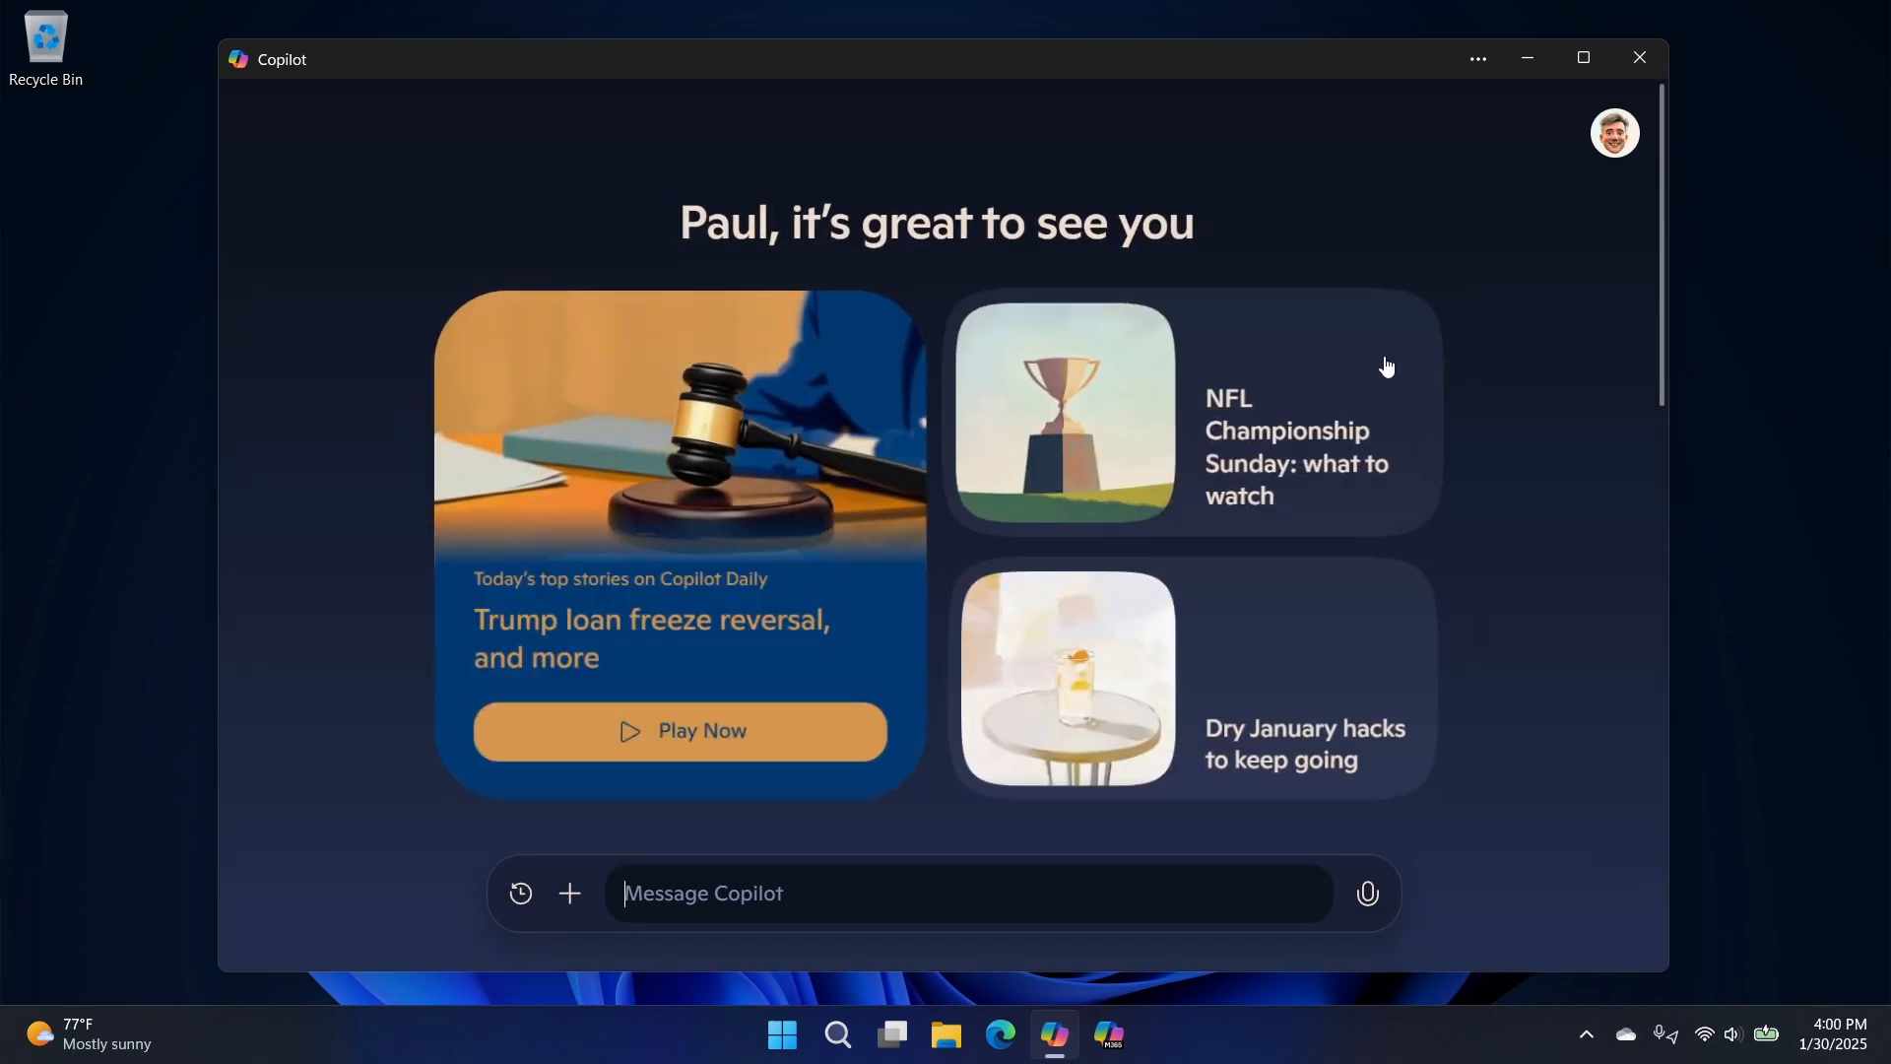
pyautogui.scroll(-3)
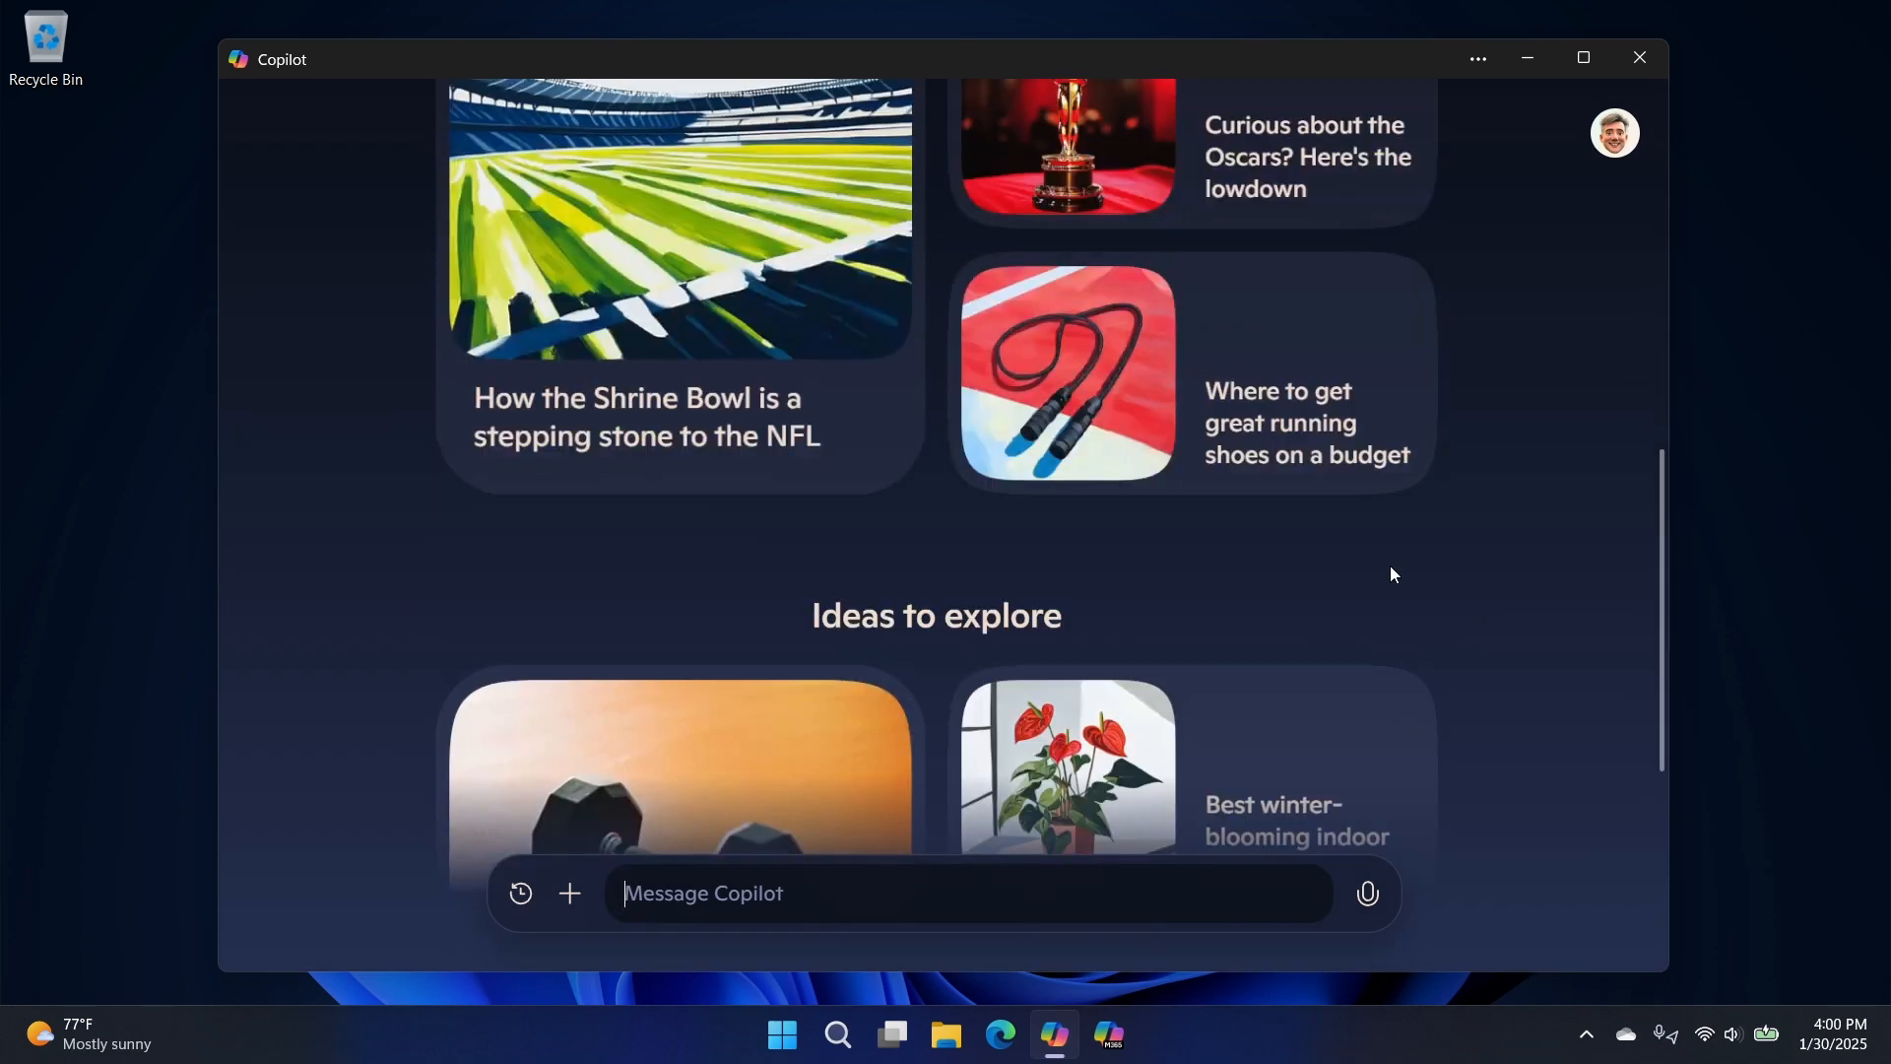
pyautogui.moveTo(1375, 652)
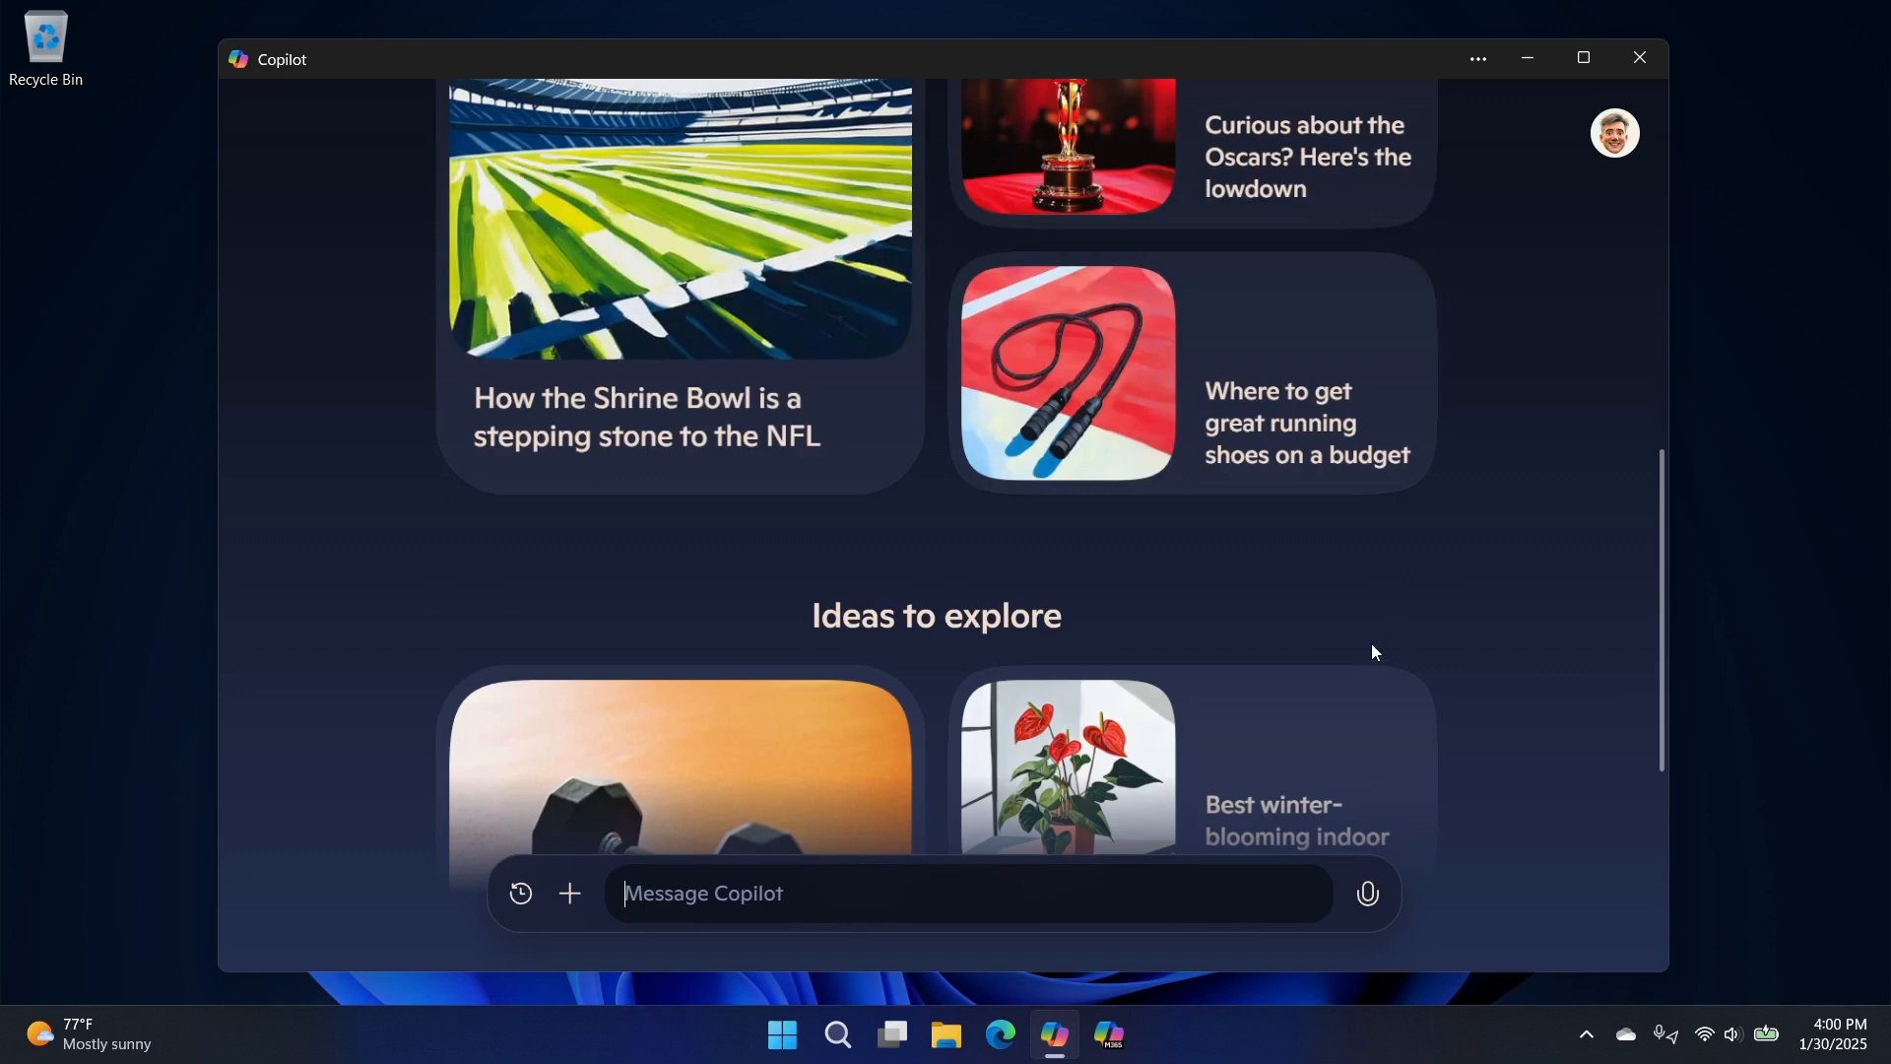
pyautogui.moveTo(1387, 630)
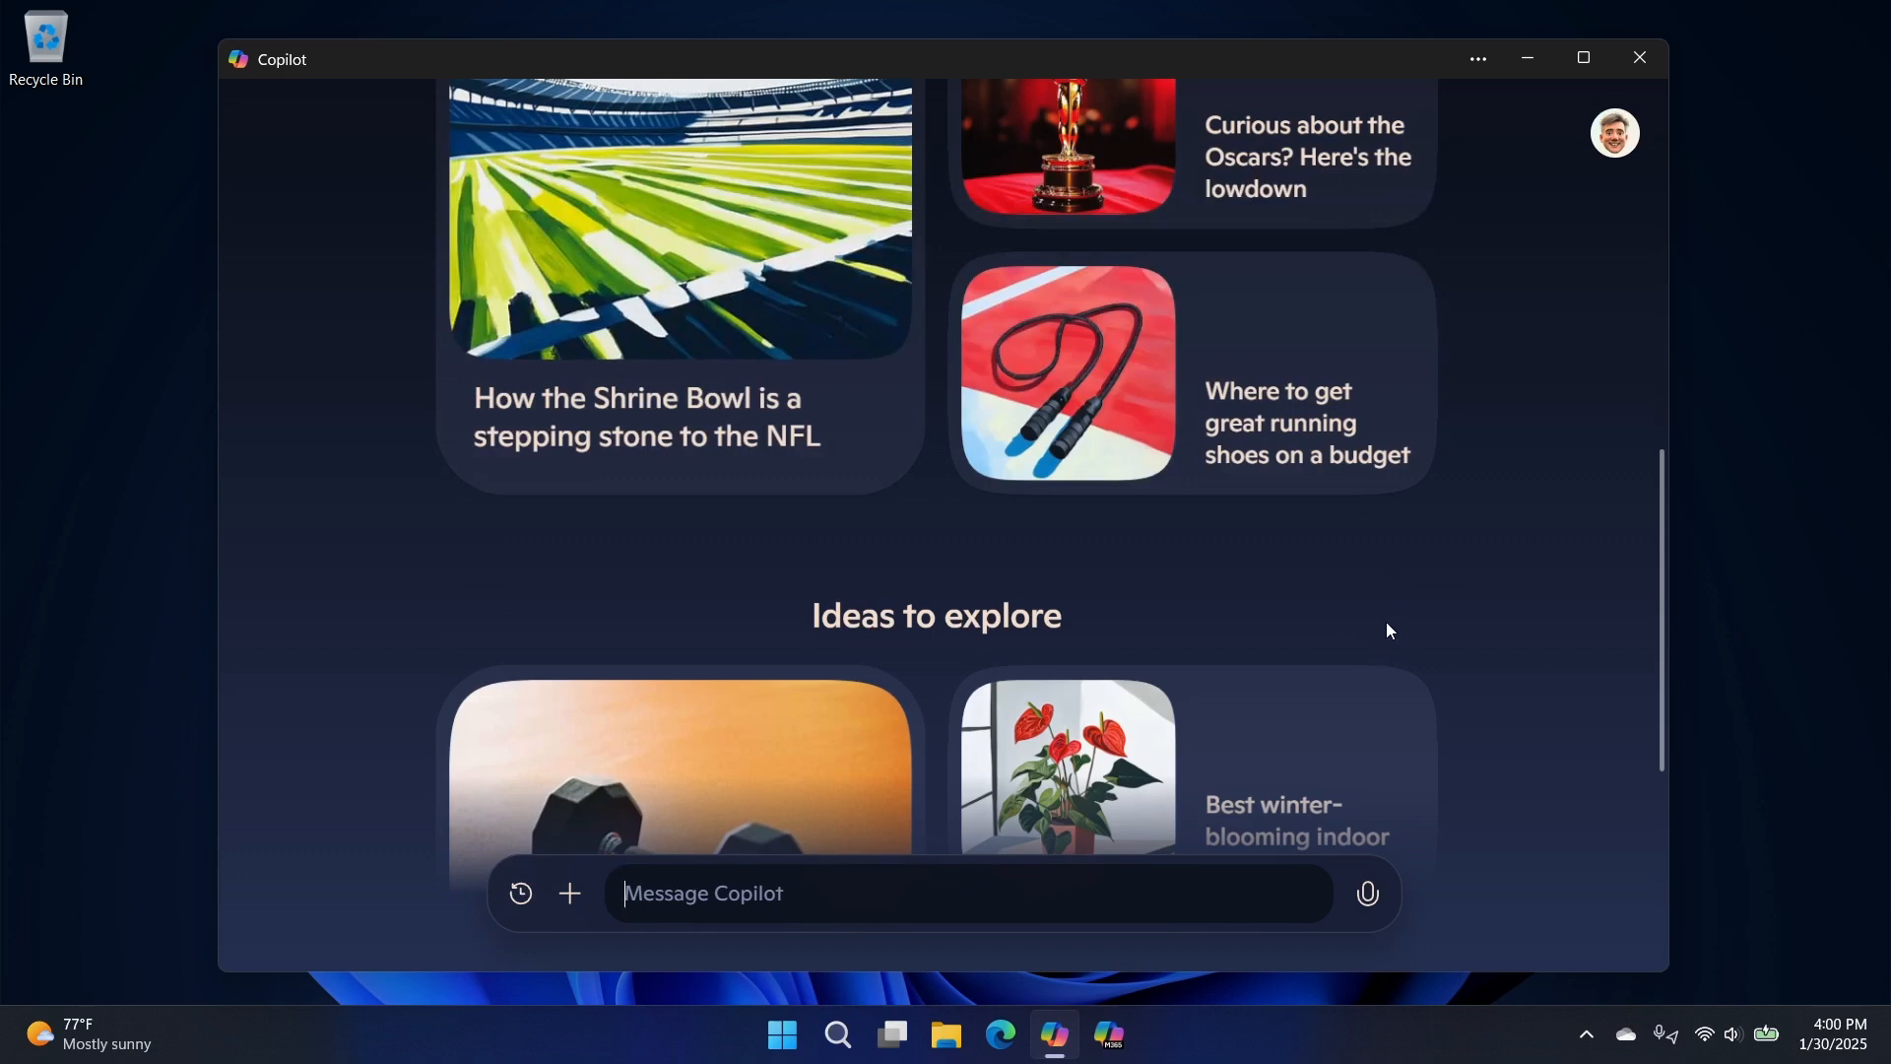
pyautogui.scroll(-3)
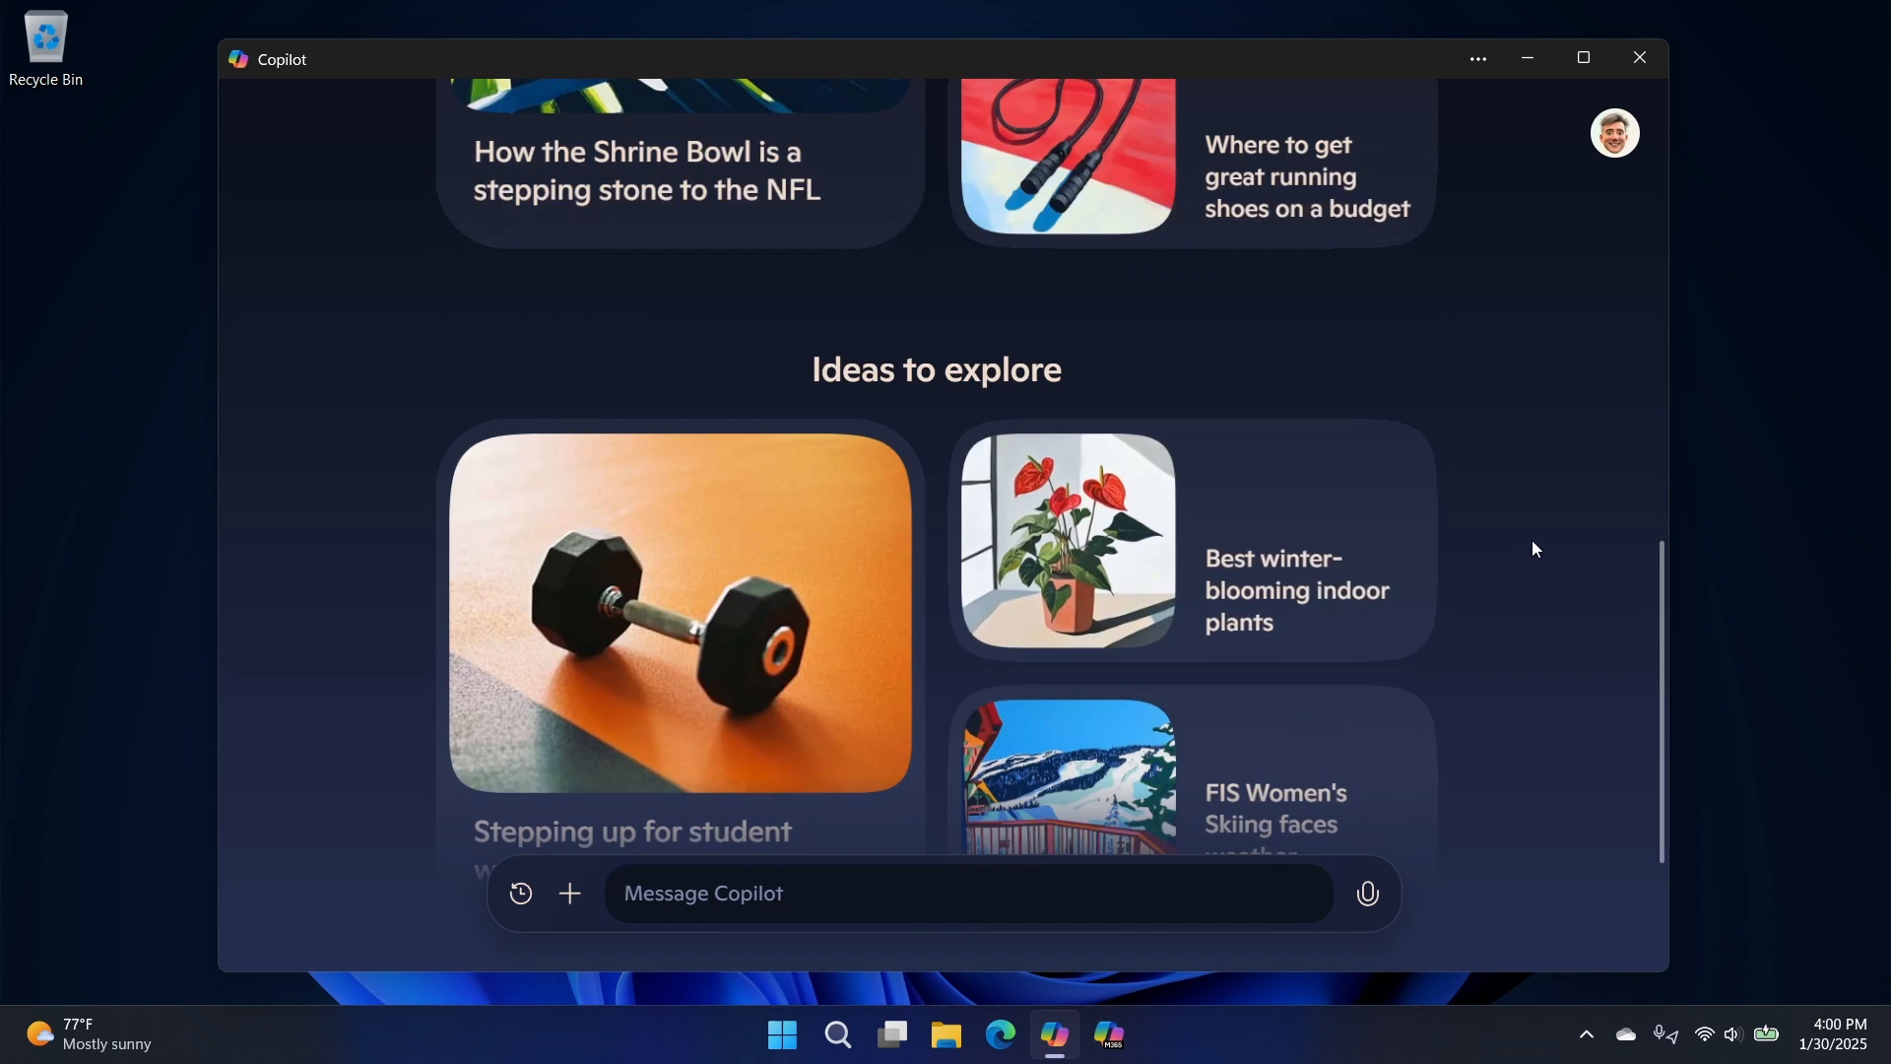
pyautogui.moveTo(1481, 587)
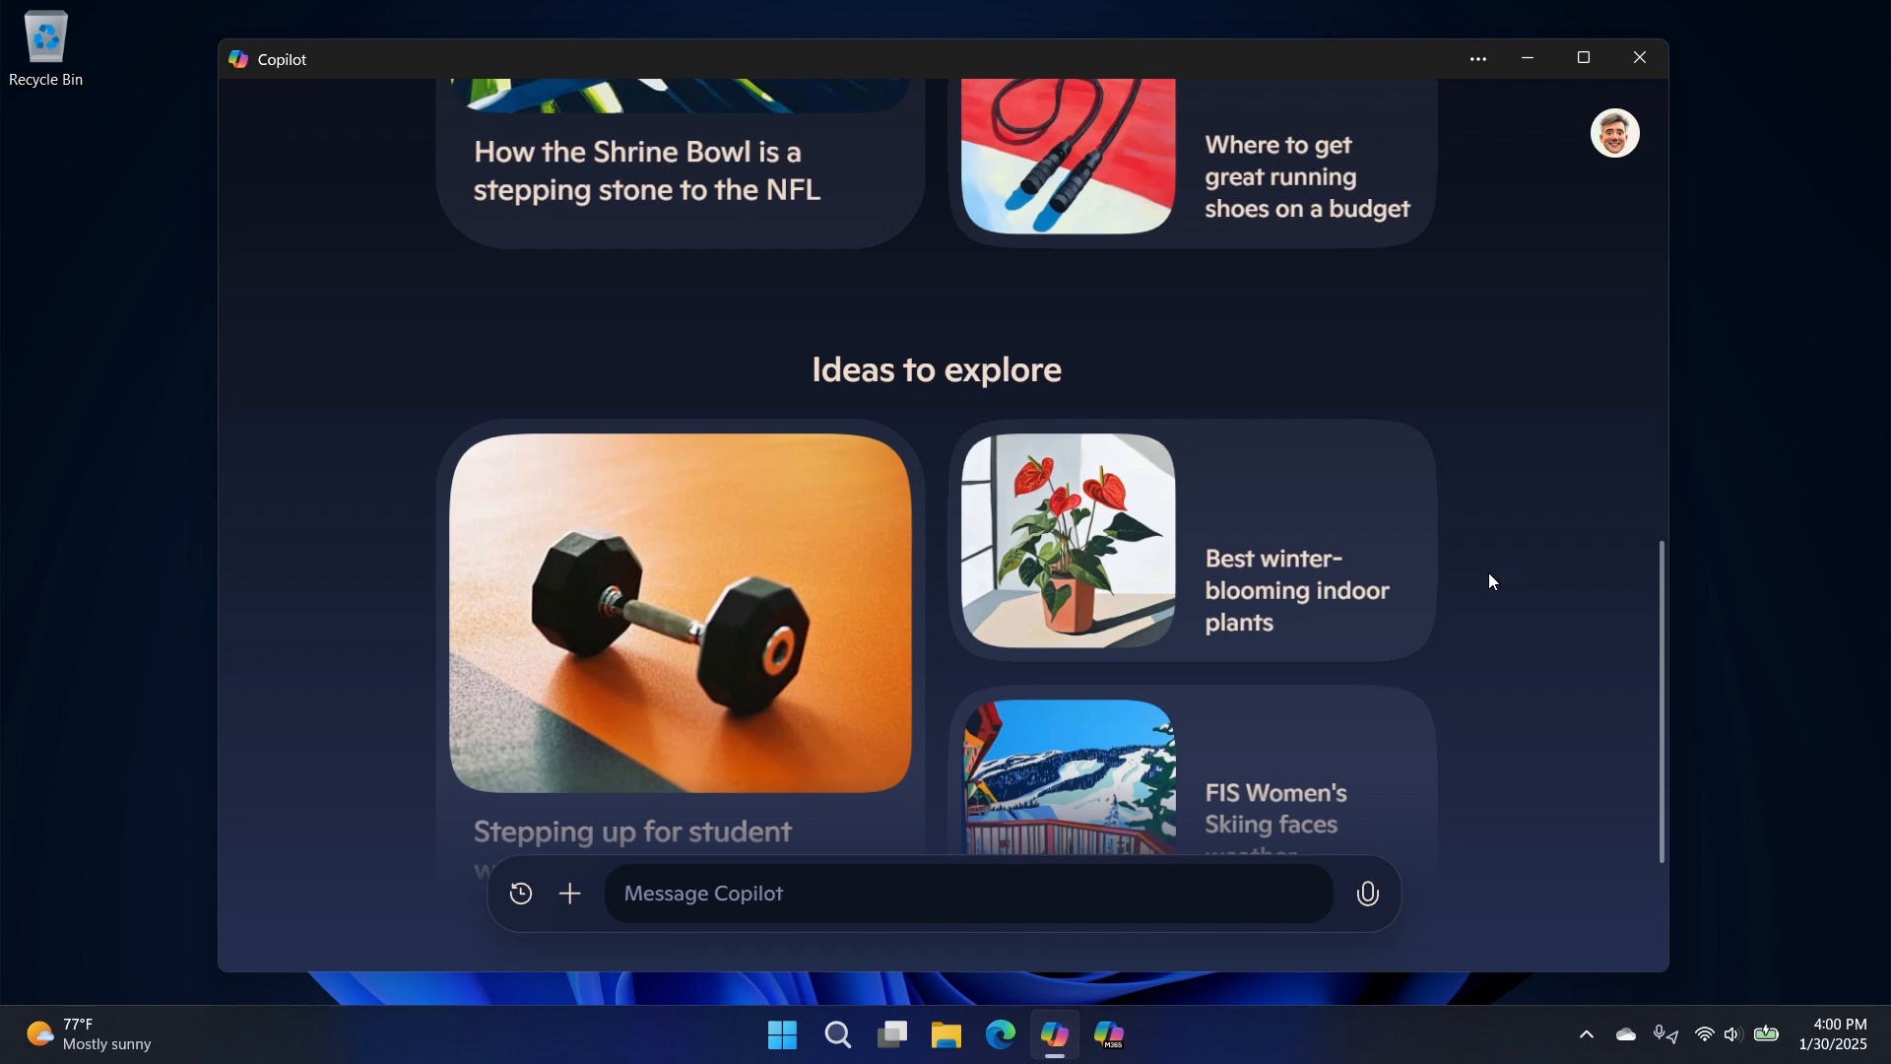
pyautogui.moveTo(1176, 506)
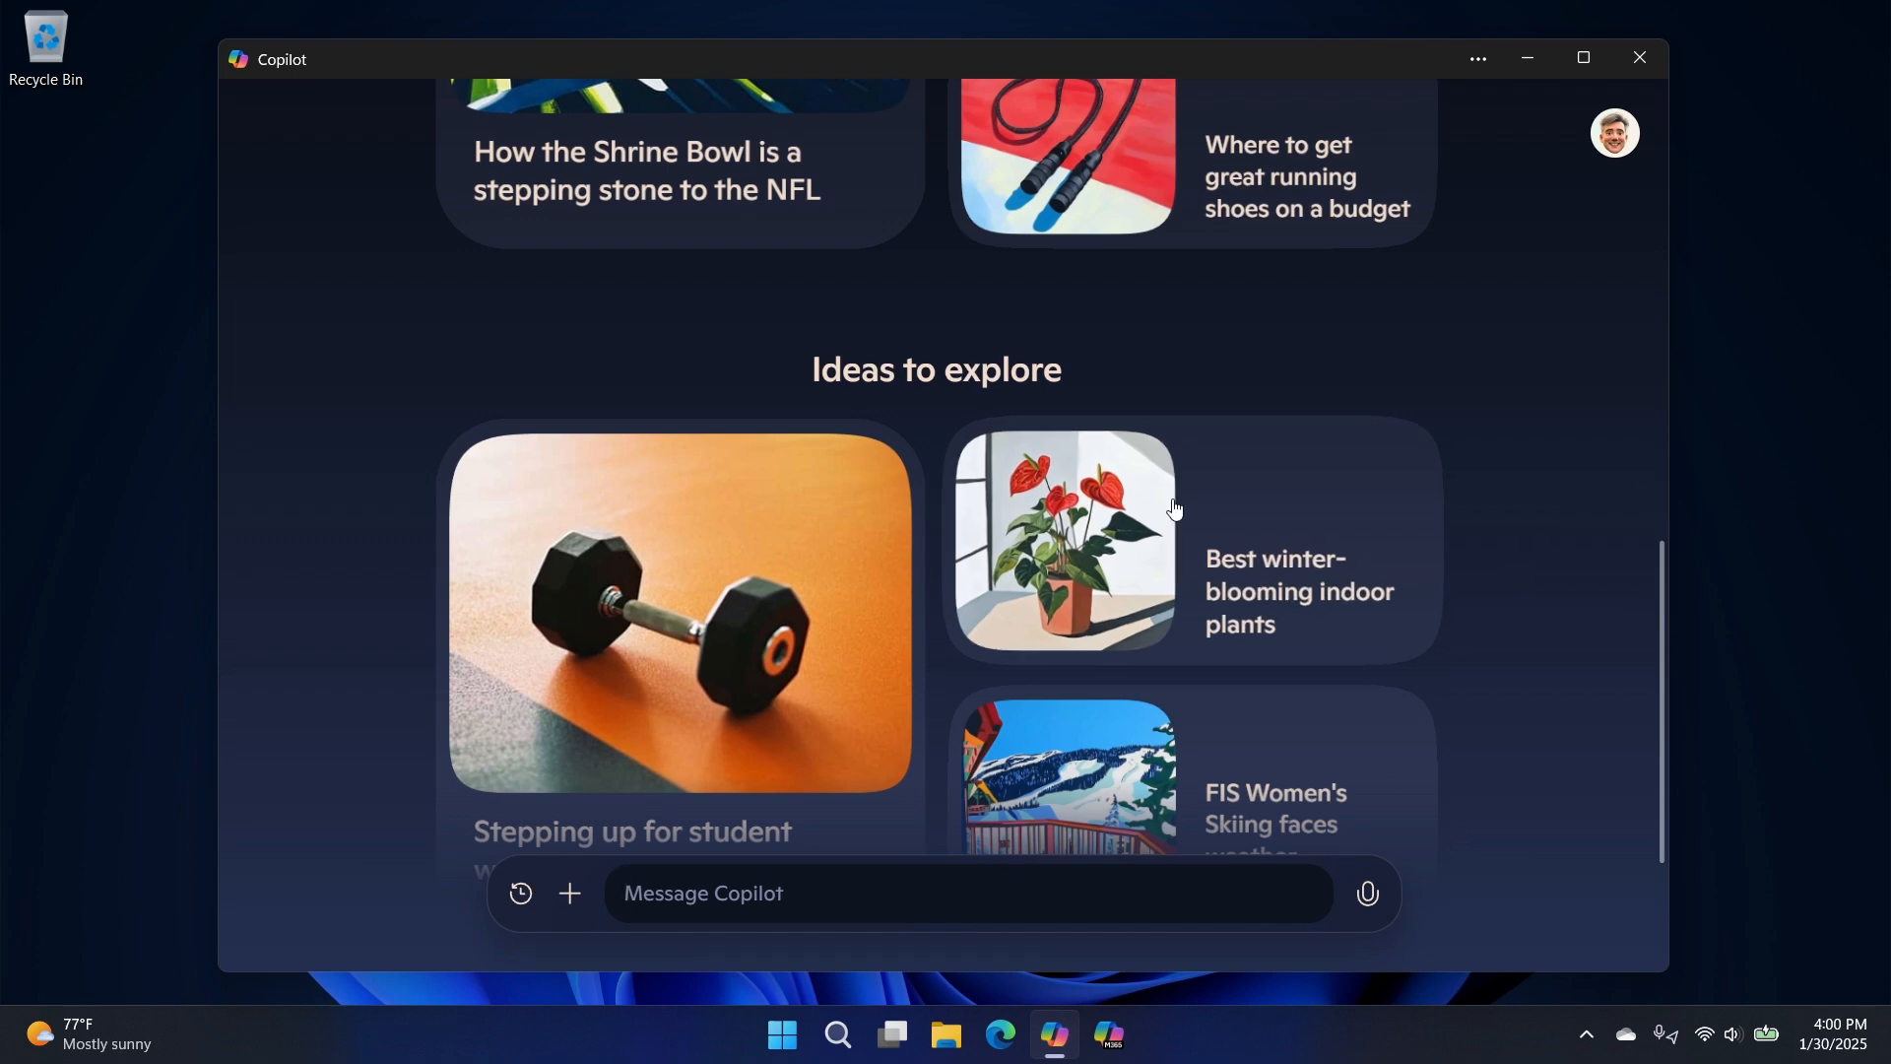
pyautogui.scroll(3)
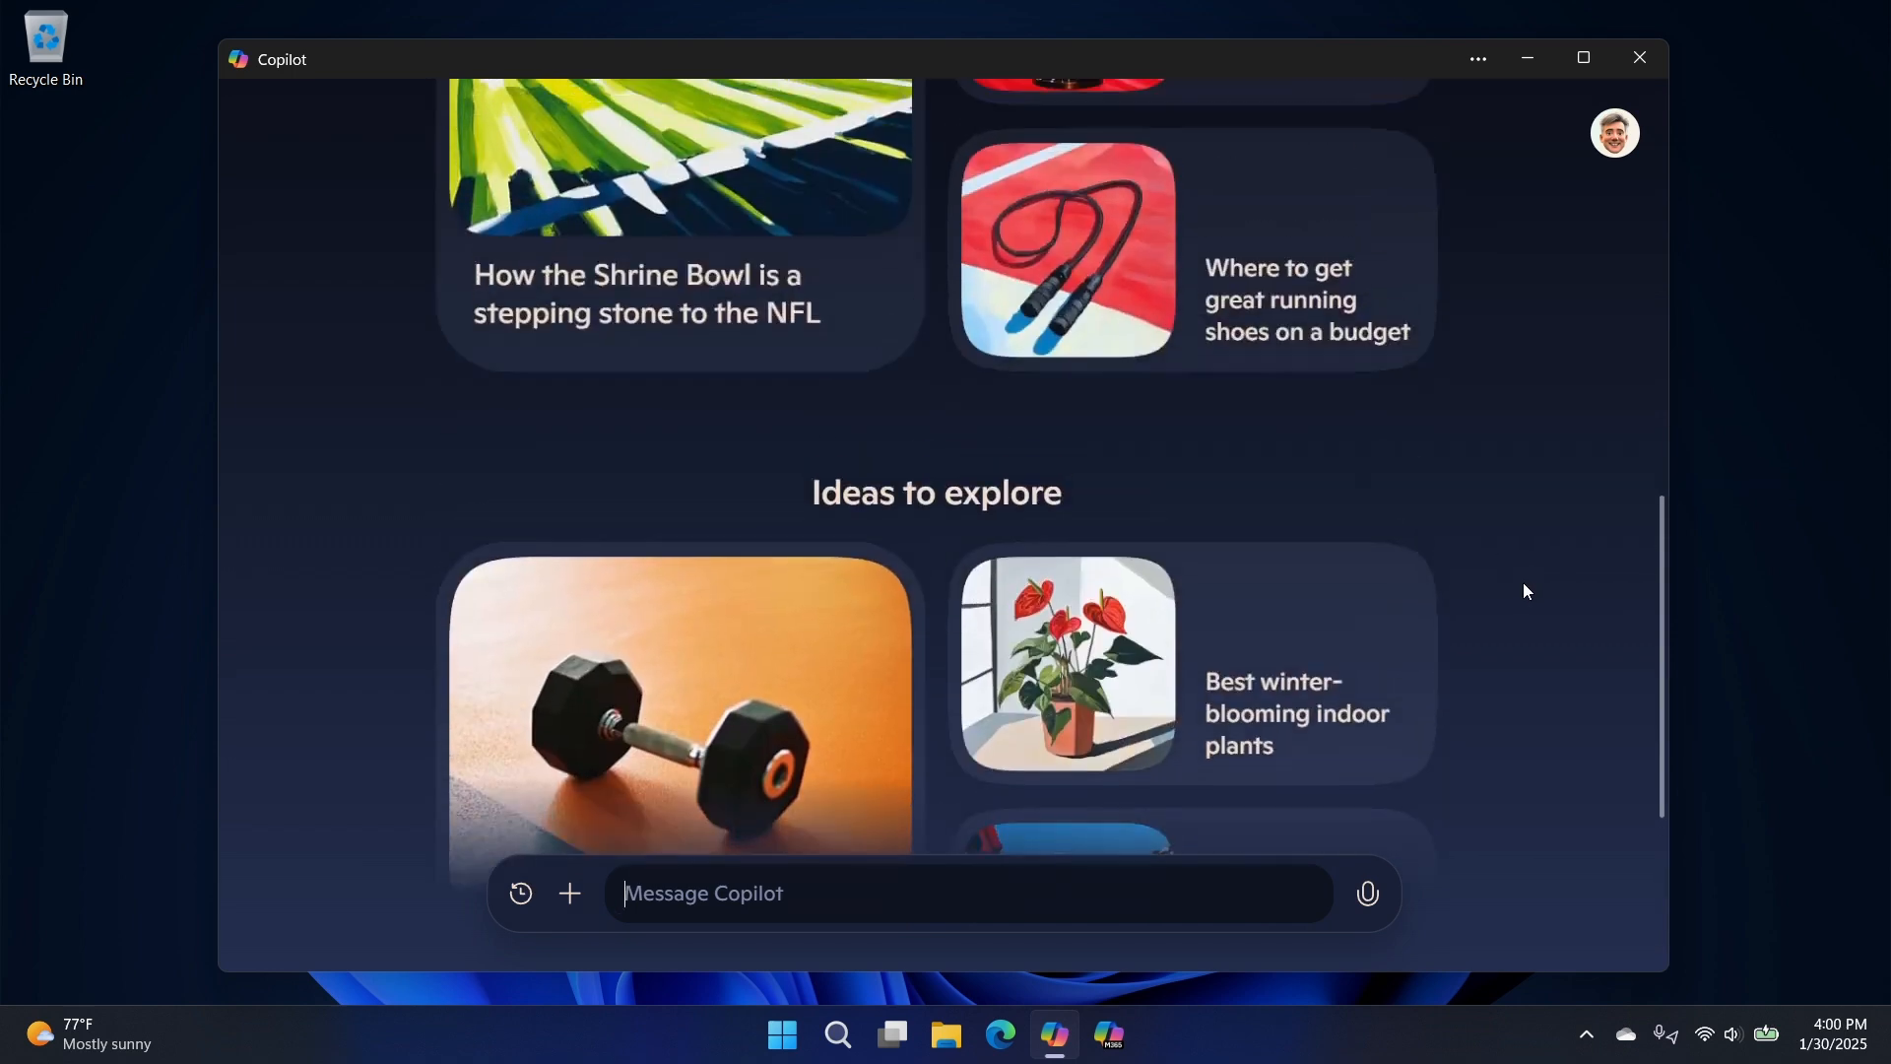
pyautogui.scroll(3)
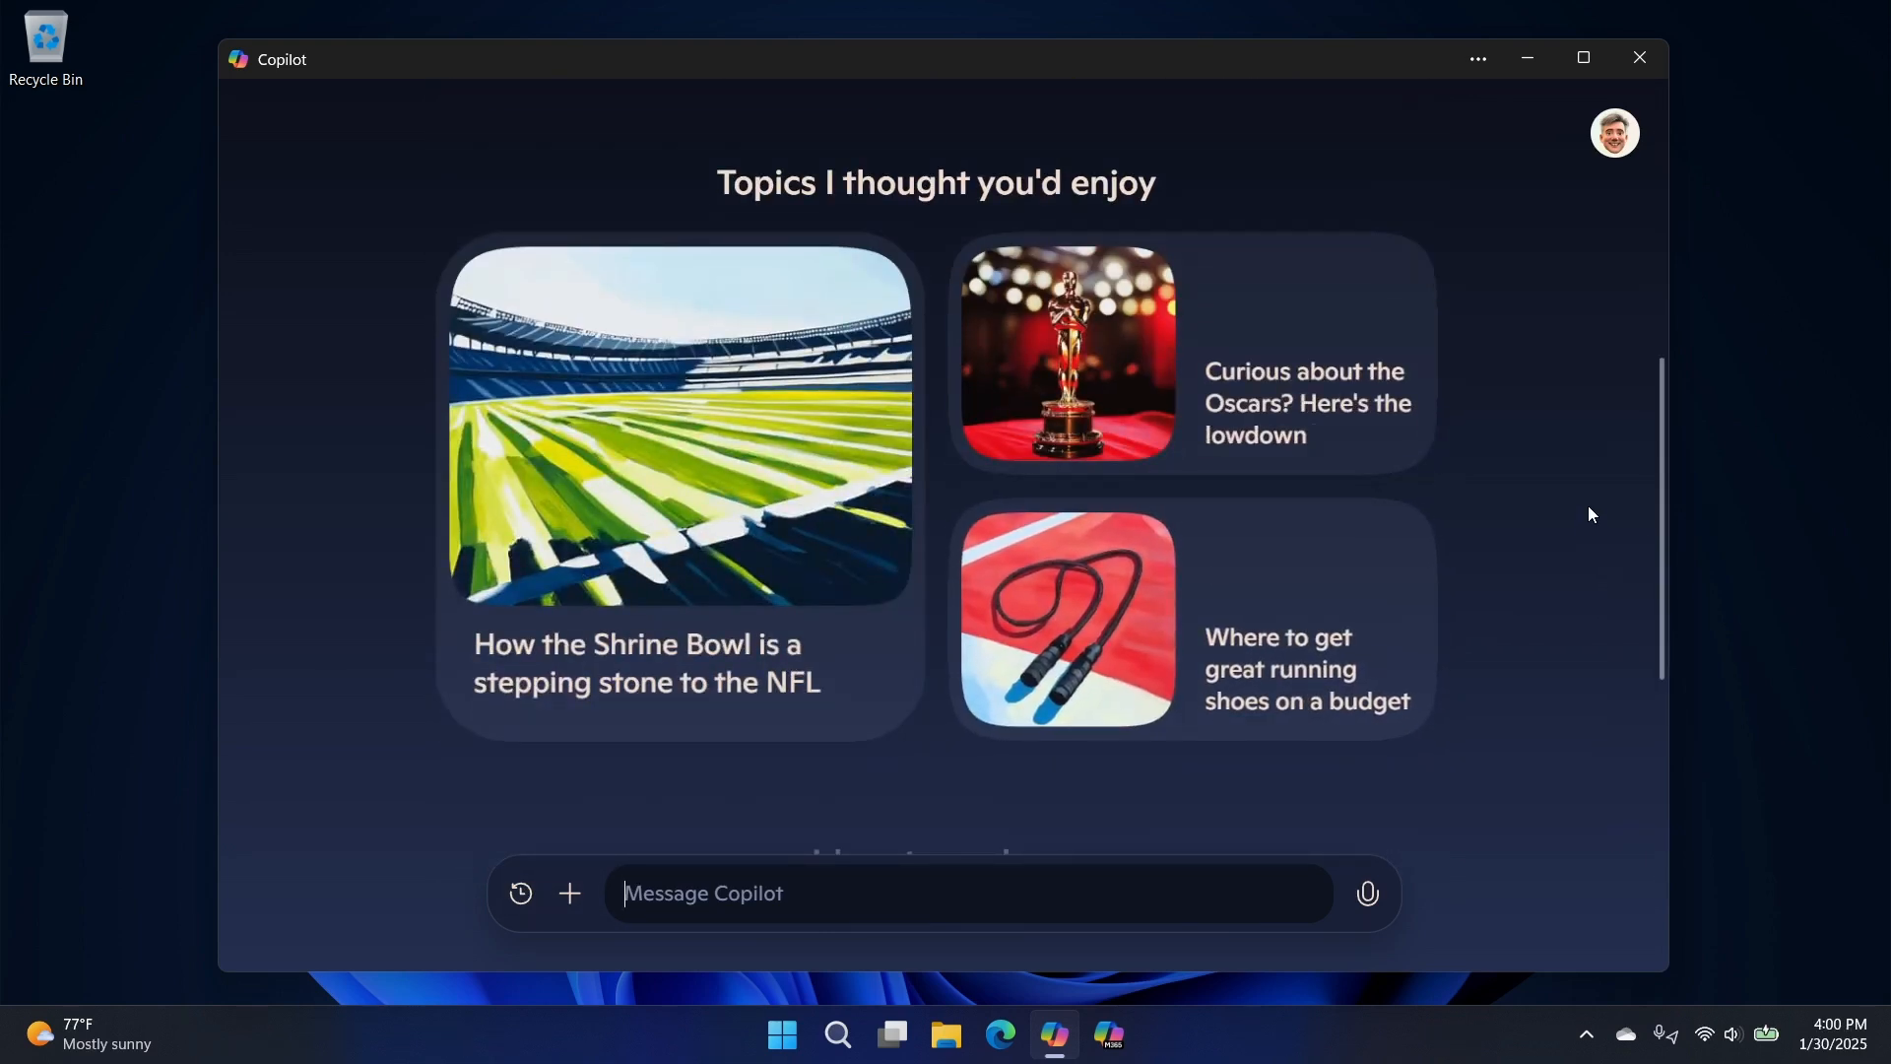
pyautogui.scroll(3)
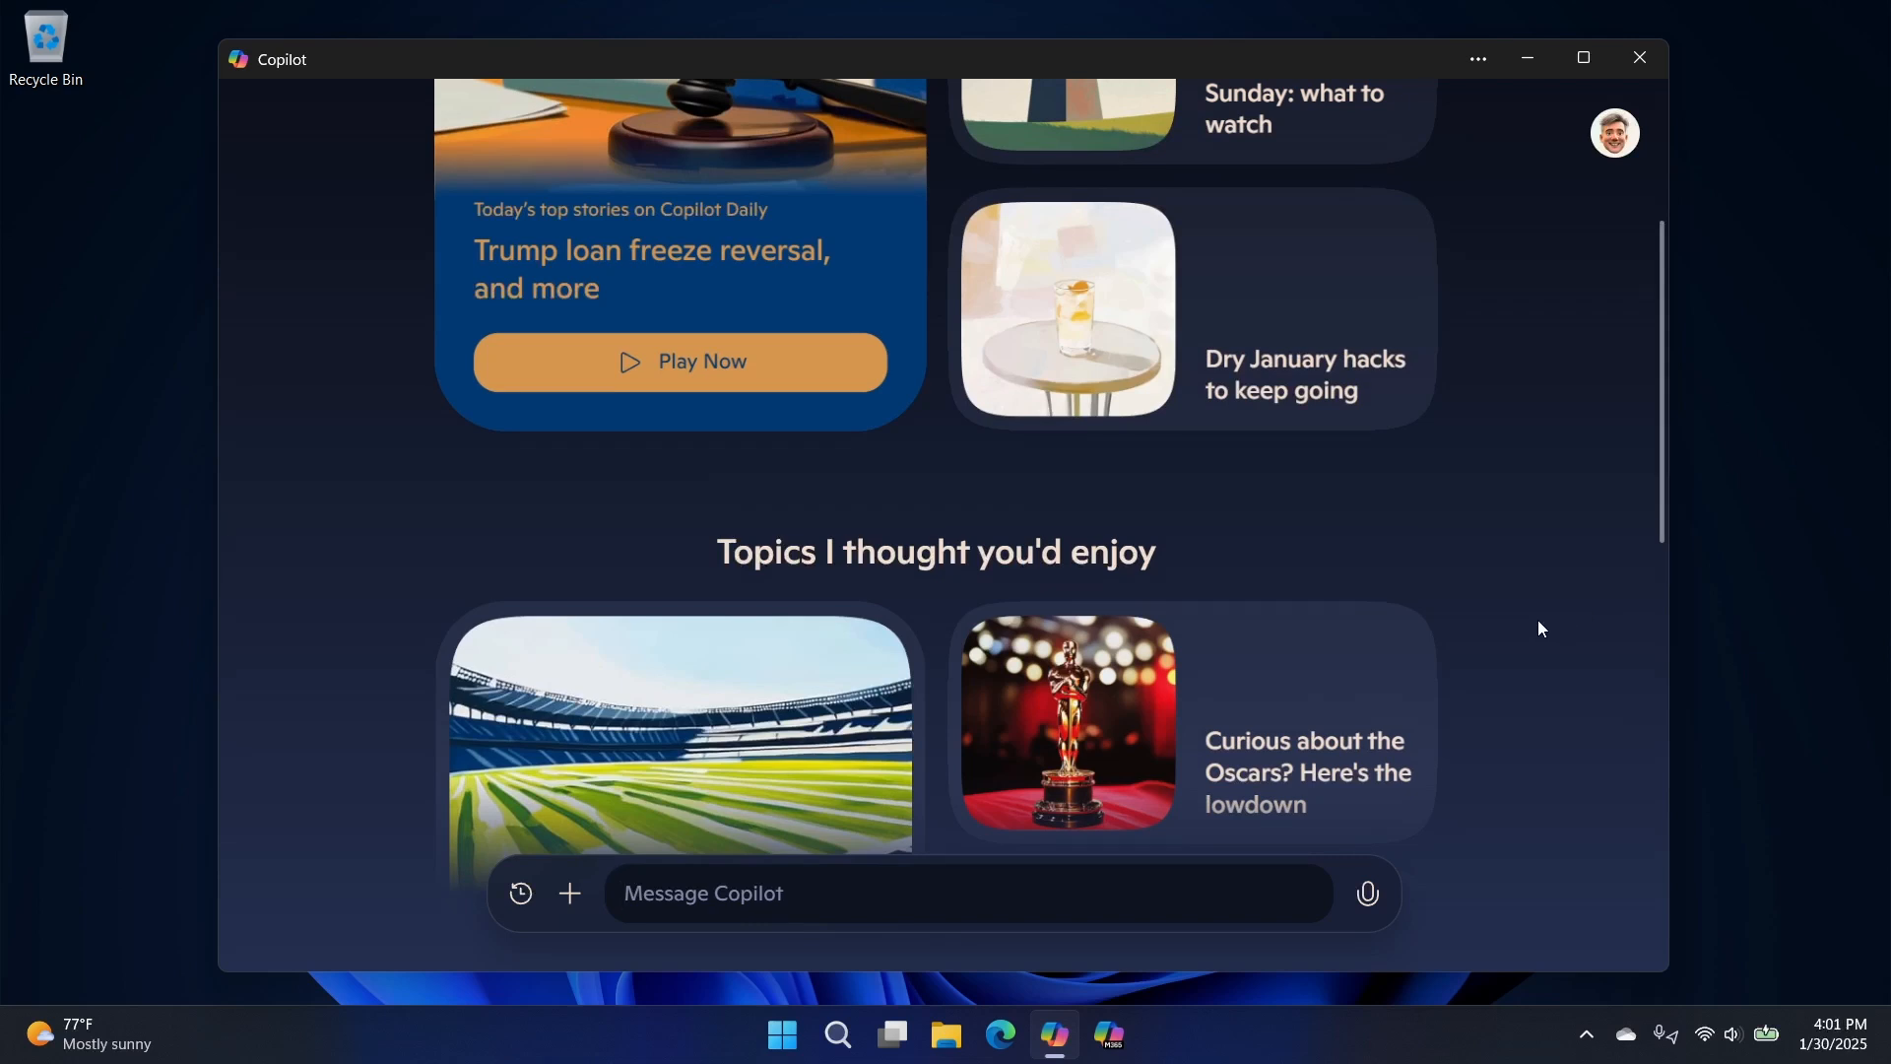
pyautogui.moveTo(1131, 1020)
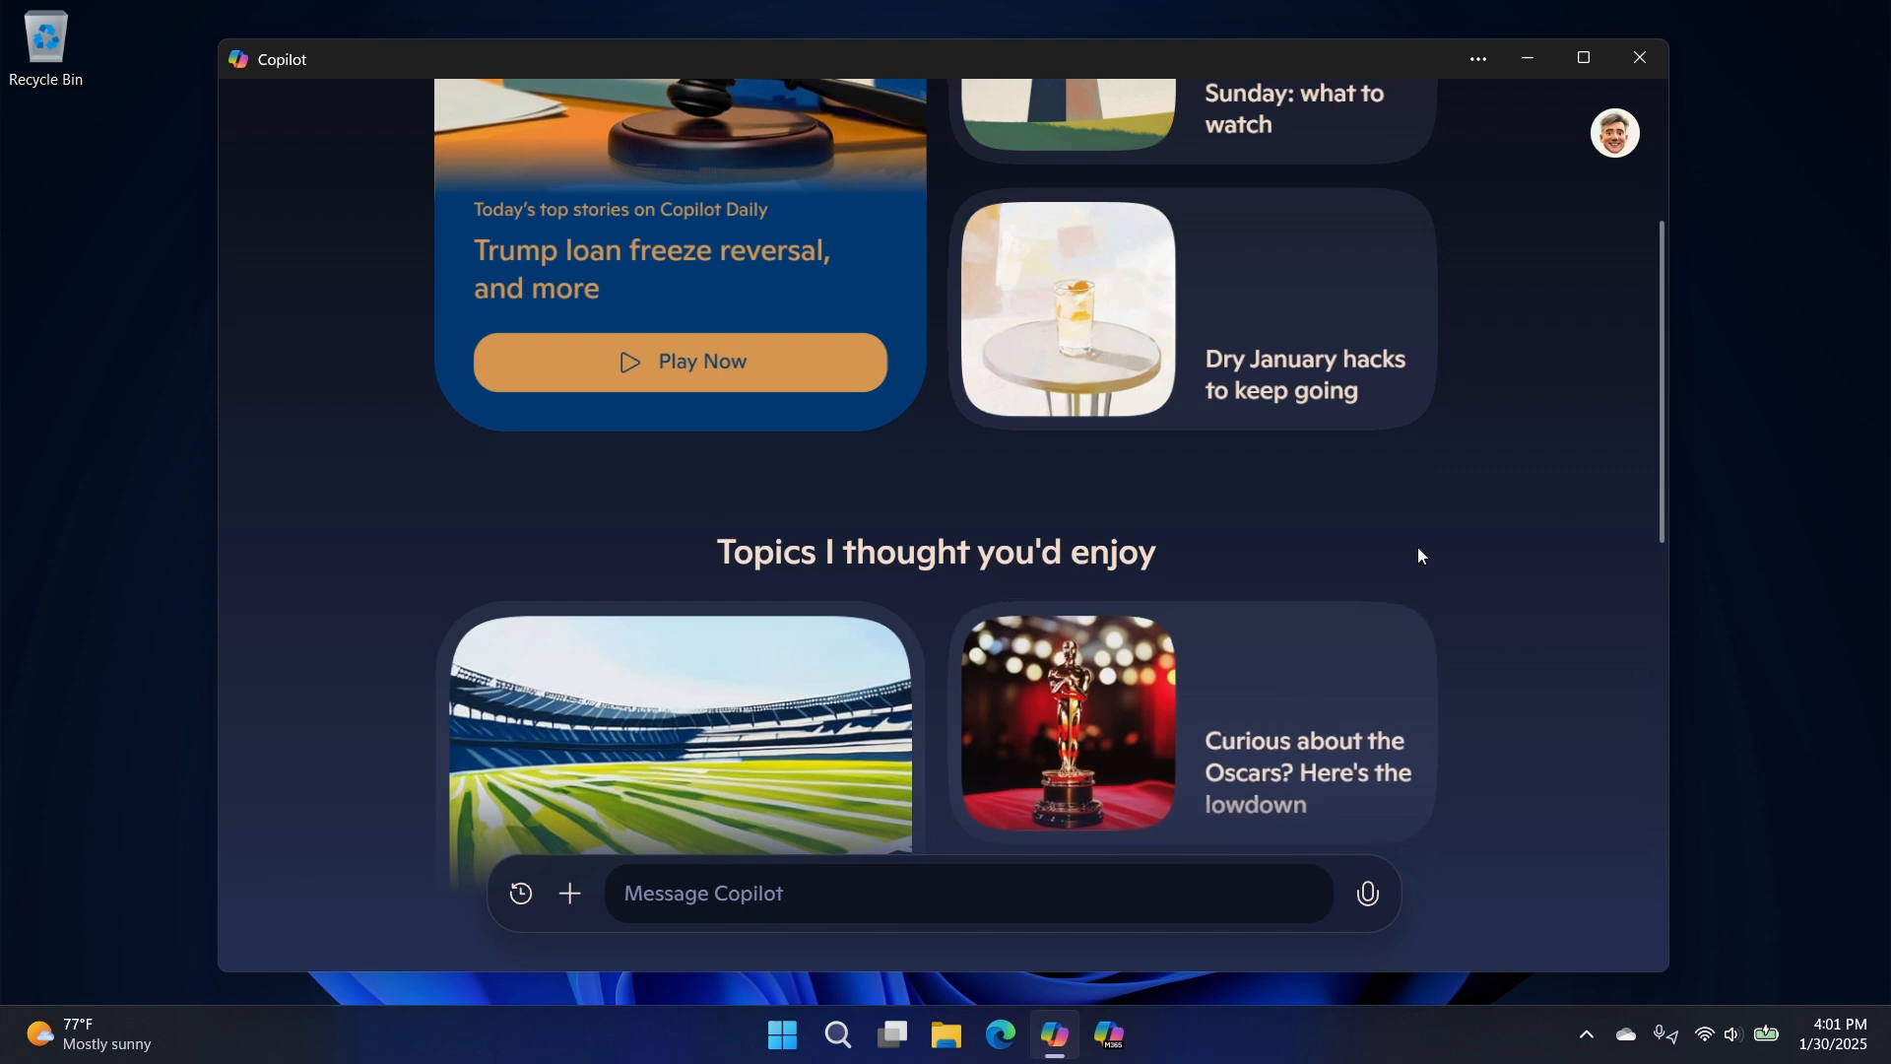
pyautogui.scroll(-3)
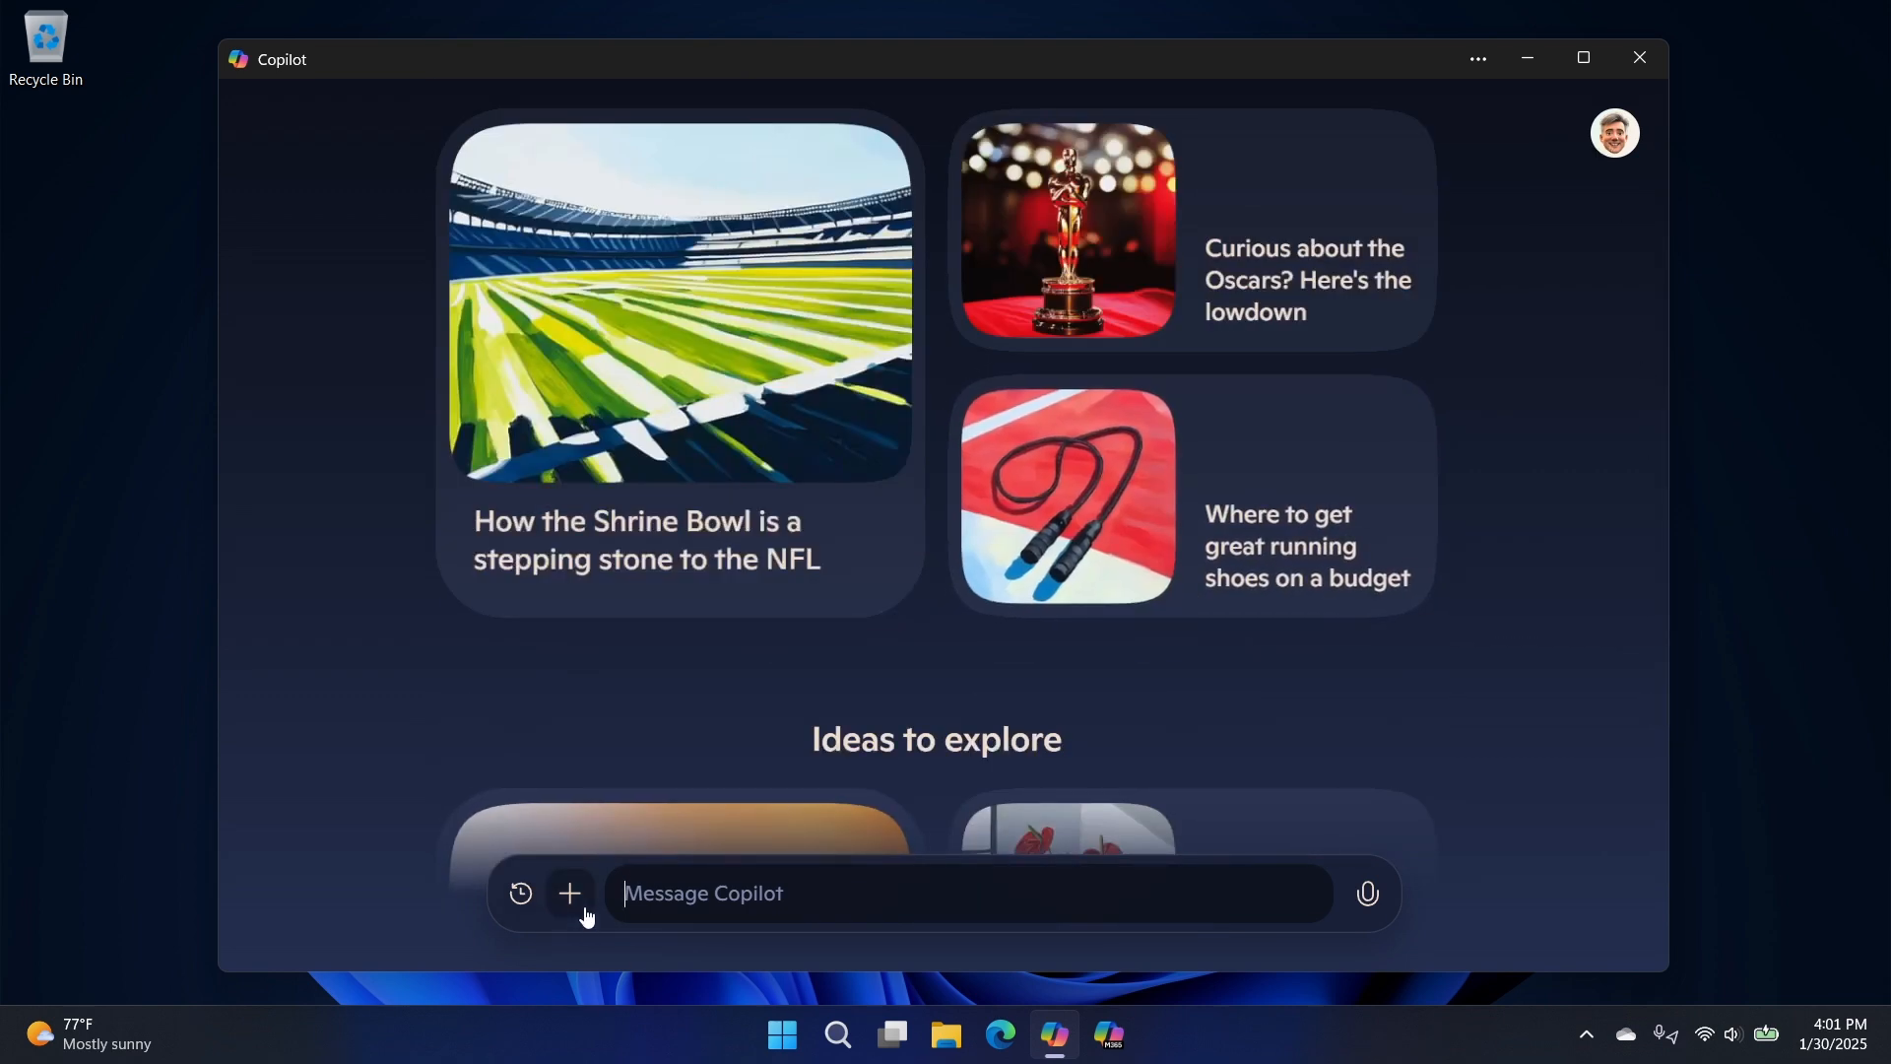
# - Scroll further down the Copilot home feed
pyautogui.scroll(-3)
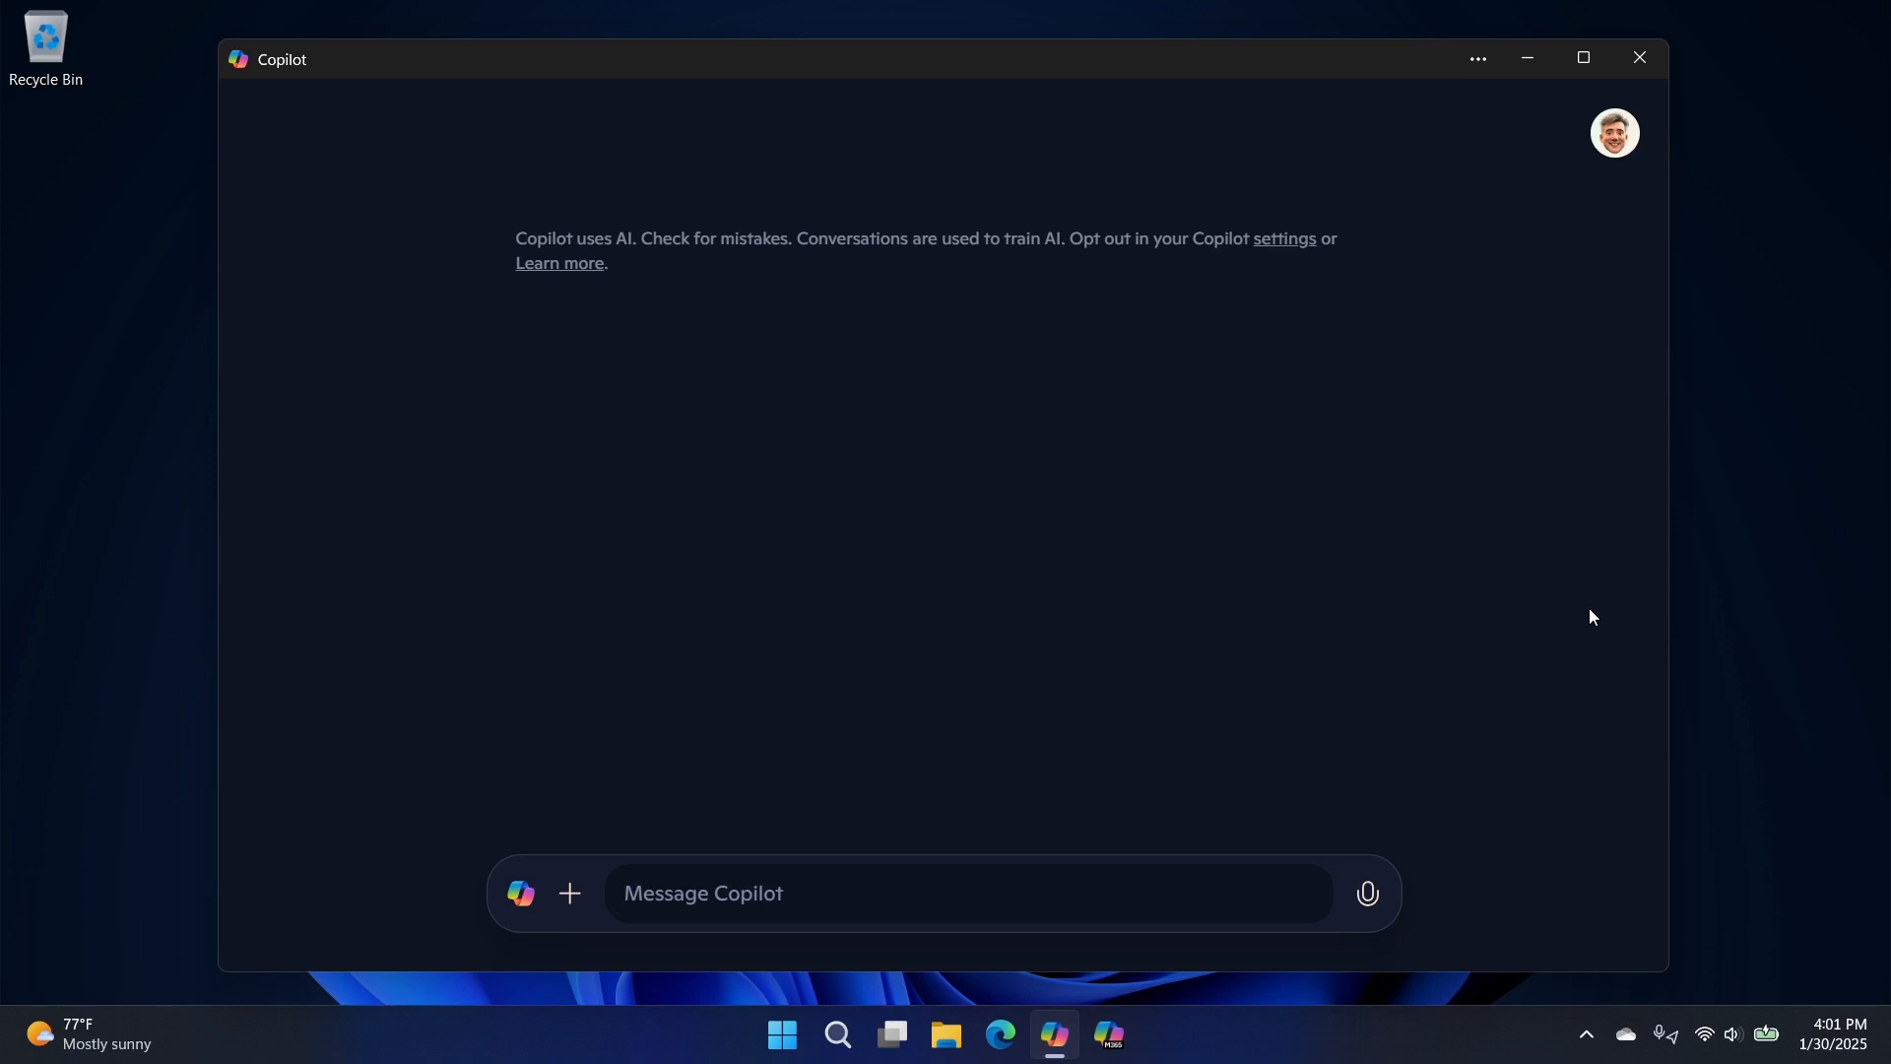
pyautogui.moveTo(1204, 869)
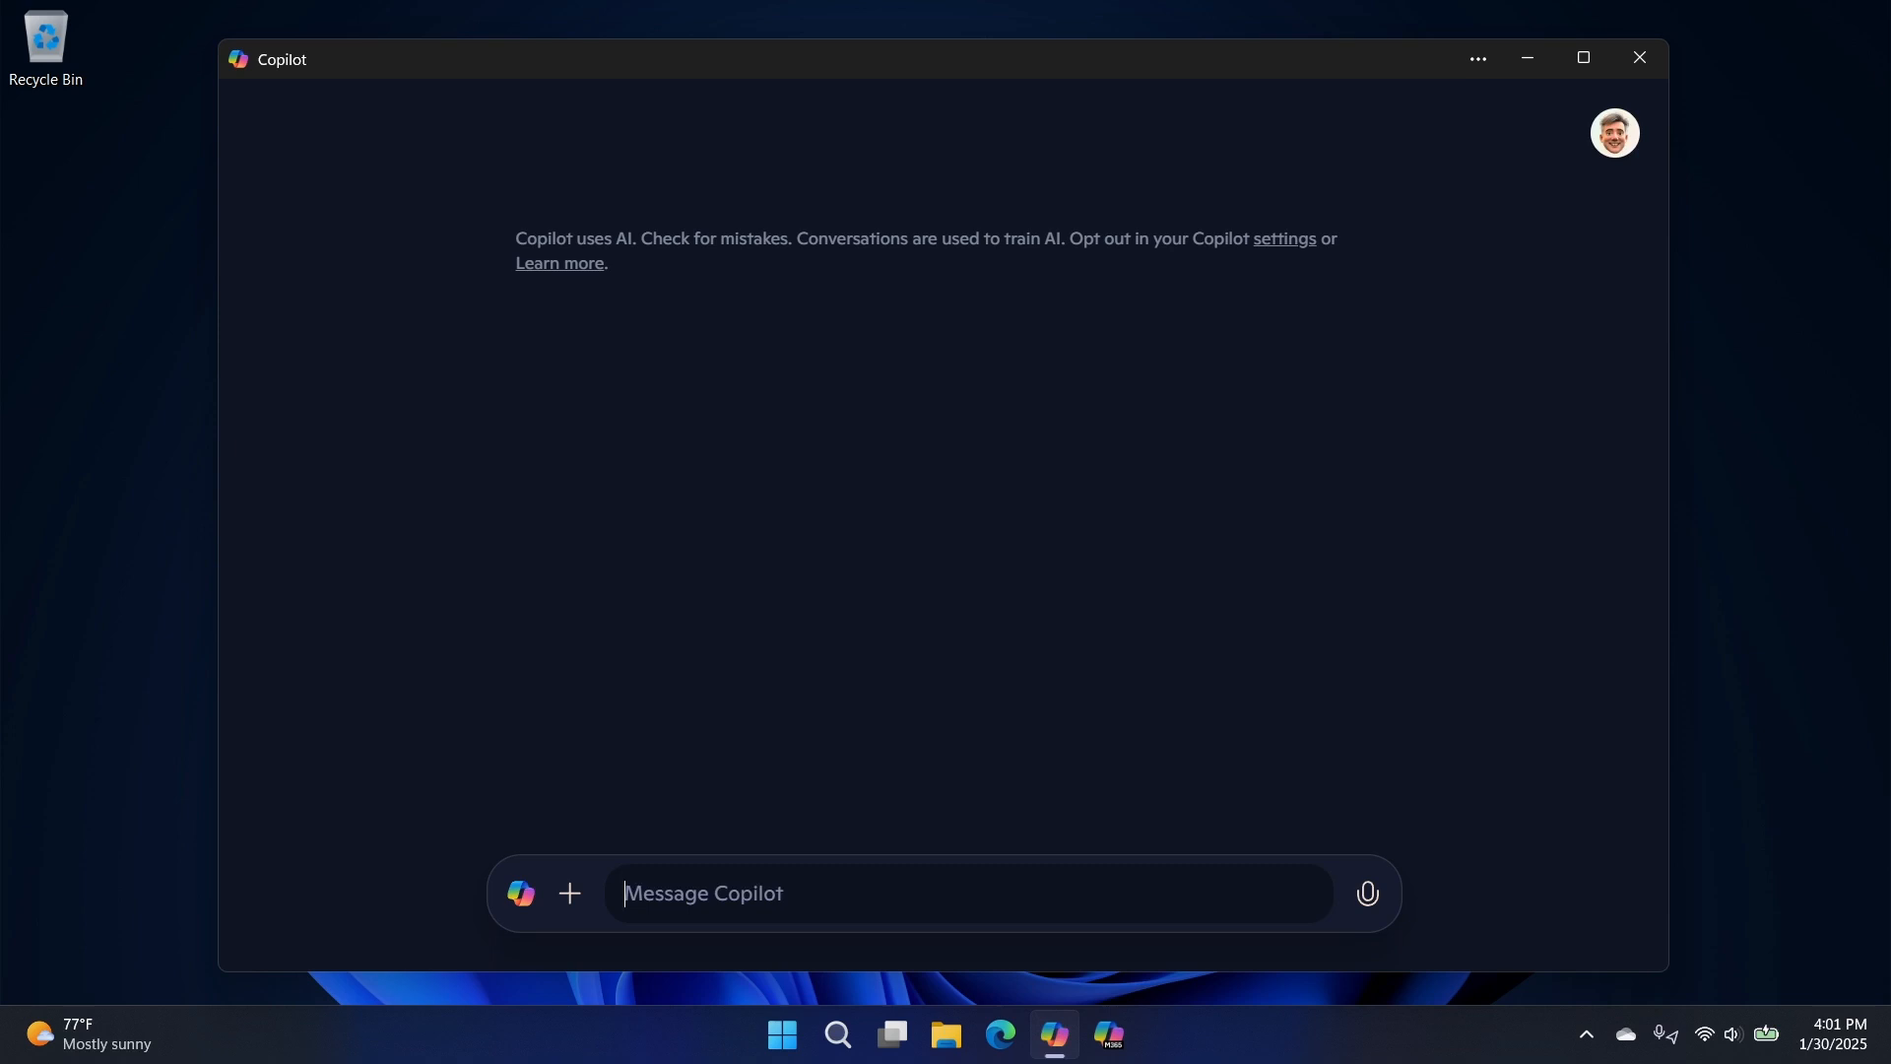
pyautogui.moveTo(1640, 693)
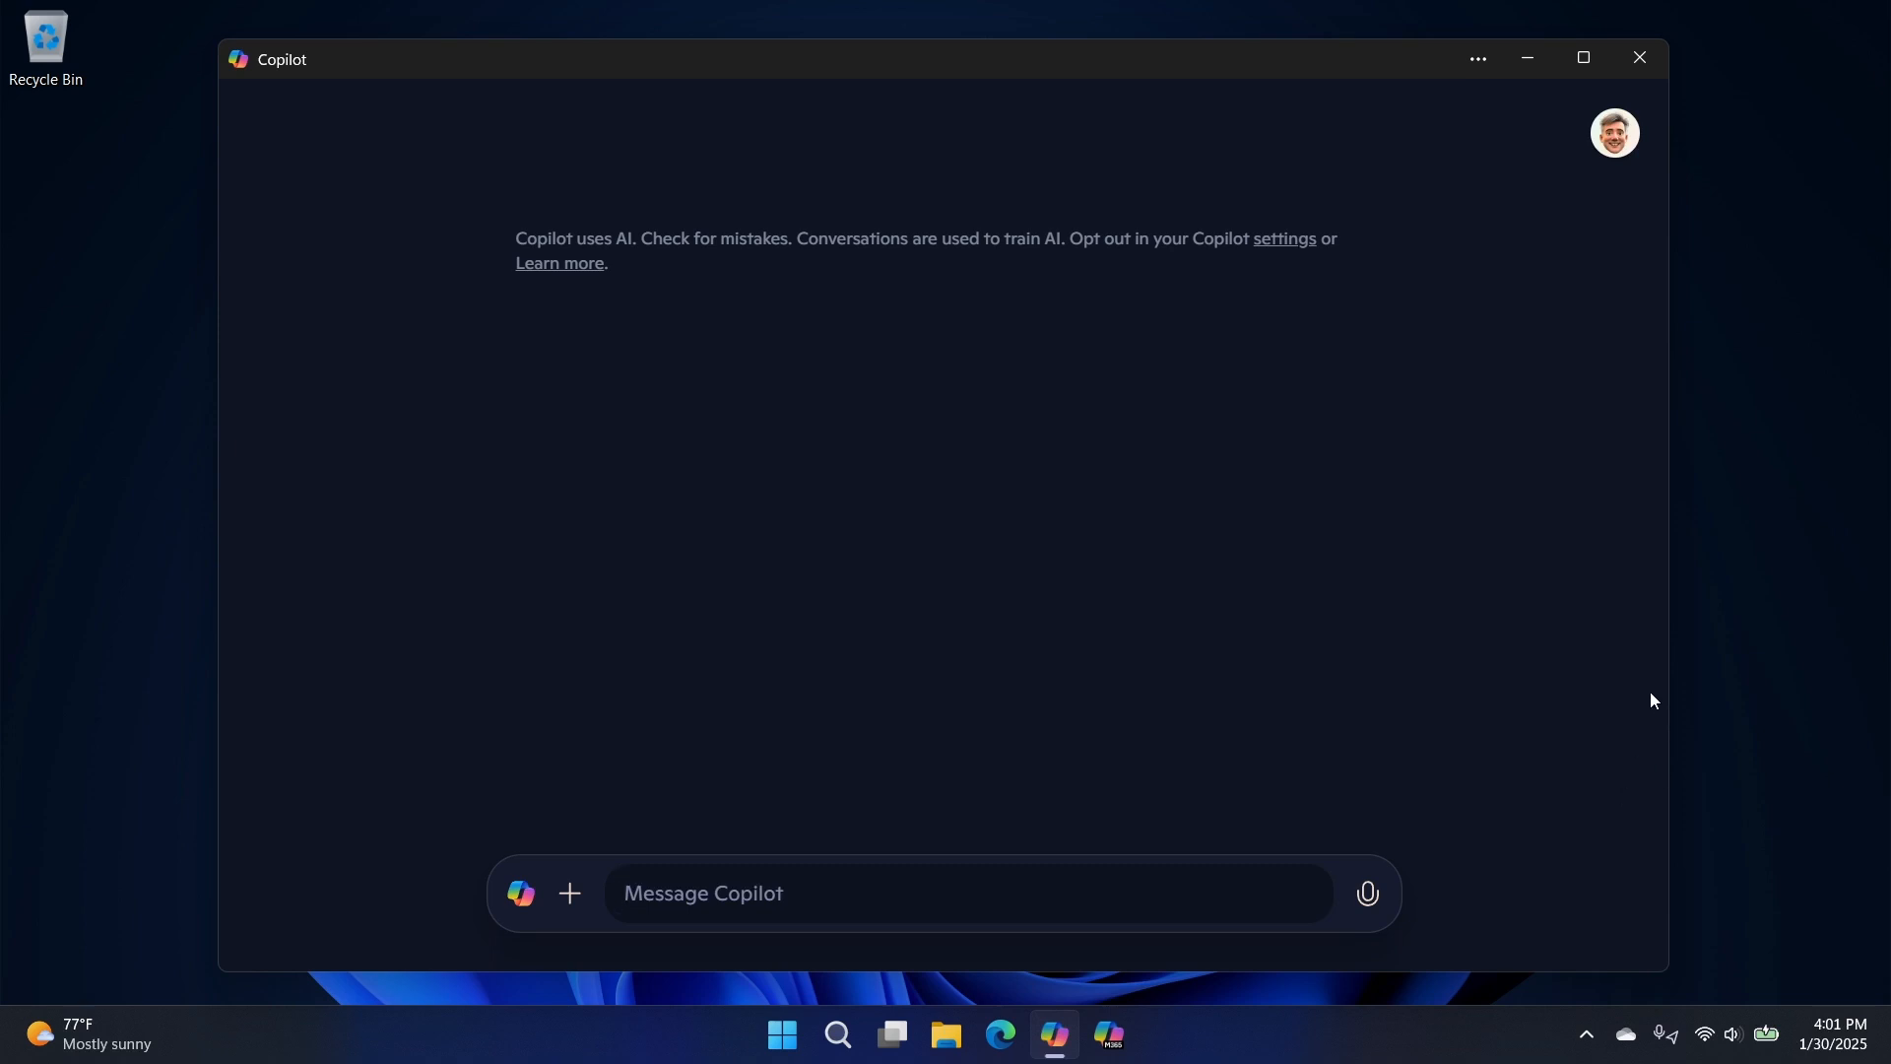
pyautogui.moveTo(1644, 715)
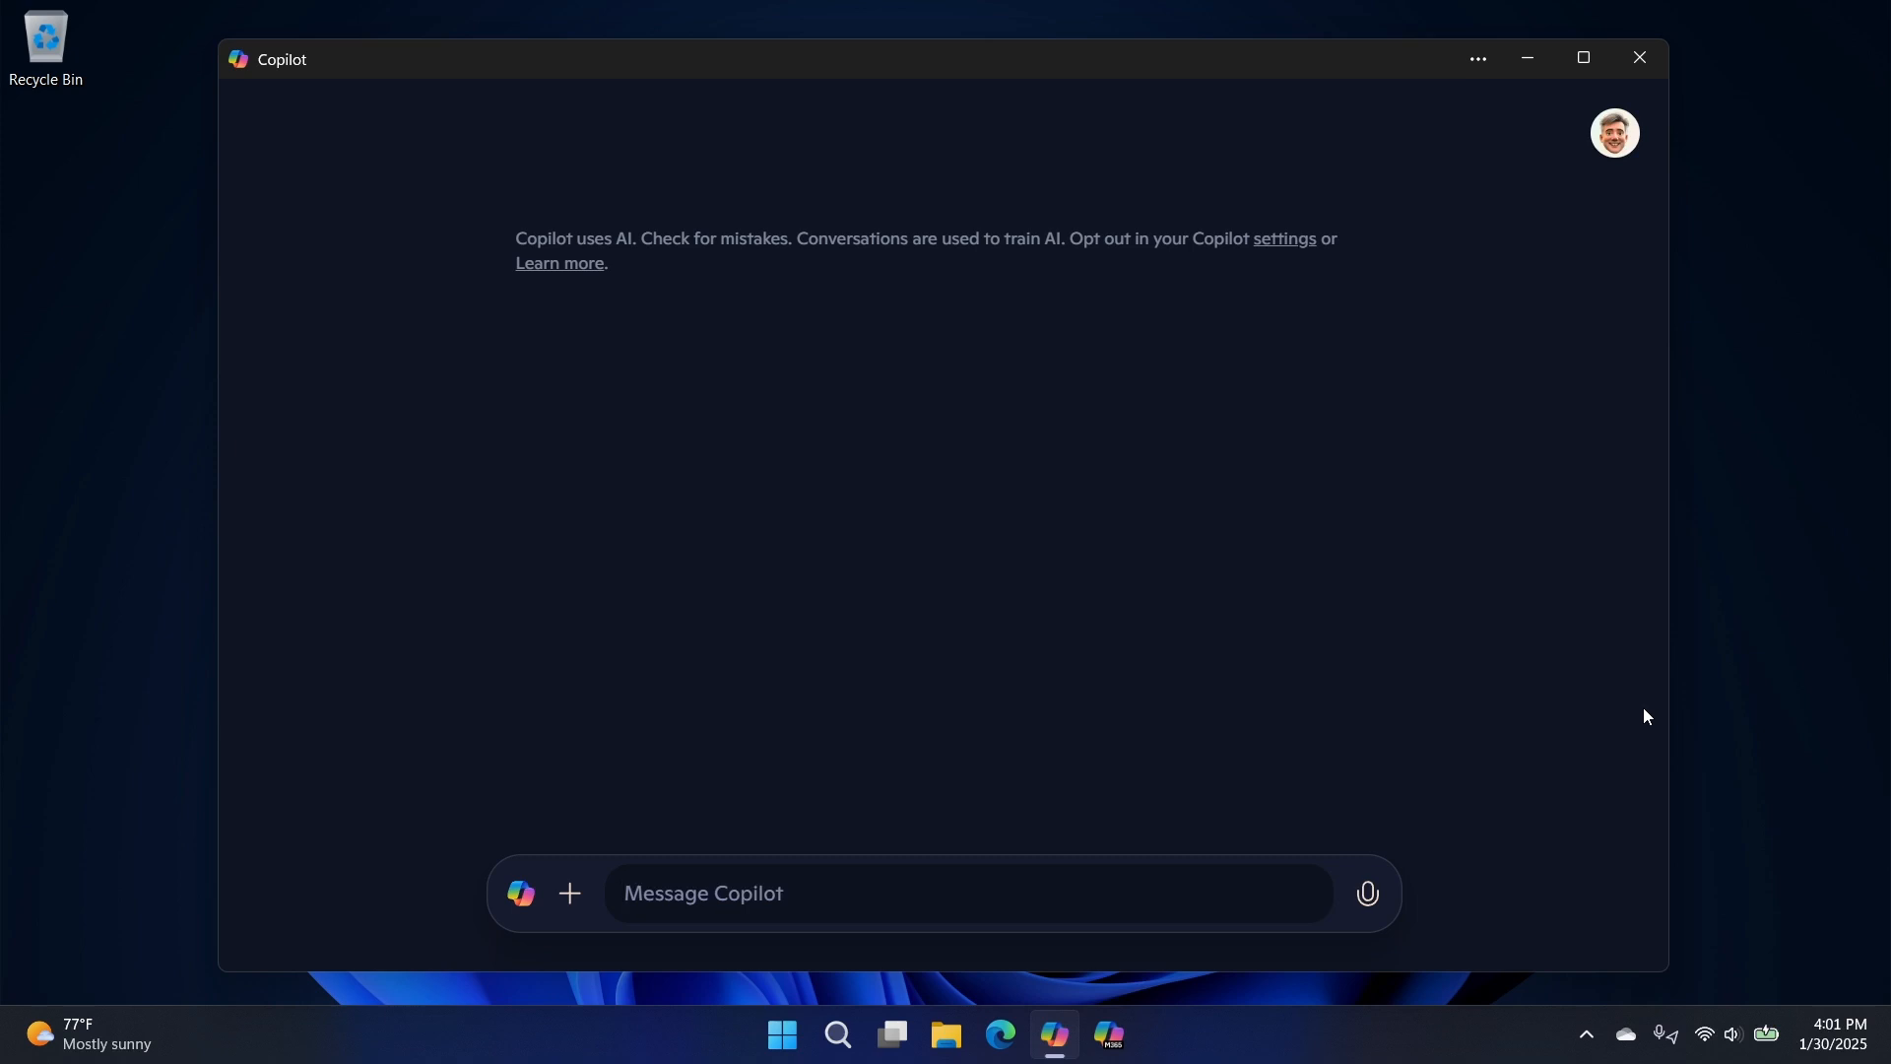
pyautogui.moveTo(1619, 720)
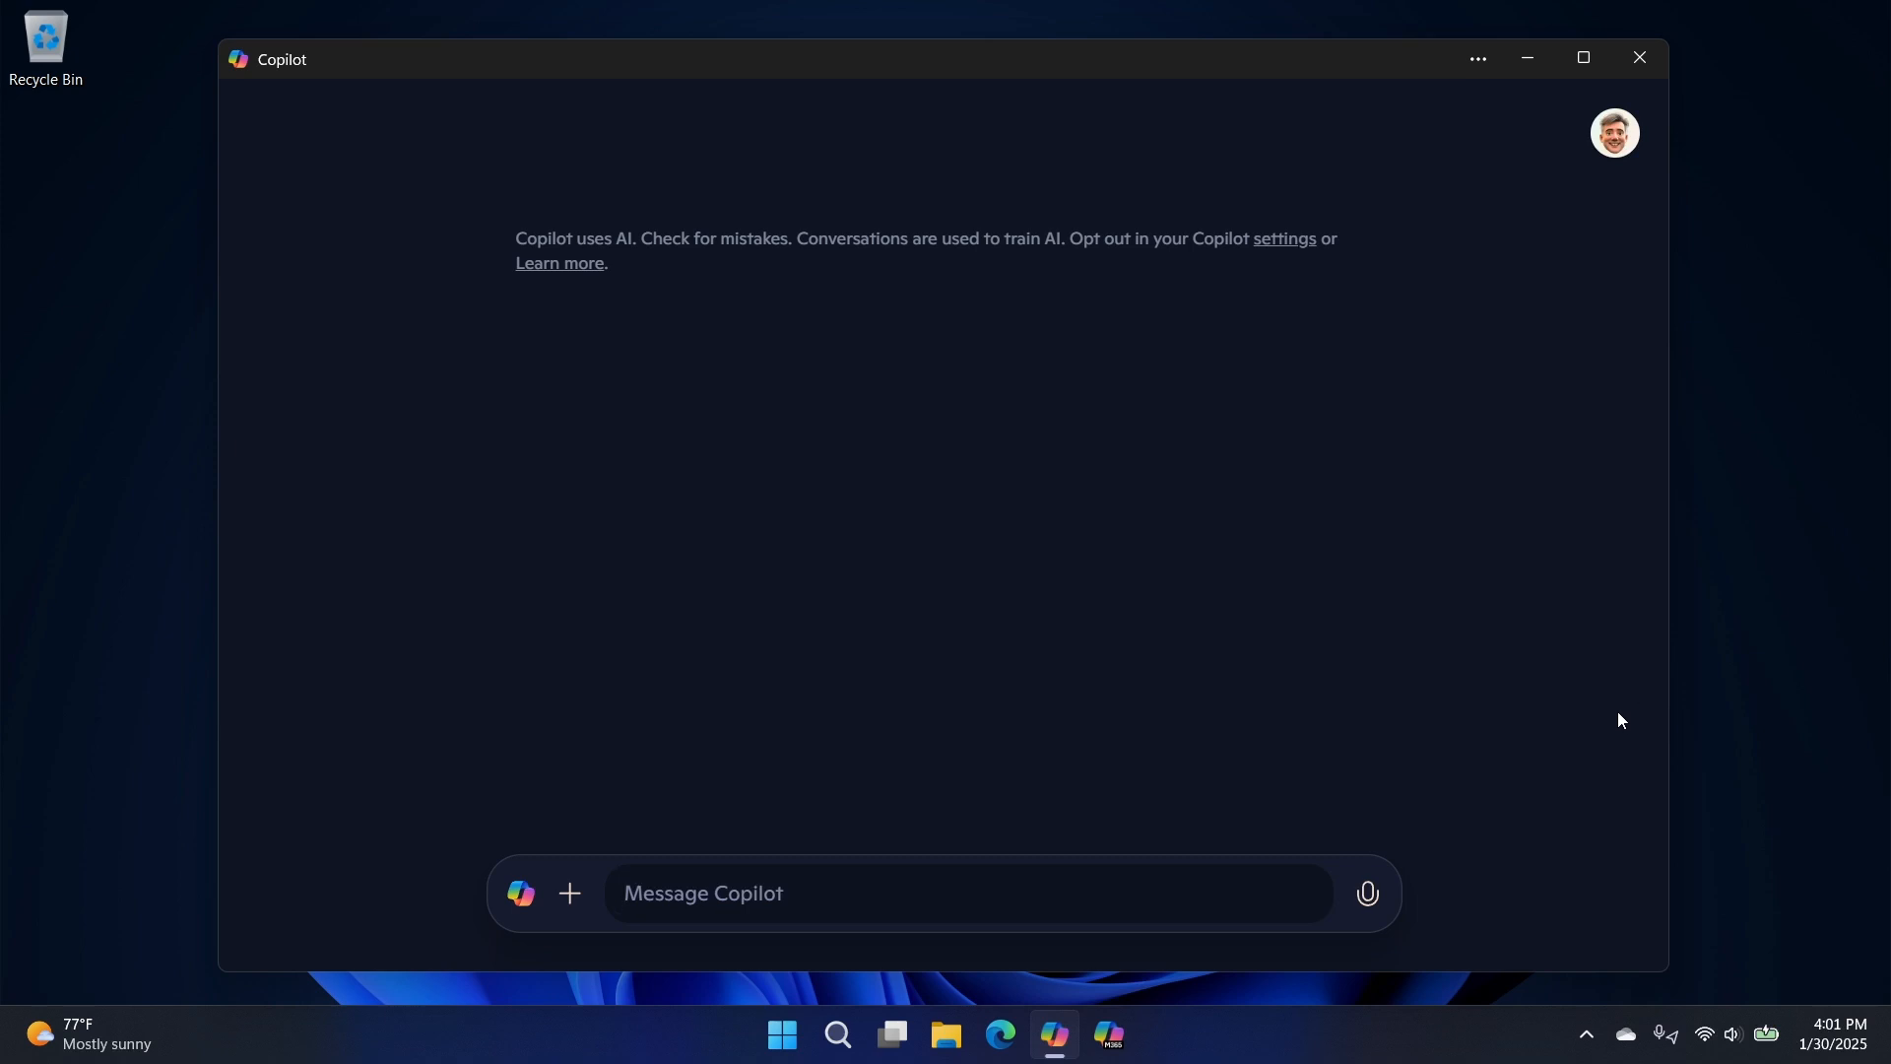
pyautogui.moveTo(1580, 721)
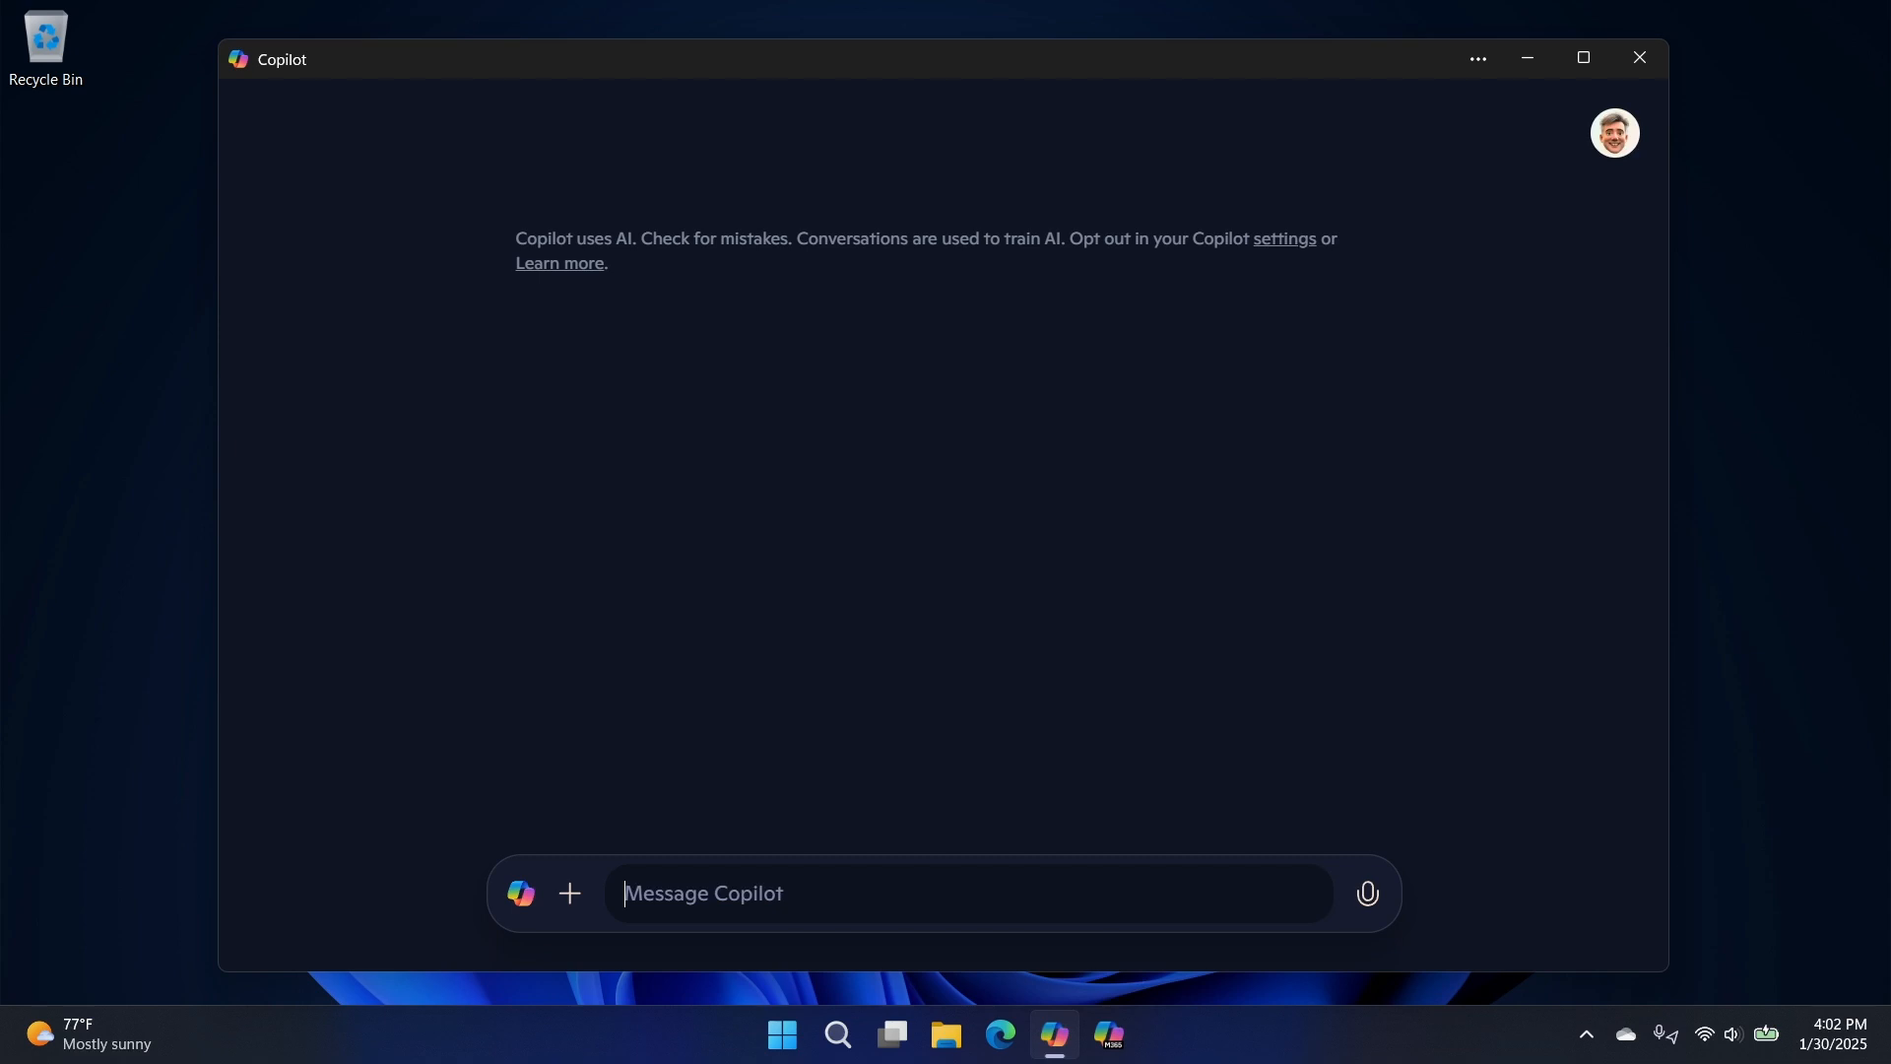
pyautogui.moveTo(904, 648)
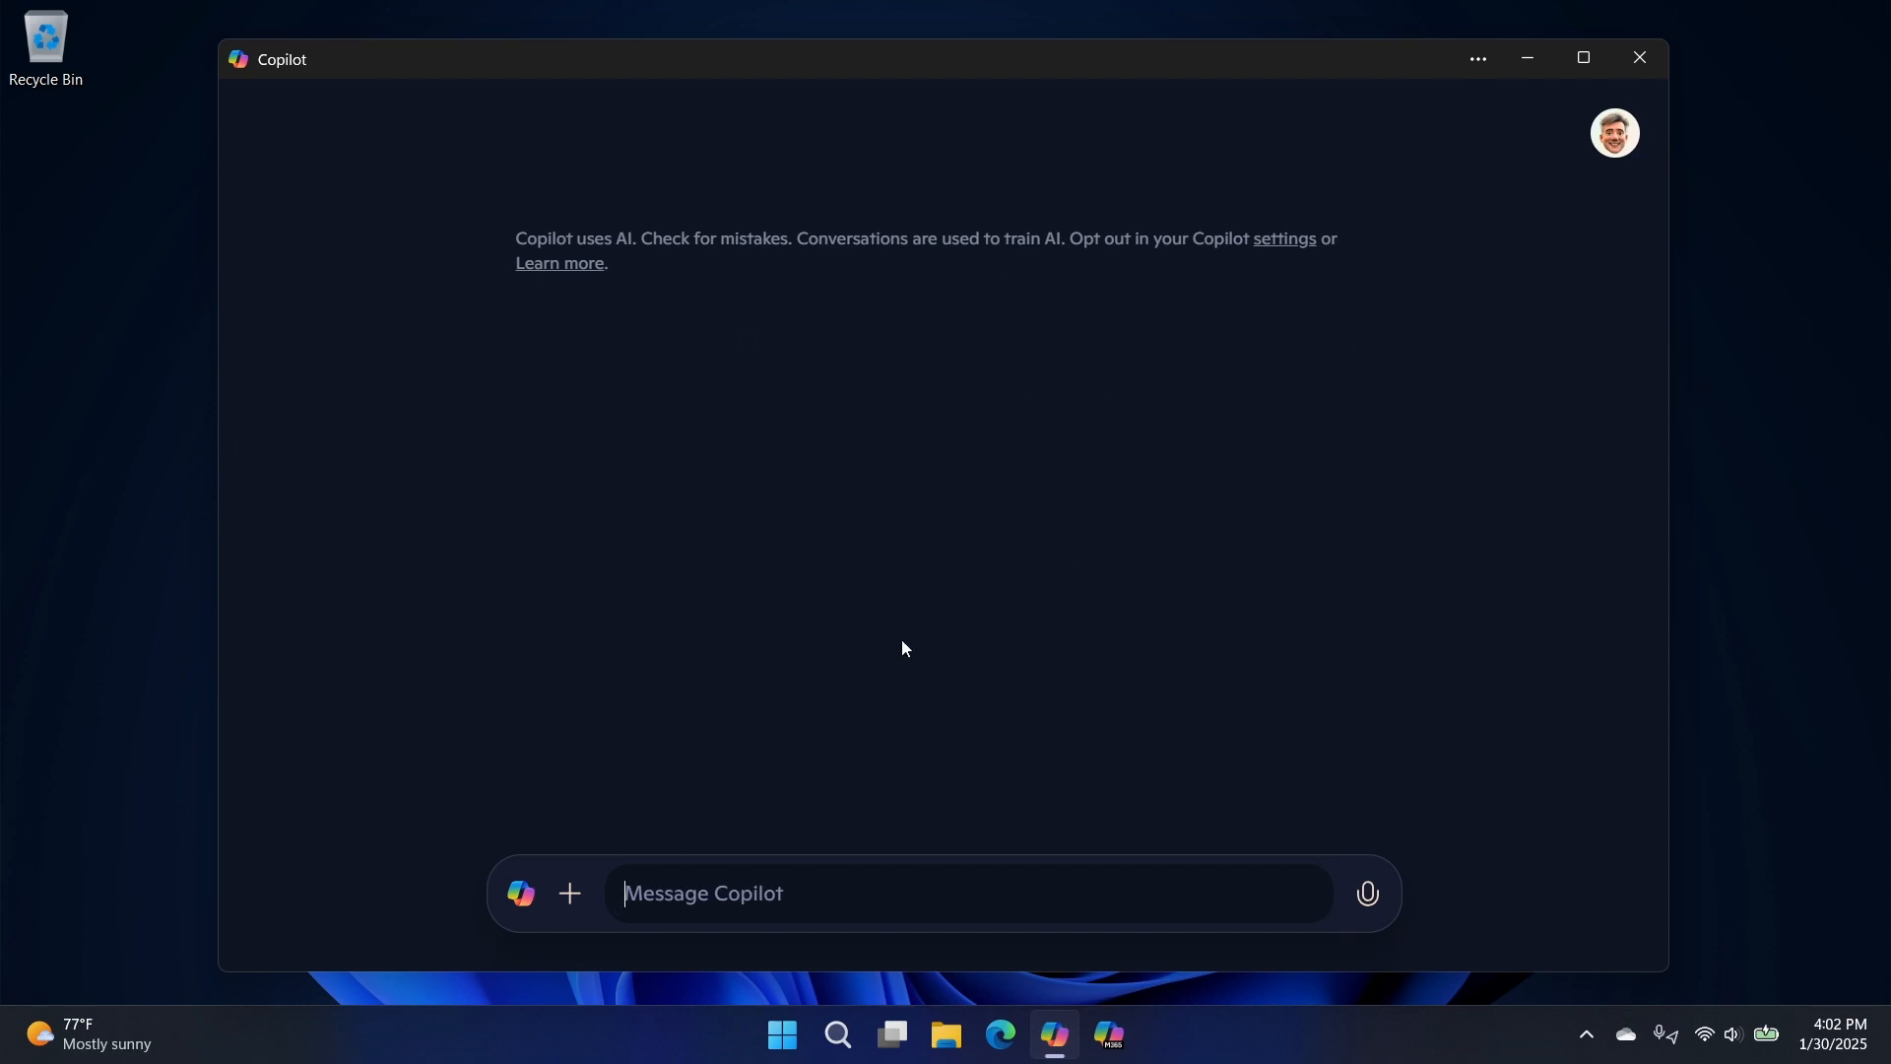
pyautogui.moveTo(1639, 58)
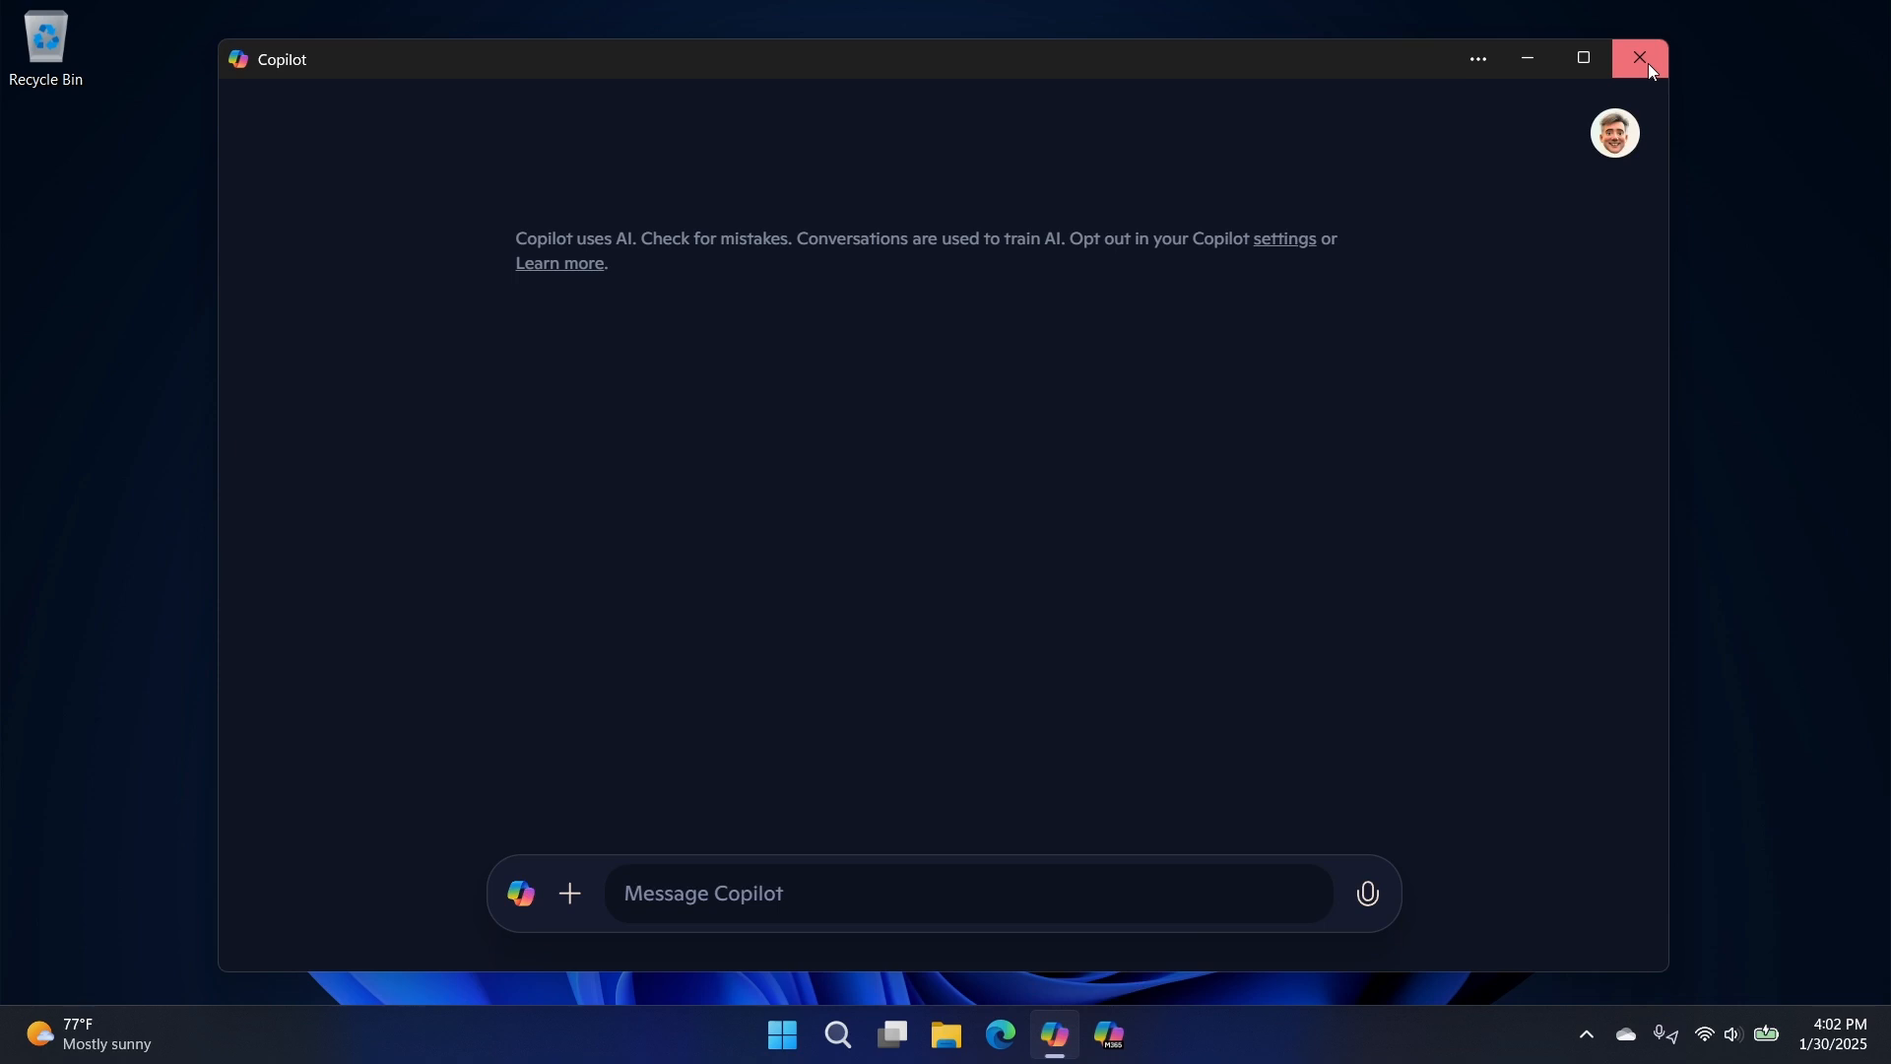
pyautogui.moveTo(1318, 350)
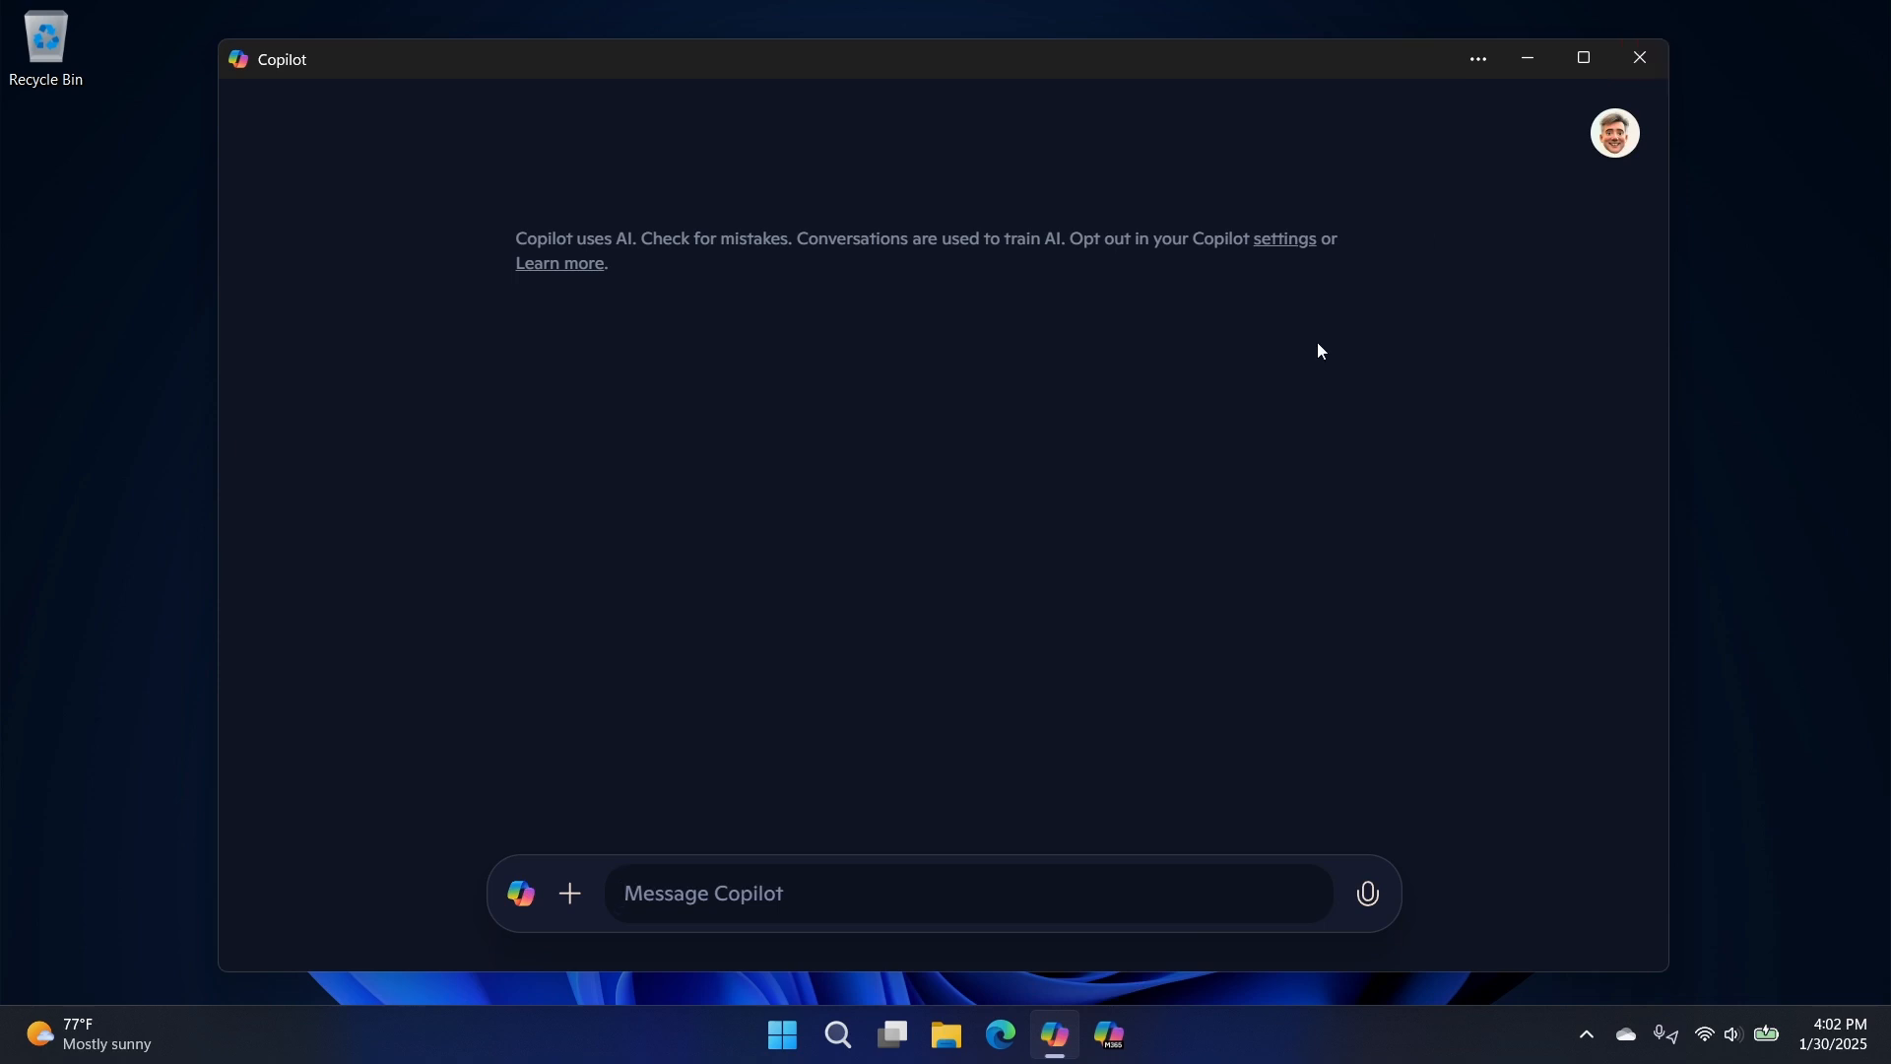
pyautogui.moveTo(1321, 391)
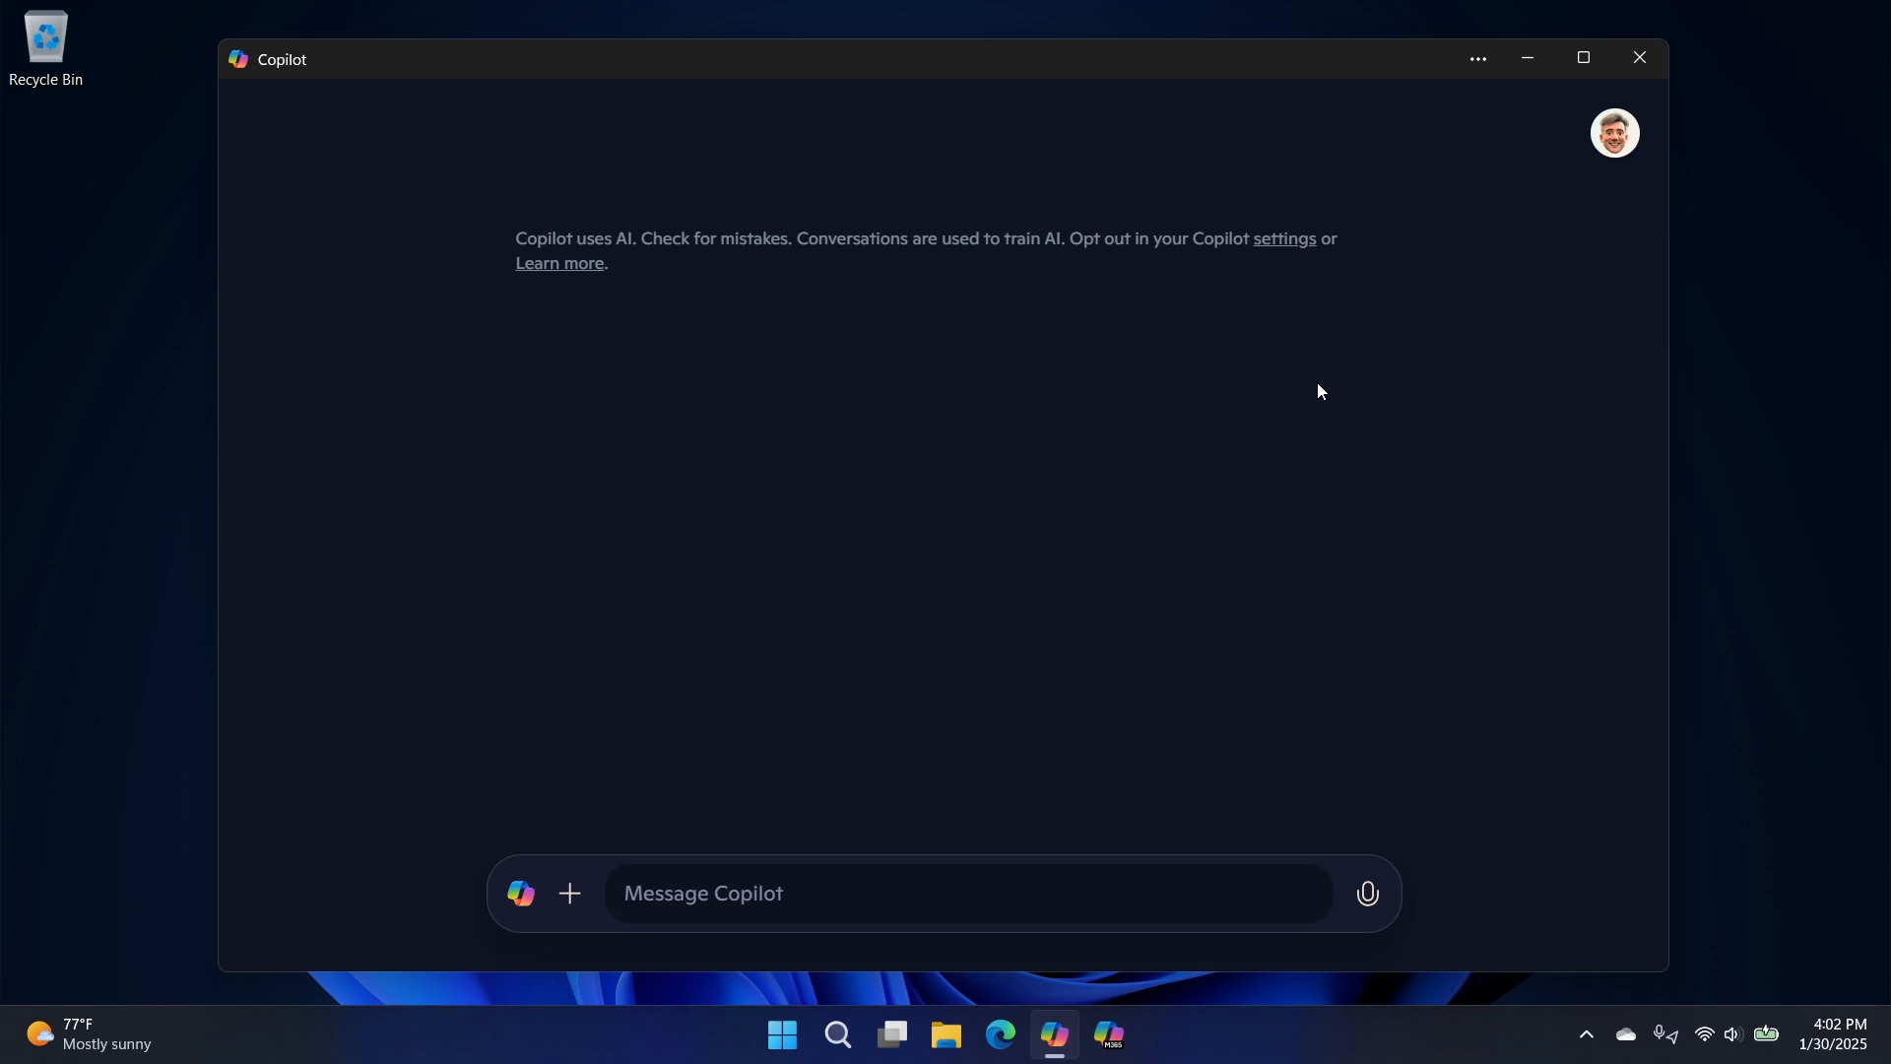
pyautogui.moveTo(1638, 57)
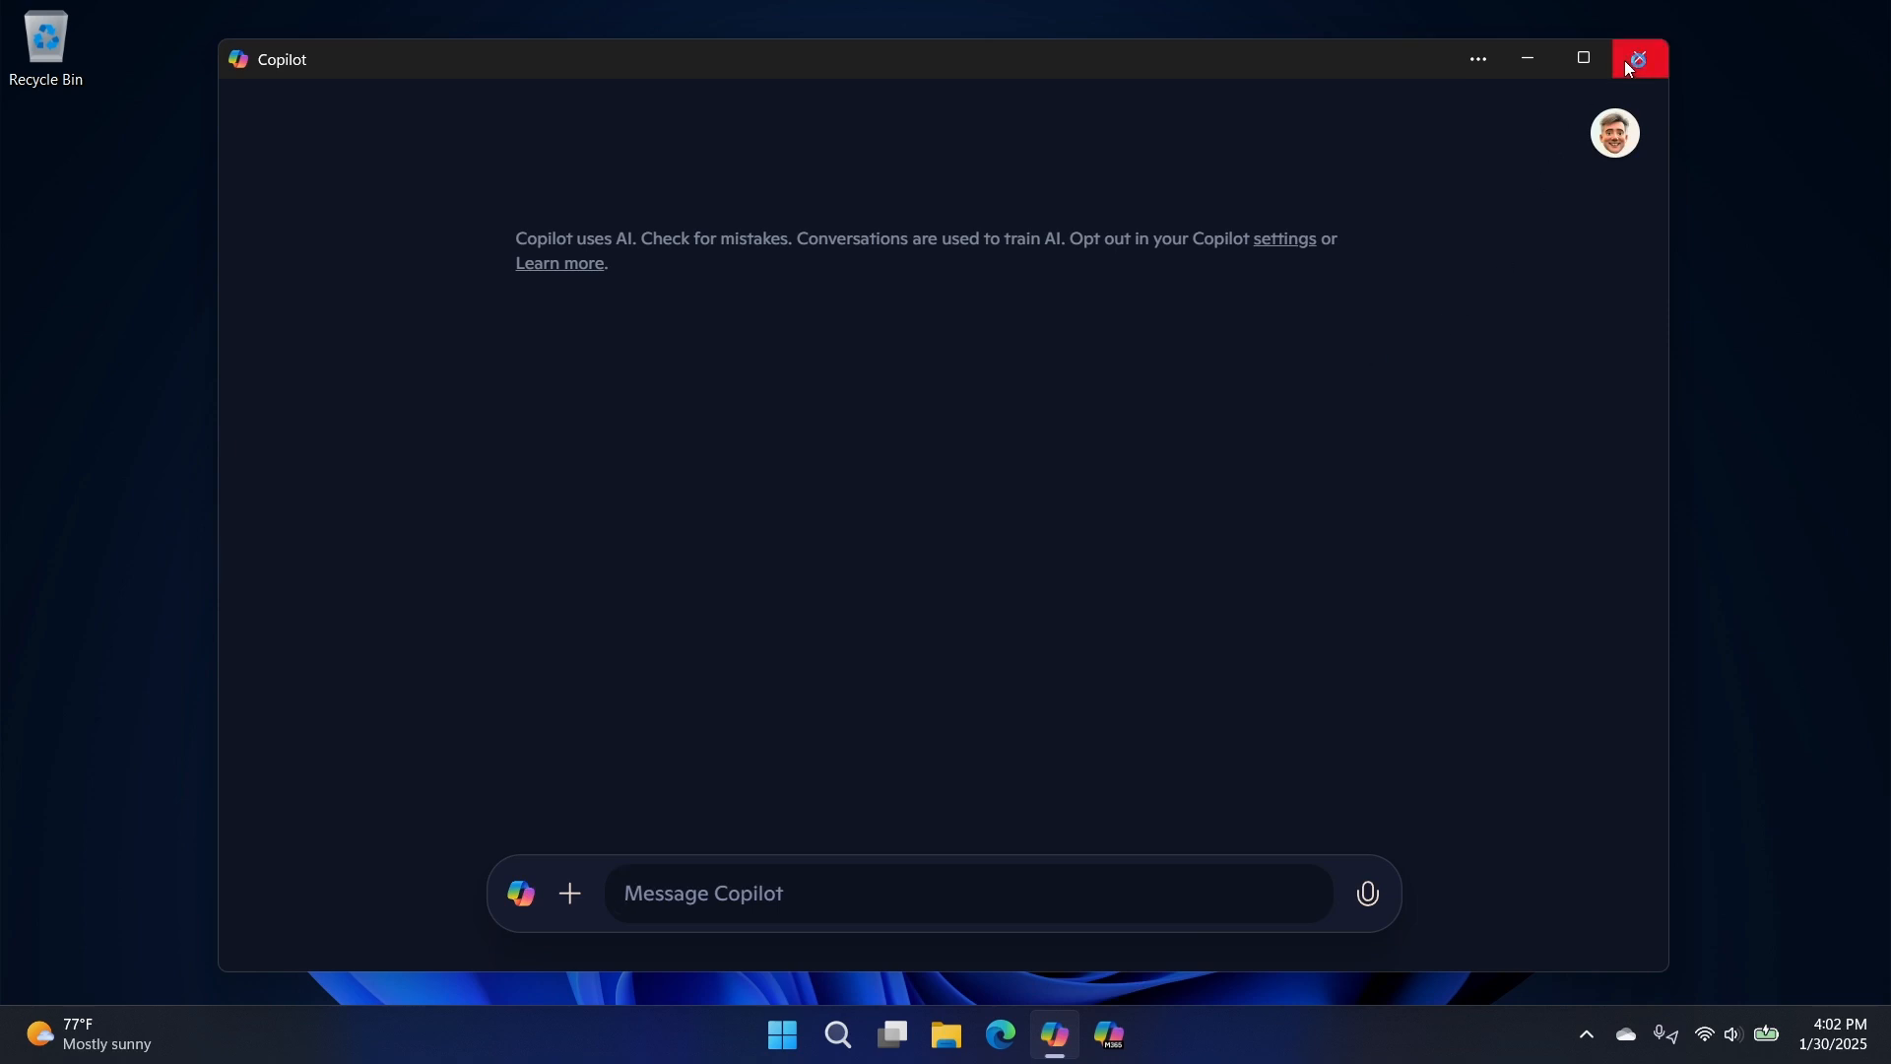
pyautogui.moveTo(242, 70)
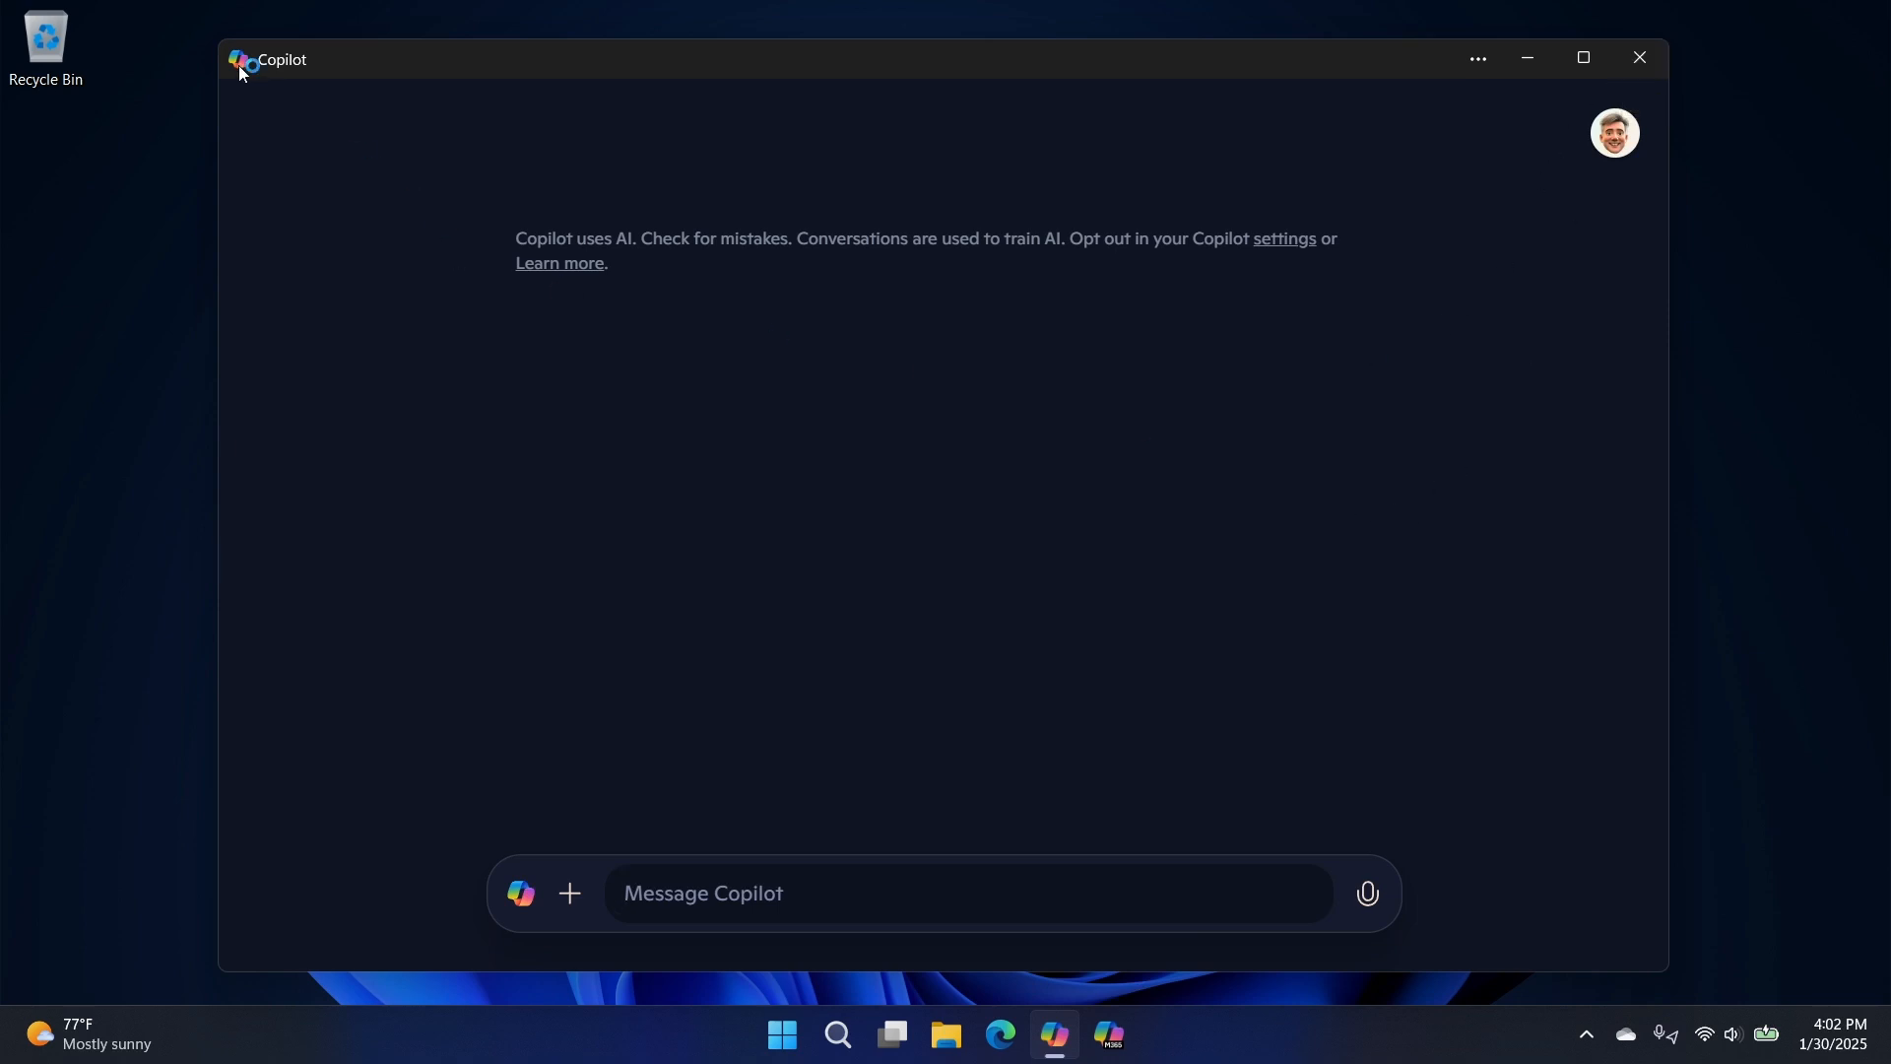
# - Open the Copilot window's system menu from the title bar
pyautogui.rightClick(238, 58)
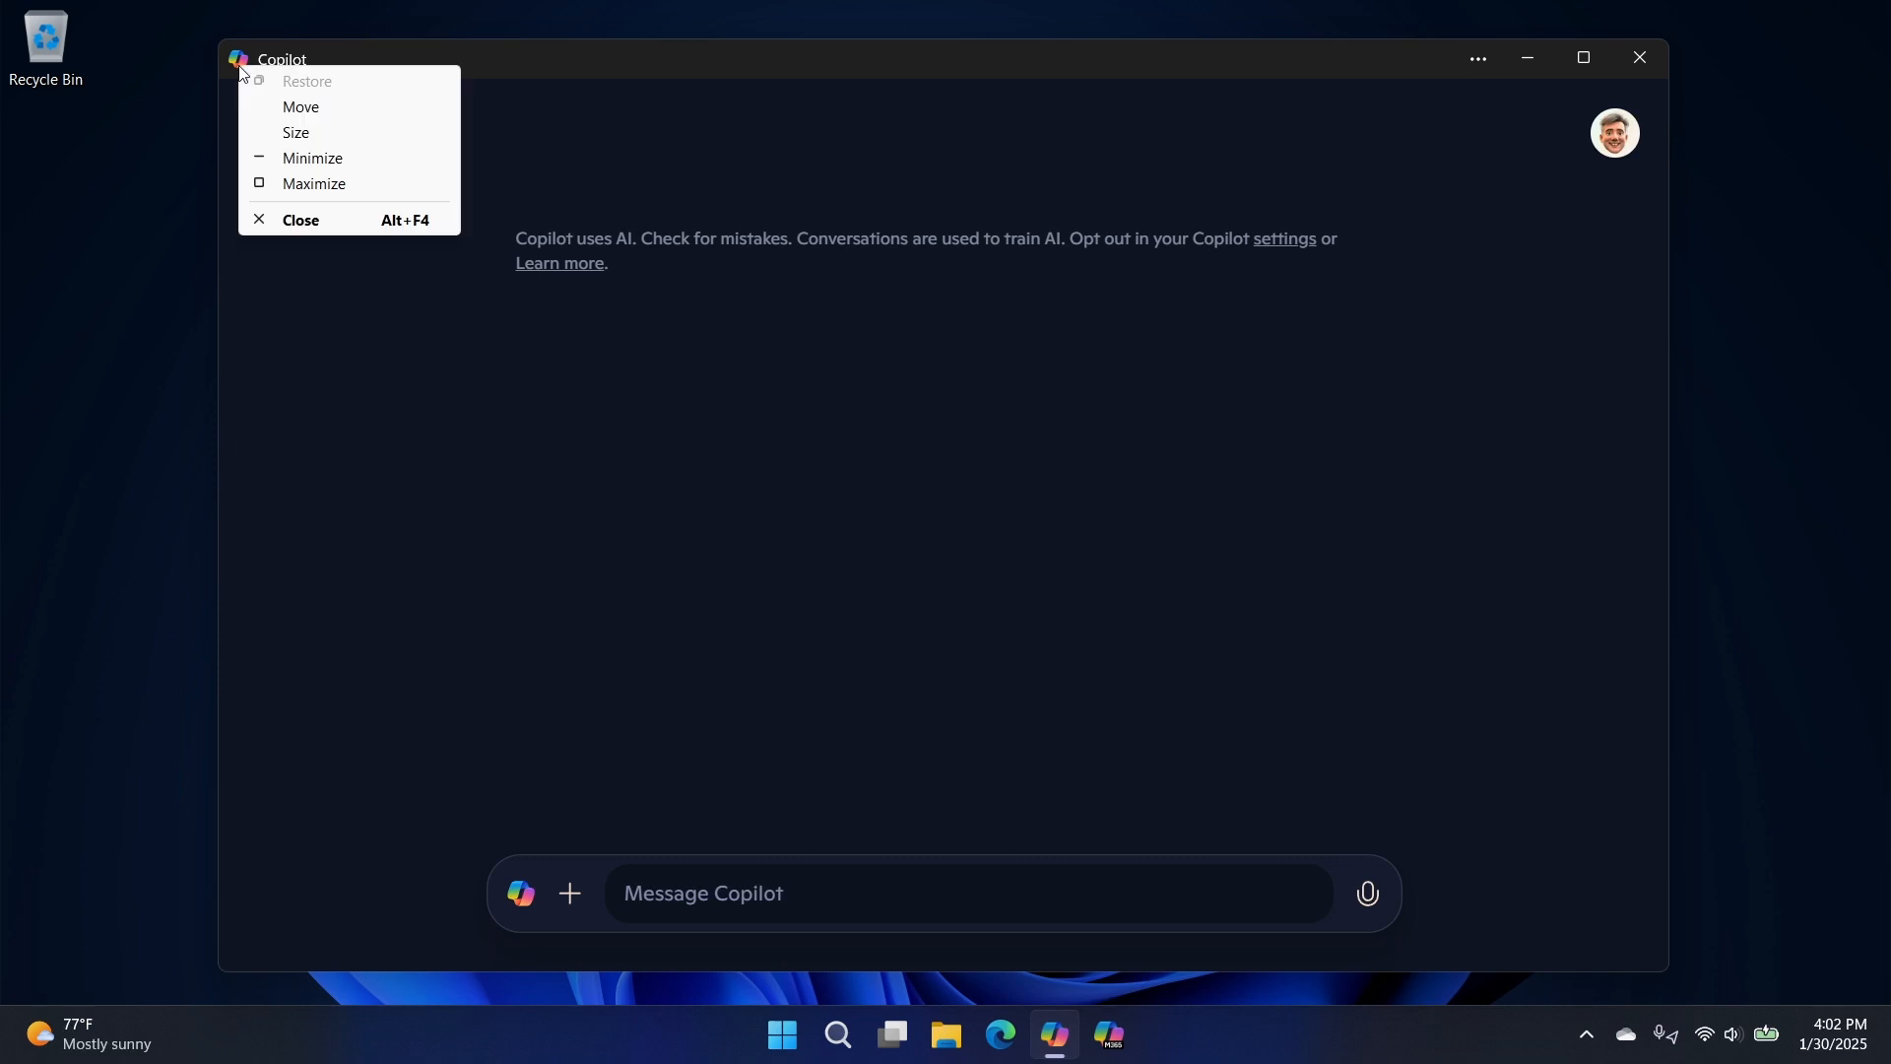
pyautogui.moveTo(340, 288)
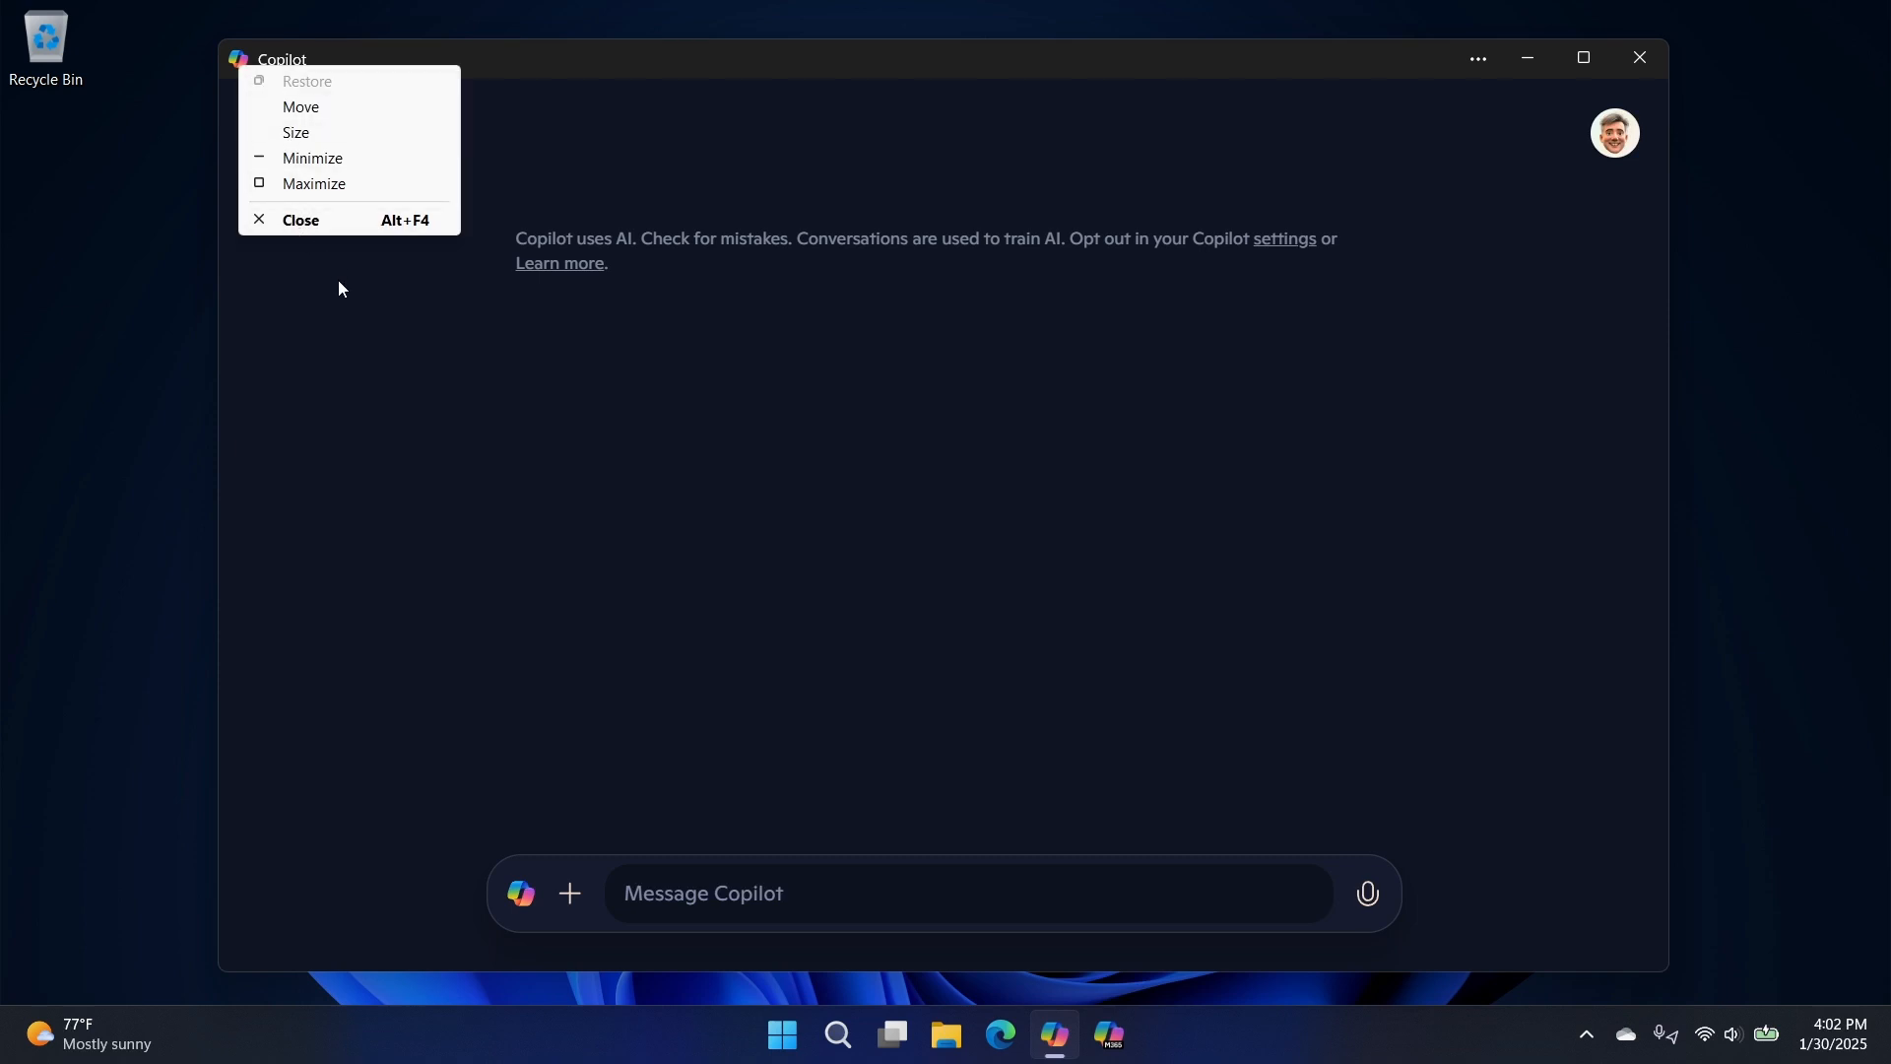
pyautogui.moveTo(365, 236)
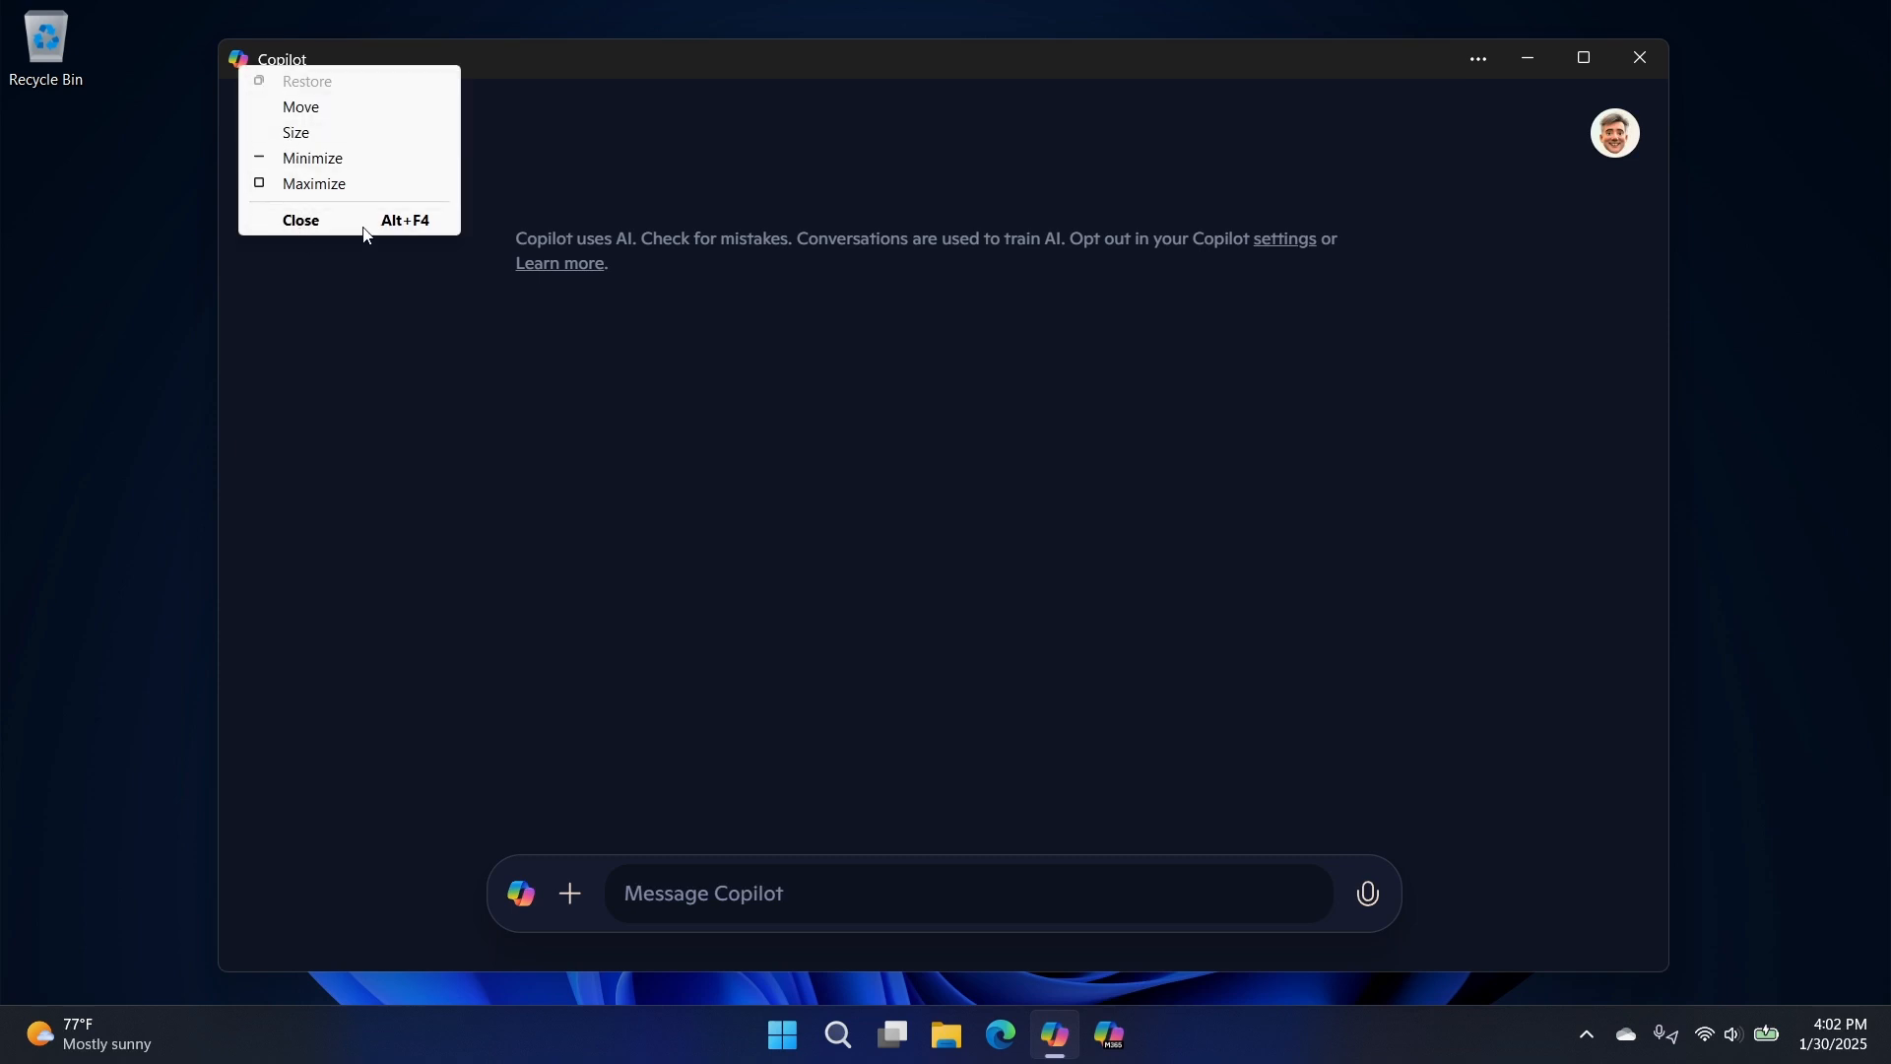
pyautogui.moveTo(374, 160)
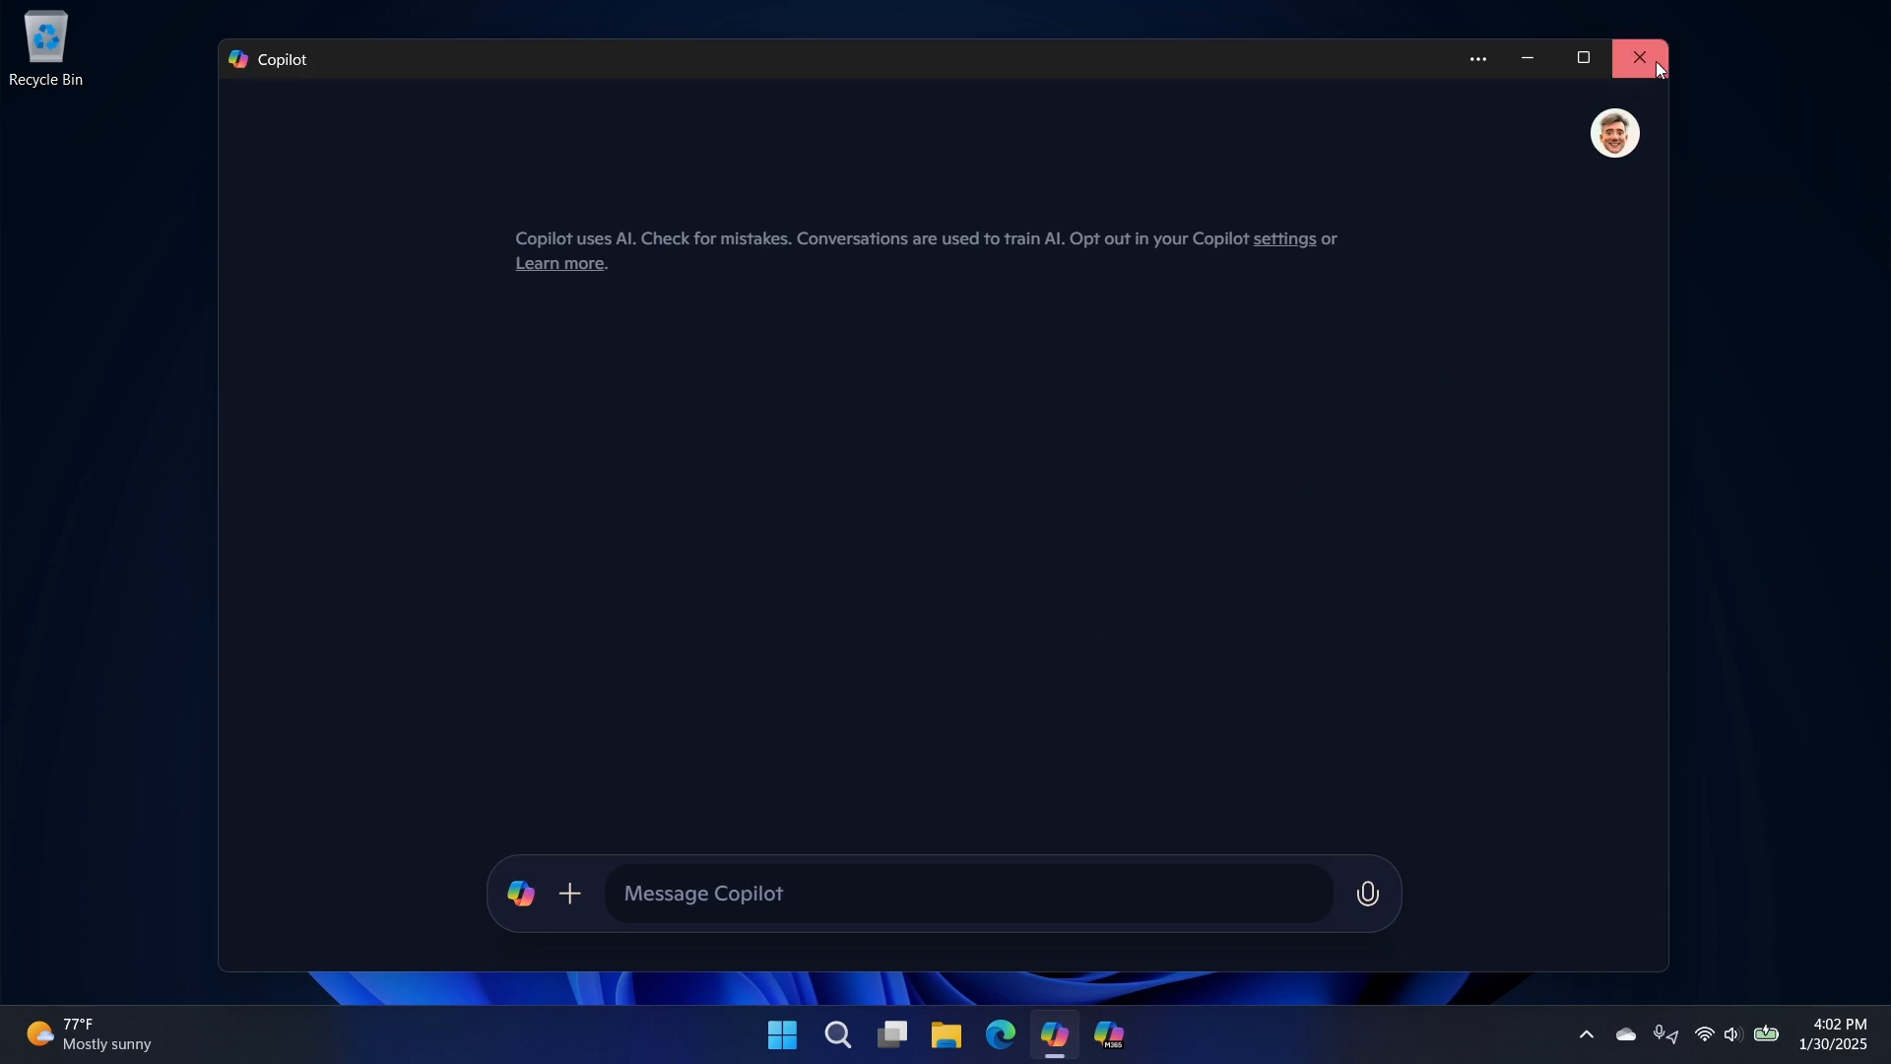
# - Close Copilot, bring up the compact quick chat, then dismiss it to the desktop
pyautogui.click(1639, 57)
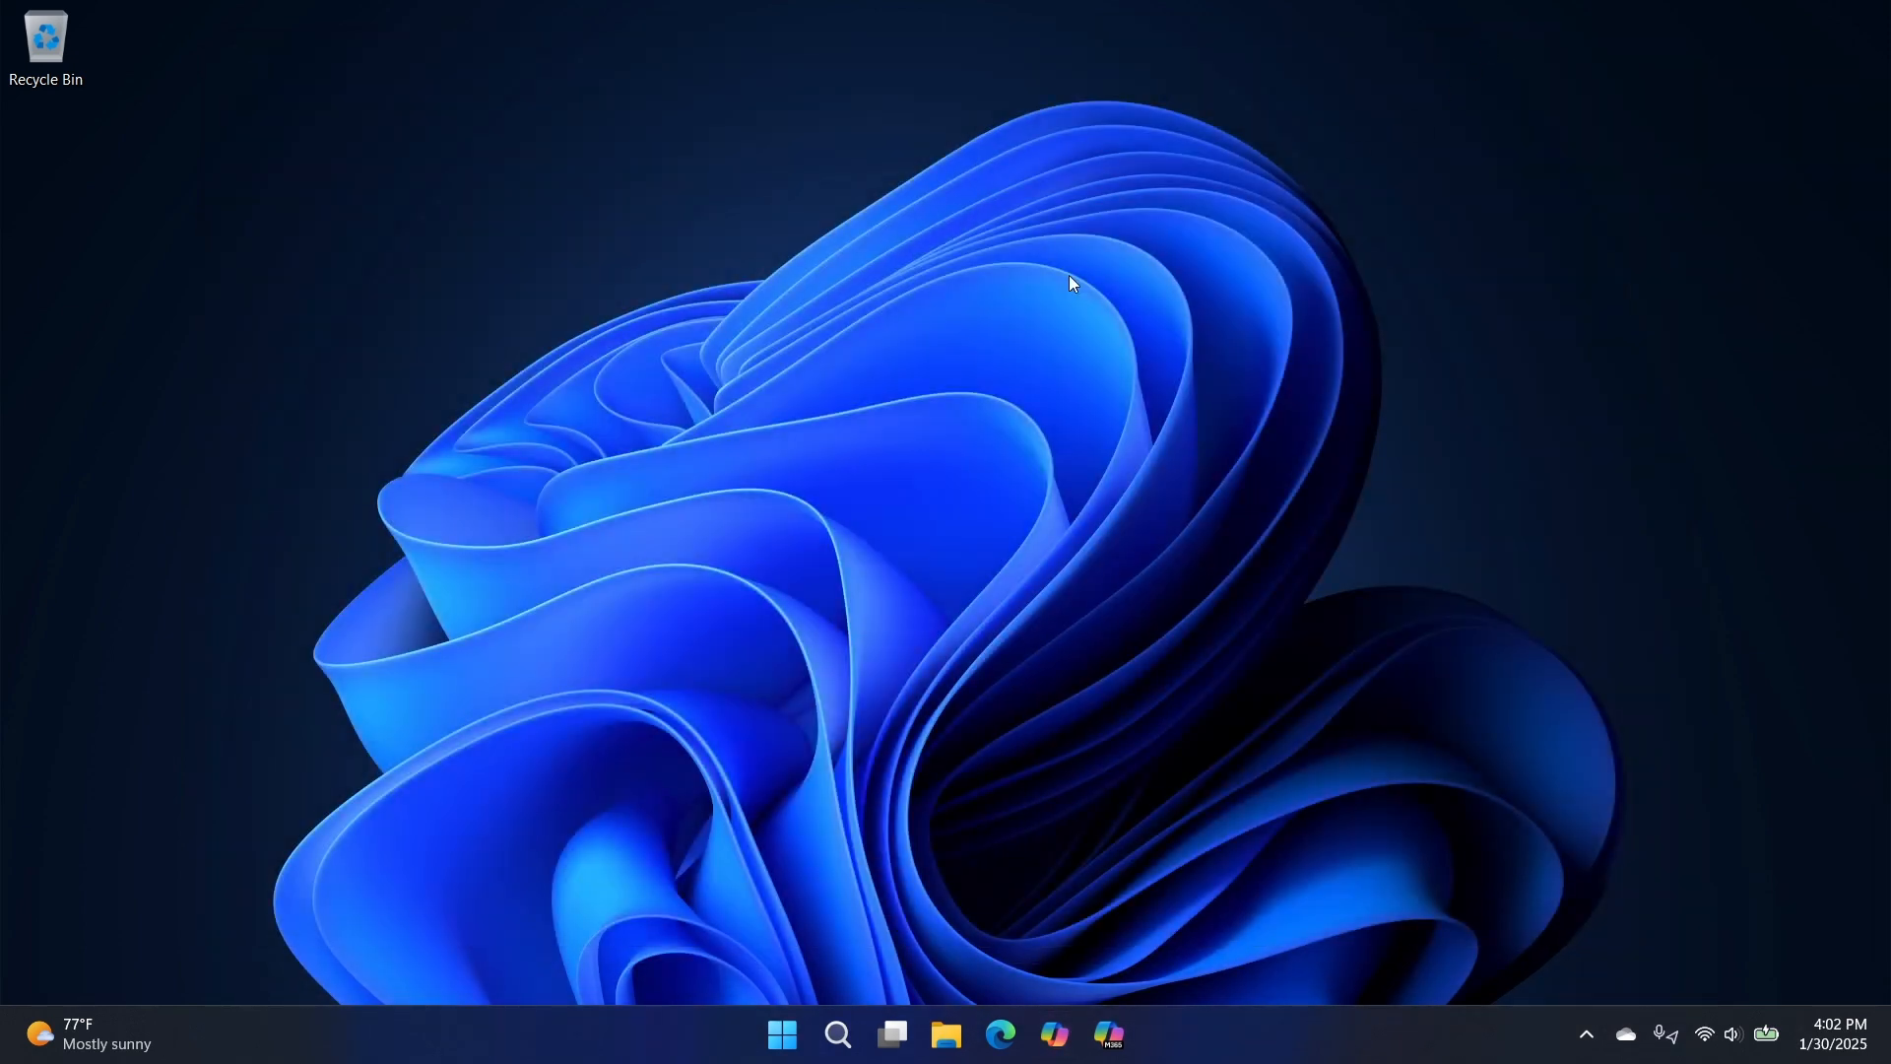
pyautogui.click(1052, 1035)
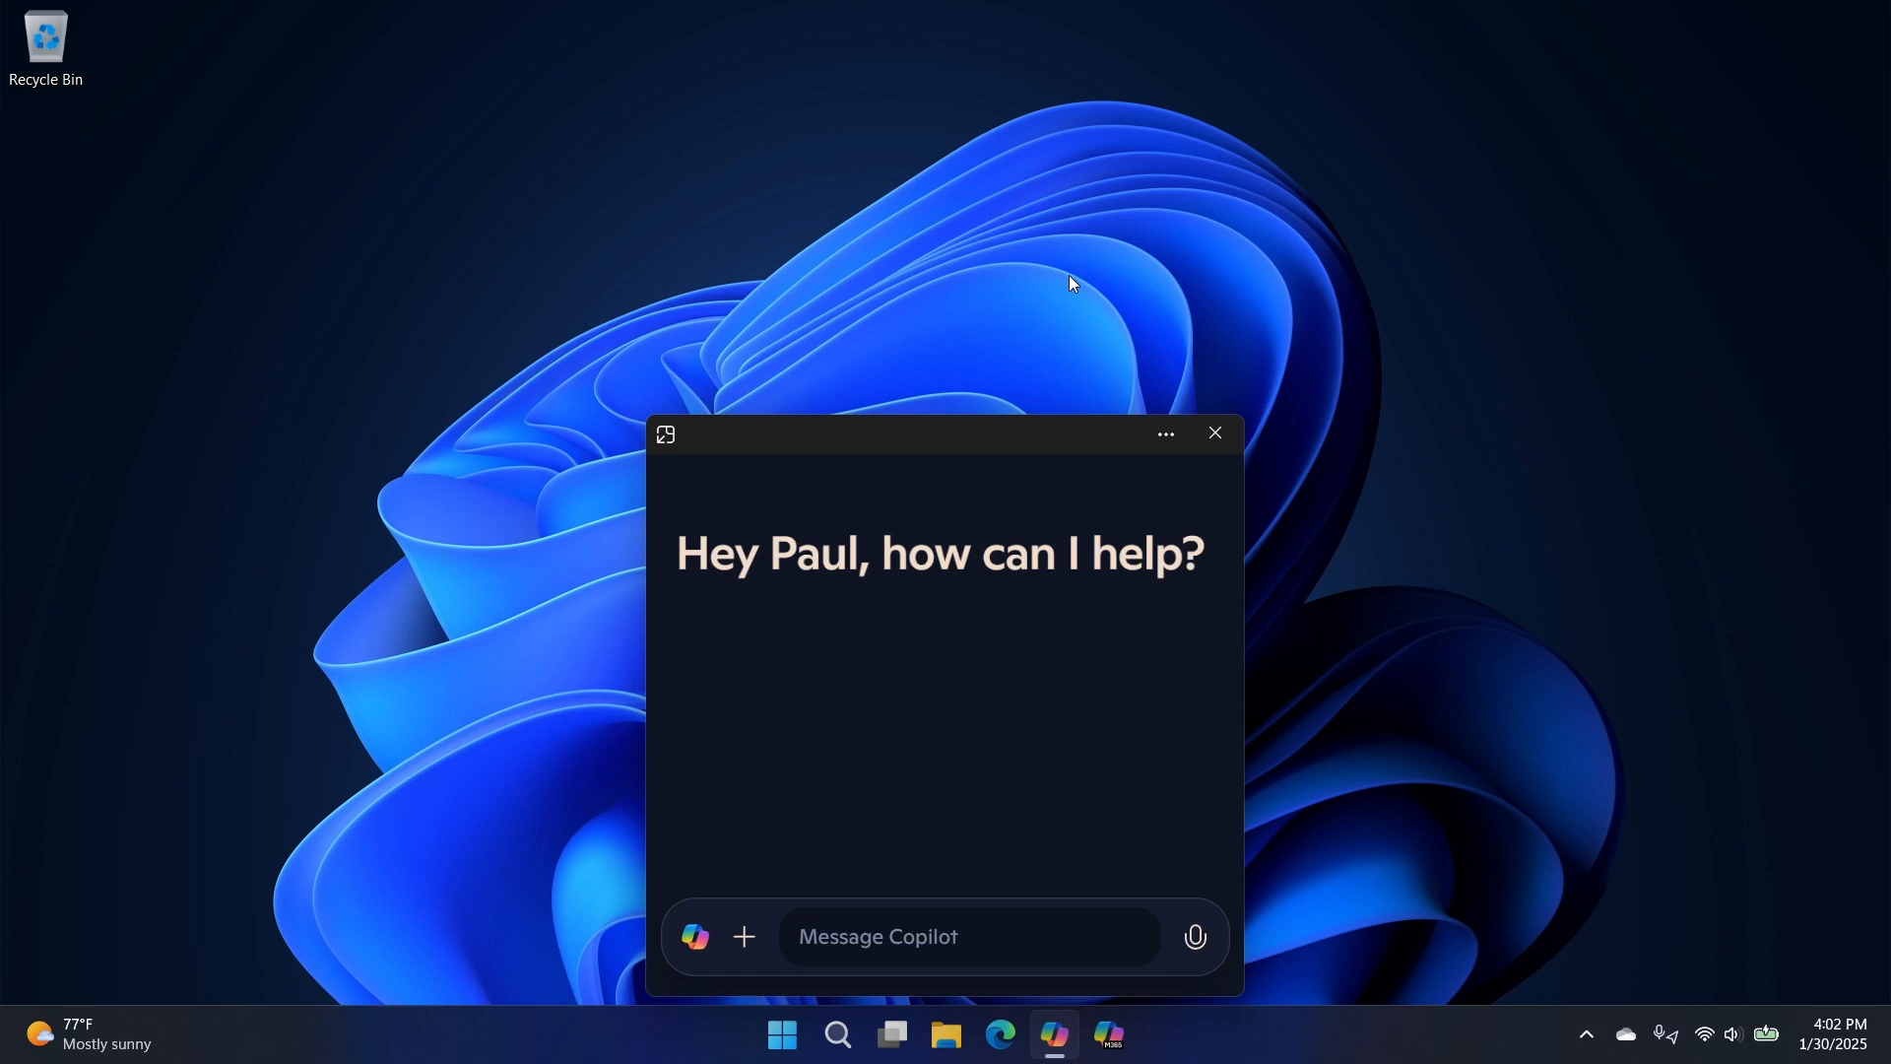
pyautogui.moveTo(1492, 596)
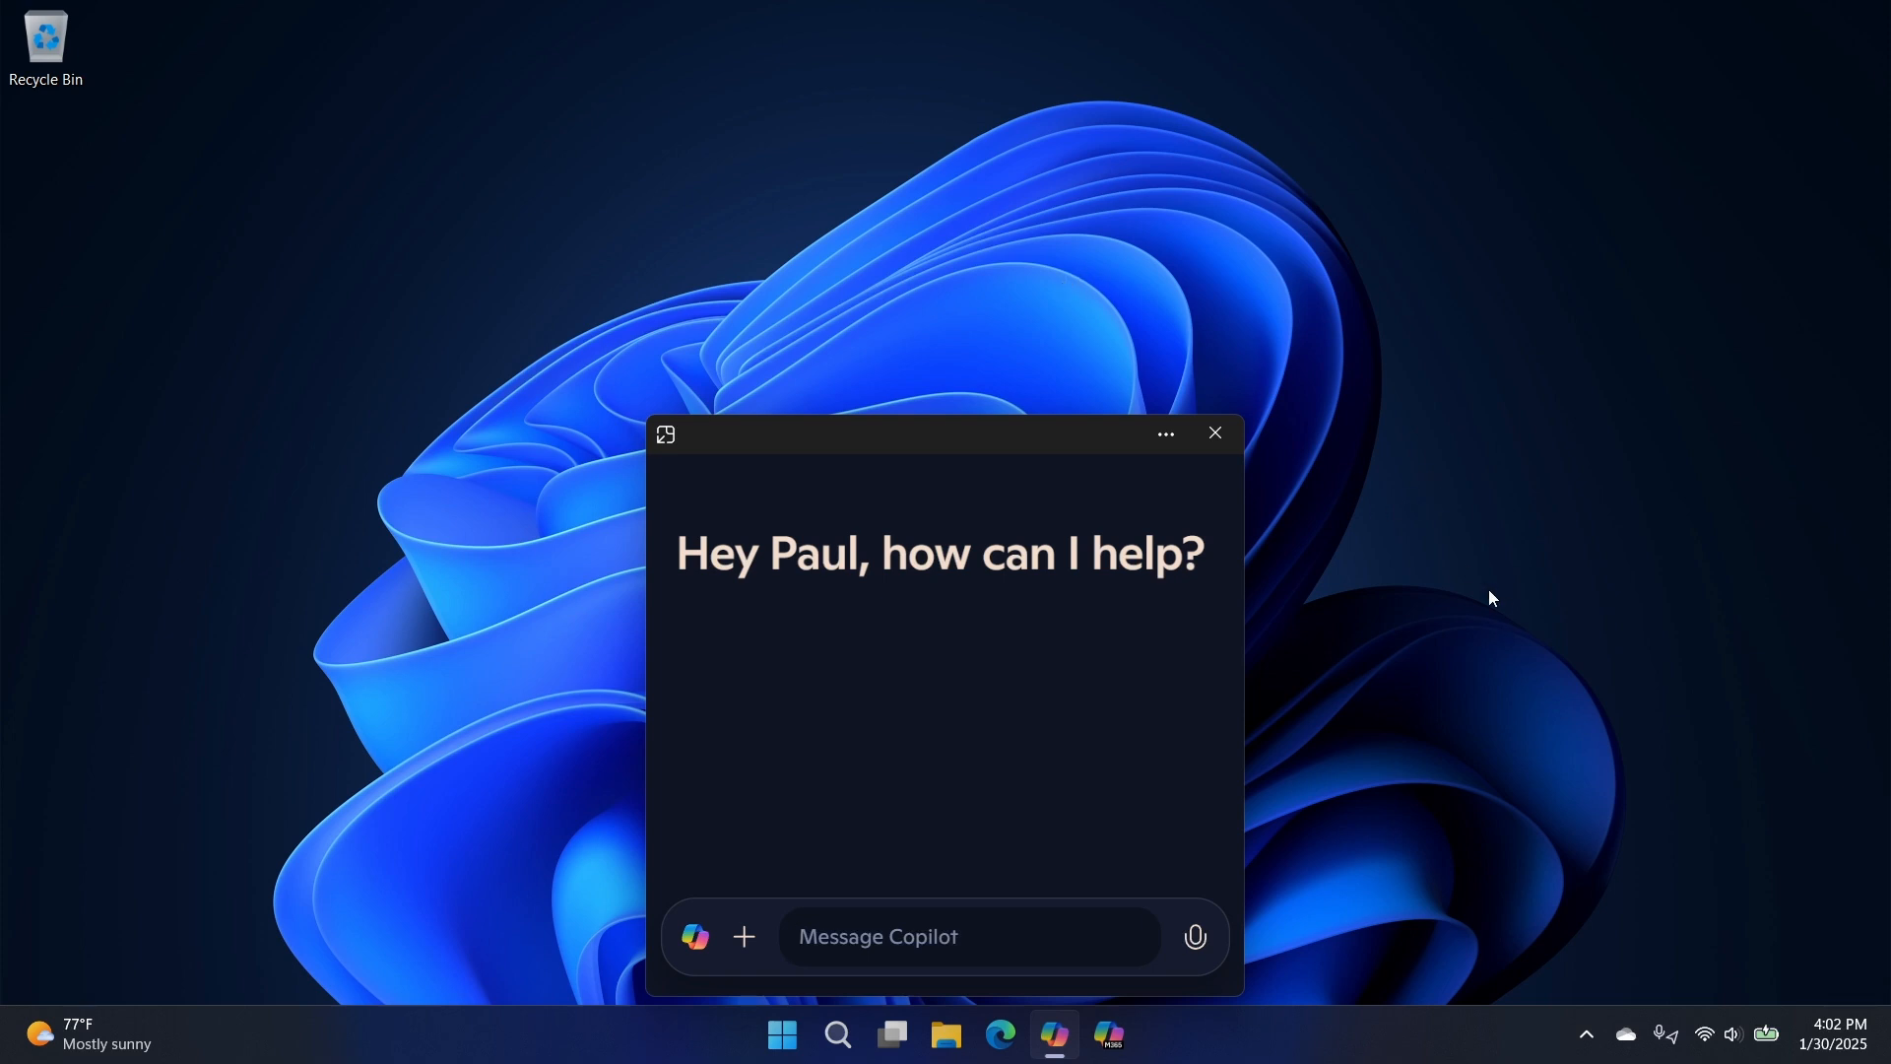
pyautogui.moveTo(1300, 712)
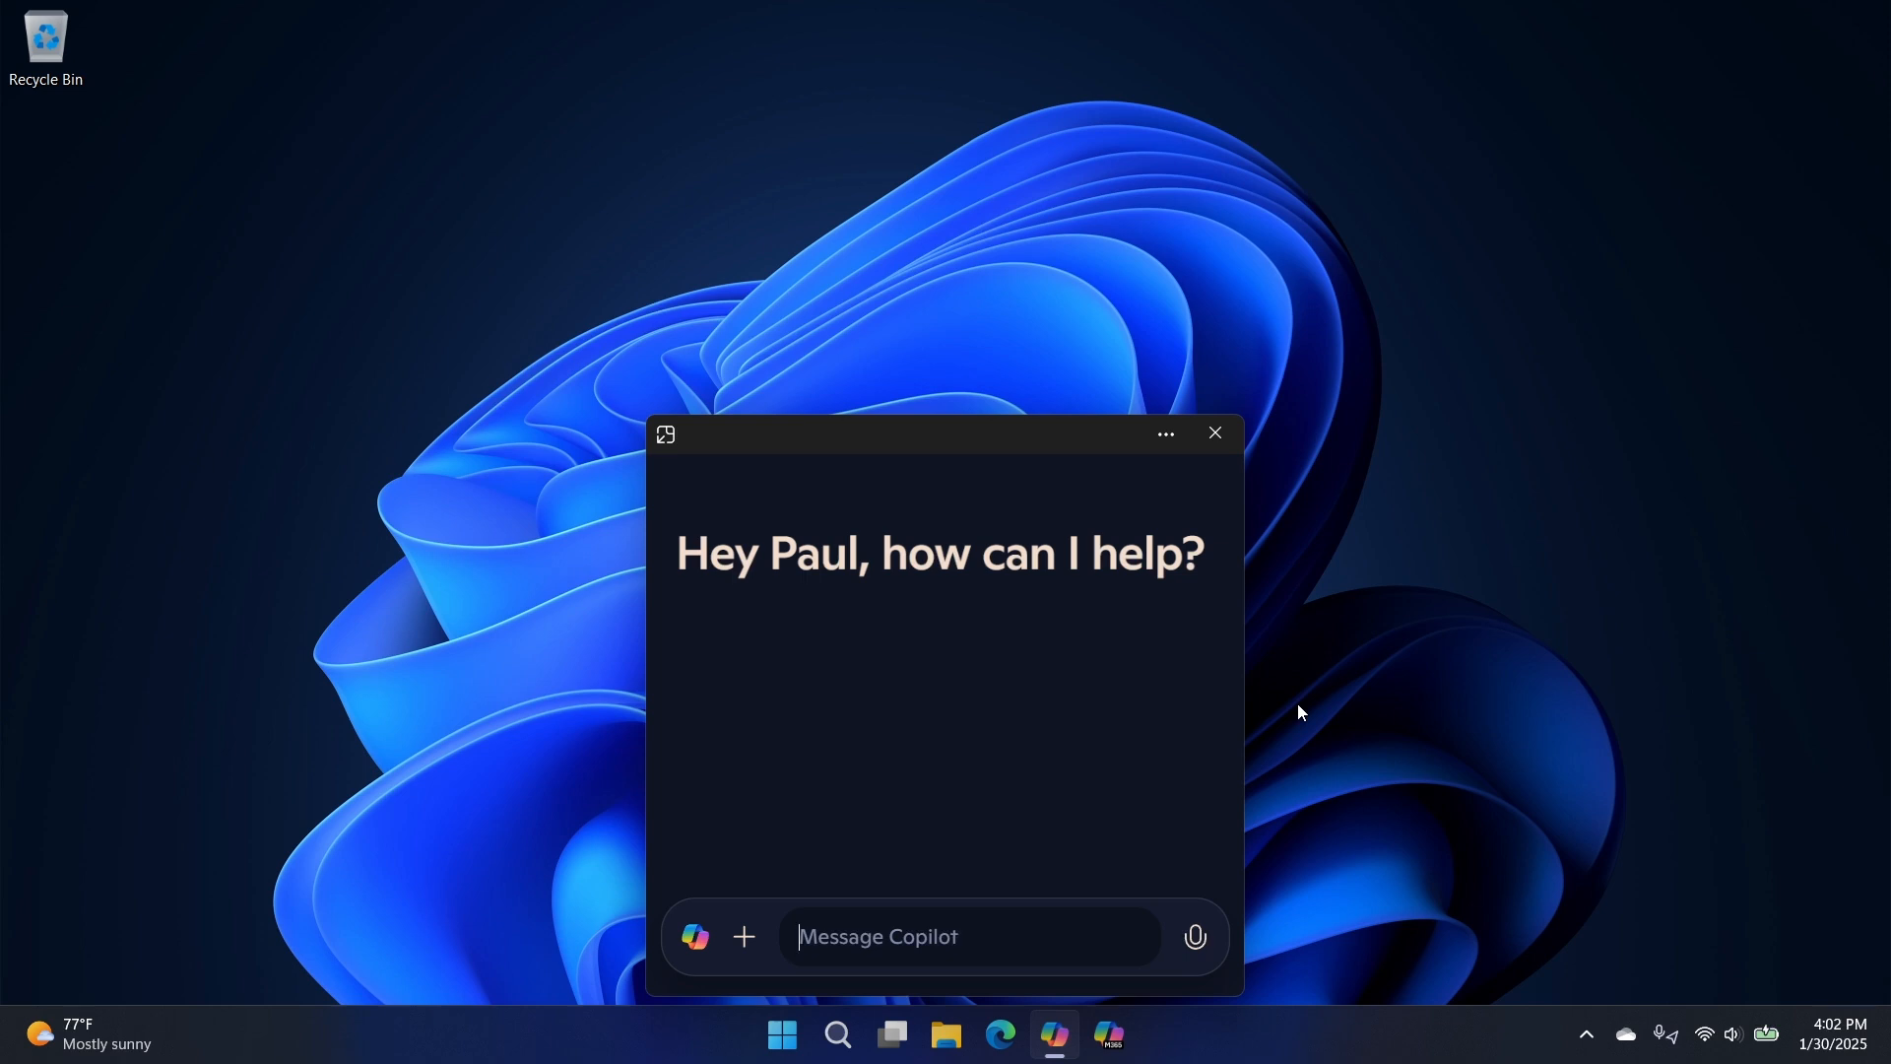
pyautogui.click(1214, 433)
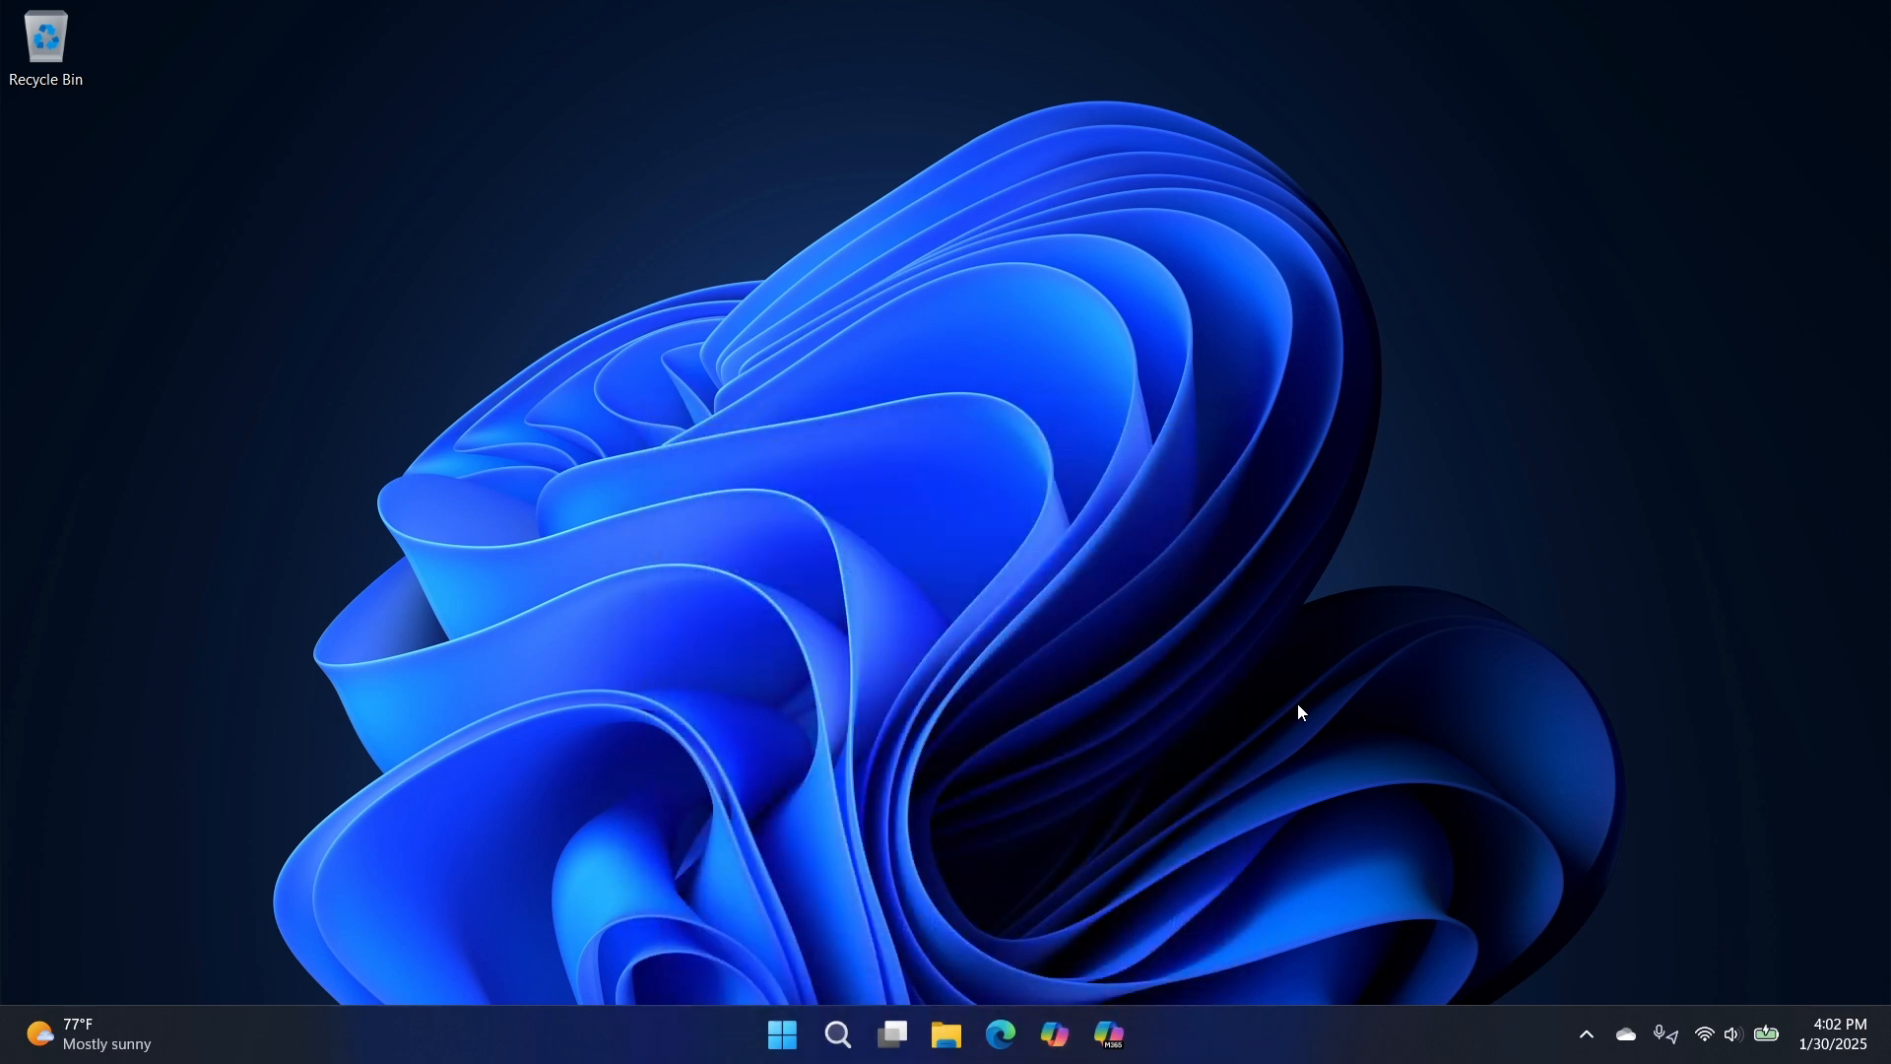
pyautogui.moveTo(1536, 672)
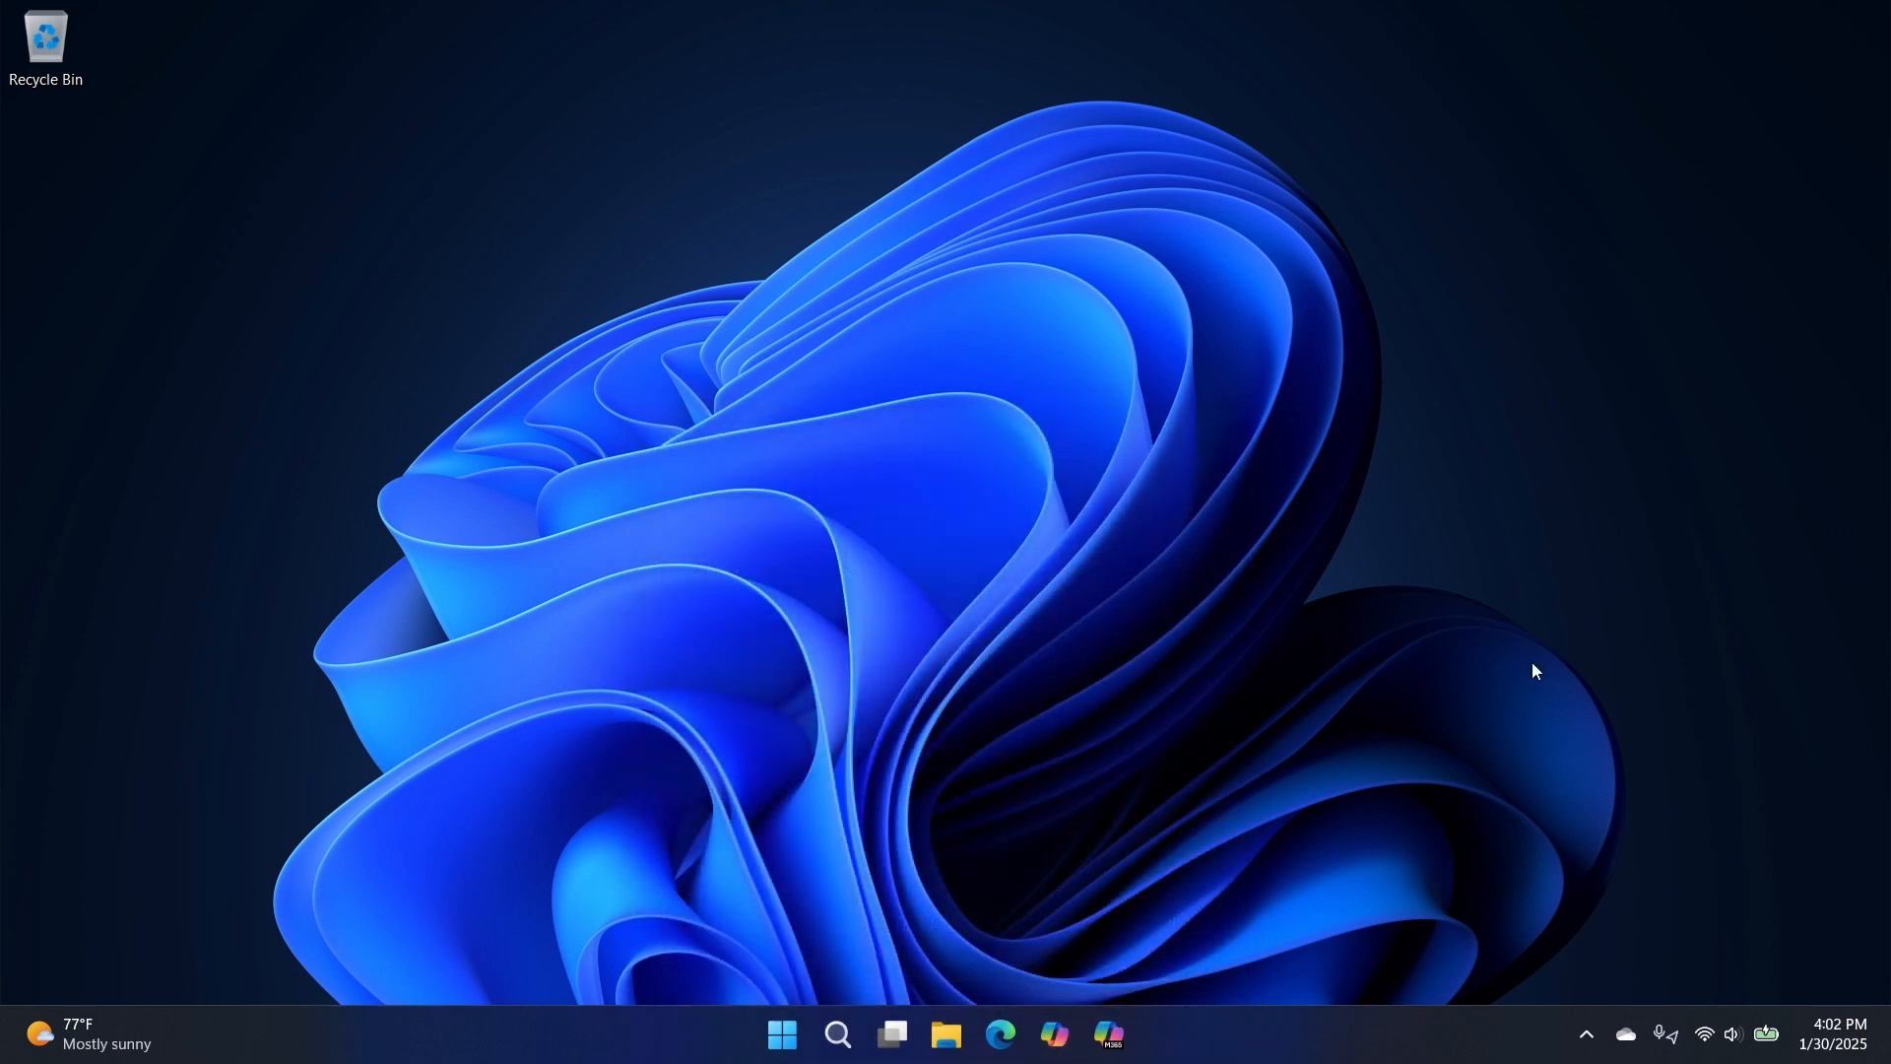
pyautogui.moveTo(1757, 898)
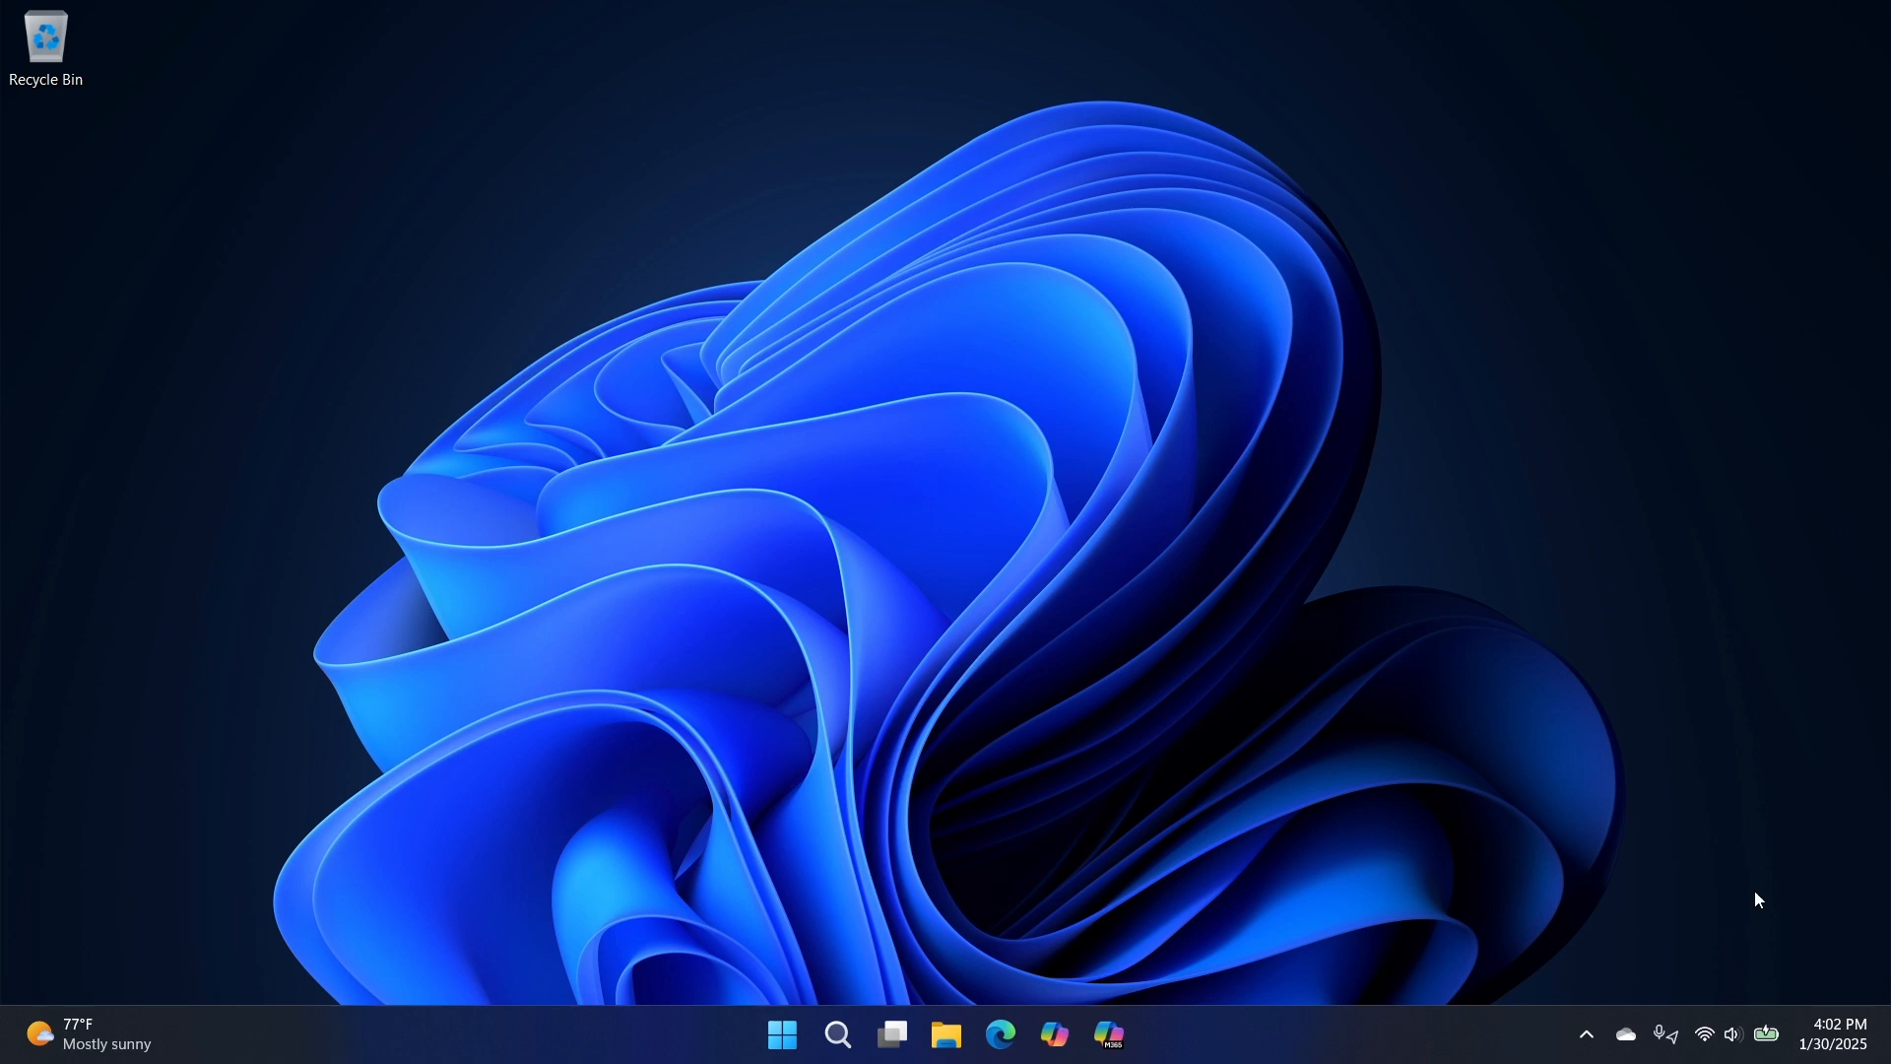
# - Reopen Copilot and send a request for a good carrot cake recipe
pyautogui.click(1052, 1033)
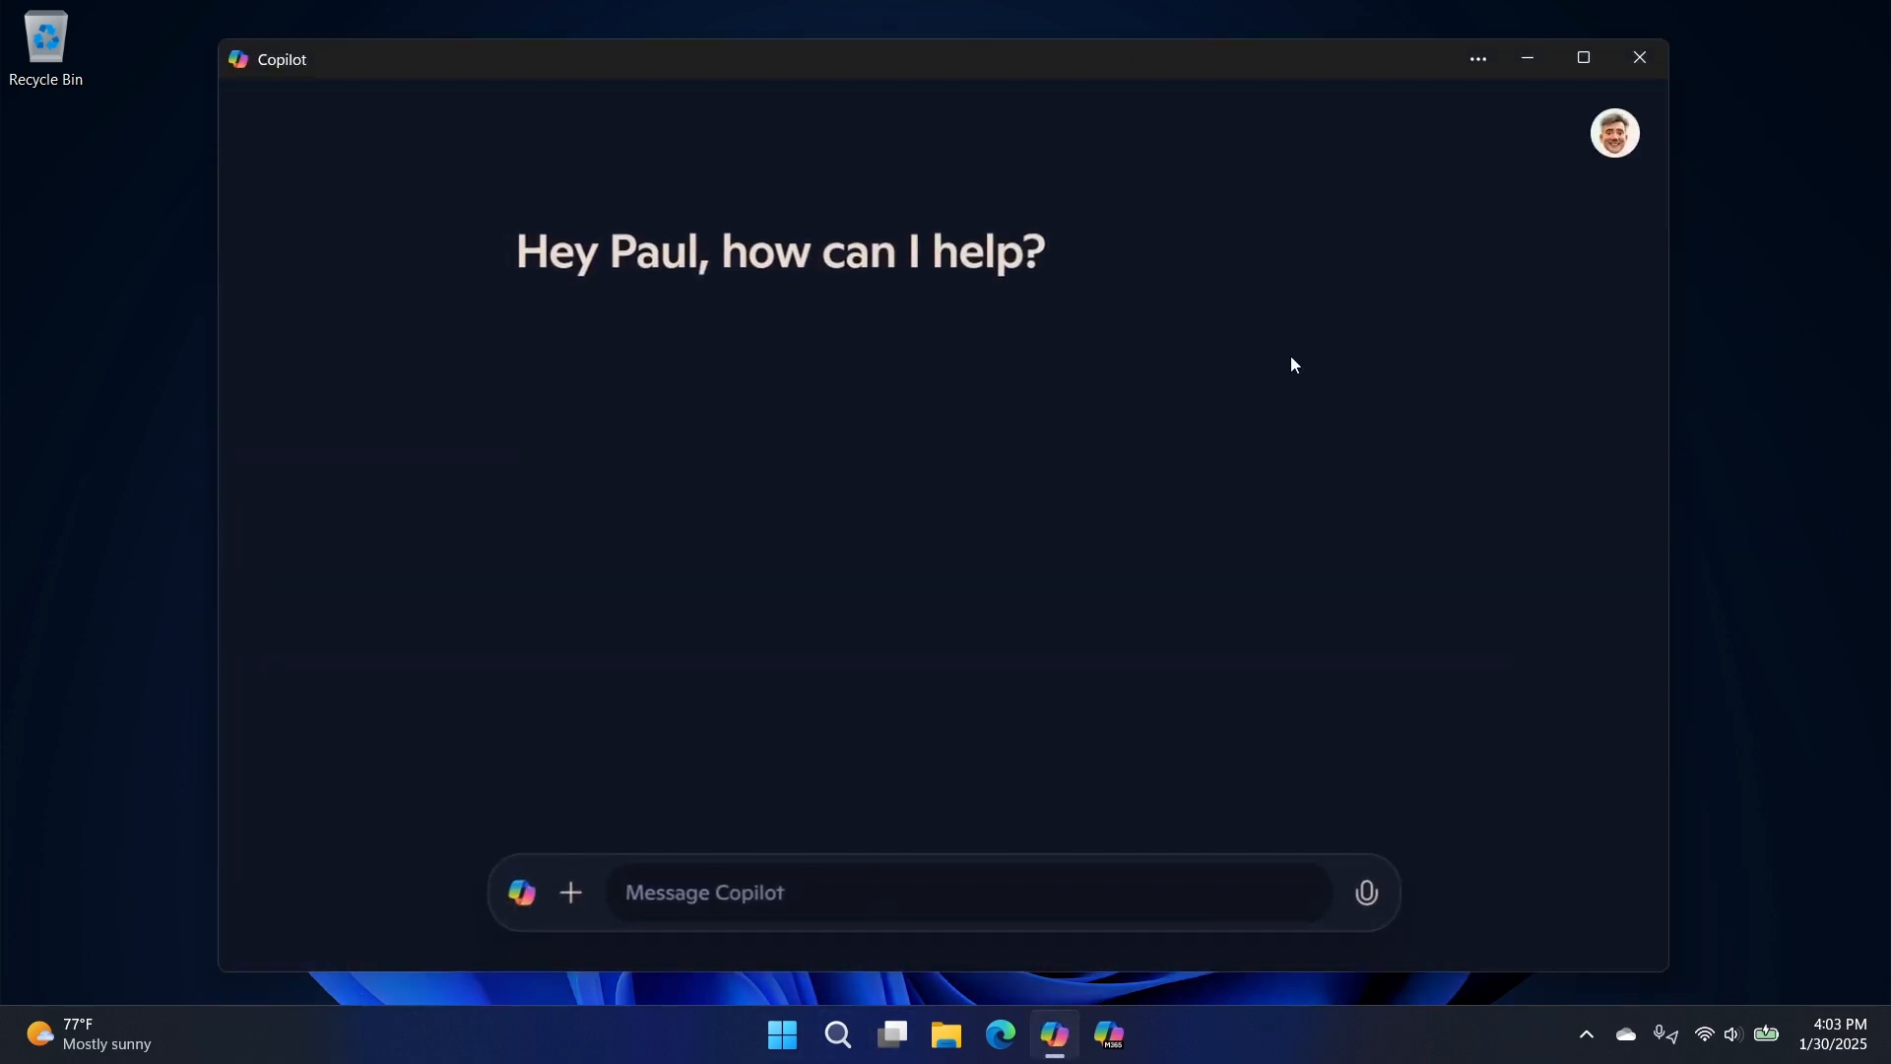
pyautogui.moveTo(1442, 777)
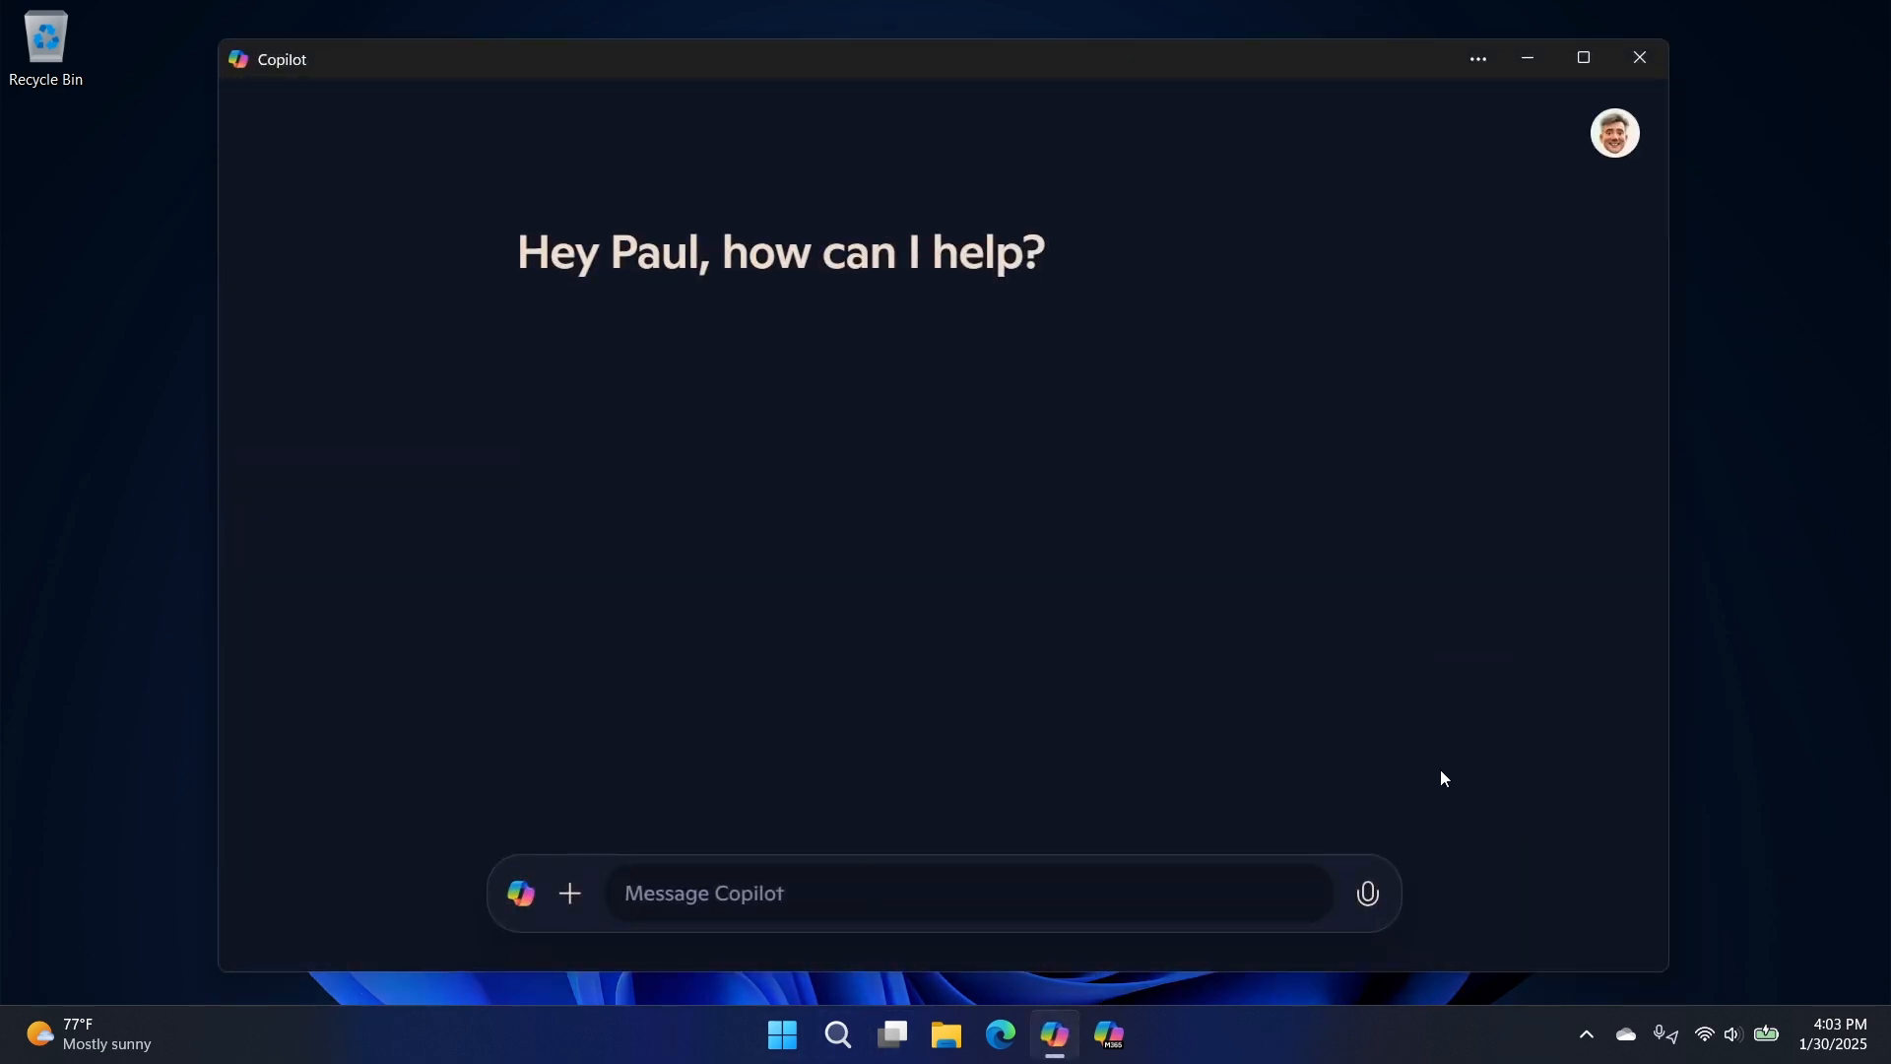
pyautogui.click(965, 892)
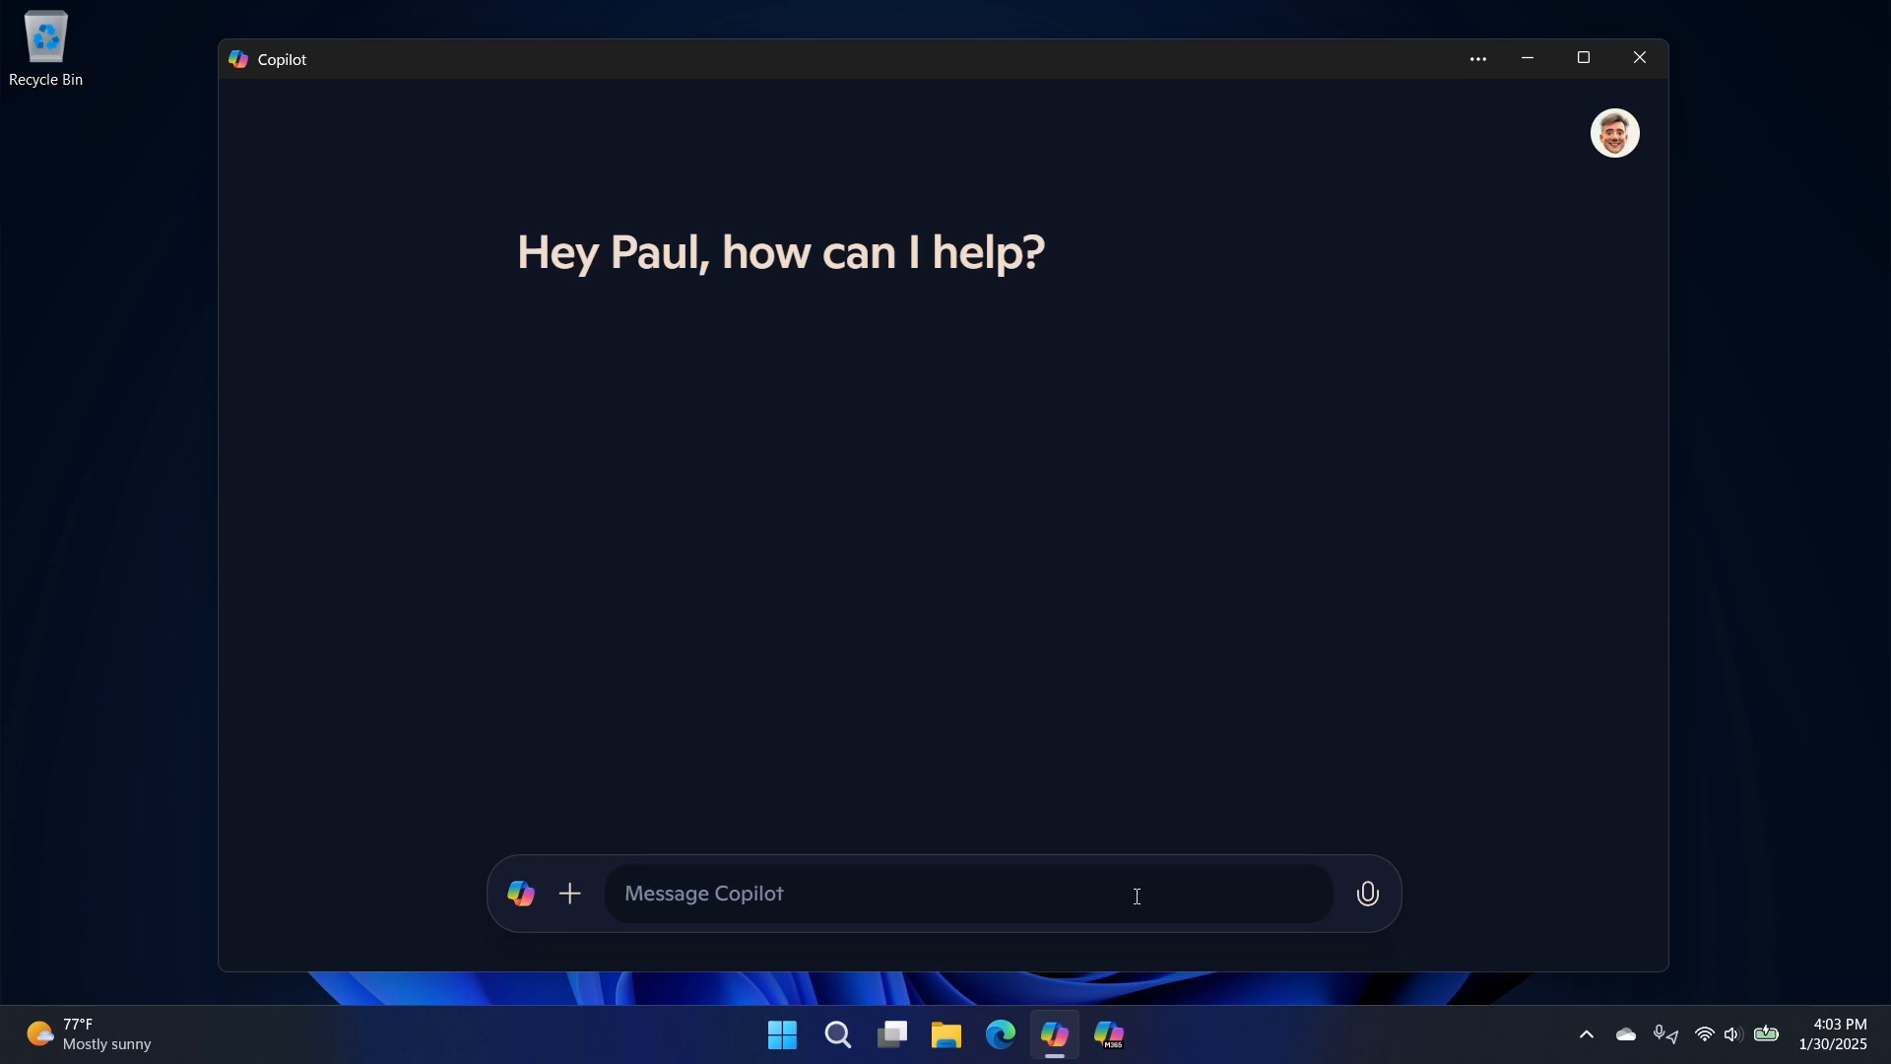
pyautogui.write('I would liek')
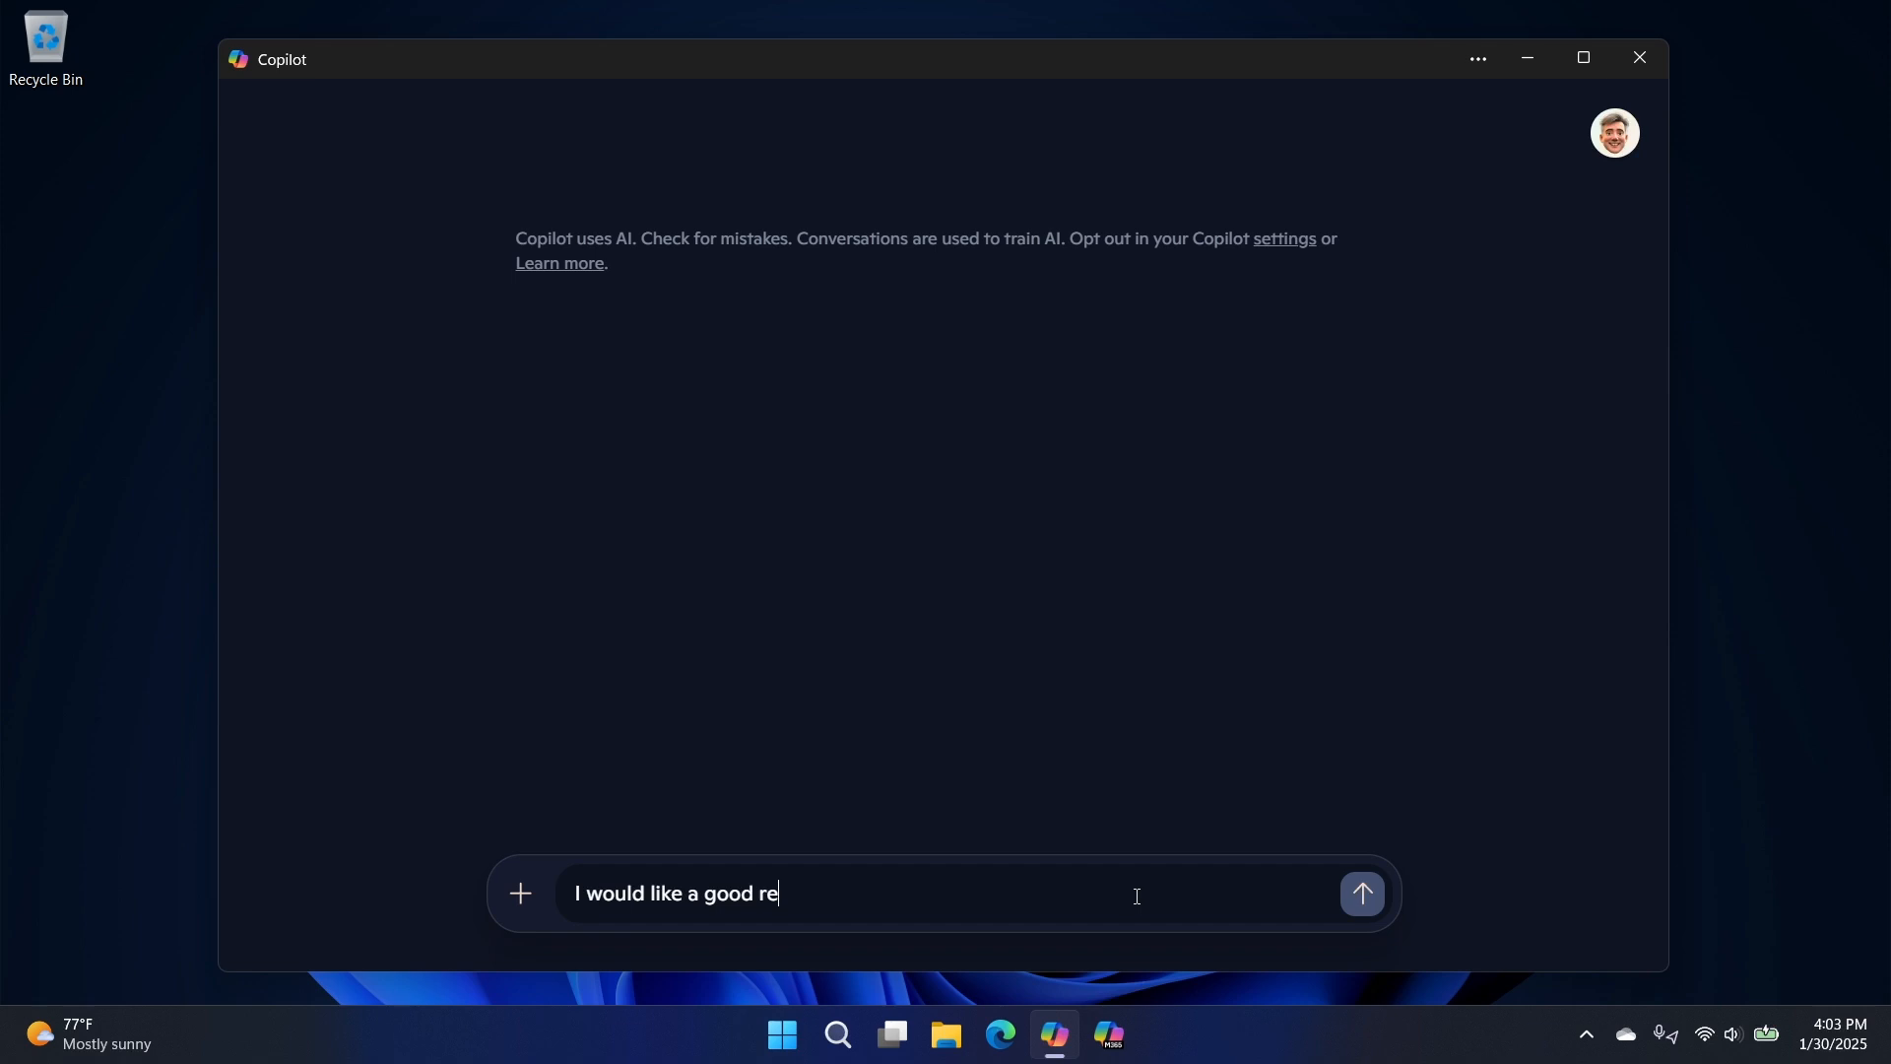
pyautogui.write('cipe for carro')
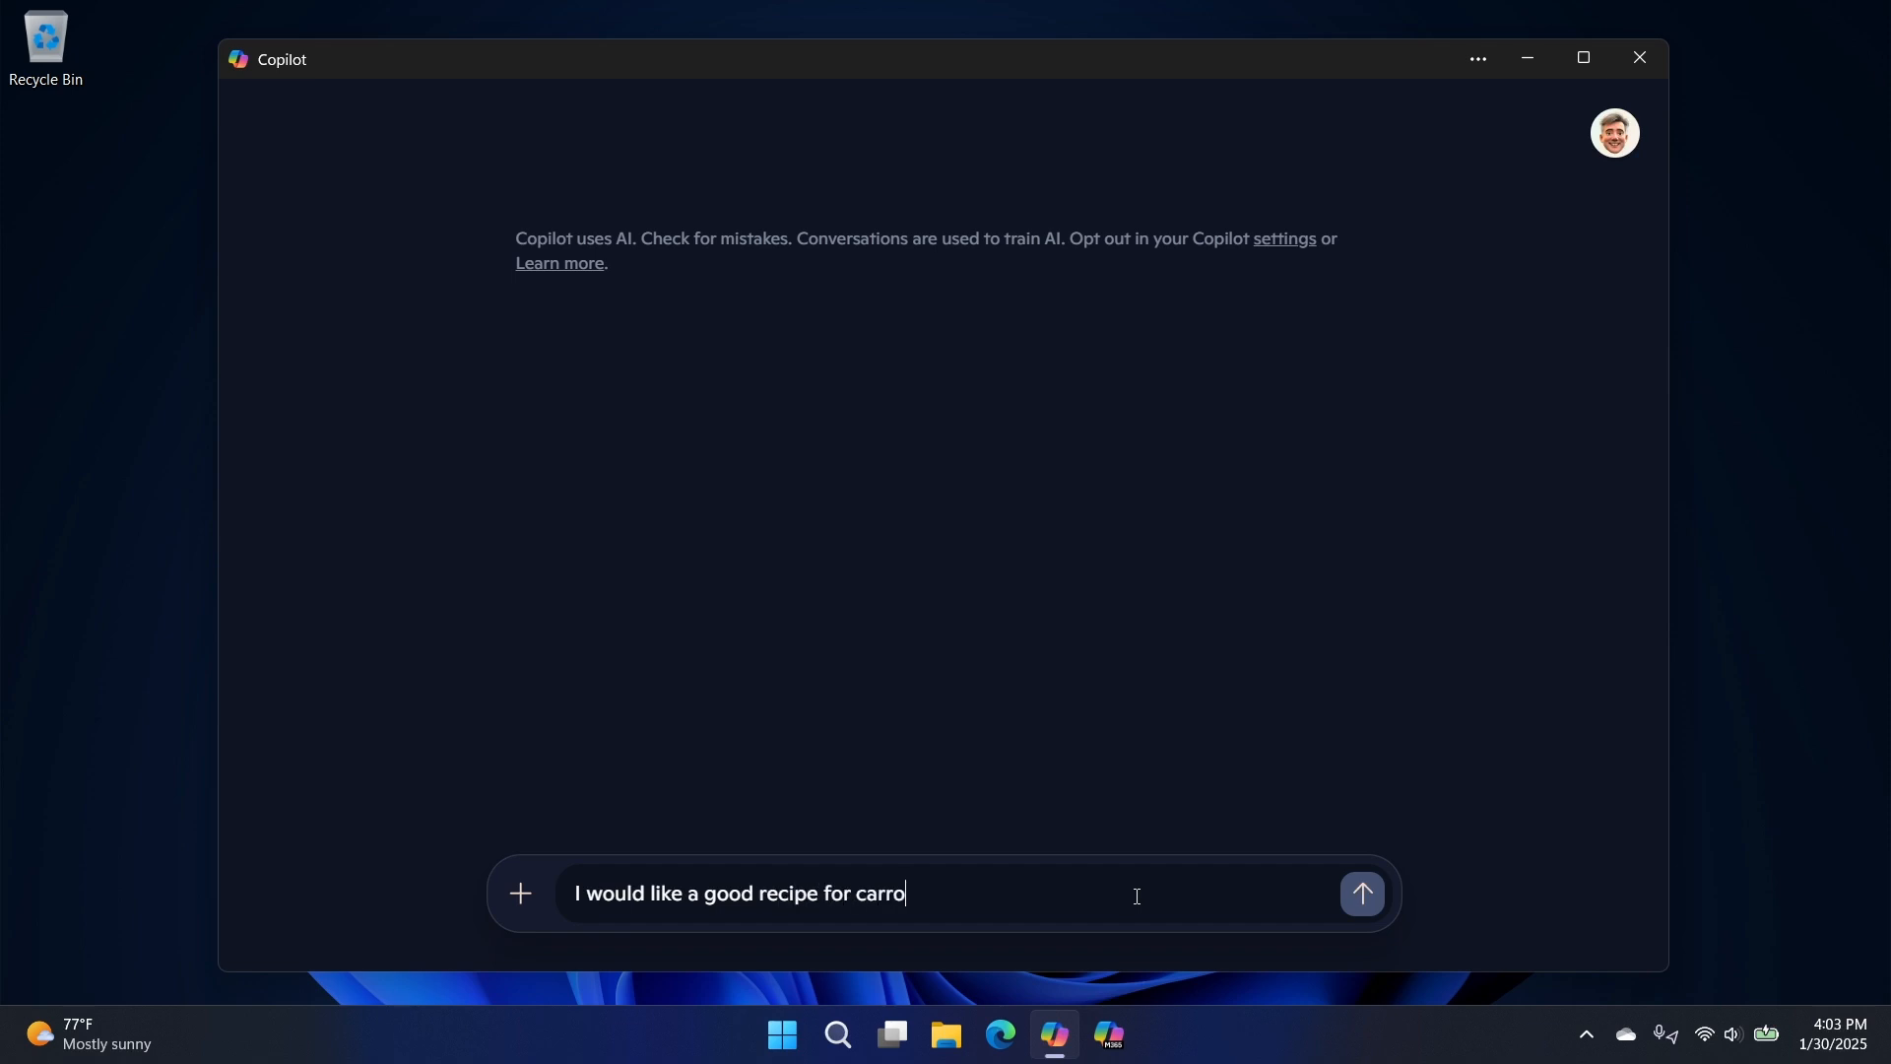
pyautogui.click(1360, 893)
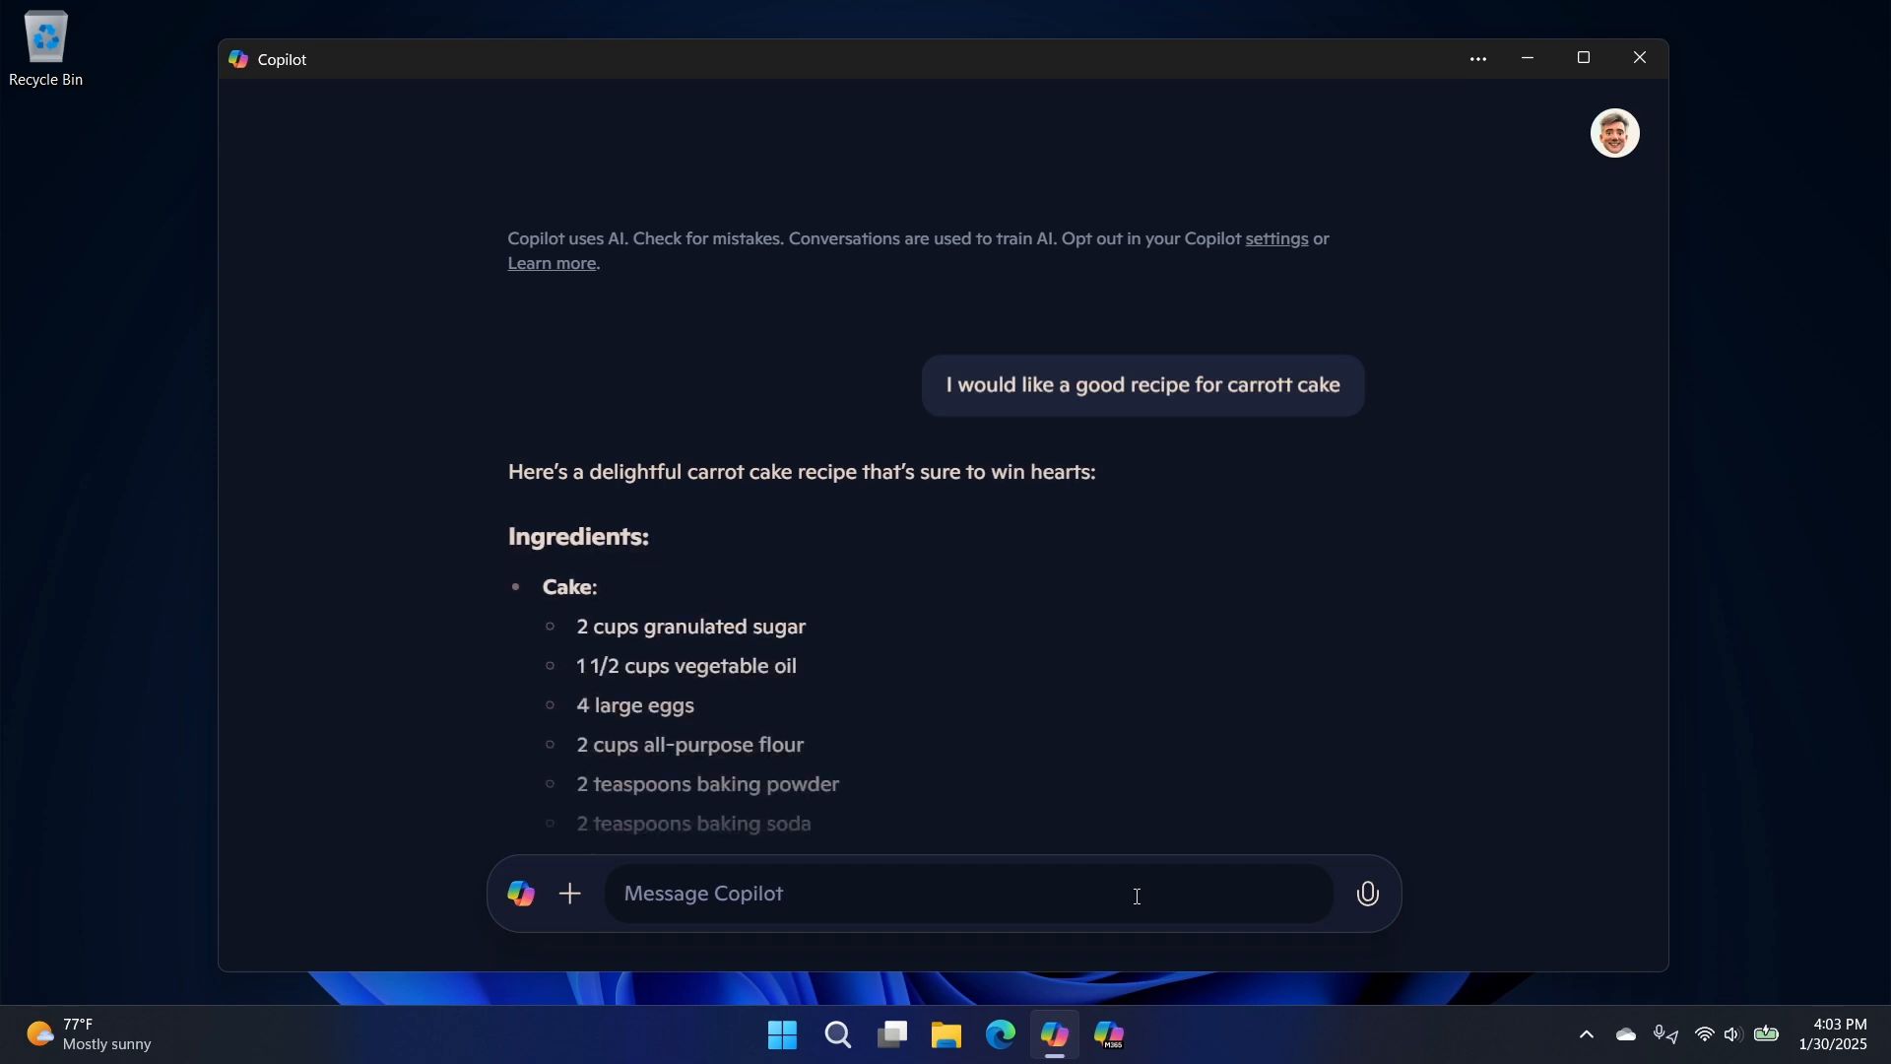
# - Scroll through the carrot cake reply's ingredients, frosting, instructions and assembly steps
pyautogui.scroll(-3)
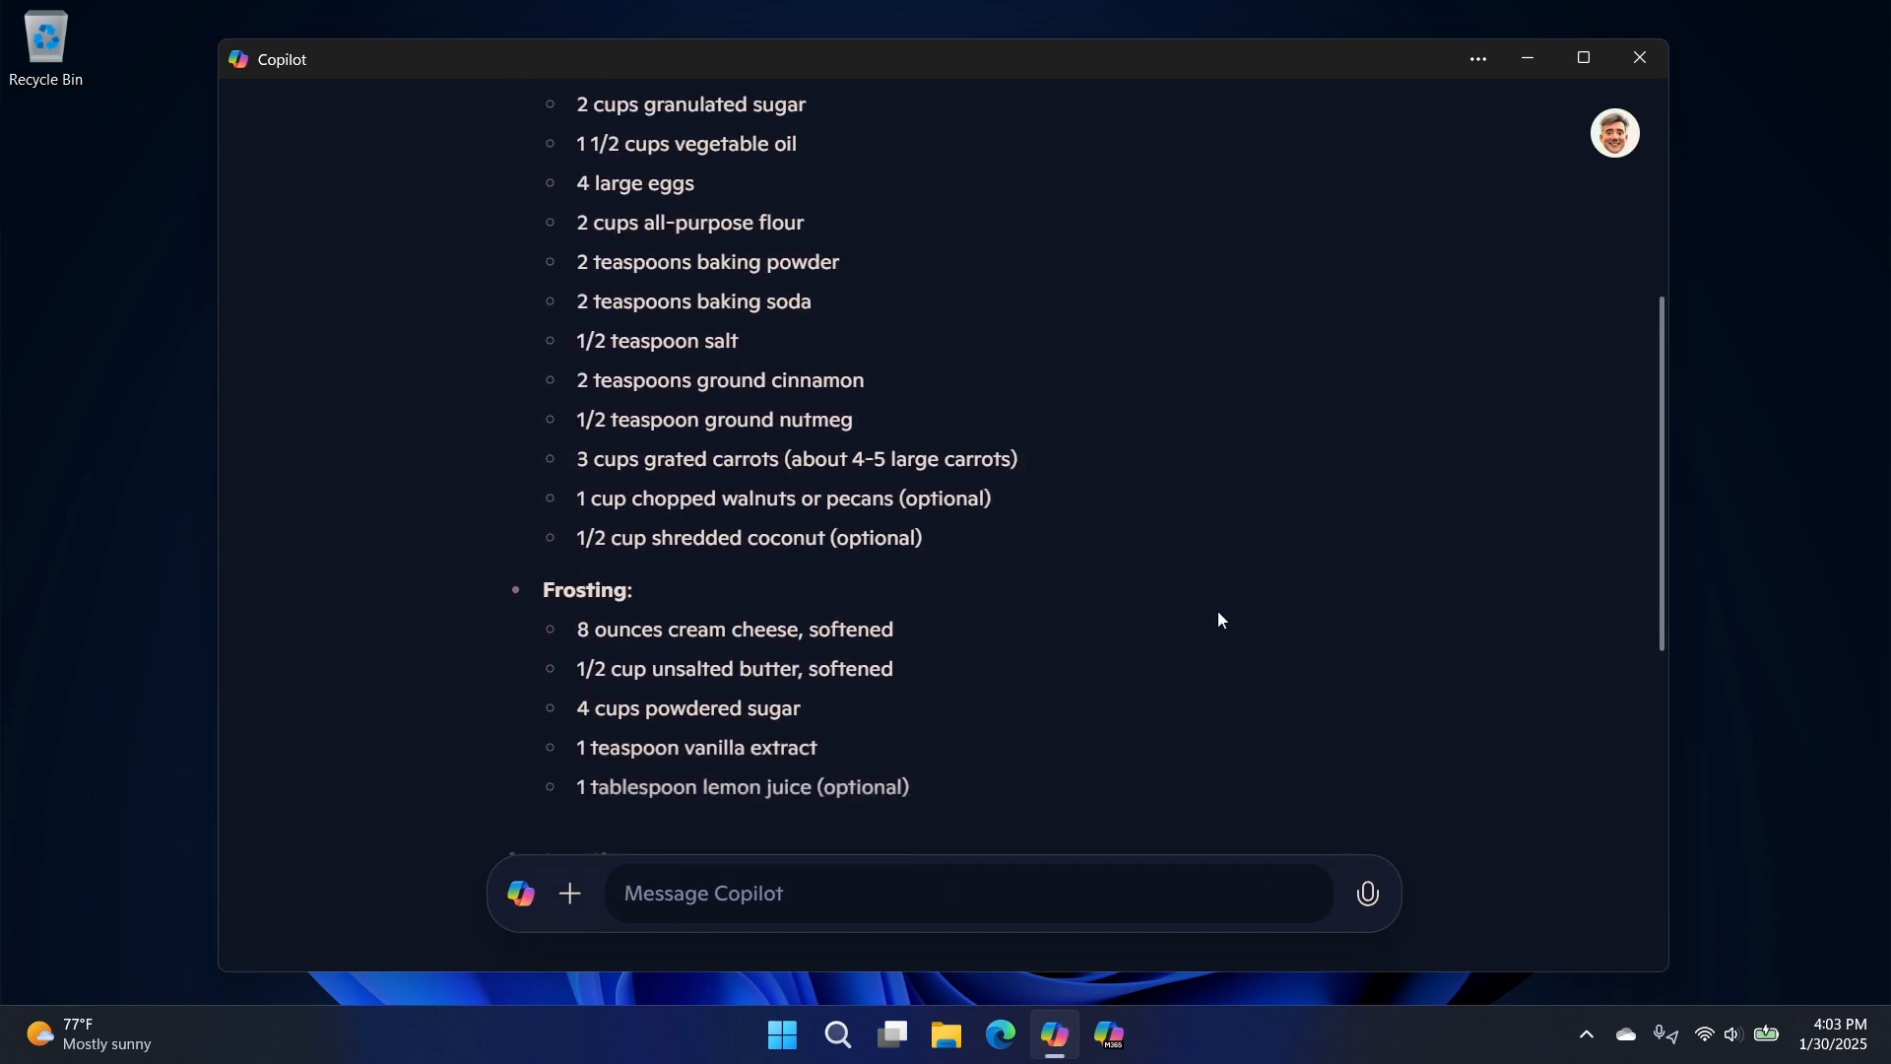
pyautogui.scroll(-3)
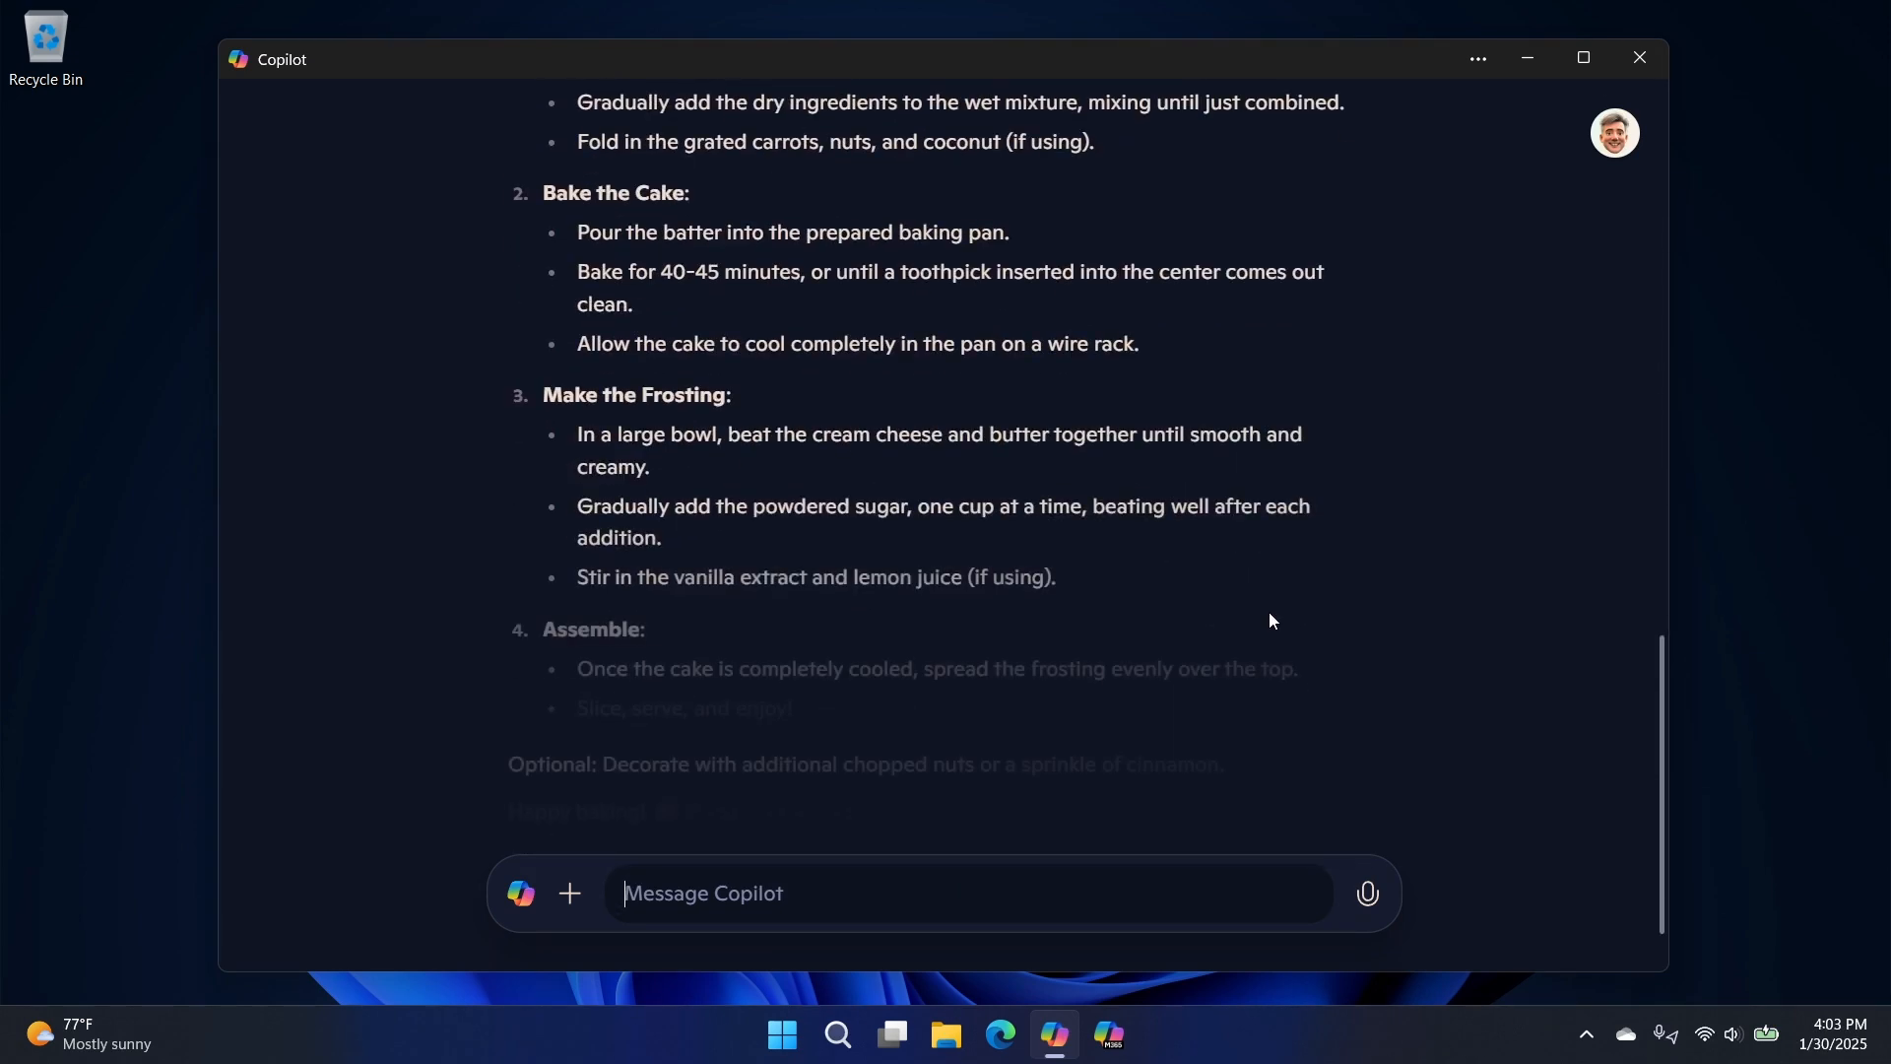
pyautogui.scroll(3)
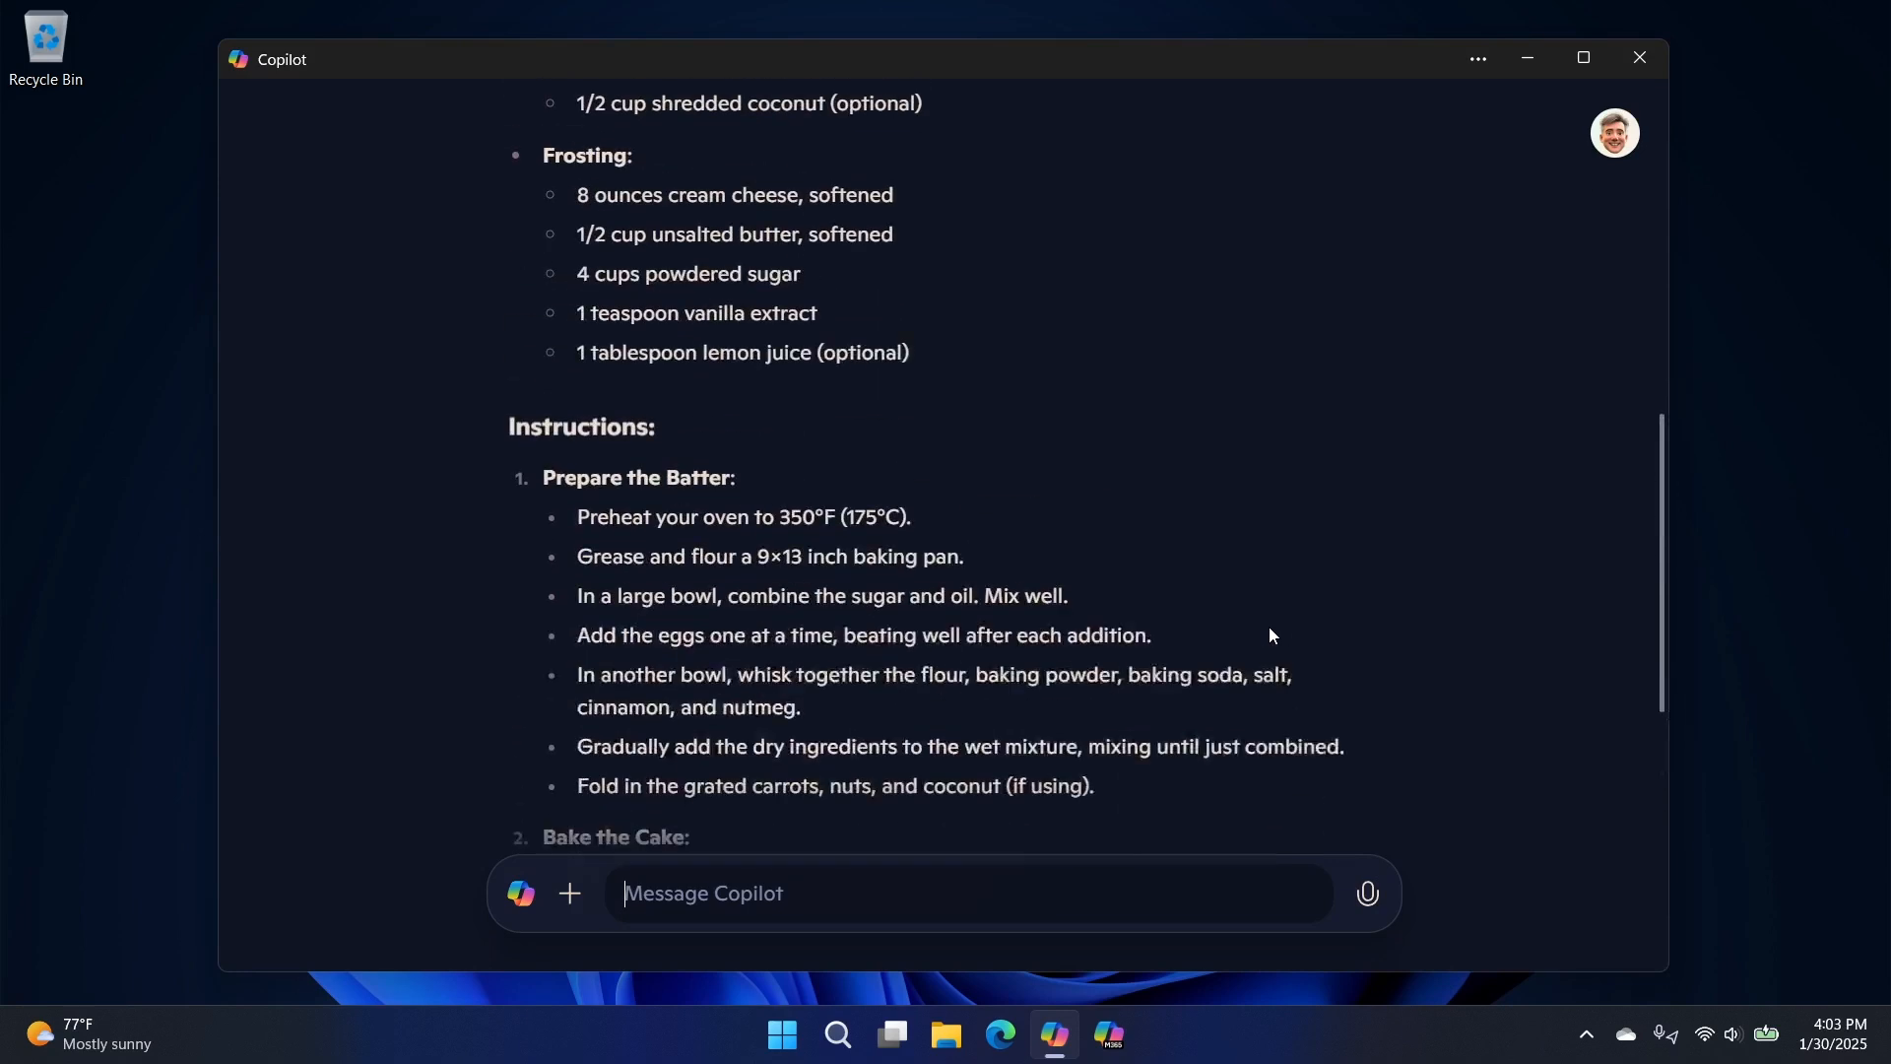
pyautogui.scroll(3)
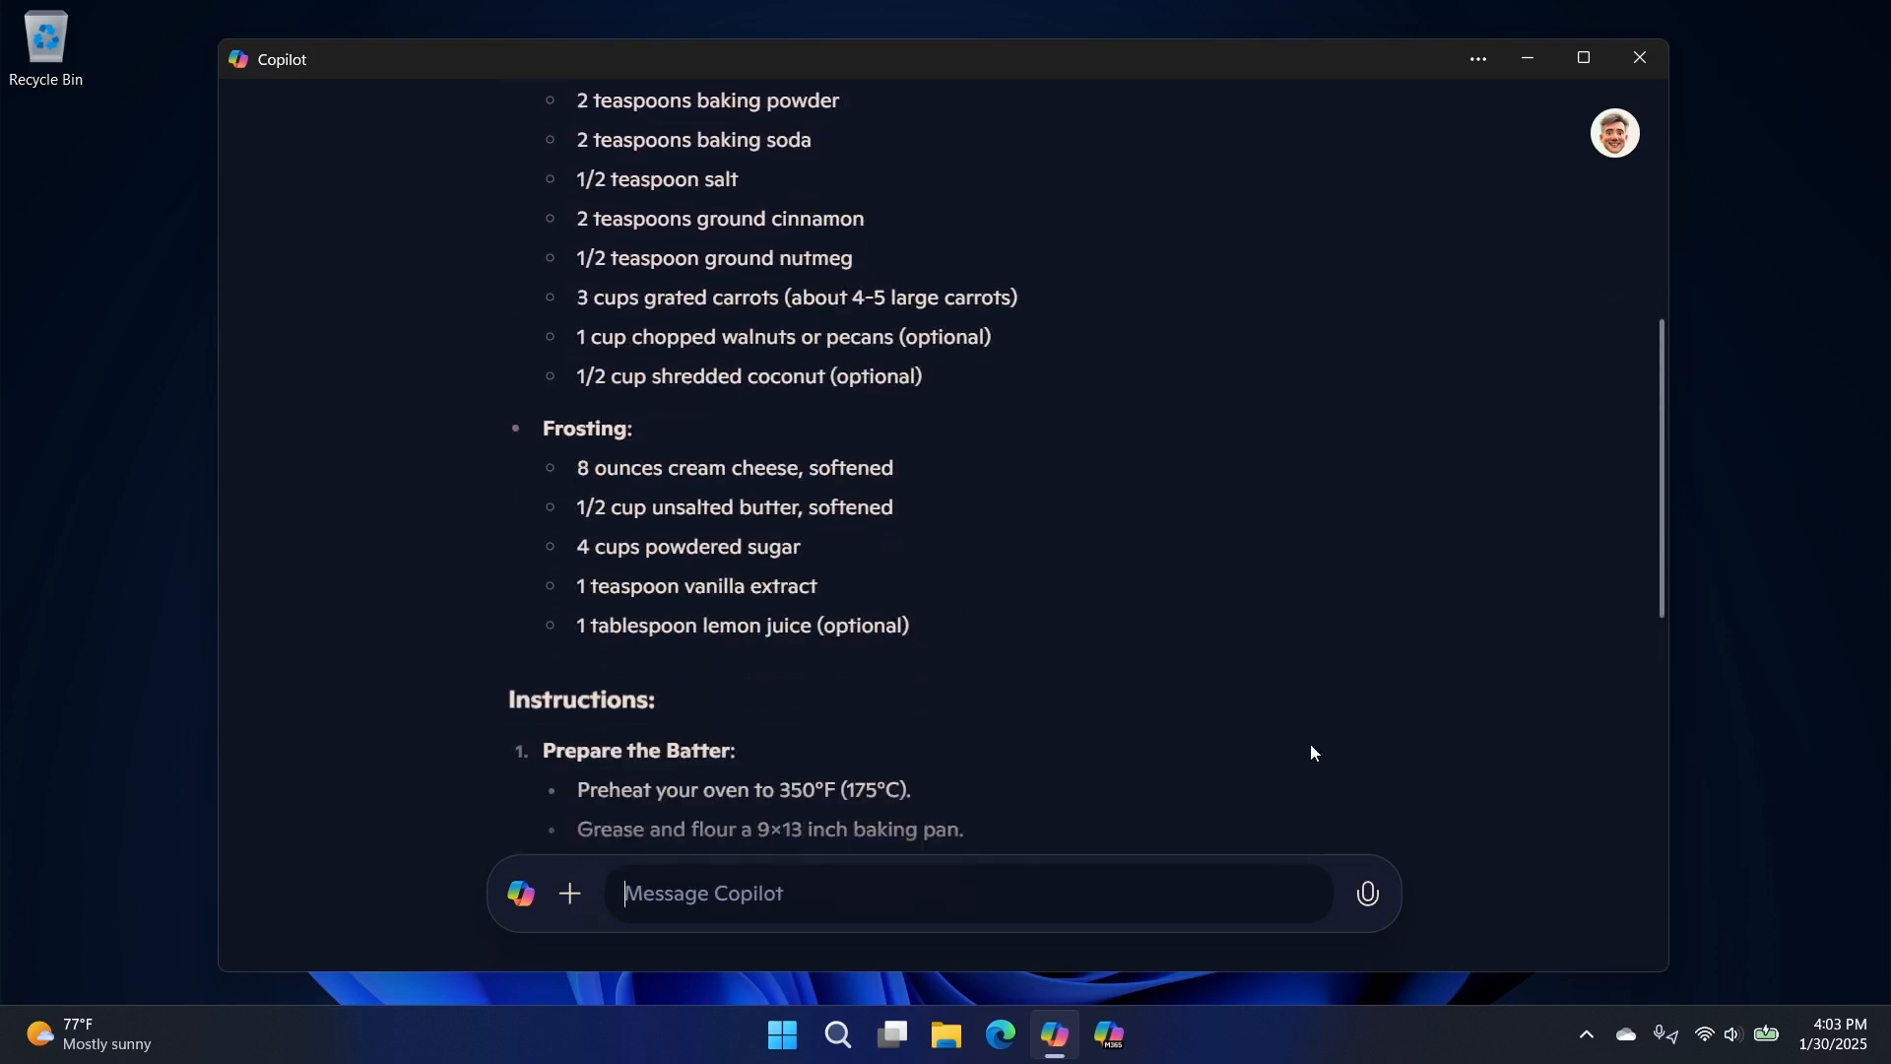
pyautogui.scroll(-3)
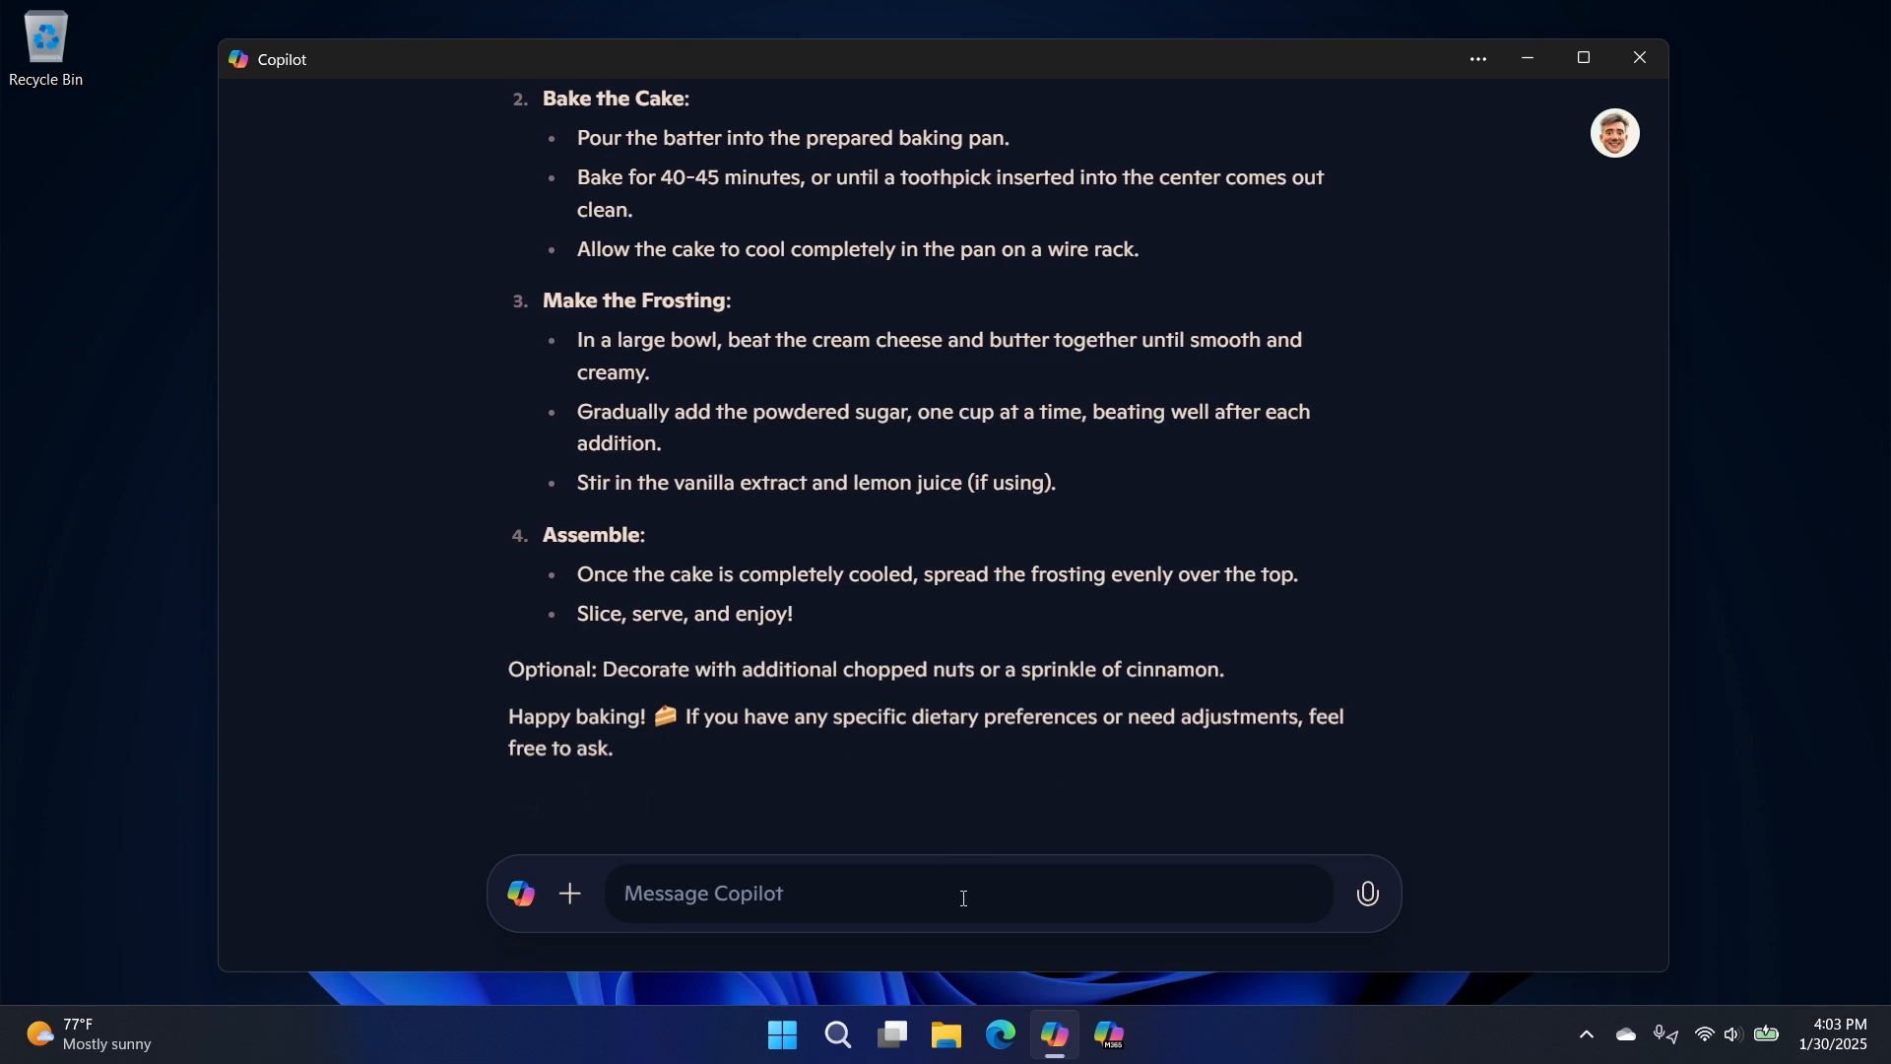
pyautogui.moveTo(1019, 869)
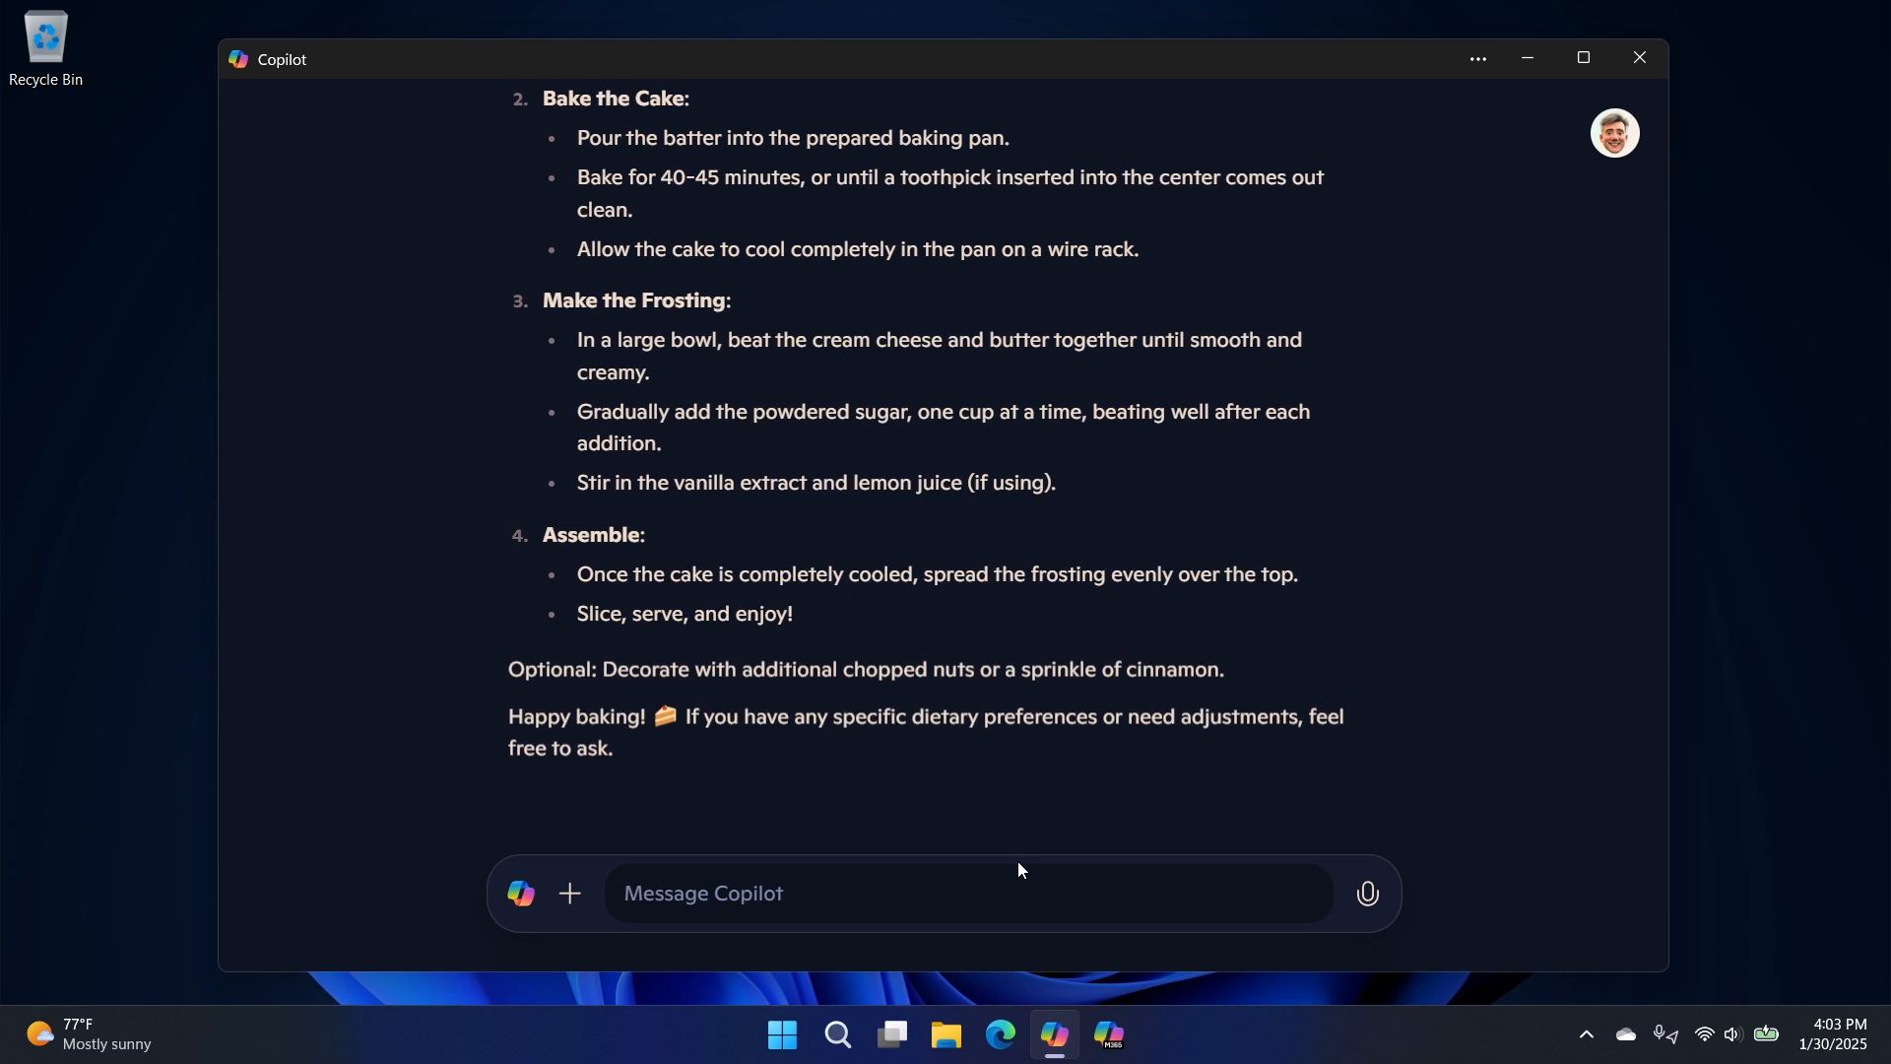
# - Send '5 day paris itinerary' to Copilot and scroll the conversation
pyautogui.write('5')
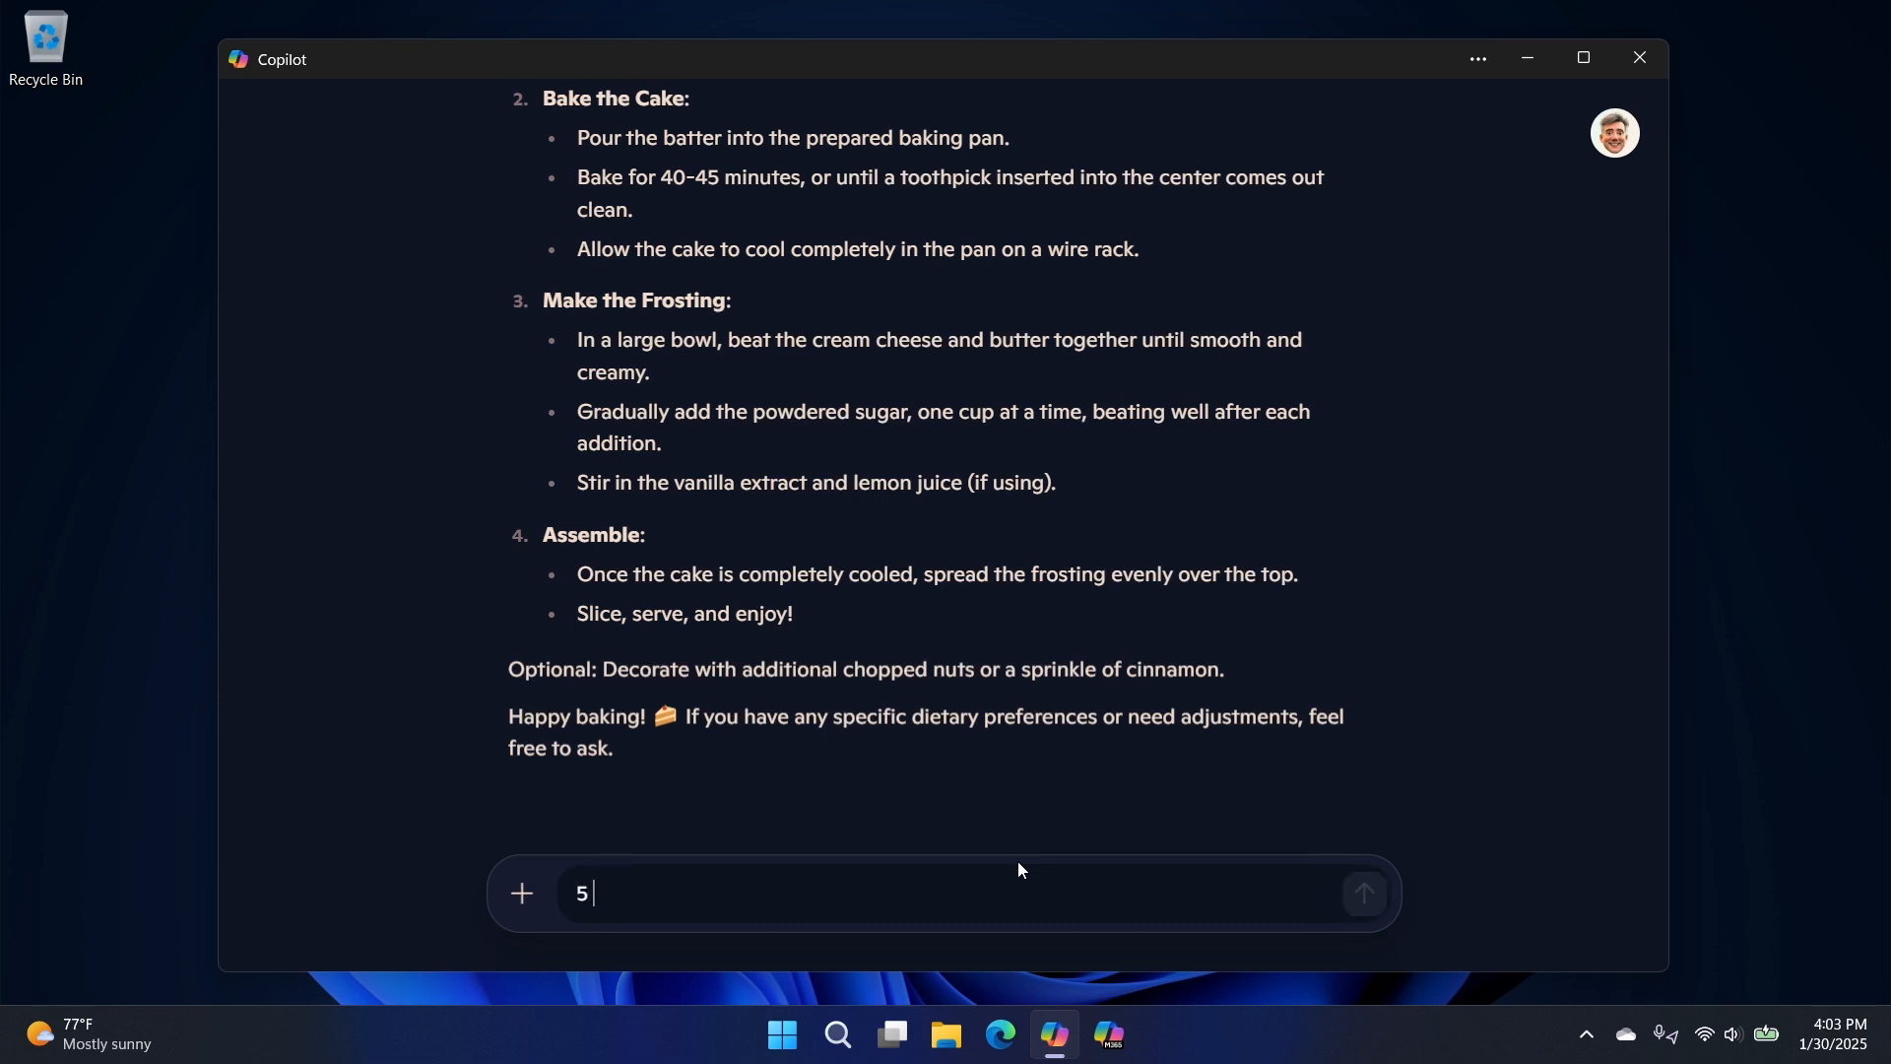
pyautogui.write('day')
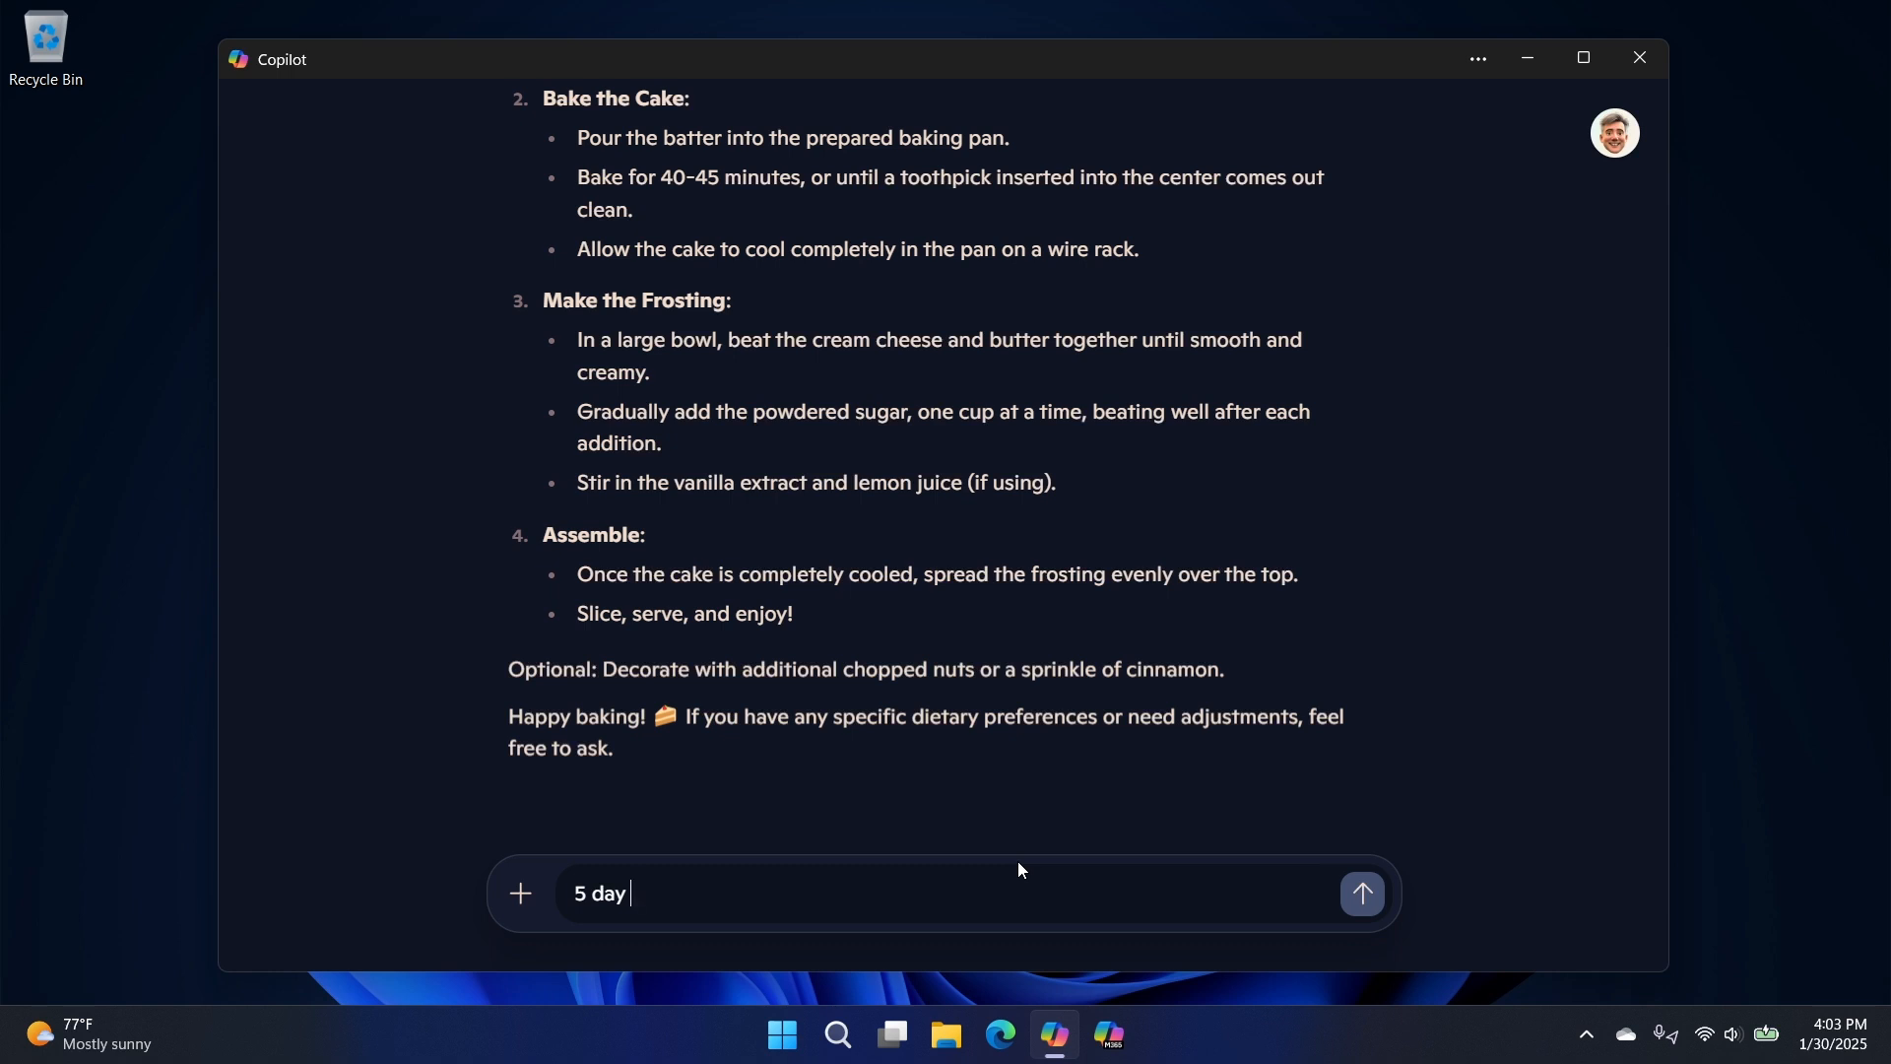
pyautogui.write('paris iot')
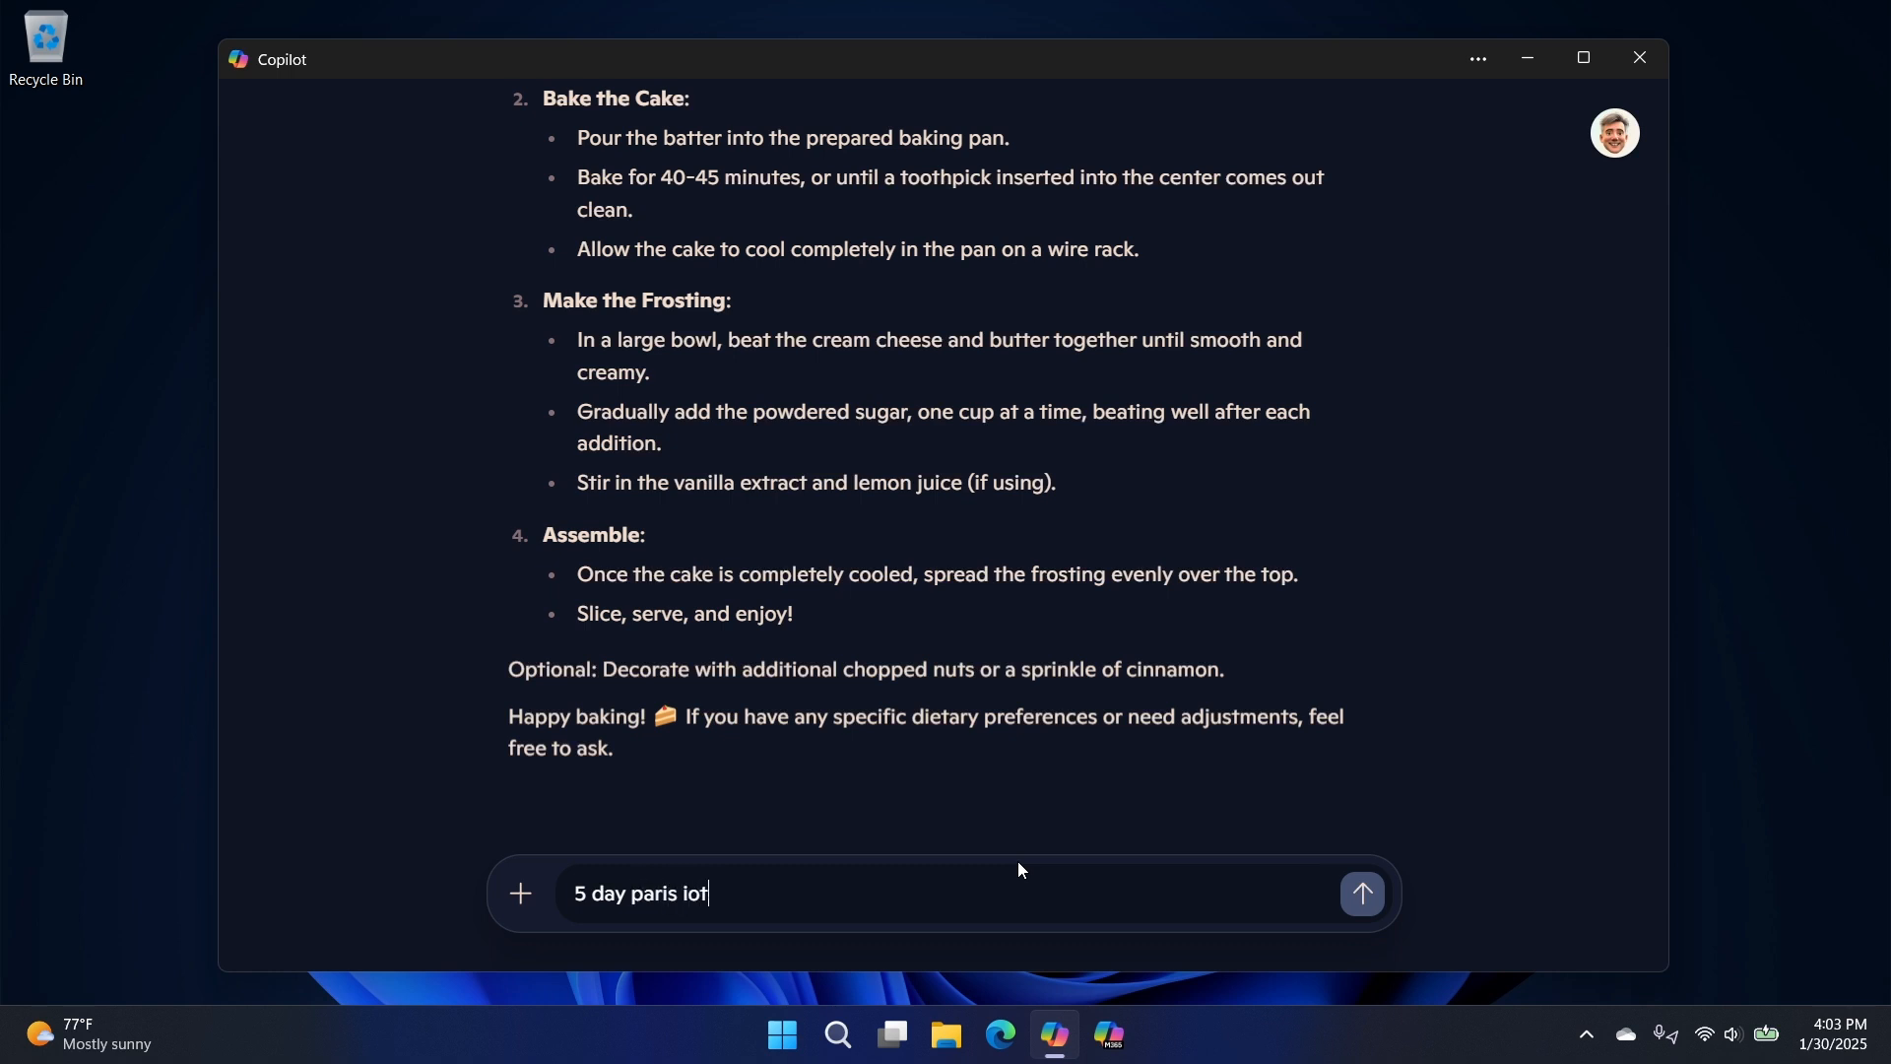
pyautogui.write('itinerar')
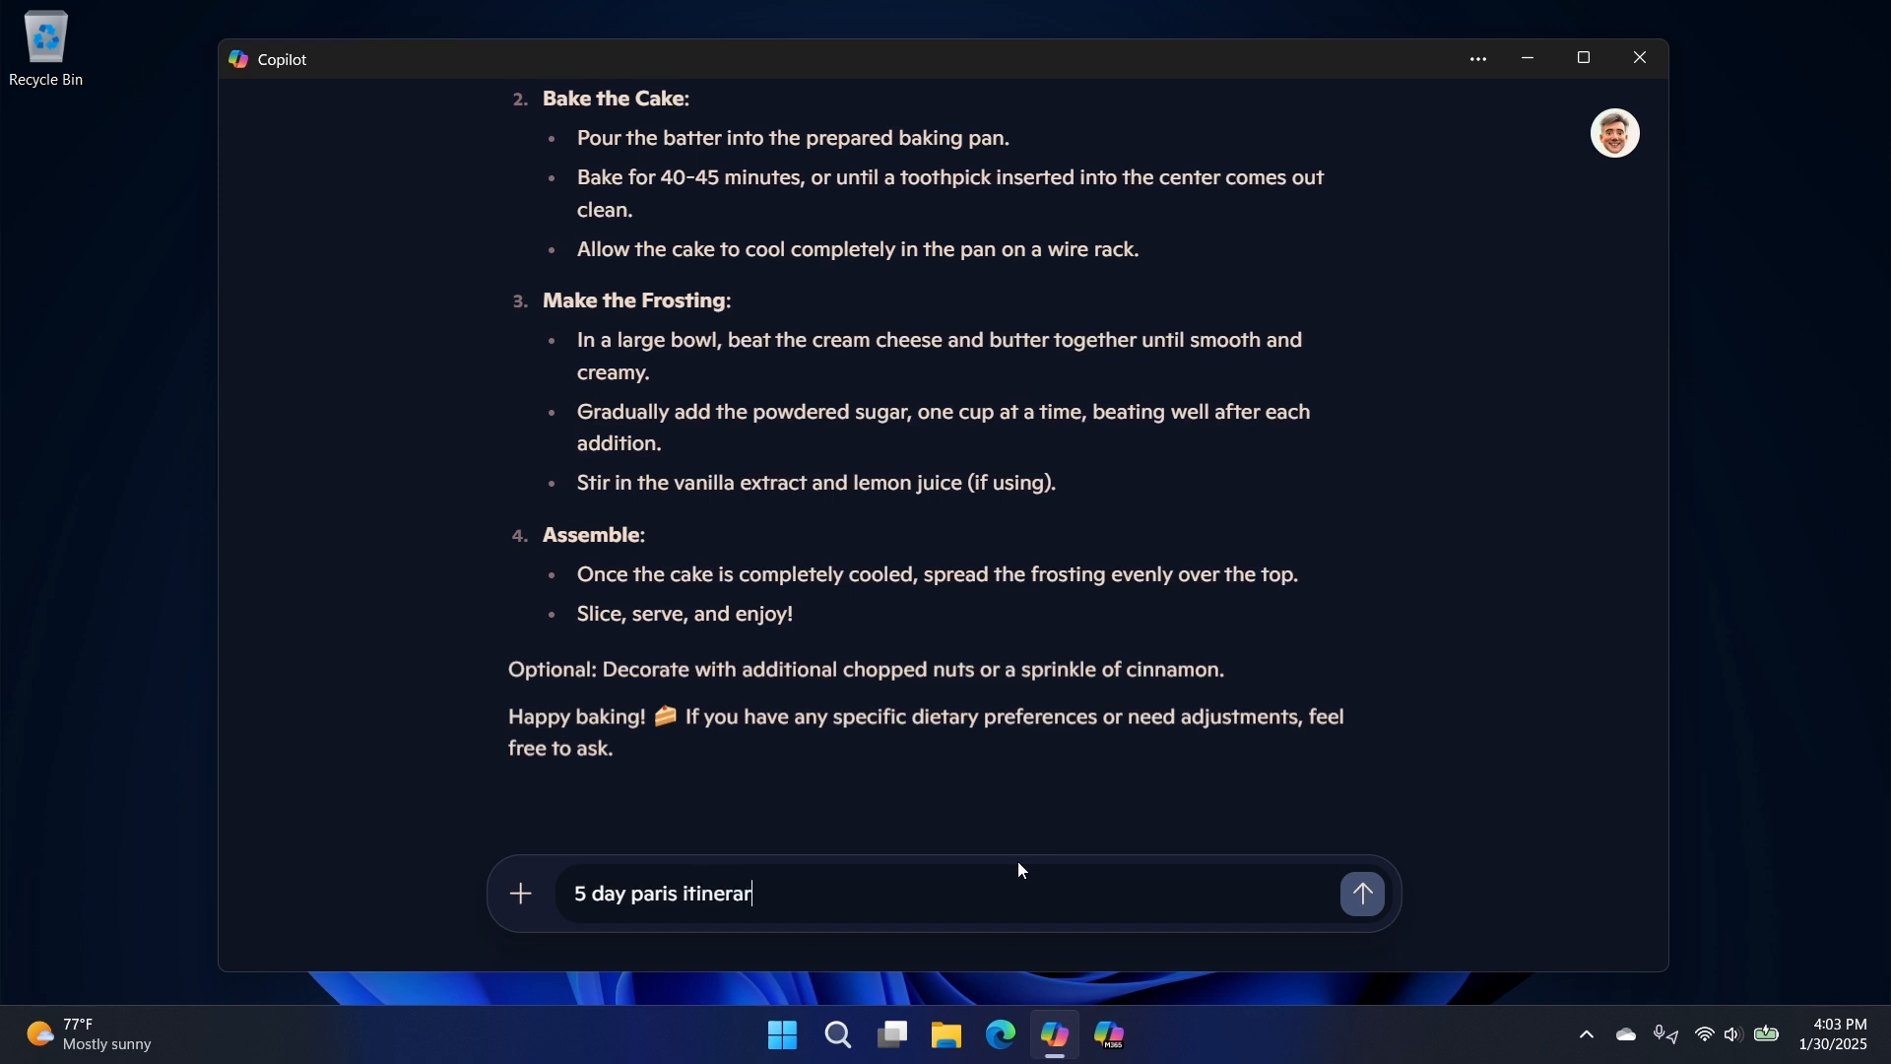
pyautogui.click(1360, 892)
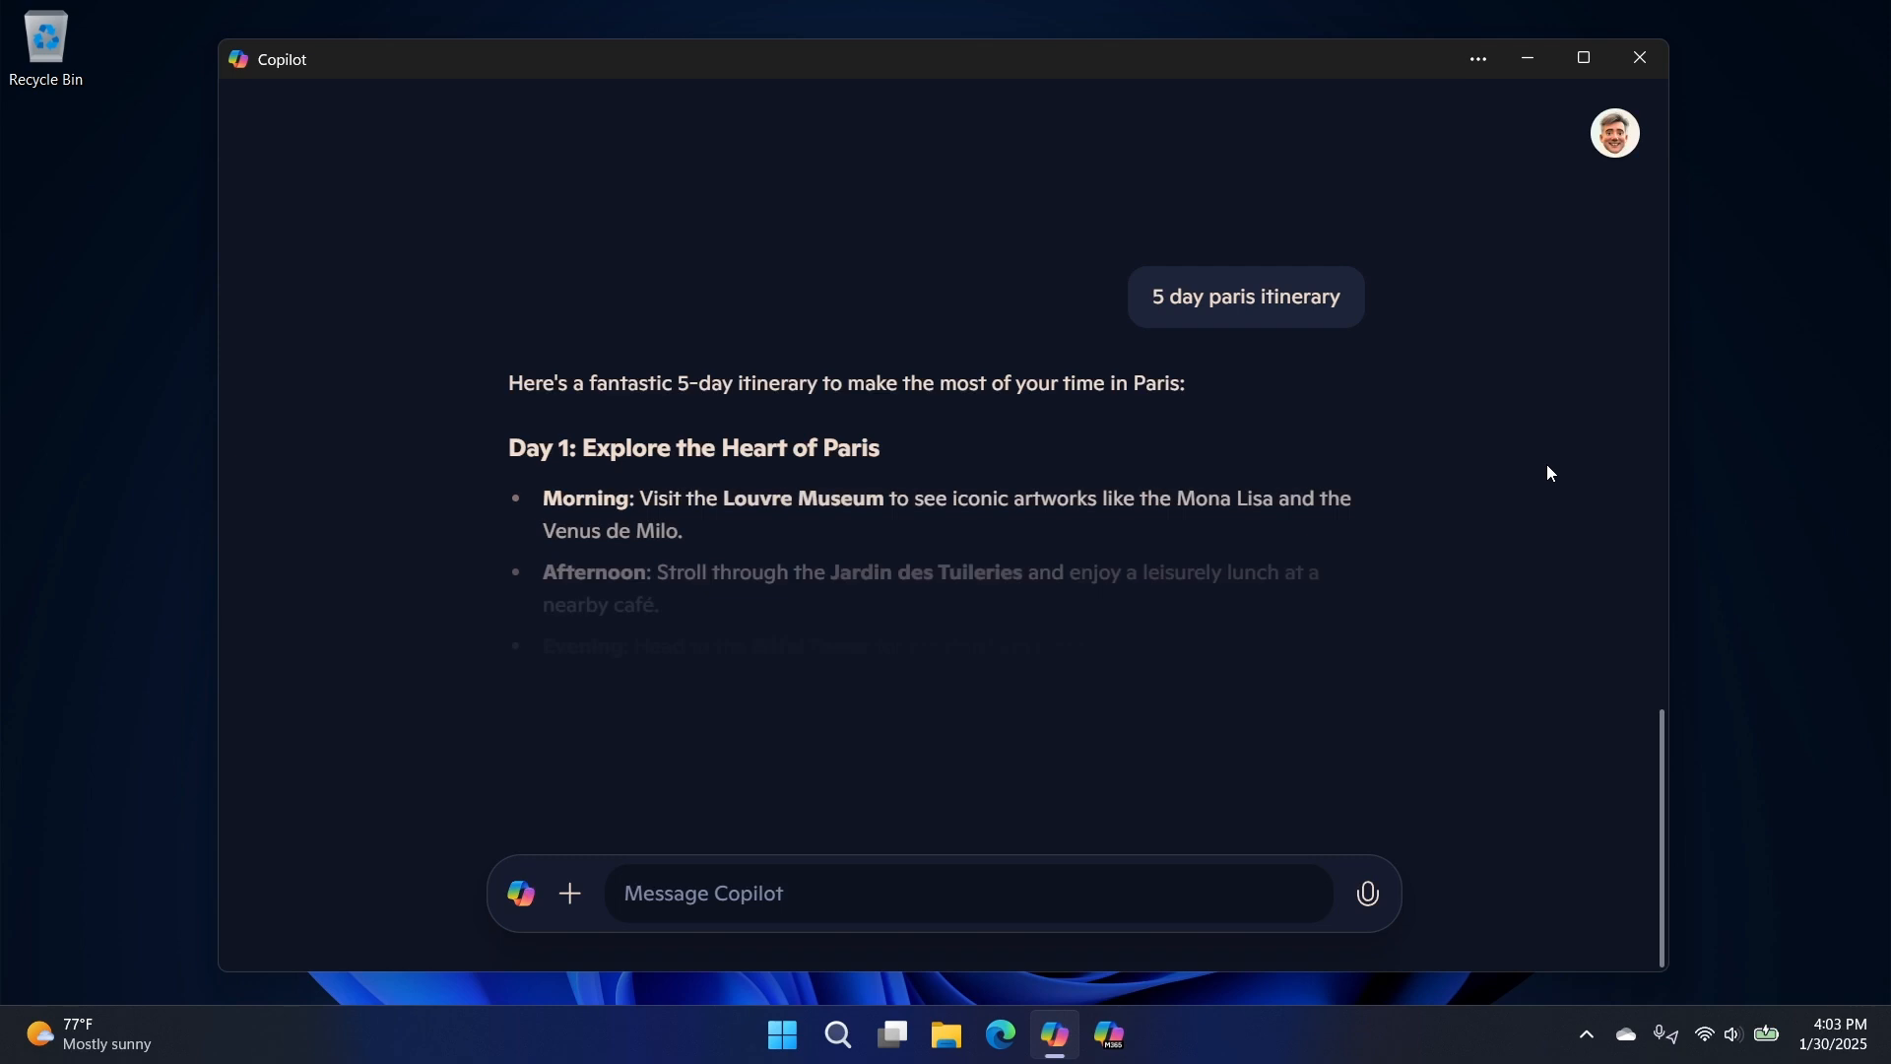
pyautogui.scroll(-3)
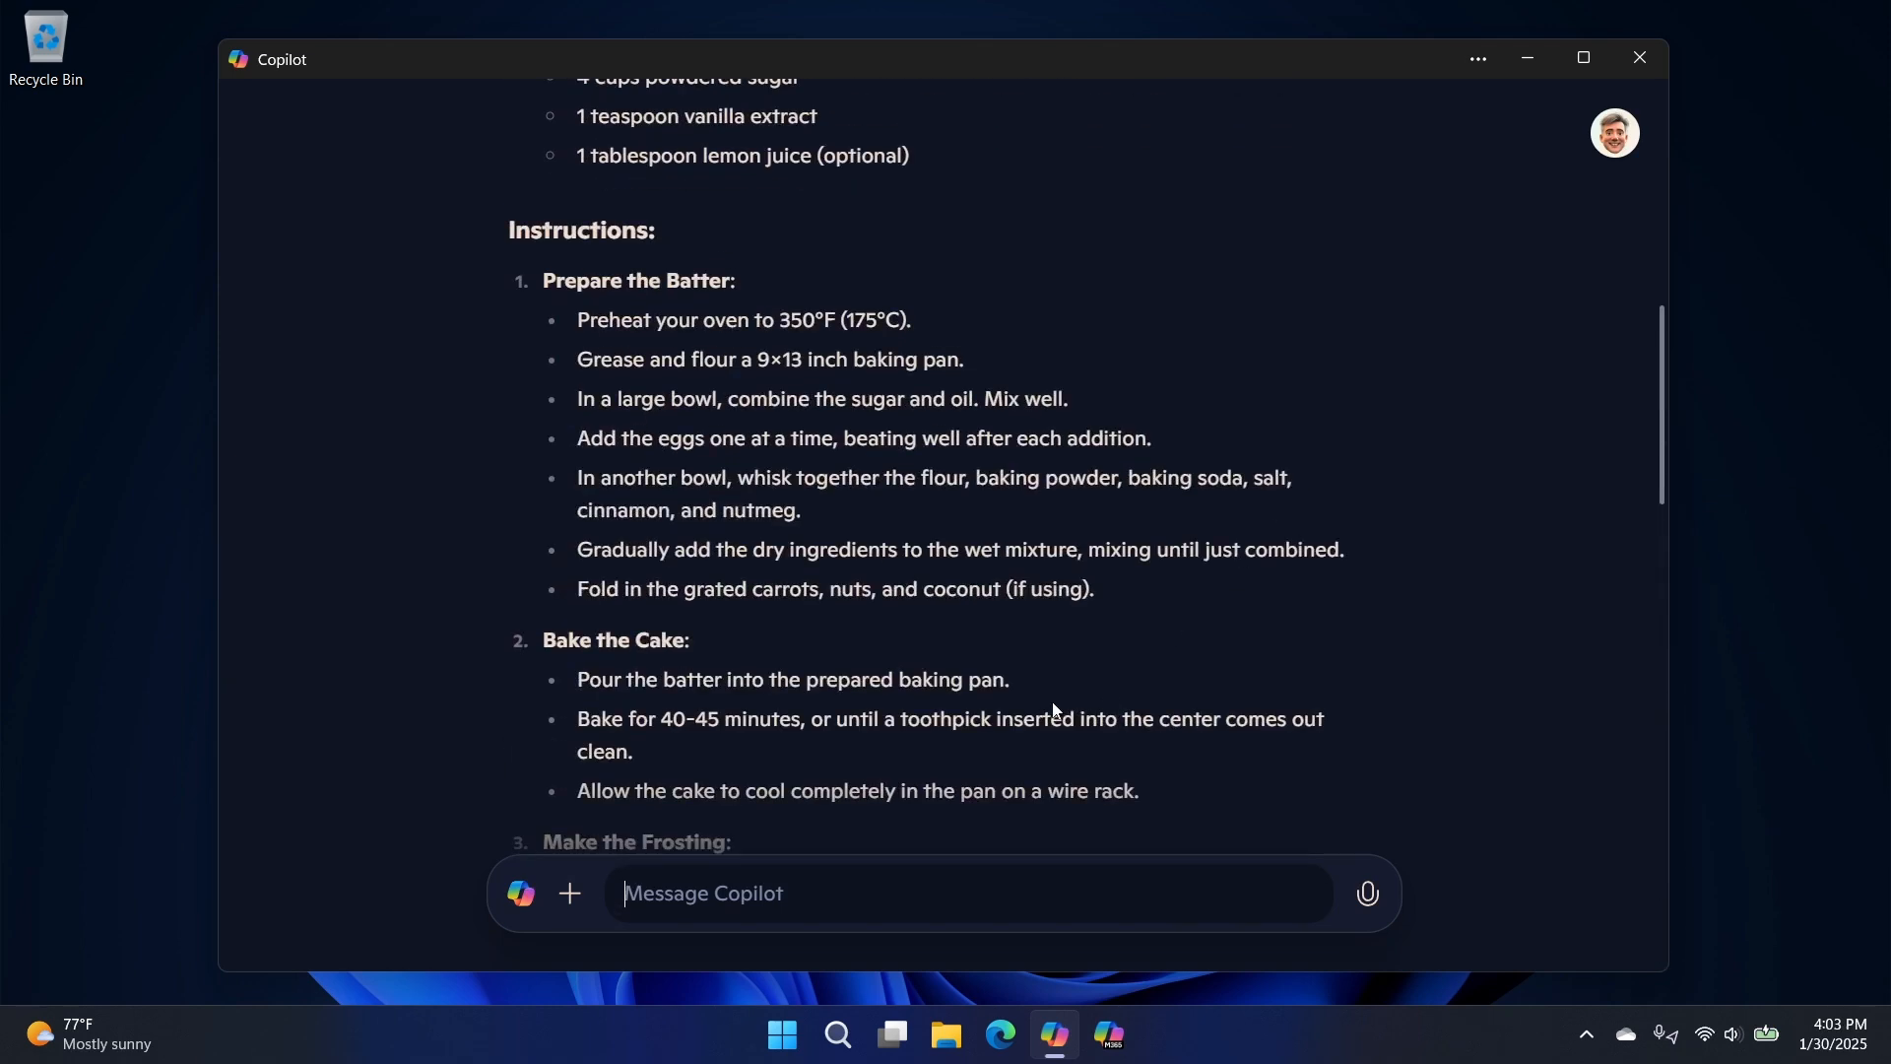
pyautogui.moveTo(1226, 692)
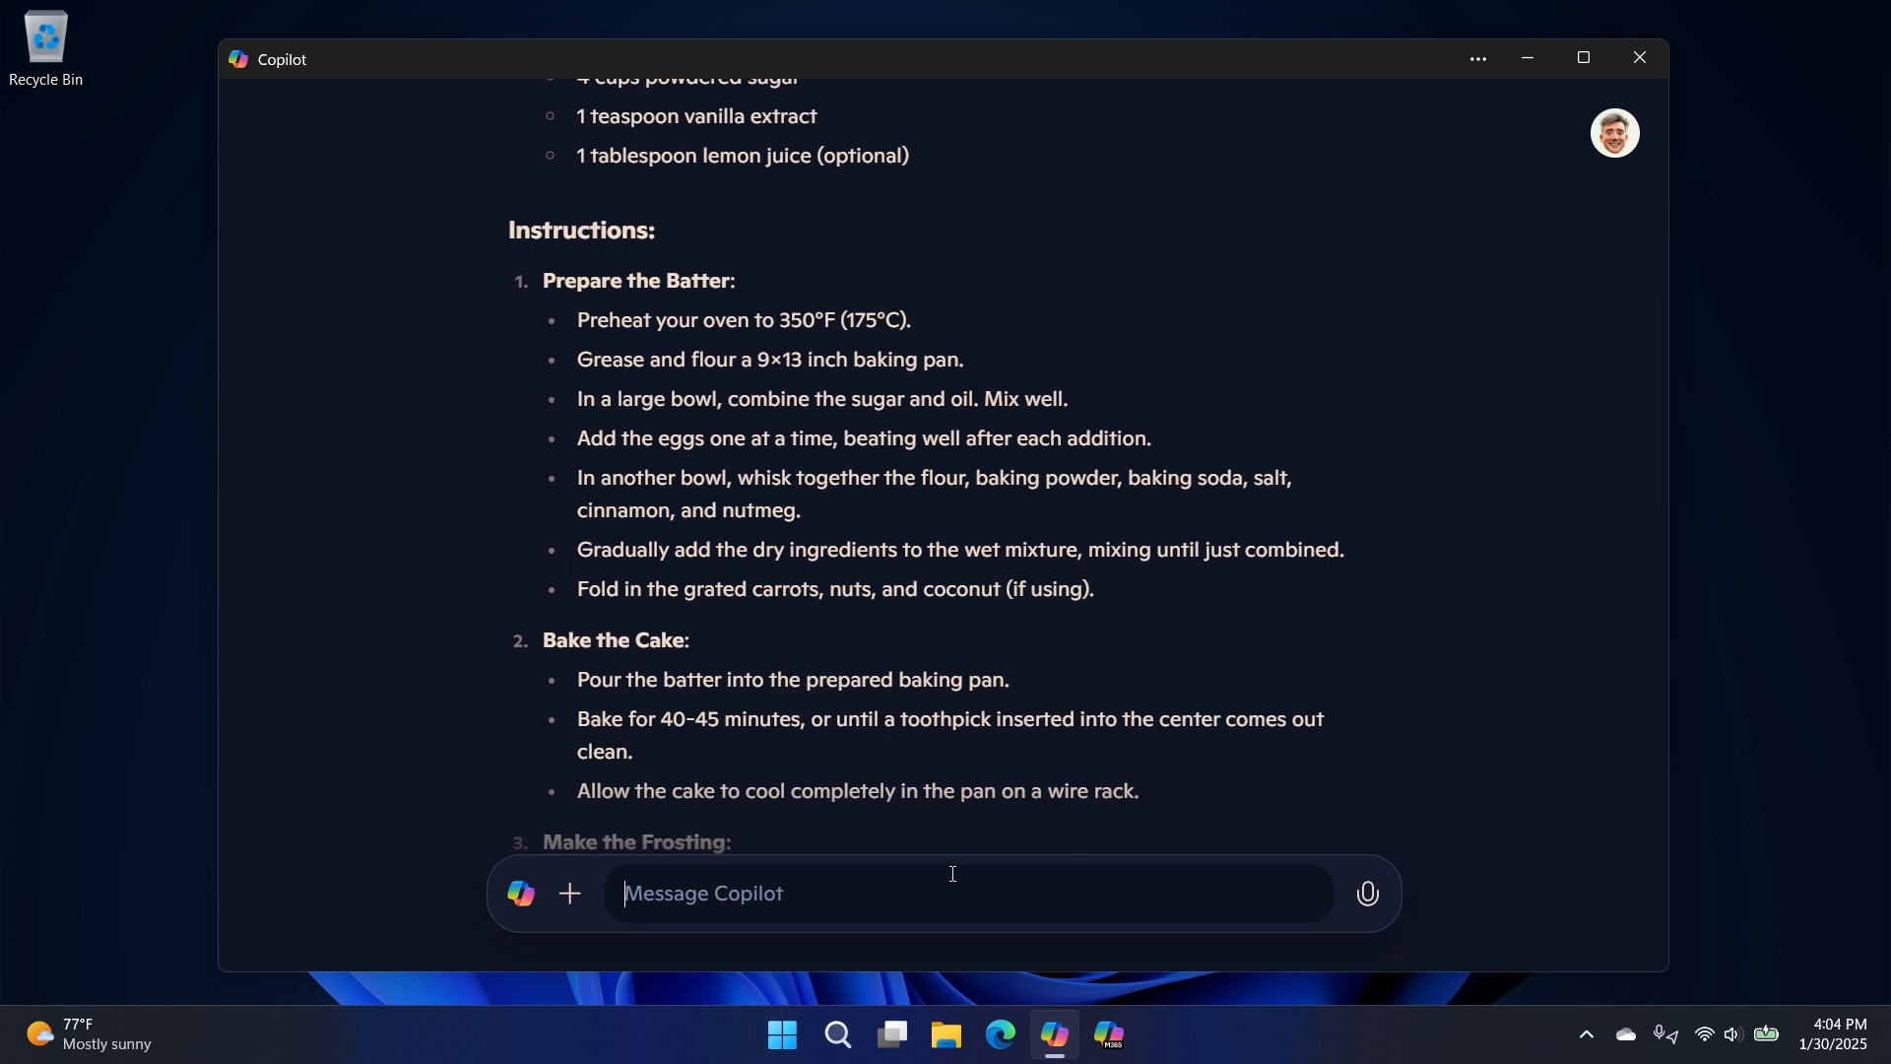
# - Ask Copilot for a body weight workout program
pyautogui.write('i need a')
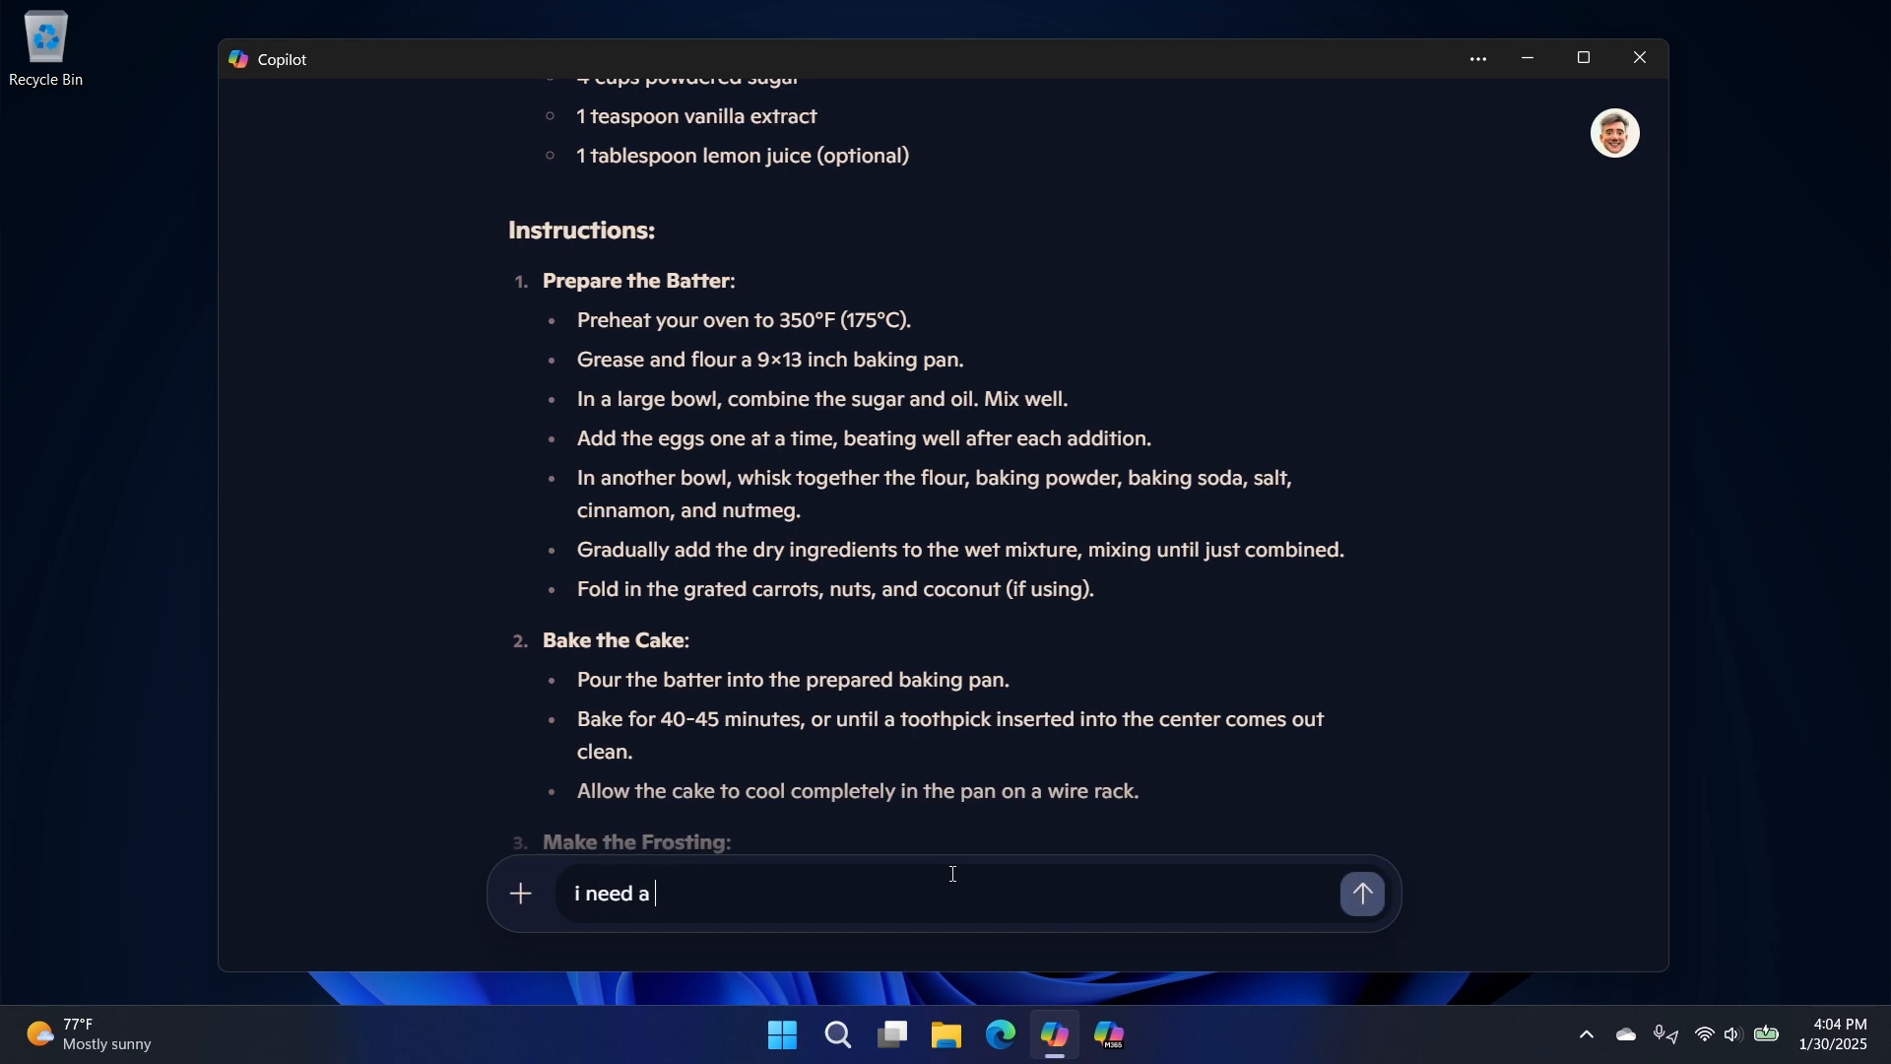
pyautogui.write('body we')
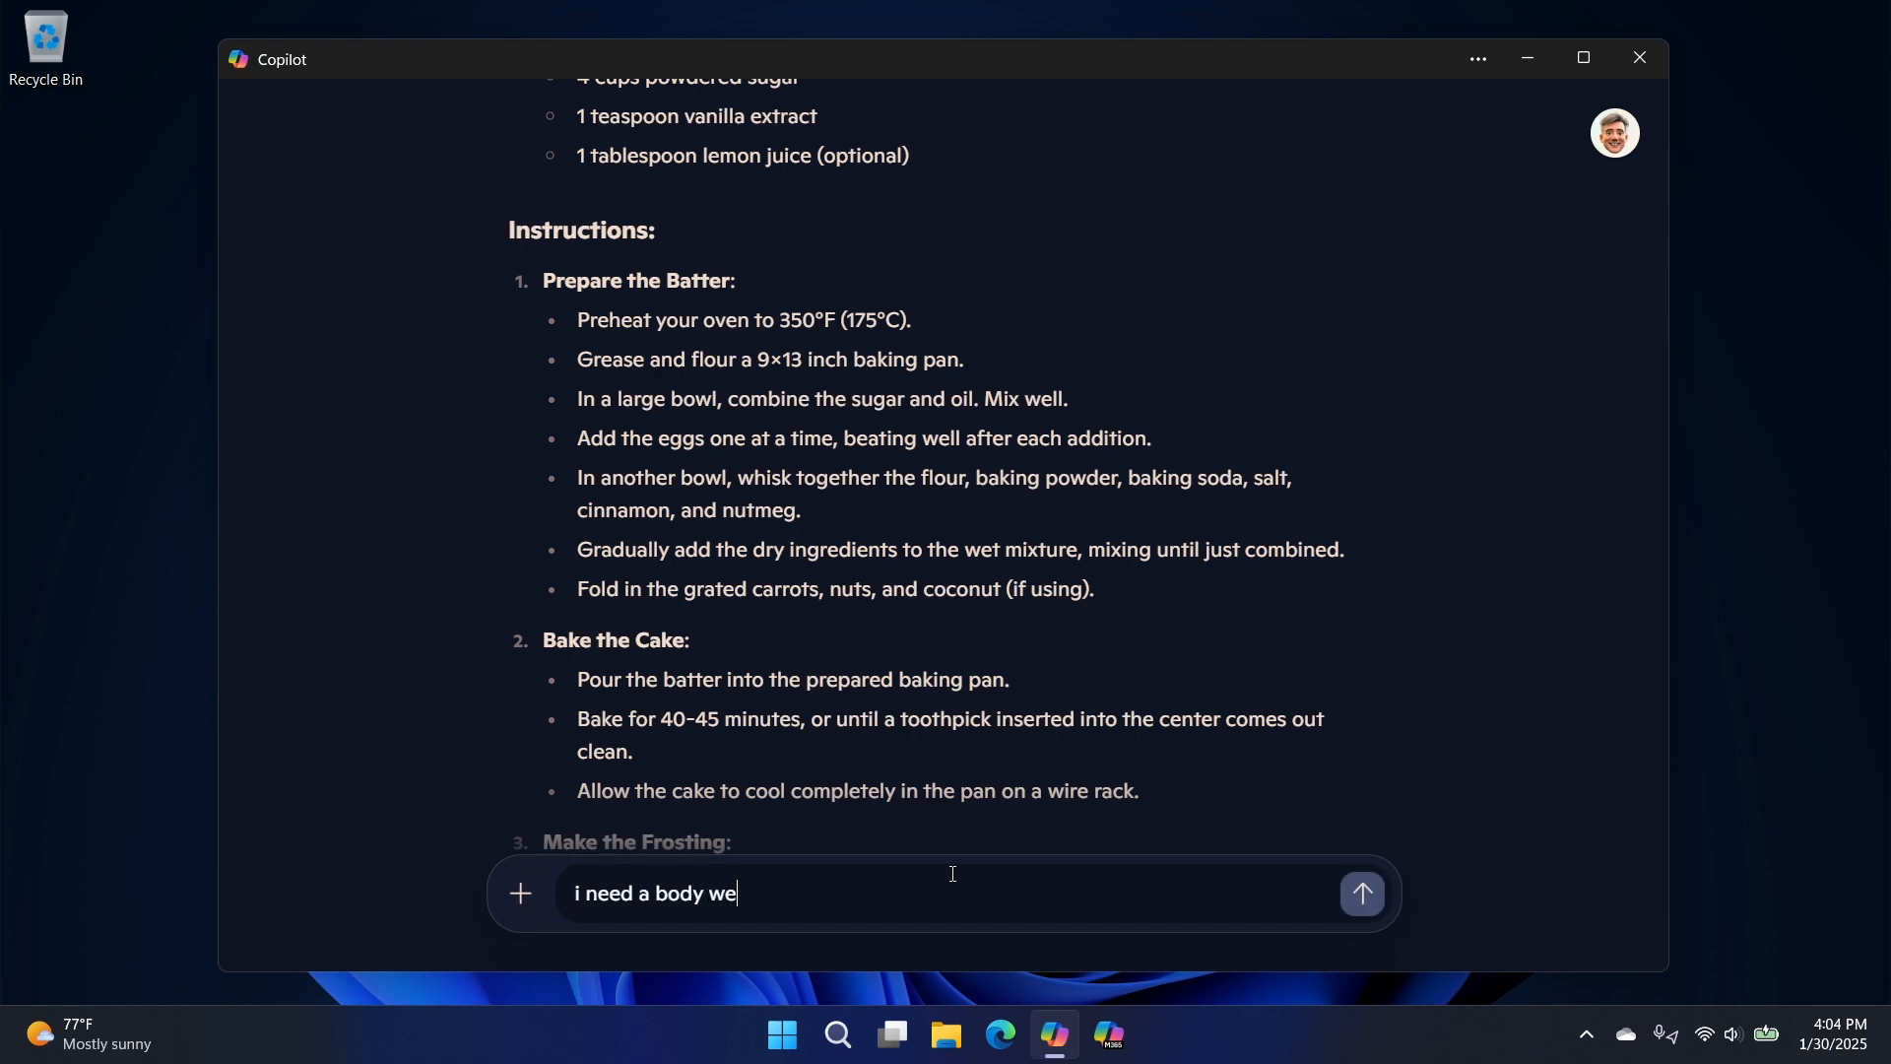
pyautogui.write('ight workout p')
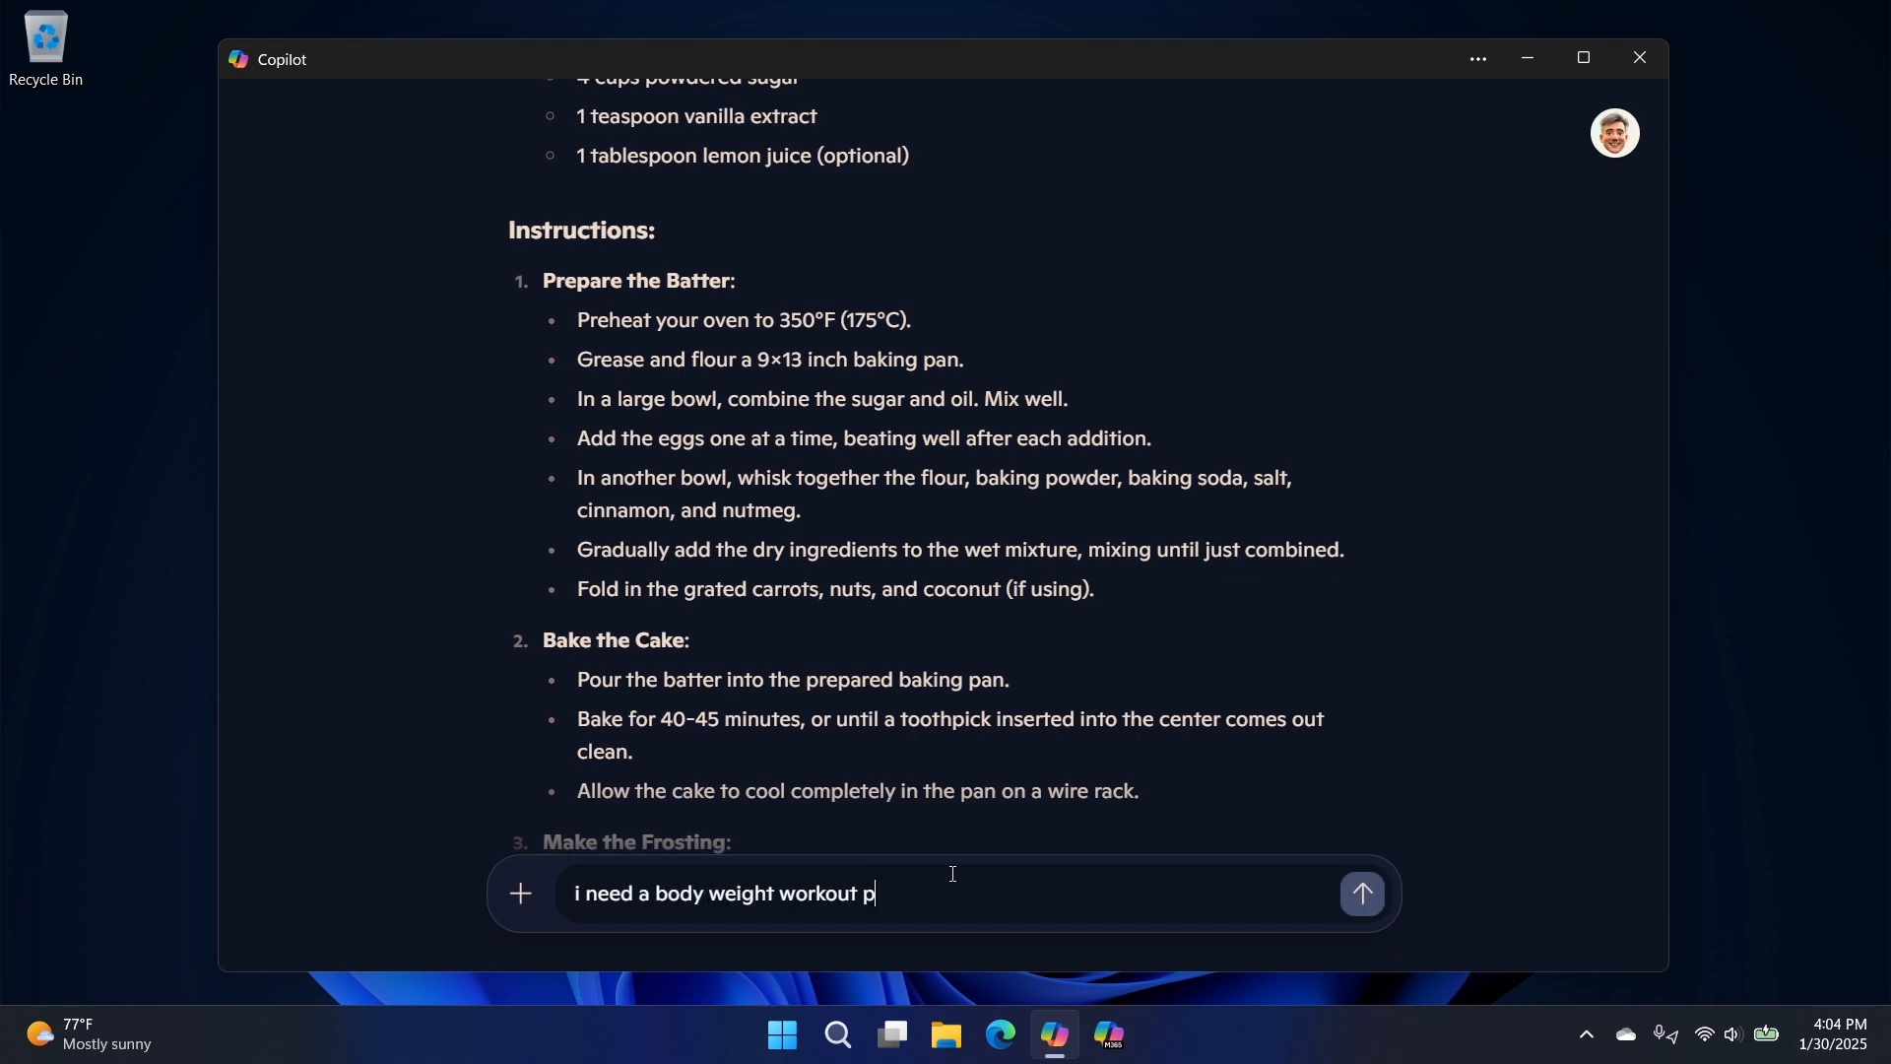
pyautogui.click(1360, 893)
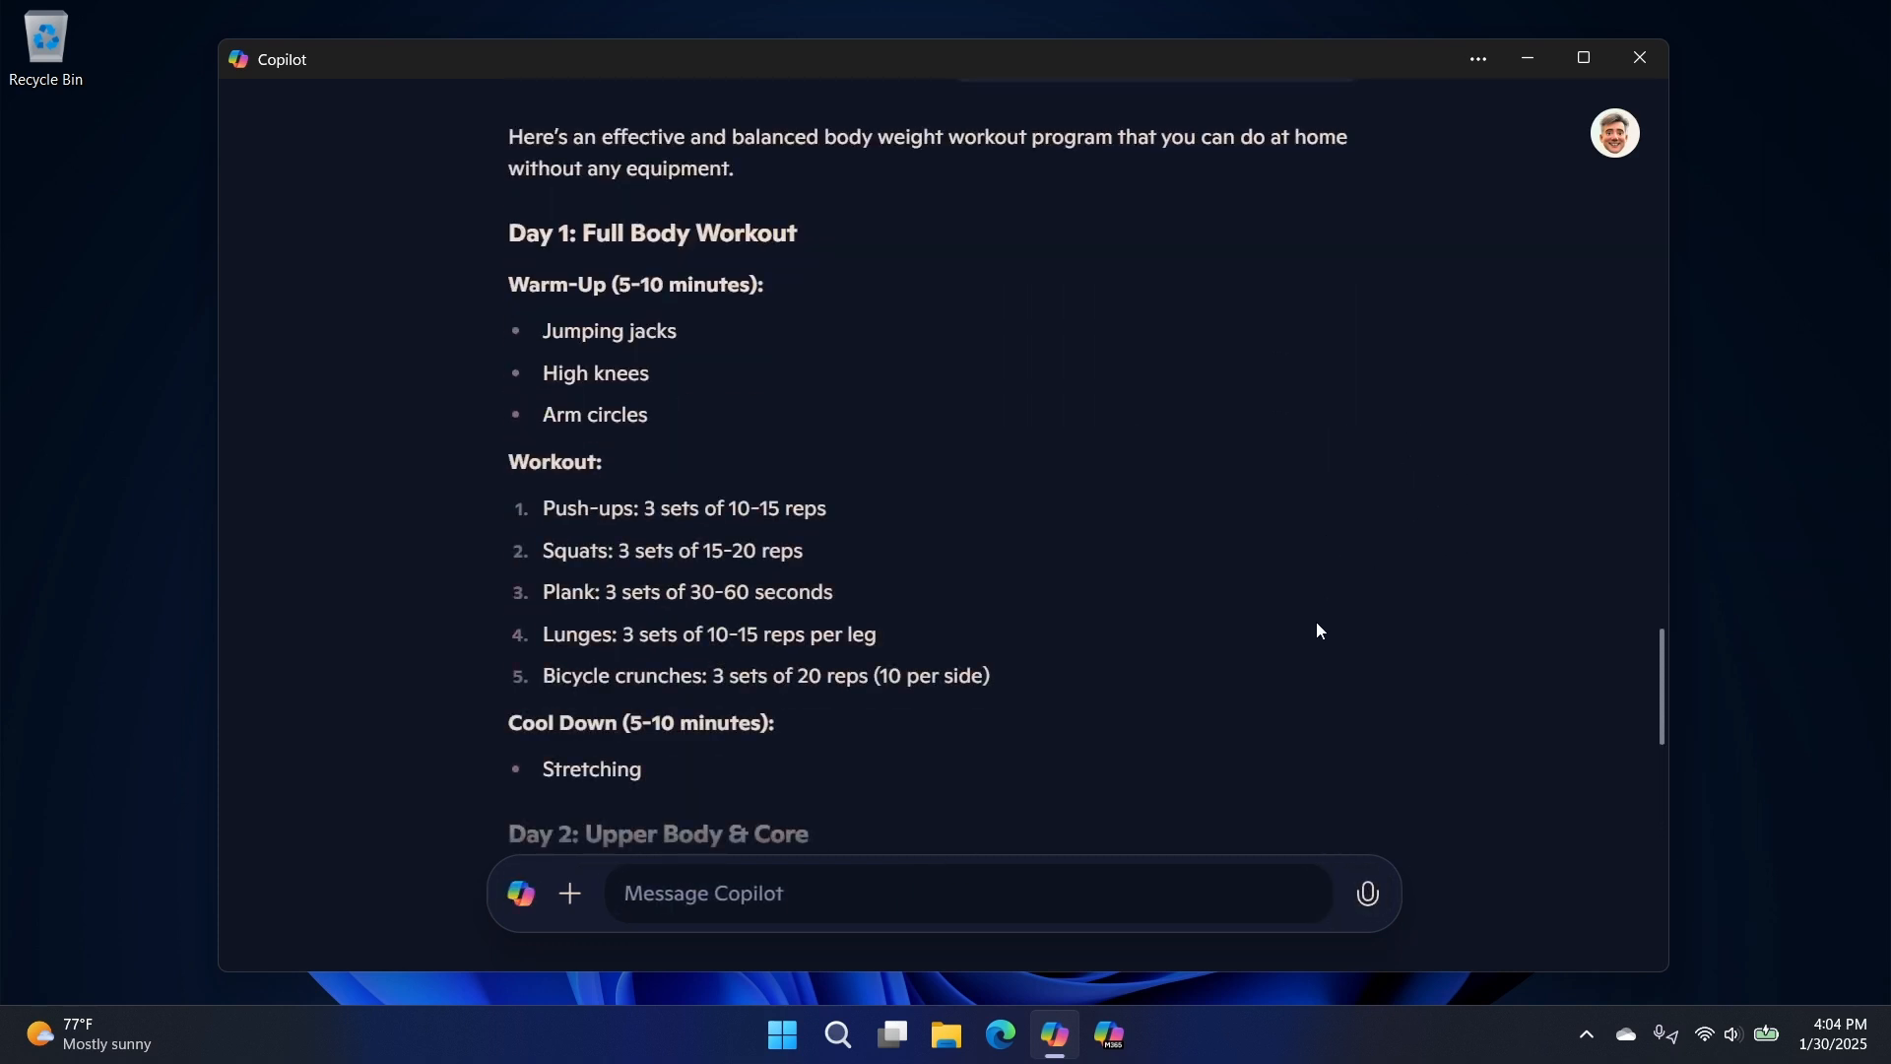
# - Scroll through the seven-day workout plan and begin typing a new message
pyautogui.scroll(-3)
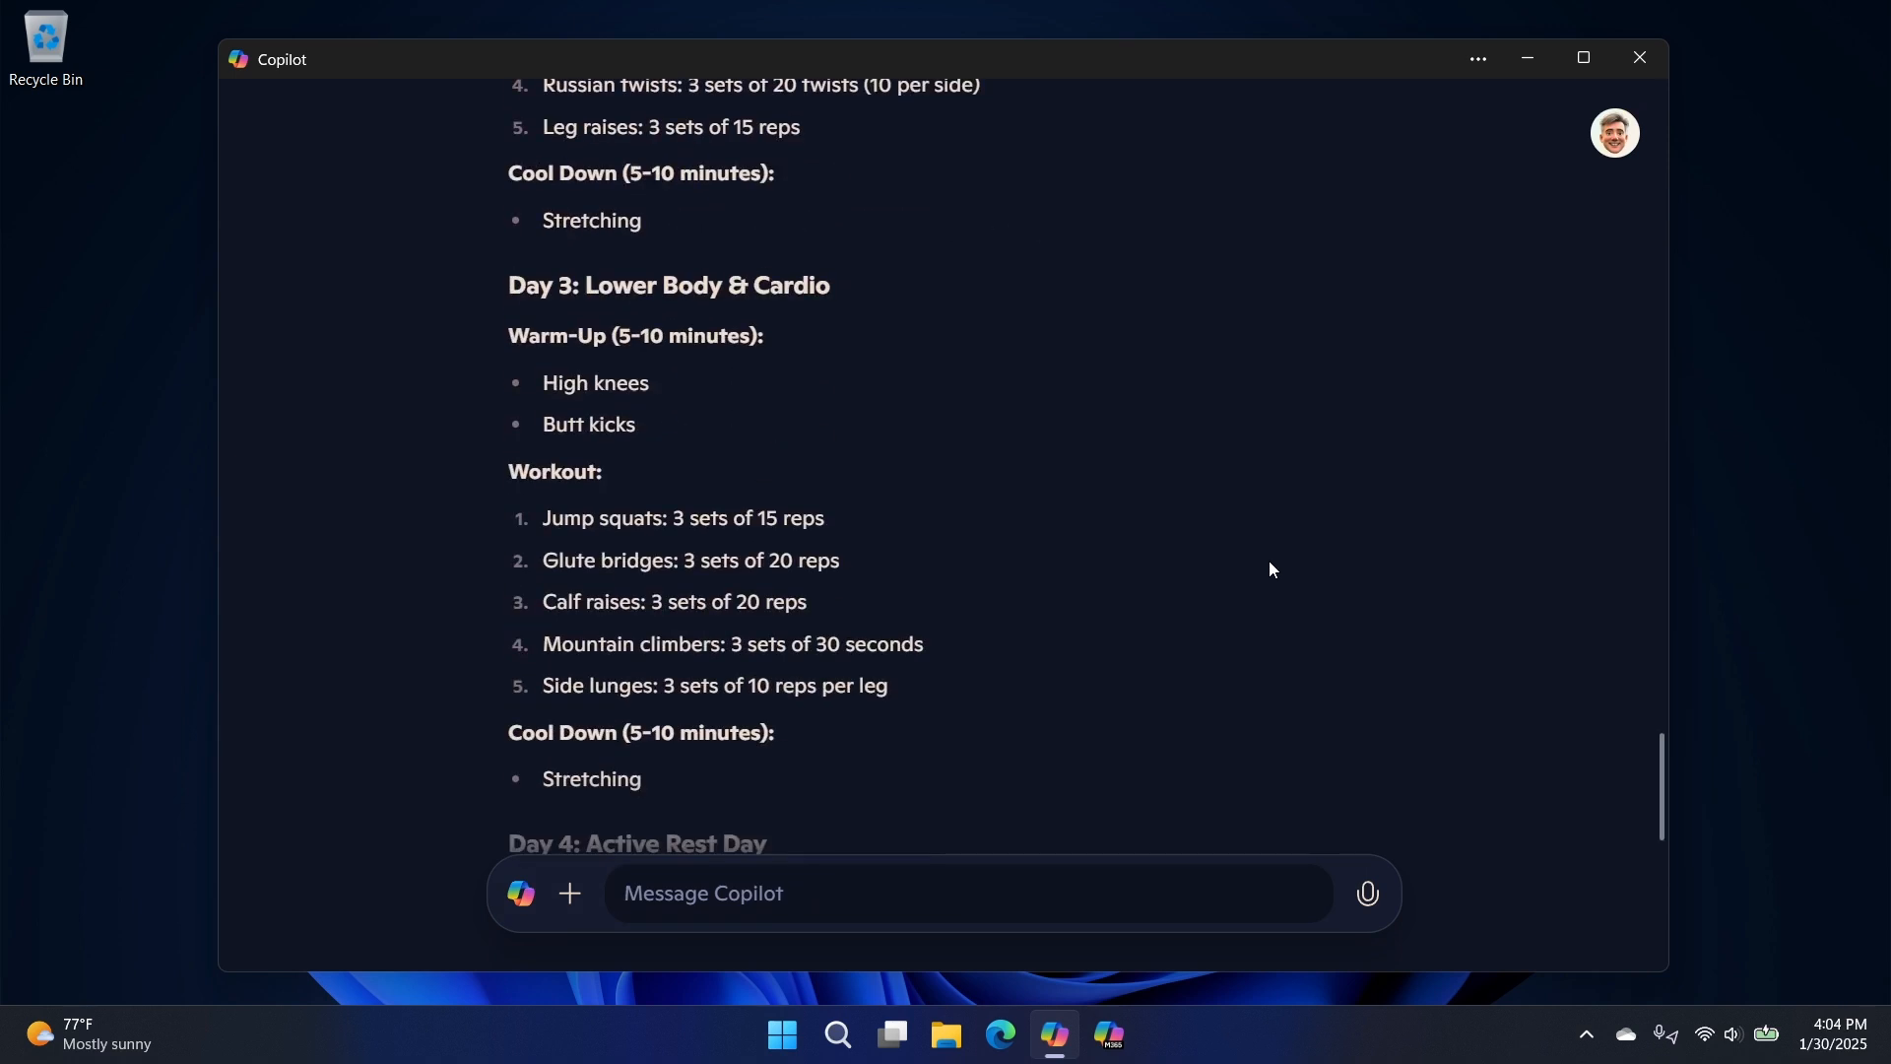
pyautogui.scroll(-3)
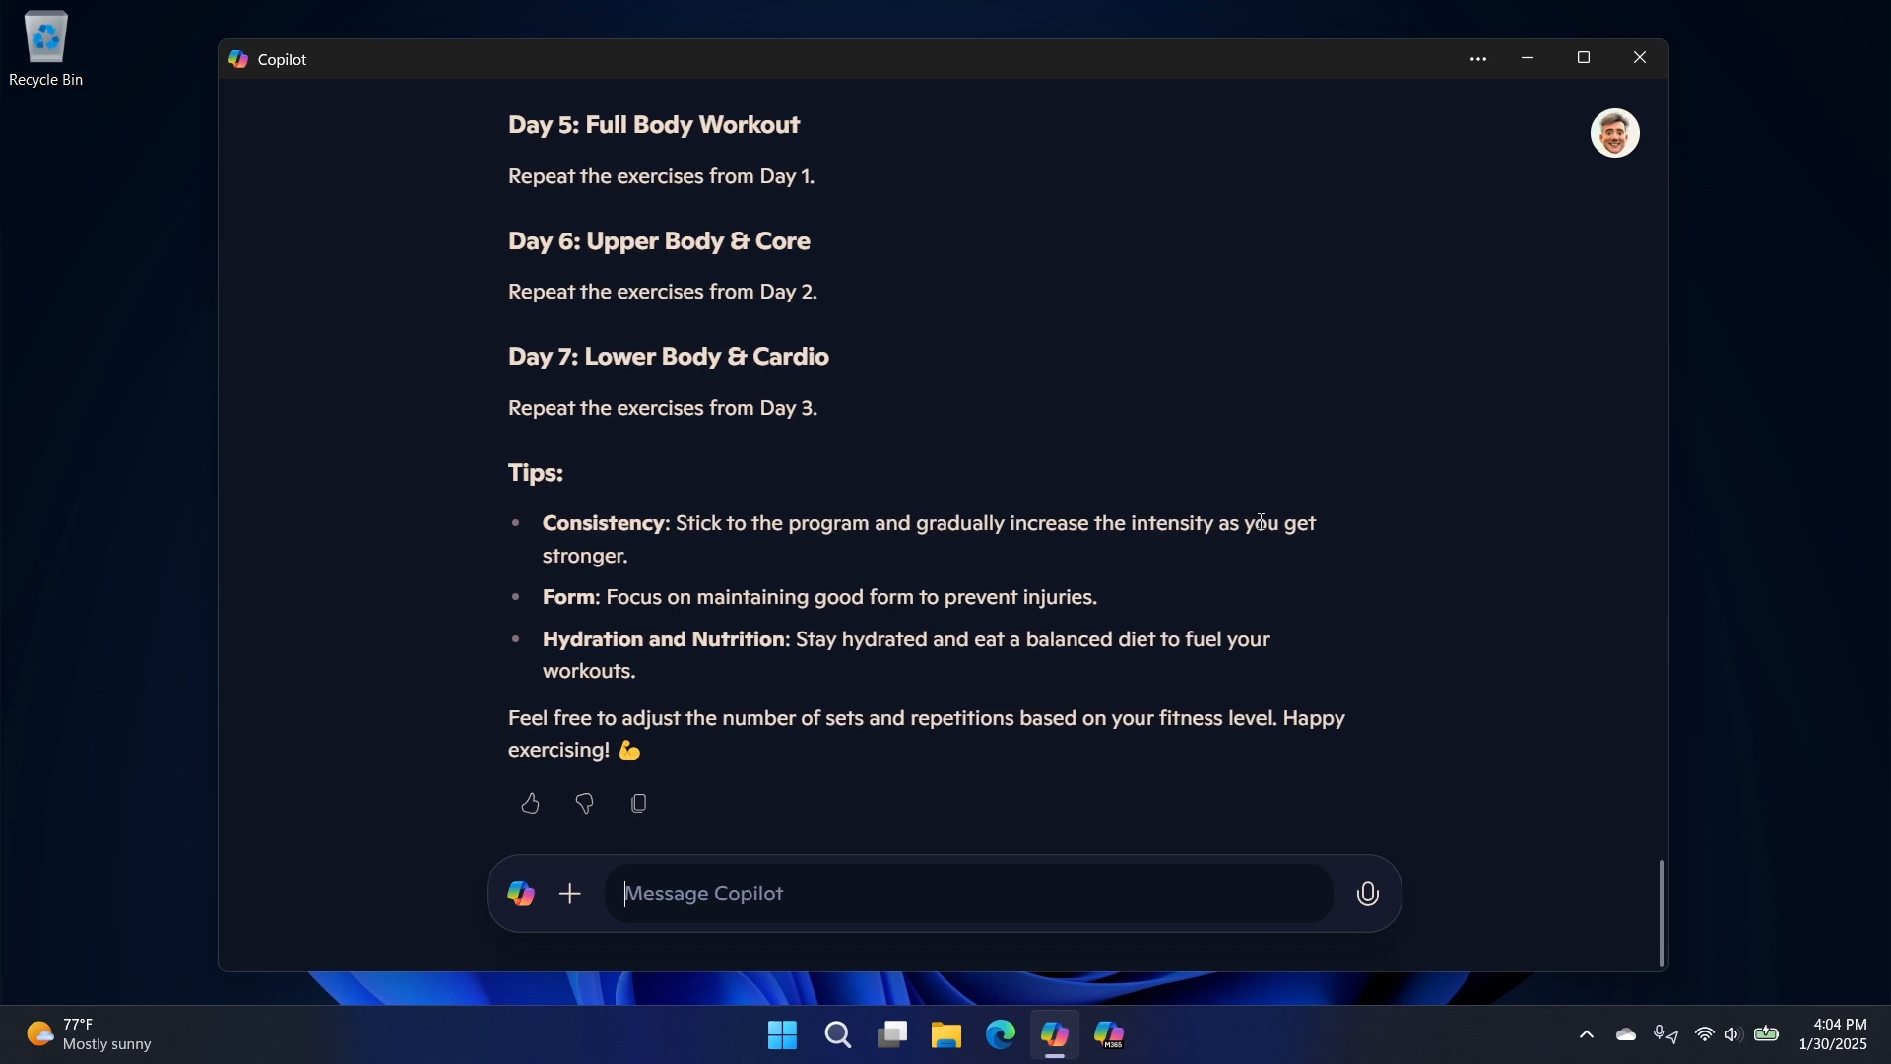
pyautogui.write('wir')
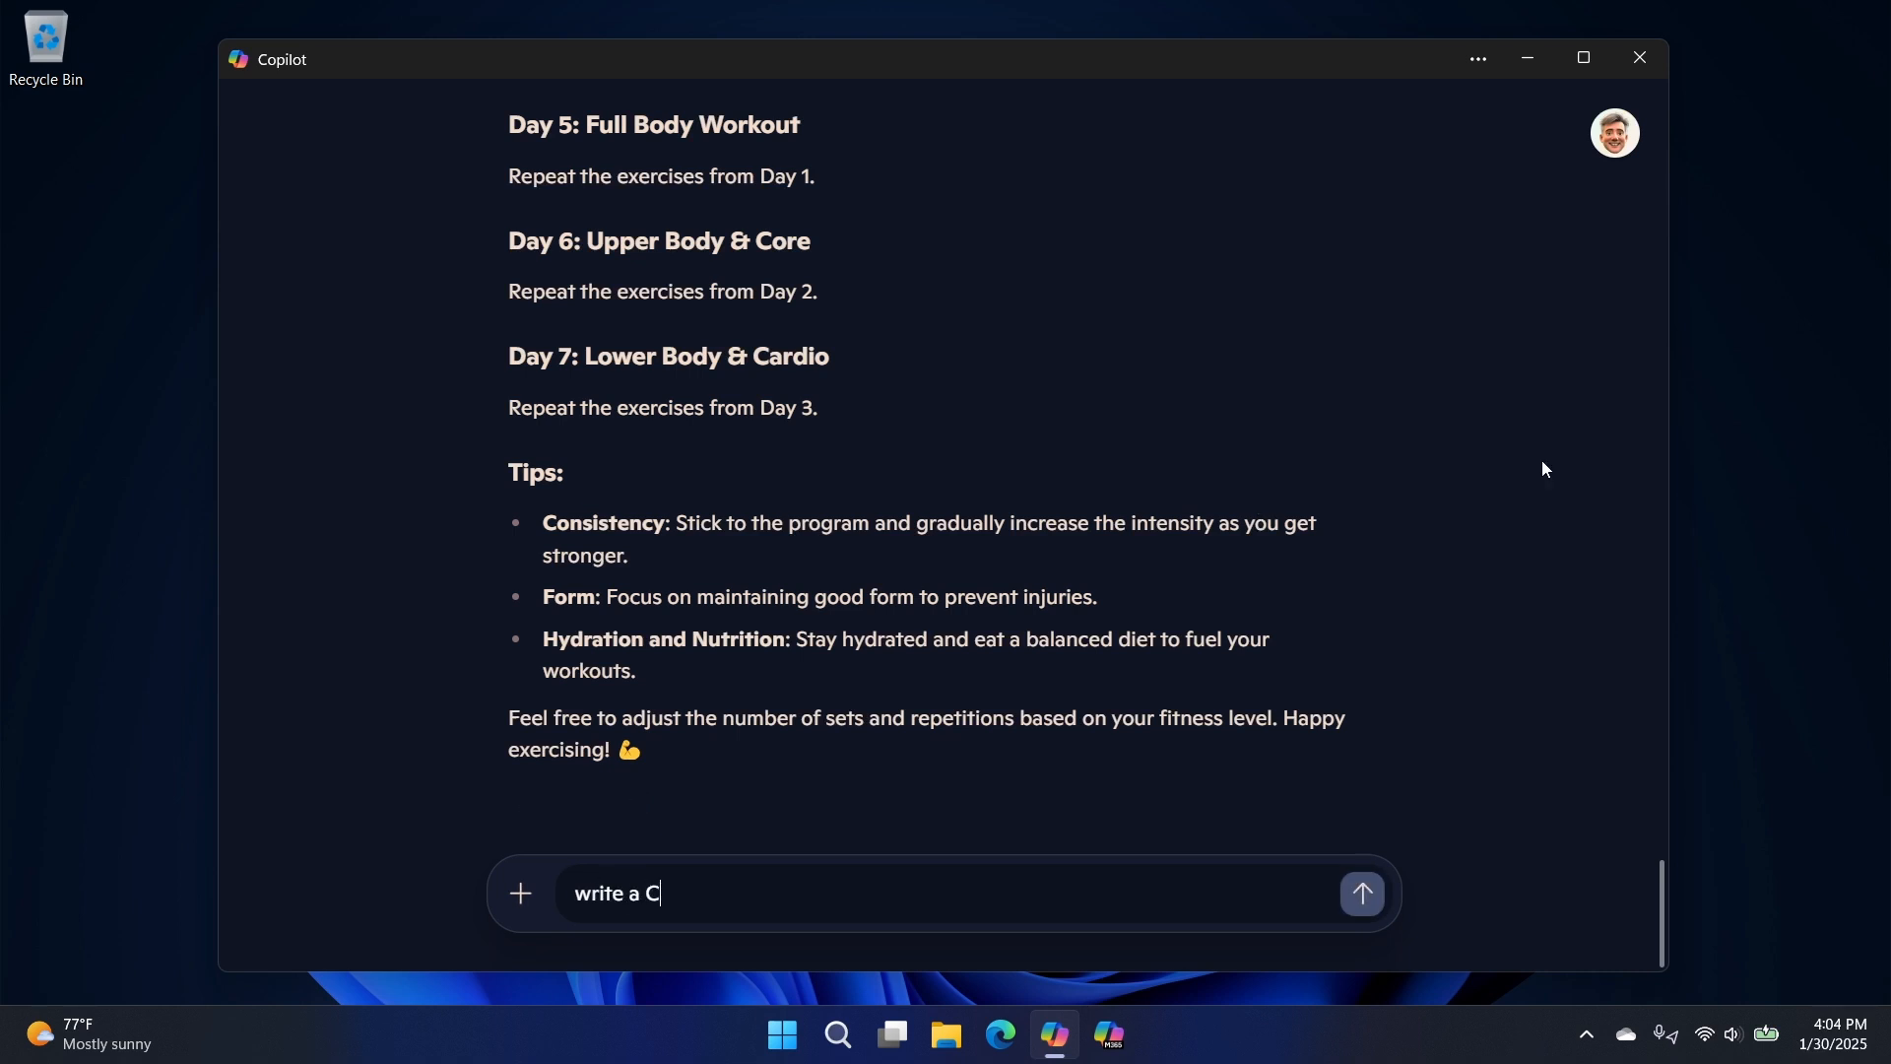
# - Ask Copilot for a C# method to pull the numbers out of a string
pyautogui.write('# method to')
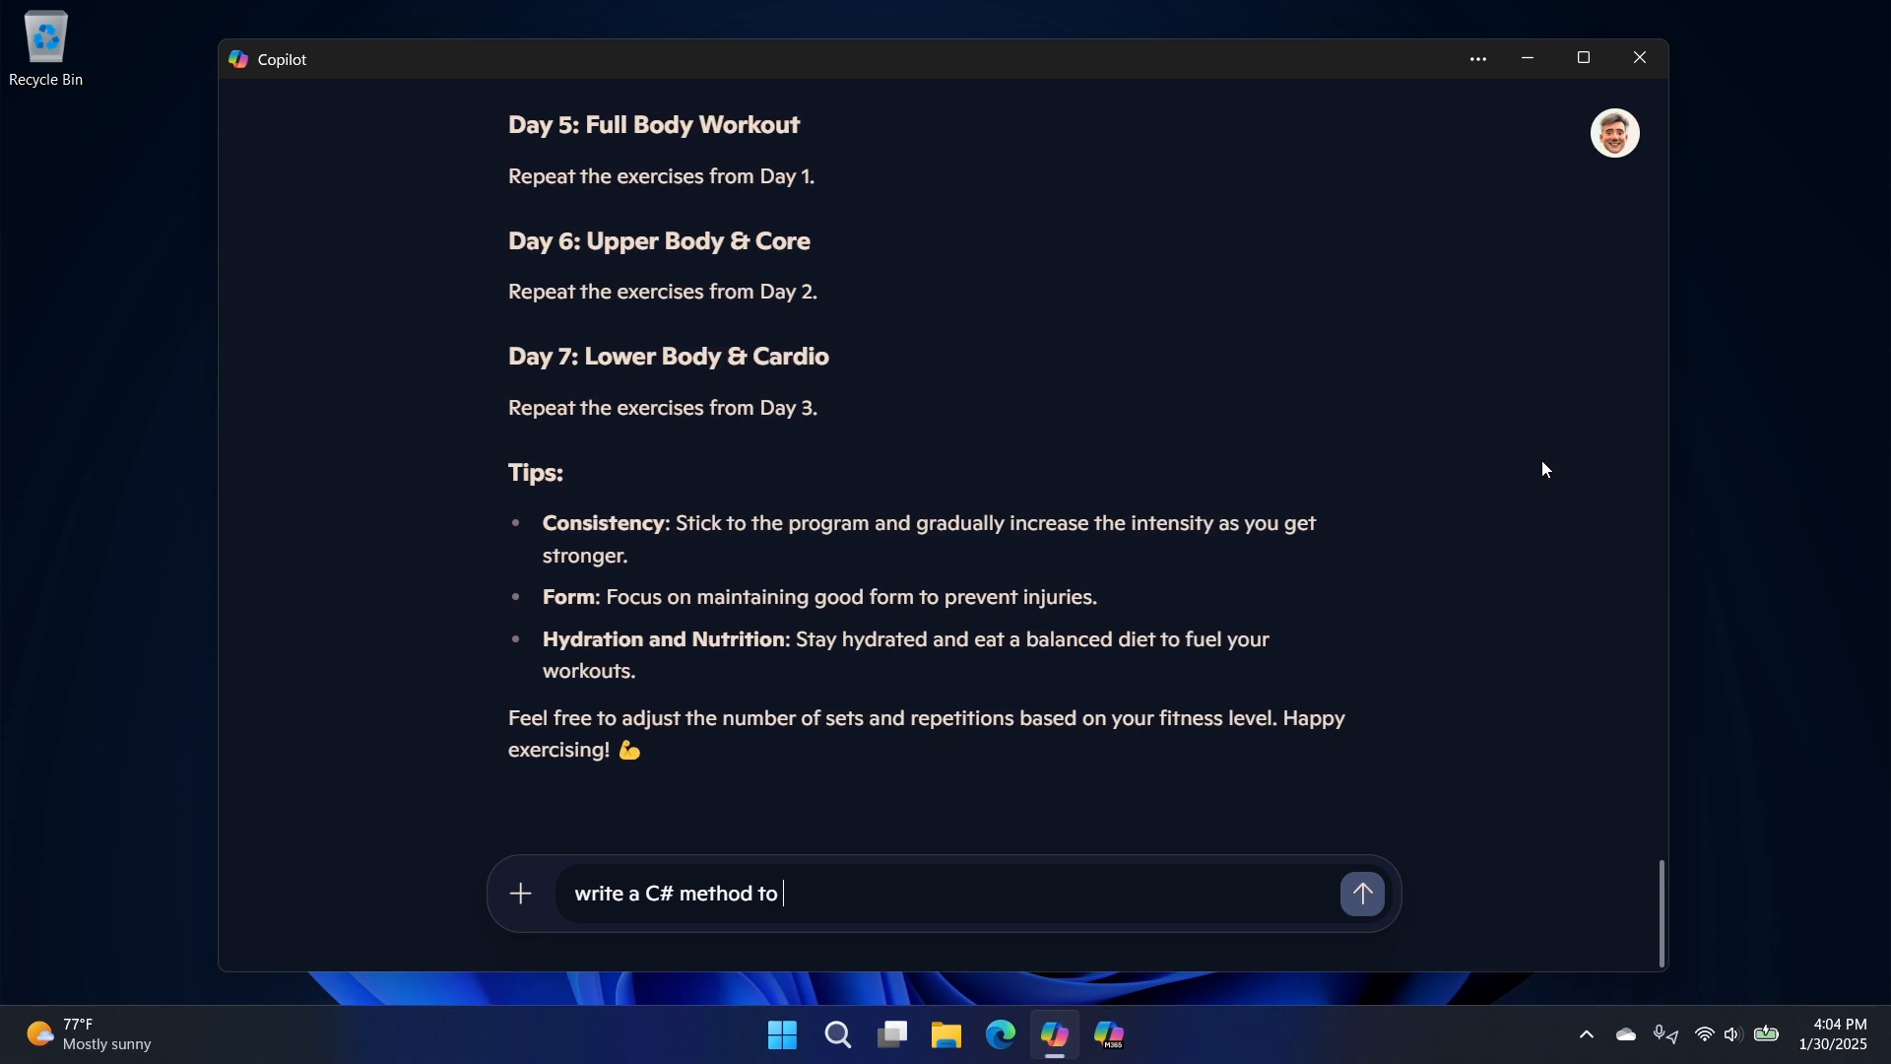
pyautogui.write('pul')
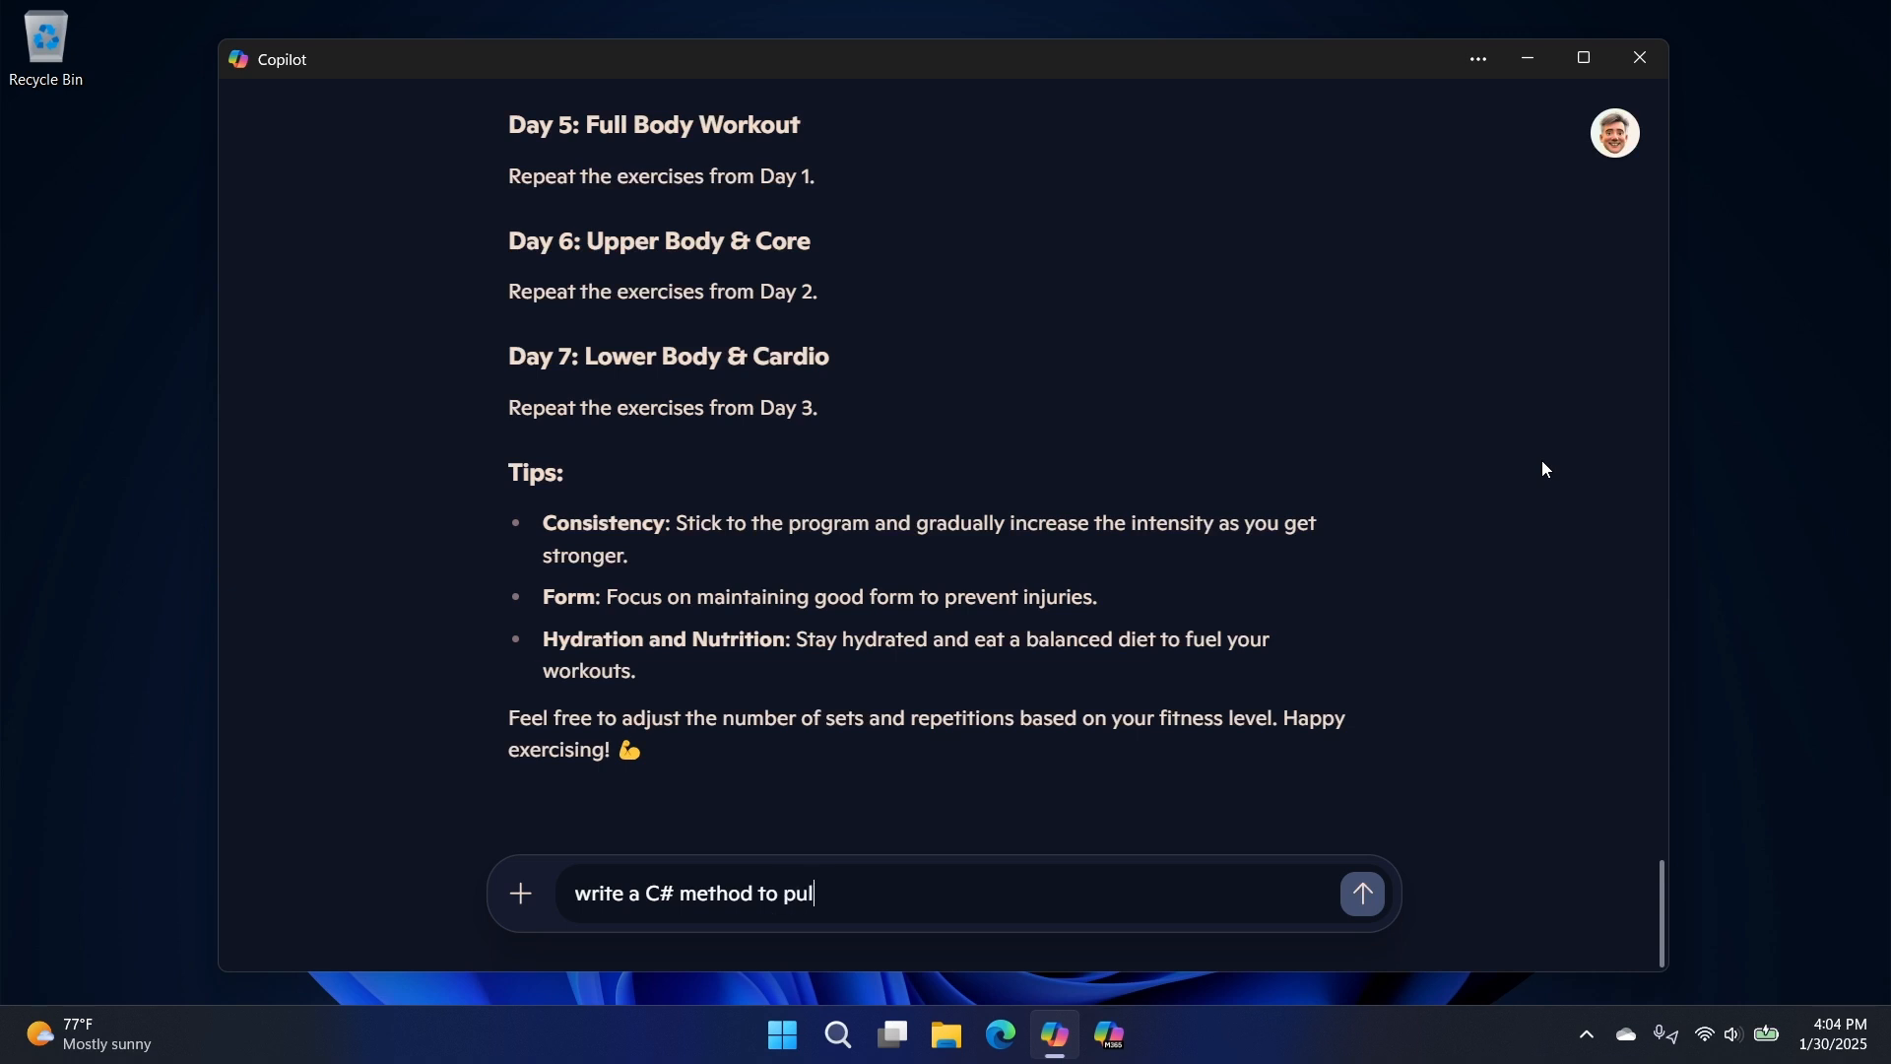
pyautogui.write('l the numb')
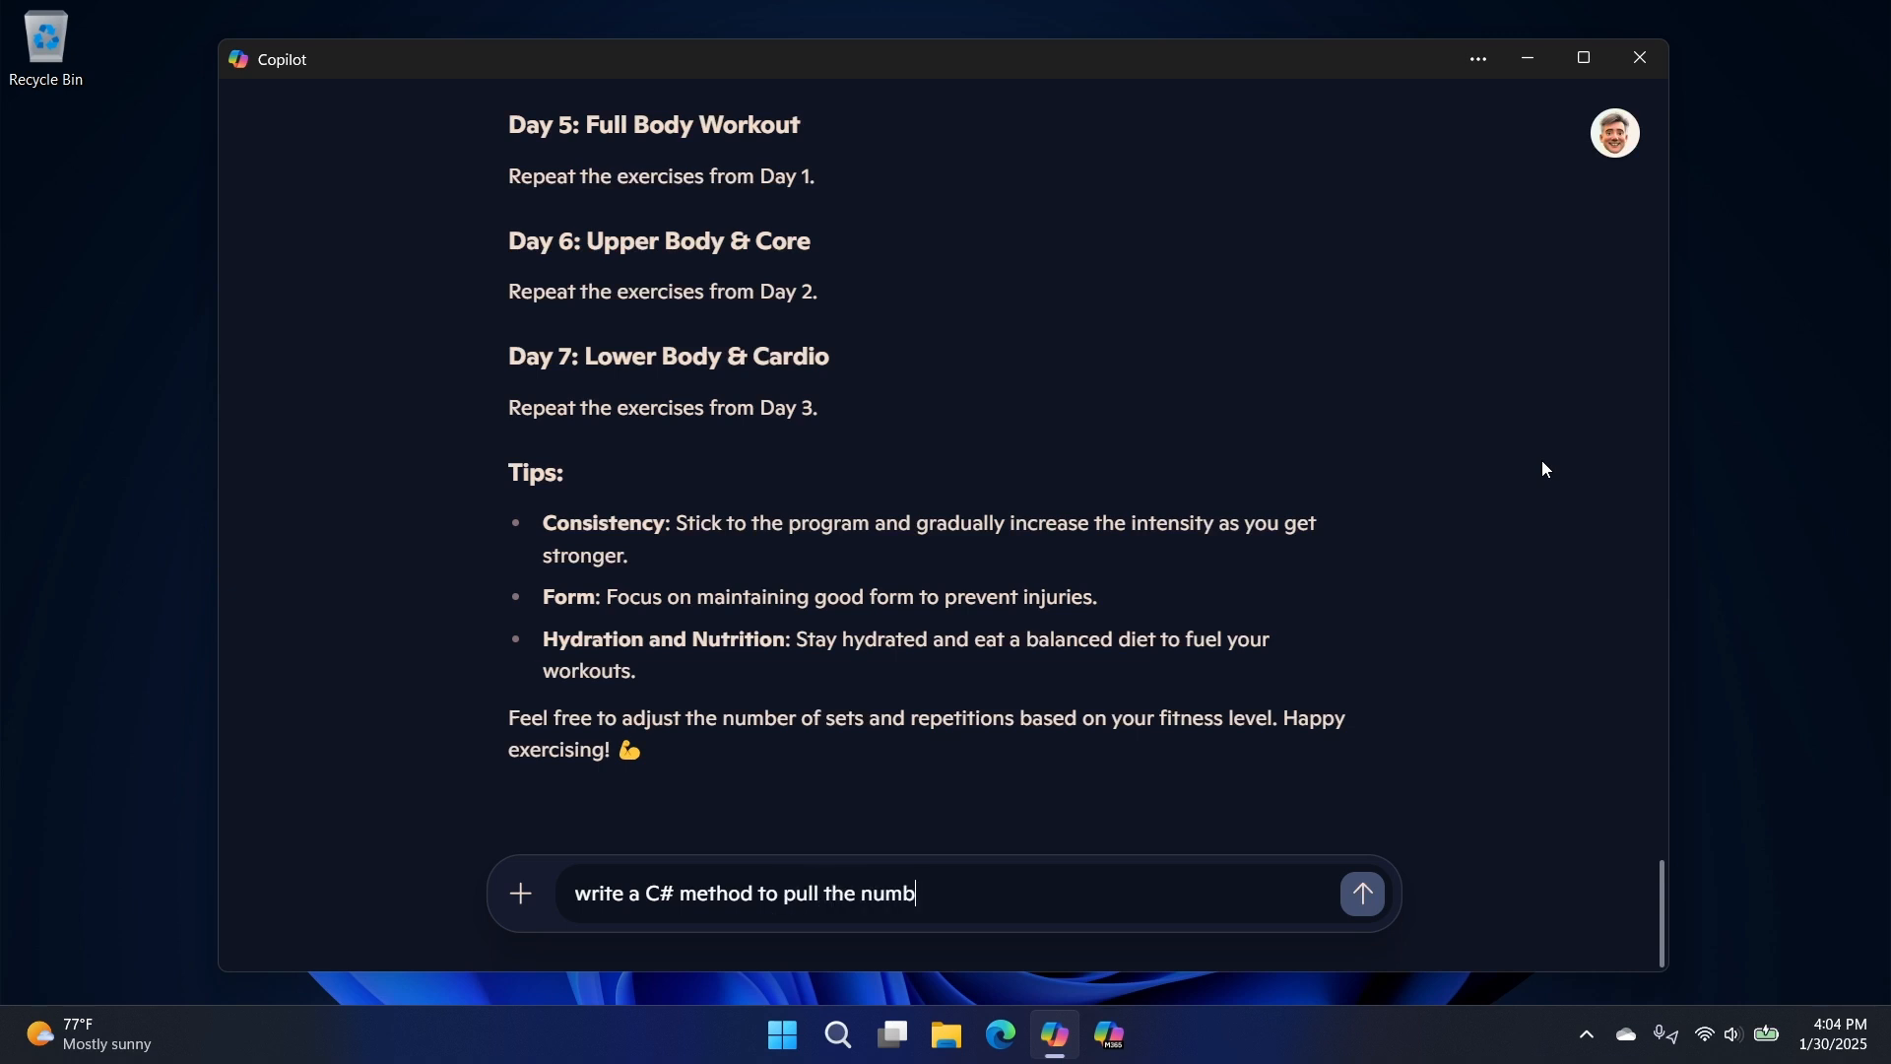
pyautogui.write('ers out o')
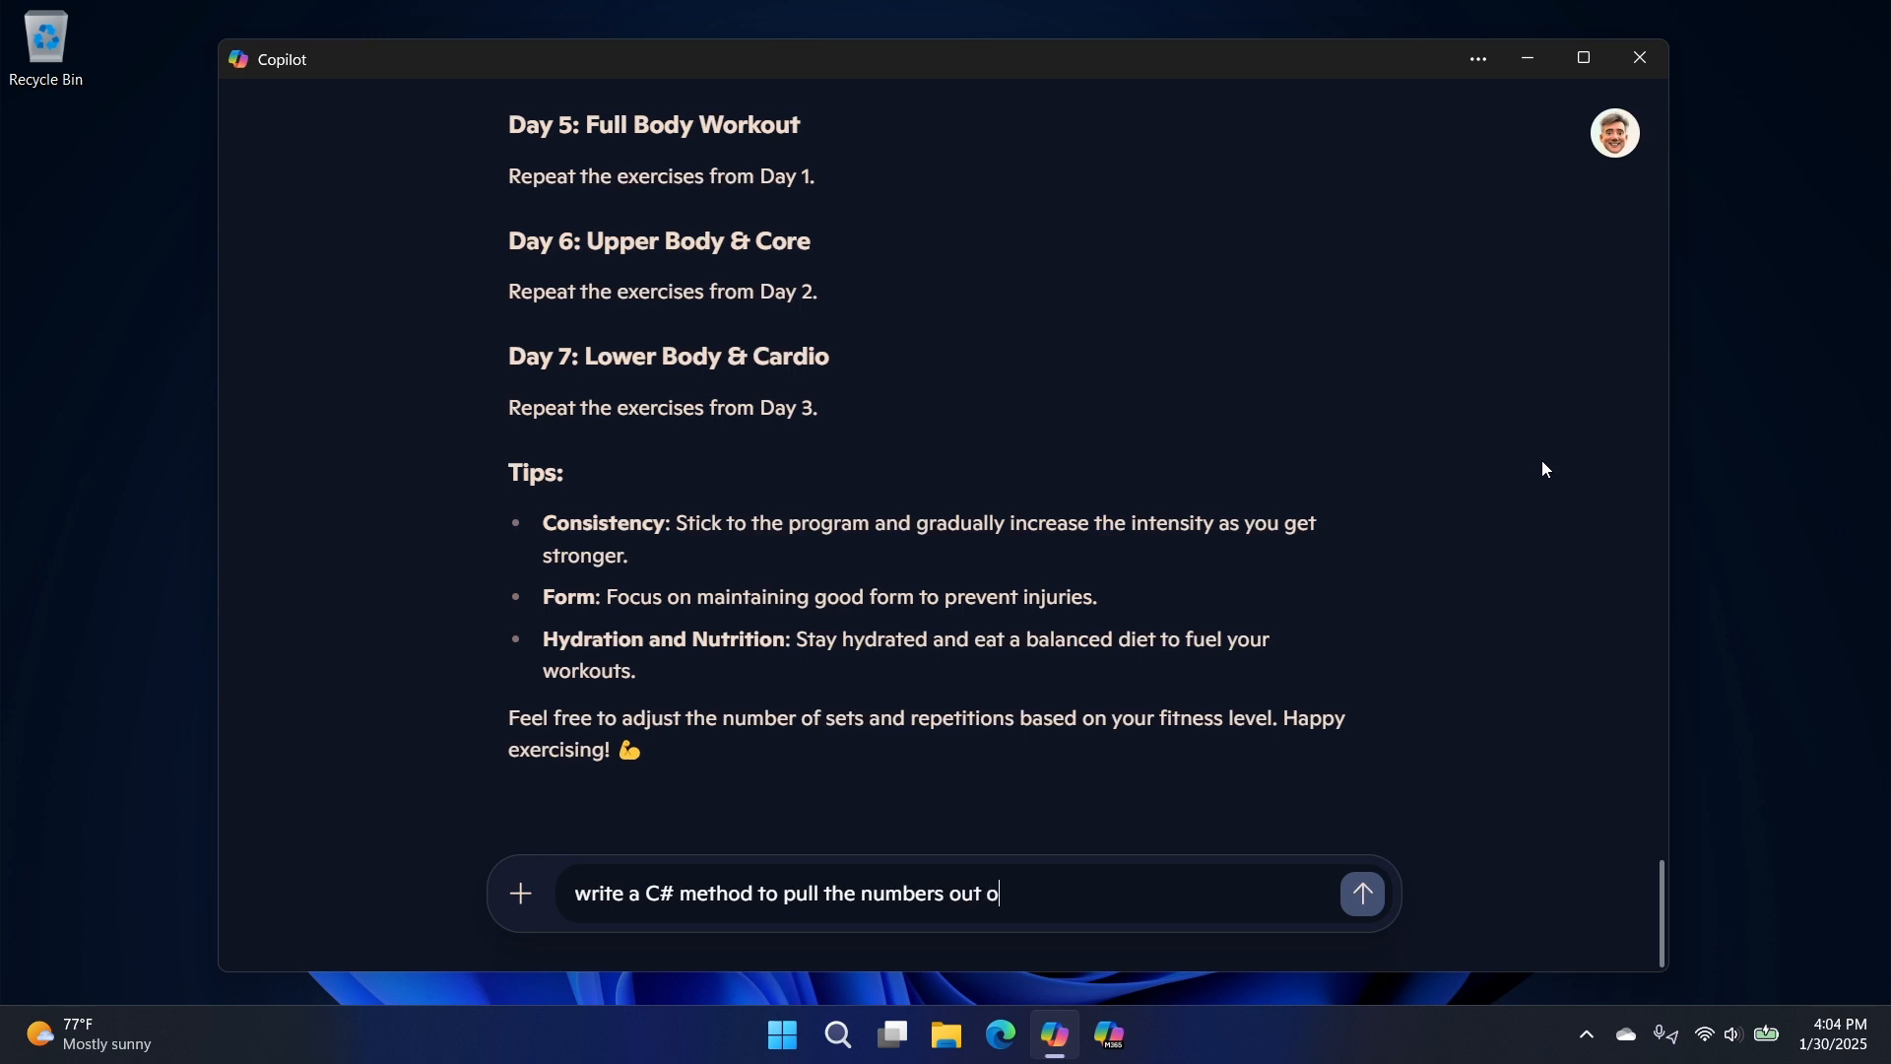
pyautogui.click(1360, 893)
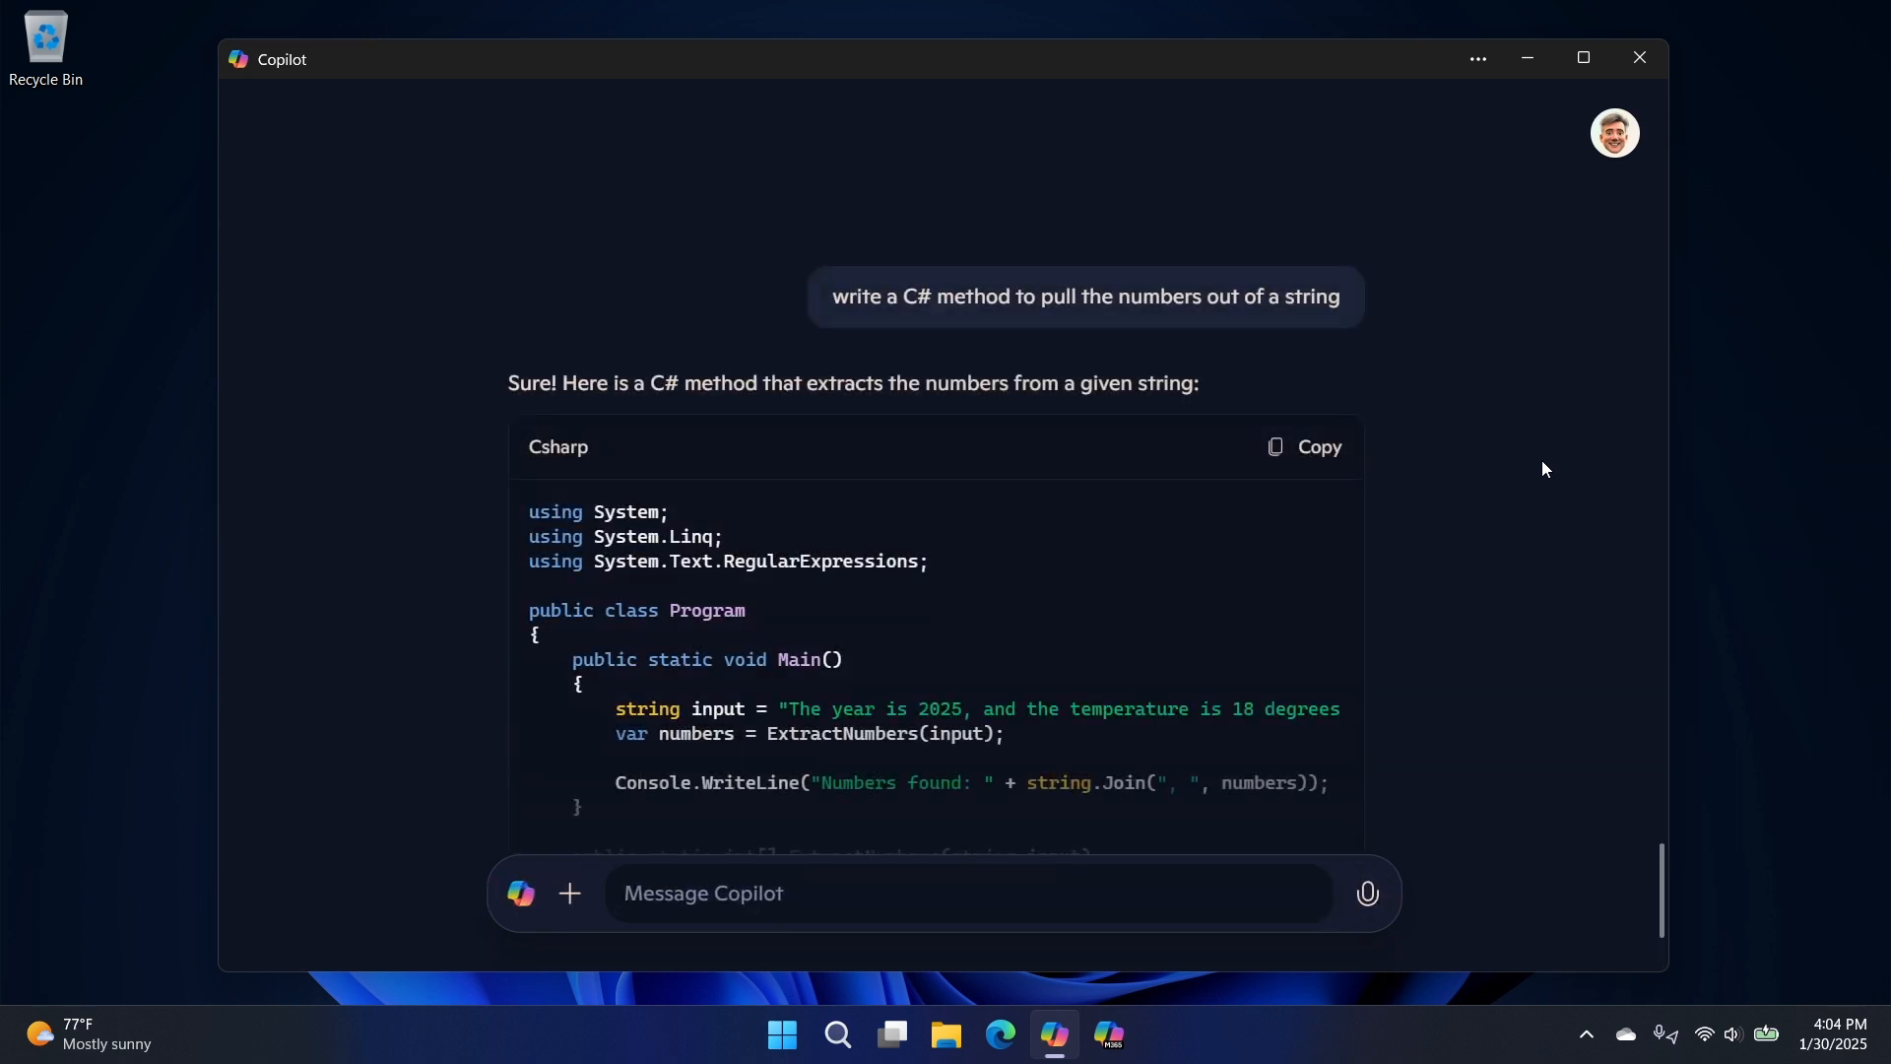
# - Scroll through the regex method and its explanation, then close Copilot
pyautogui.scroll(-3)
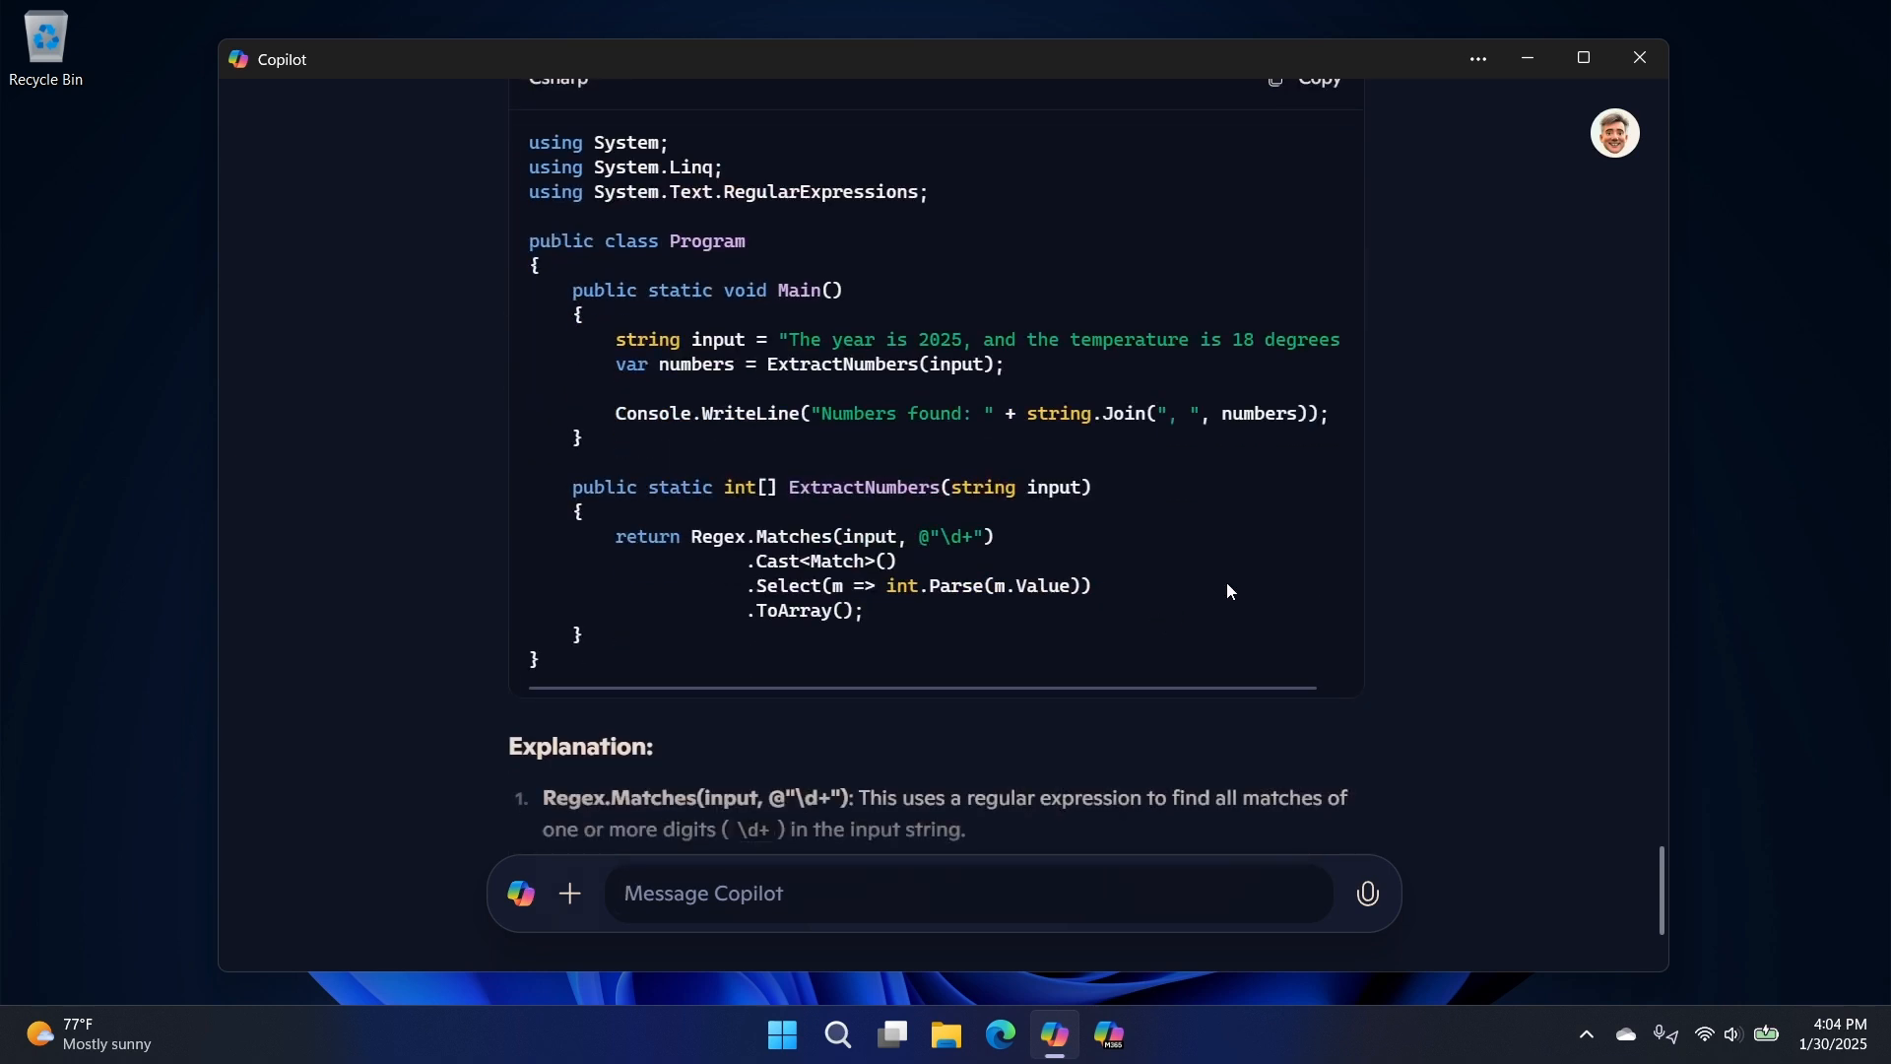
pyautogui.scroll(-3)
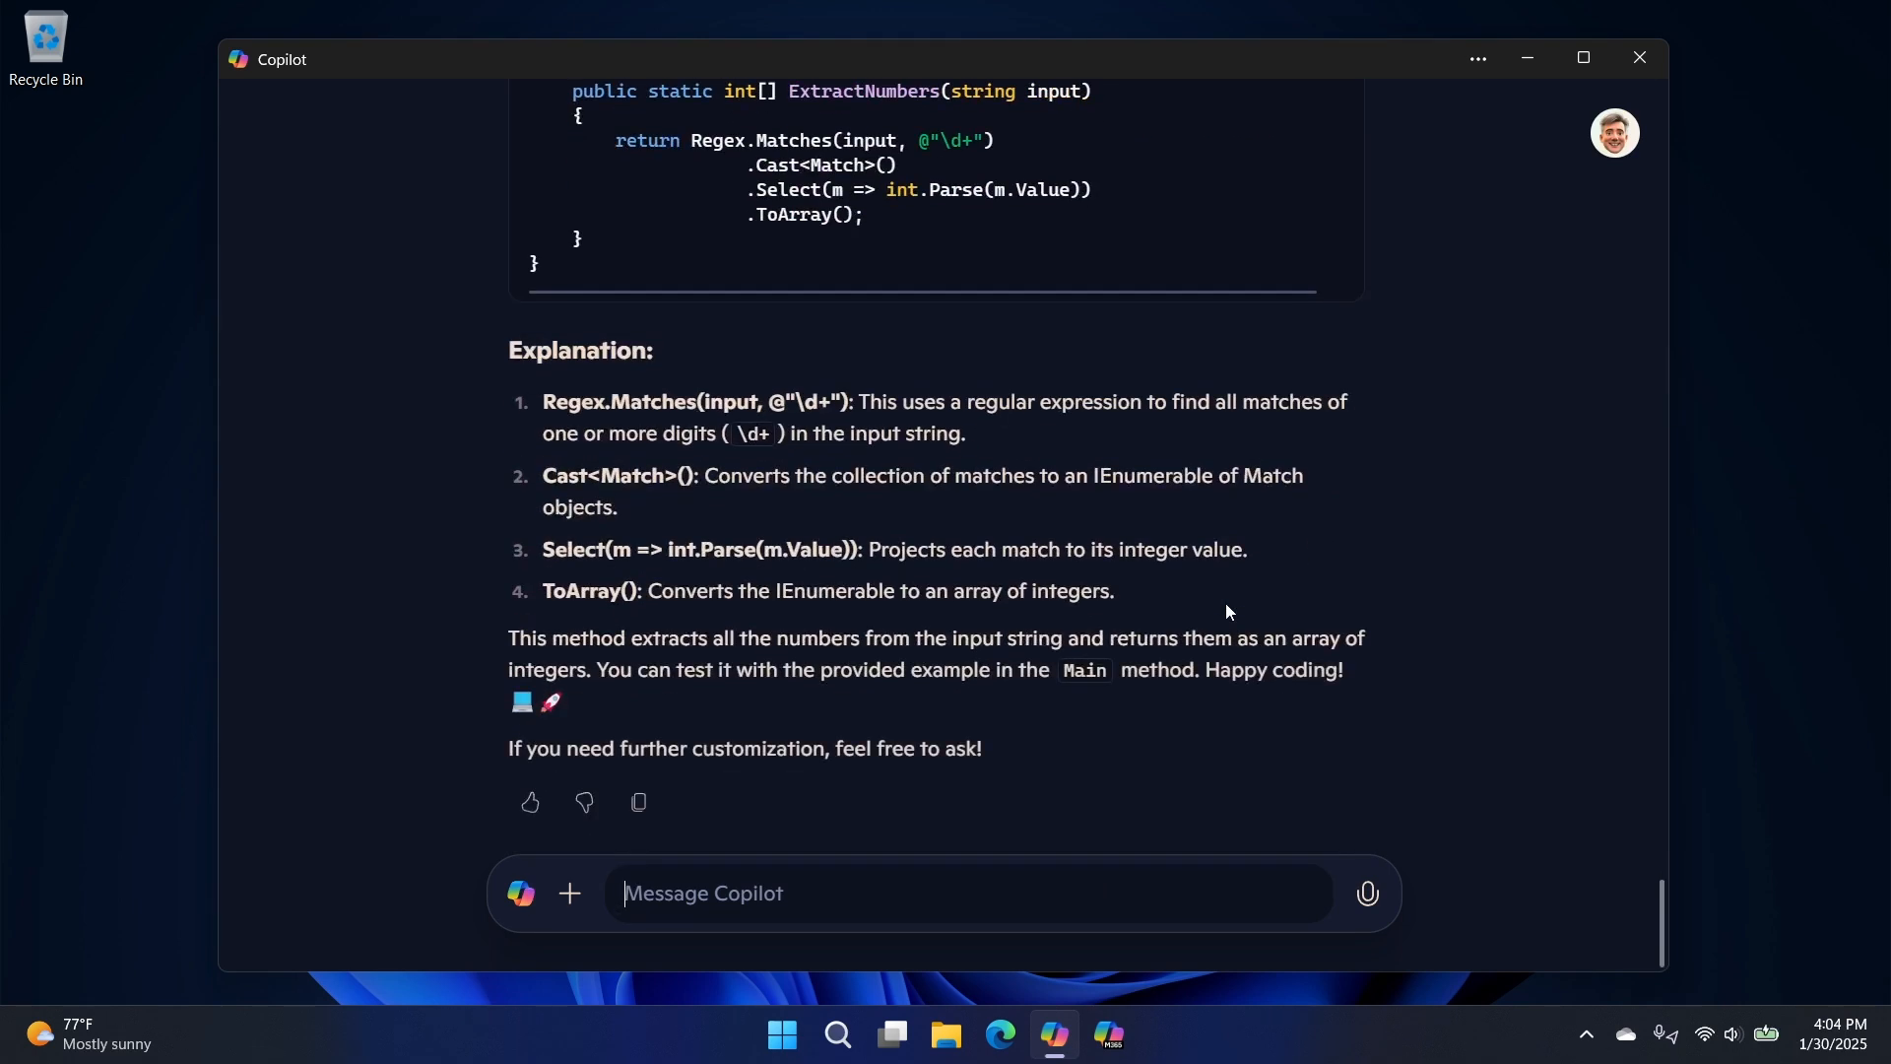
pyautogui.scroll(3)
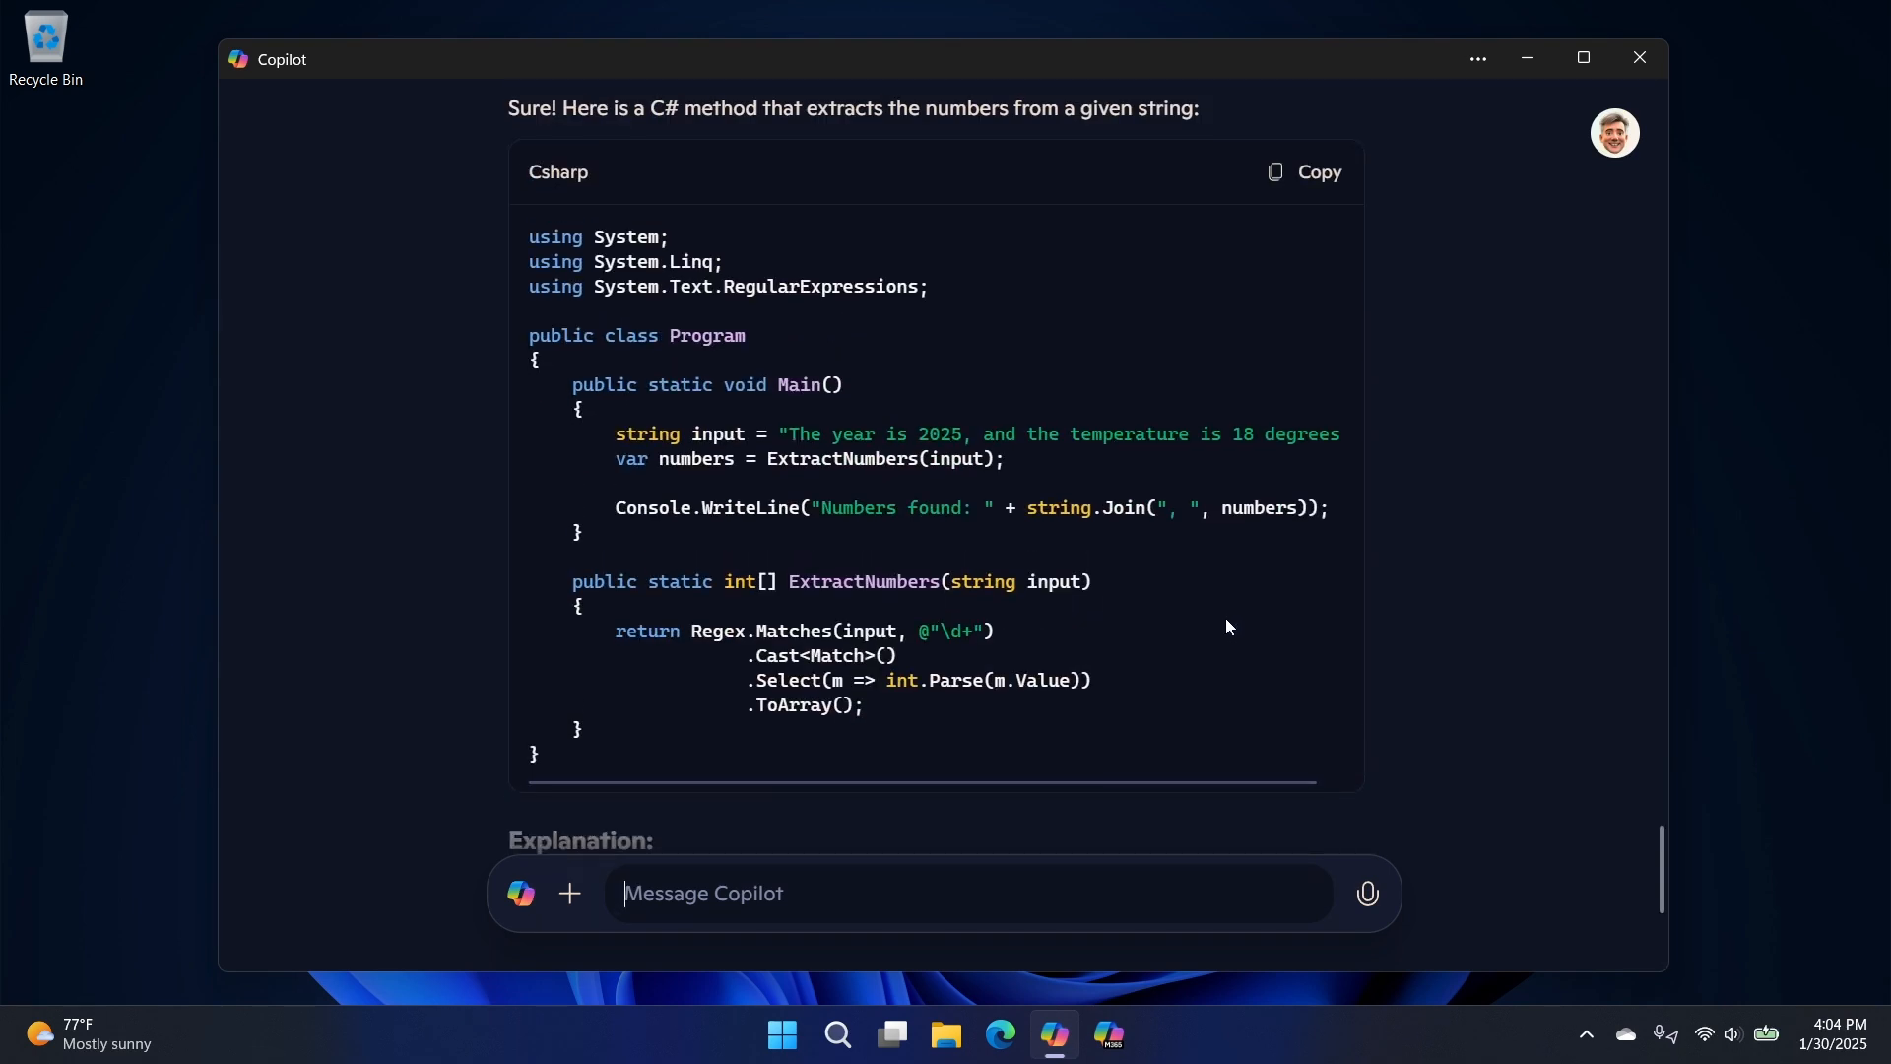
pyautogui.scroll(-3)
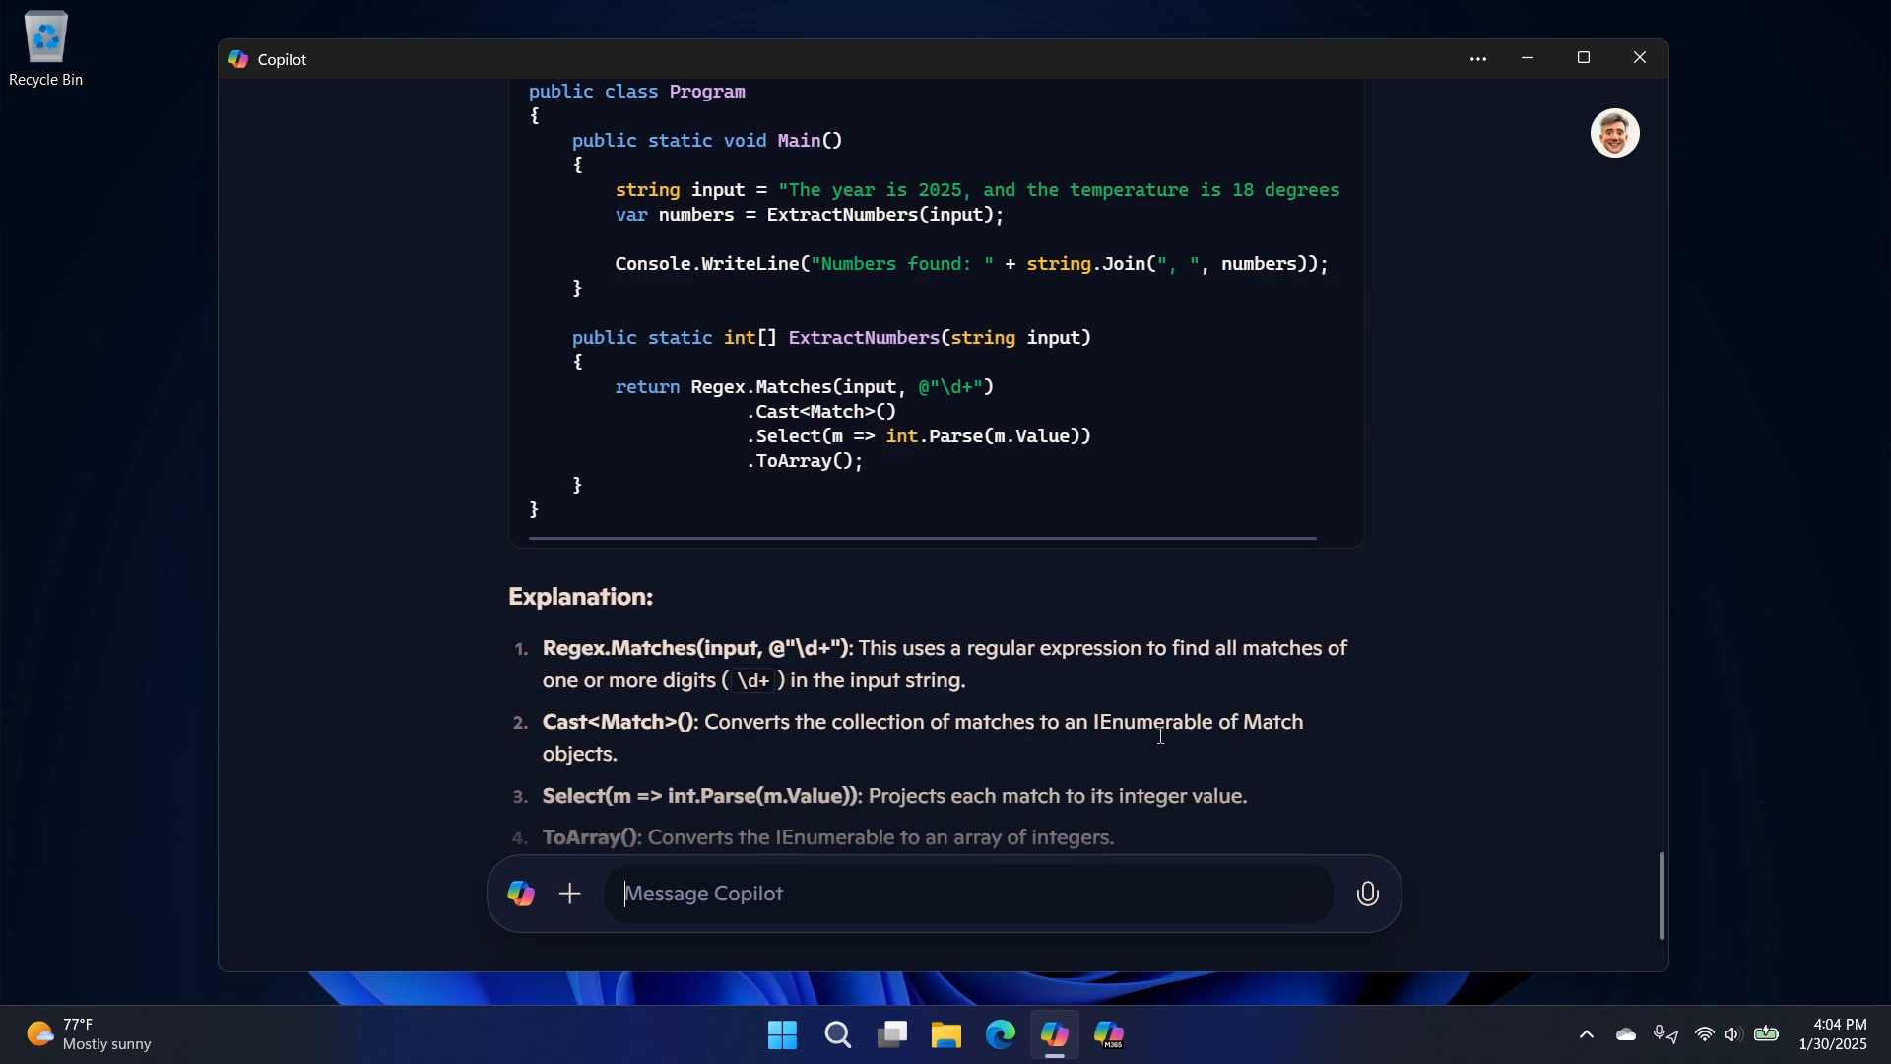
pyautogui.scroll(-3)
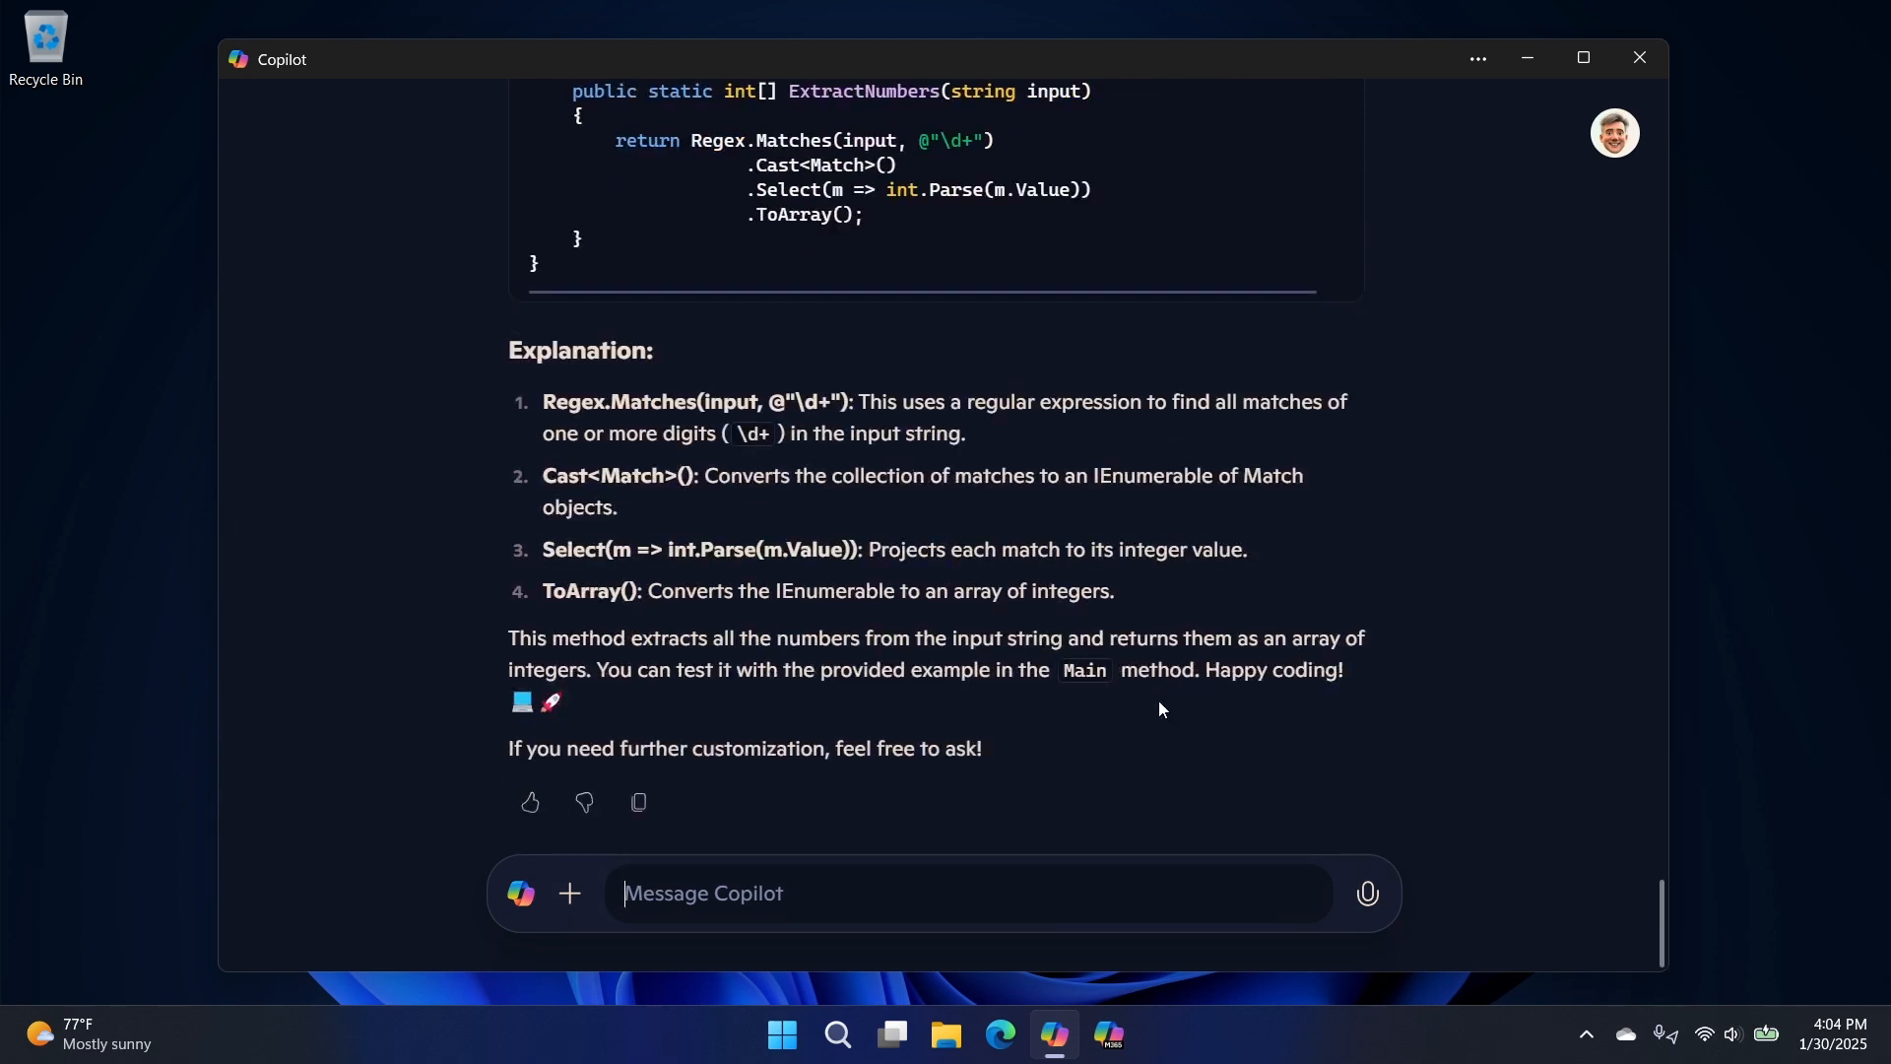
pyautogui.scroll(3)
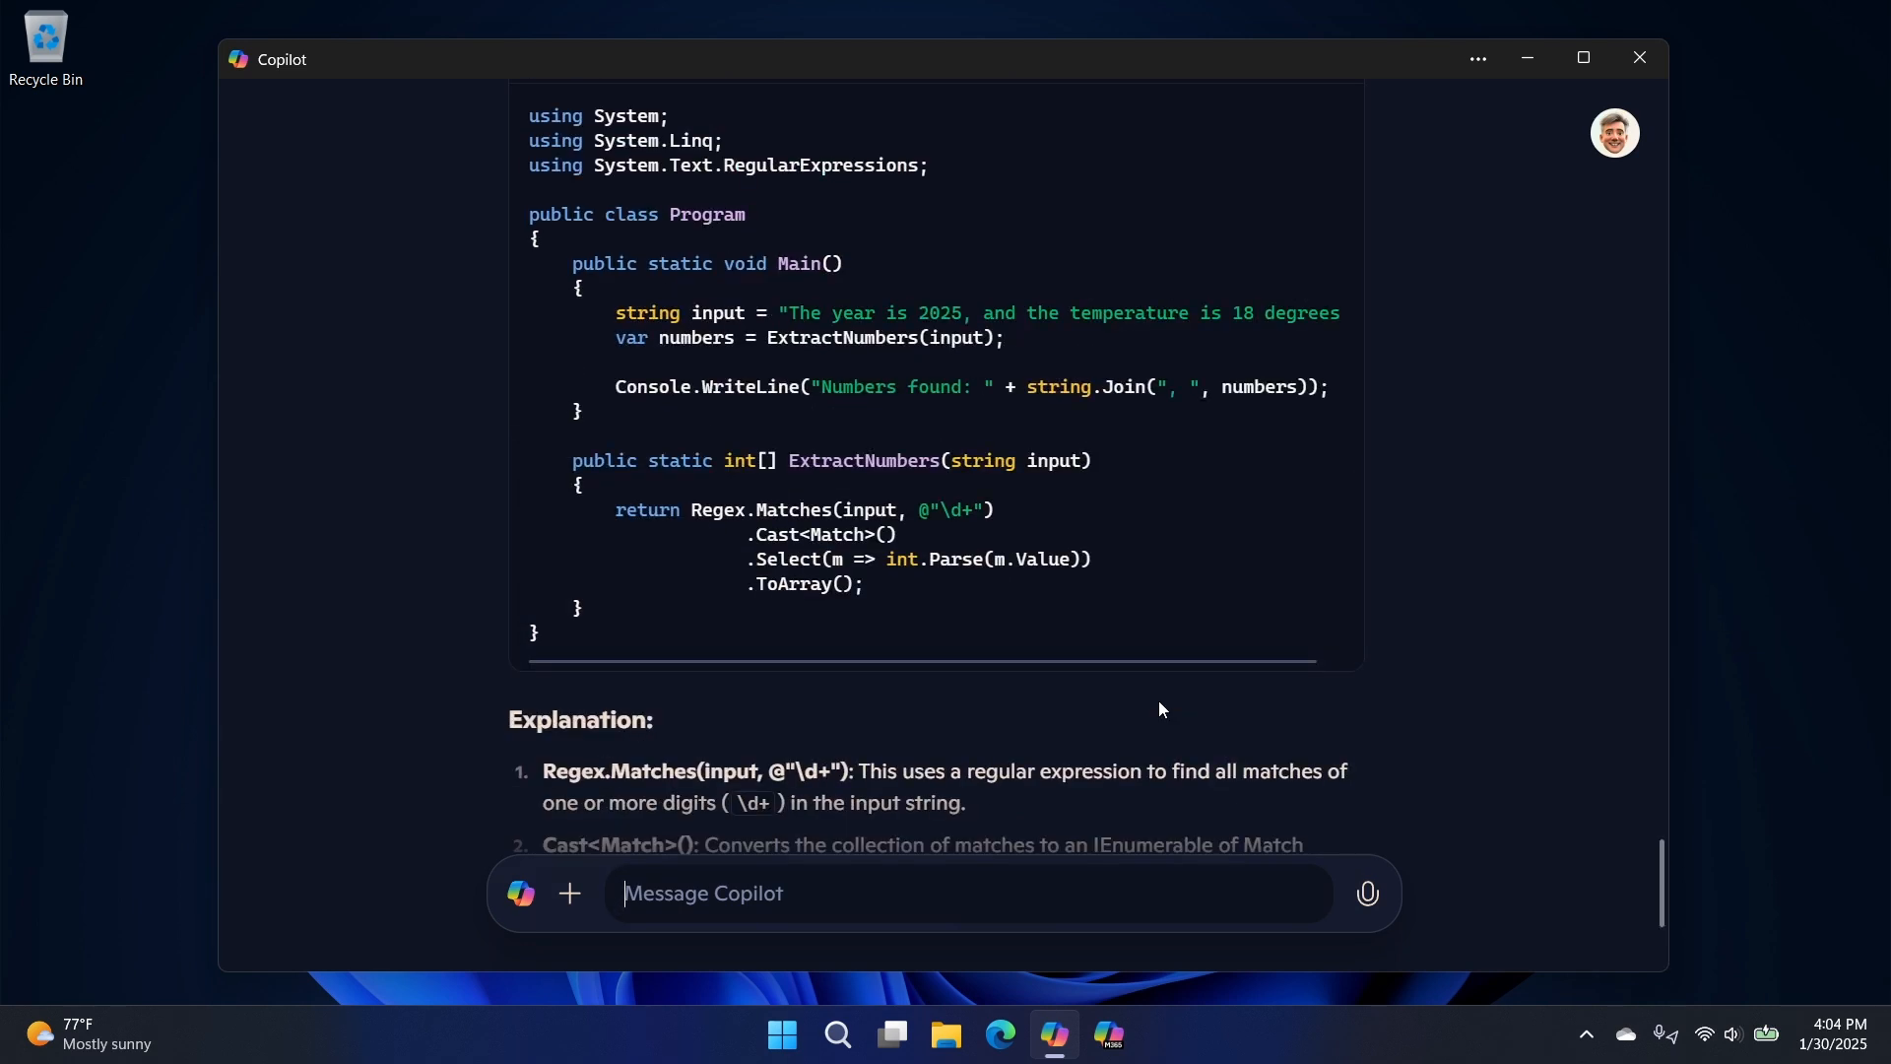
pyautogui.scroll(3)
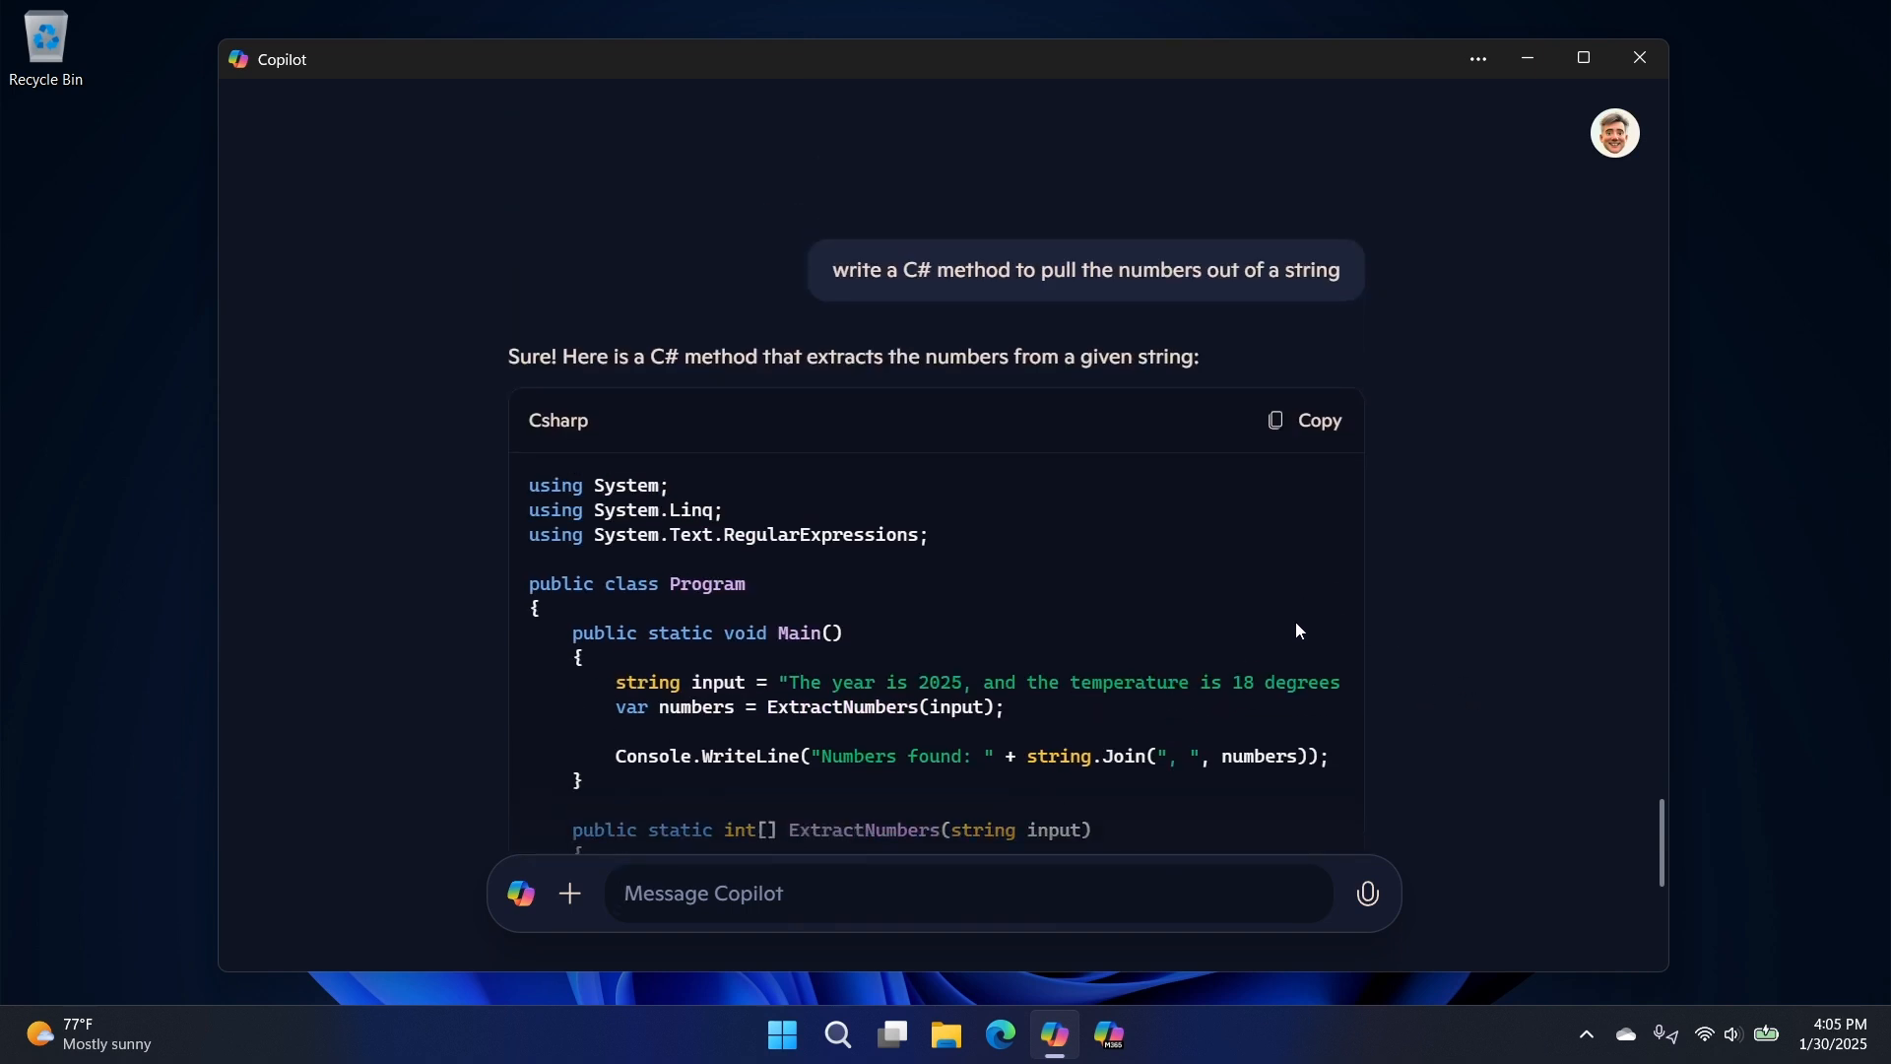
pyautogui.scroll(-3)
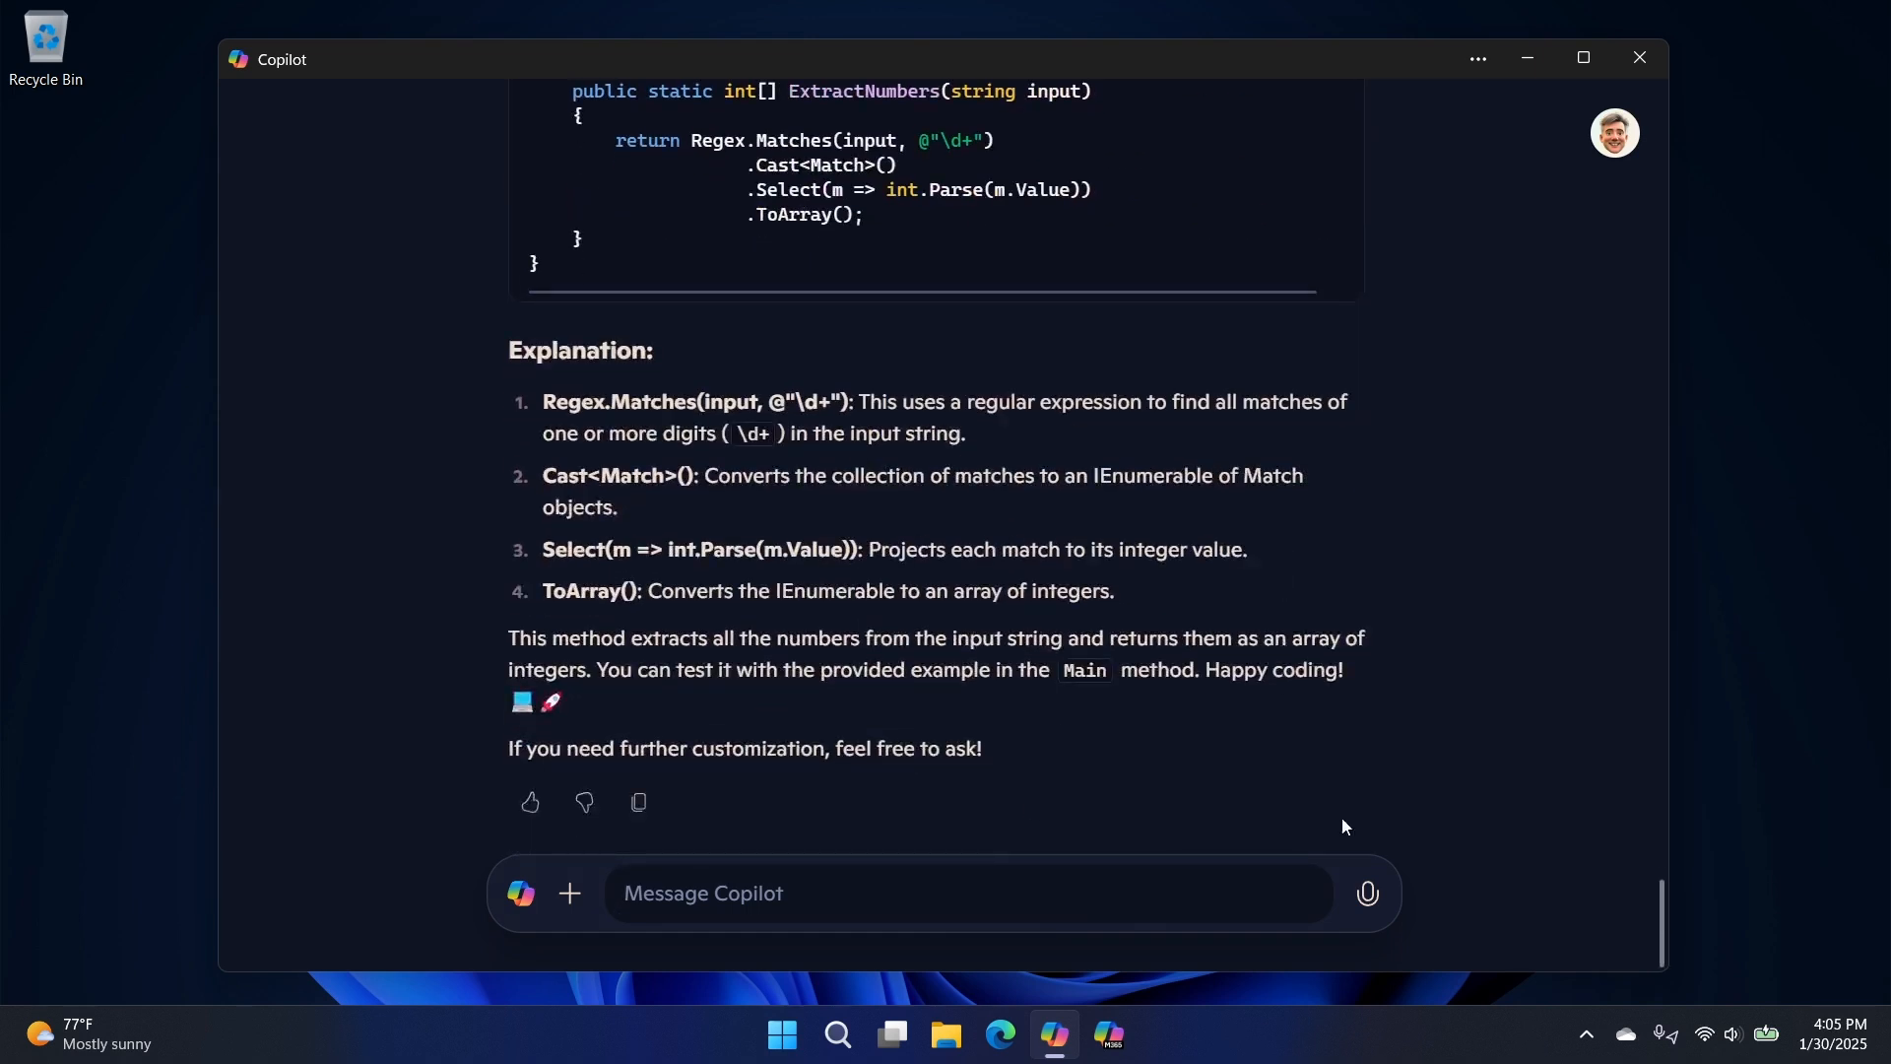
pyautogui.moveTo(1313, 818)
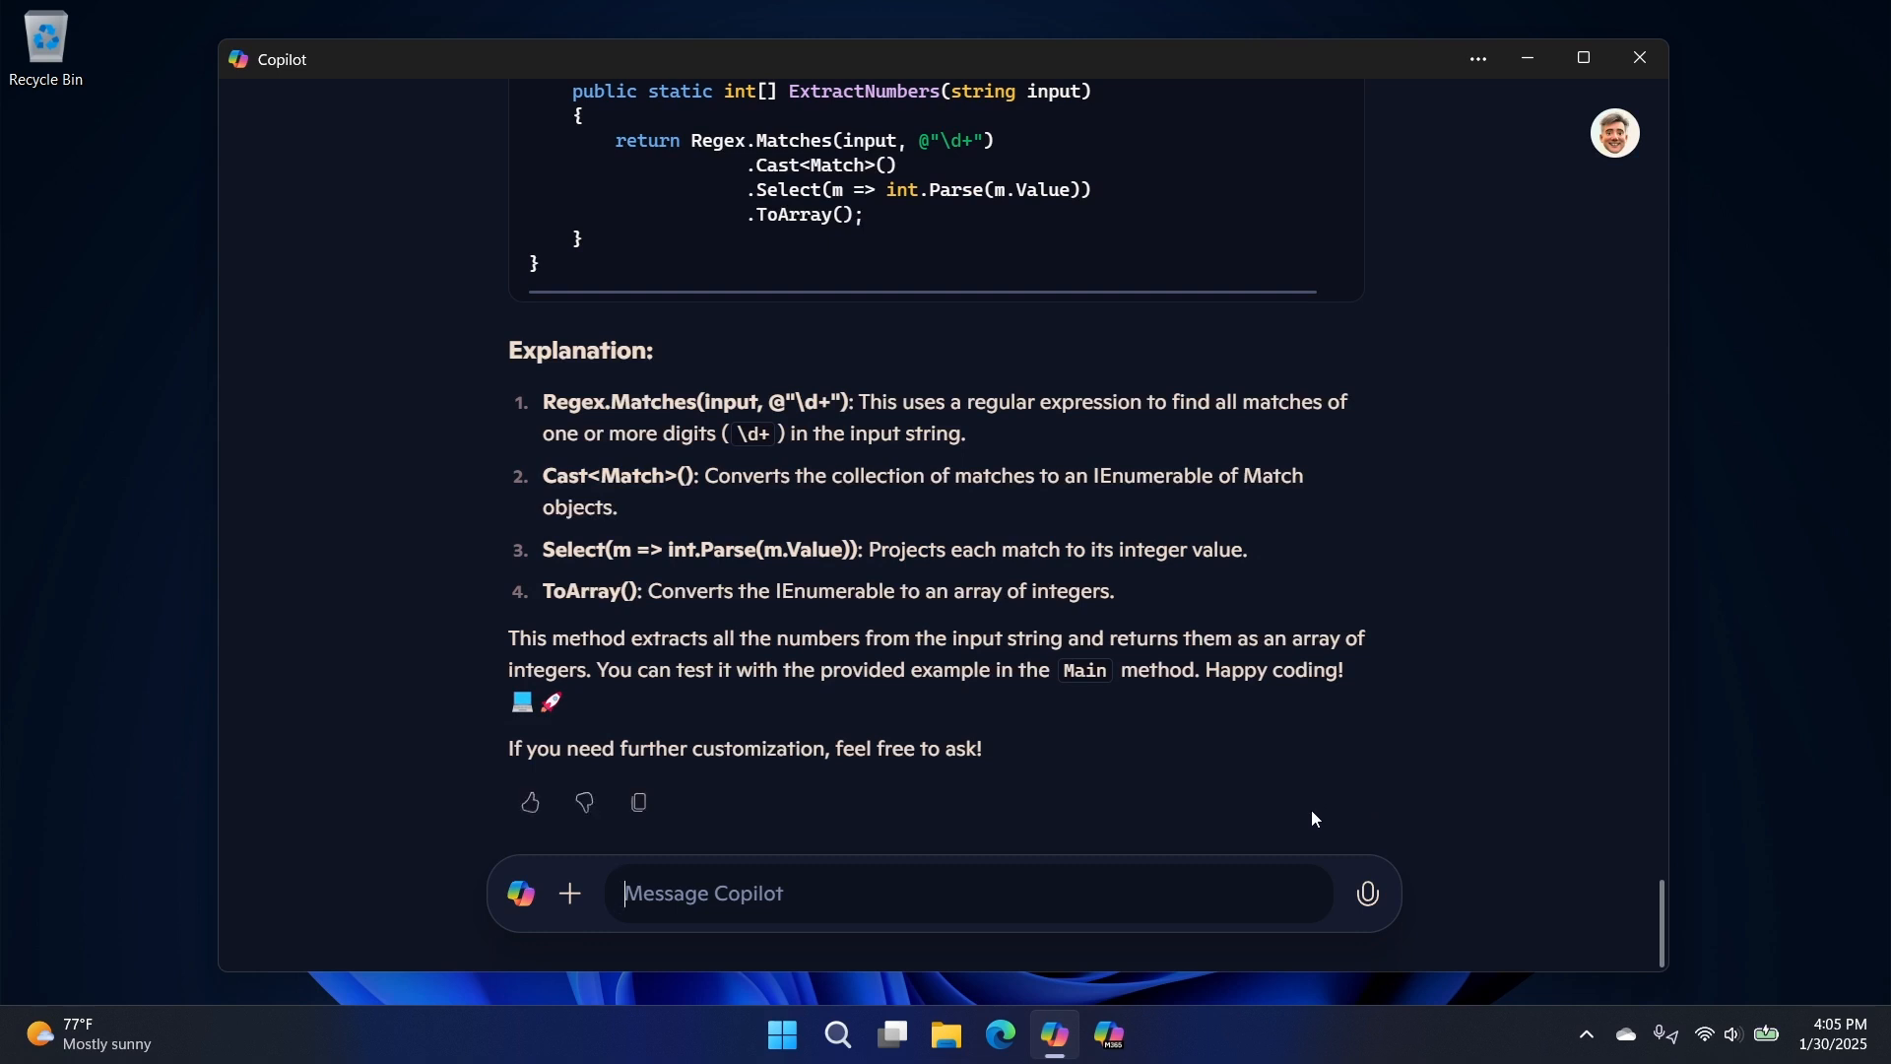
pyautogui.moveTo(1514, 477)
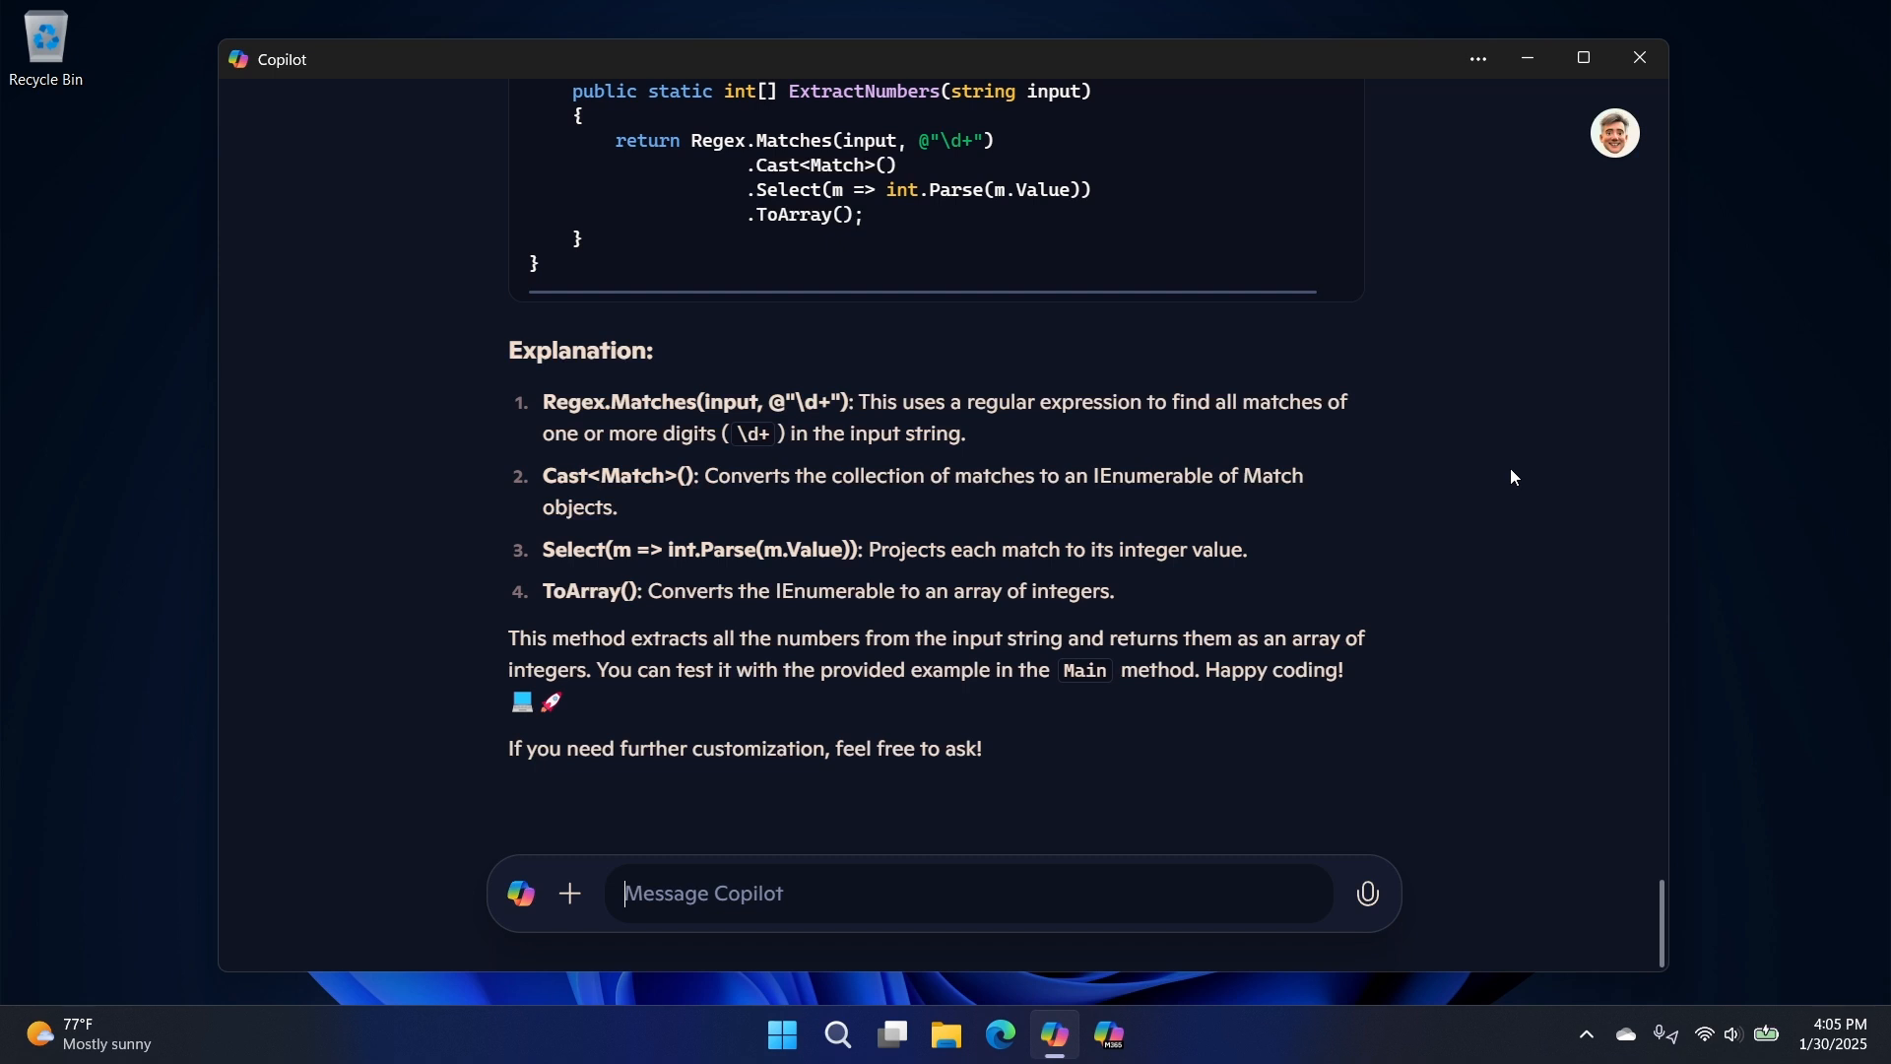
pyautogui.moveTo(1519, 532)
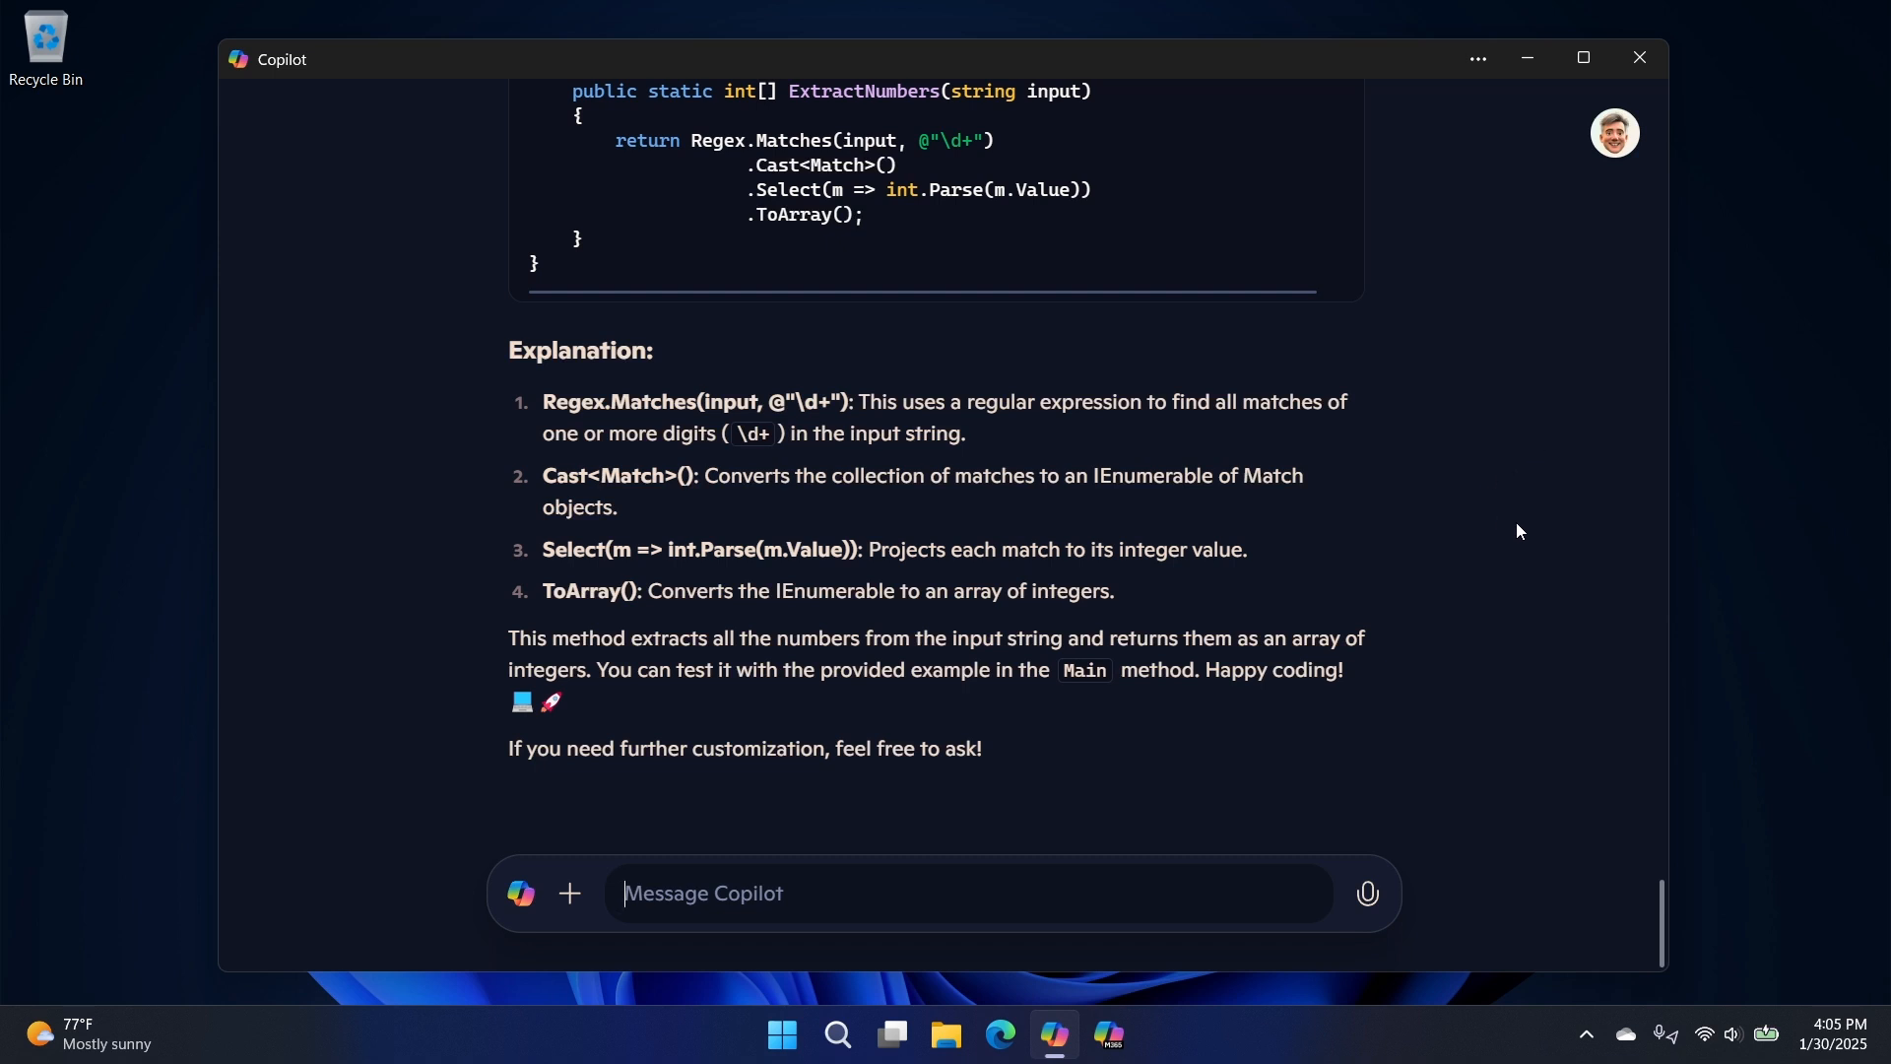
pyautogui.moveTo(1469, 391)
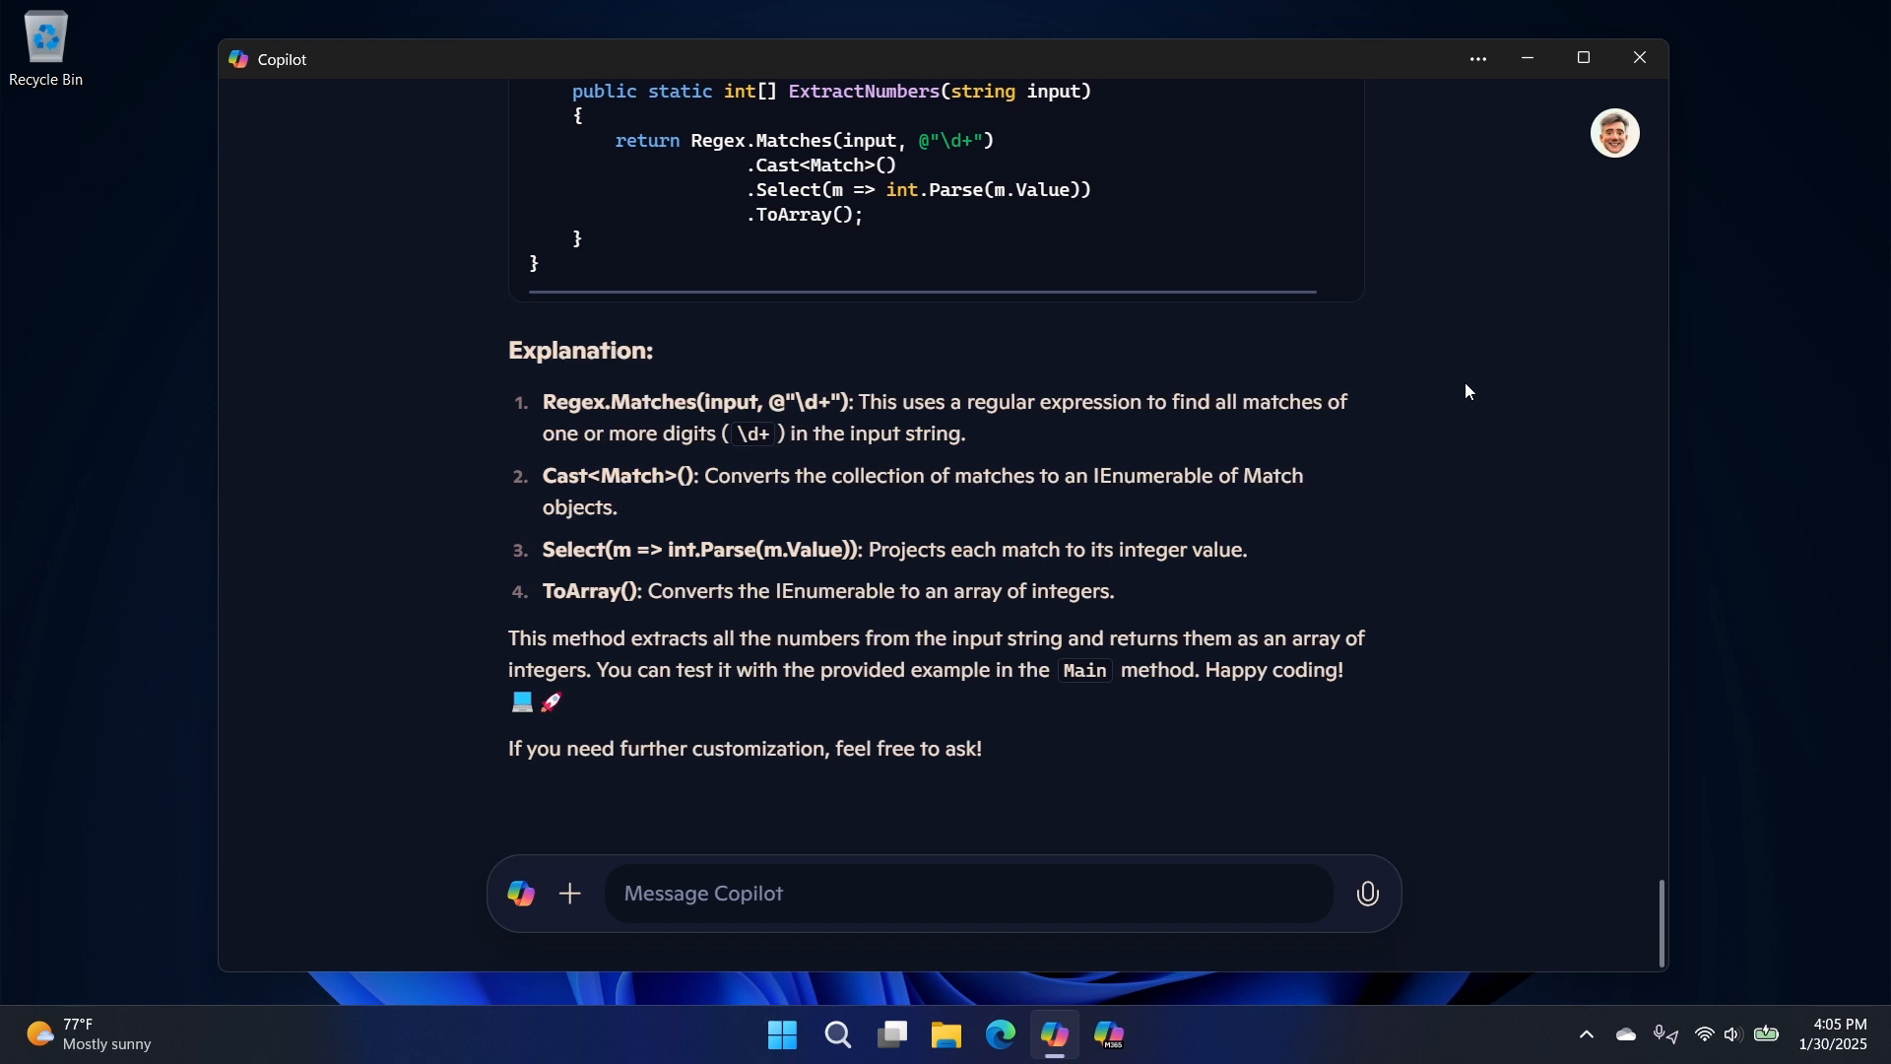
pyautogui.moveTo(1475, 402)
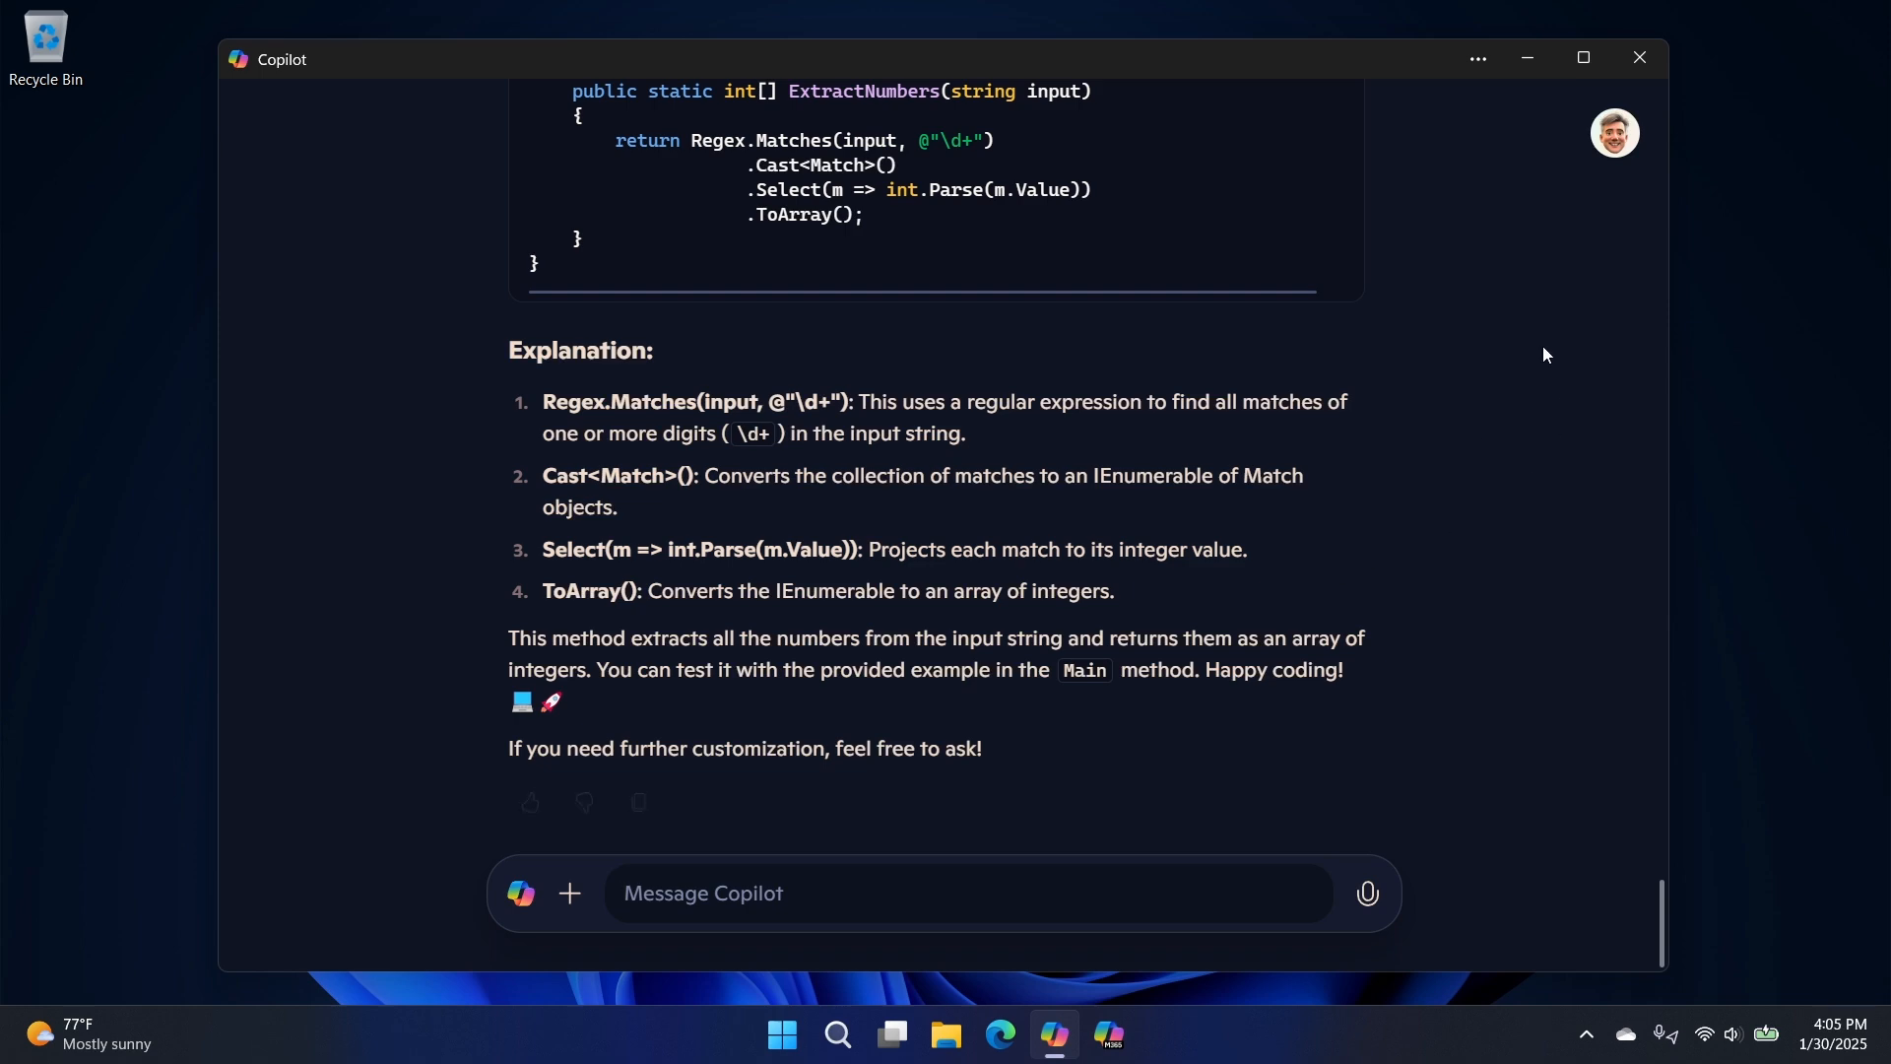
pyautogui.click(1635, 57)
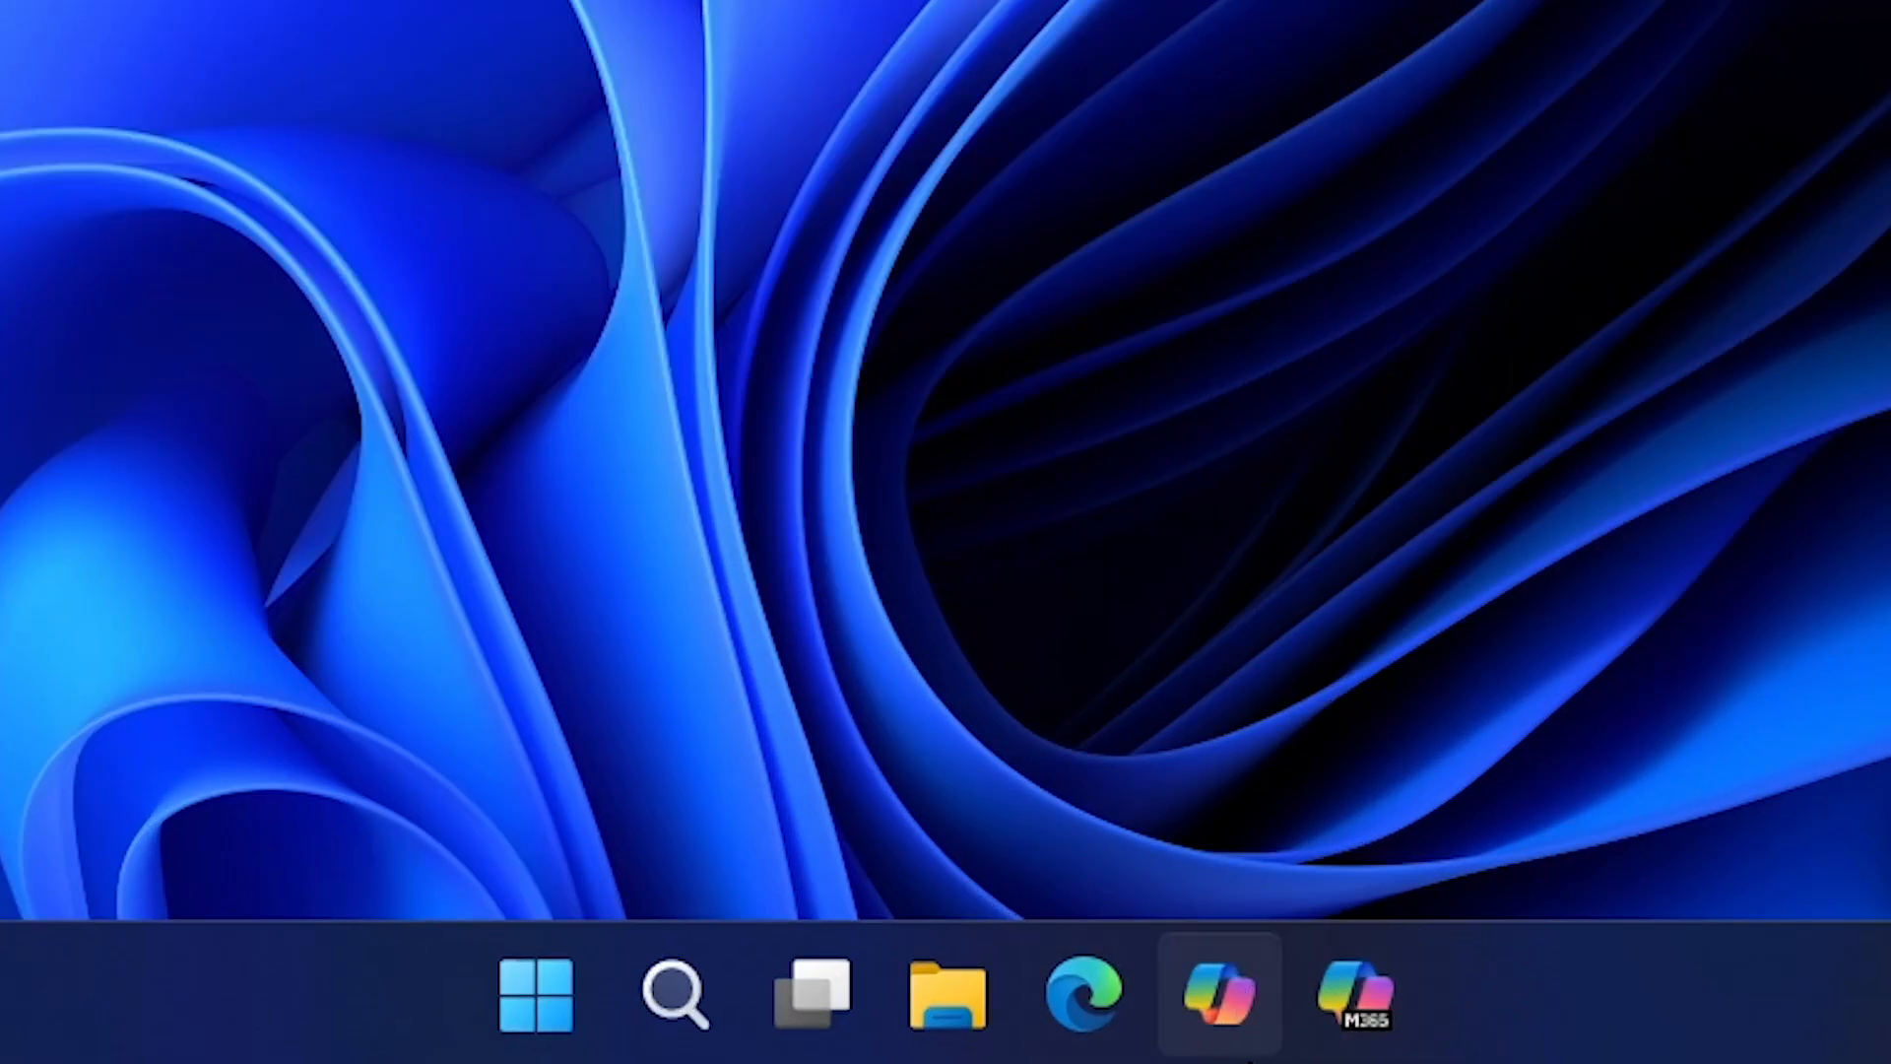
# - Launch Microsoft 365 Copilot, maximize its window, and open Word from the sidebar
pyautogui.click(1355, 993)
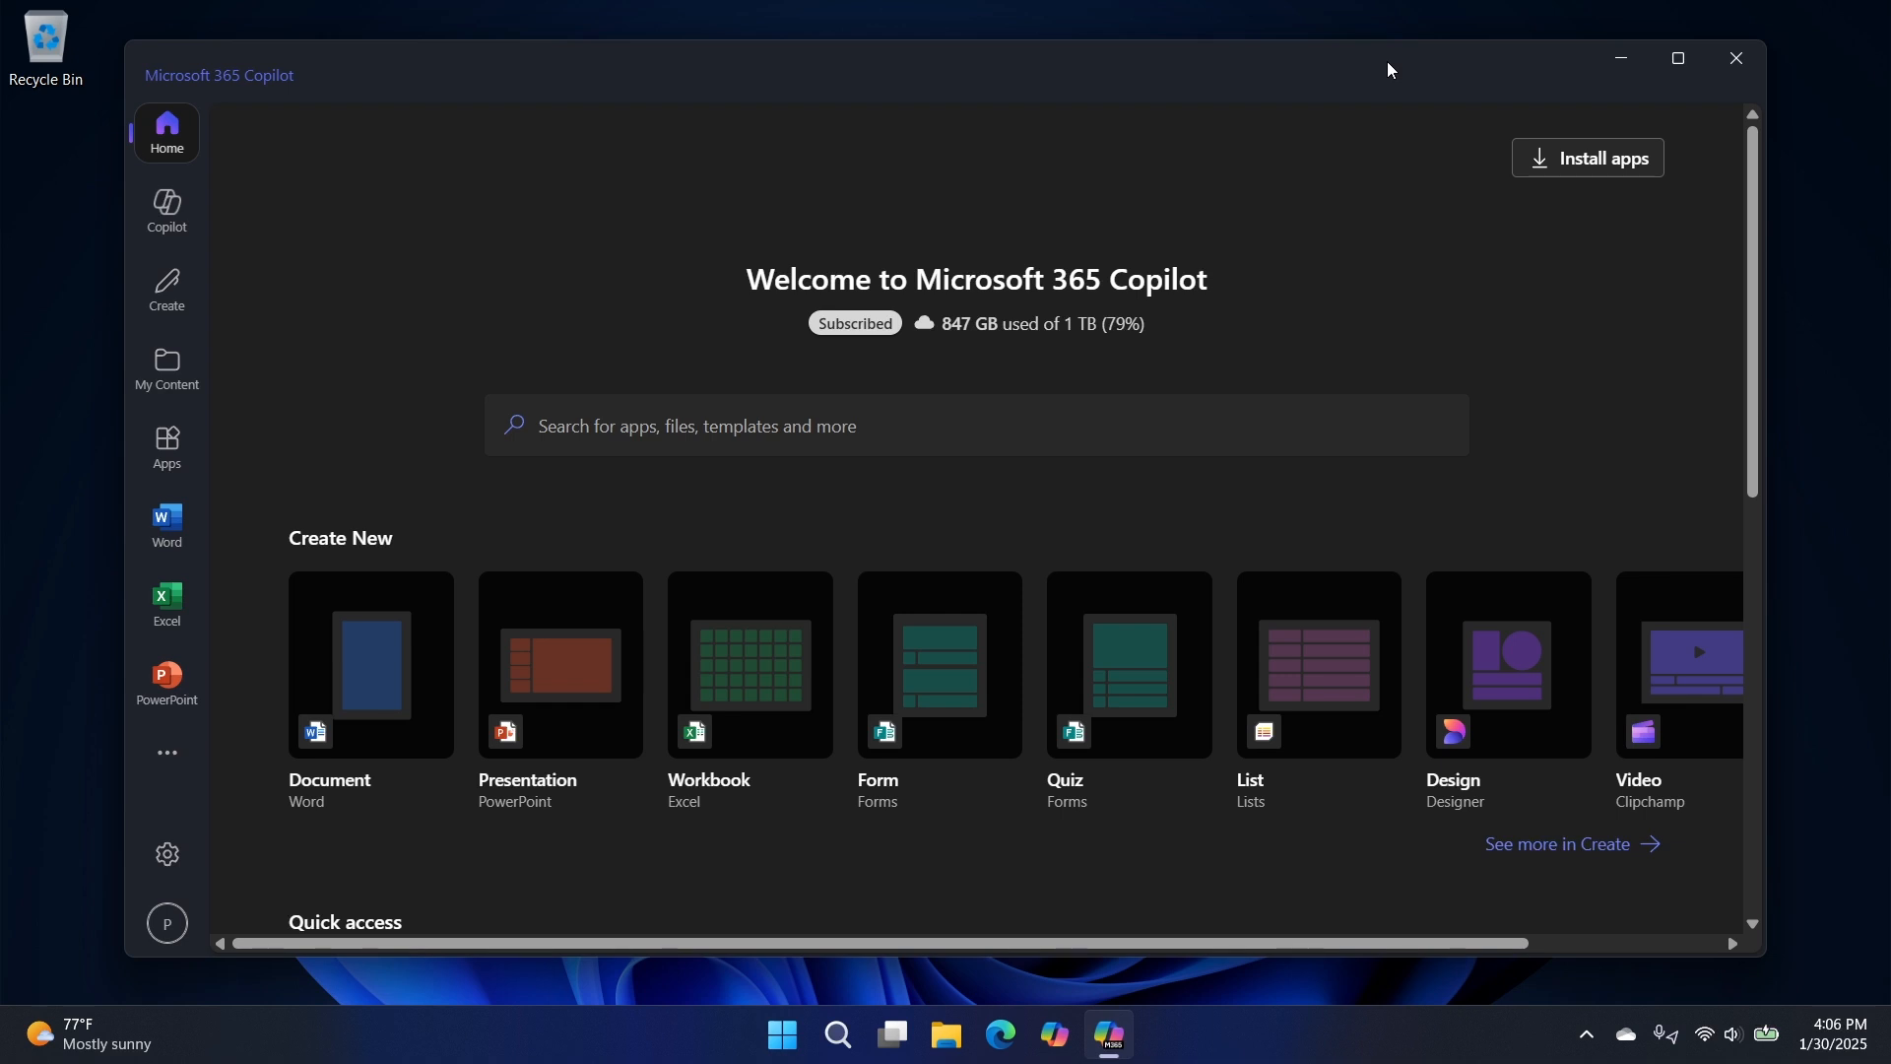
pyautogui.click(1675, 57)
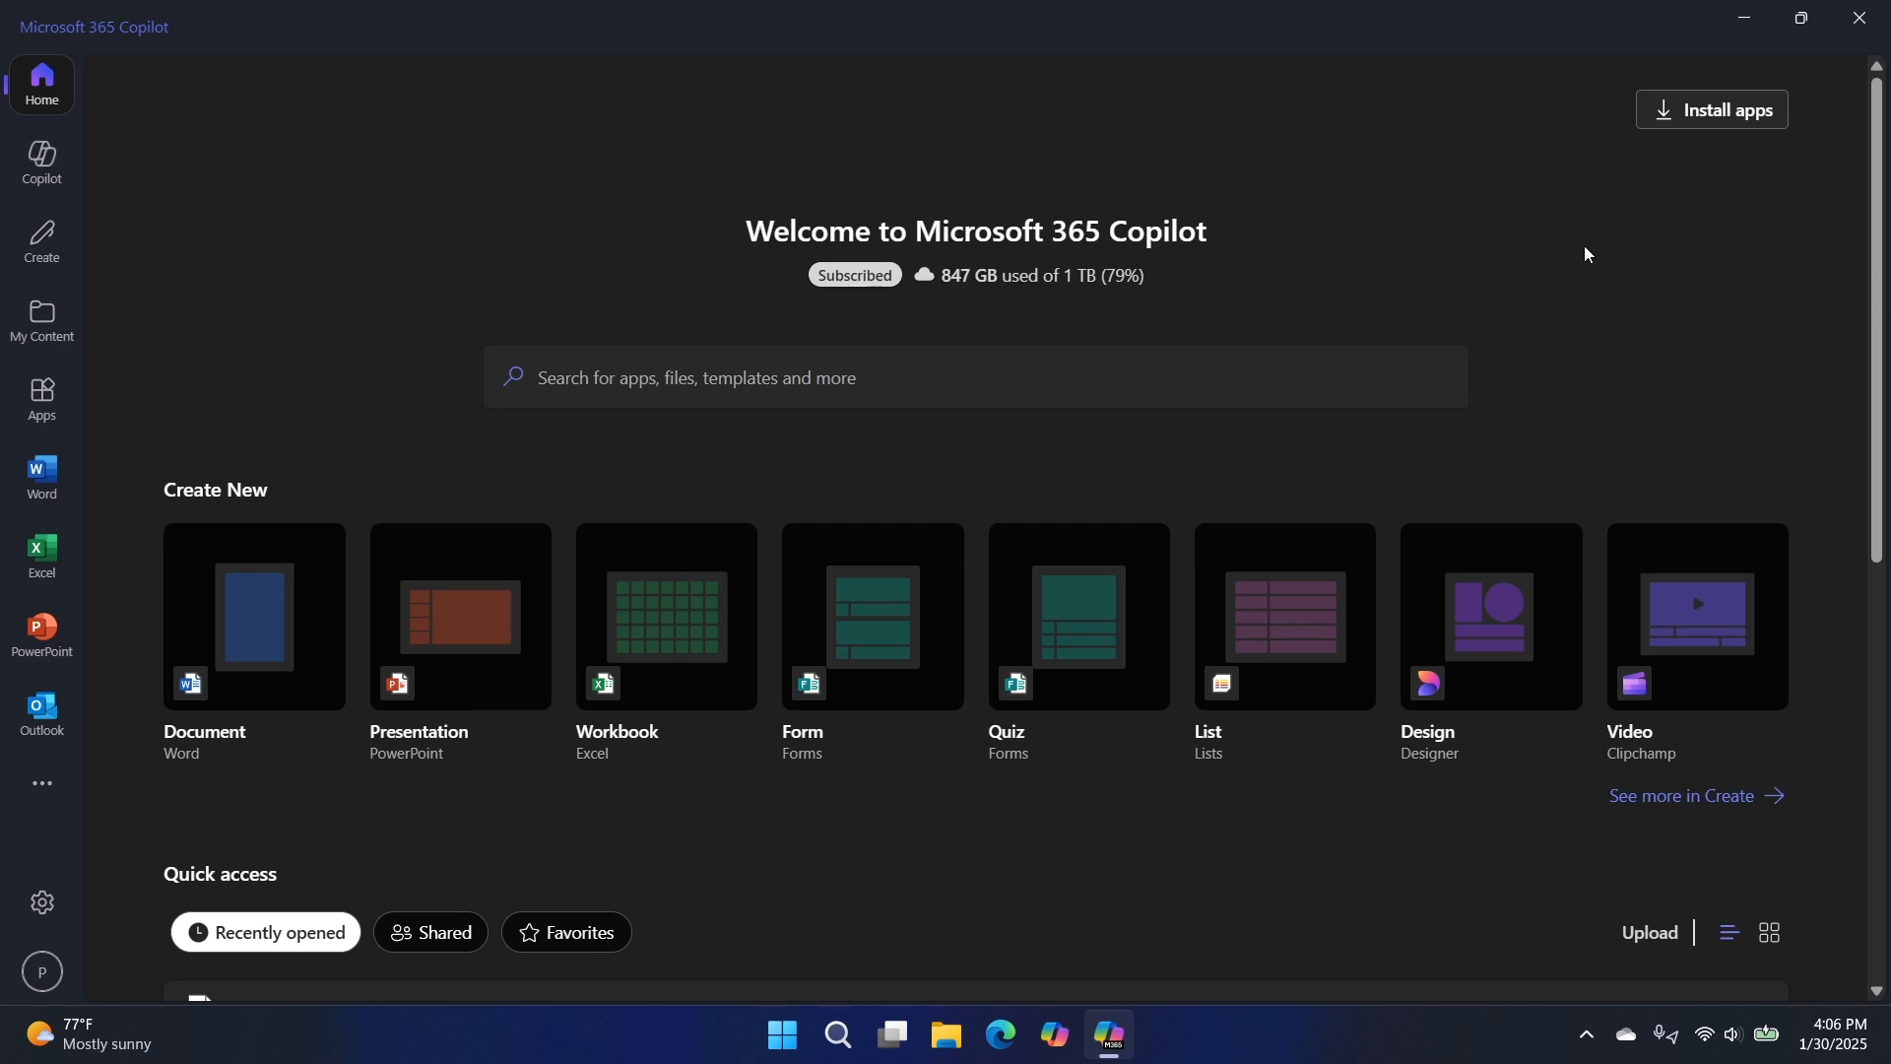
pyautogui.moveTo(1593, 376)
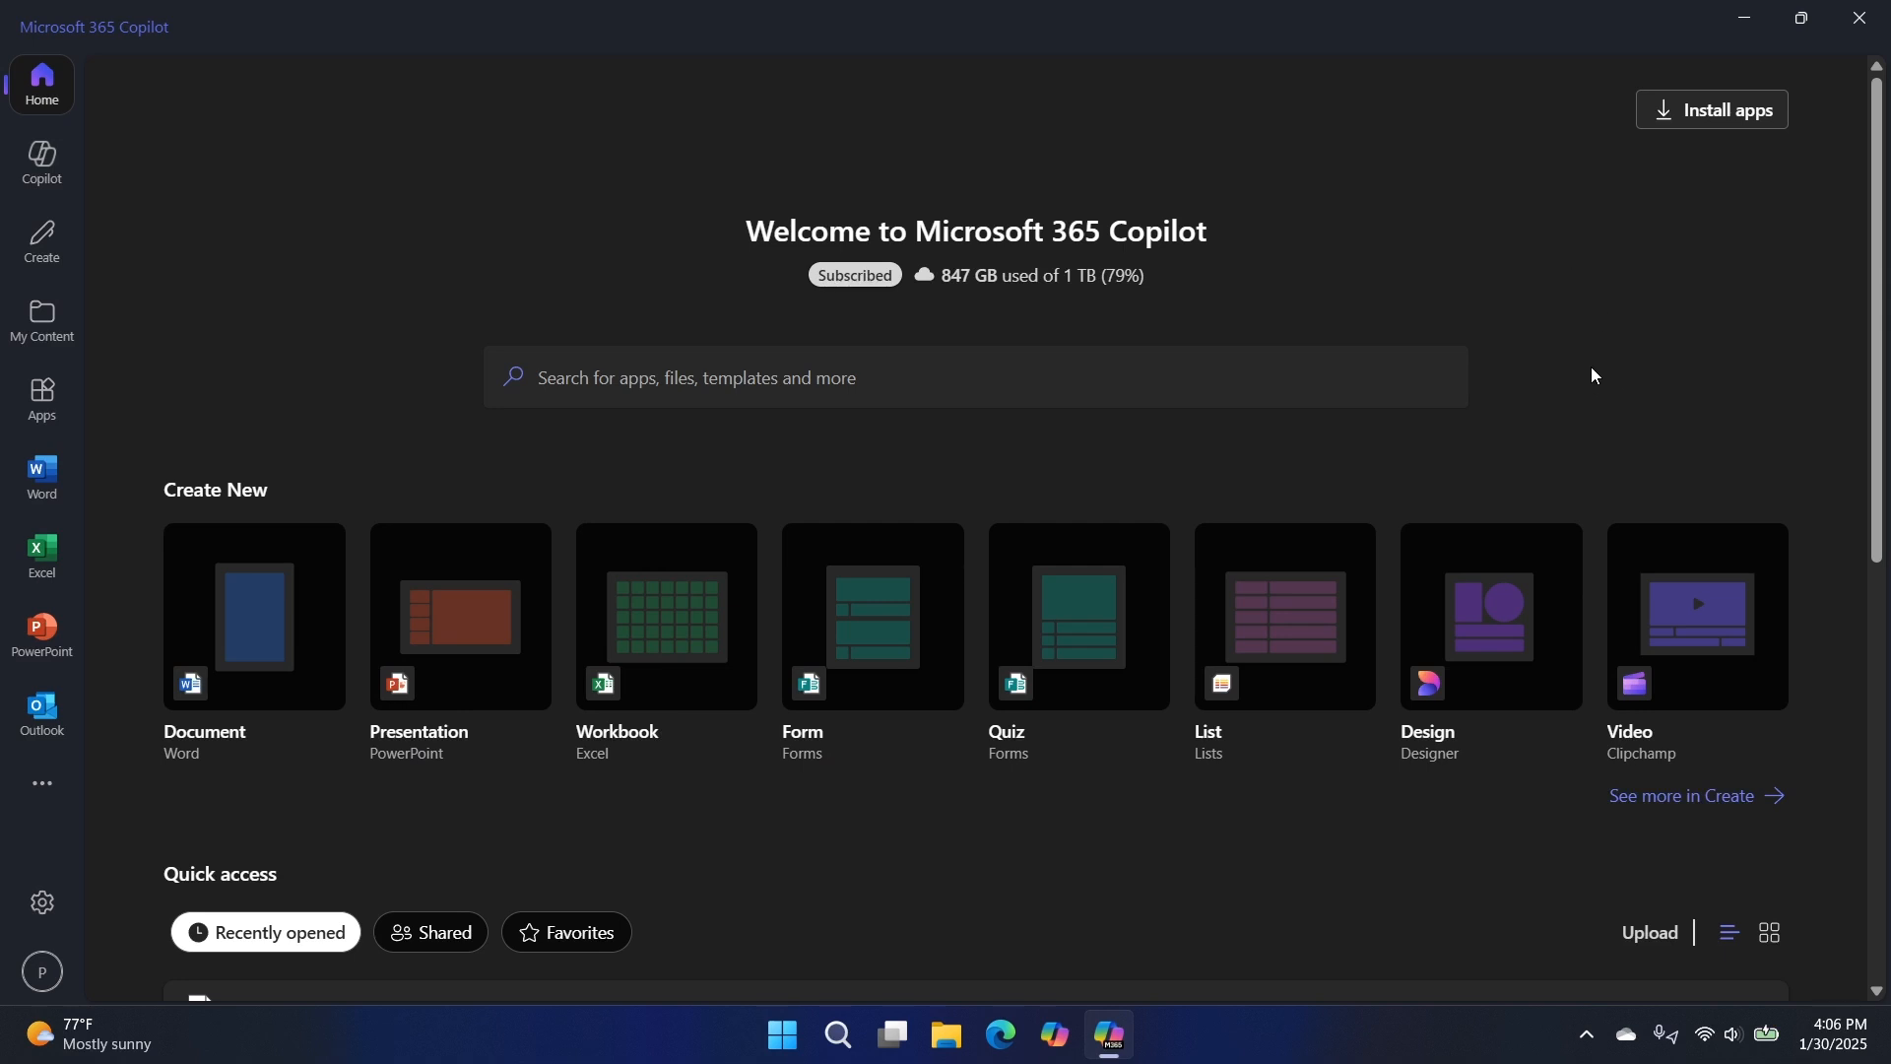
pyautogui.moveTo(1530, 467)
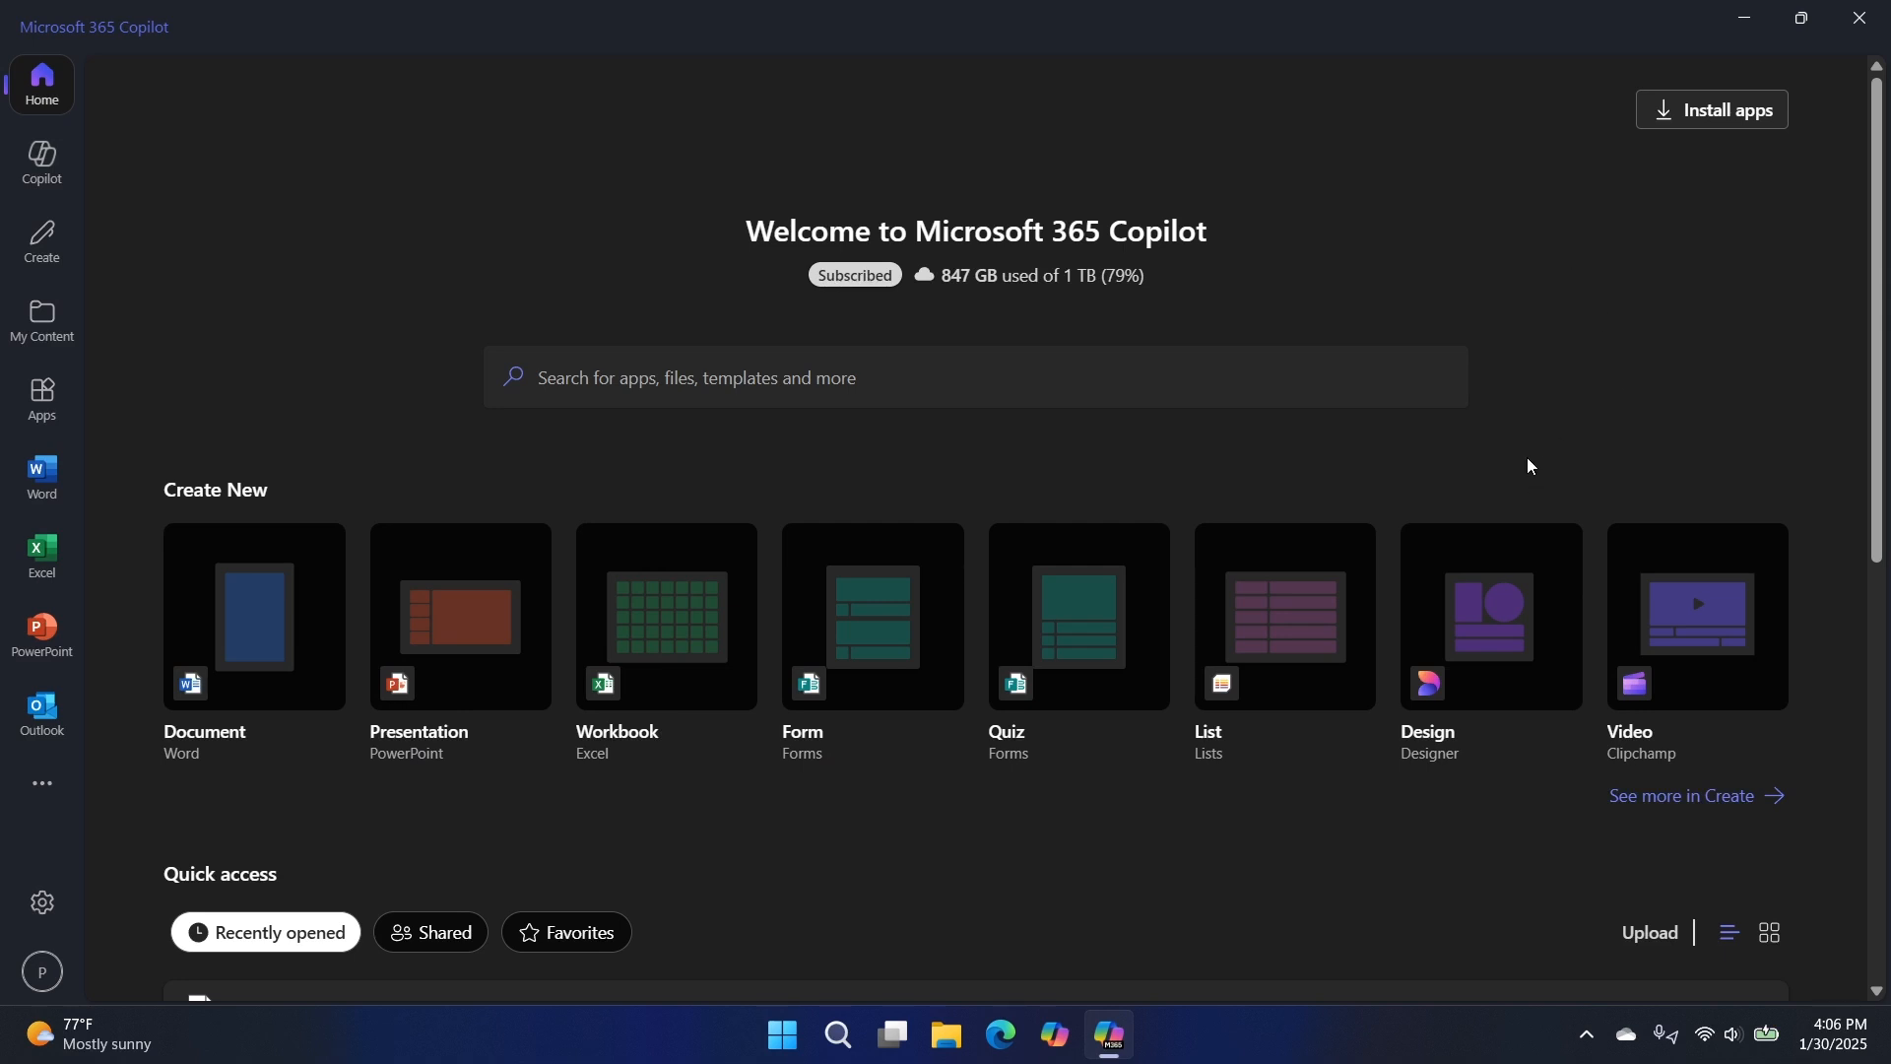
pyautogui.moveTo(39, 473)
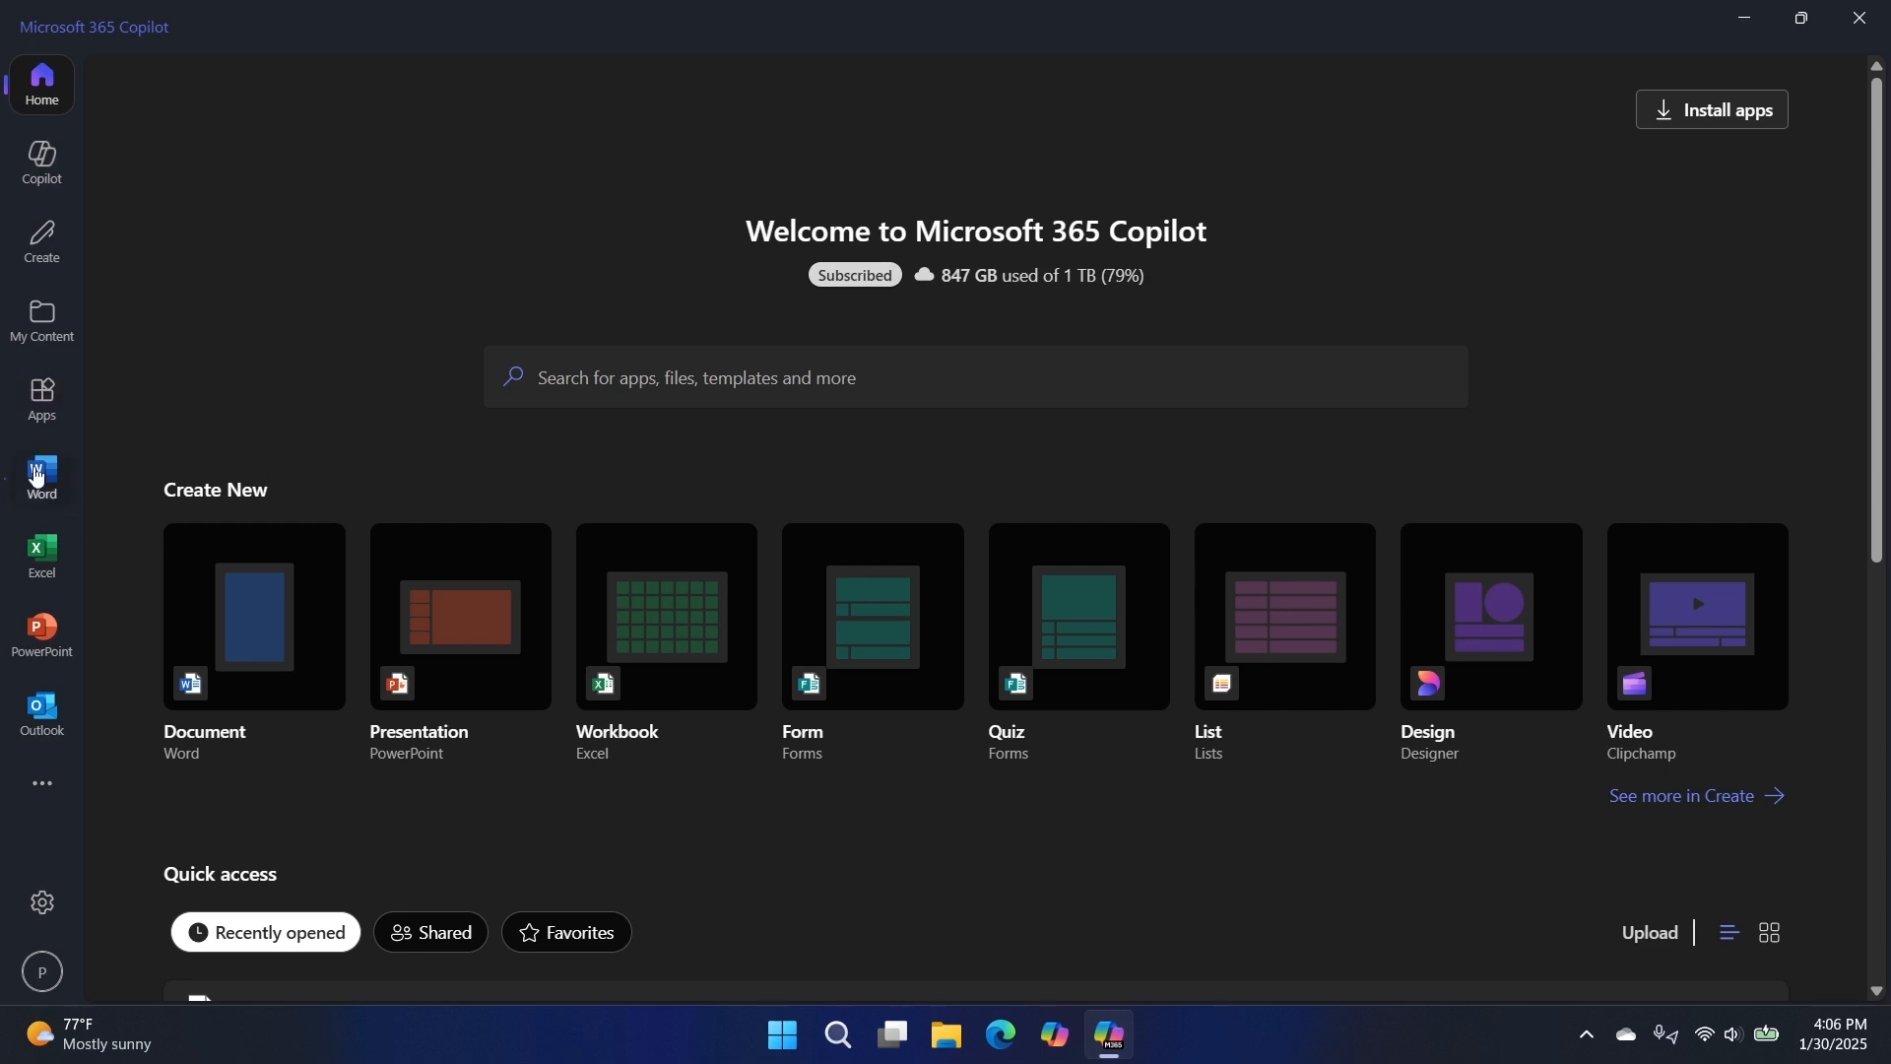
pyautogui.click(41, 477)
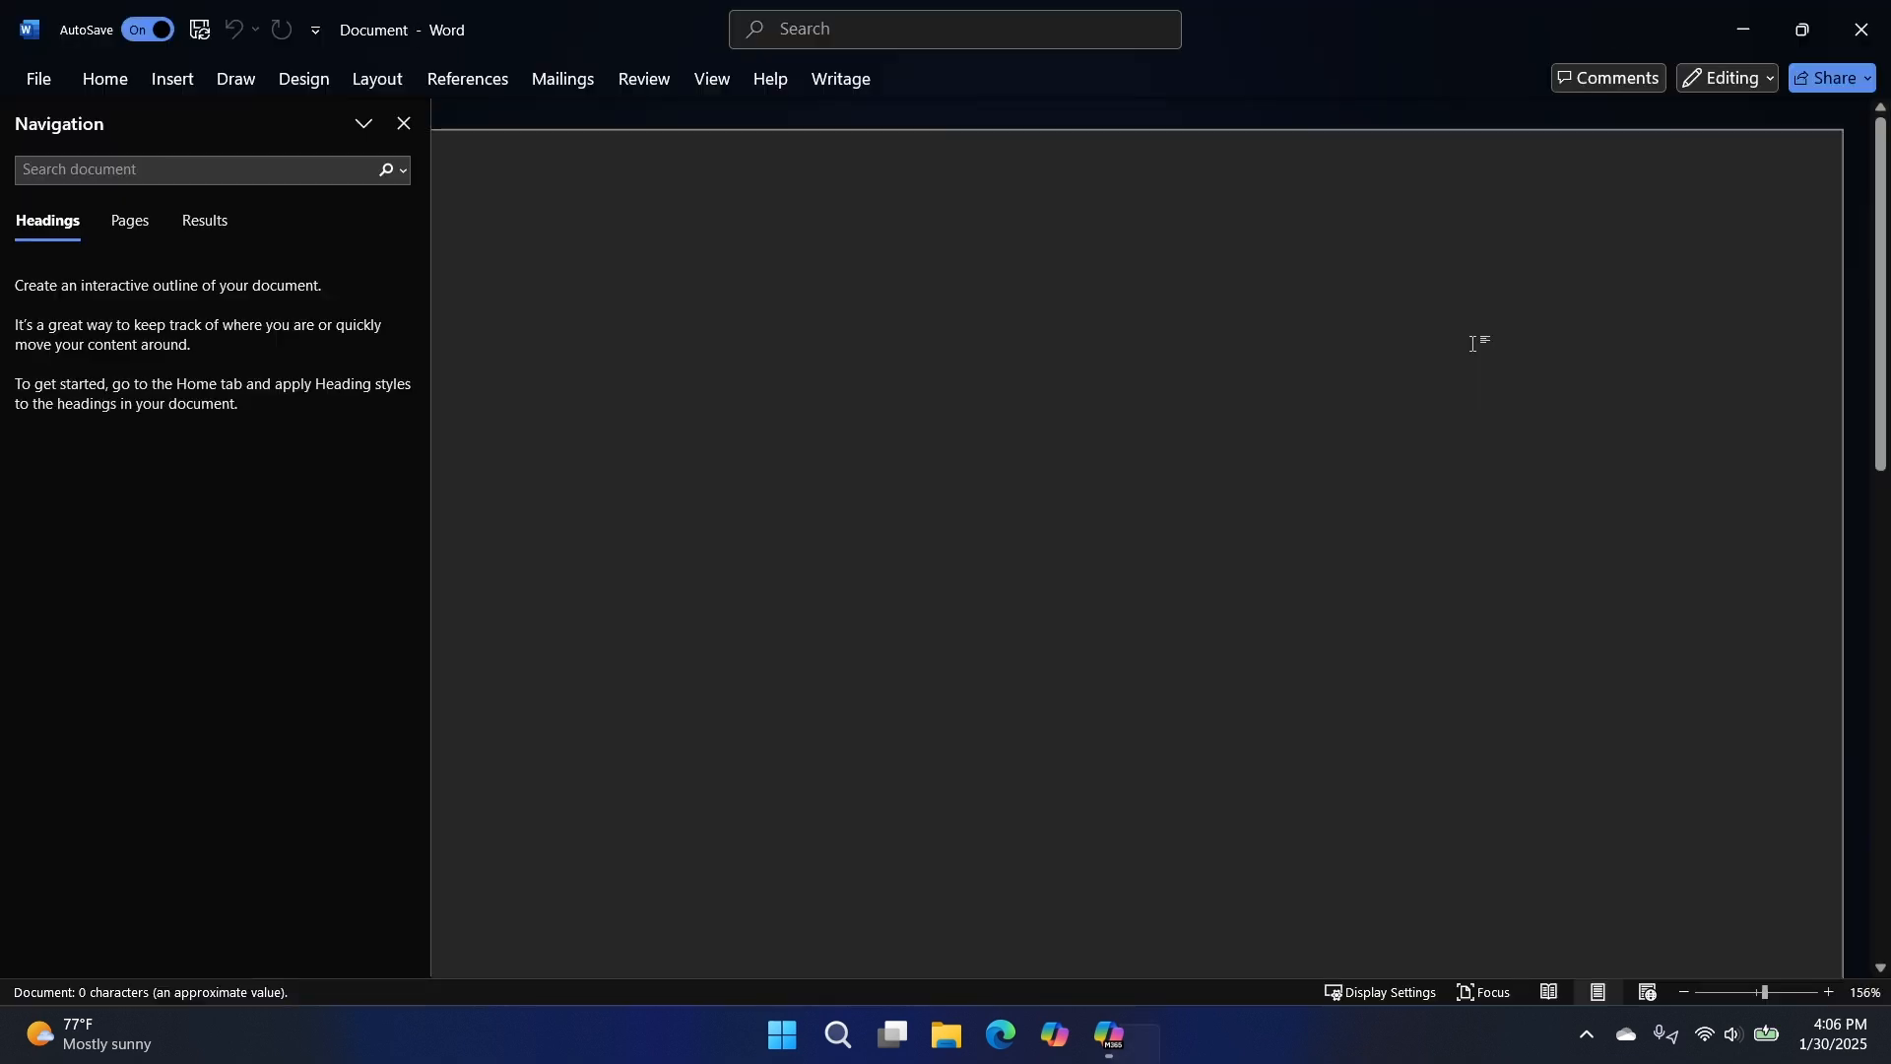
# - Close the Navigation pane in the blank Word document and return to Copilot's home
pyautogui.click(403, 123)
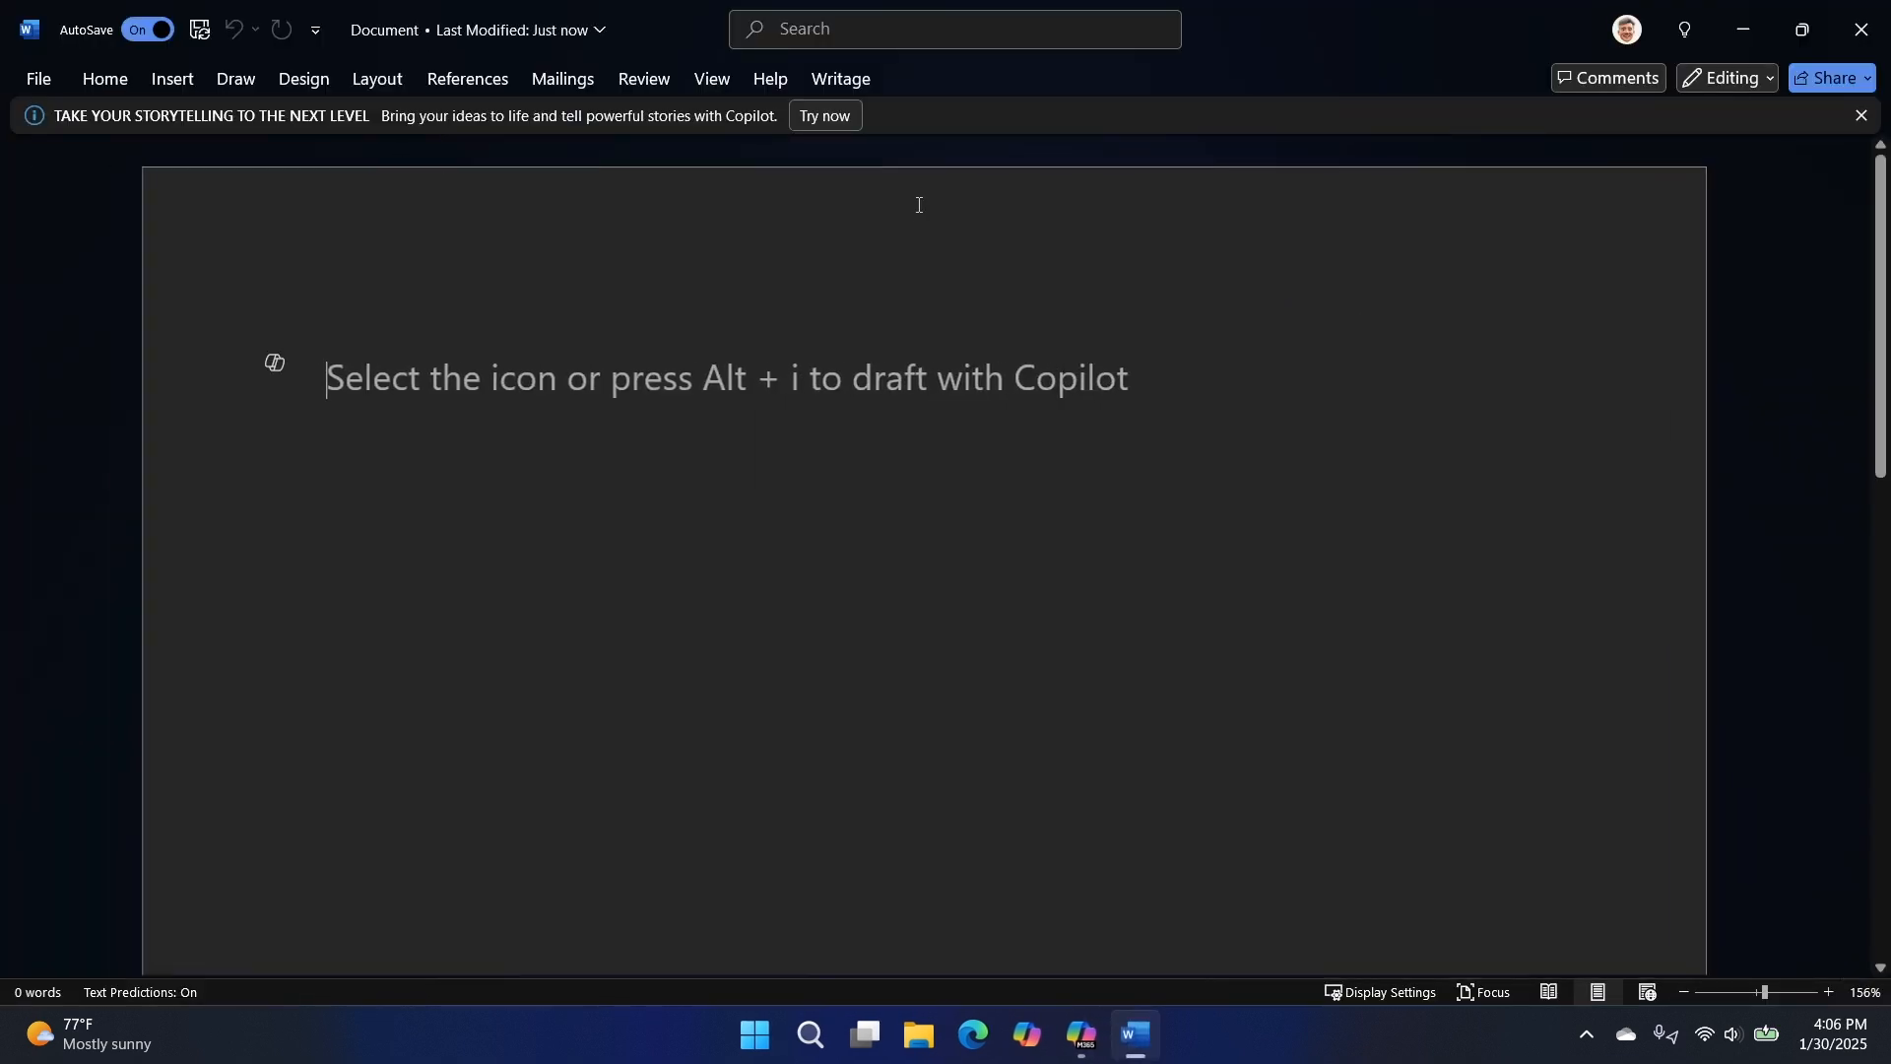
pyautogui.click(37, 79)
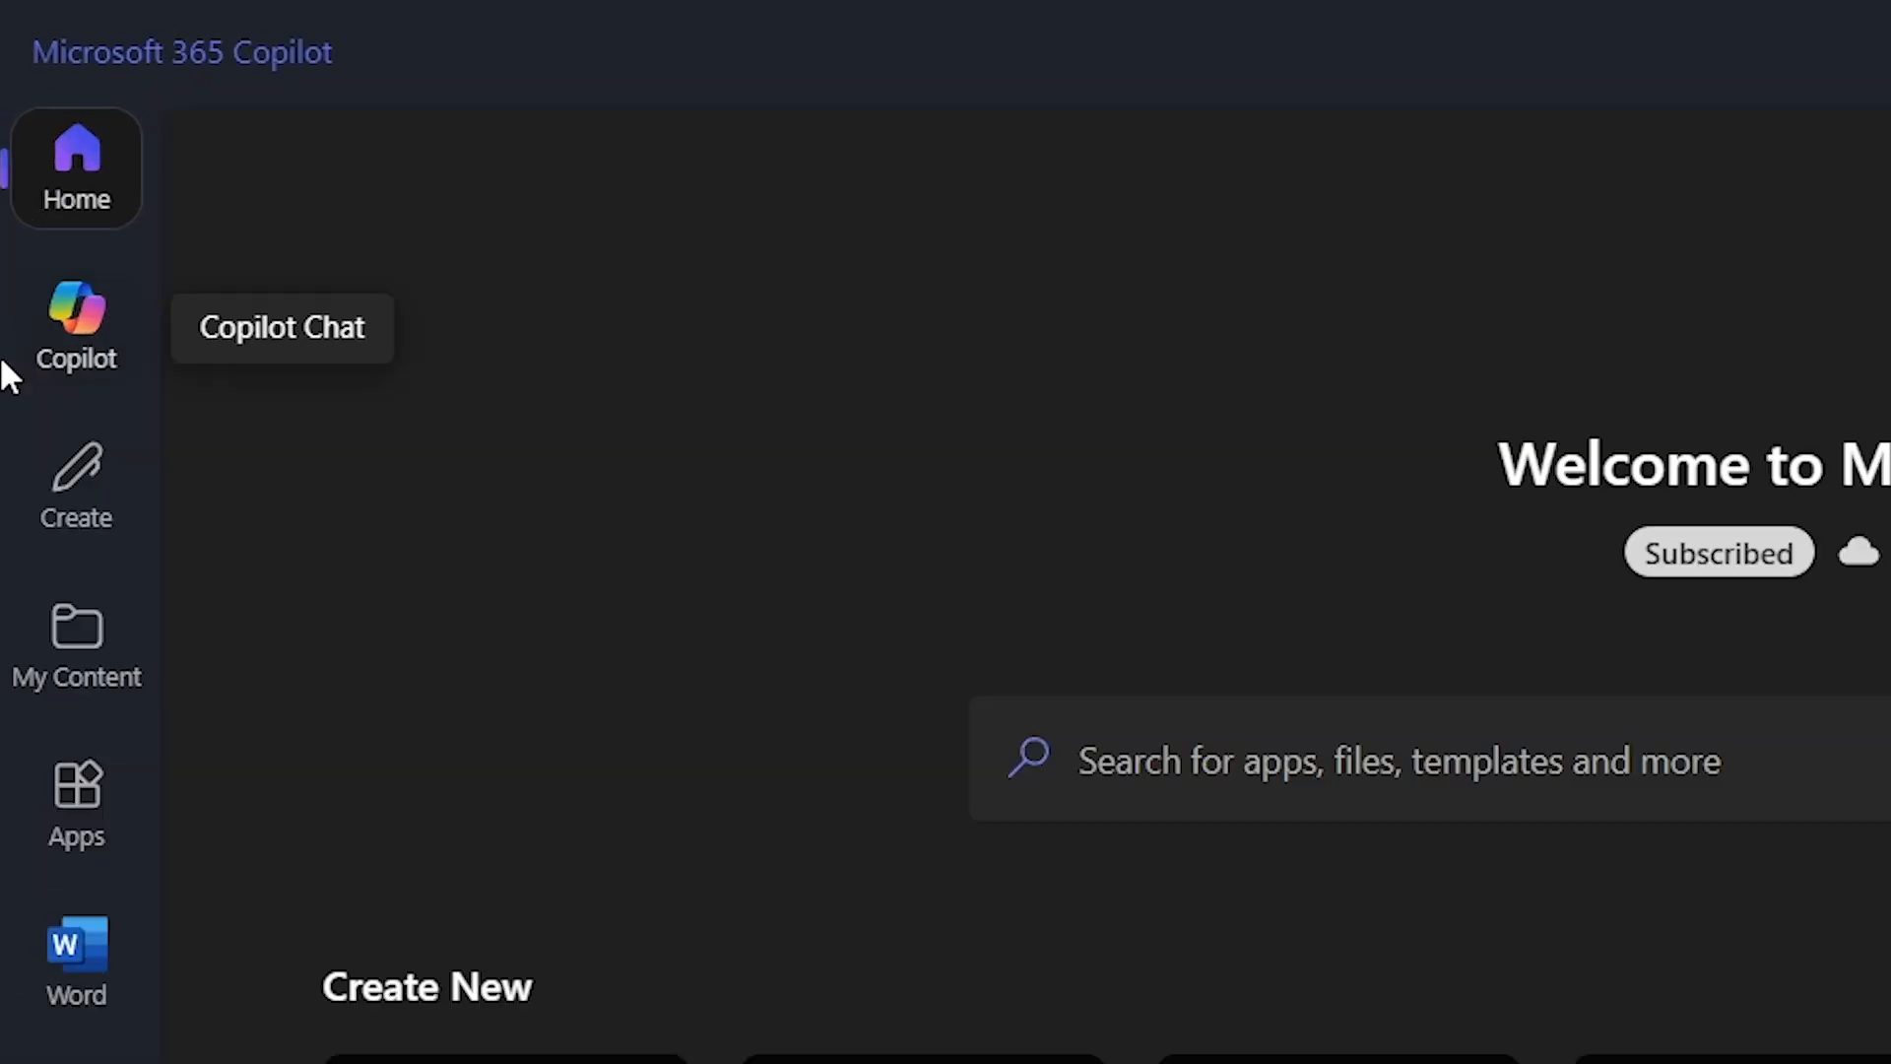
pyautogui.moveTo(76, 323)
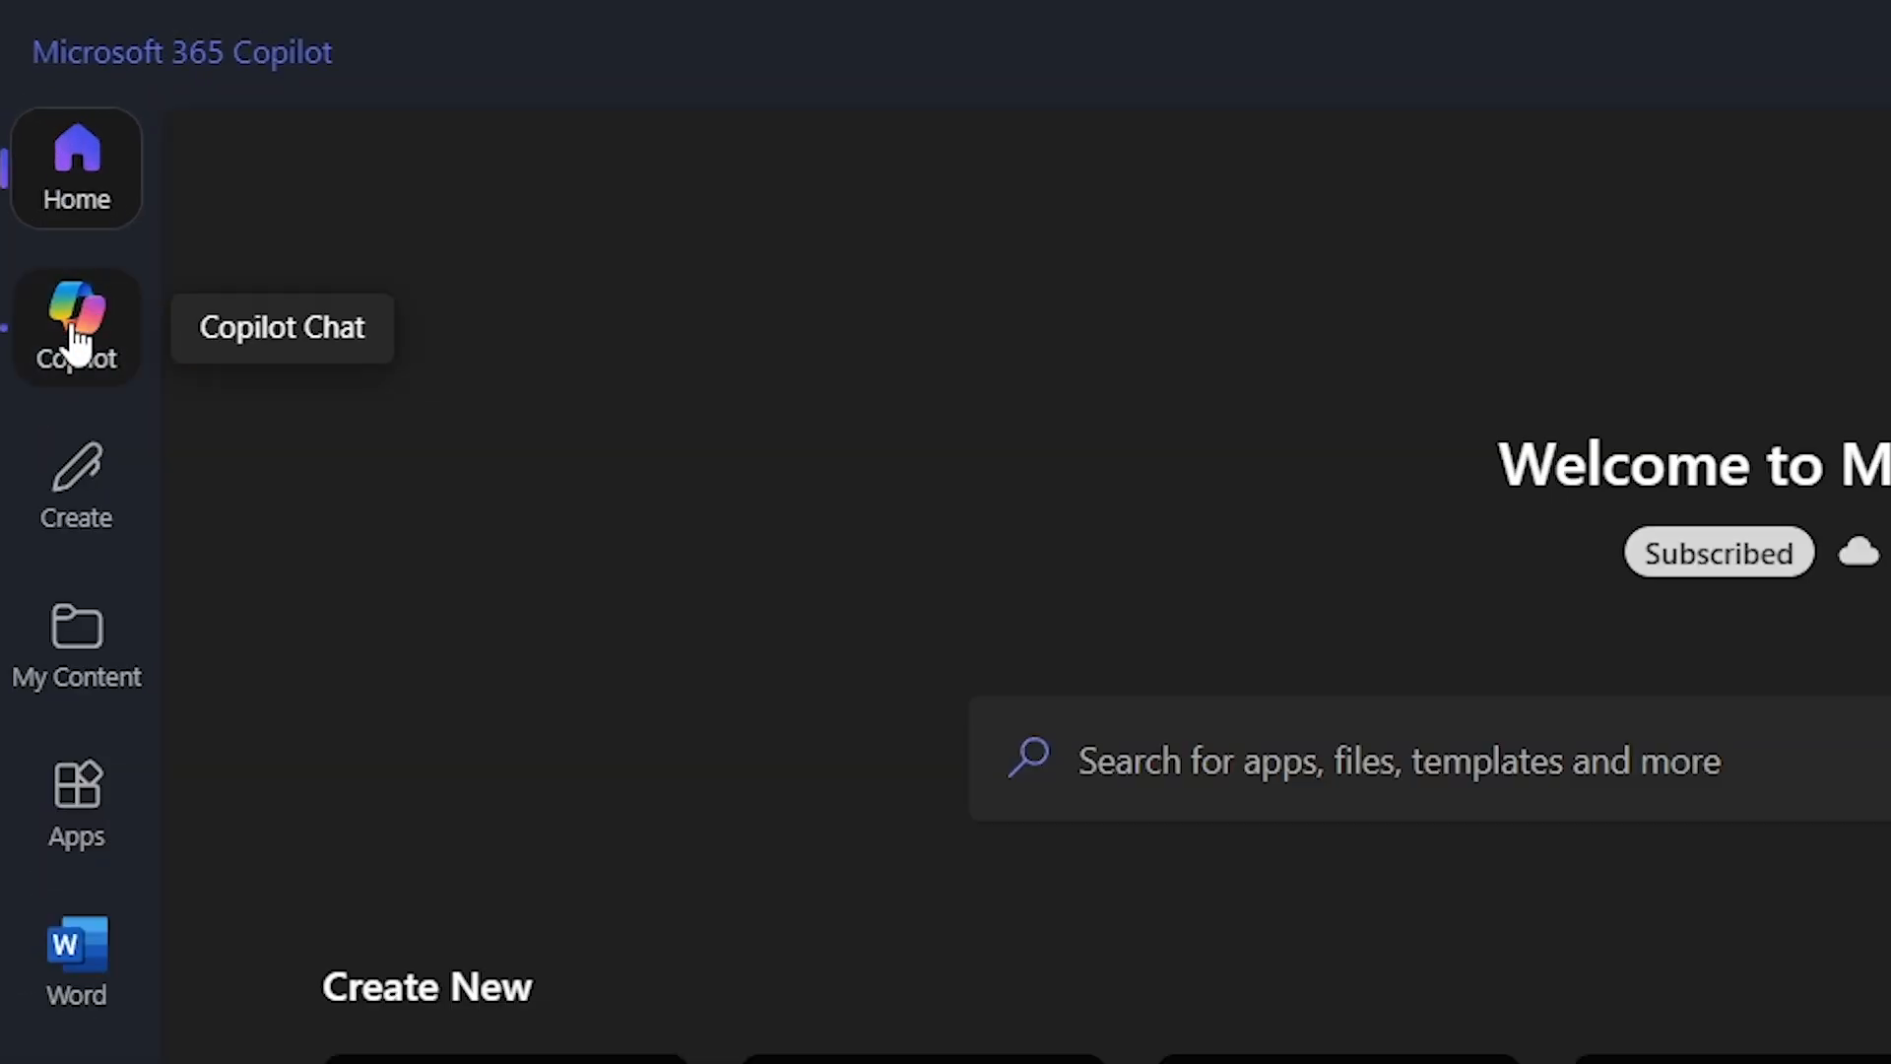
pyautogui.moveTo(75, 489)
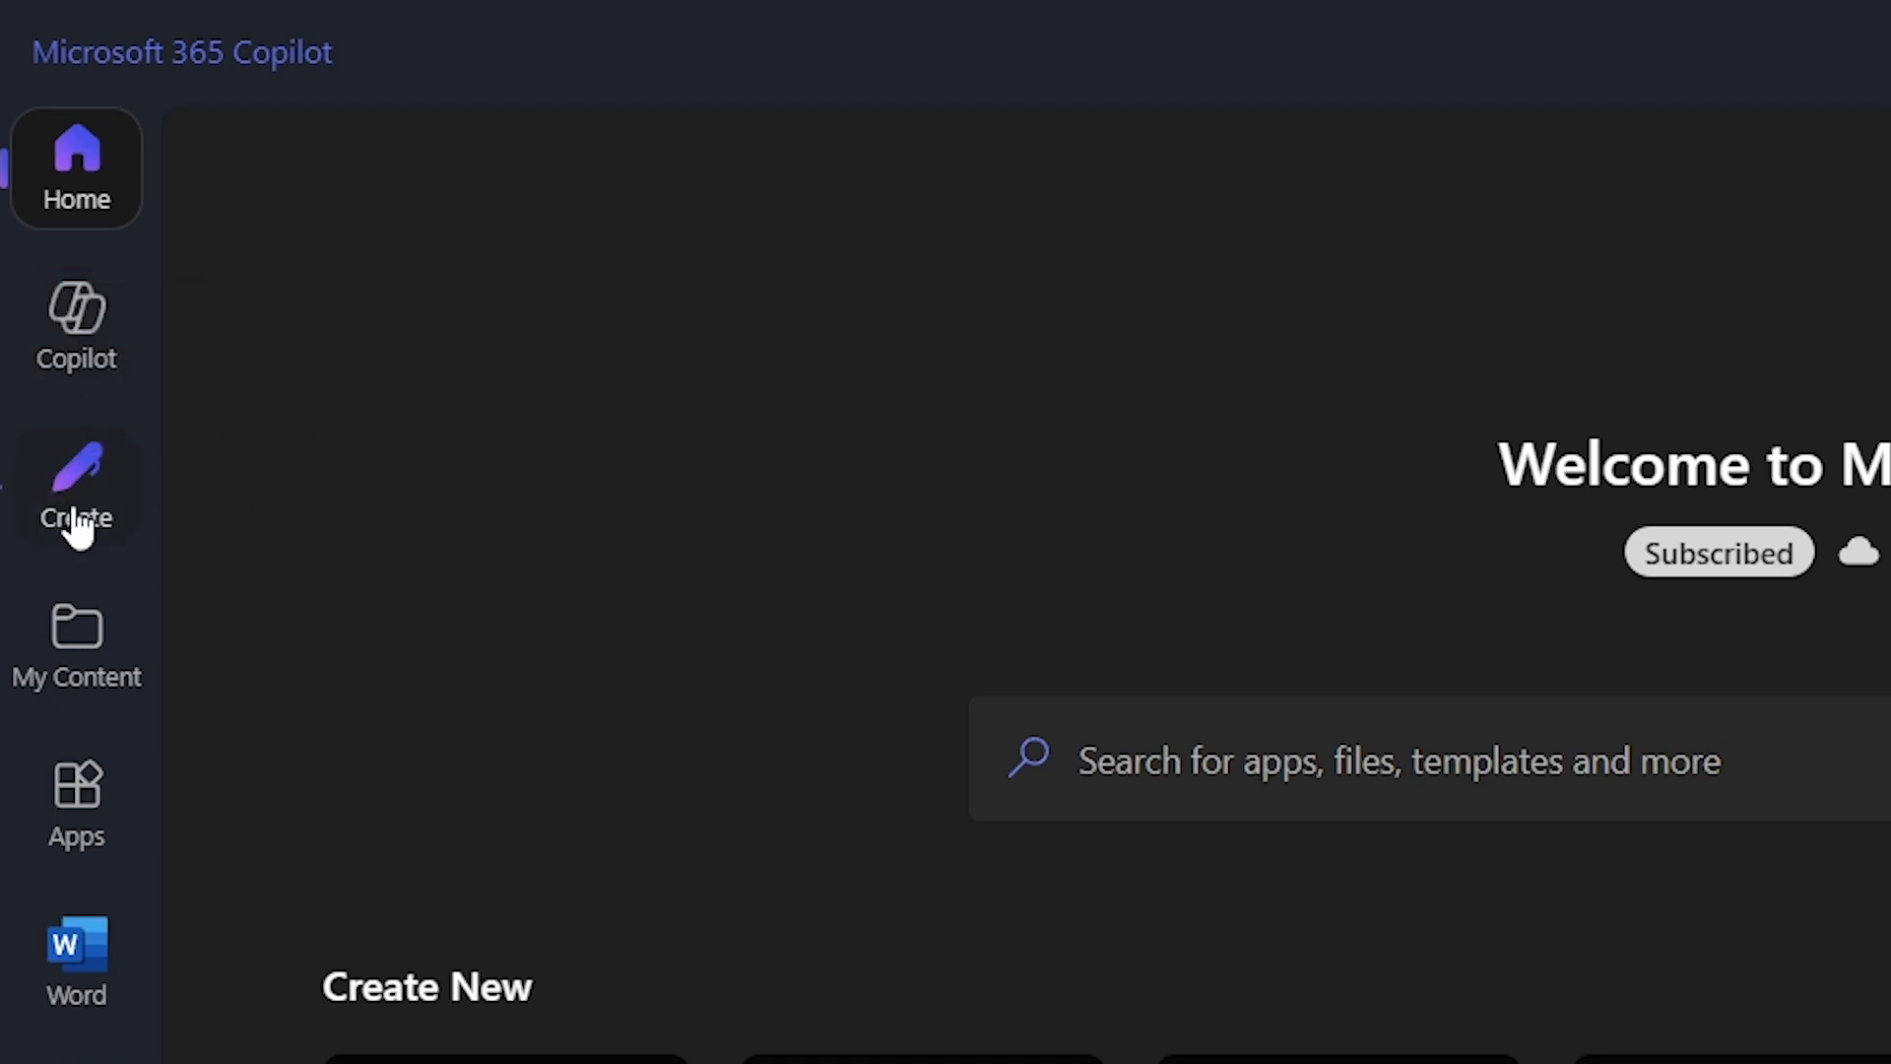
pyautogui.moveTo(74, 485)
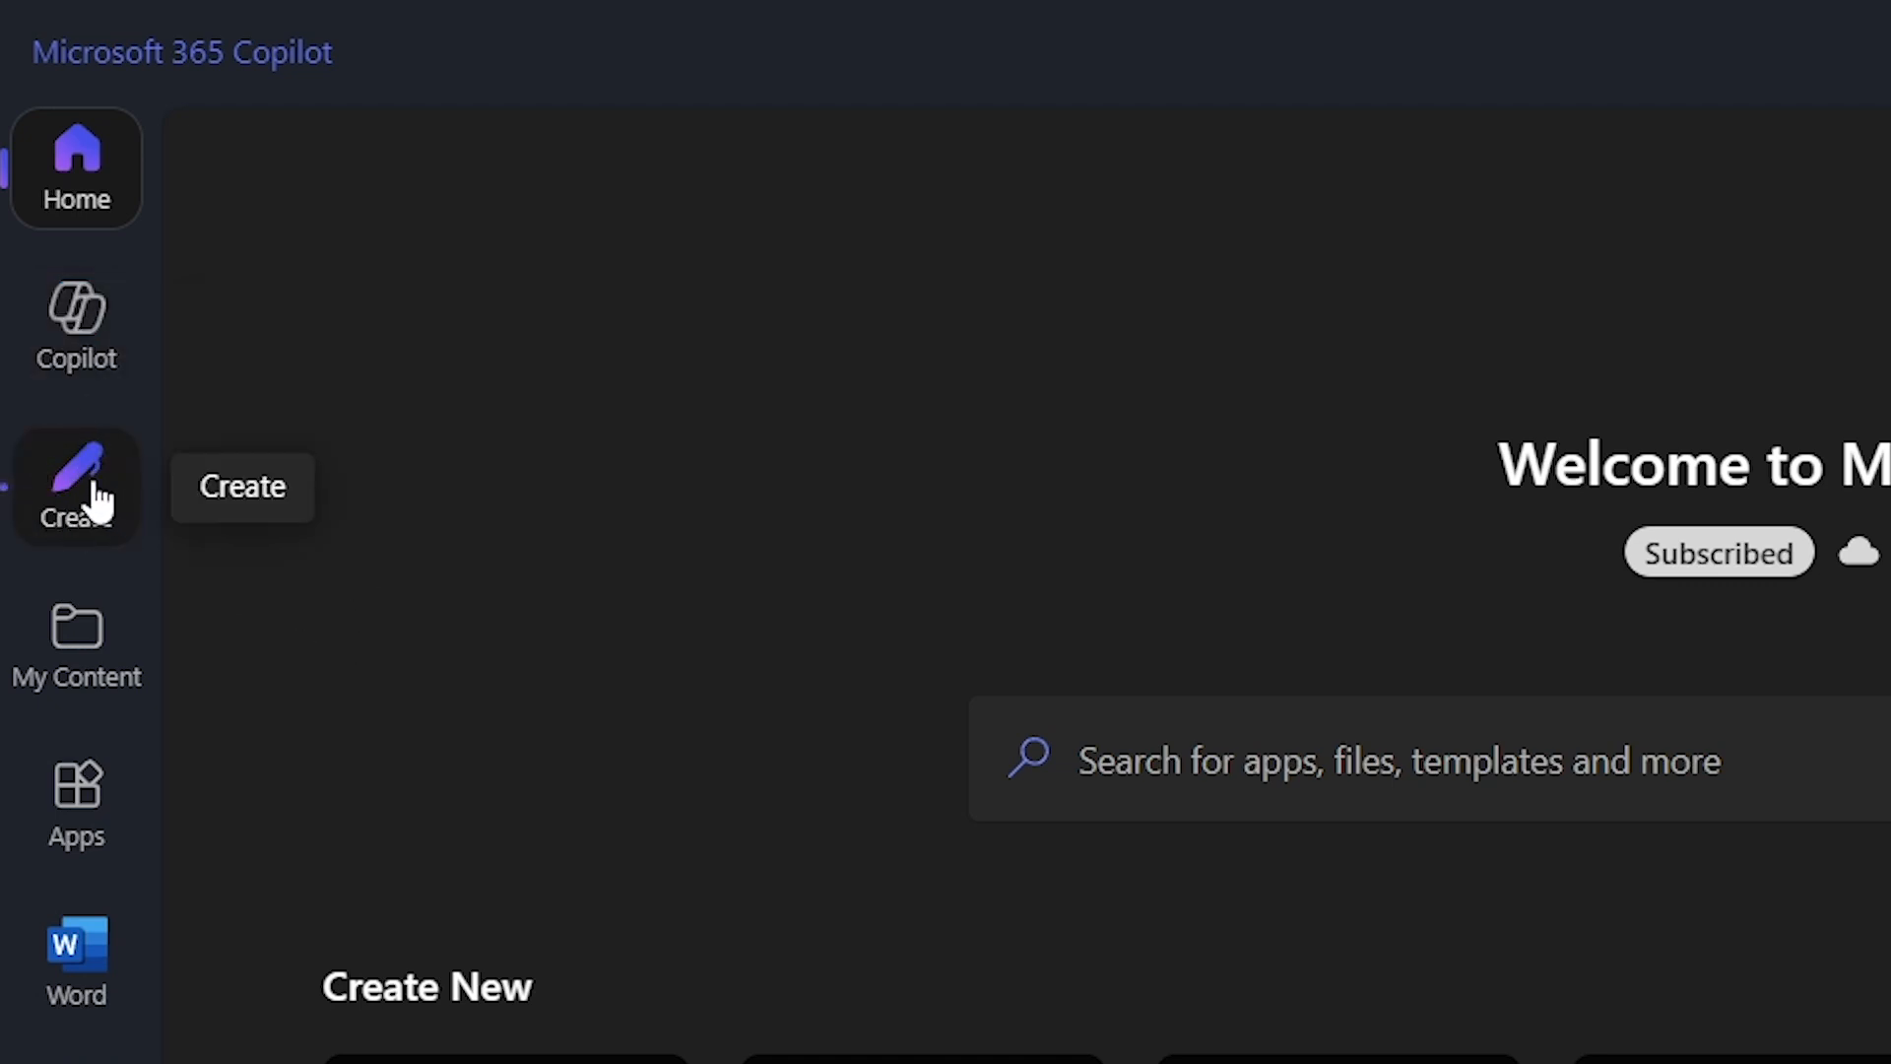
# - Go to the Create page and dismiss the empty white pop-up window
pyautogui.click(76, 485)
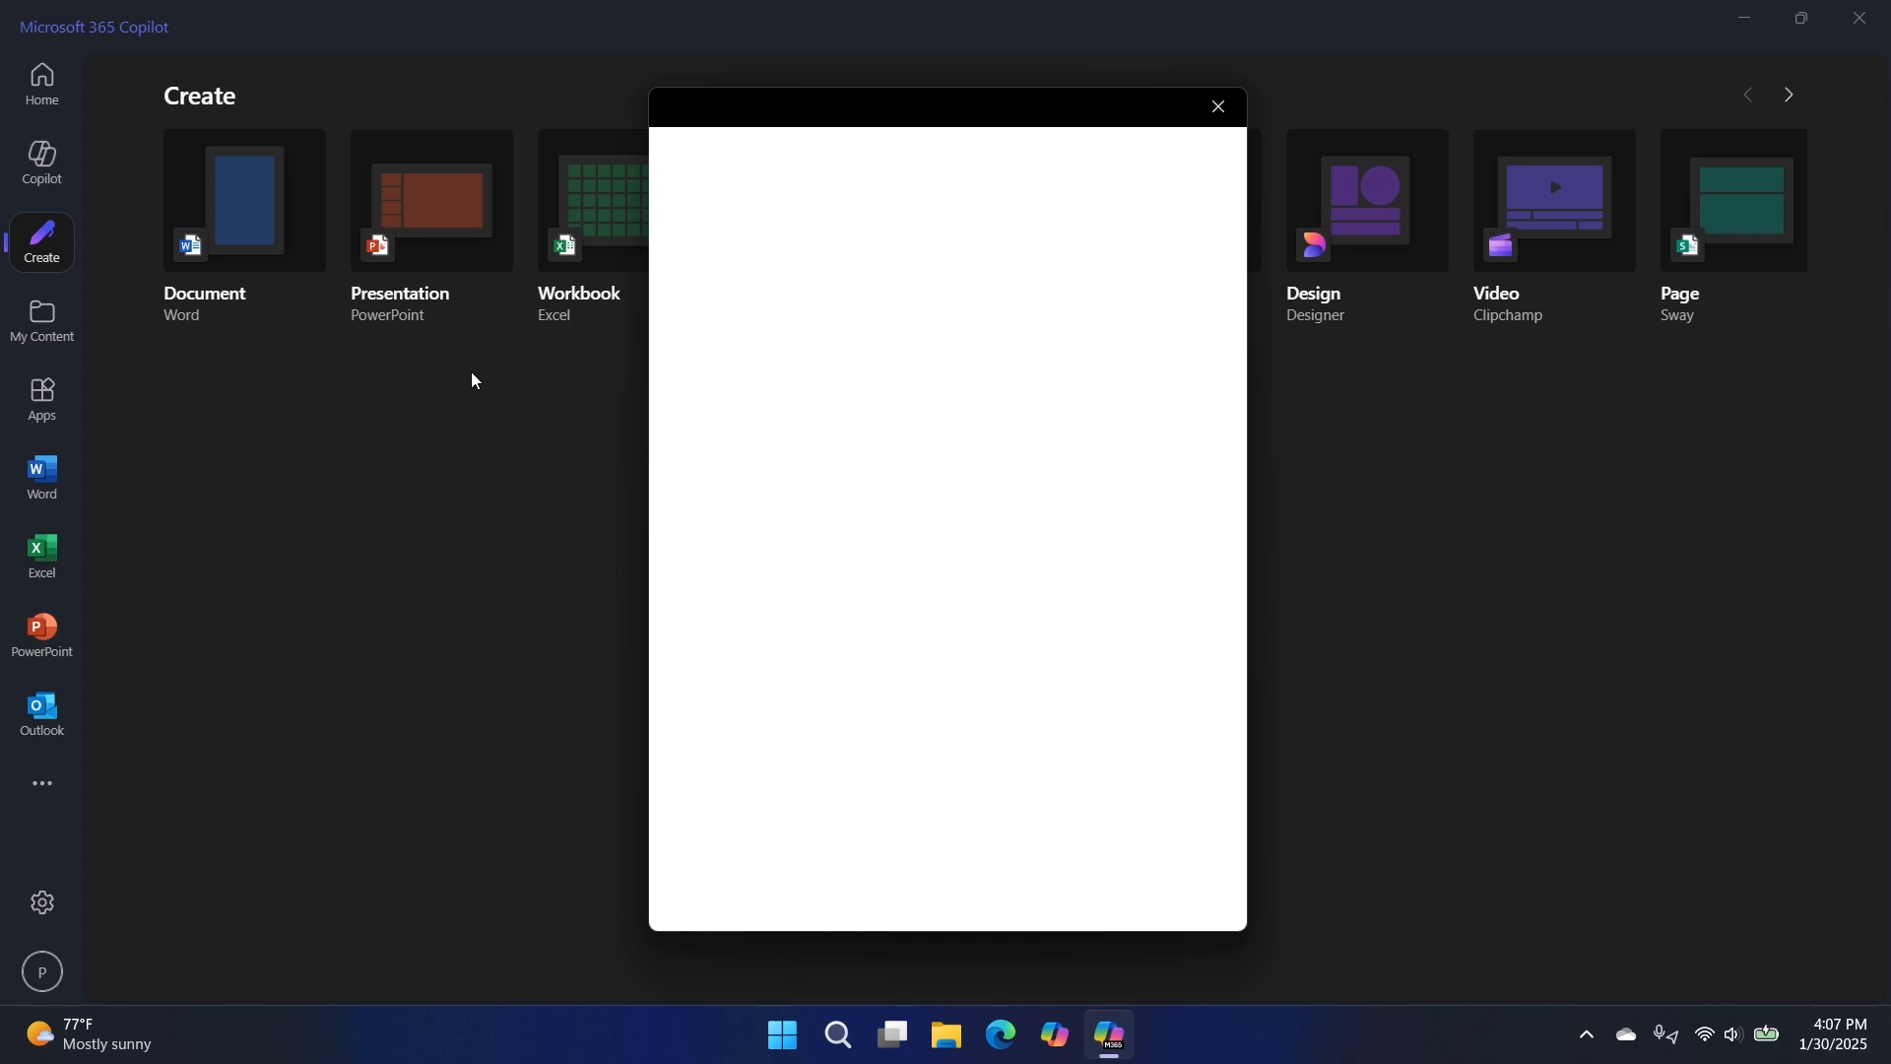
pyautogui.click(1215, 107)
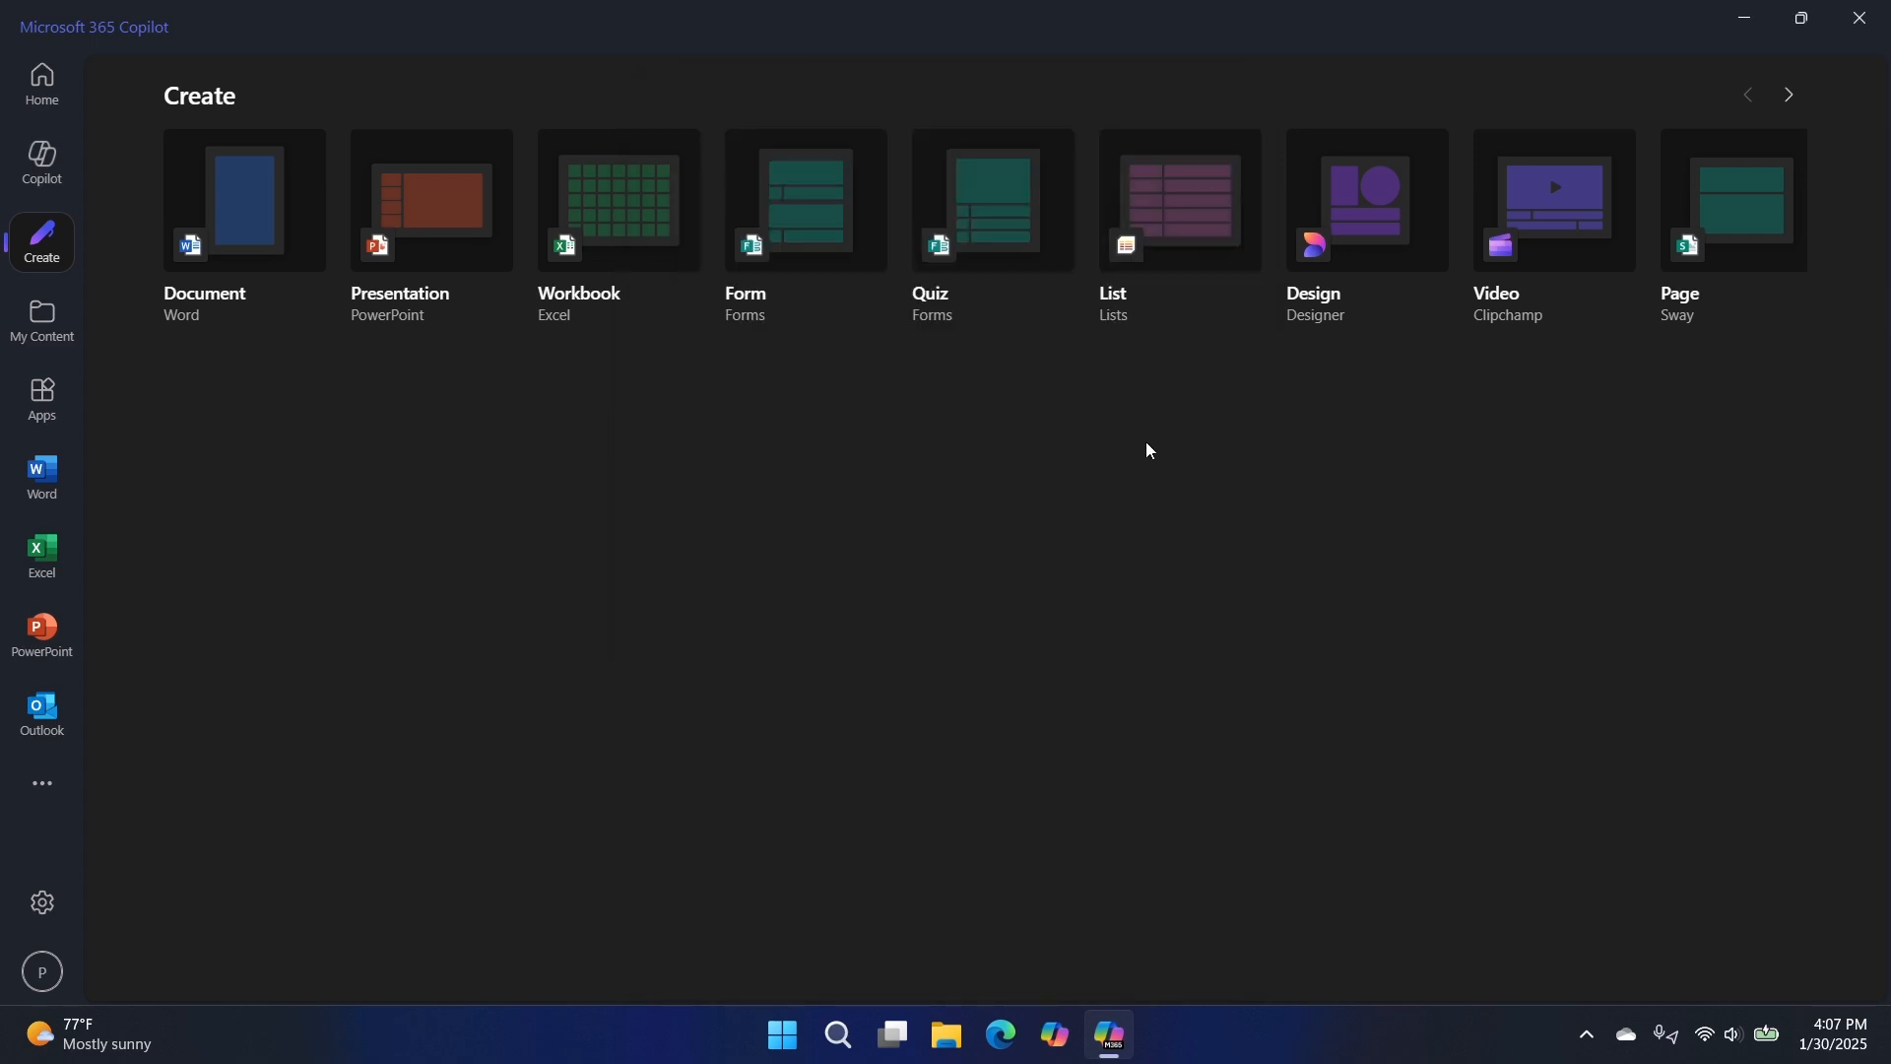
pyautogui.moveTo(549, 357)
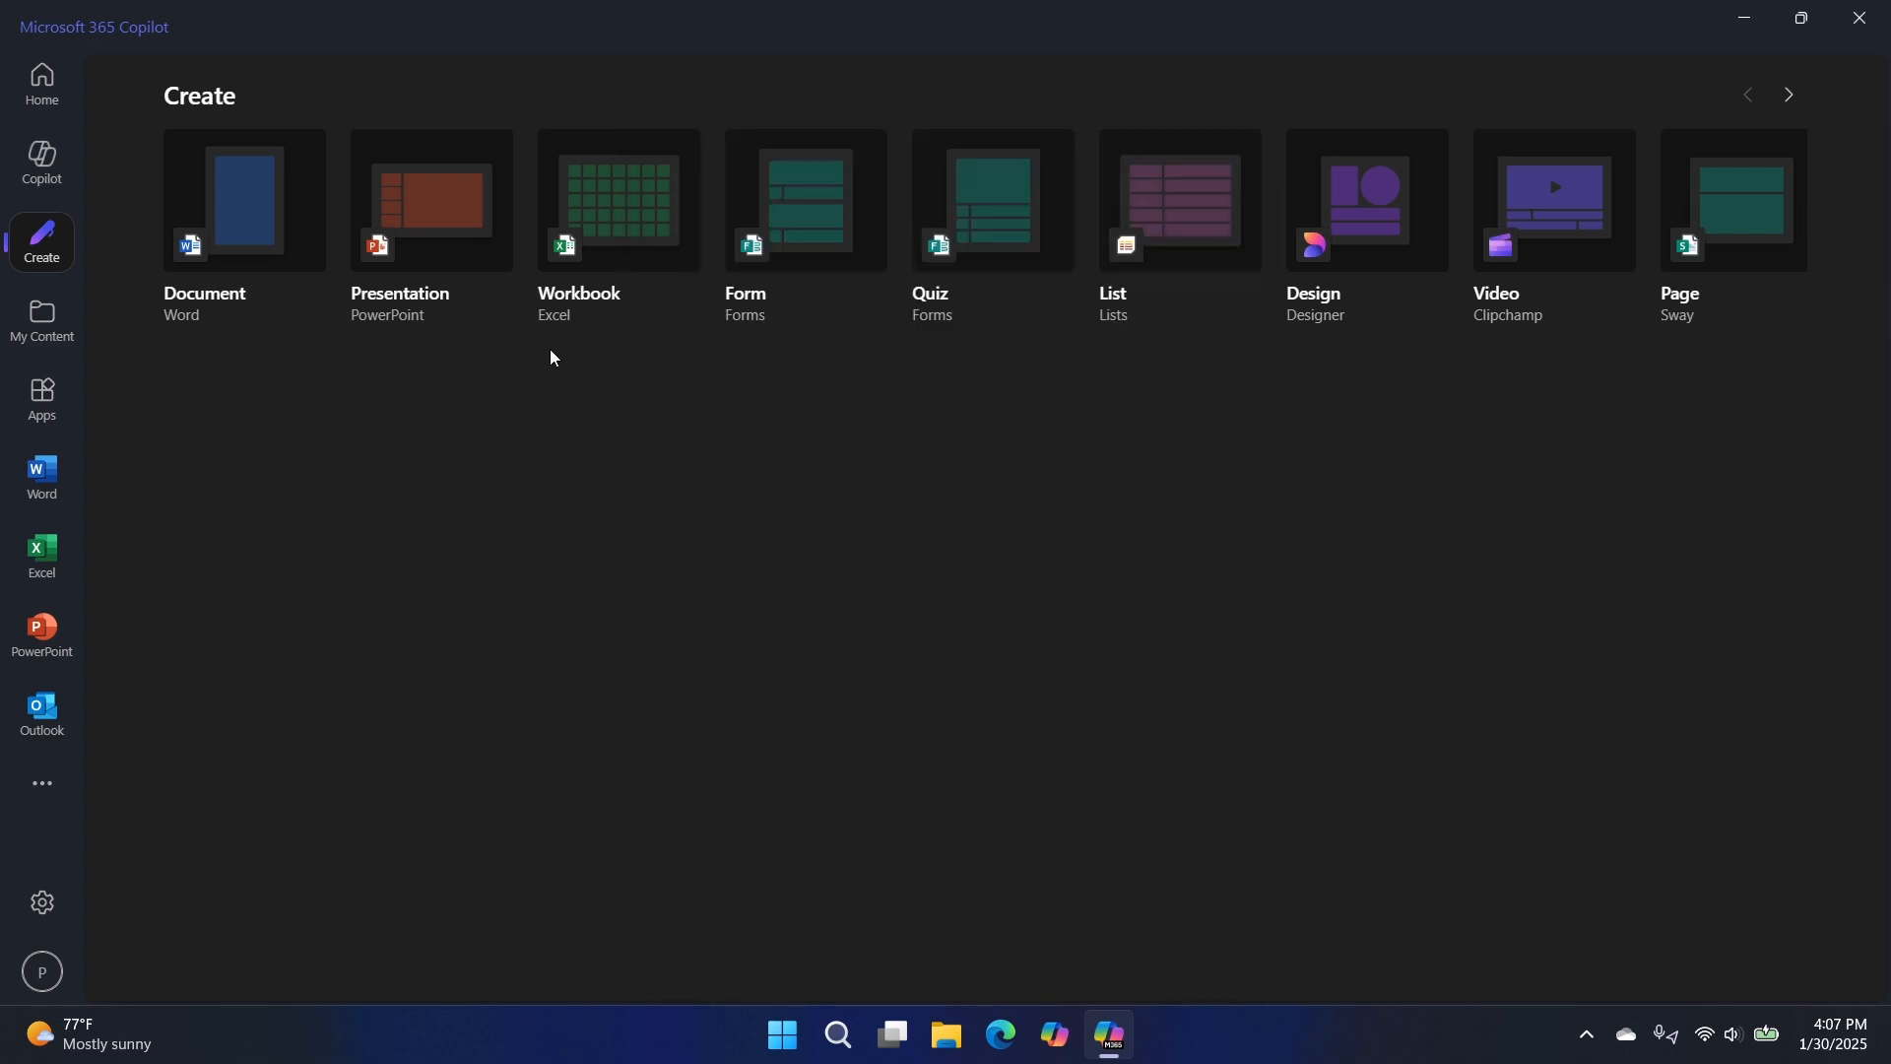
# - Open Copilot, briefly launch the separate consumer Copilot chat window, then close it
pyautogui.click(42, 160)
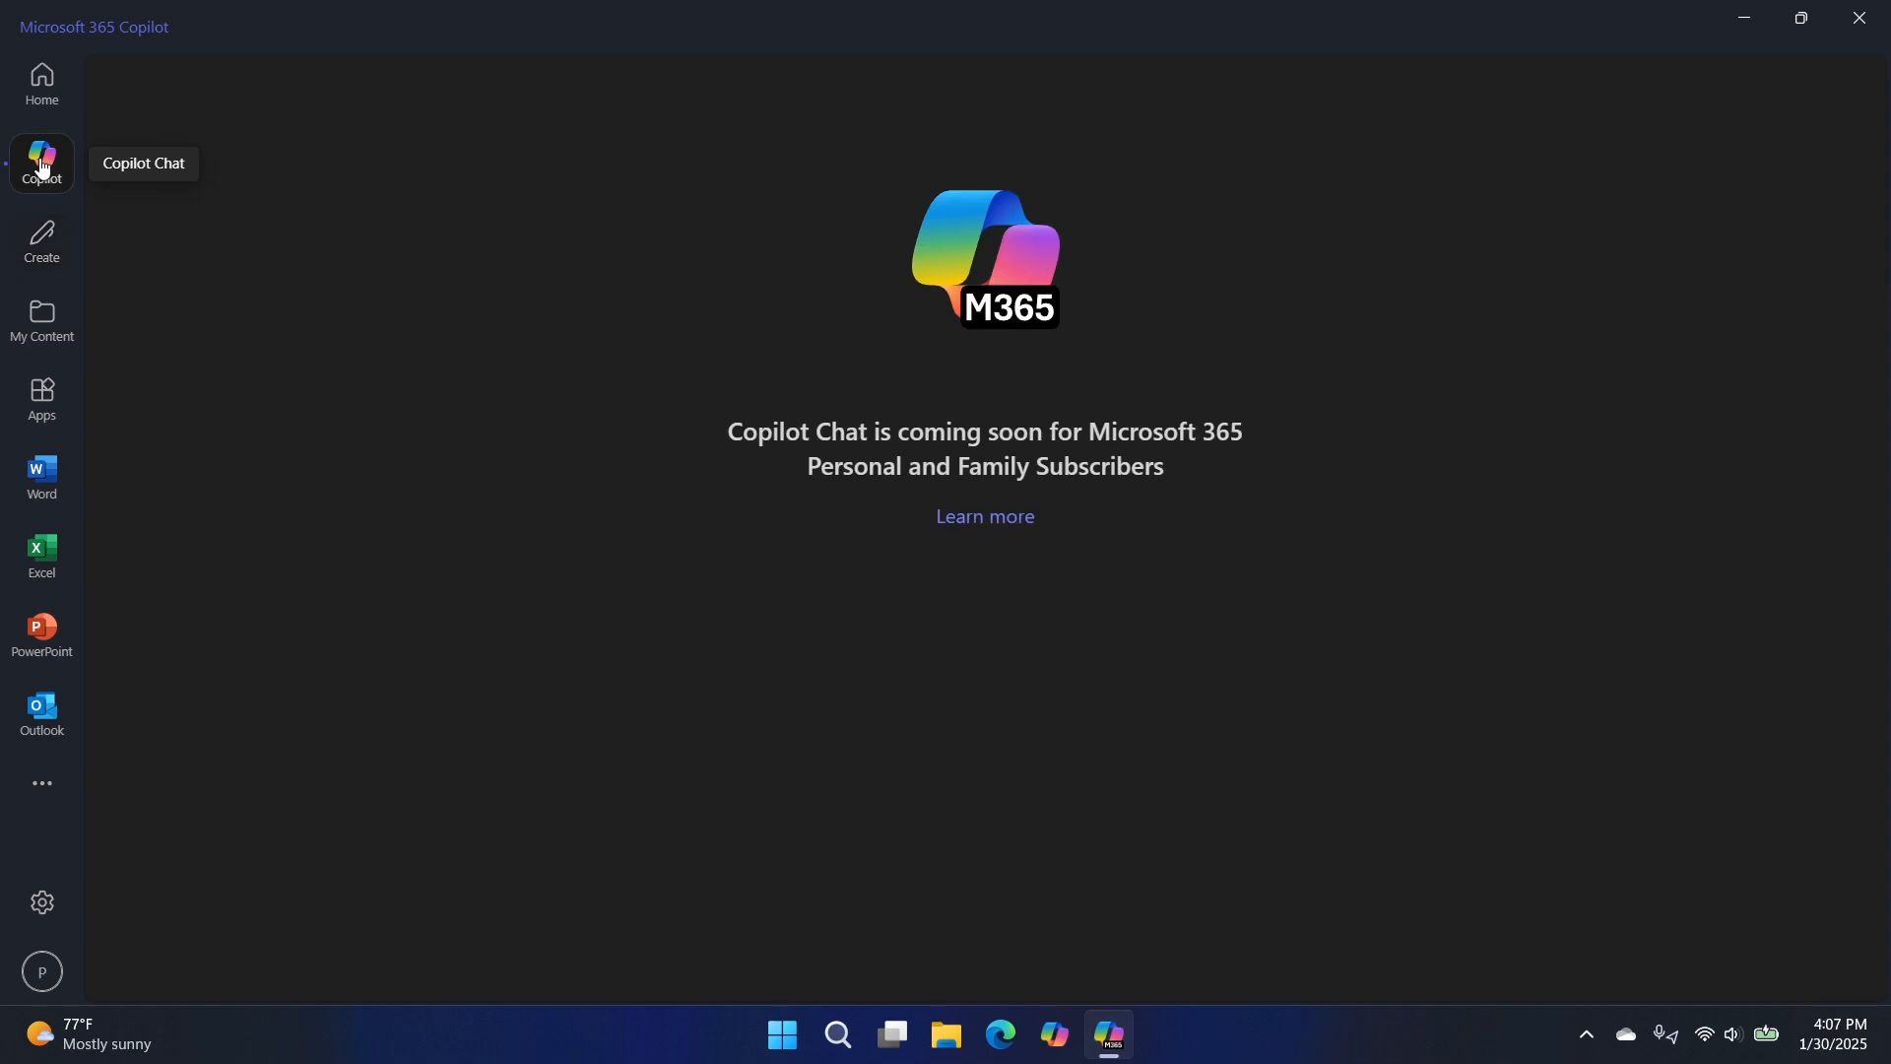
pyautogui.moveTo(1350, 458)
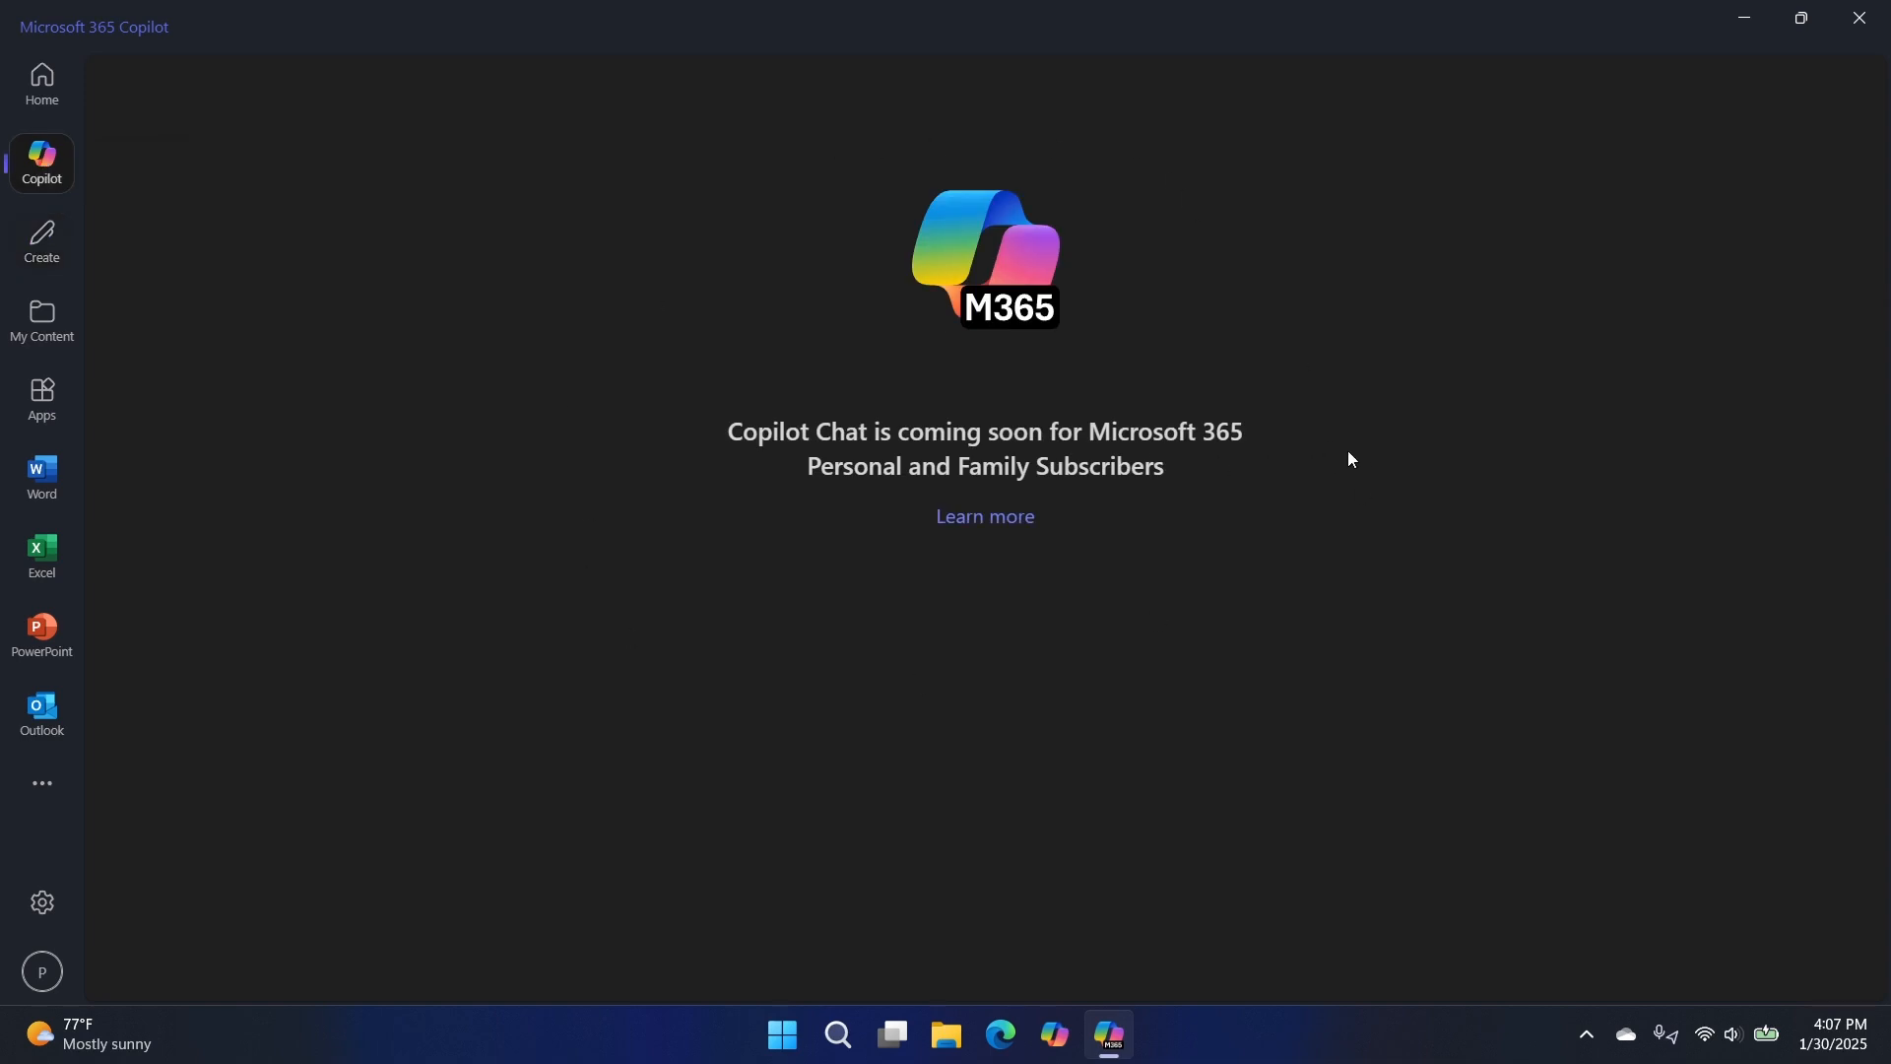
pyautogui.moveTo(1344, 462)
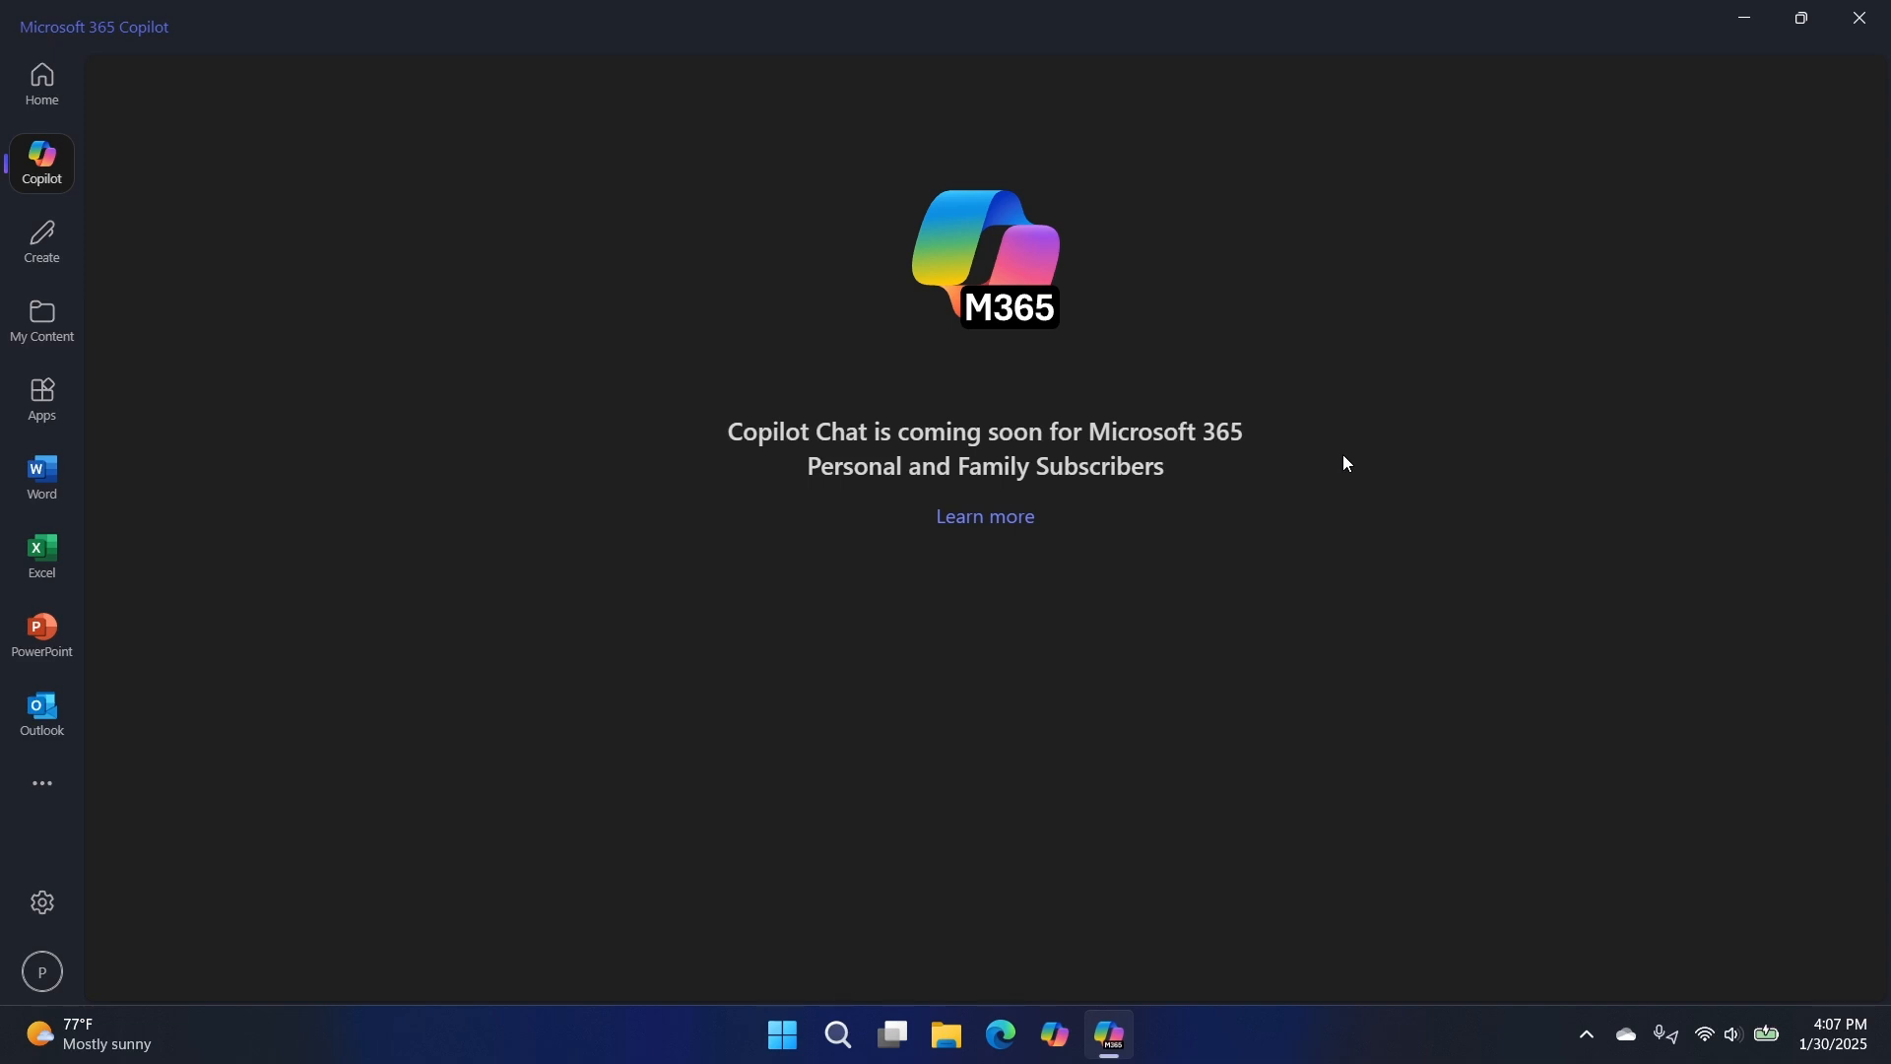
pyautogui.moveTo(1279, 362)
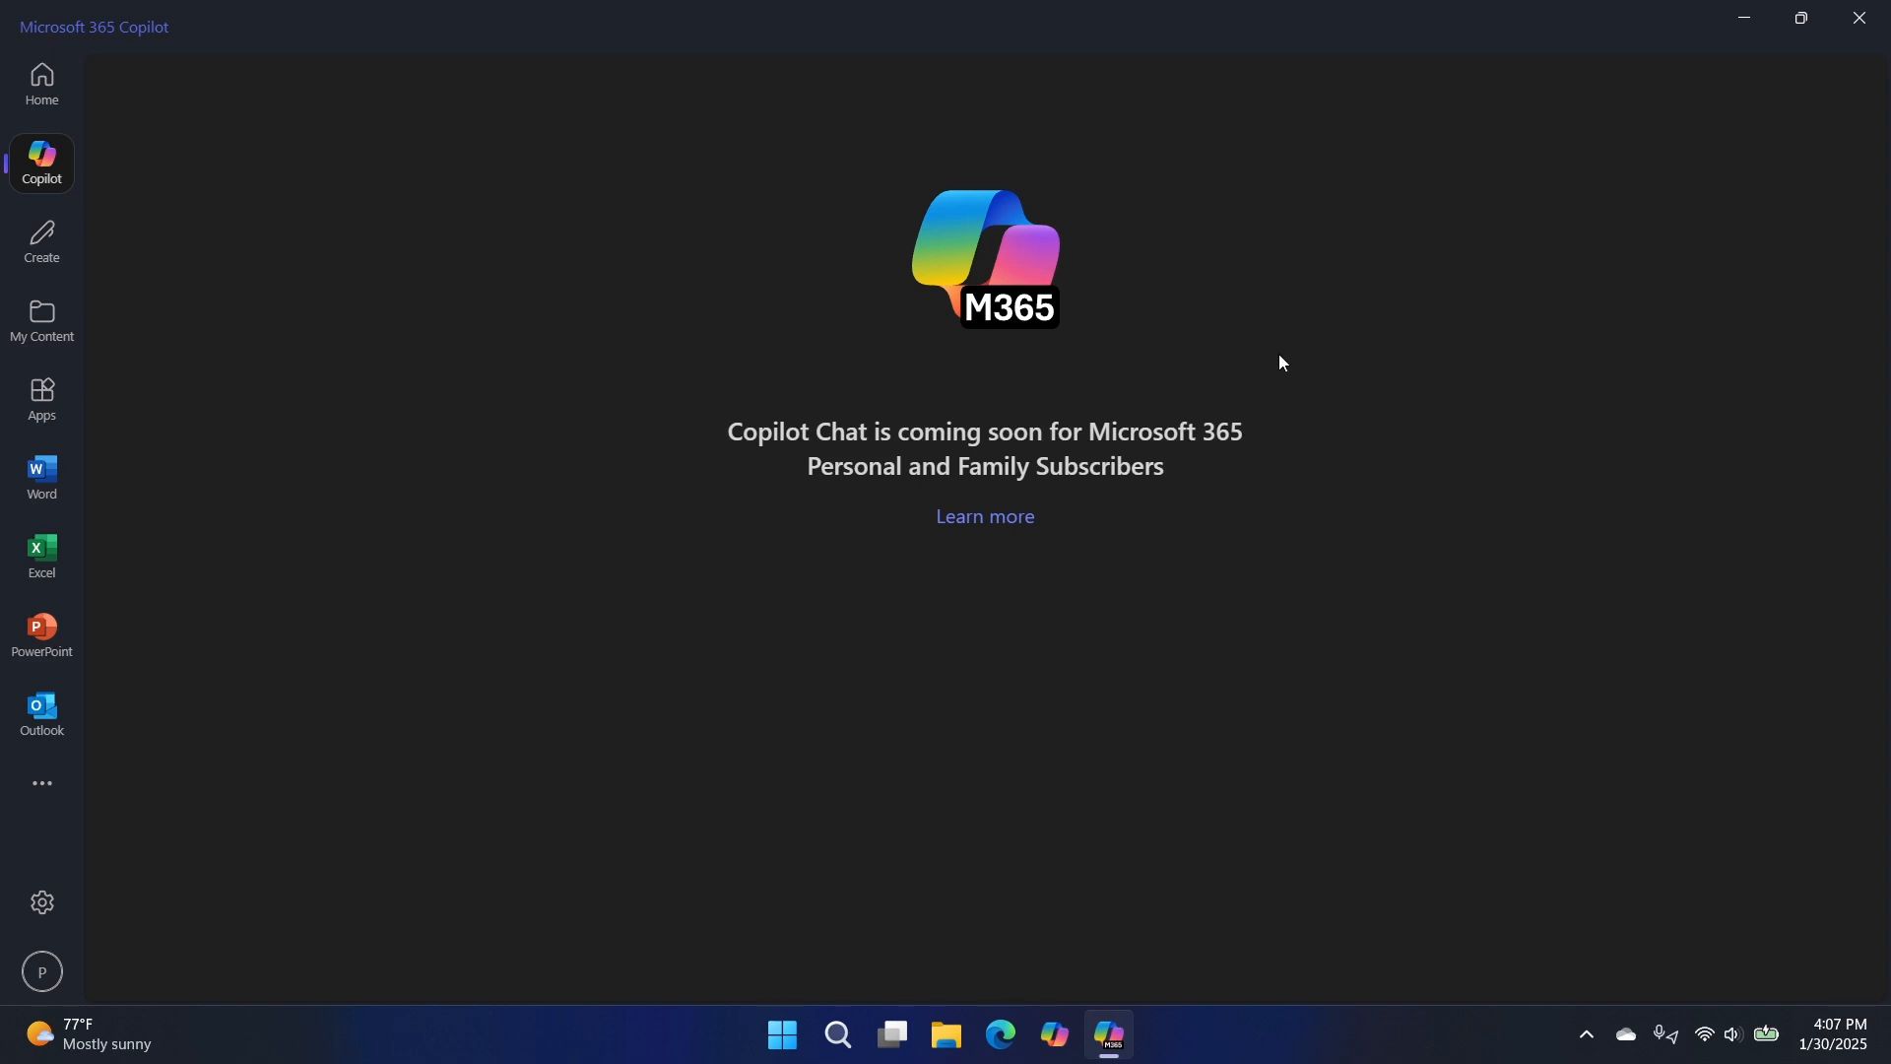
pyautogui.moveTo(1469, 355)
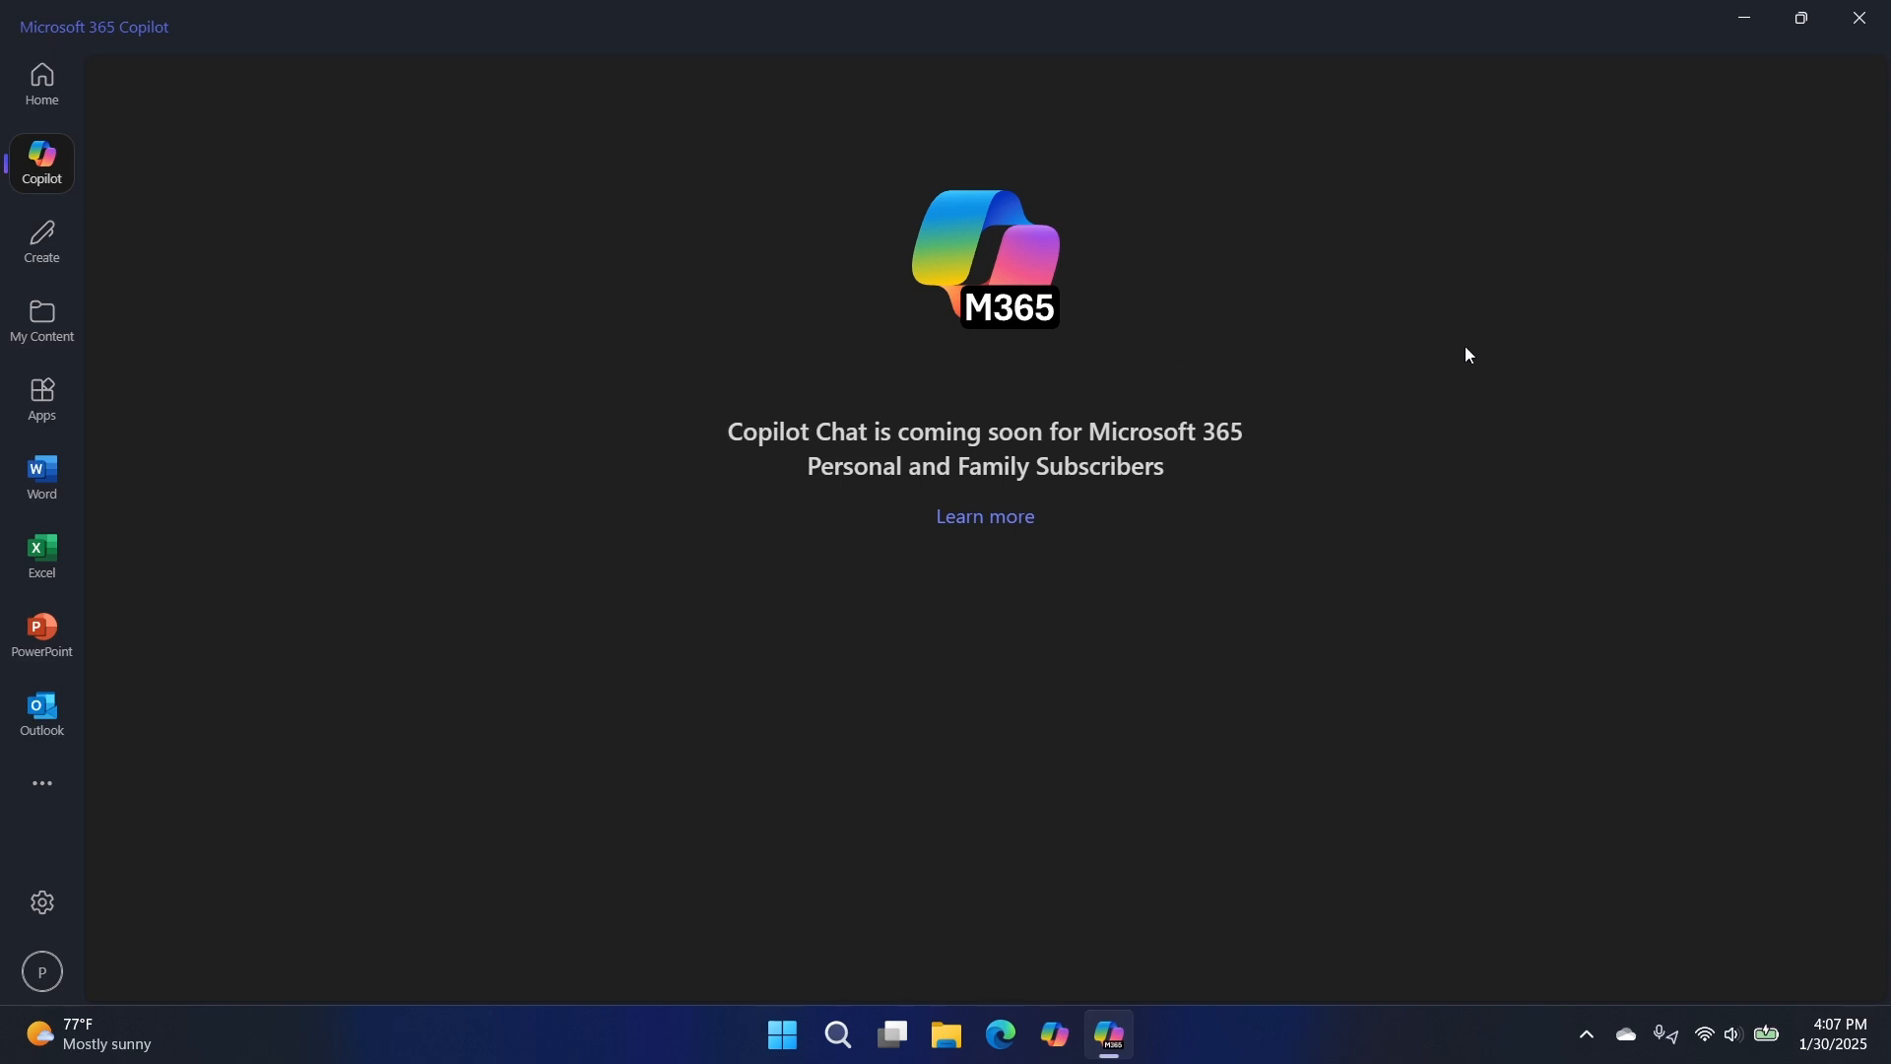
pyautogui.moveTo(1448, 373)
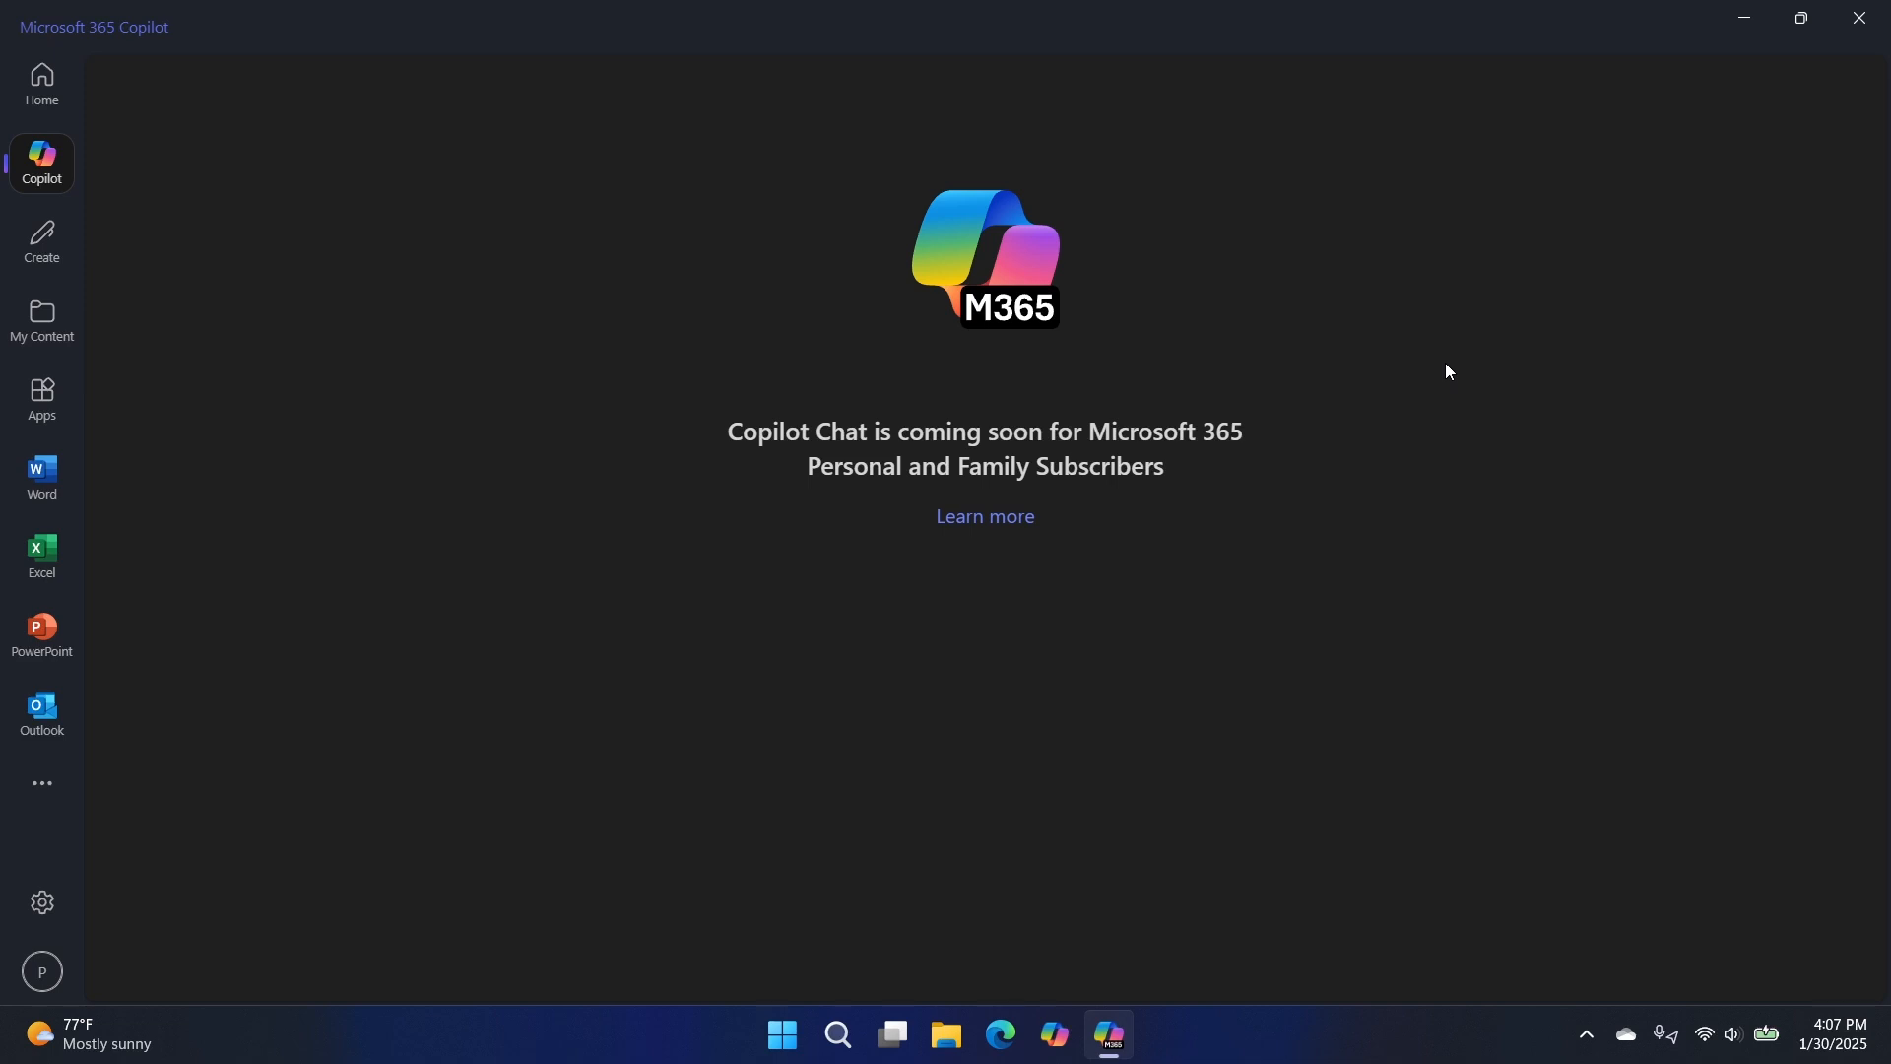
pyautogui.click(1052, 1033)
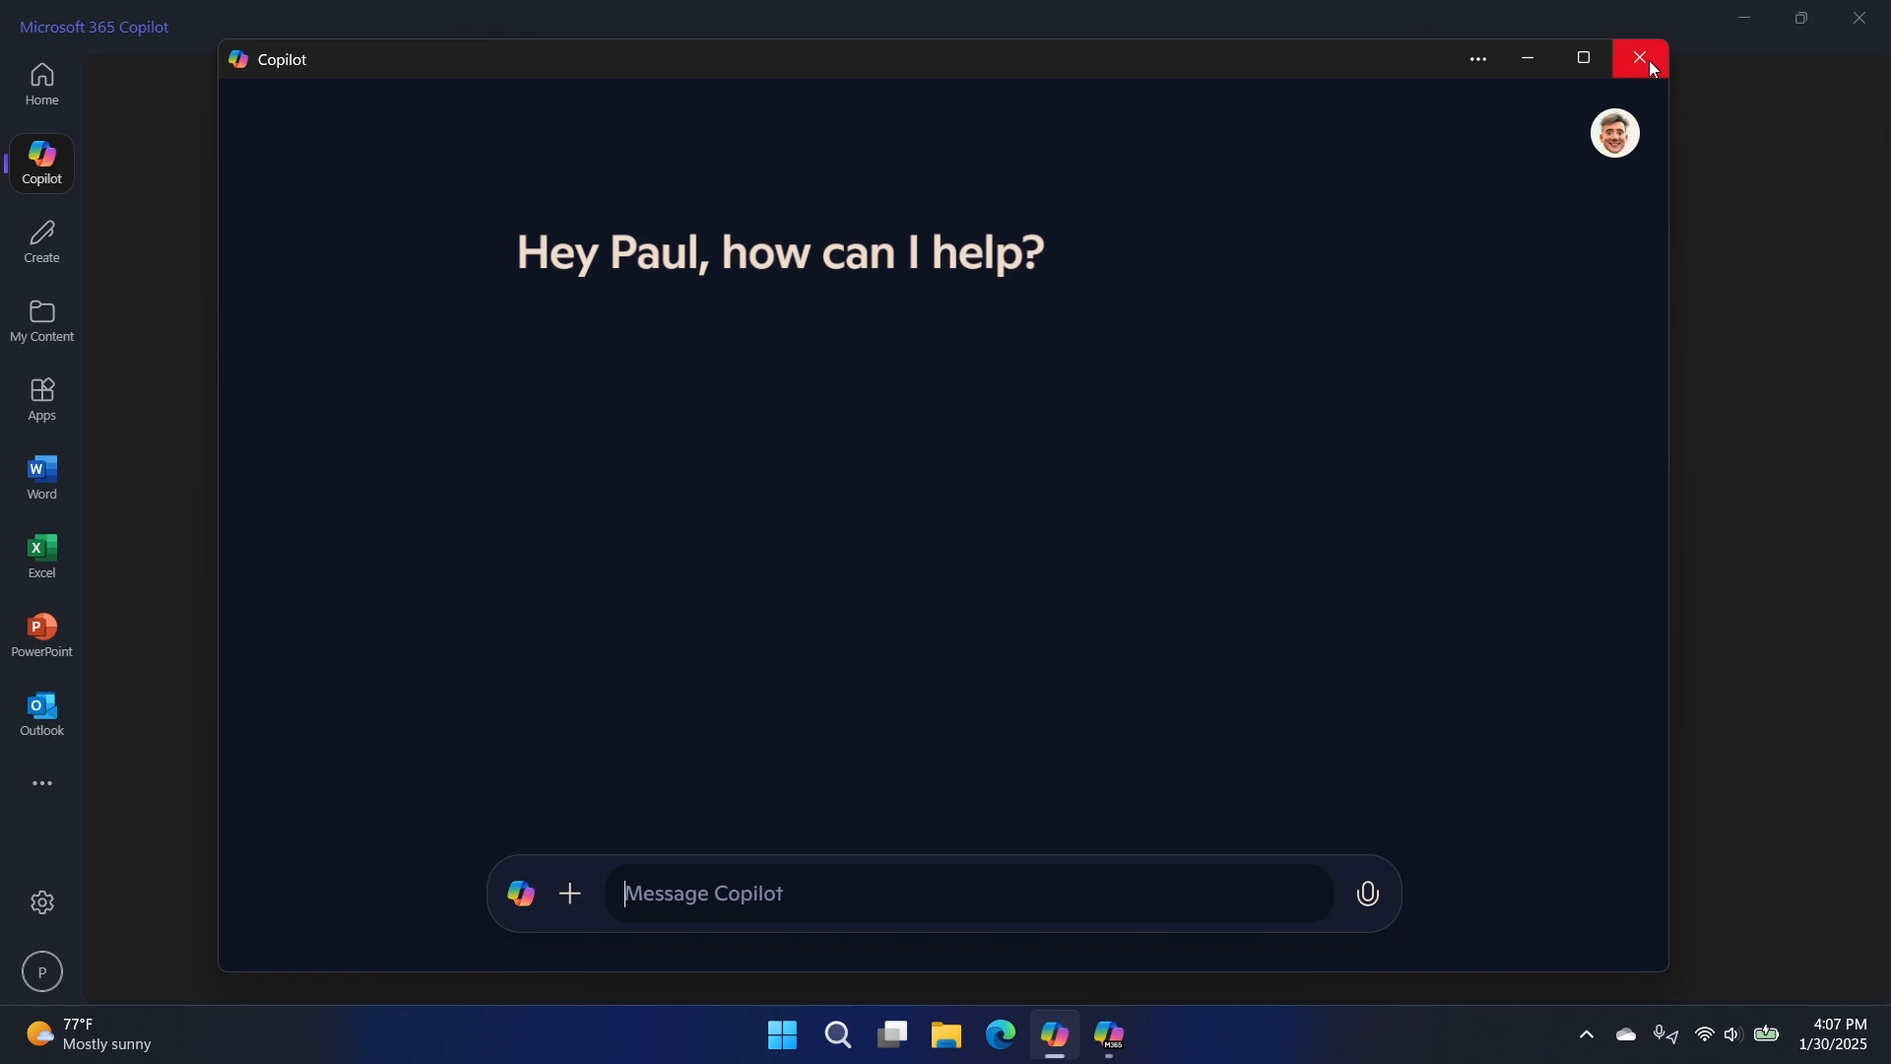
pyautogui.click(1638, 58)
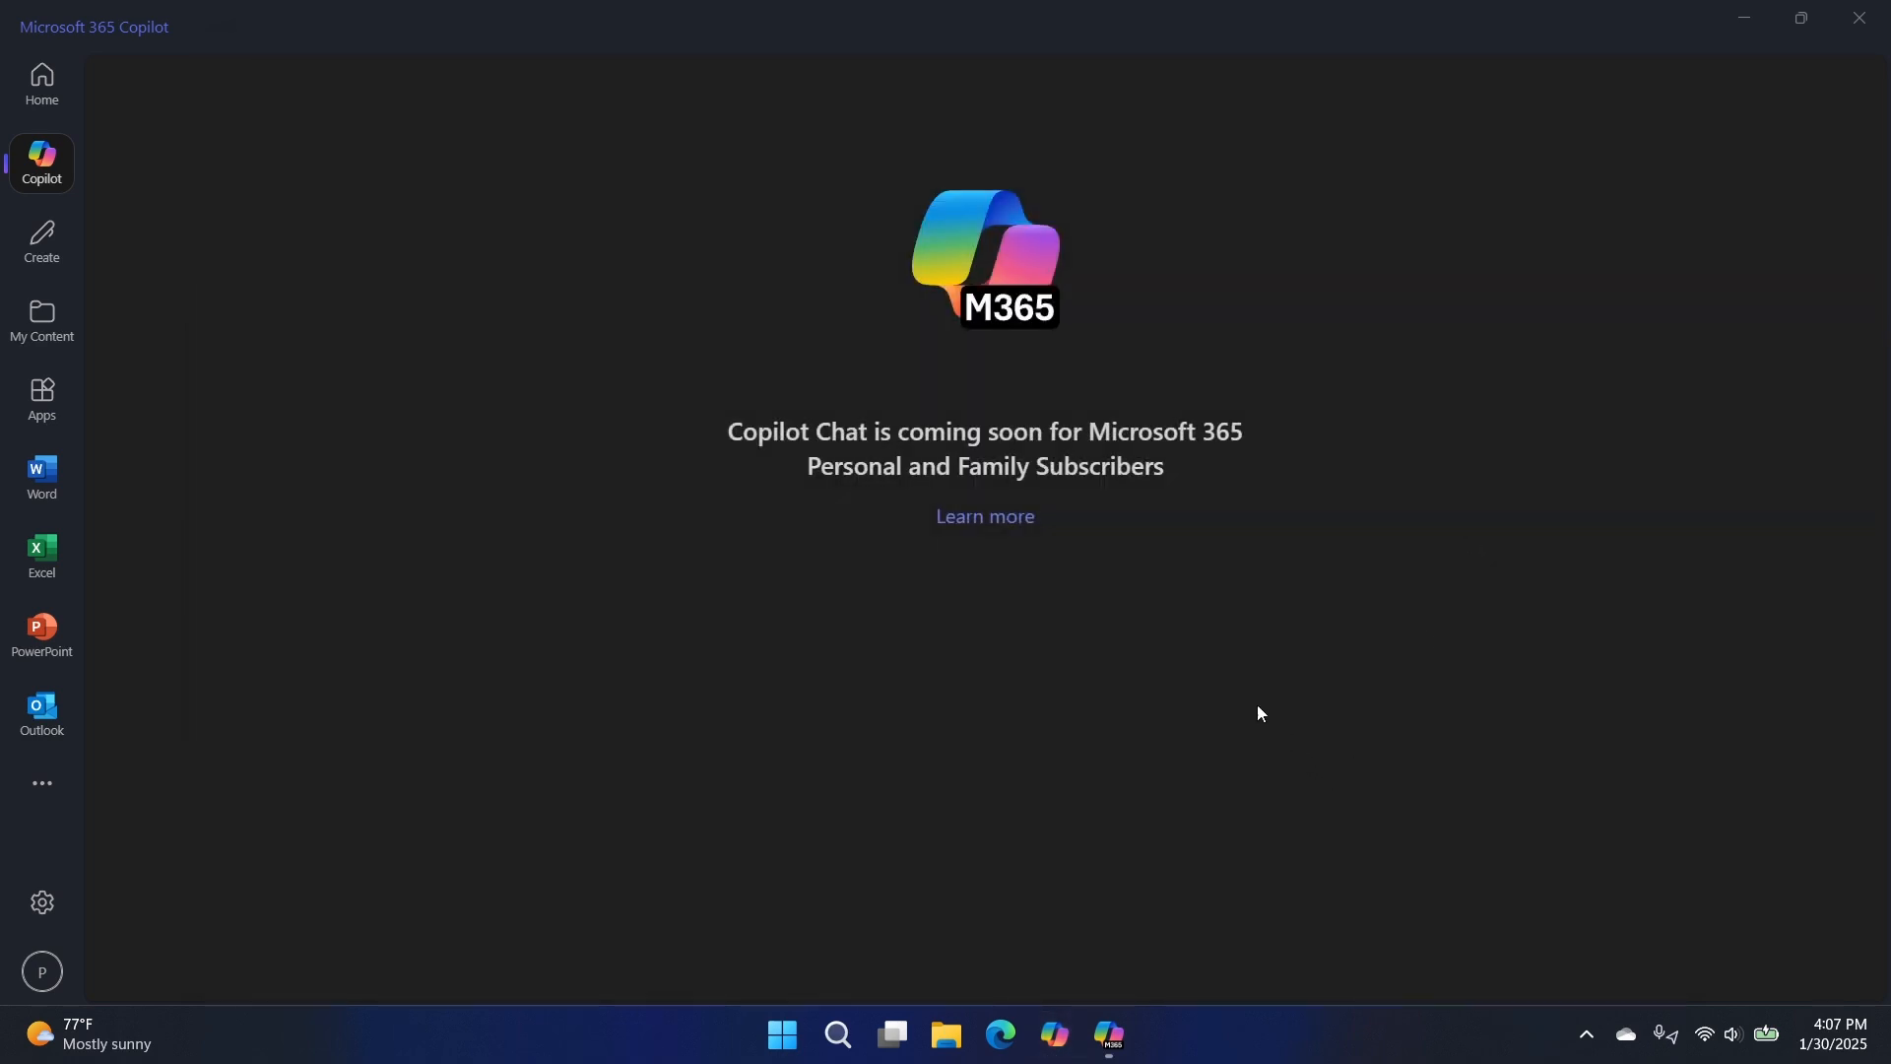
pyautogui.moveTo(1240, 708)
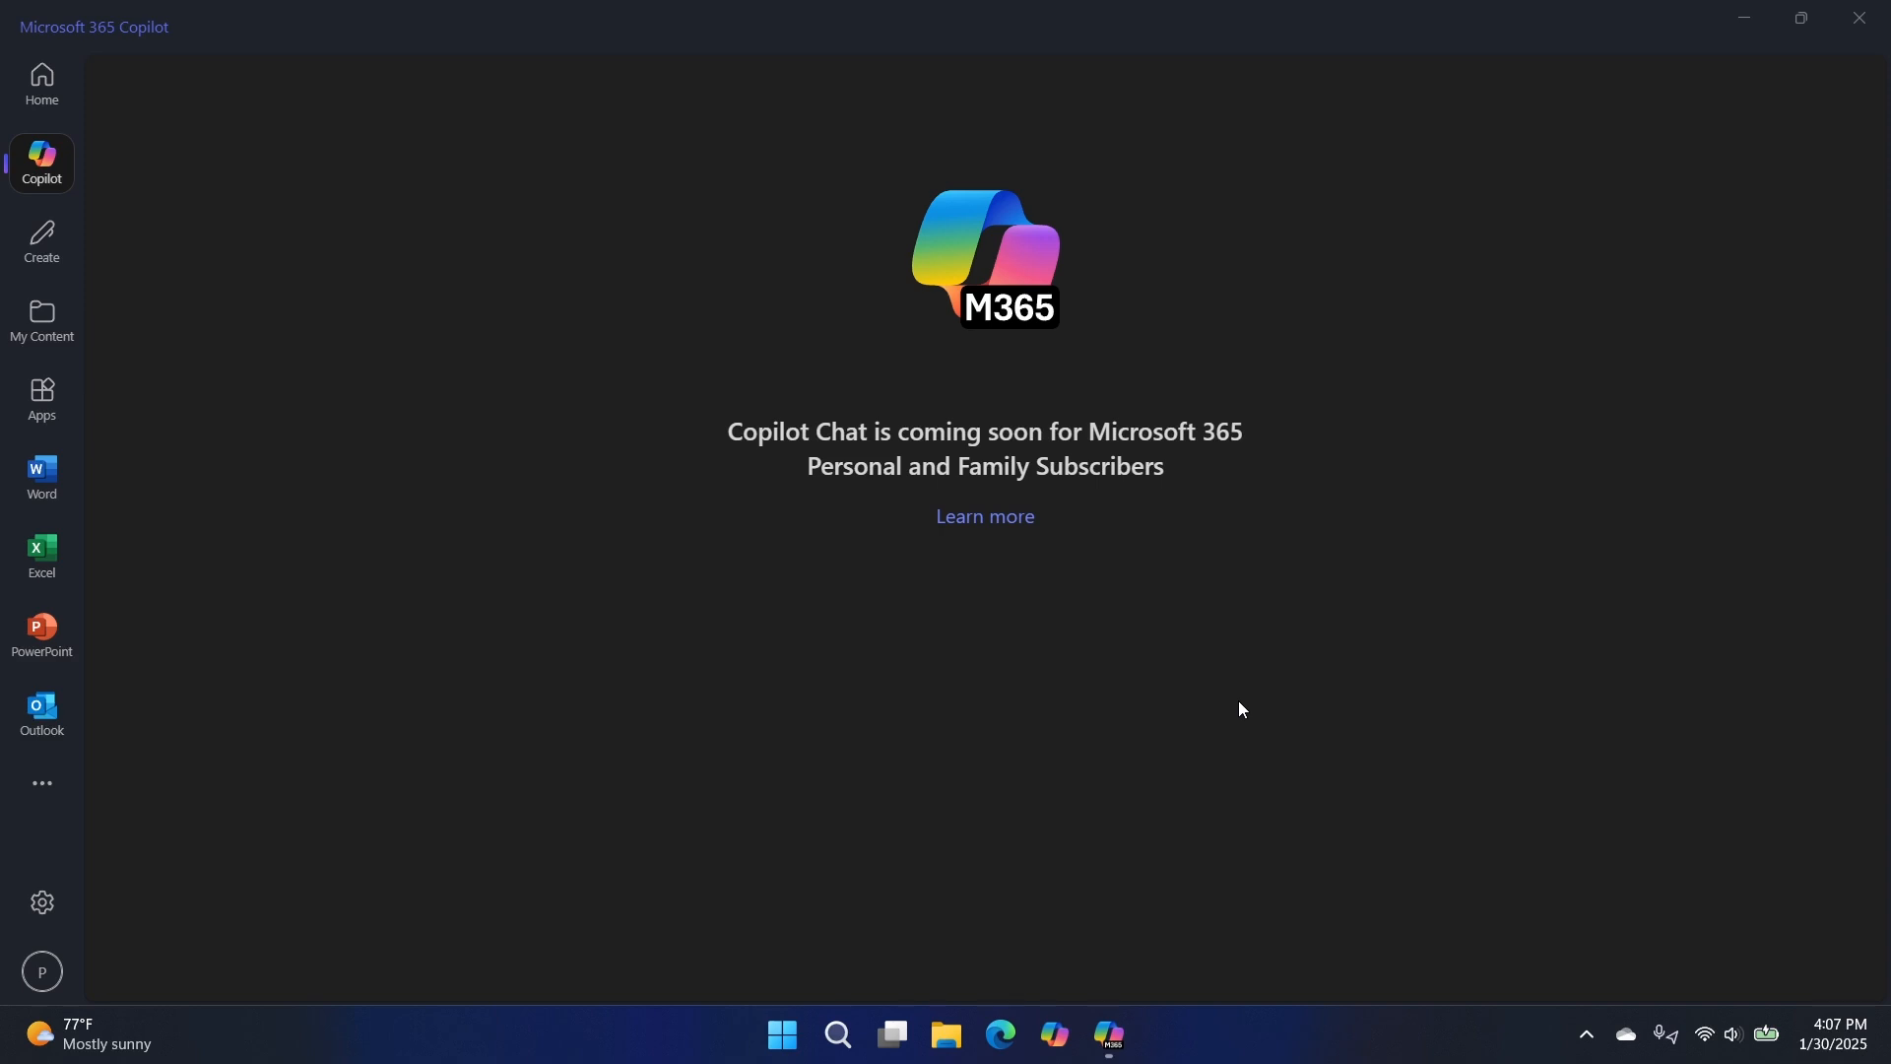
pyautogui.moveTo(1126, 251)
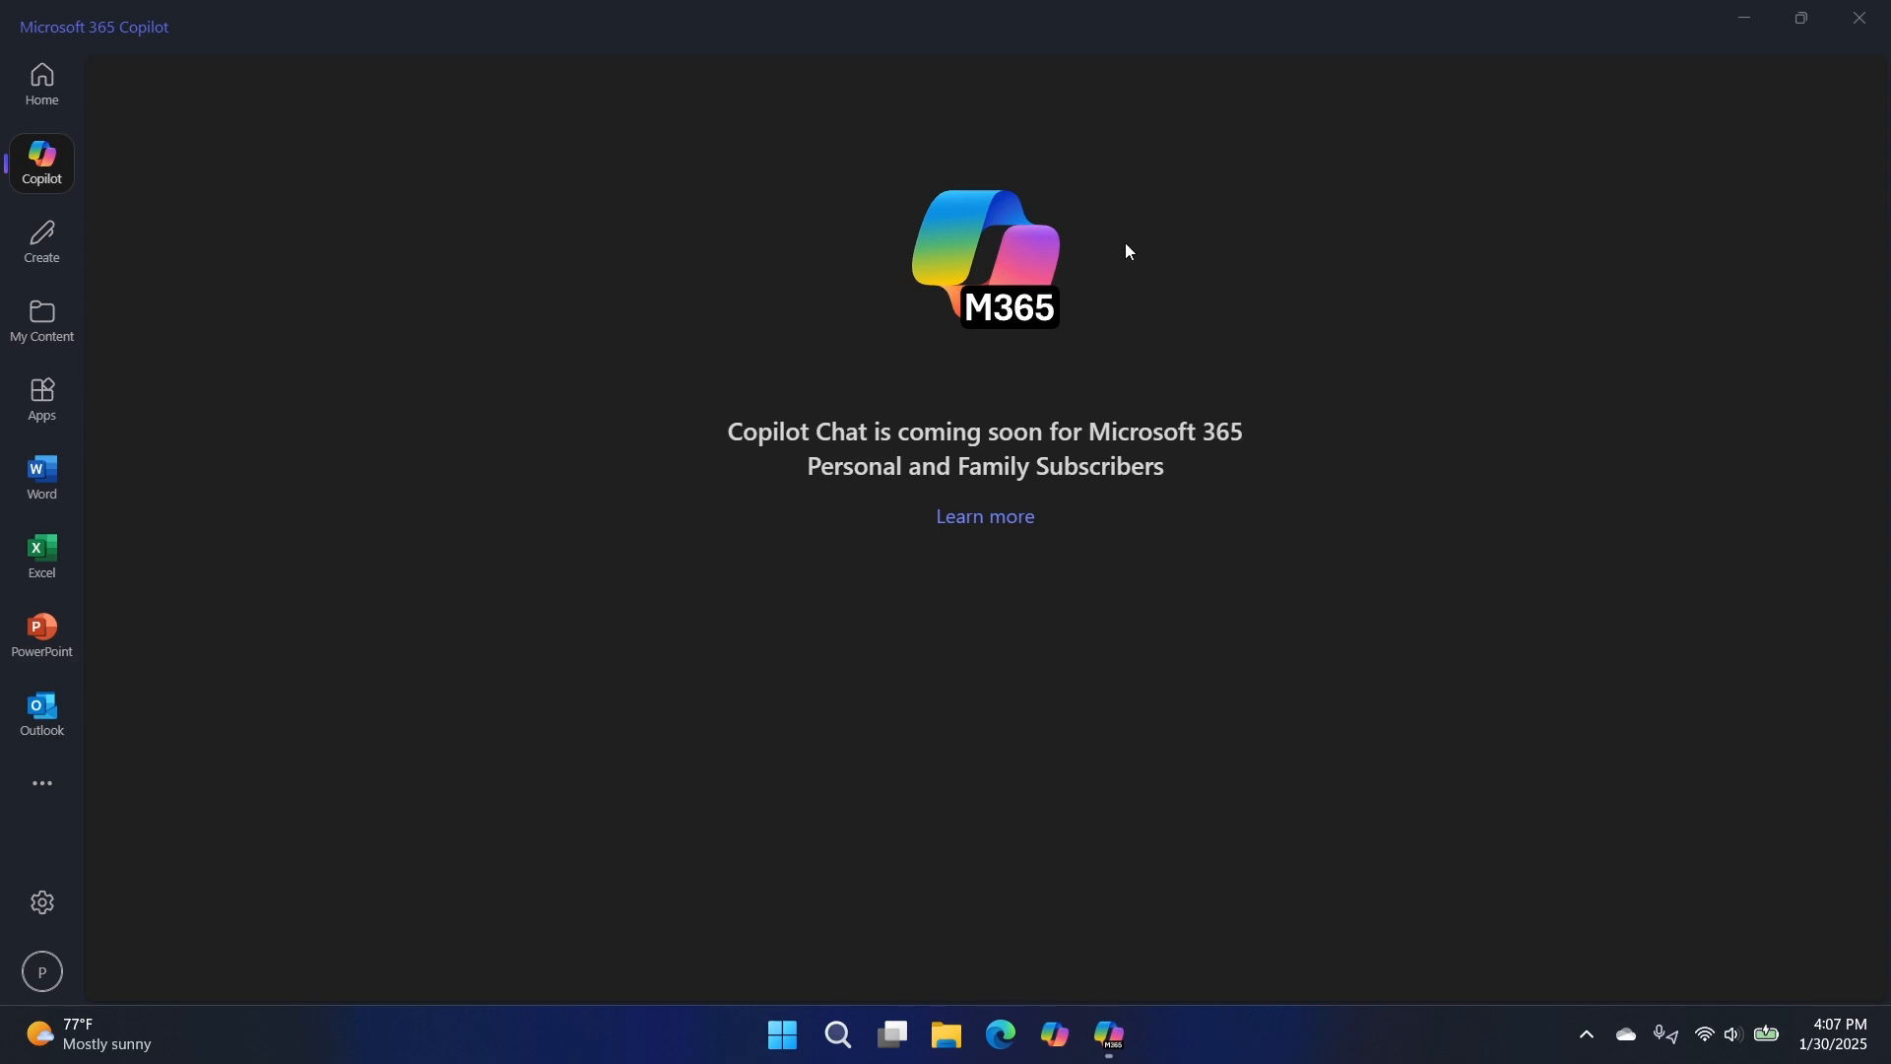
pyautogui.moveTo(1213, 719)
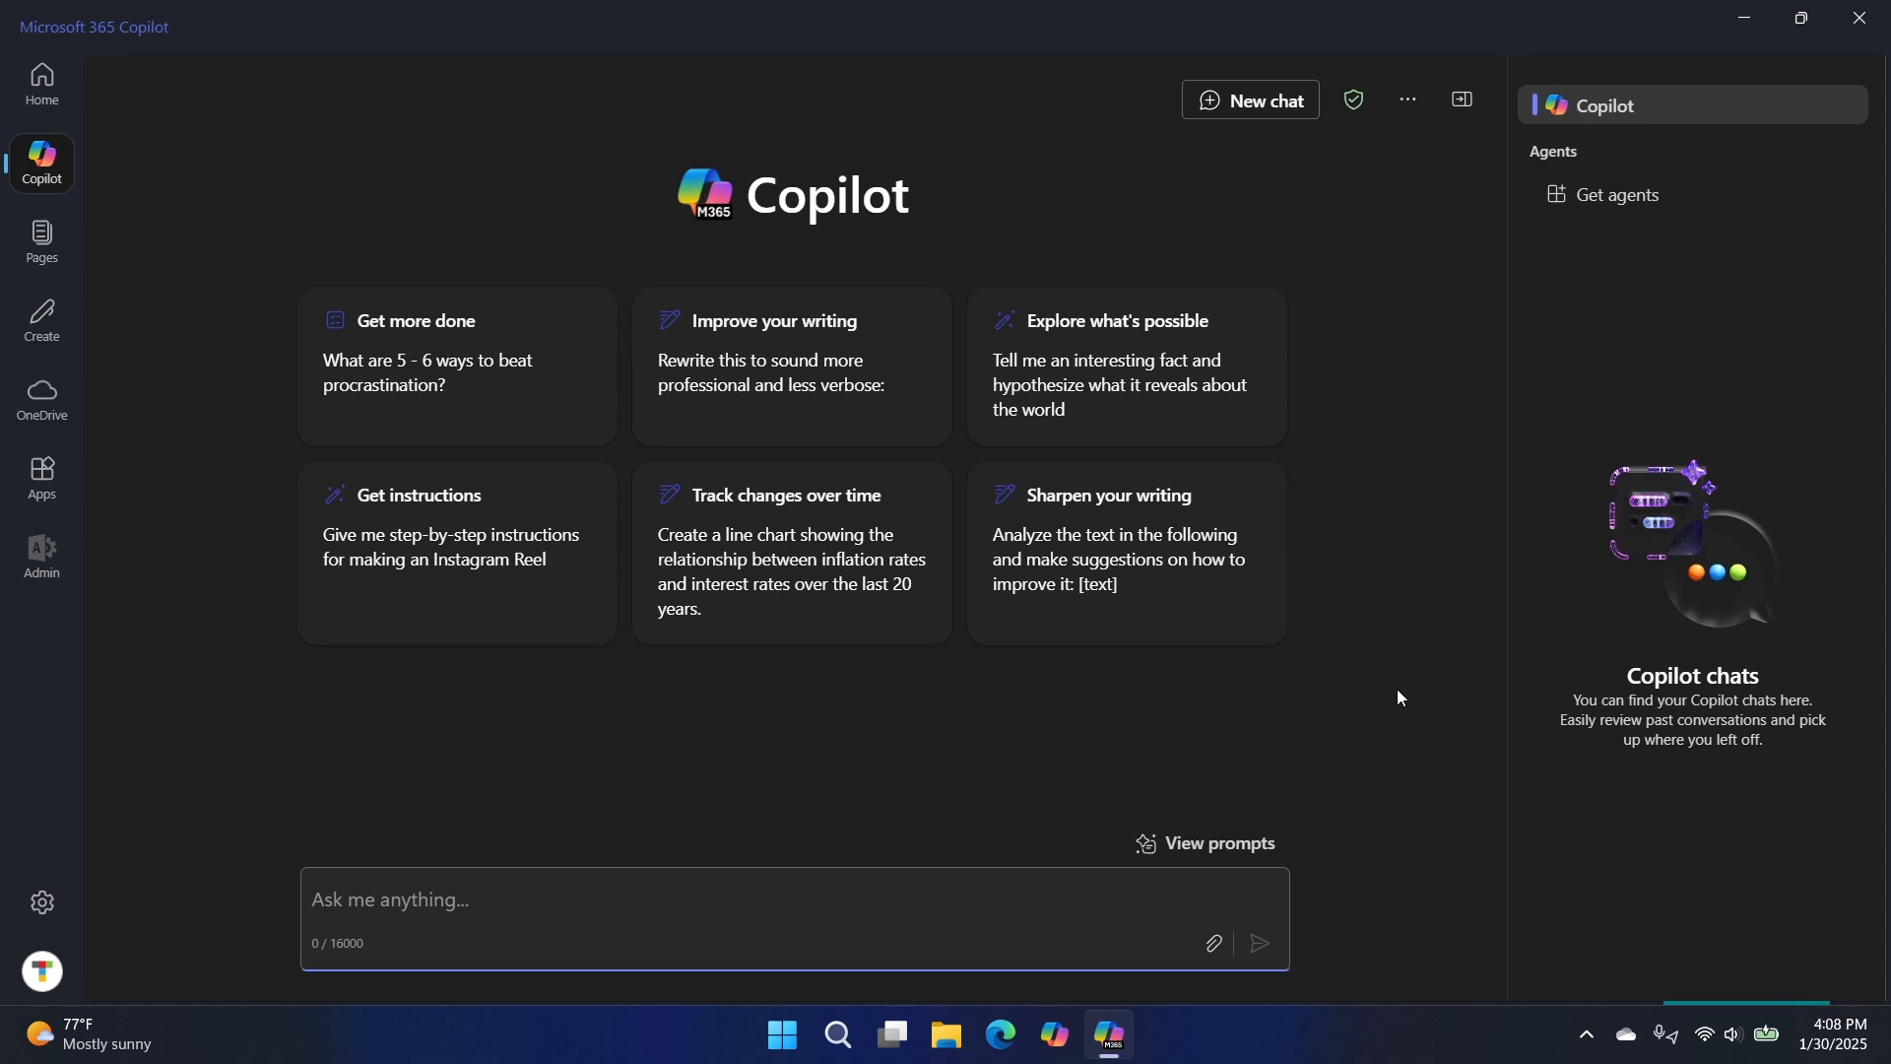
# - Click into the empty message box on the Copilot chat start screen
pyautogui.click(790, 899)
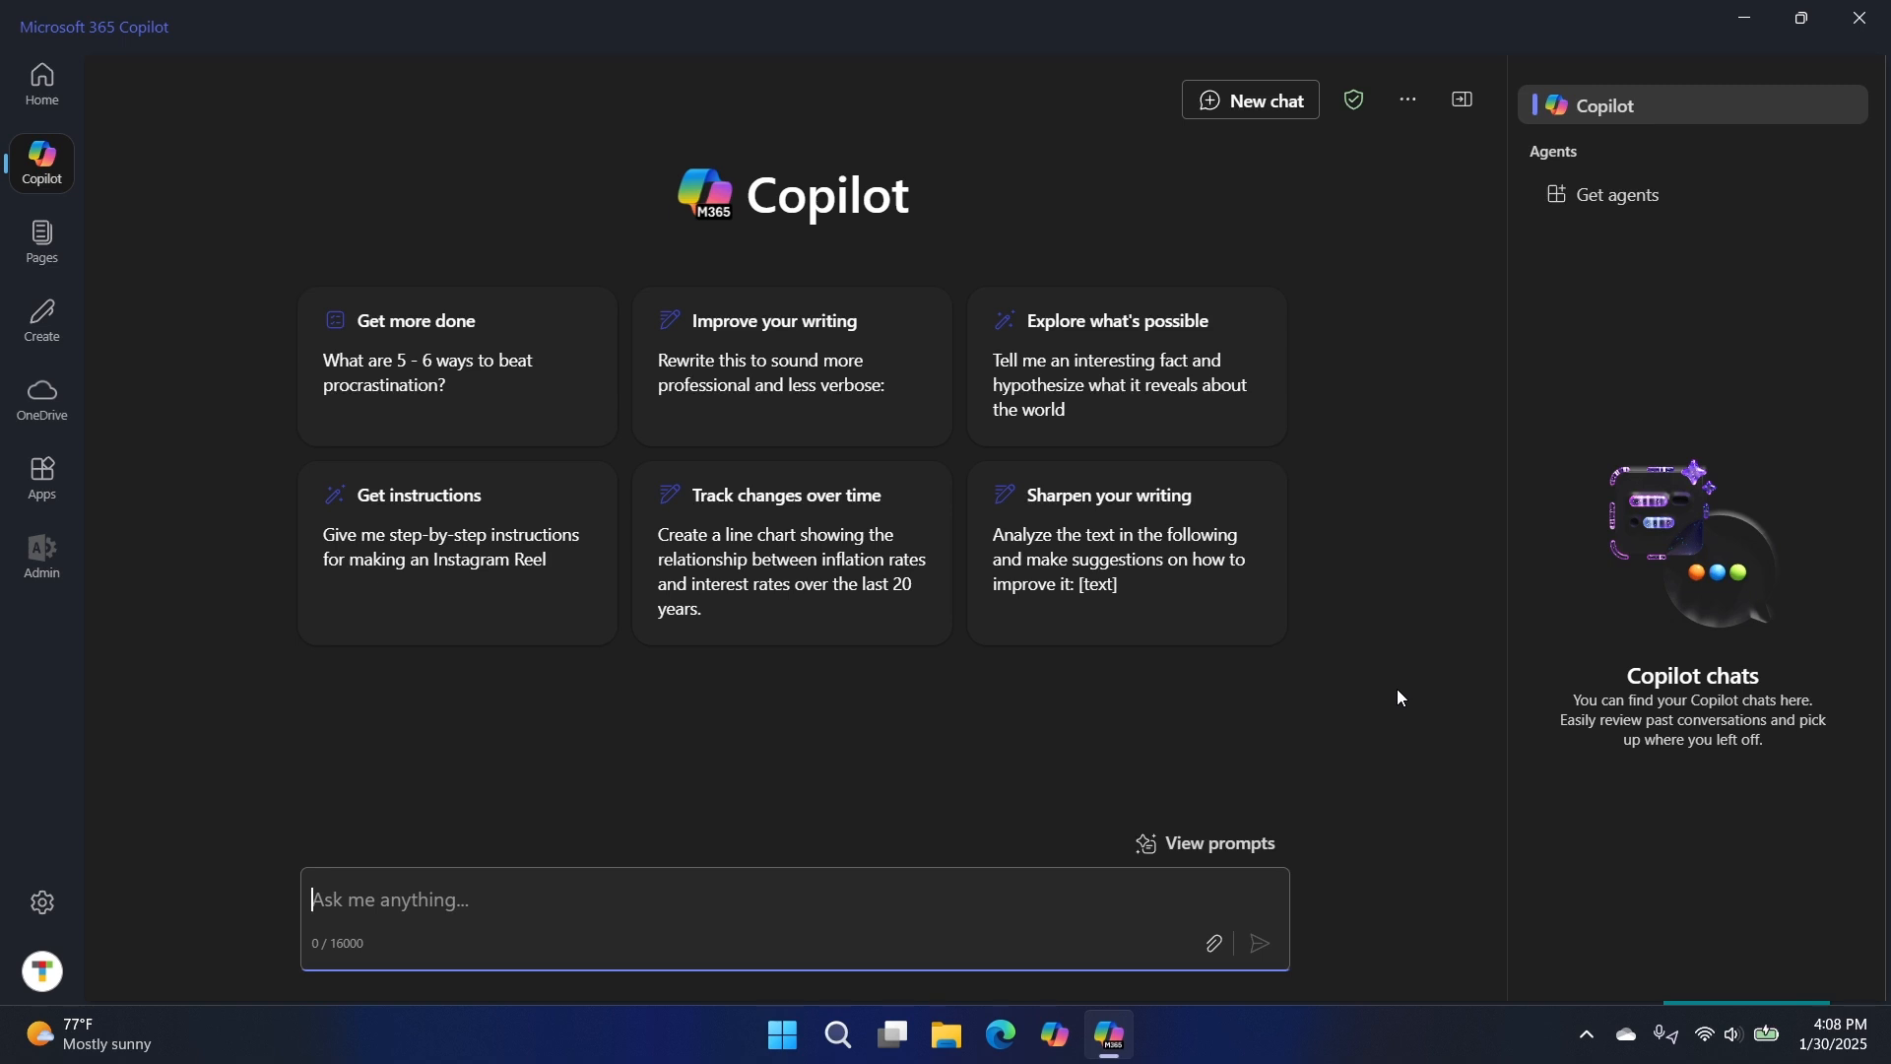
pyautogui.moveTo(1401, 762)
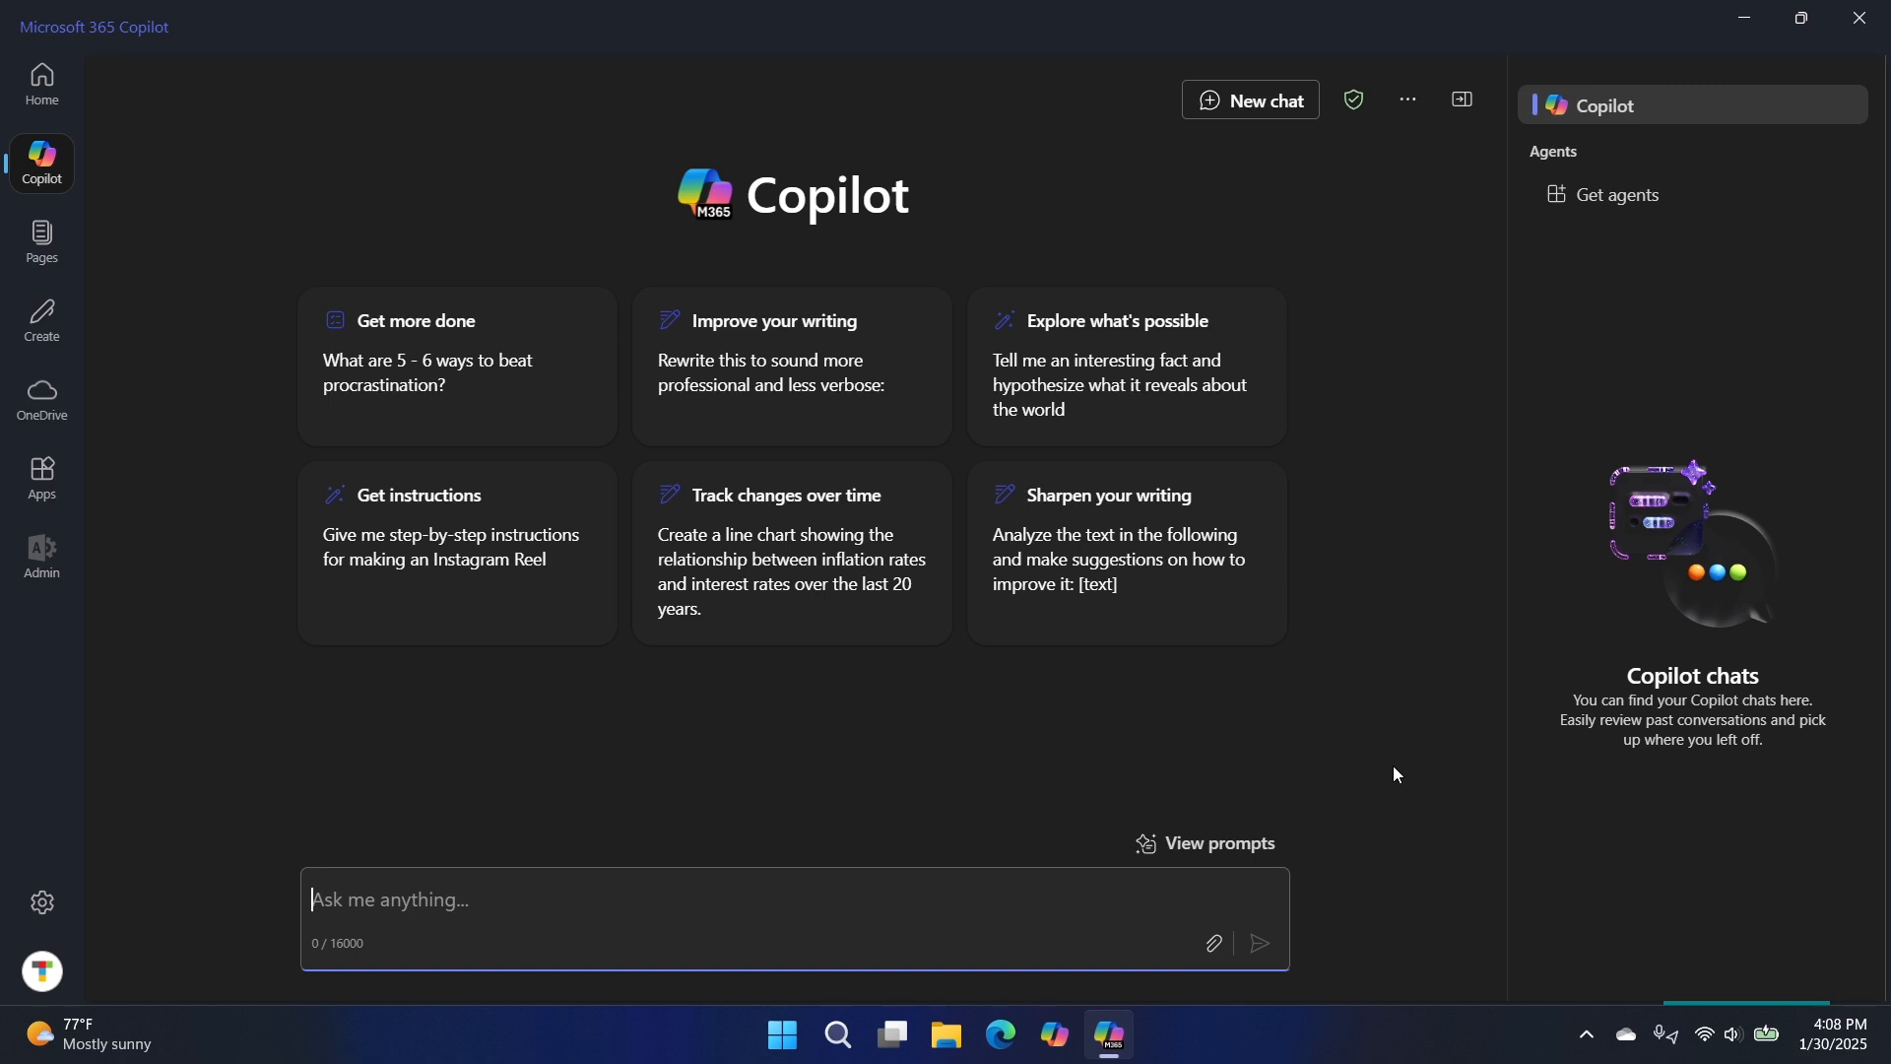
pyautogui.moveTo(1235, 745)
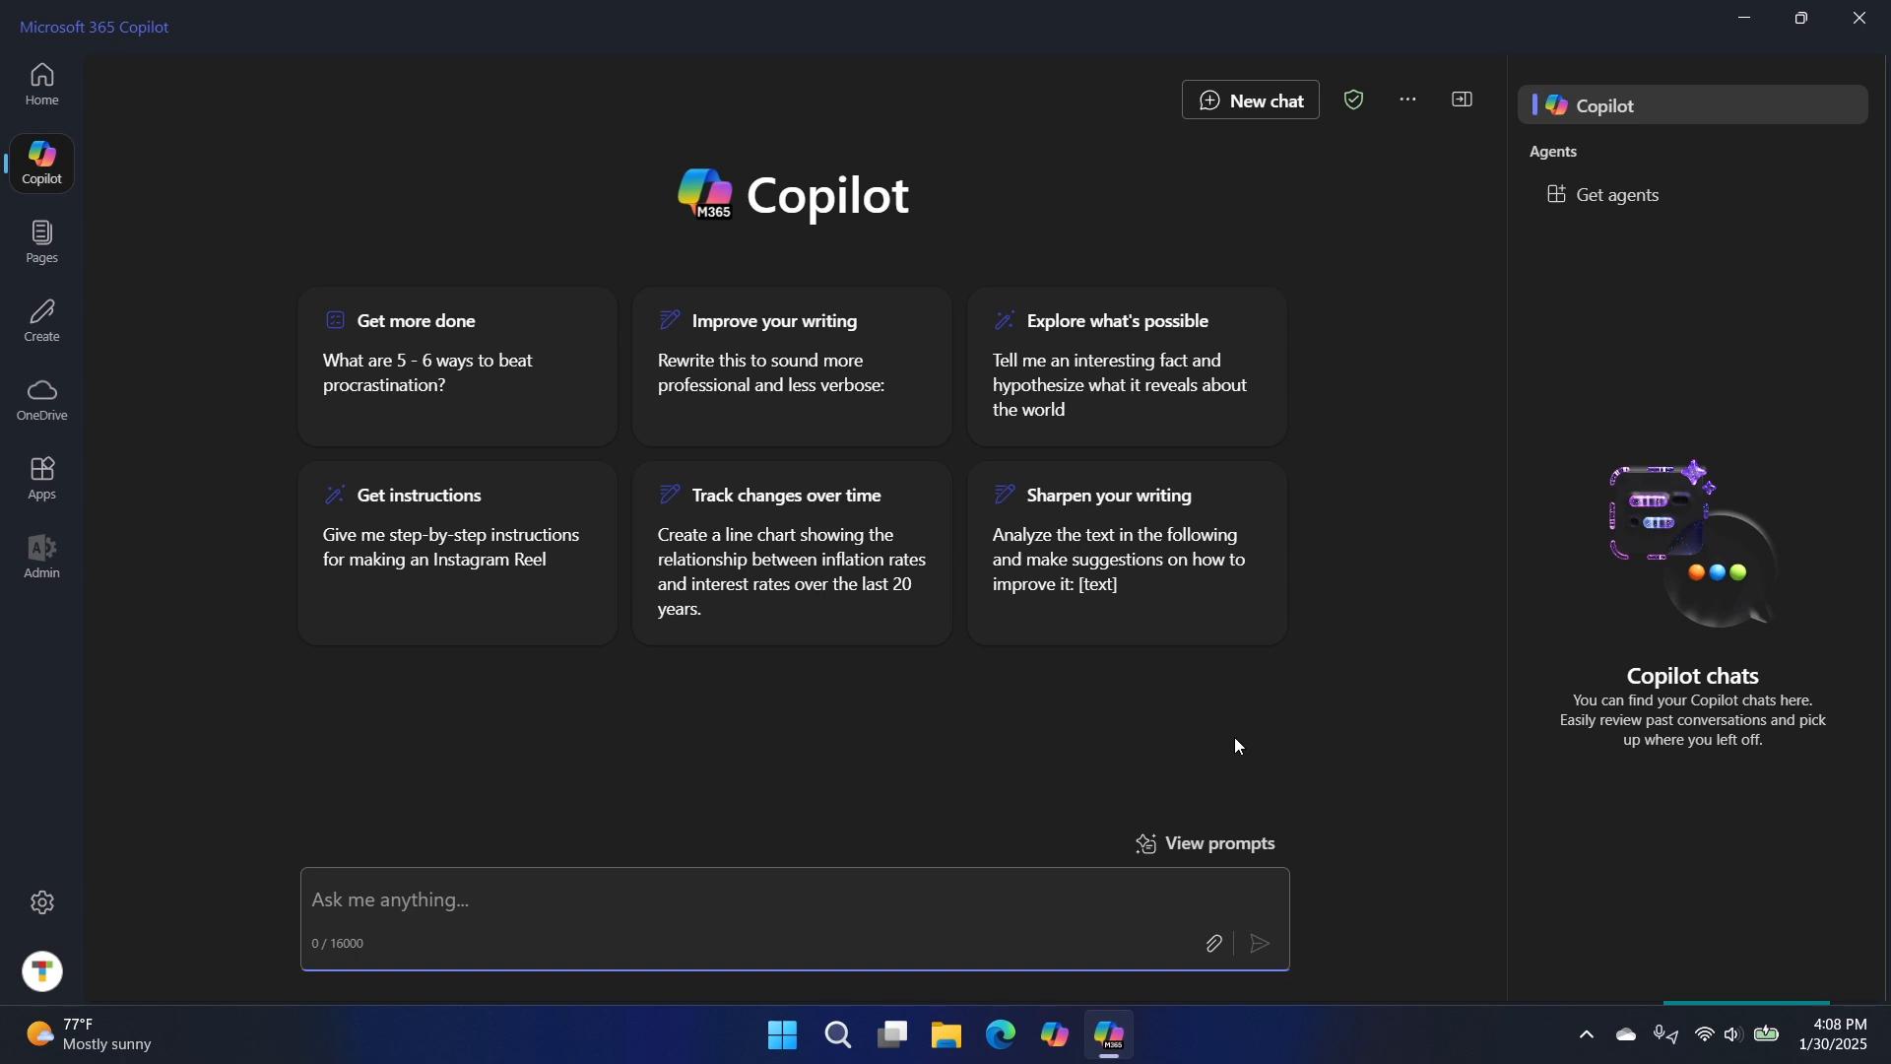
pyautogui.moveTo(1112, 805)
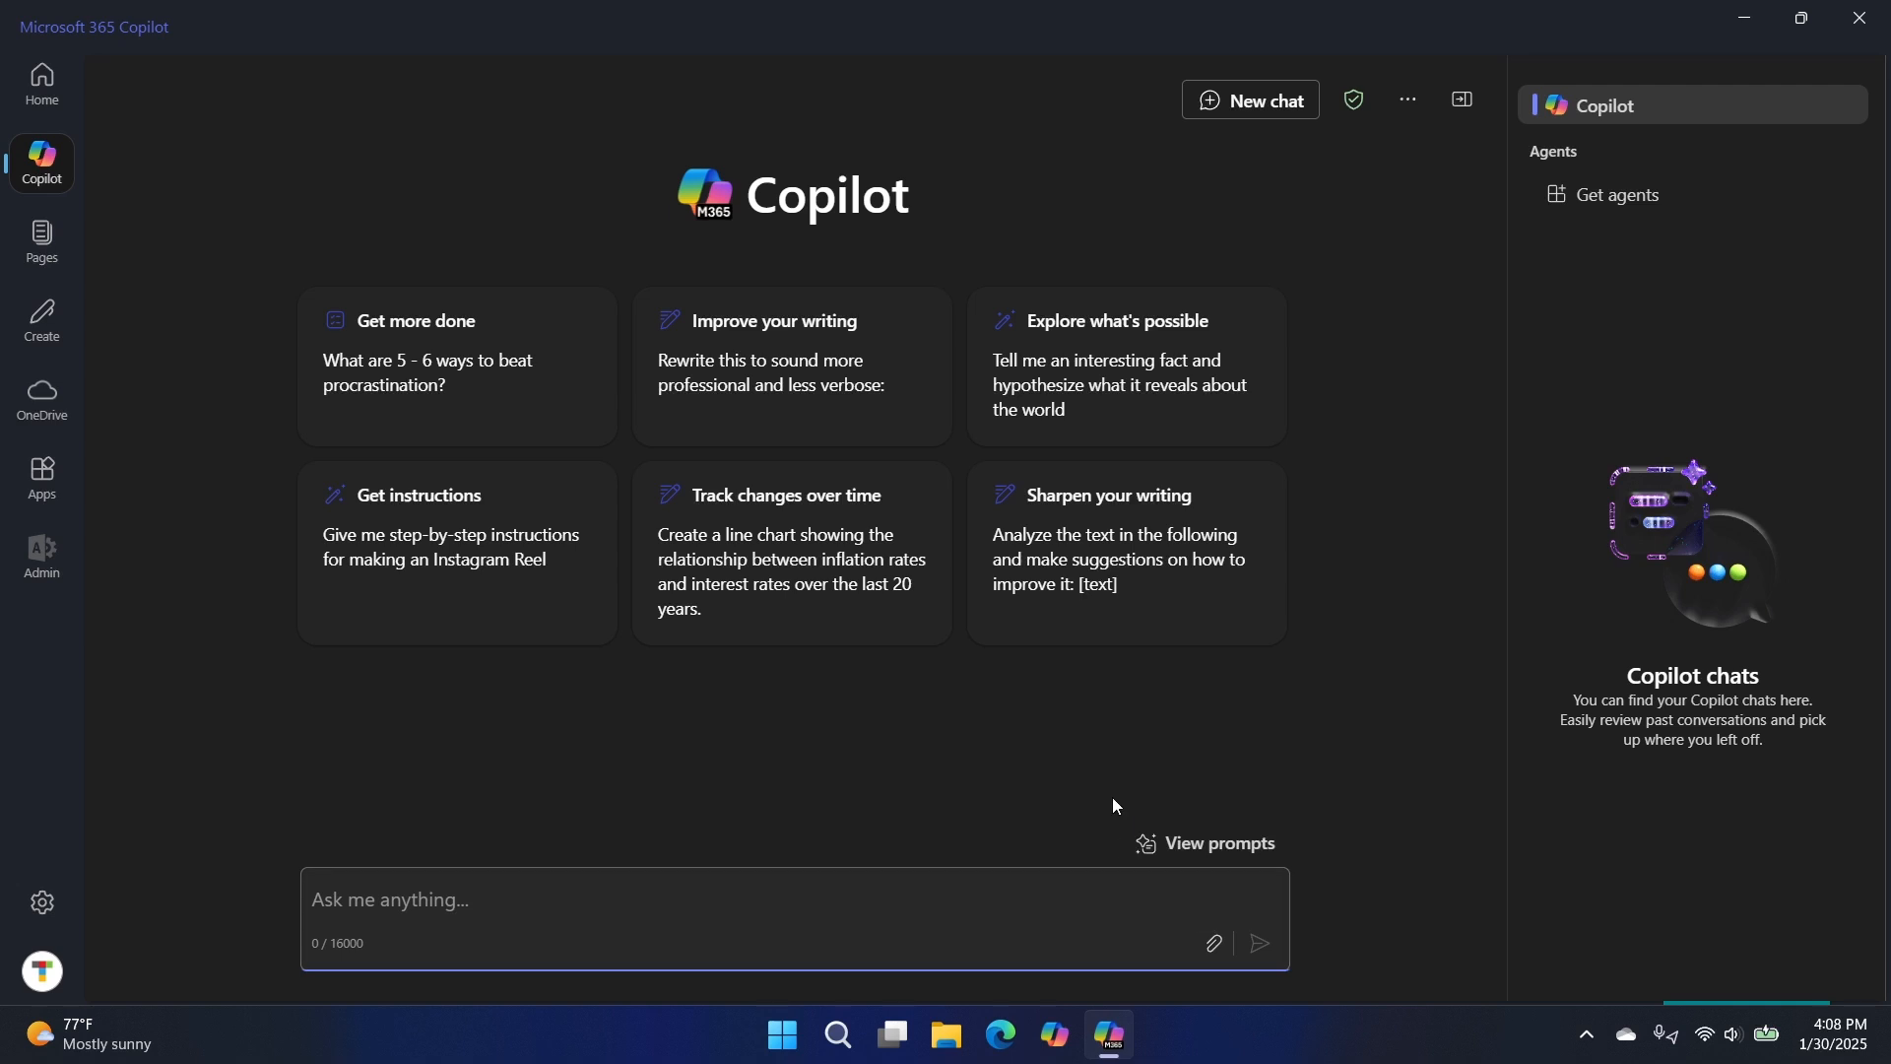
pyautogui.moveTo(1403, 756)
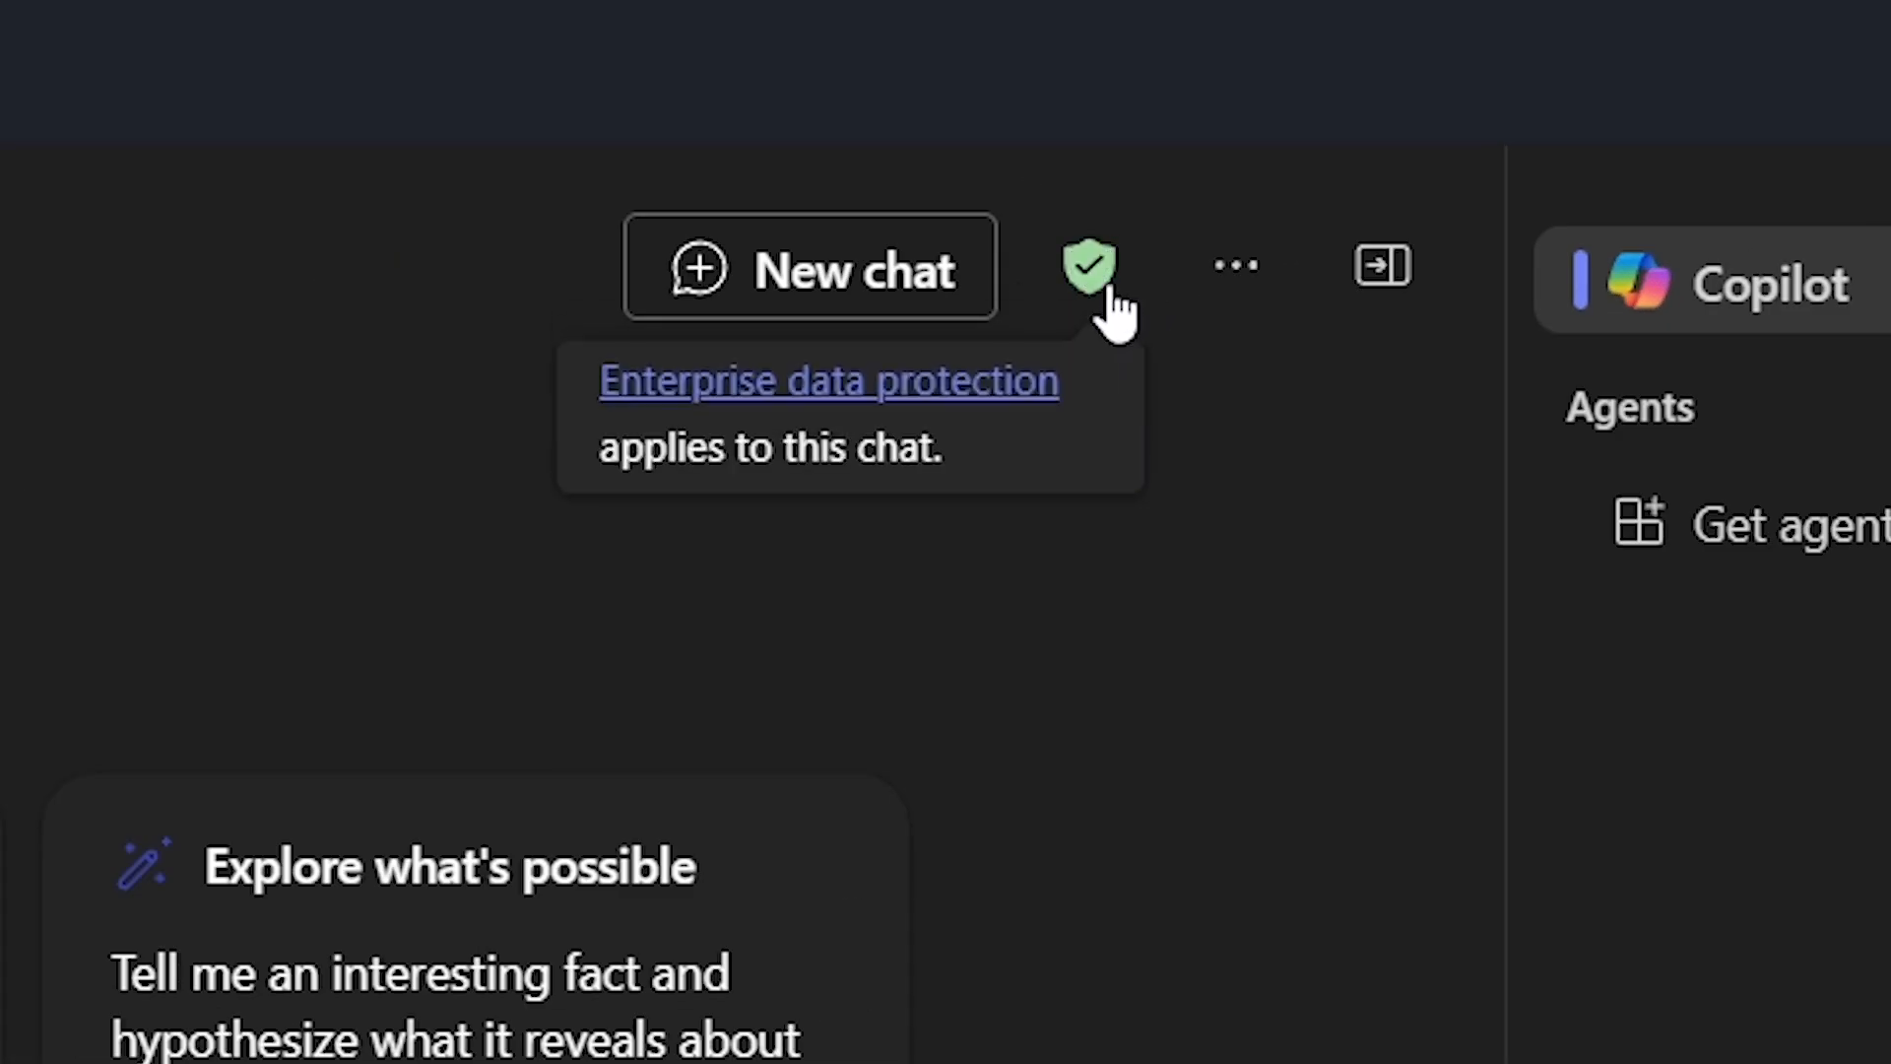
pyautogui.moveTo(1218, 699)
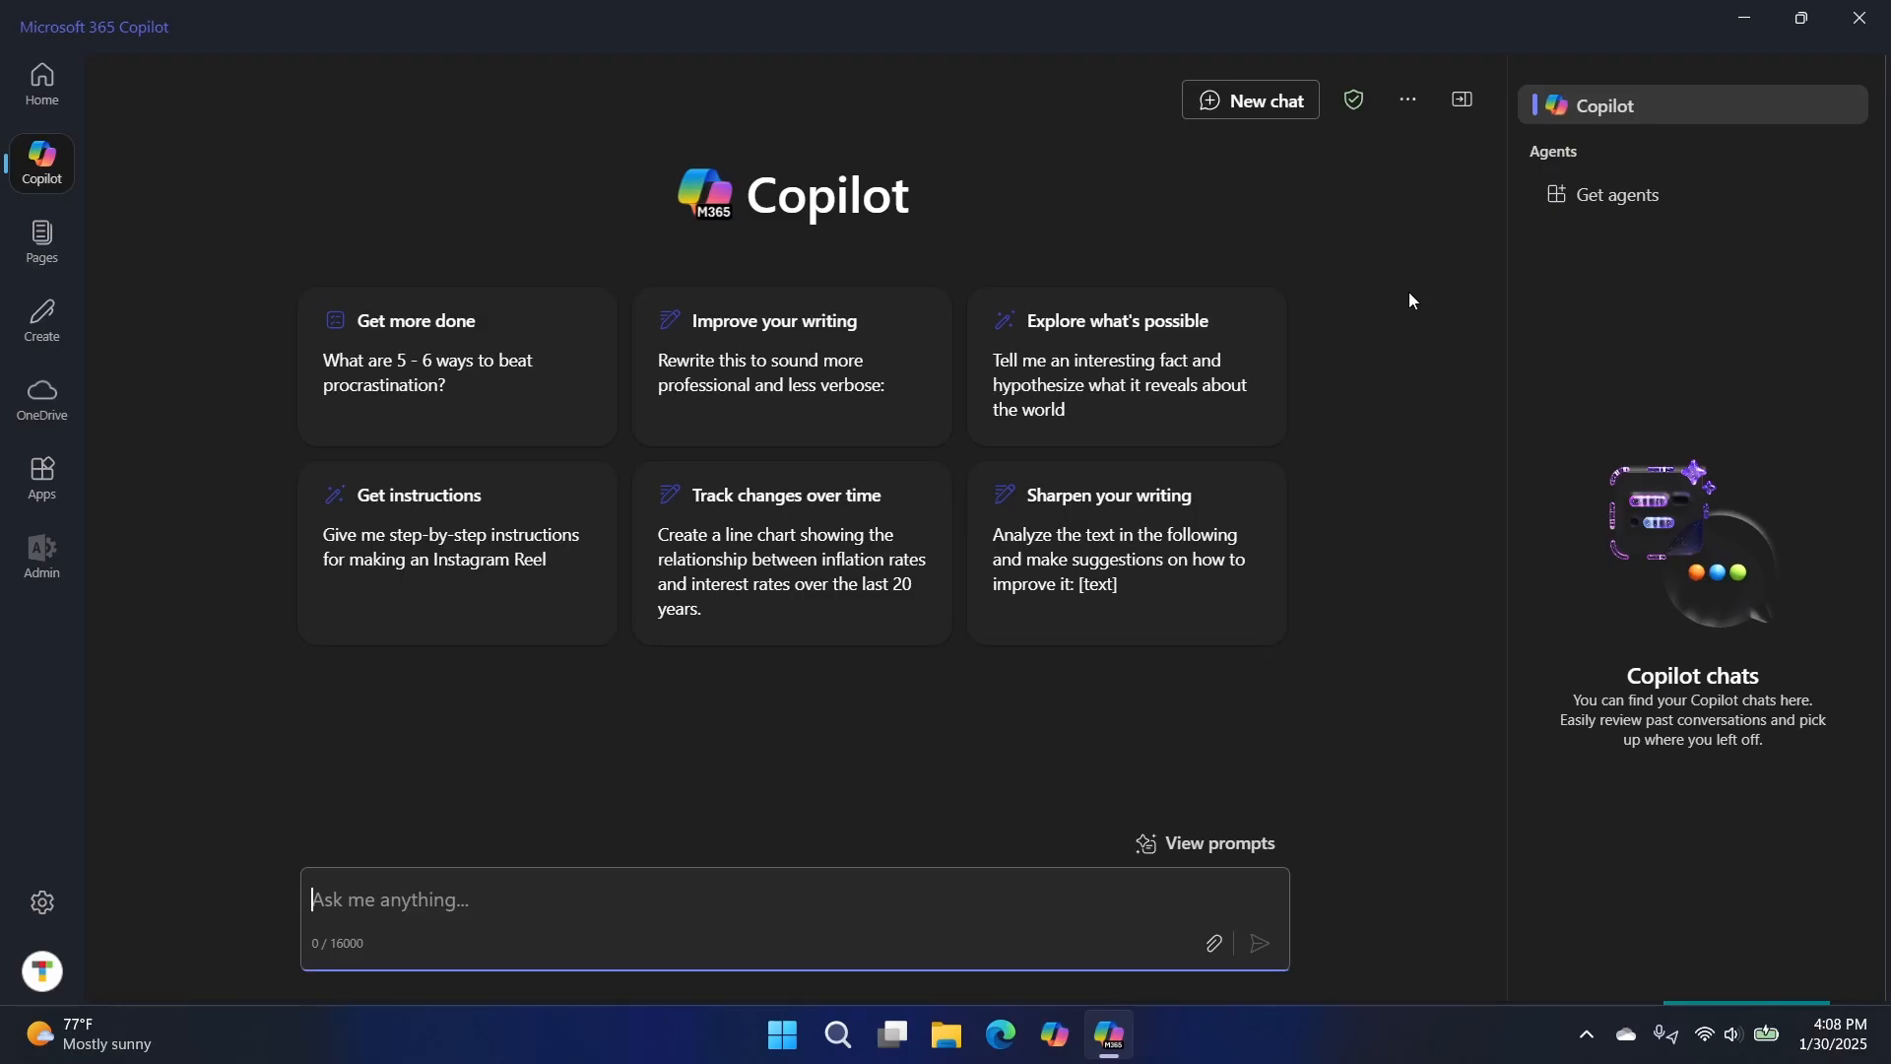
pyautogui.moveTo(1417, 307)
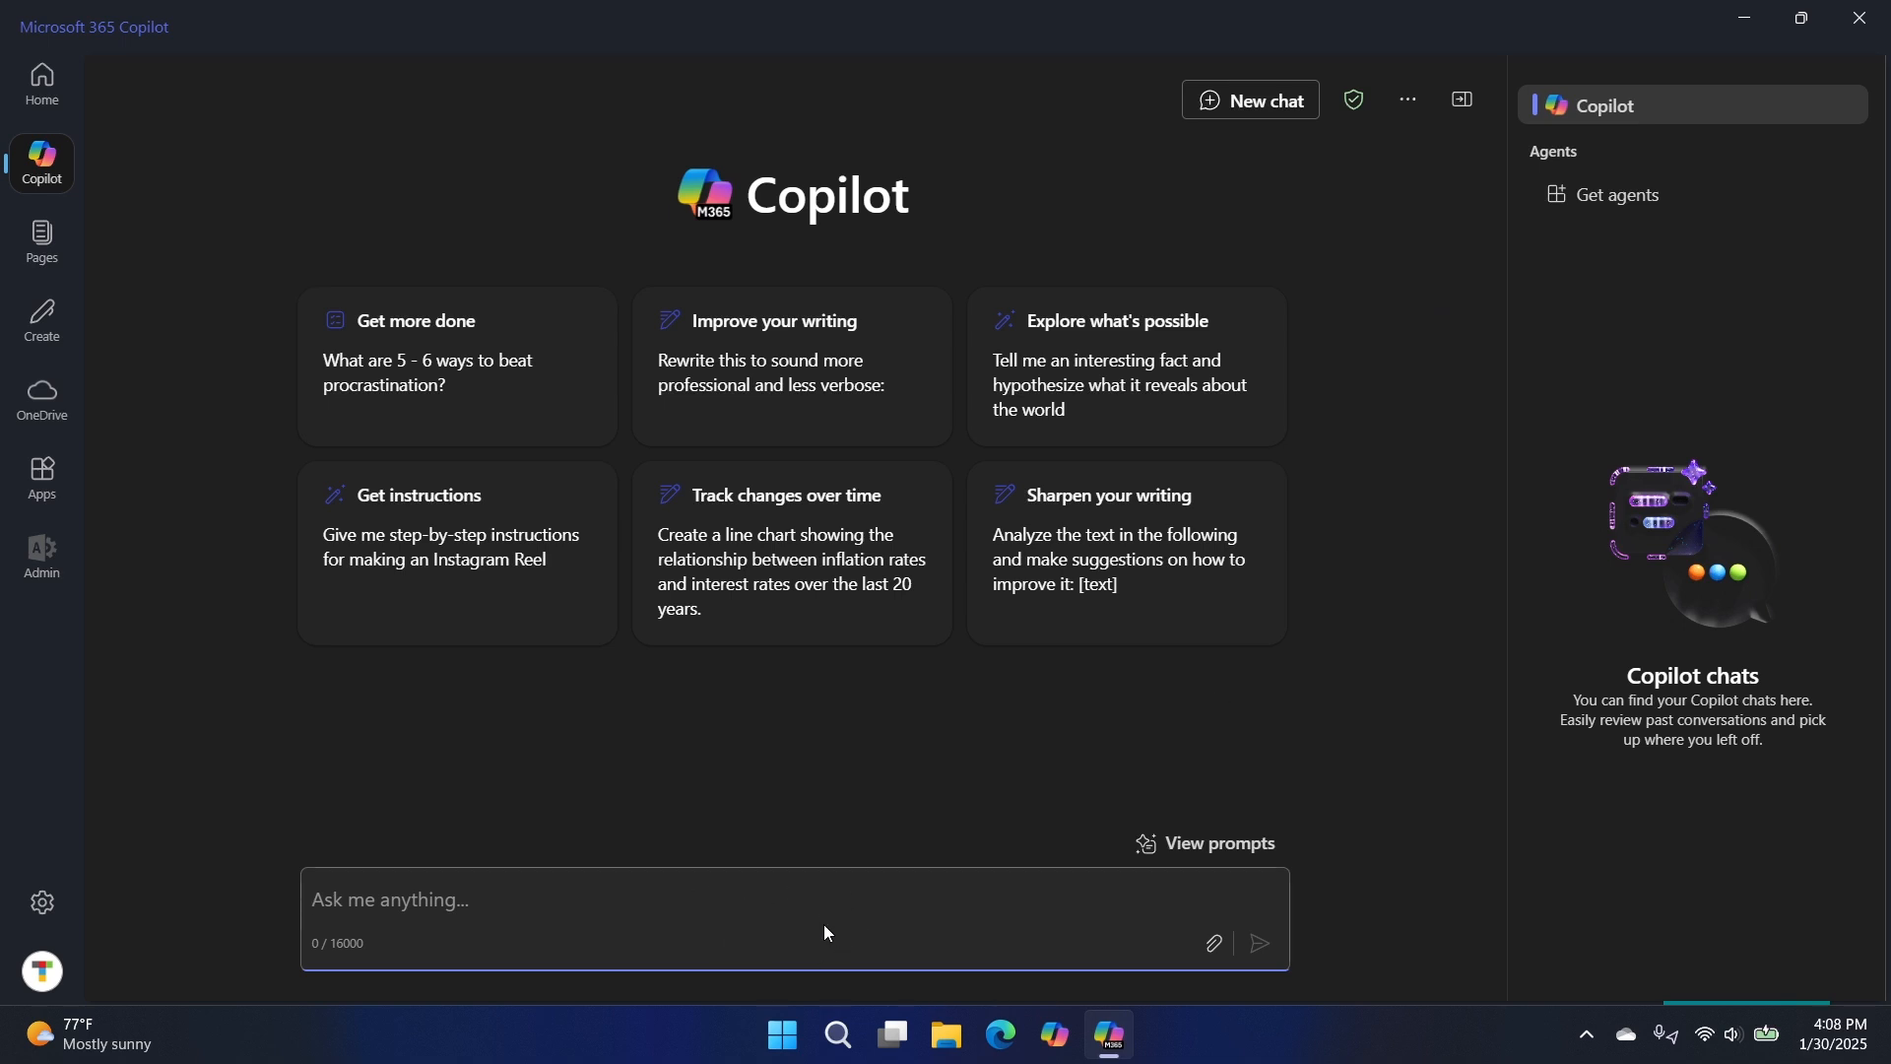
pyautogui.moveTo(1322, 735)
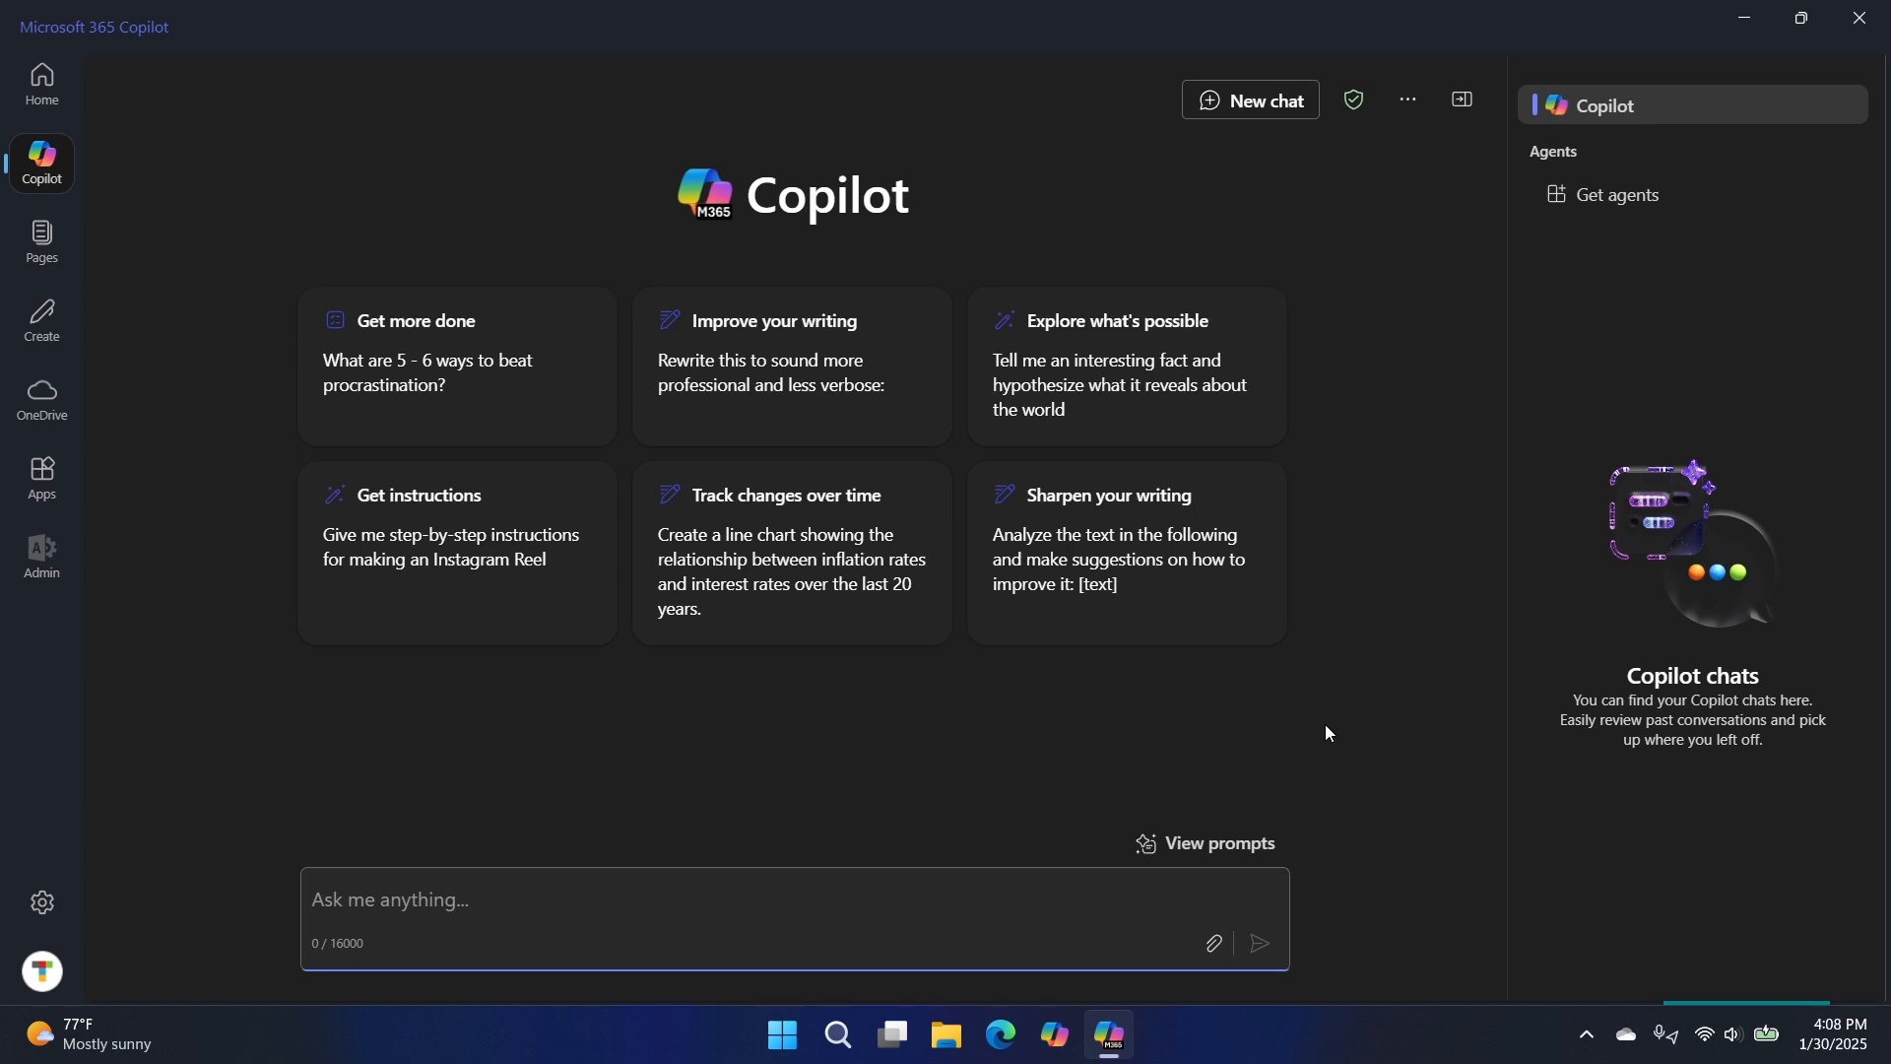
pyautogui.moveTo(1395, 707)
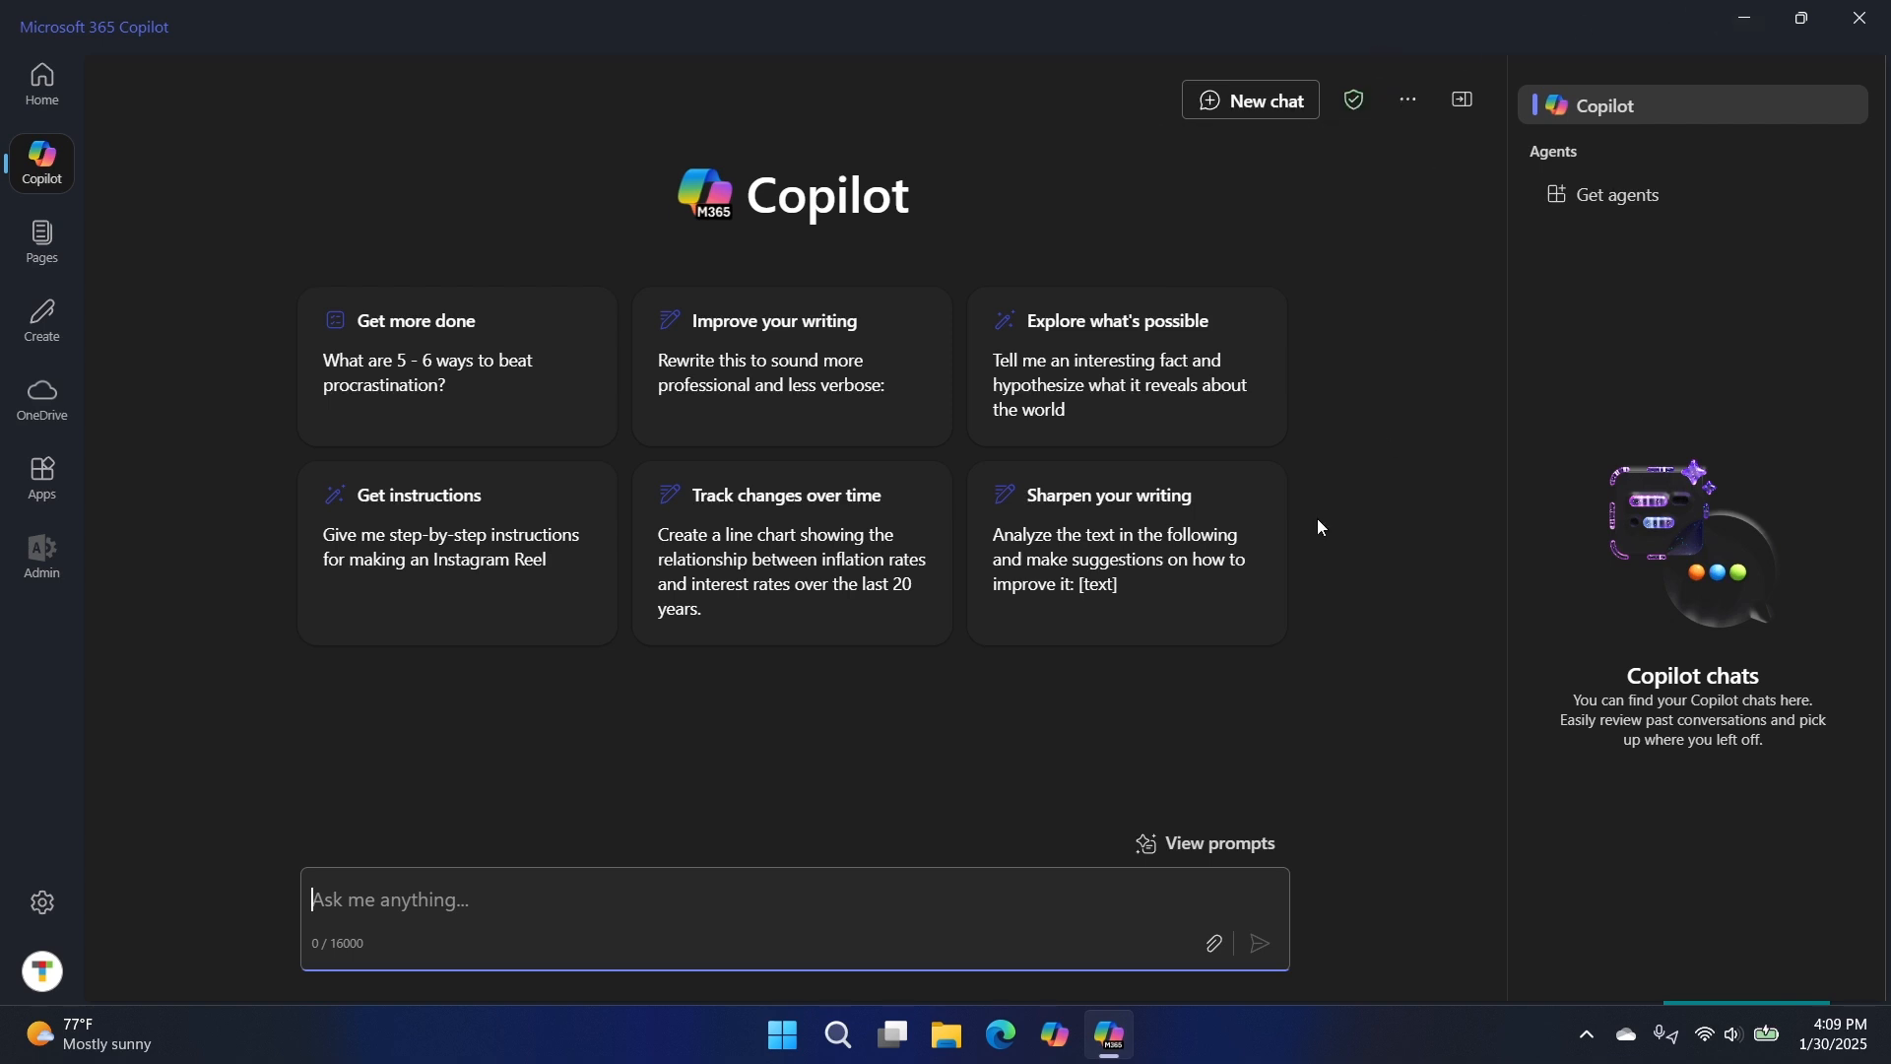
pyautogui.moveTo(1377, 453)
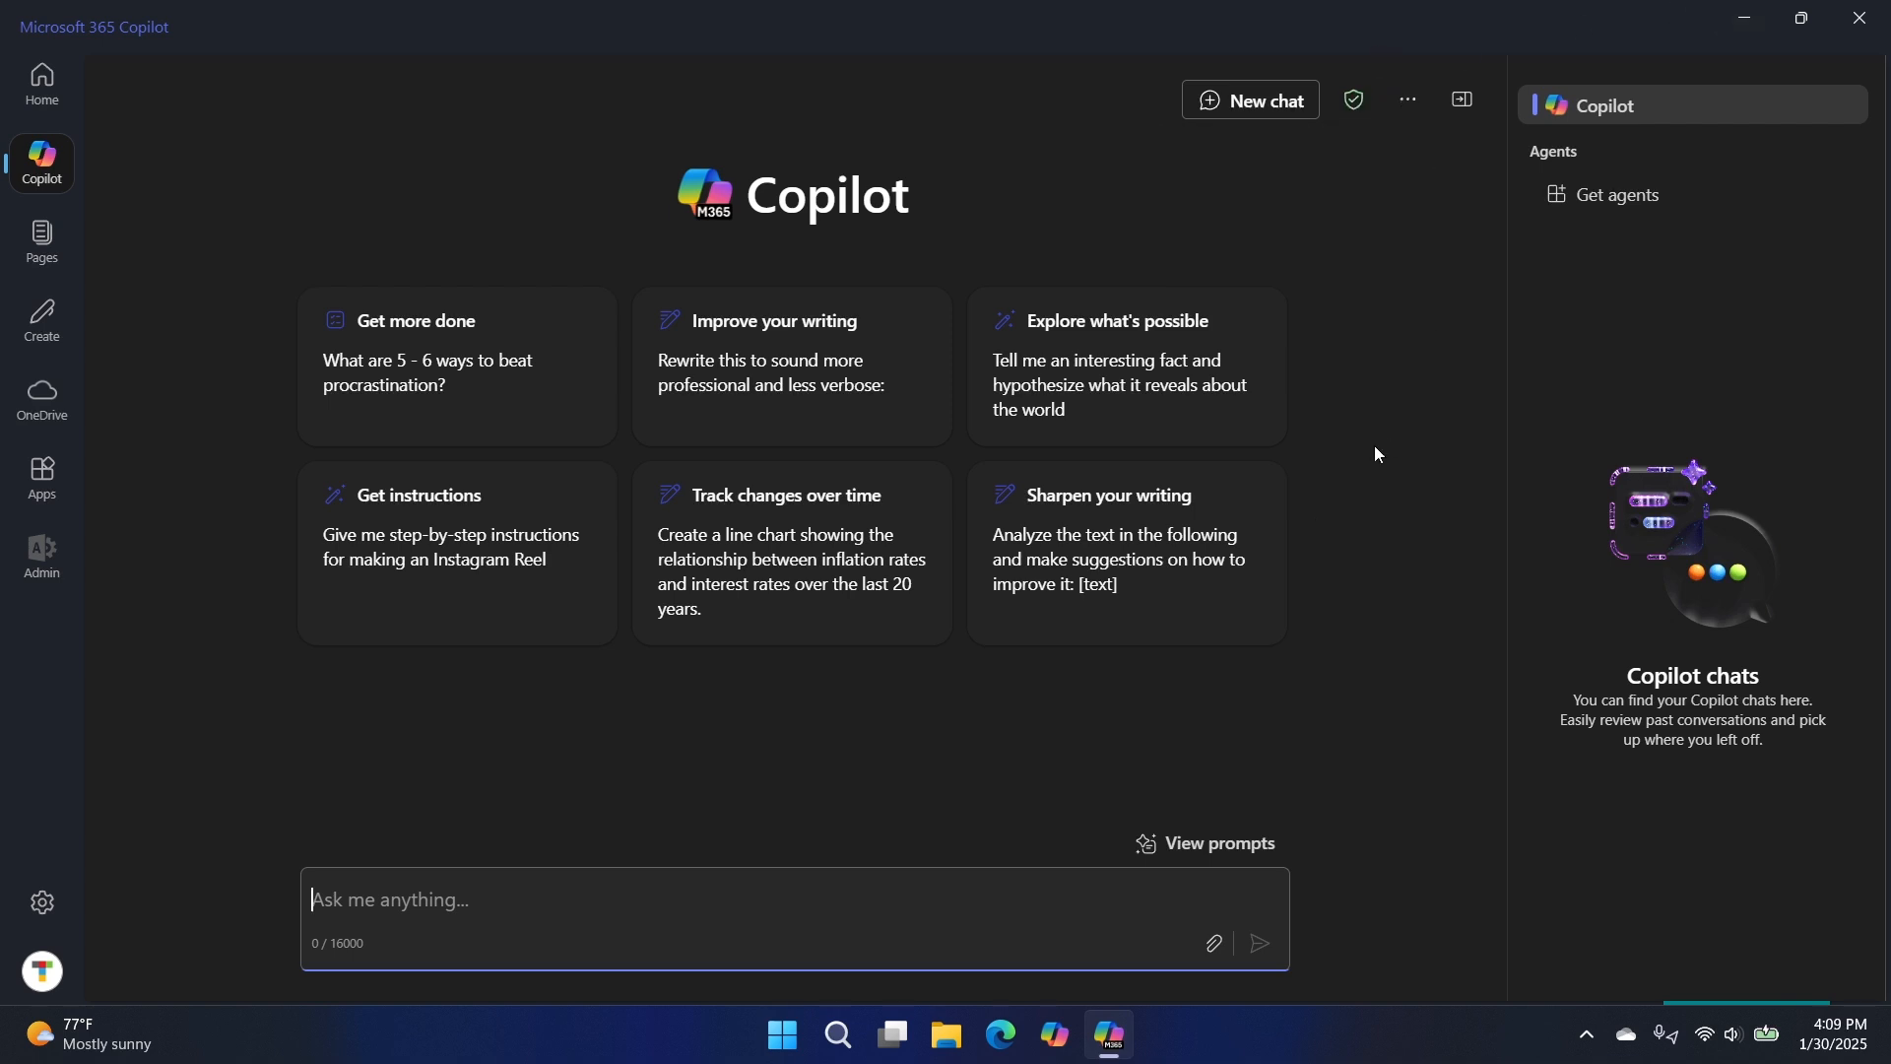
pyautogui.moveTo(41, 241)
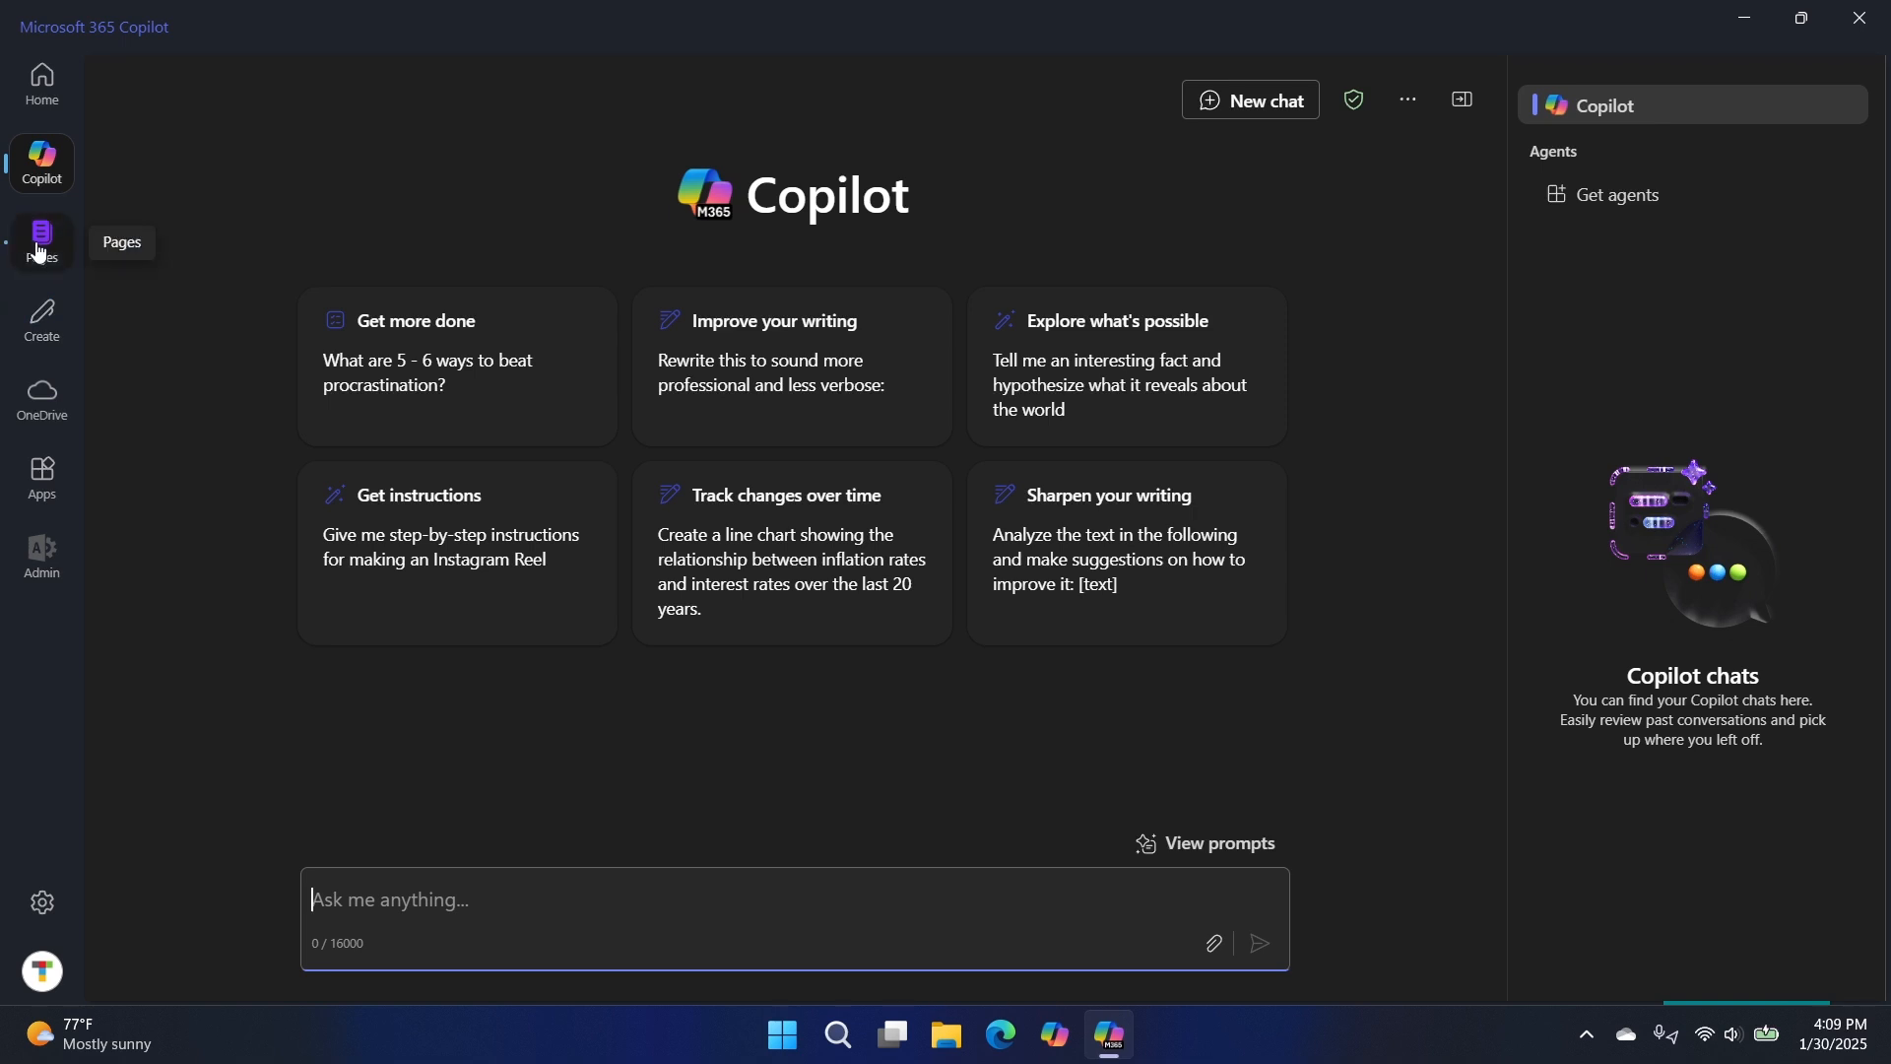
# - Open Pages in the left rail, which shows no Copilot pages yet
pyautogui.click(41, 241)
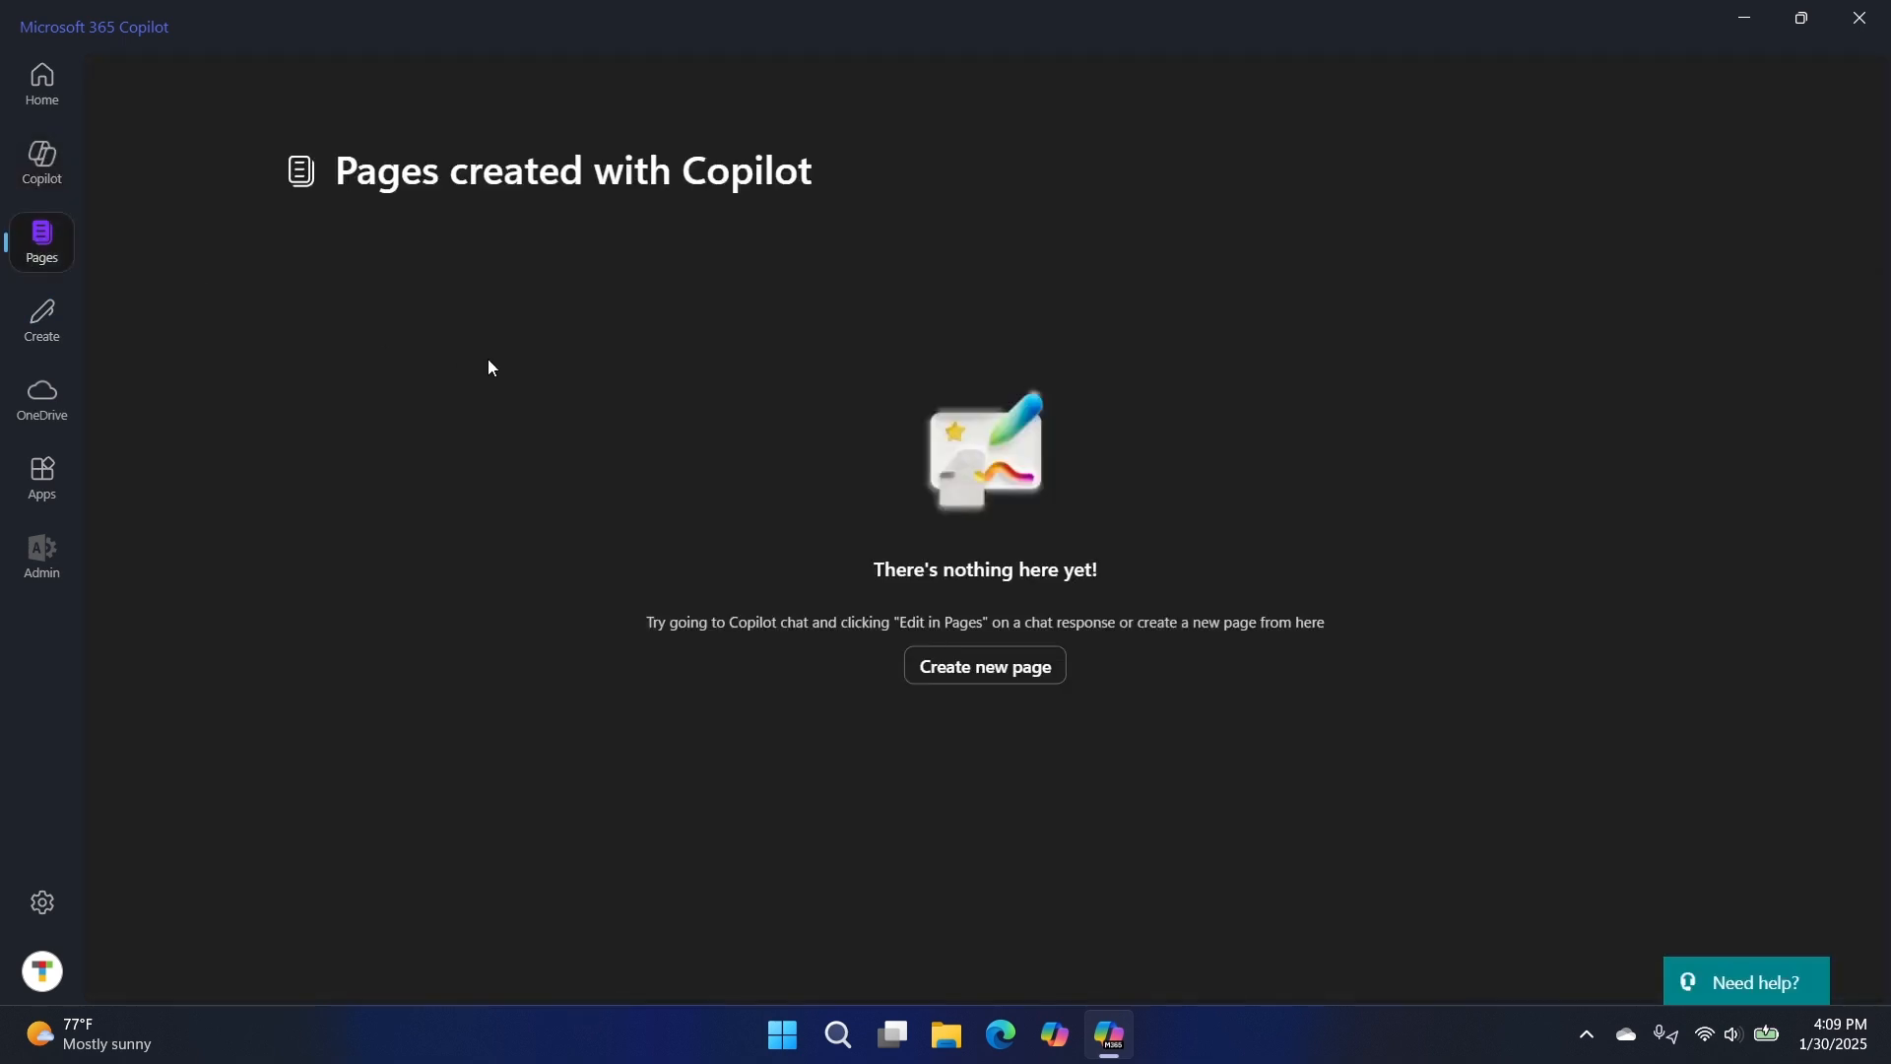
pyautogui.moveTo(456, 386)
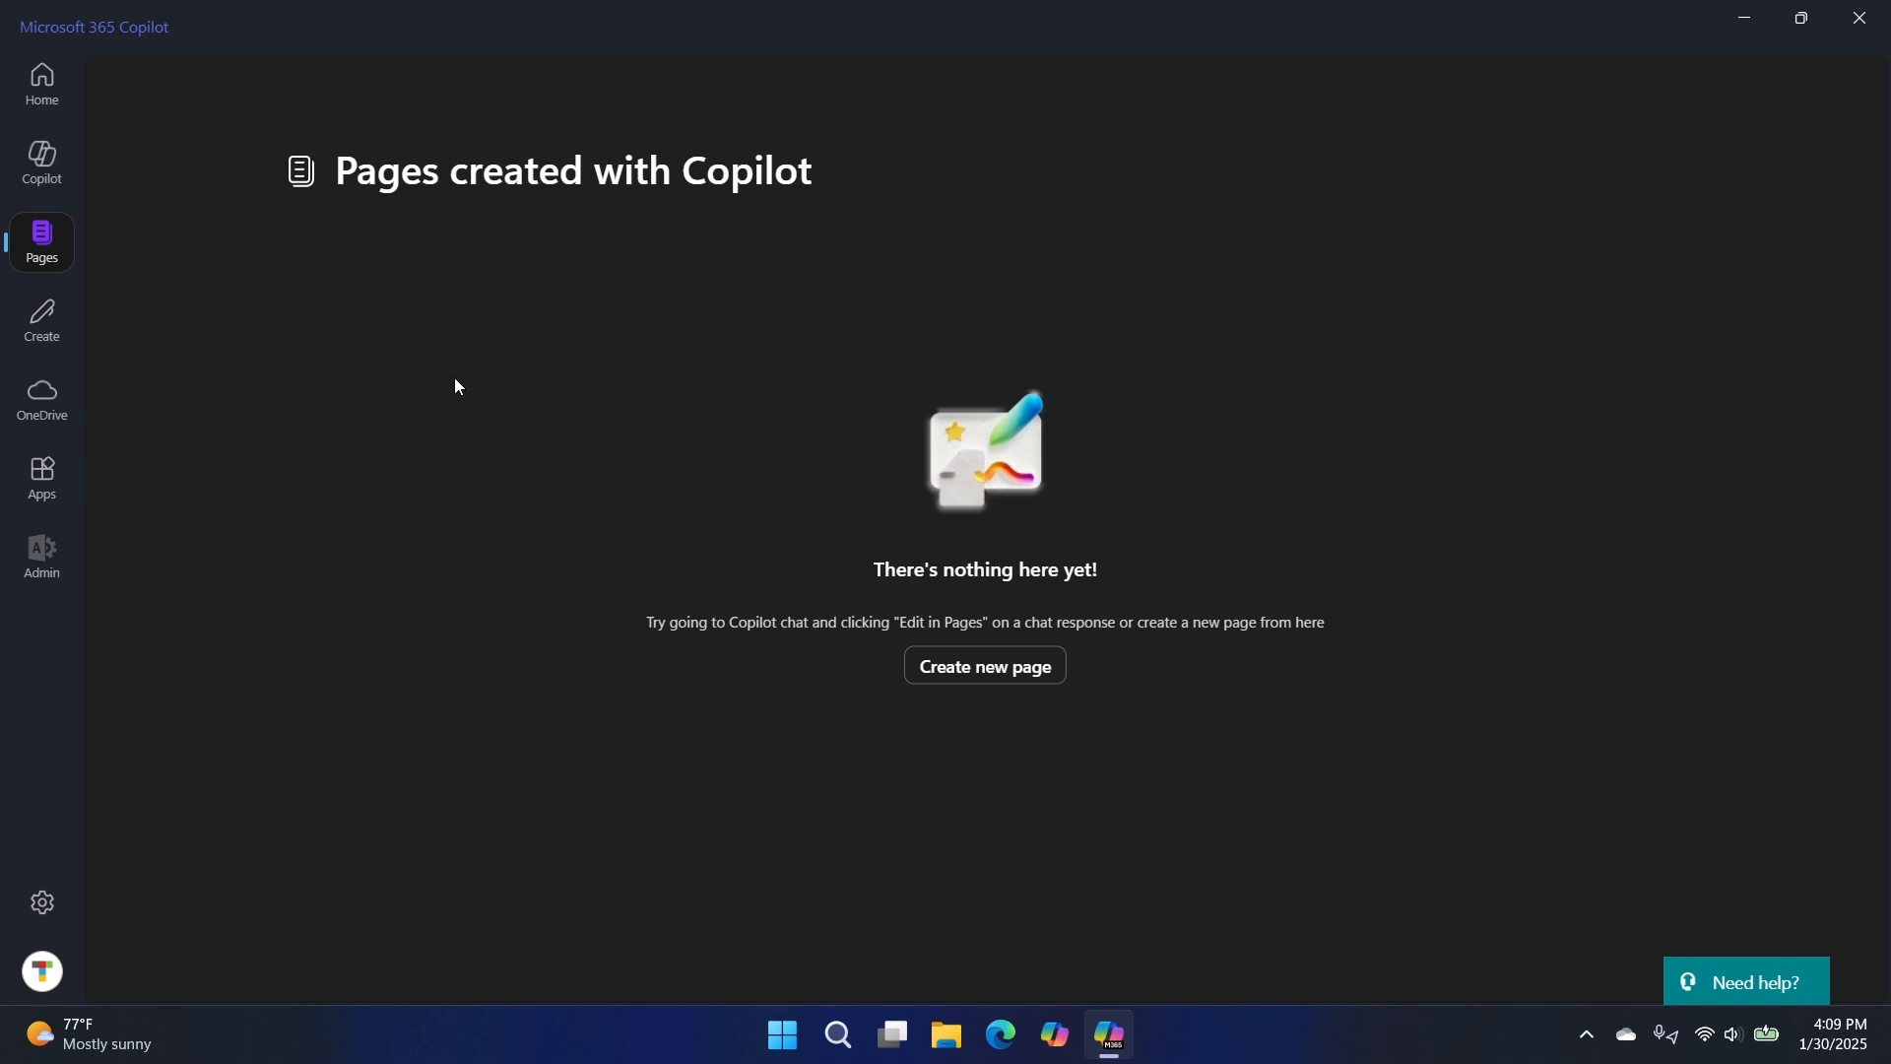
pyautogui.moveTo(861, 703)
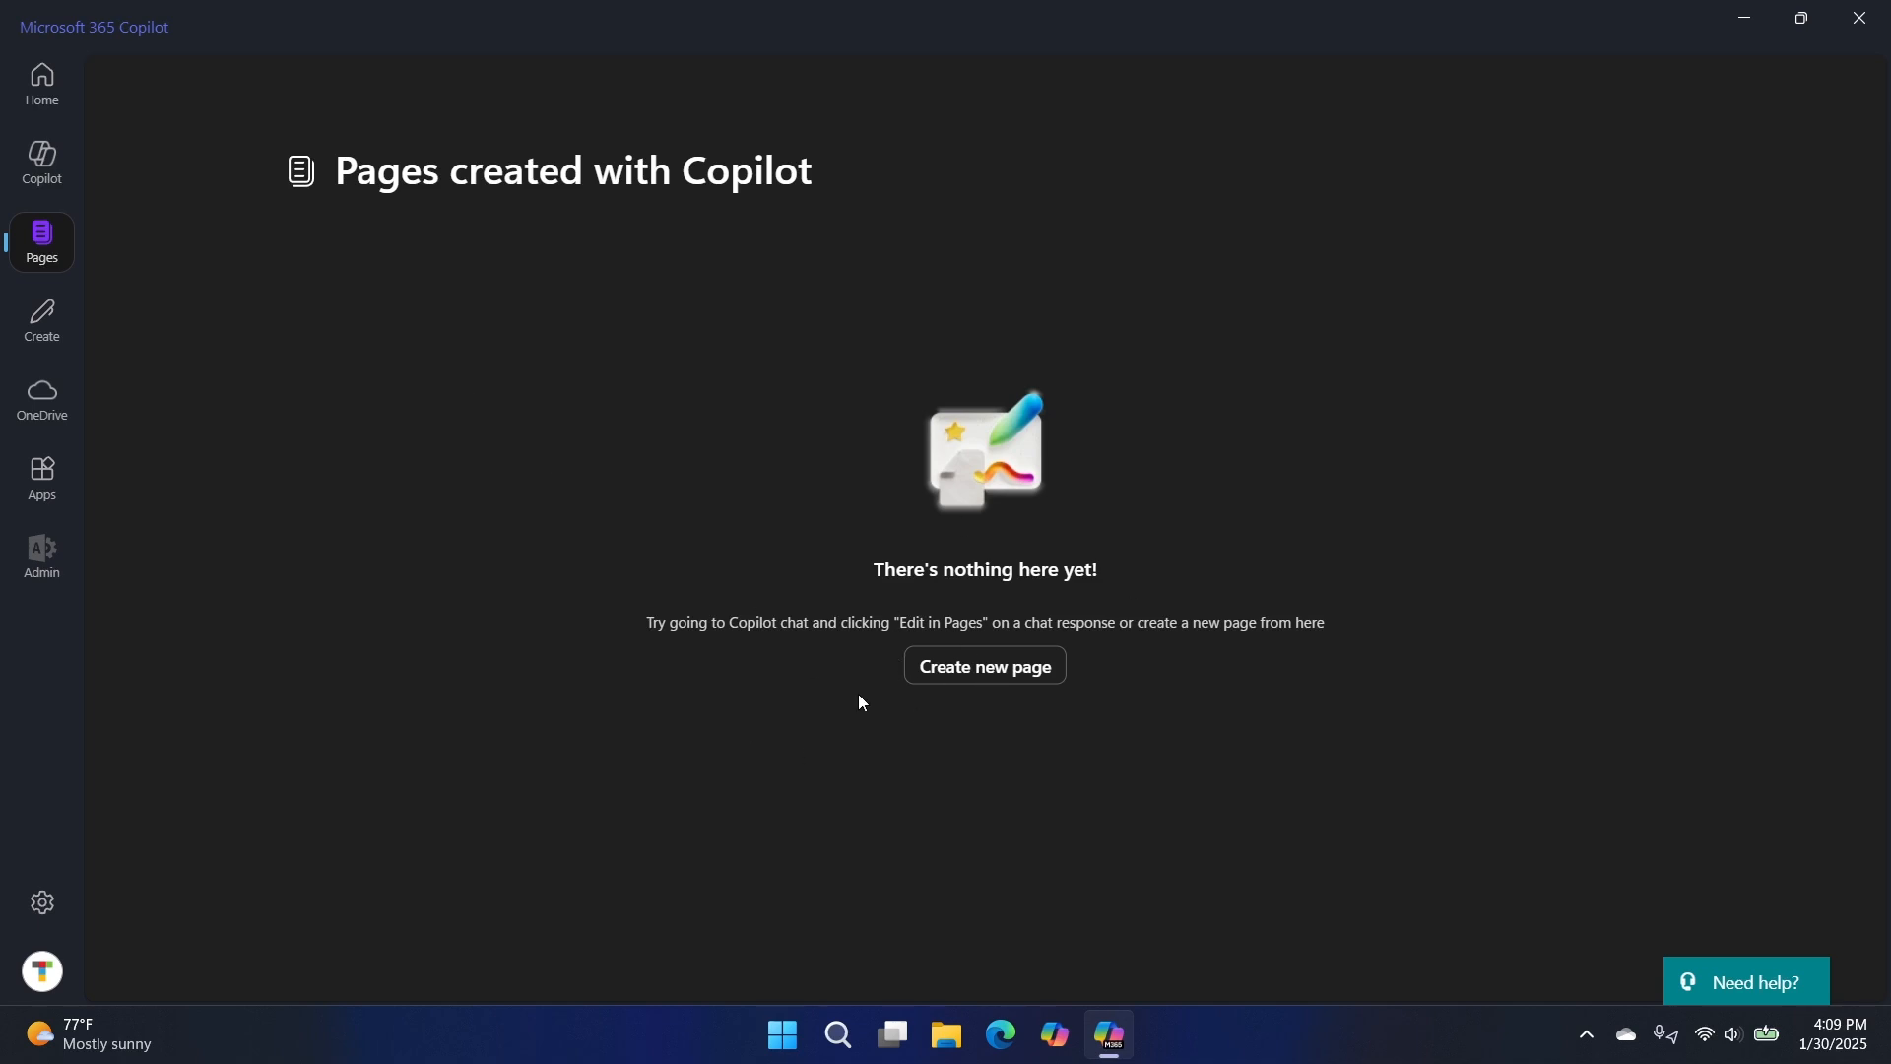
pyautogui.moveTo(895, 710)
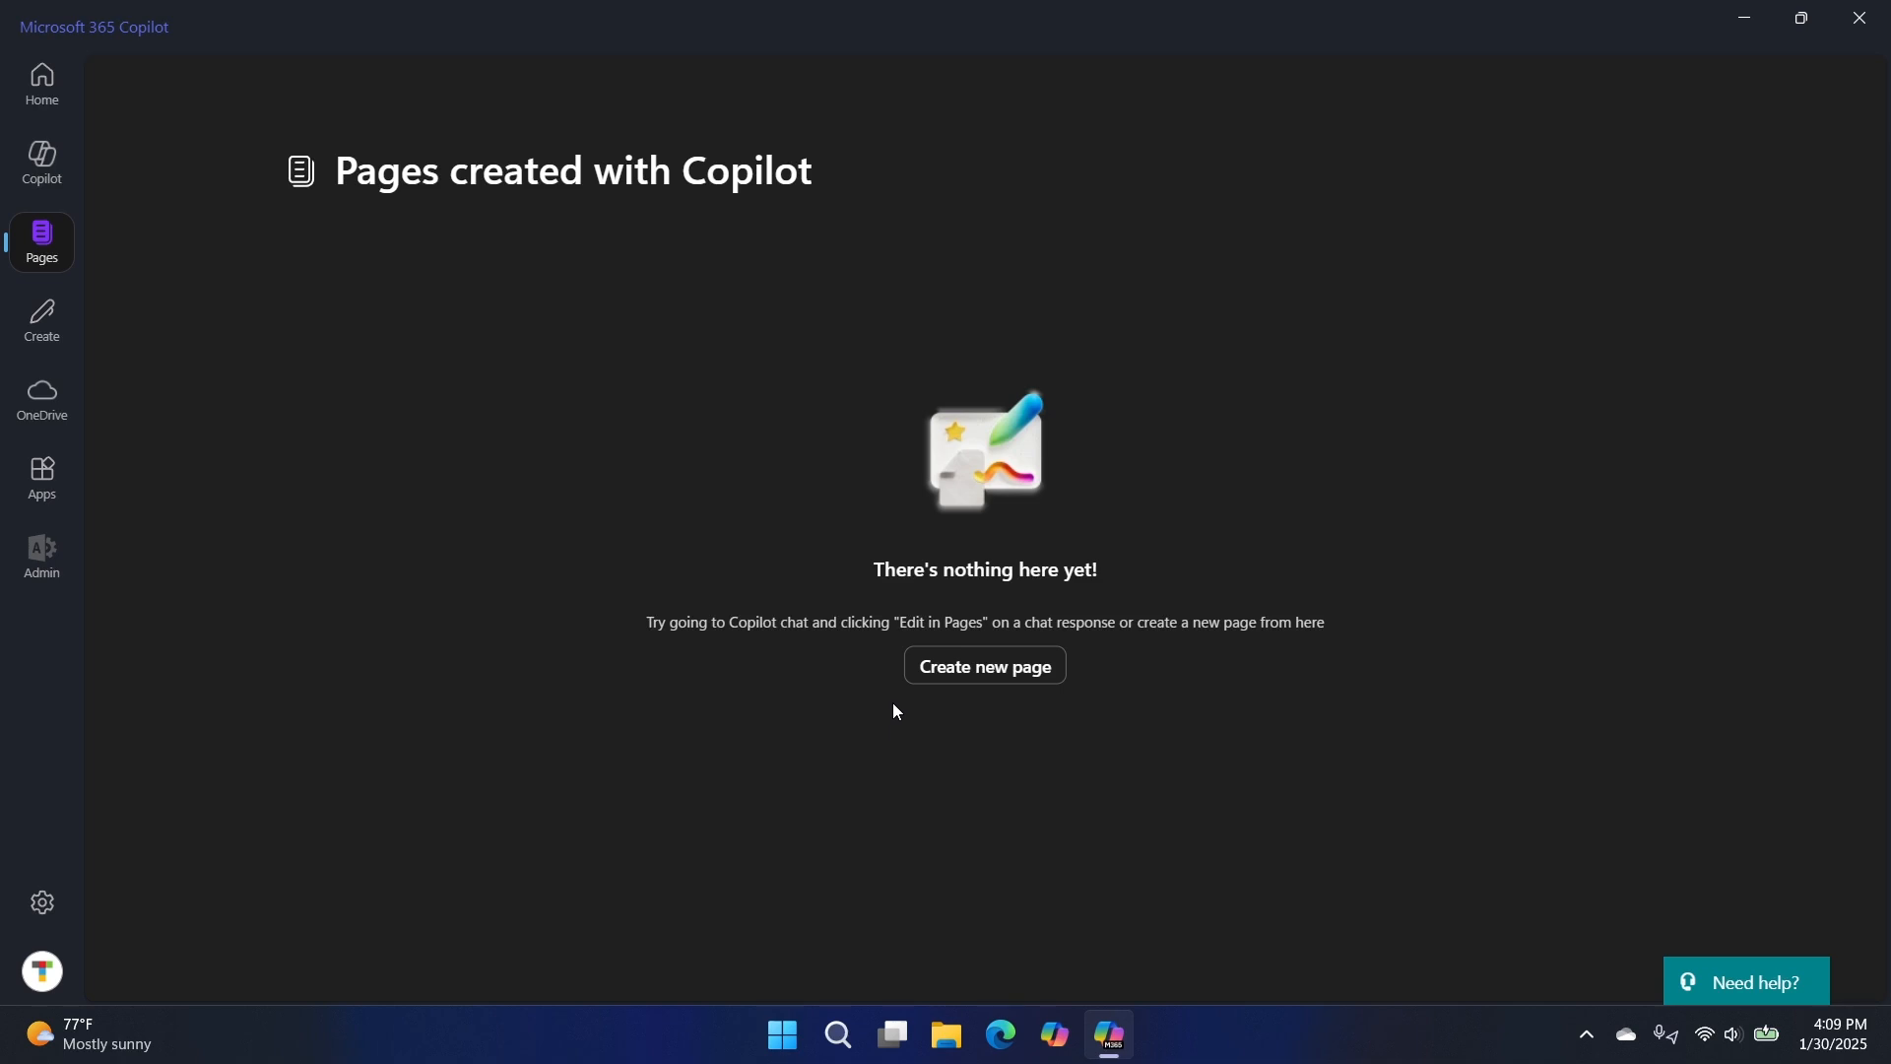
pyautogui.moveTo(941, 724)
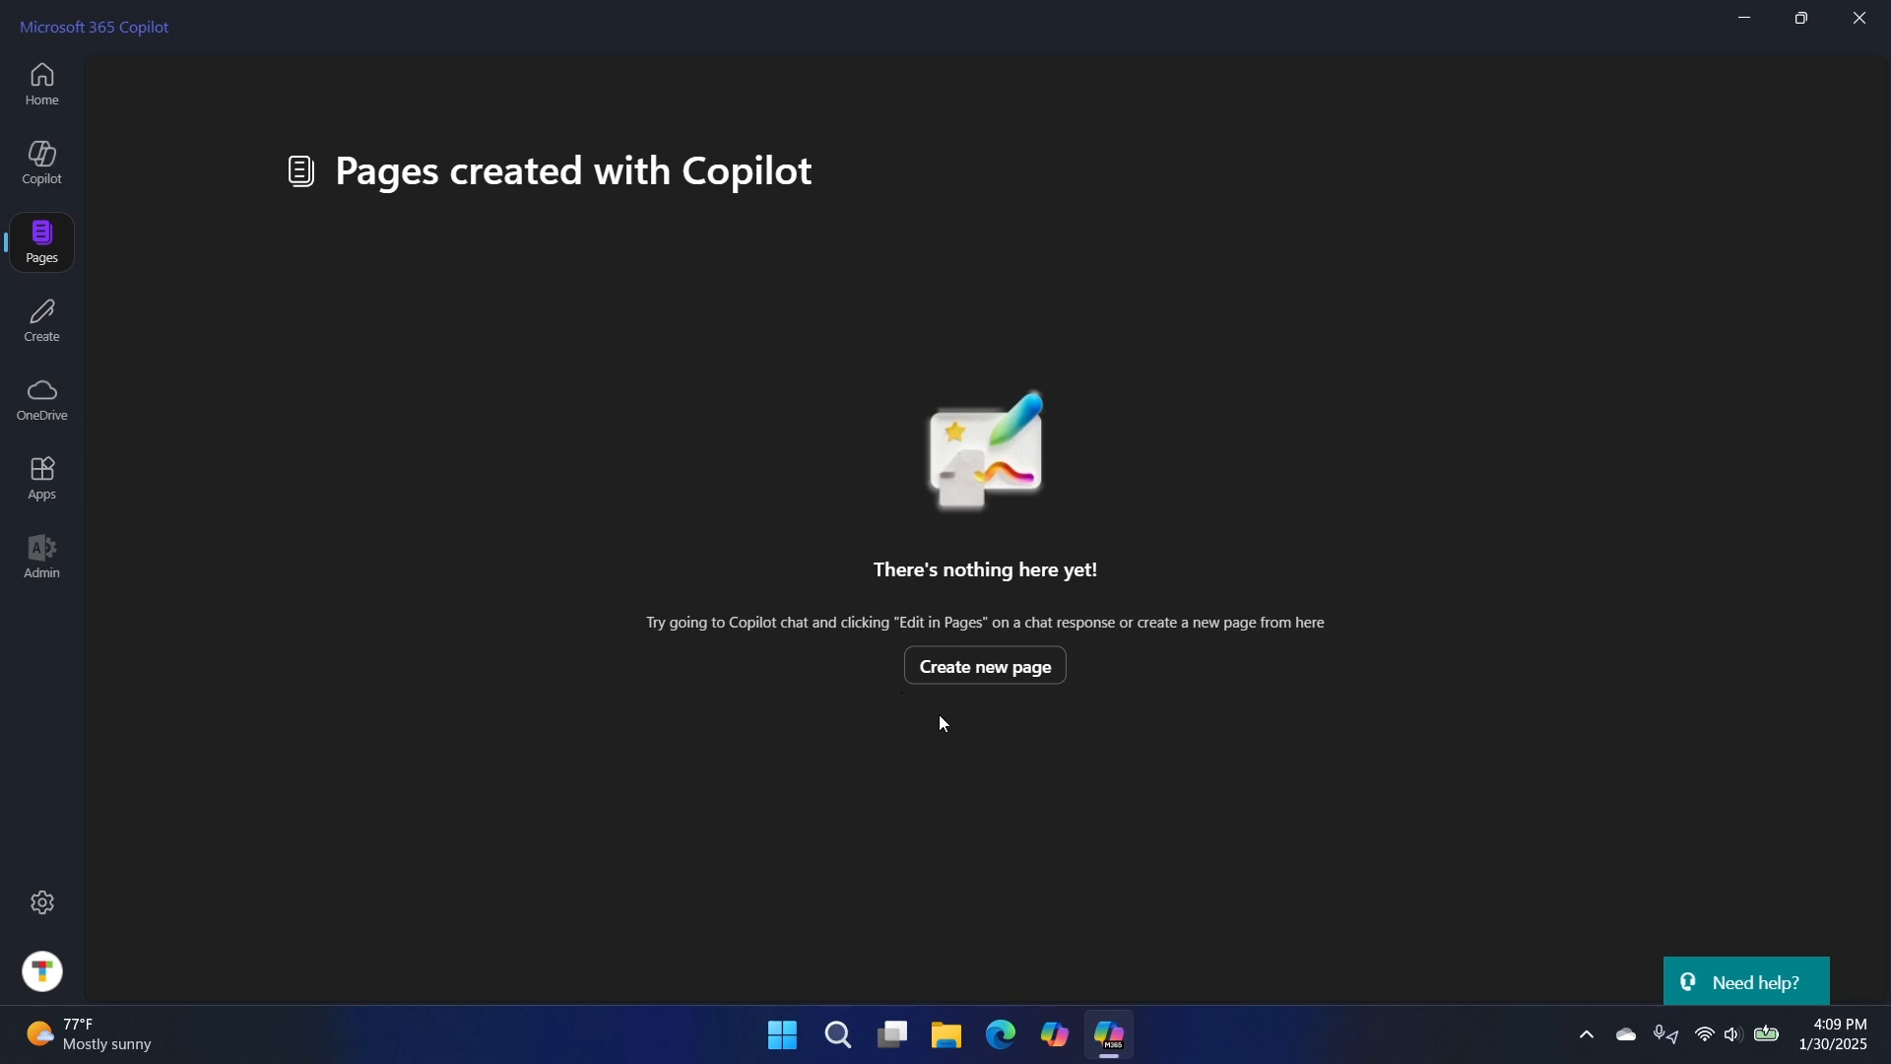
pyautogui.moveTo(1204, 697)
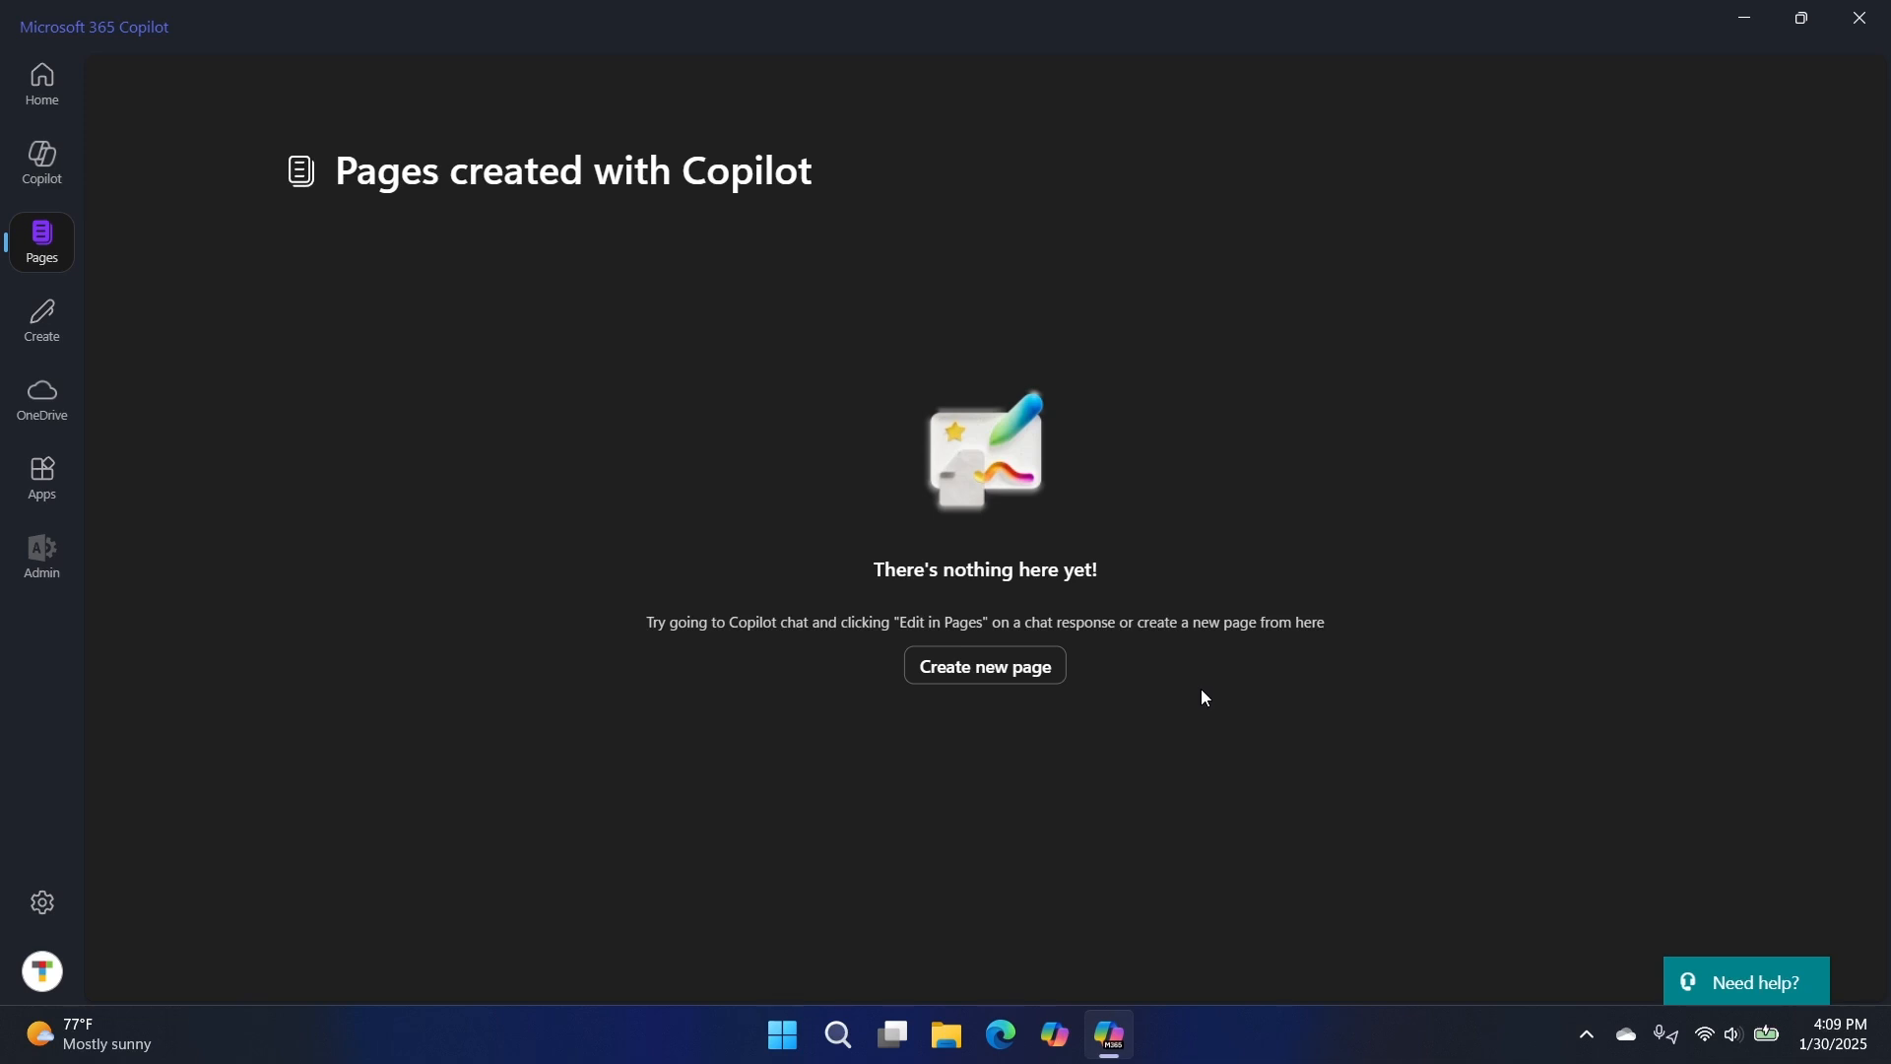
pyautogui.moveTo(1182, 763)
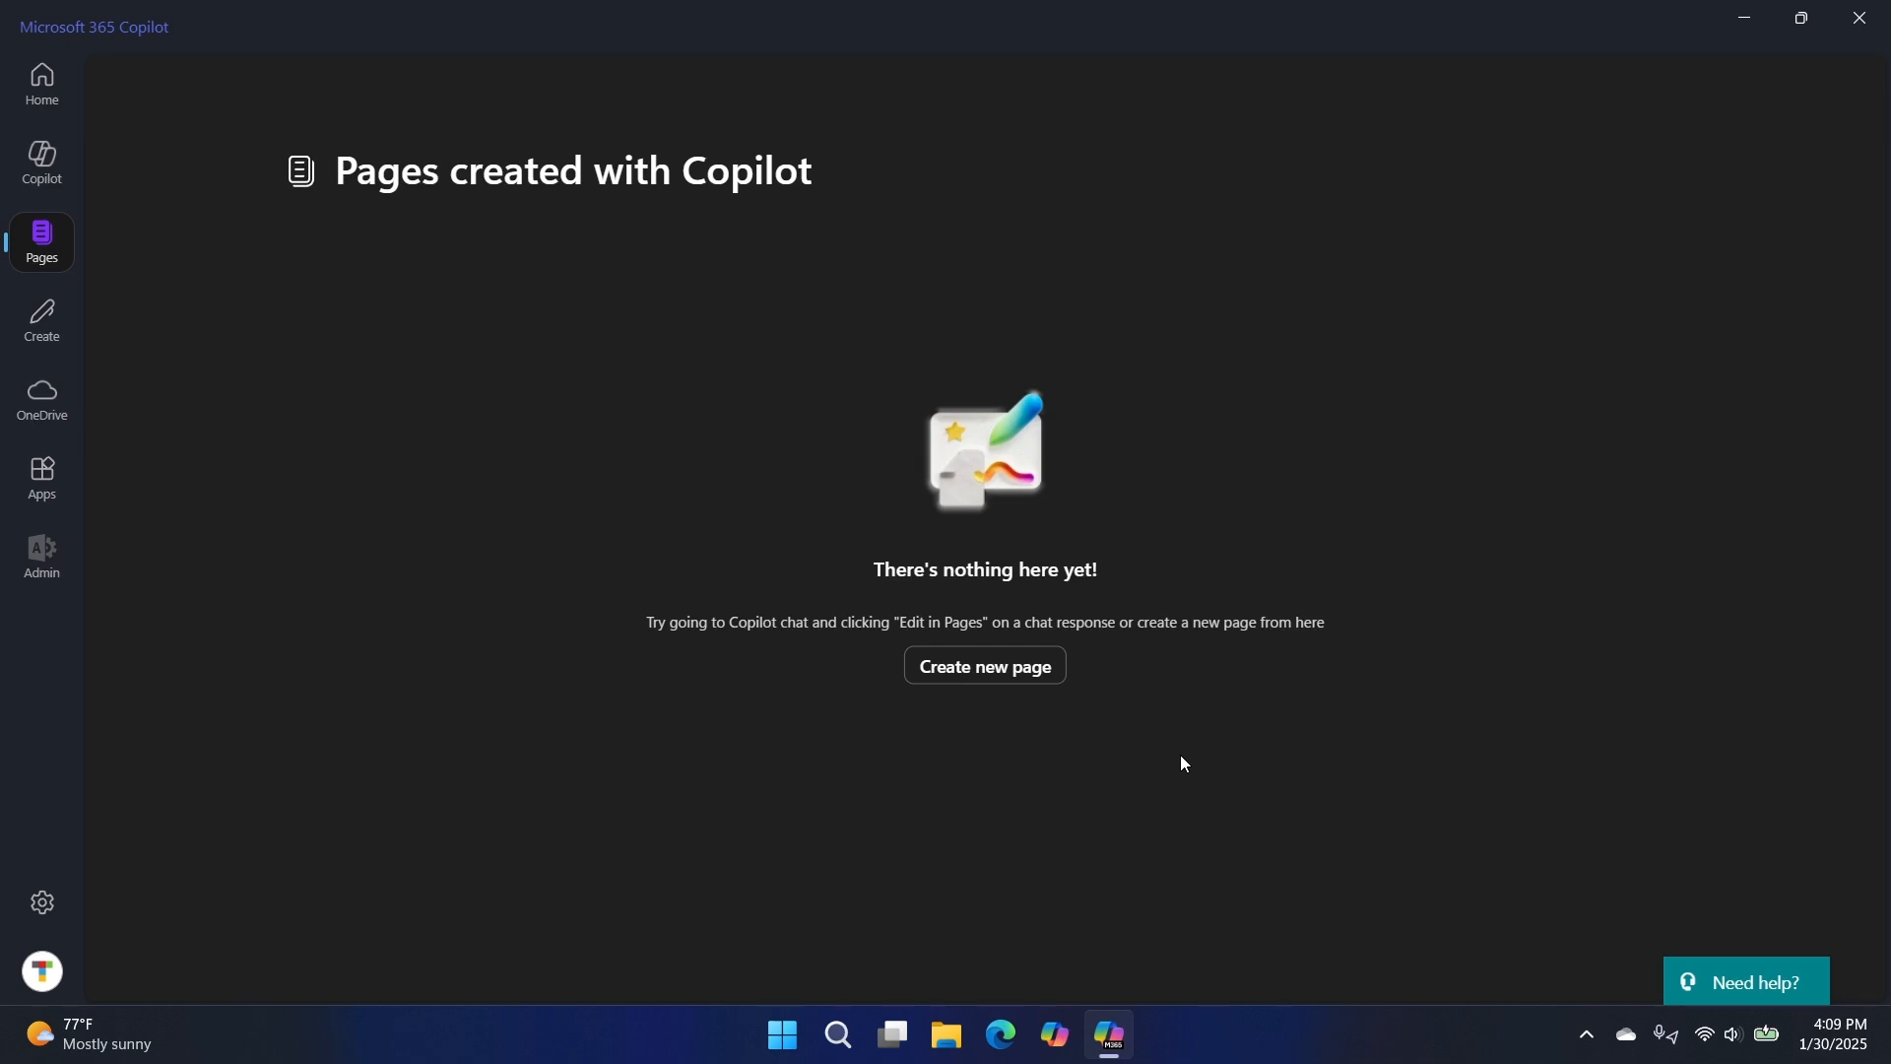
pyautogui.moveTo(1140, 750)
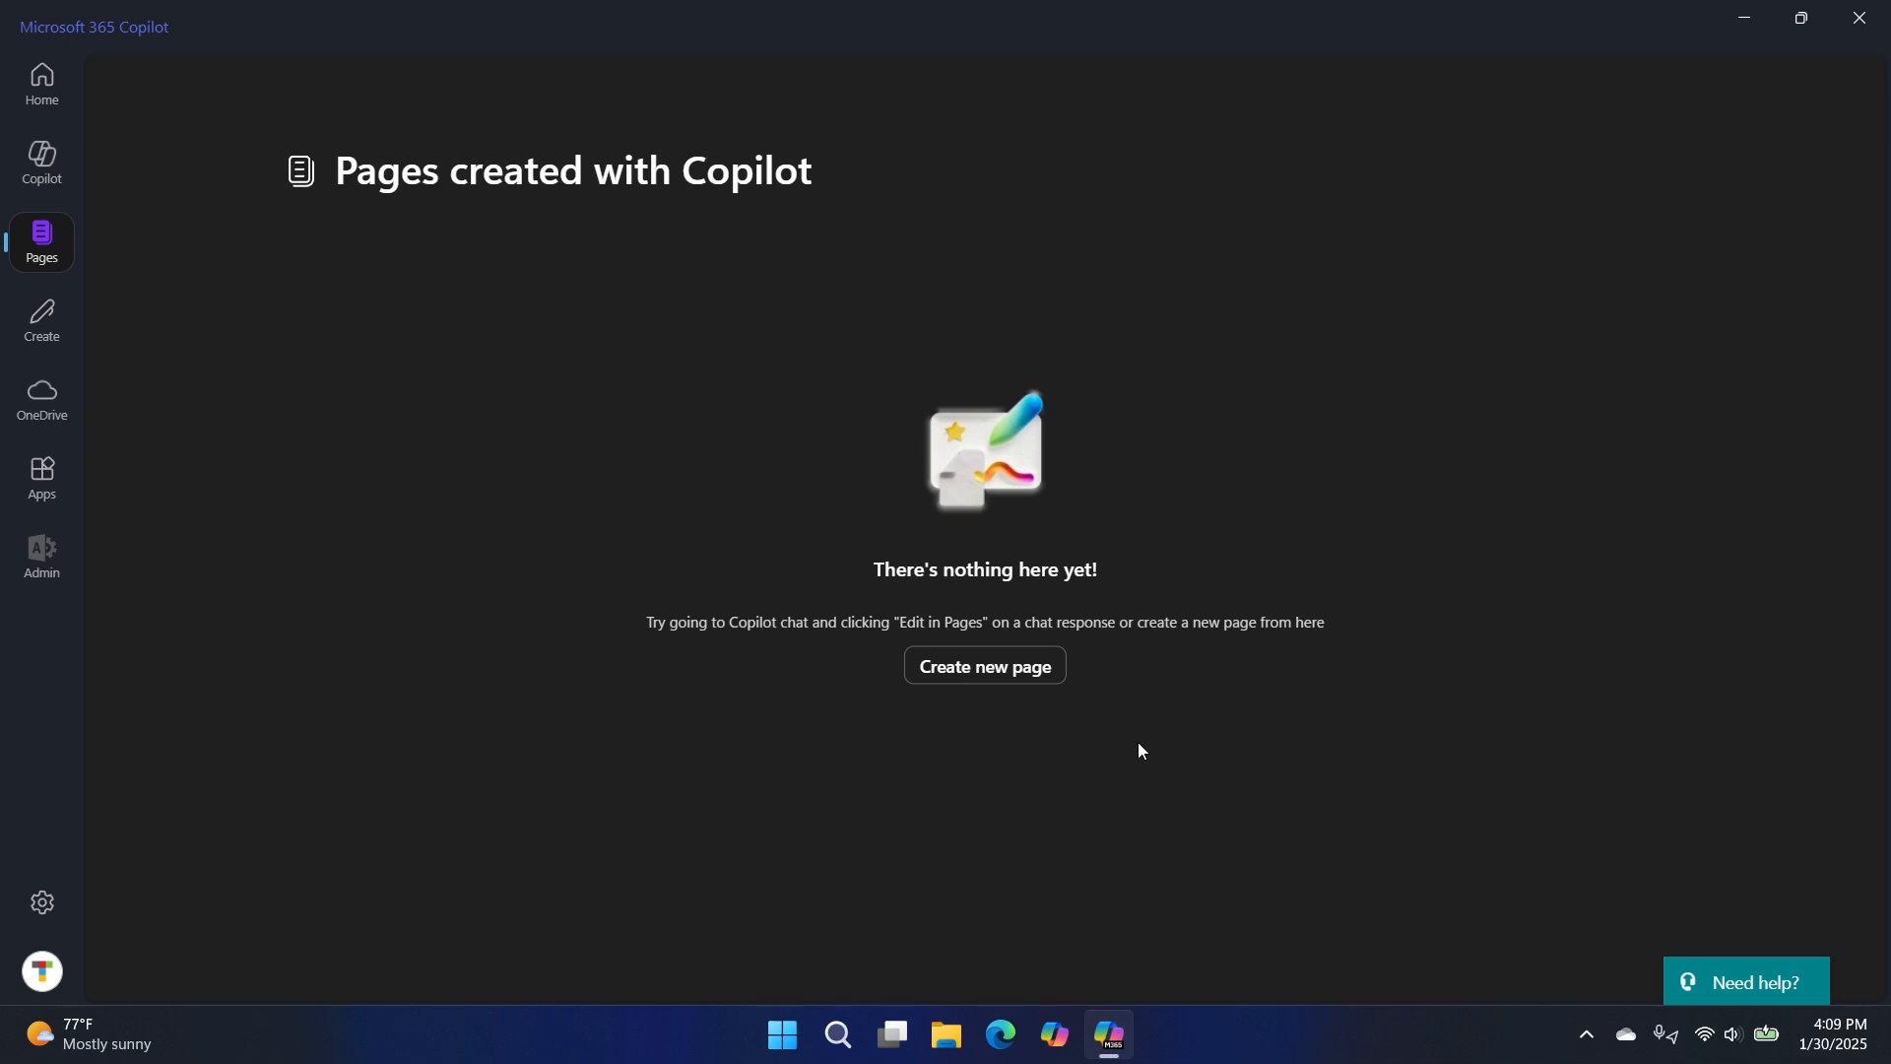
pyautogui.moveTo(468, 370)
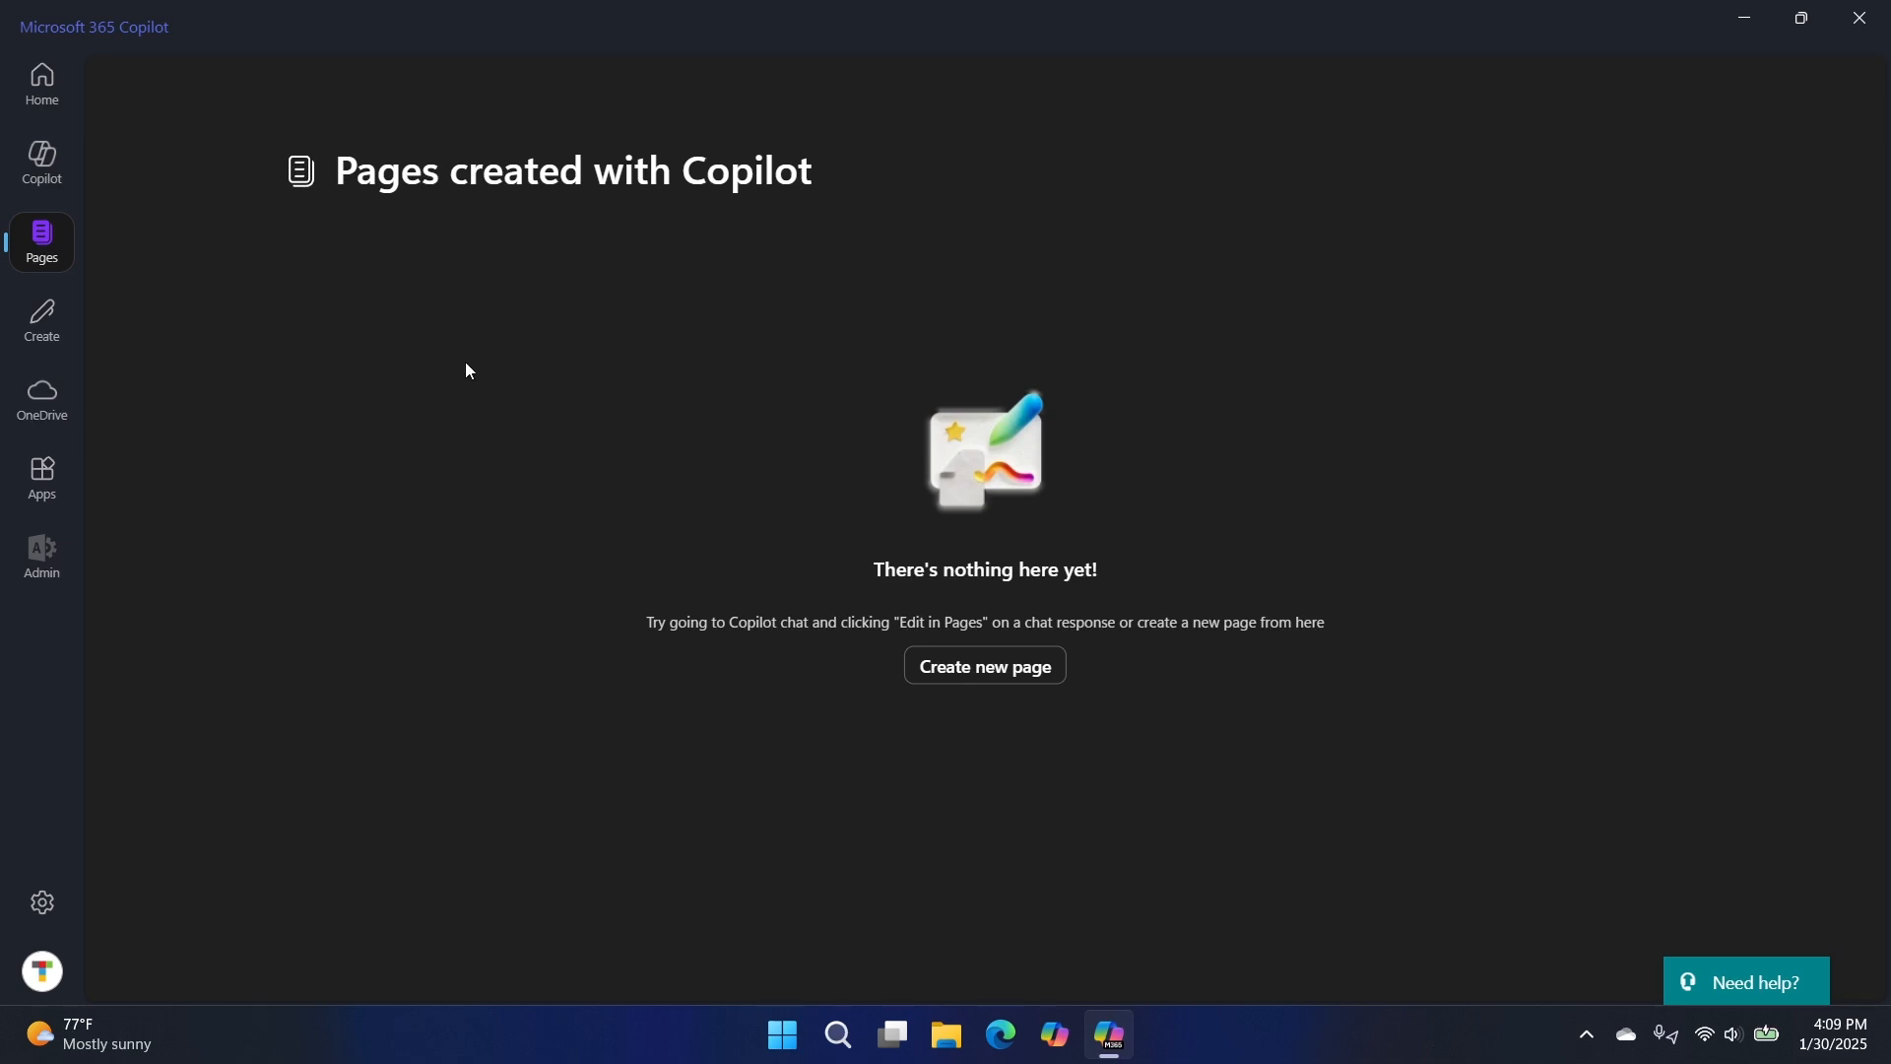
pyautogui.moveTo(42, 318)
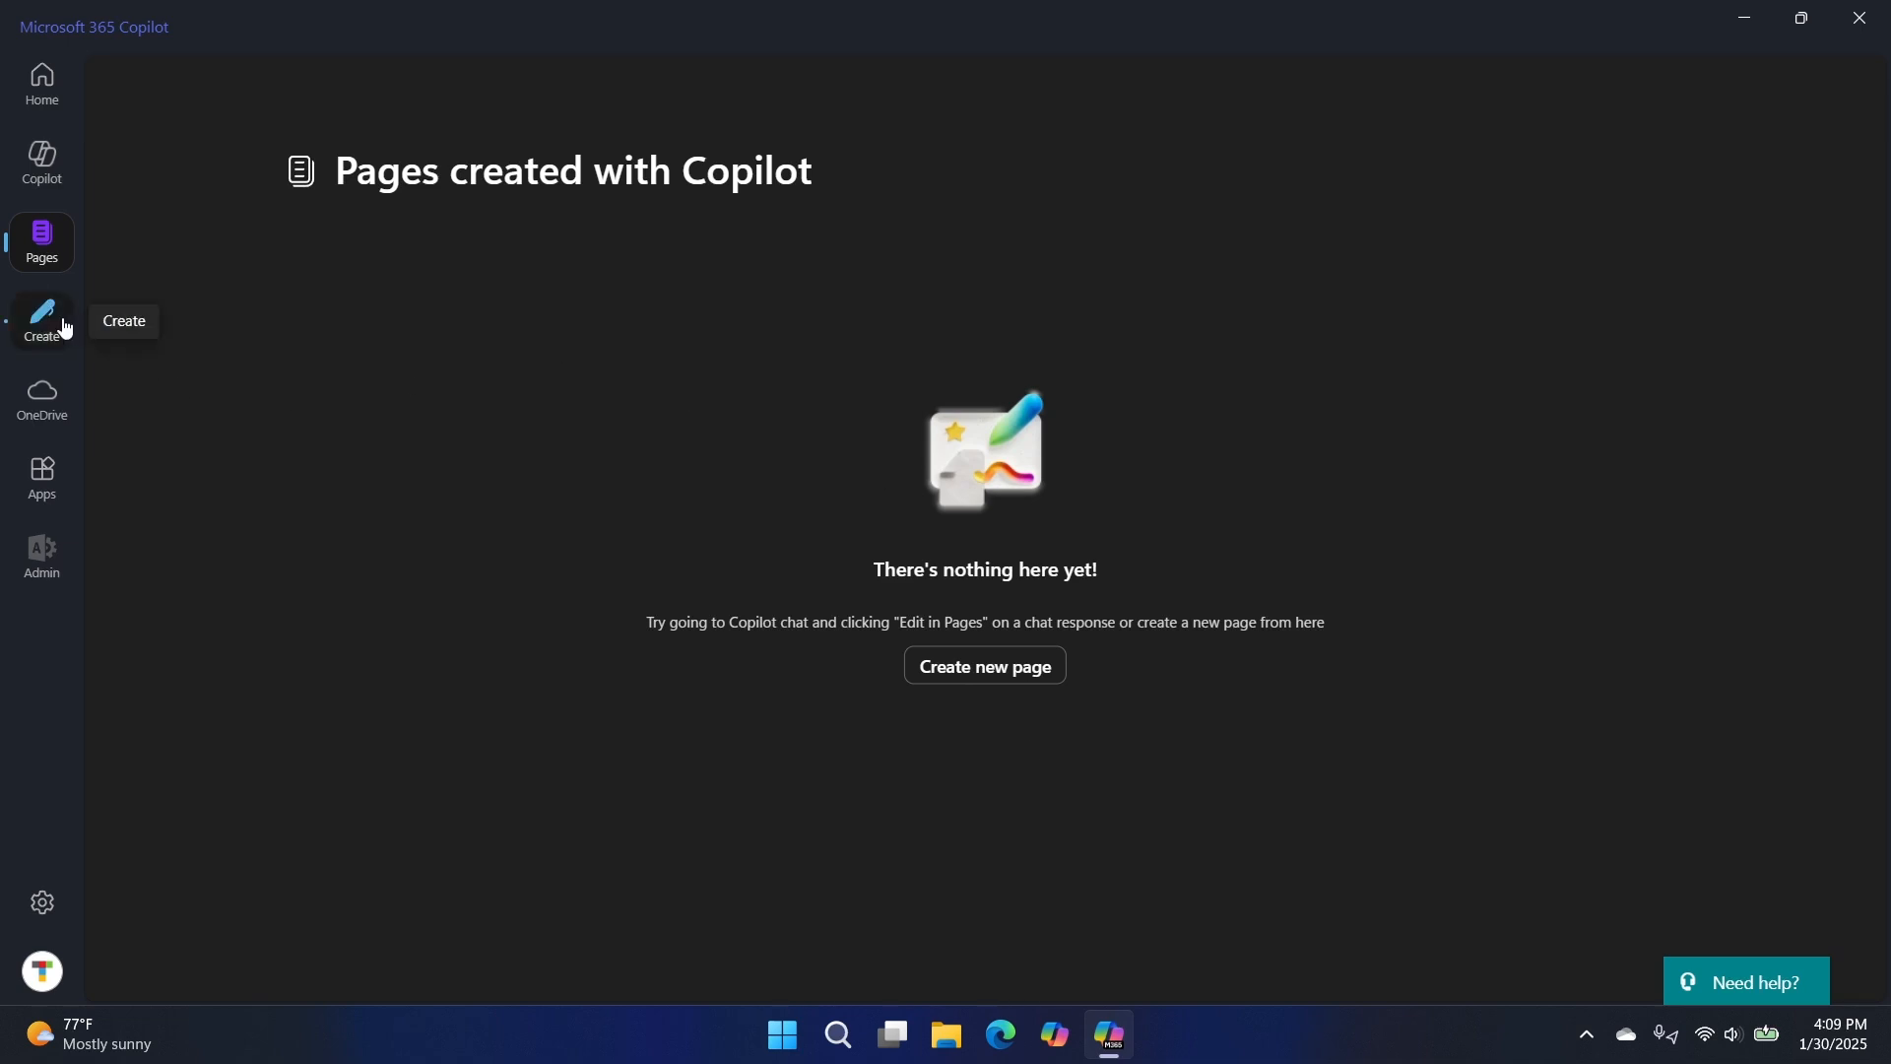
# - Open Create, start a blank Word document, and dismiss its sign-in request
pyautogui.click(42, 322)
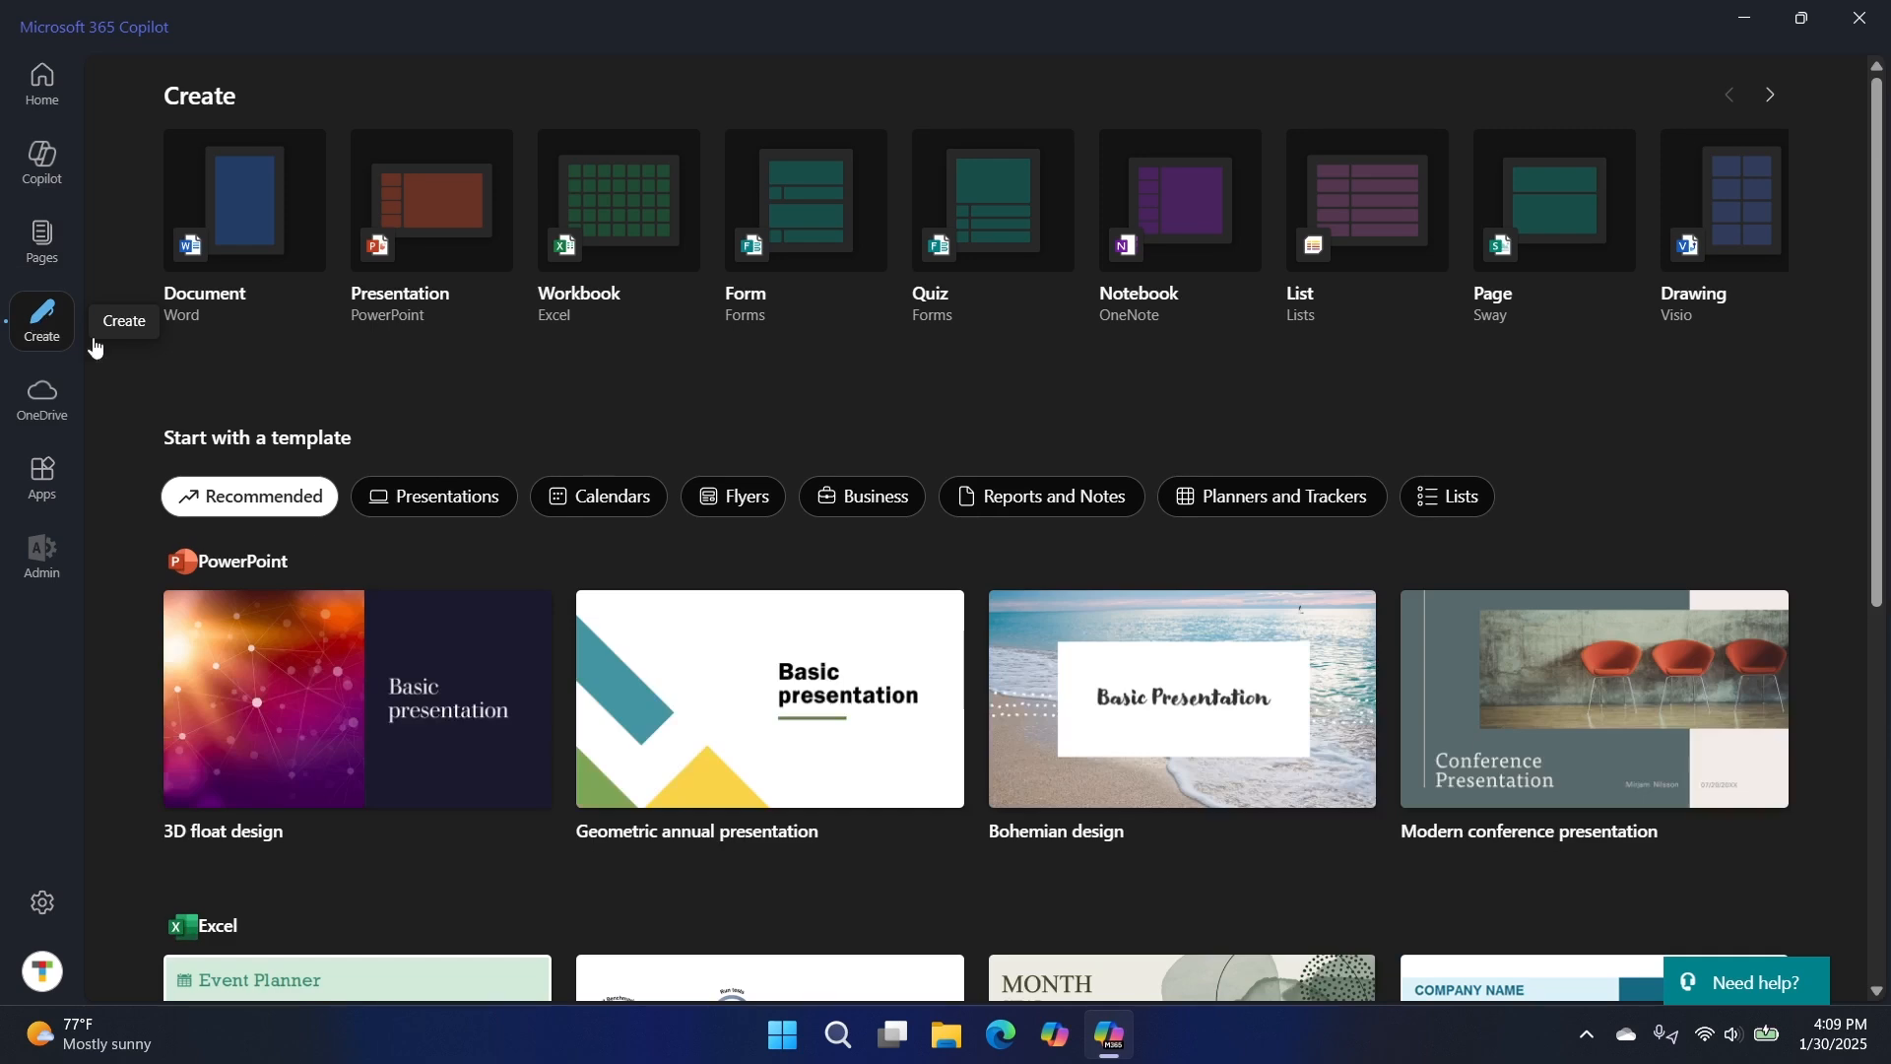
pyautogui.moveTo(276, 263)
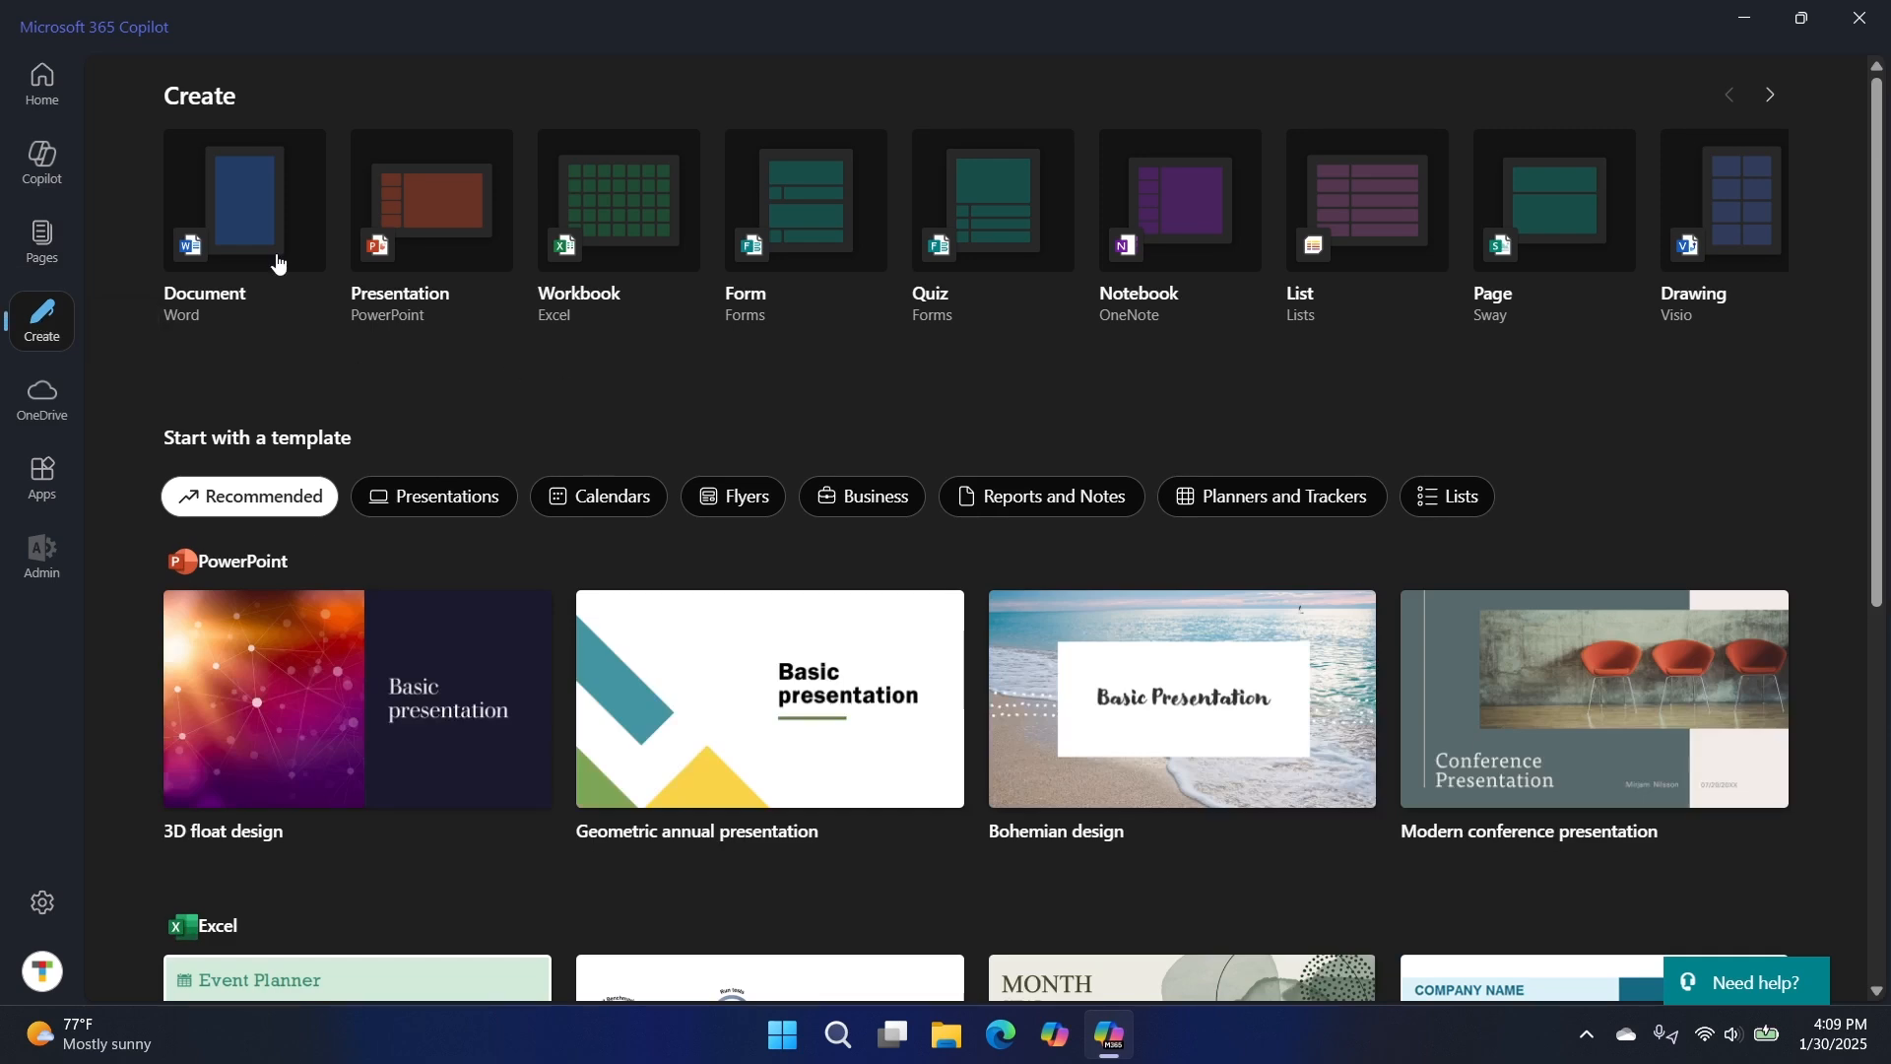
pyautogui.moveTo(1654, 340)
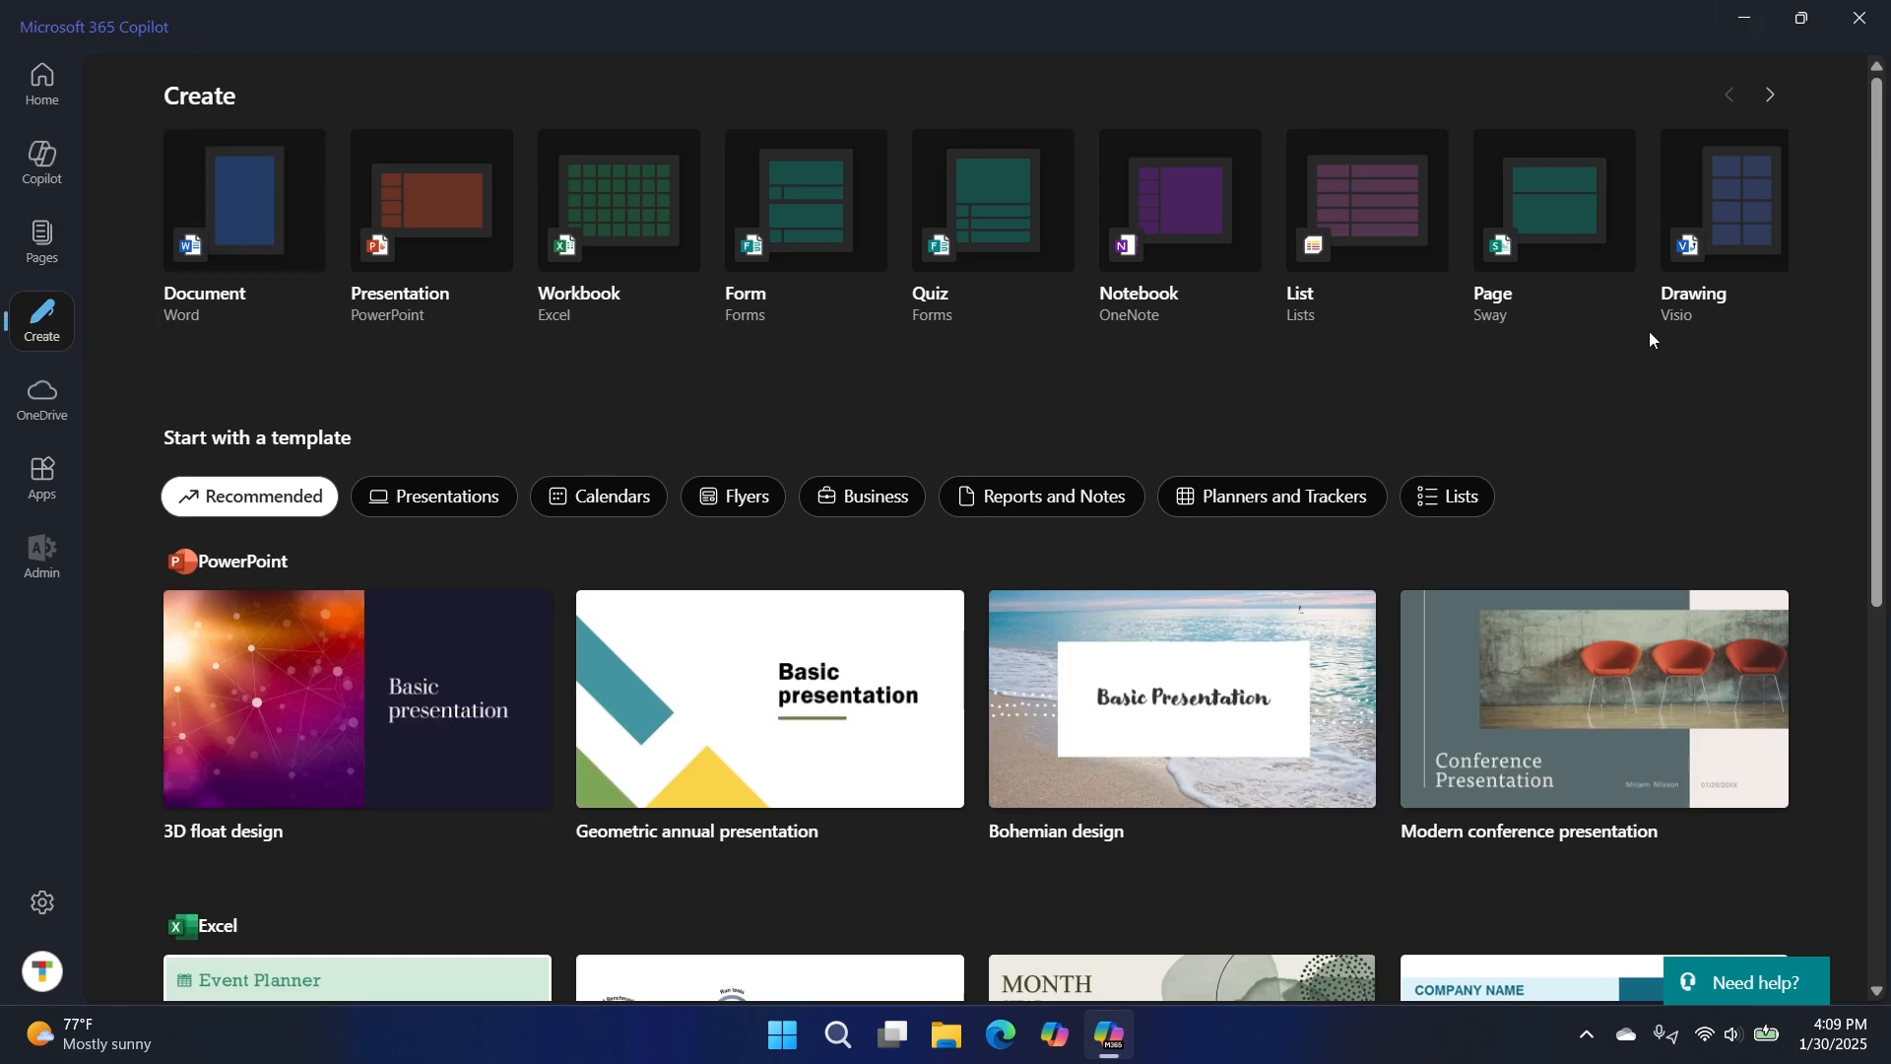
pyautogui.moveTo(1541, 377)
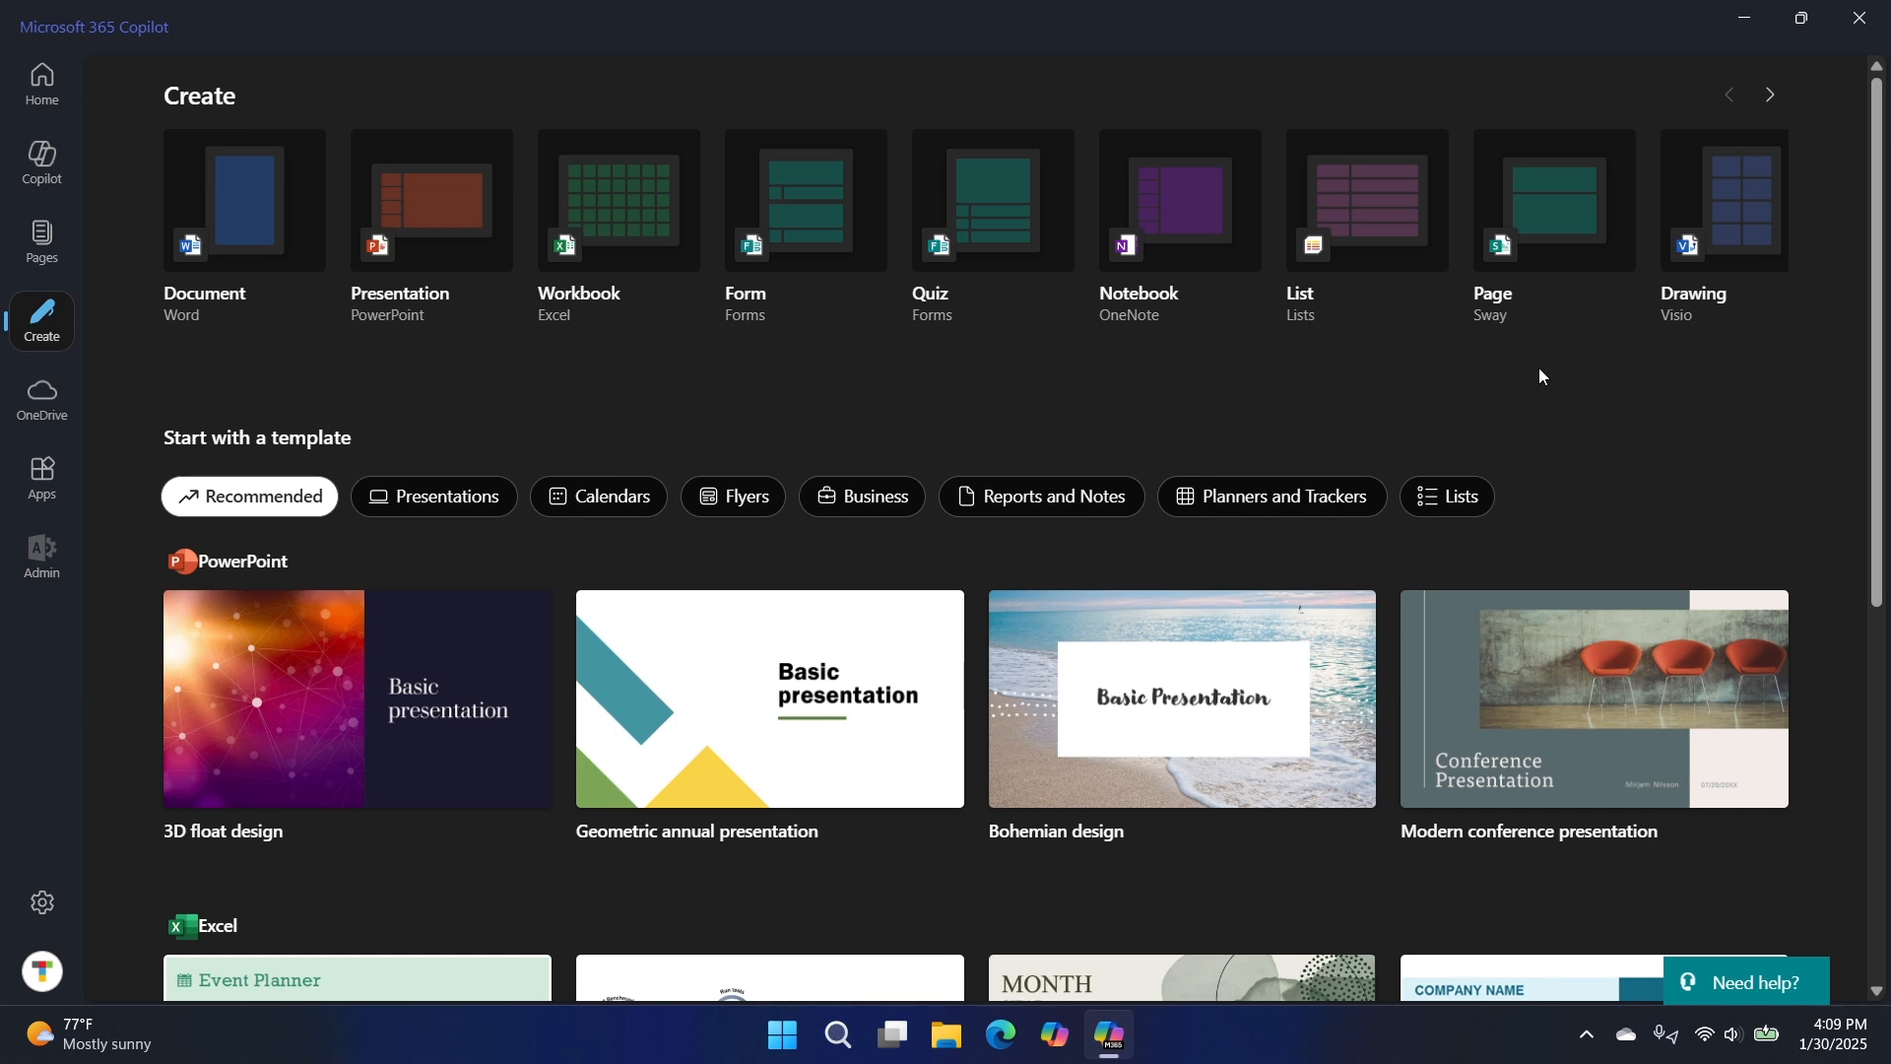
pyautogui.moveTo(646, 398)
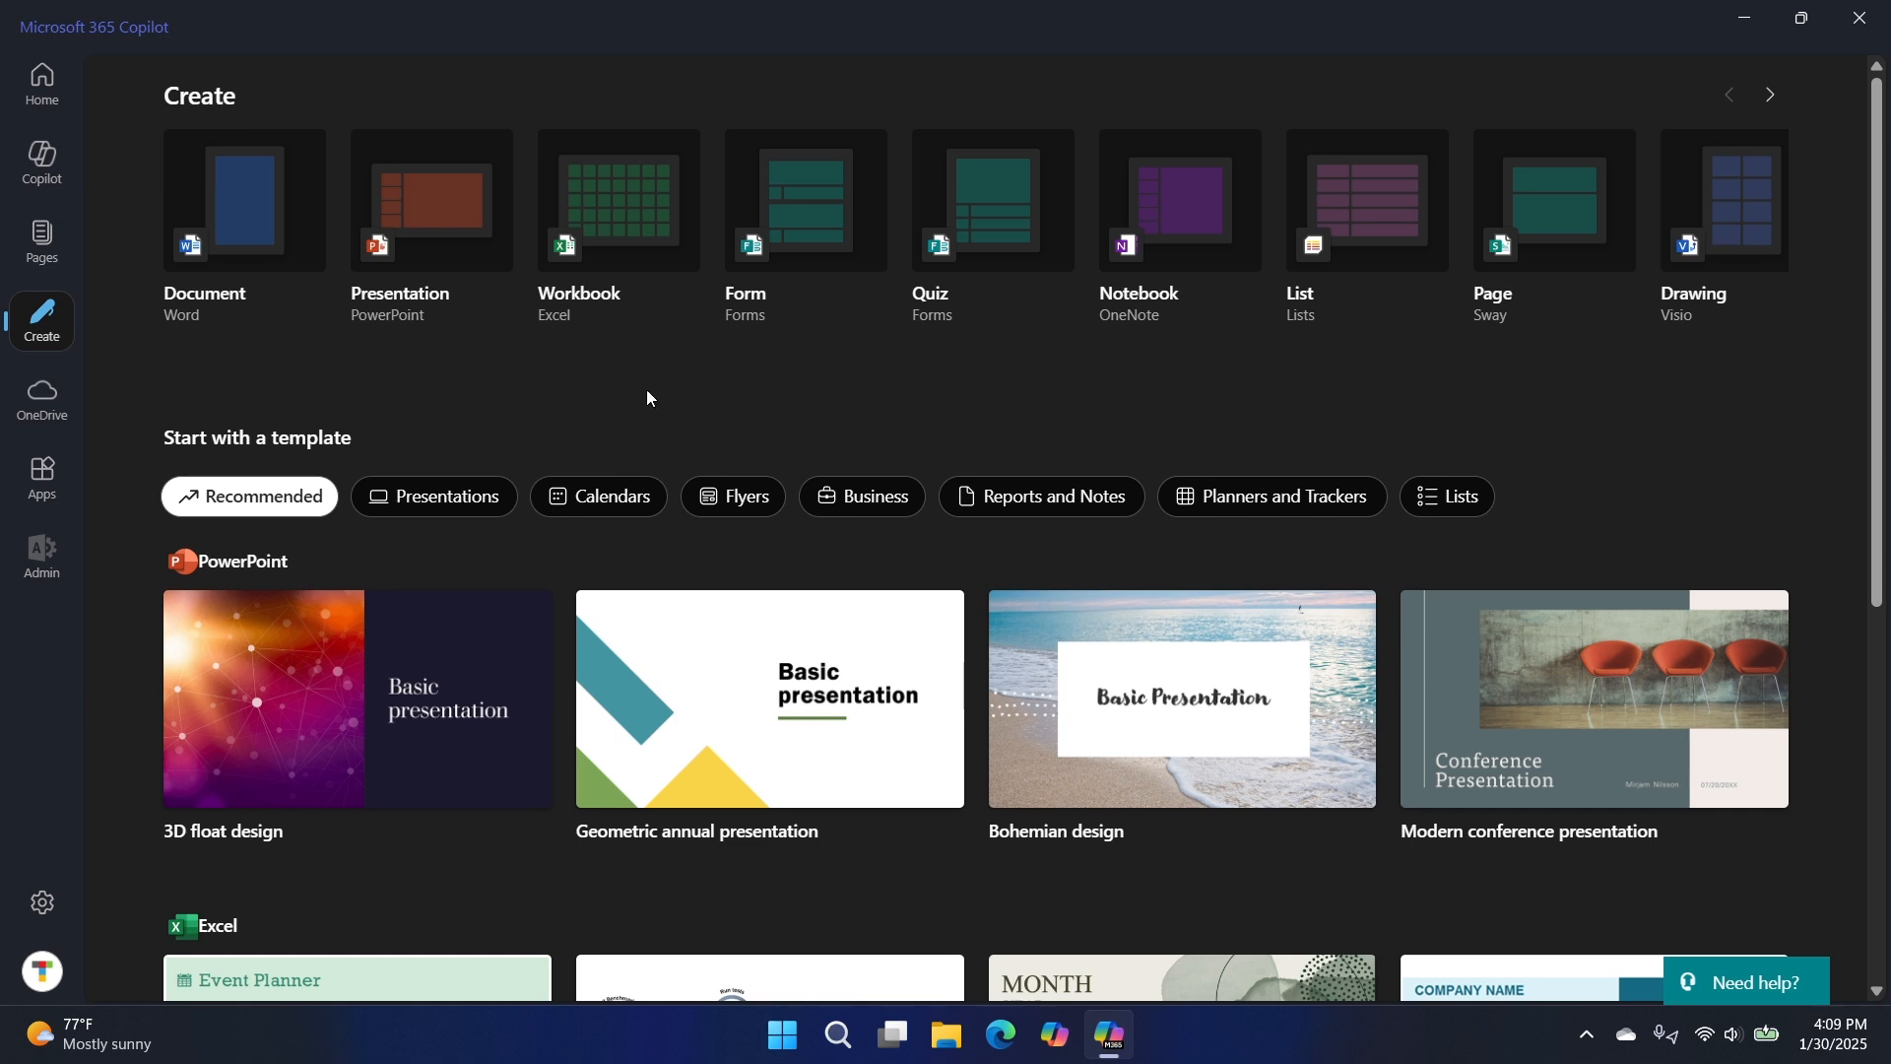
pyautogui.moveTo(46, 669)
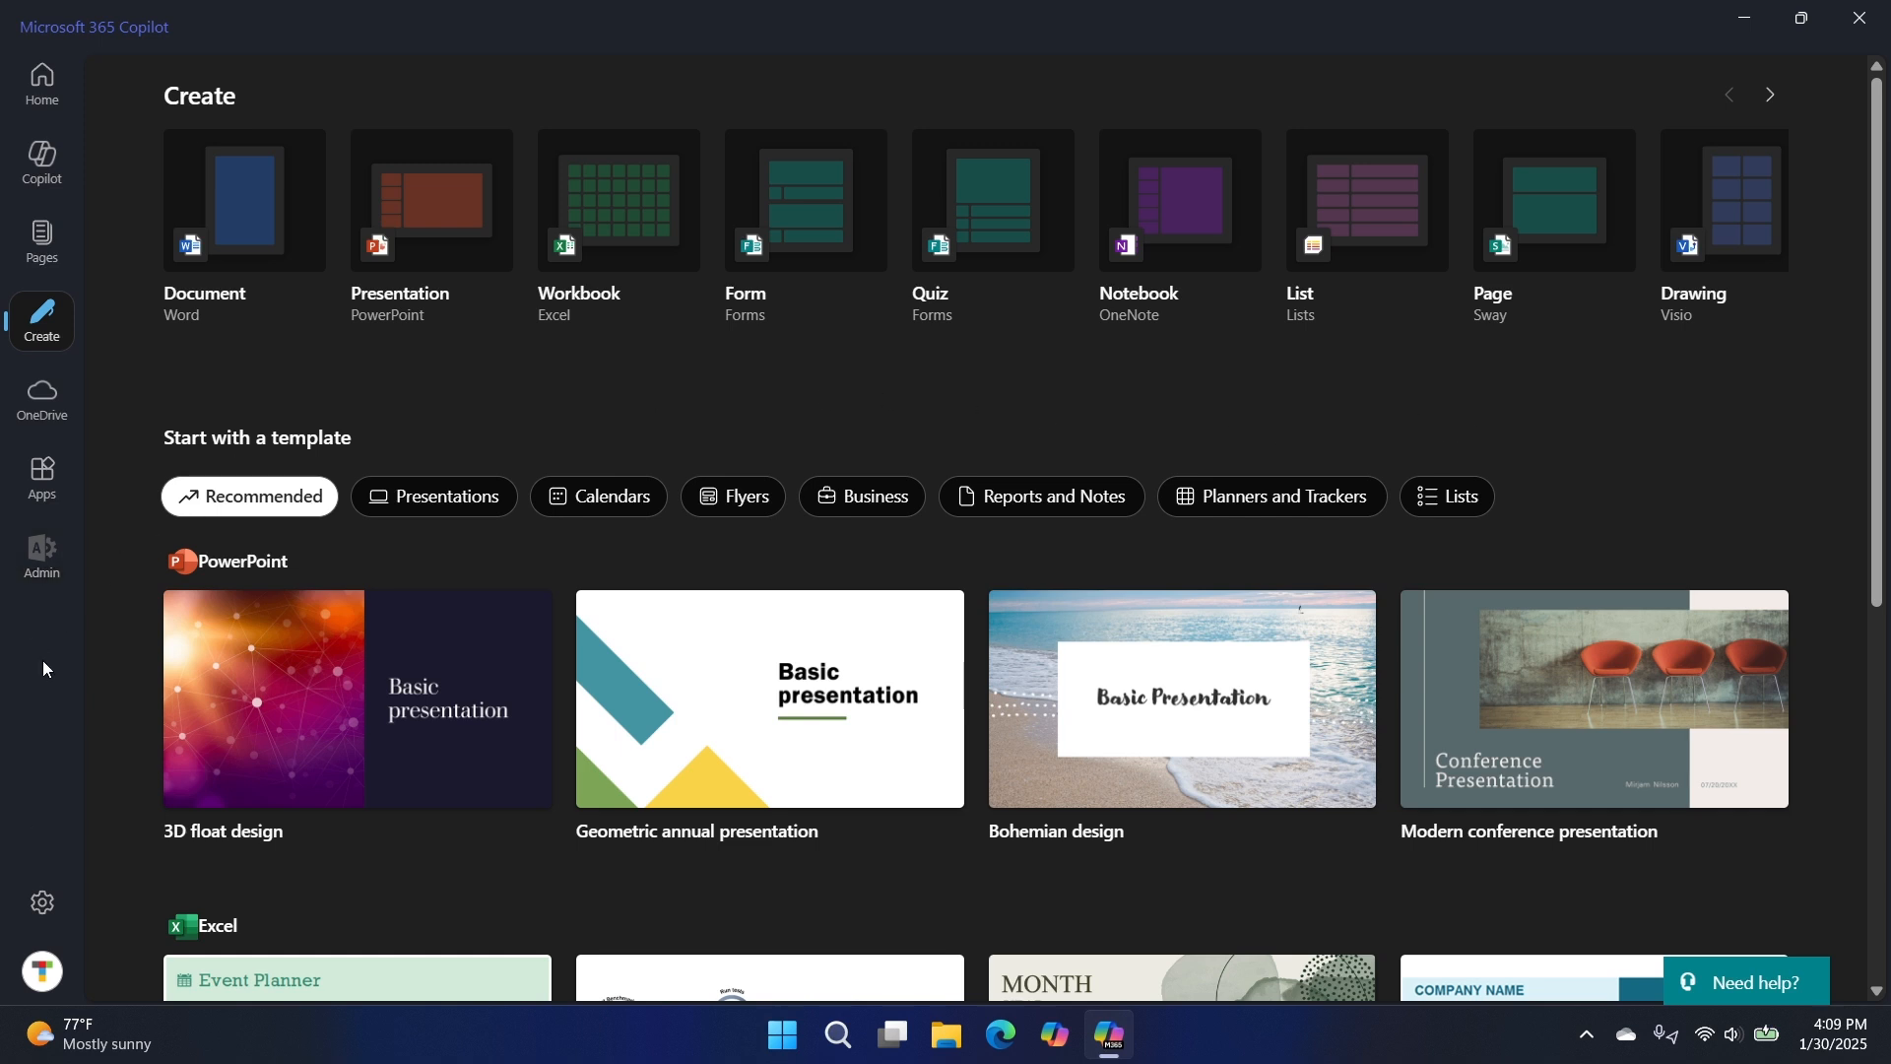
pyautogui.moveTo(1394, 458)
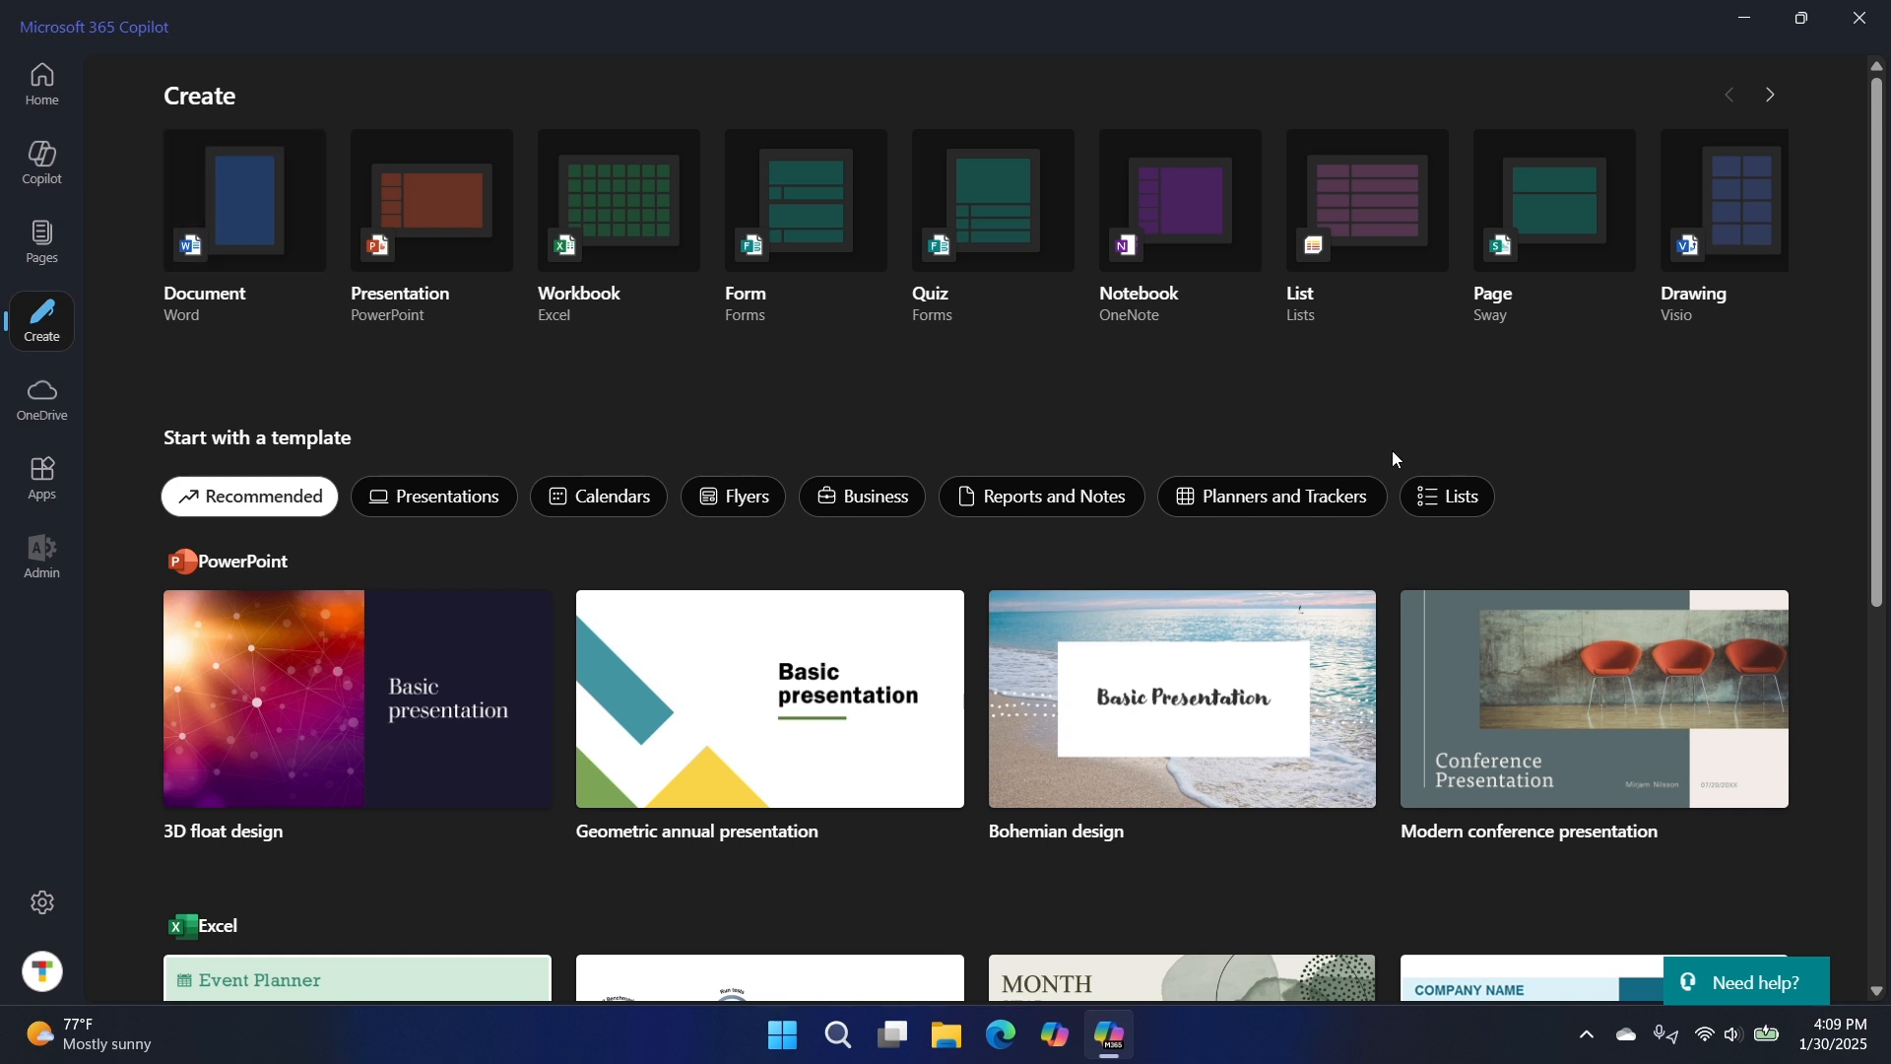
pyautogui.click(243, 201)
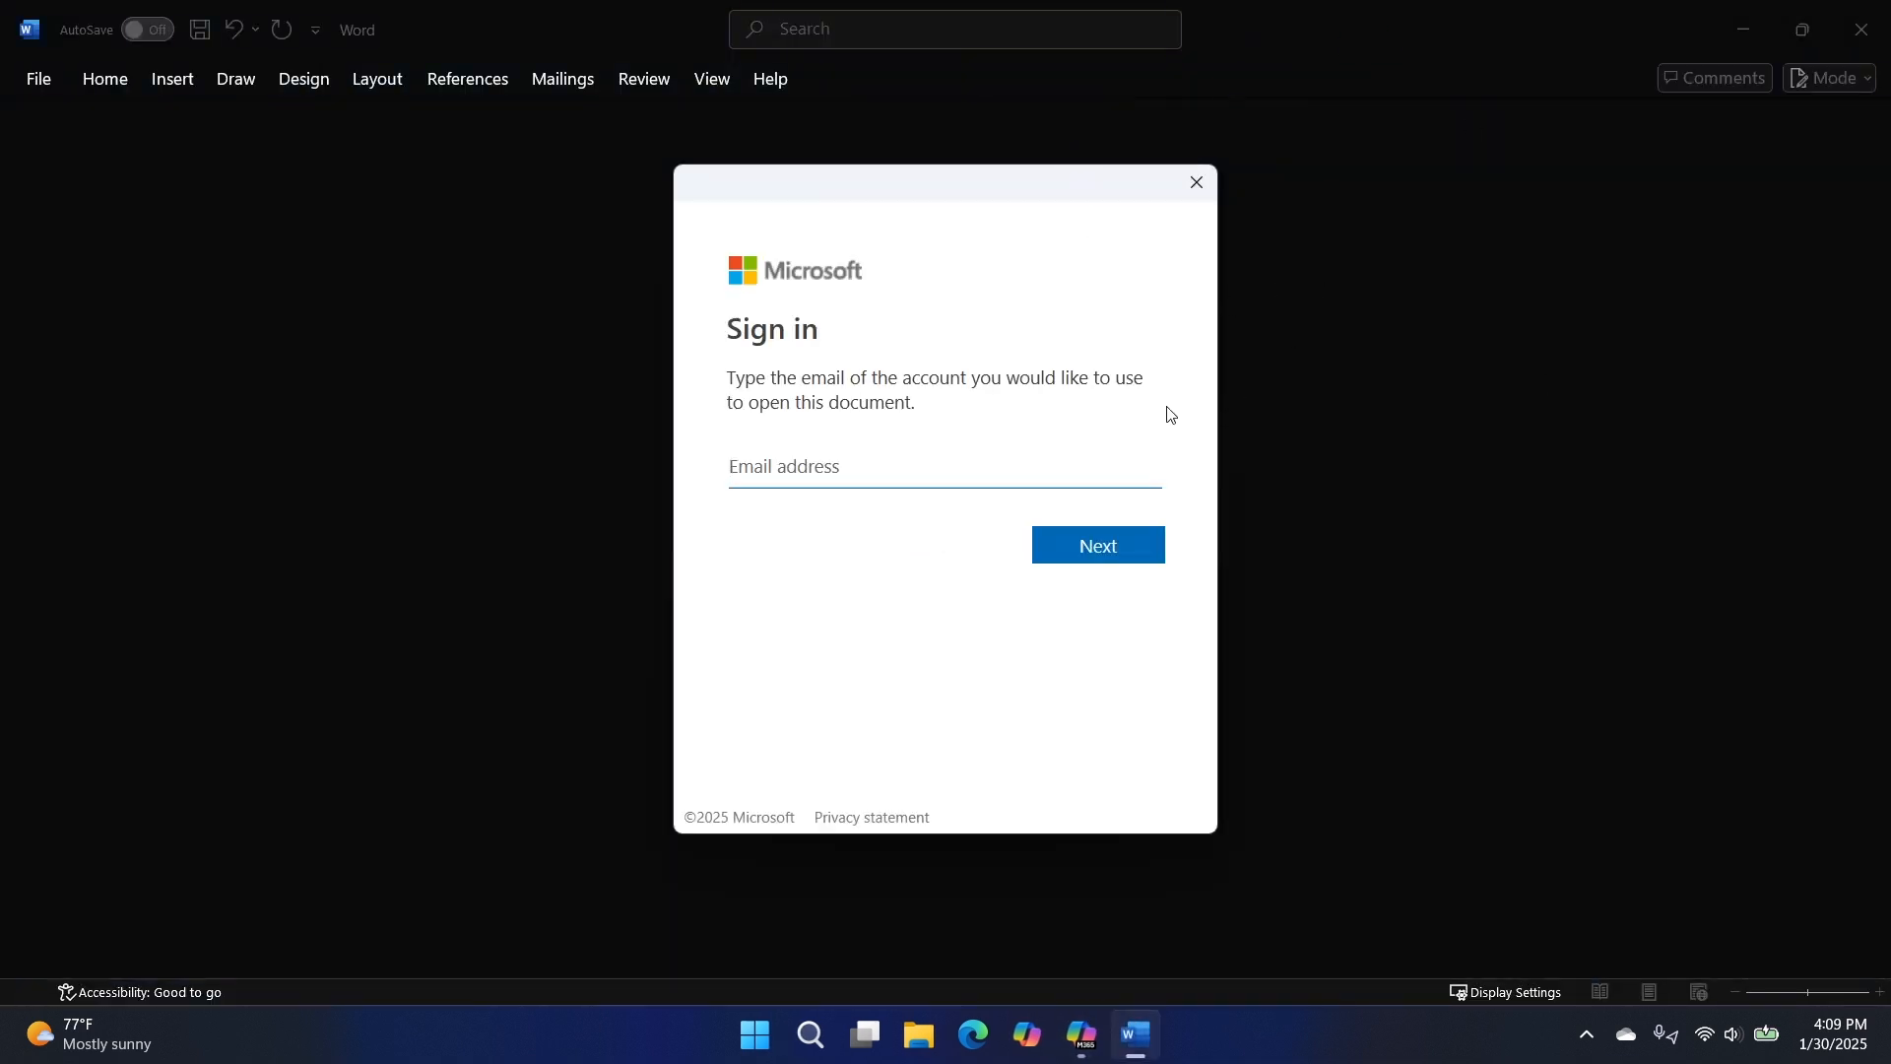
pyautogui.click(1095, 544)
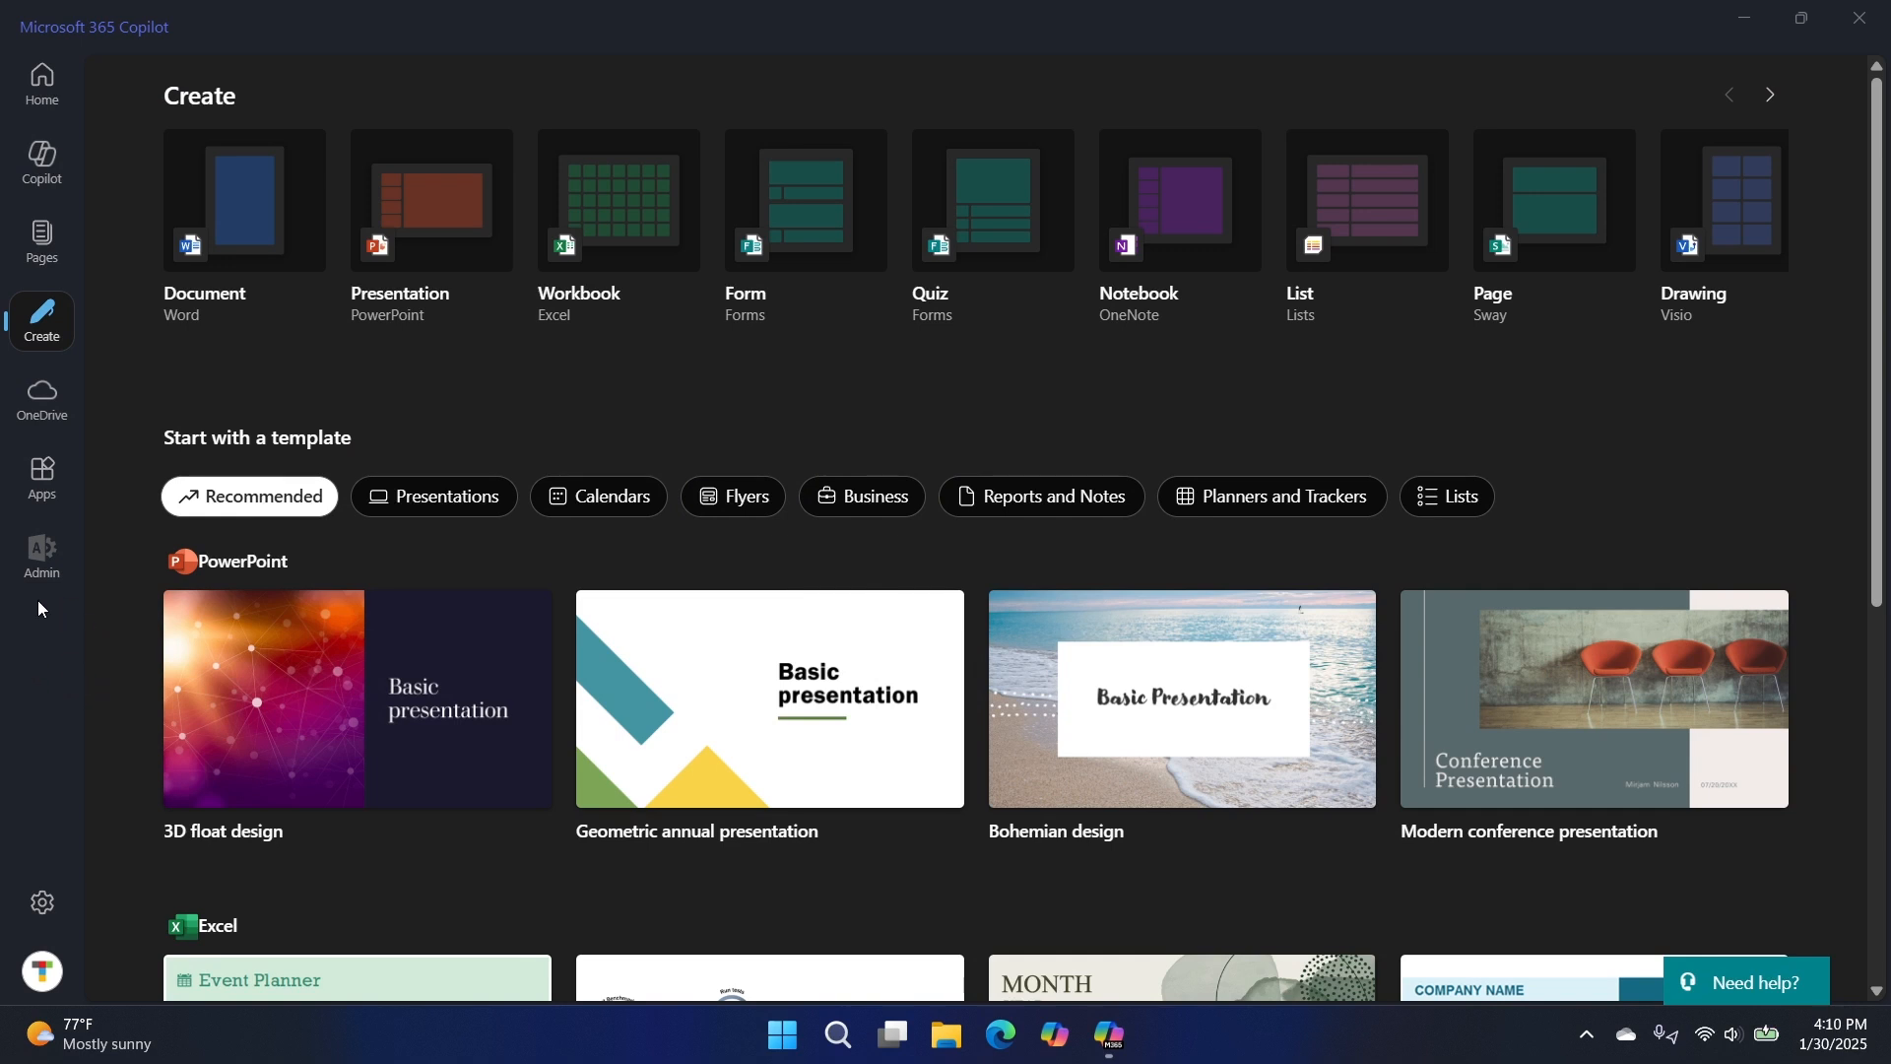
pyautogui.moveTo(32, 670)
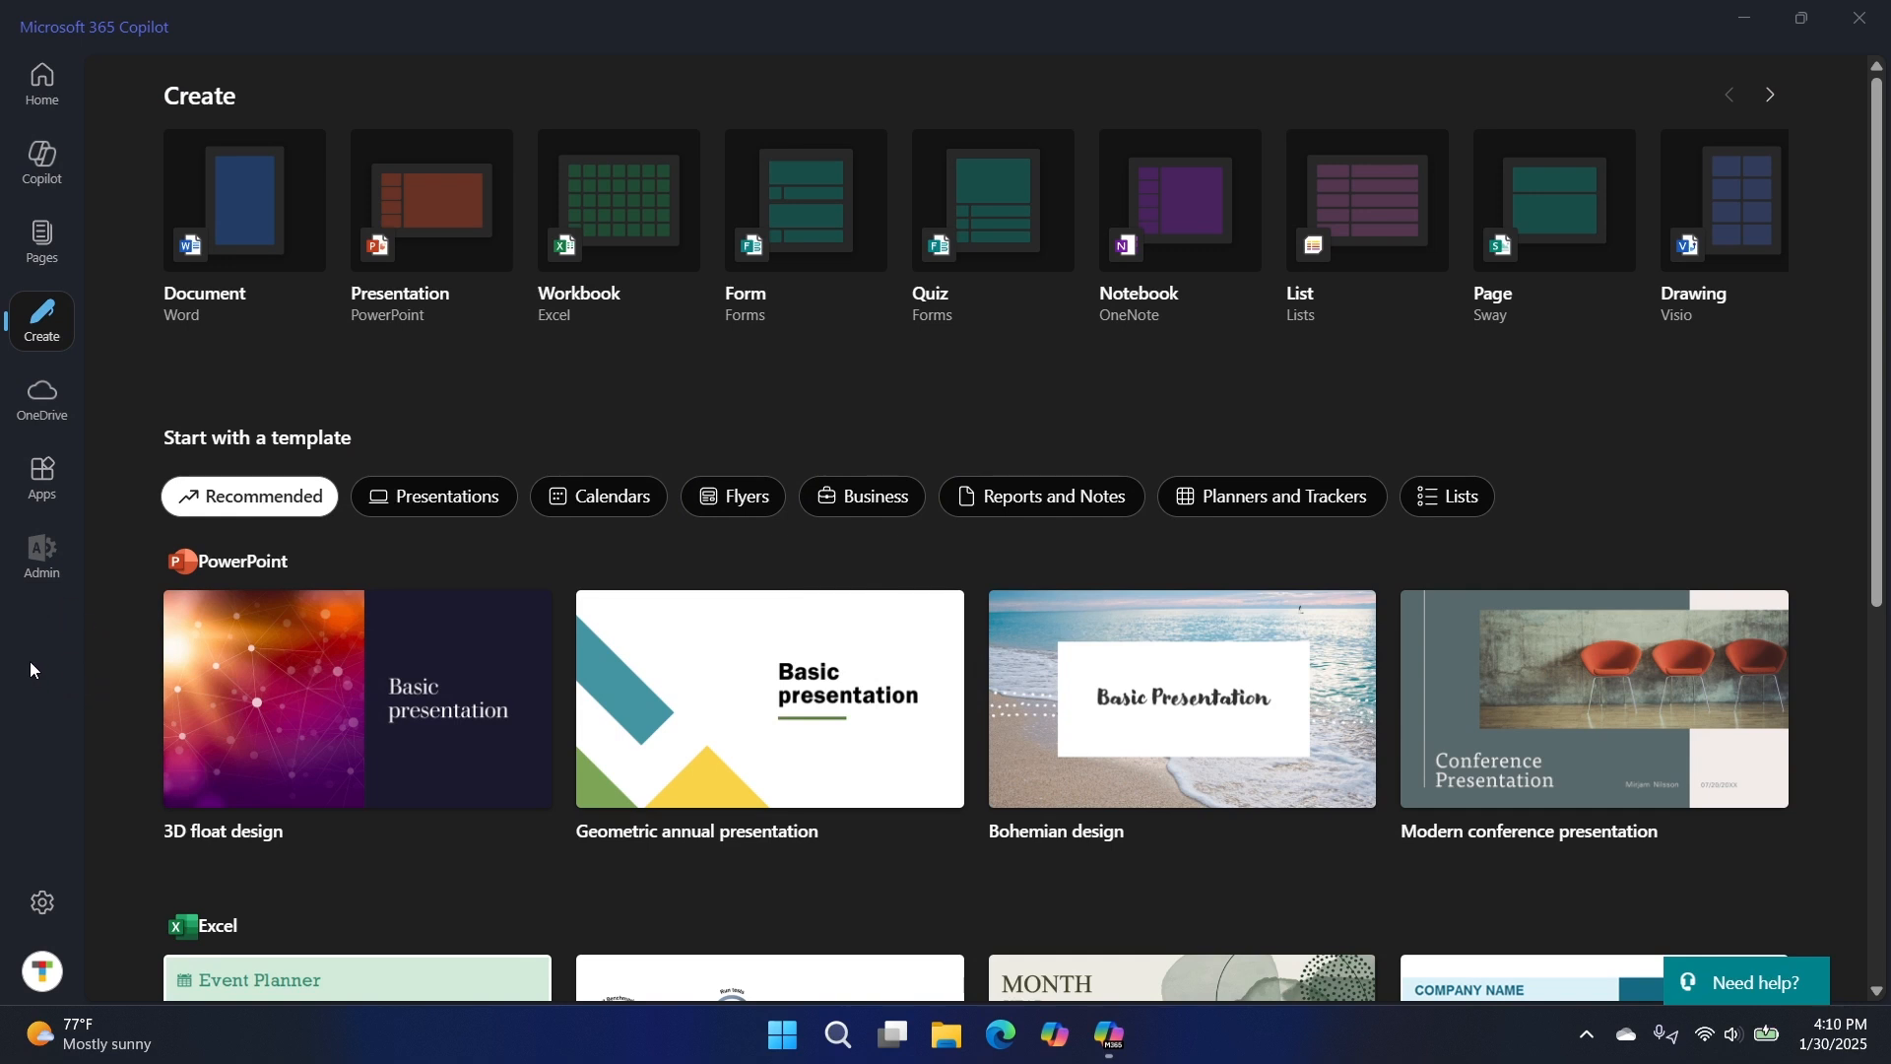
pyautogui.moveTo(48, 684)
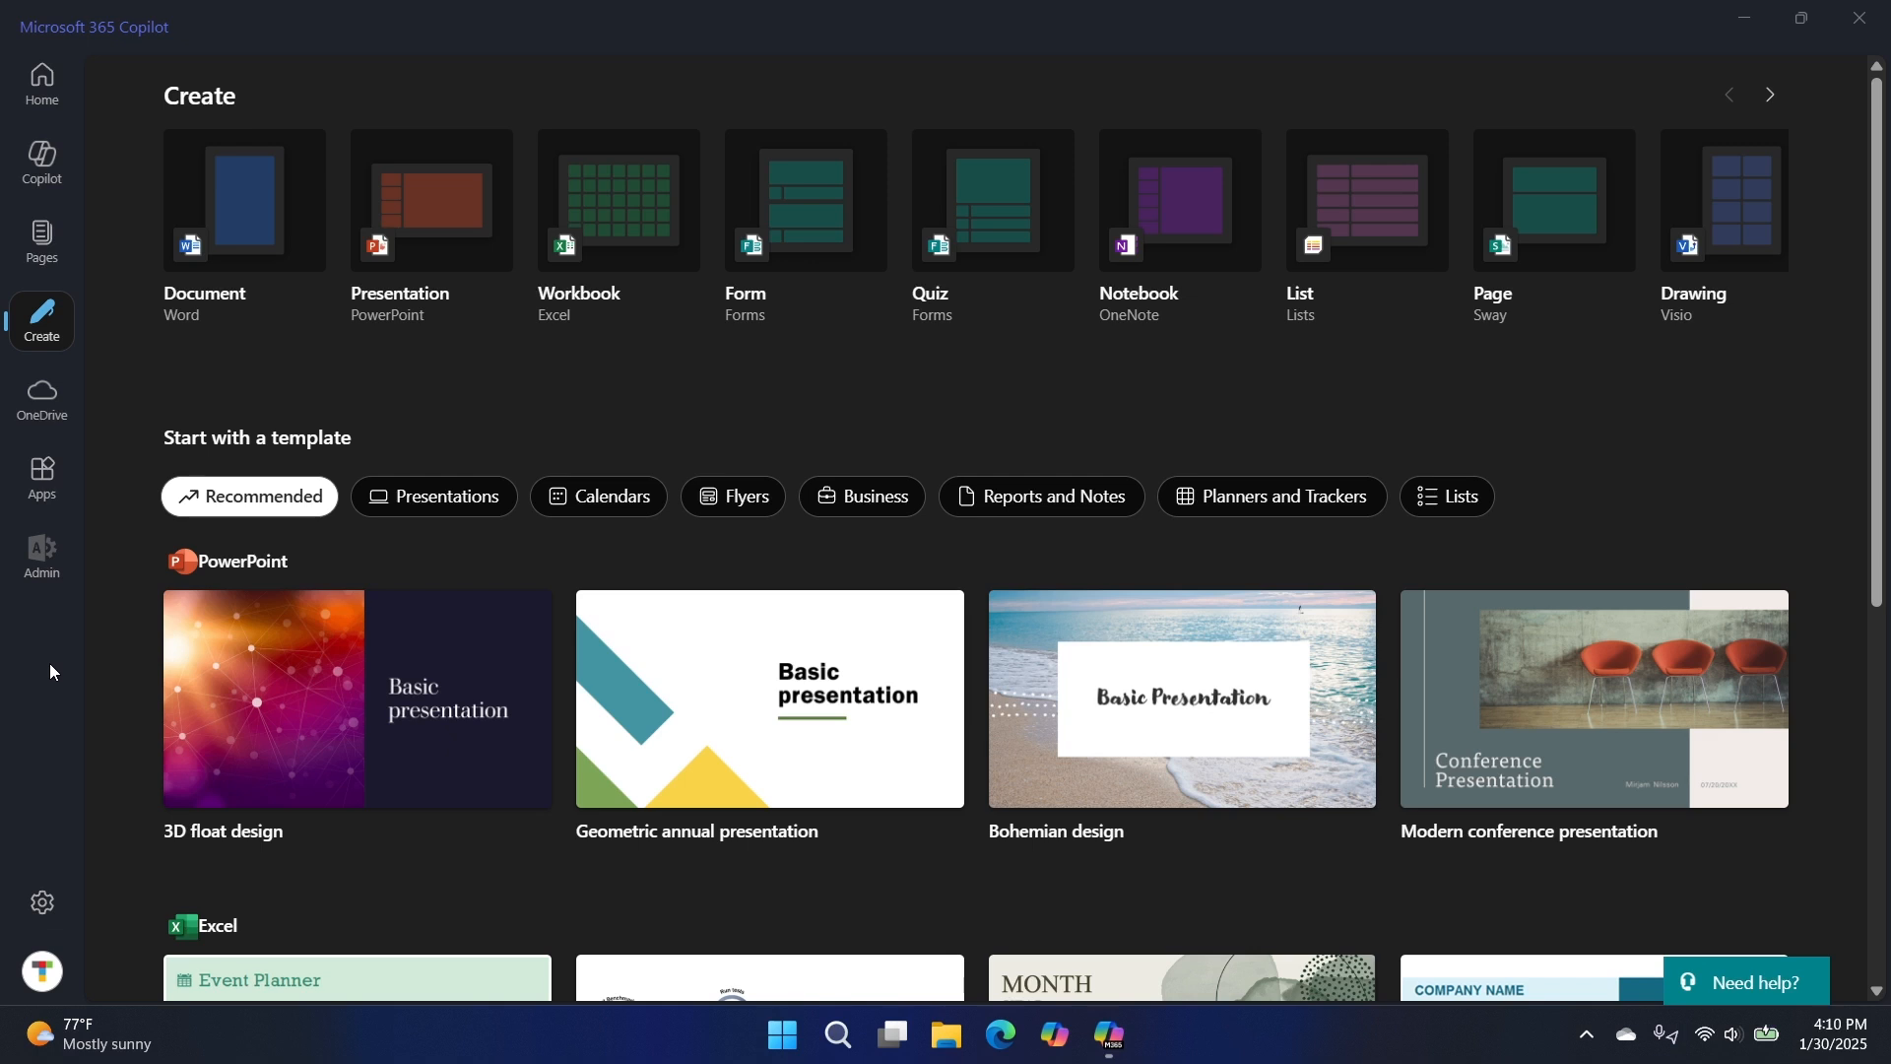
pyautogui.moveTo(1035, 634)
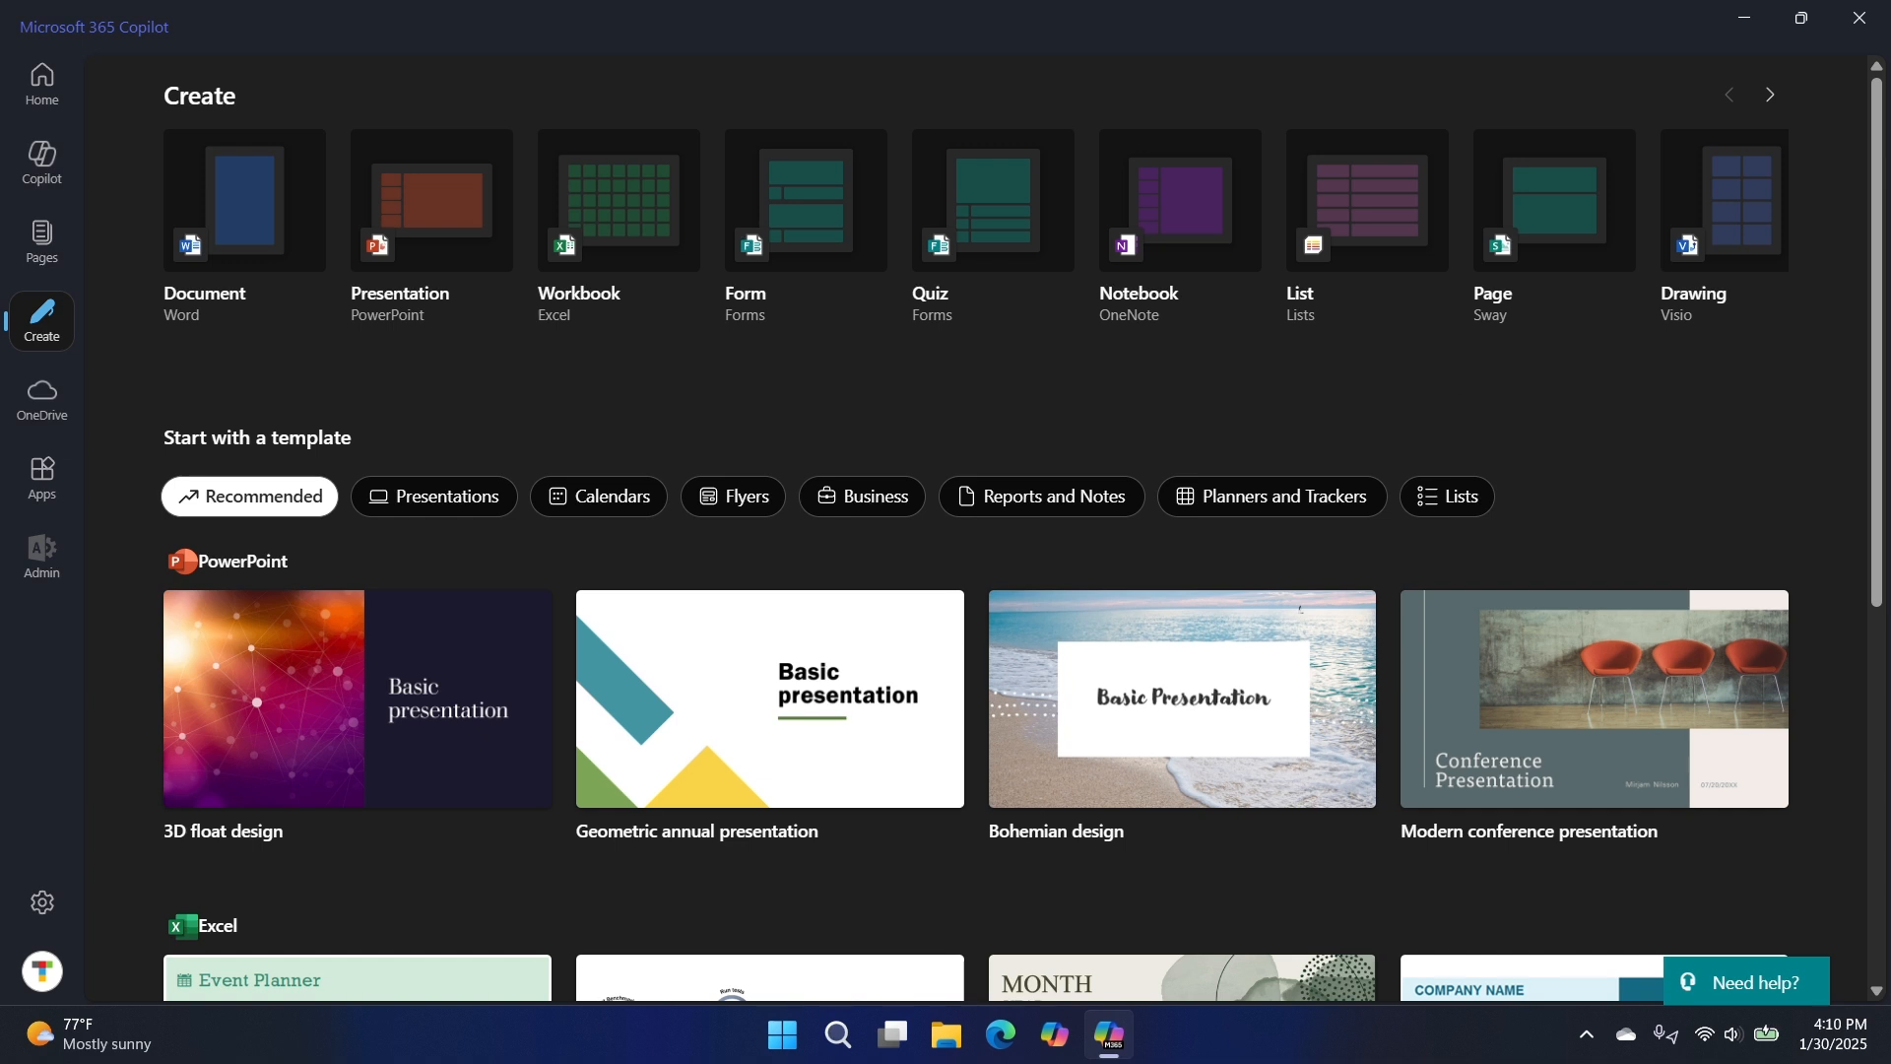
pyautogui.moveTo(422, 394)
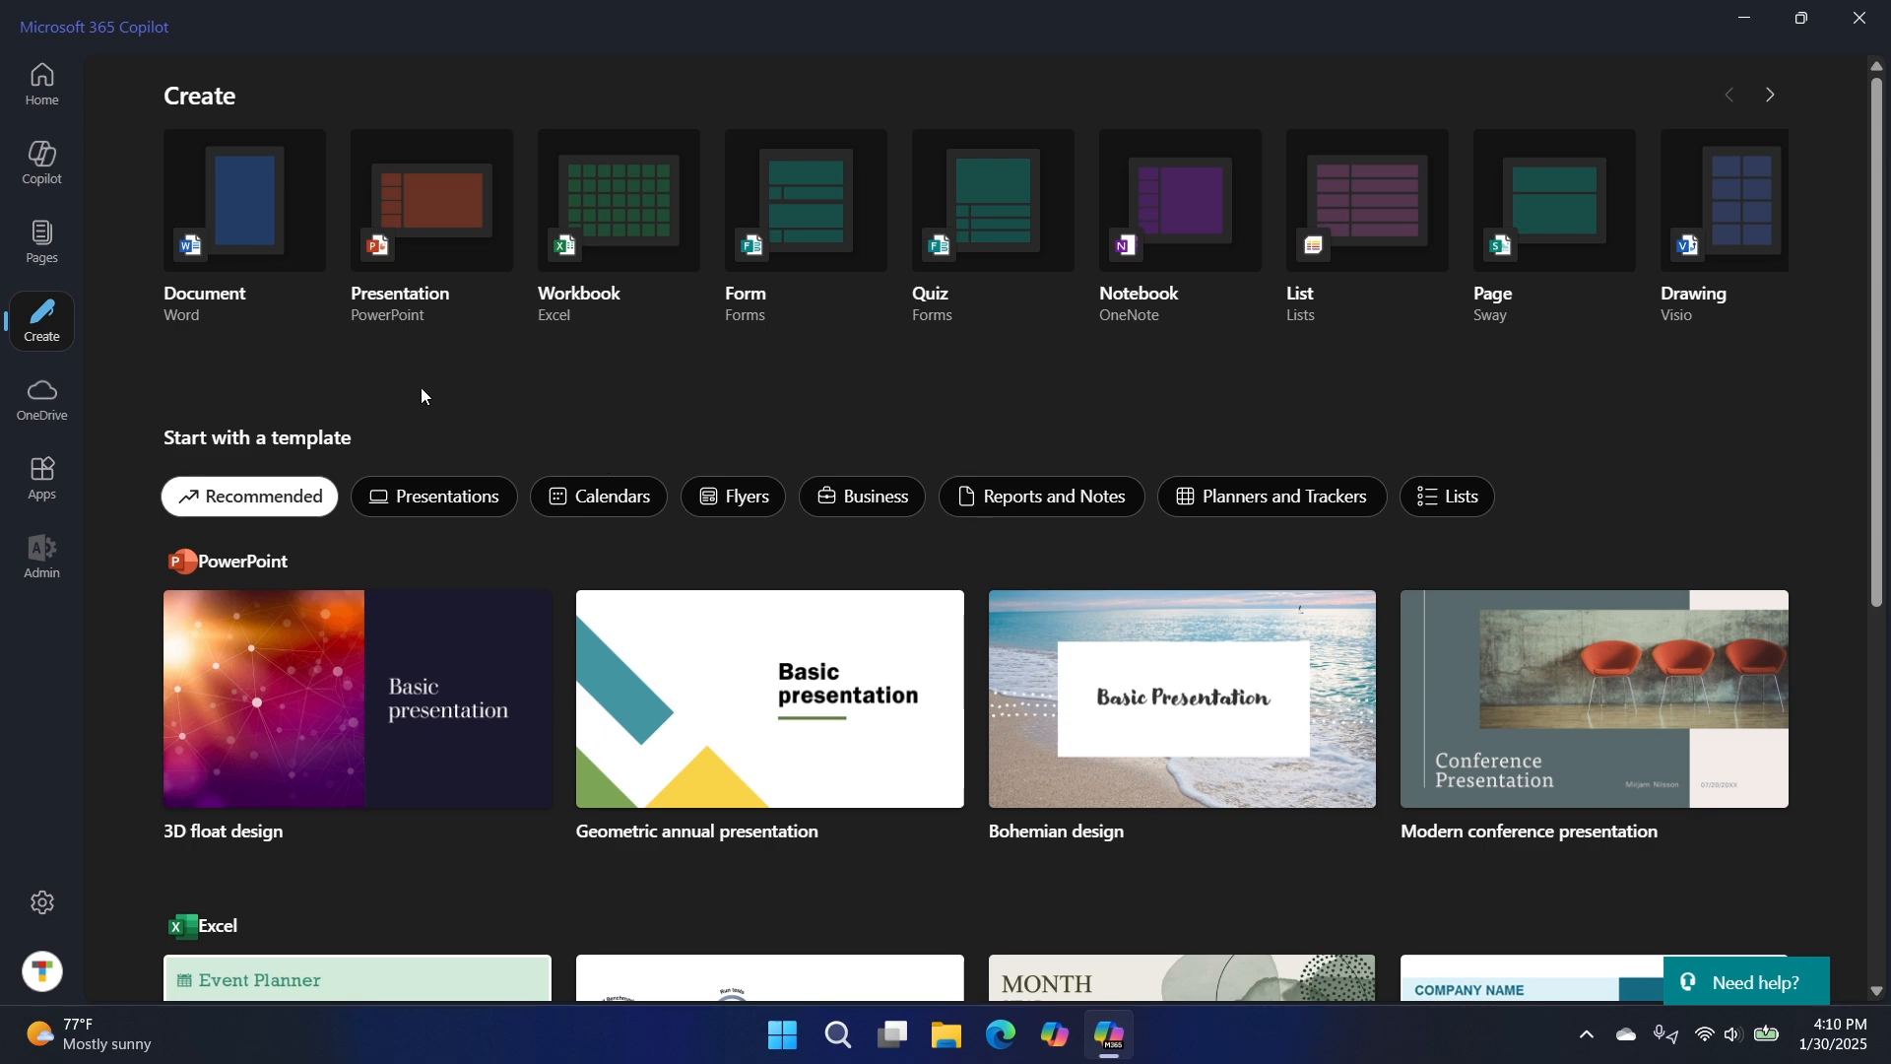
# - Open Copilot Chat and ask it to make a 5-day Paris itinerary
pyautogui.click(42, 241)
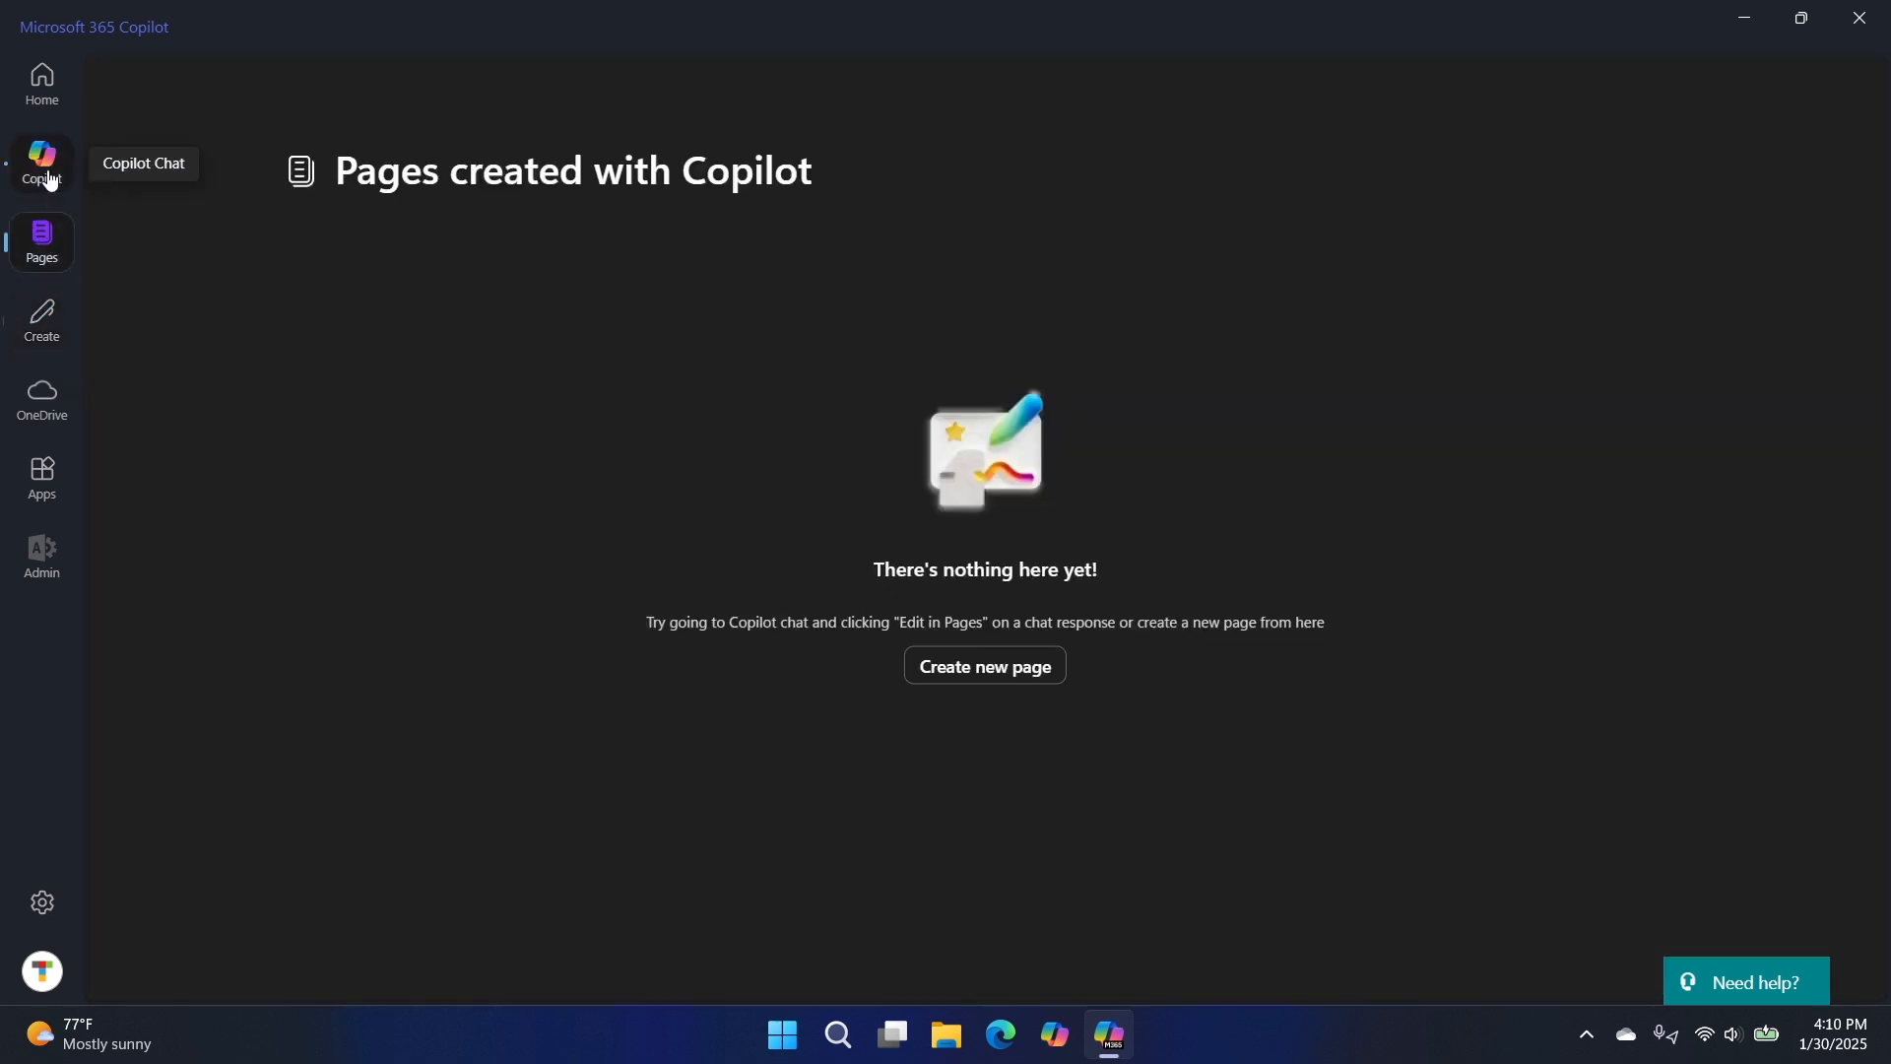
pyautogui.click(42, 162)
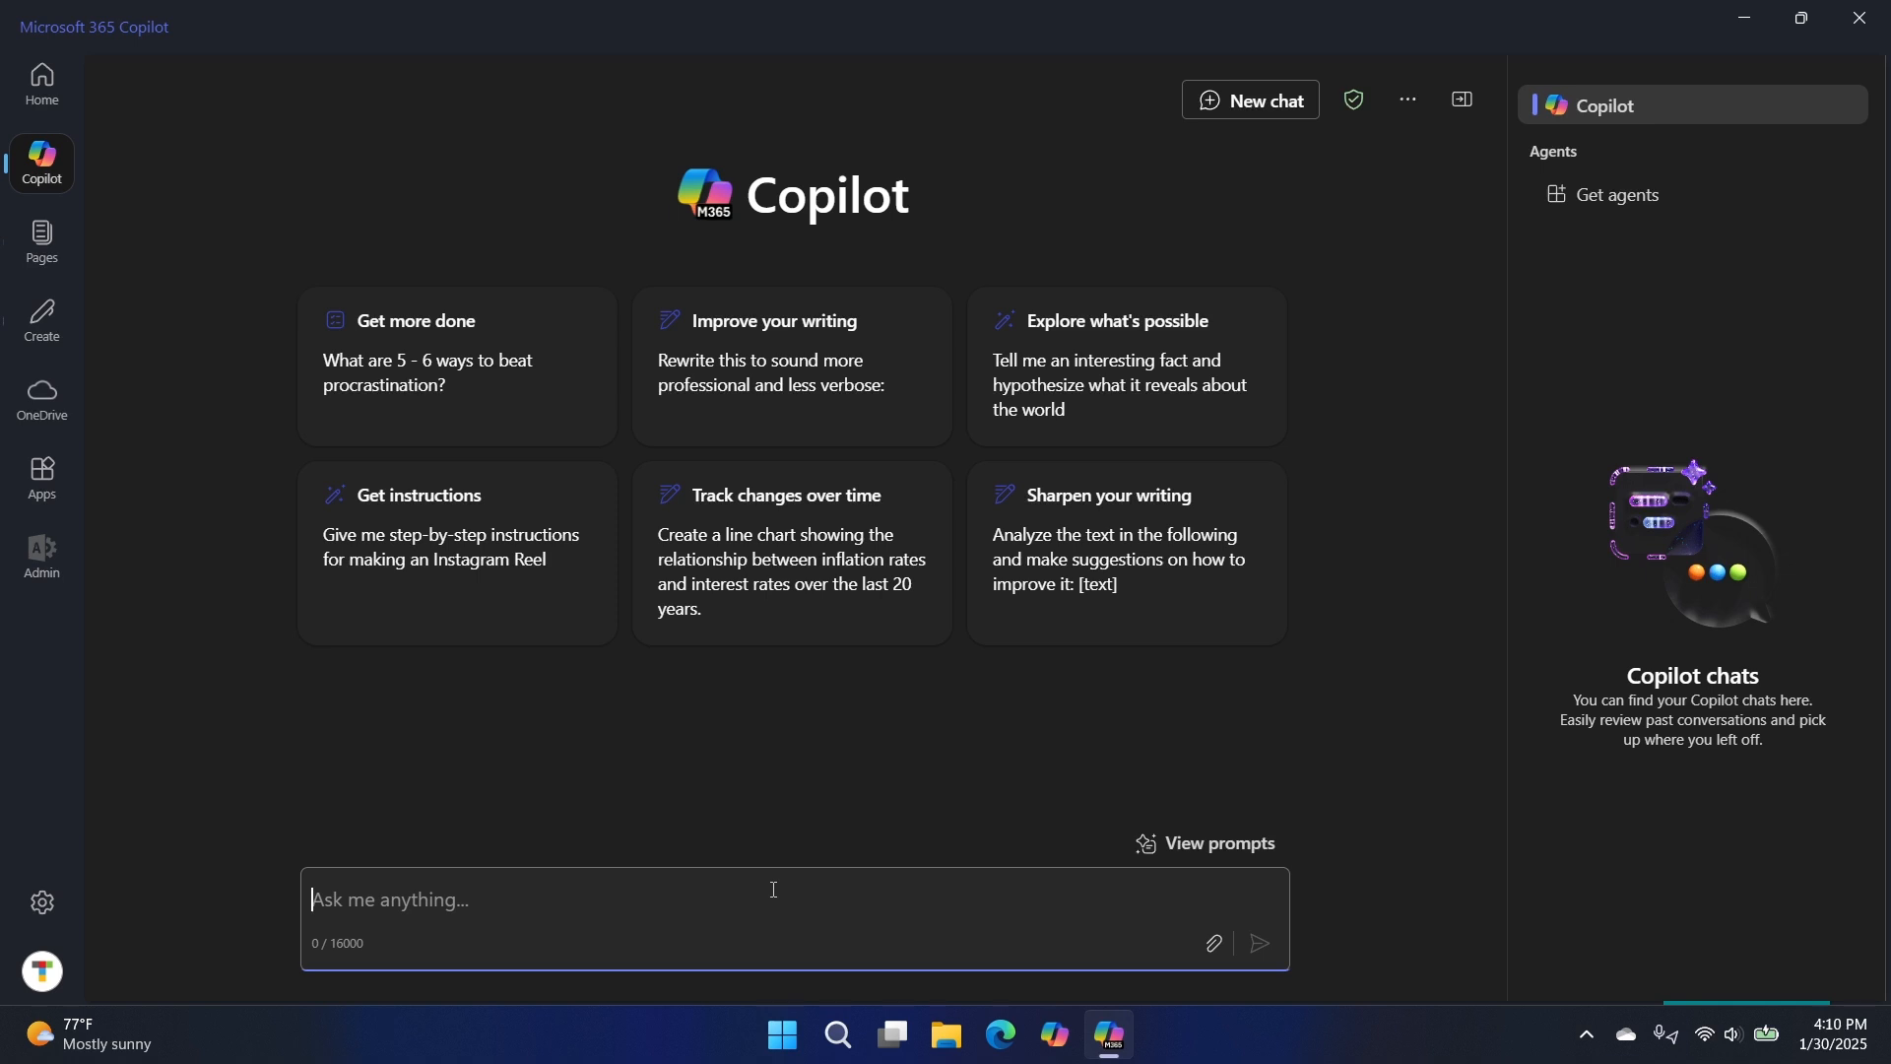
pyautogui.write('make a')
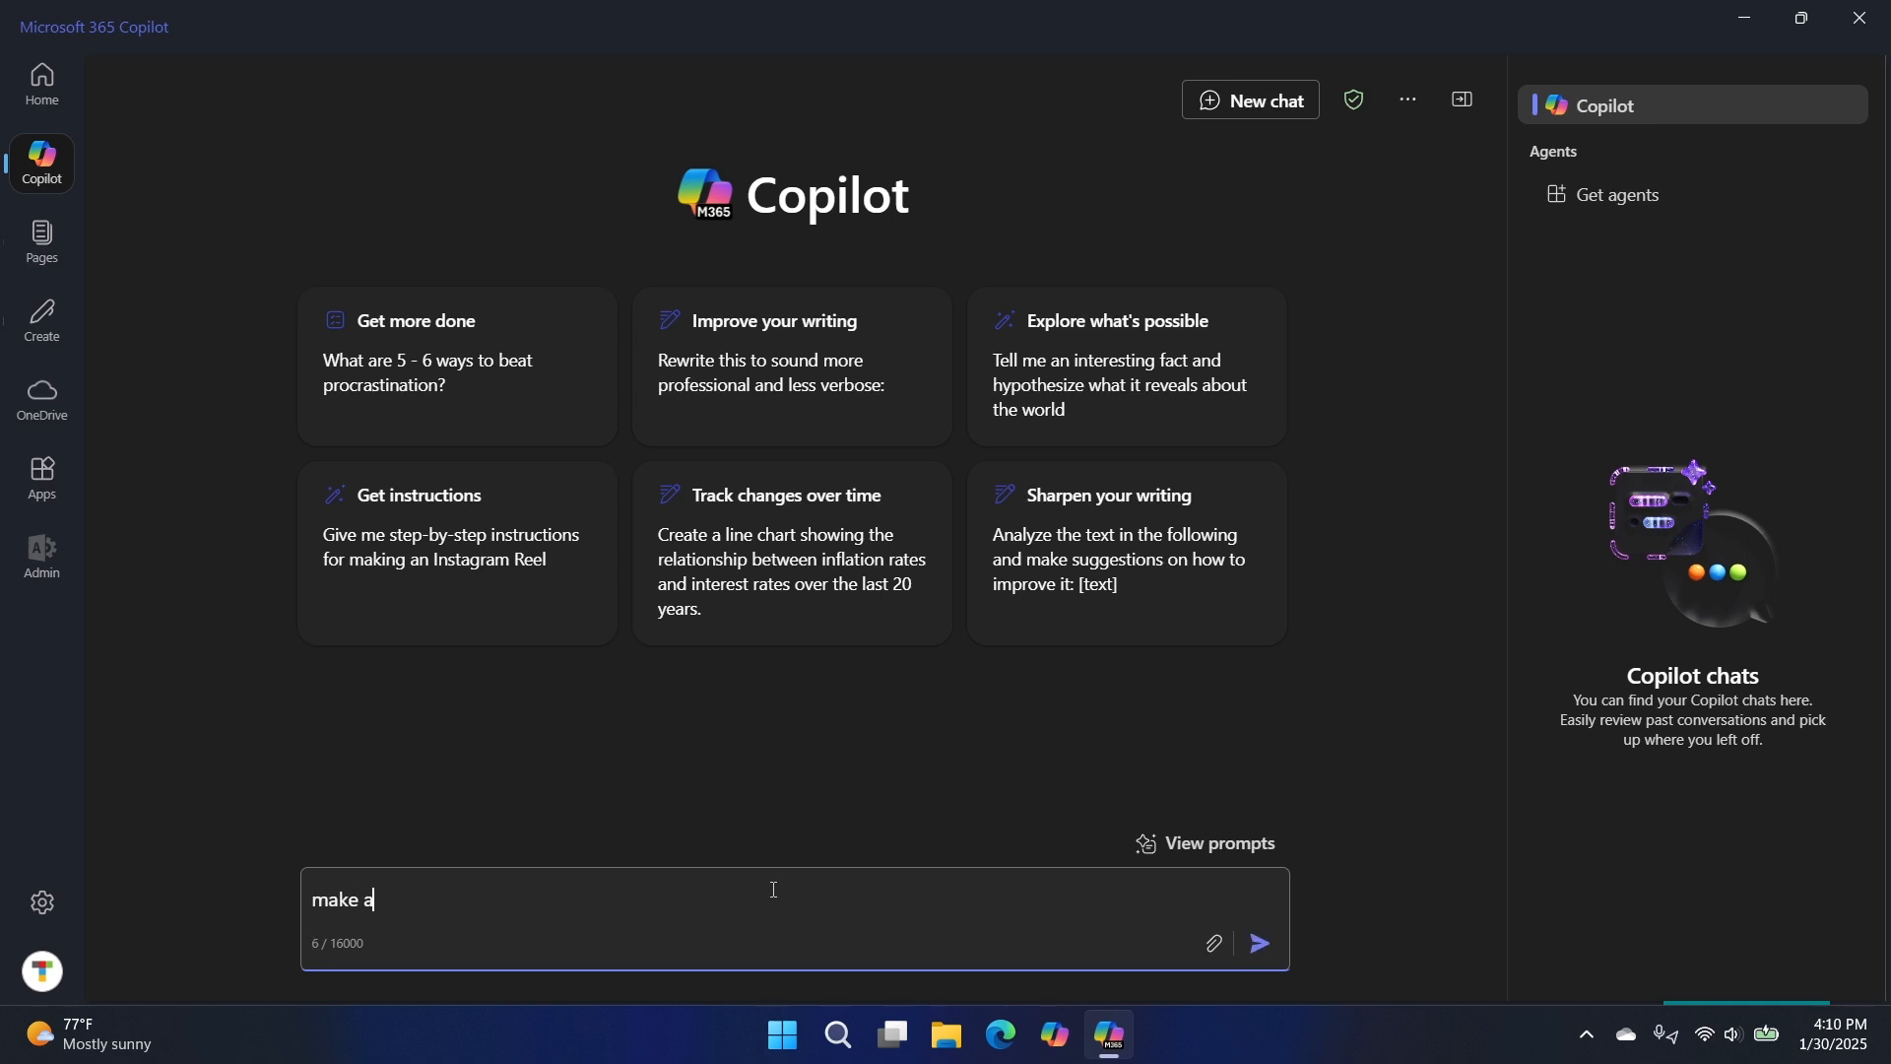
pyautogui.write('5 day p')
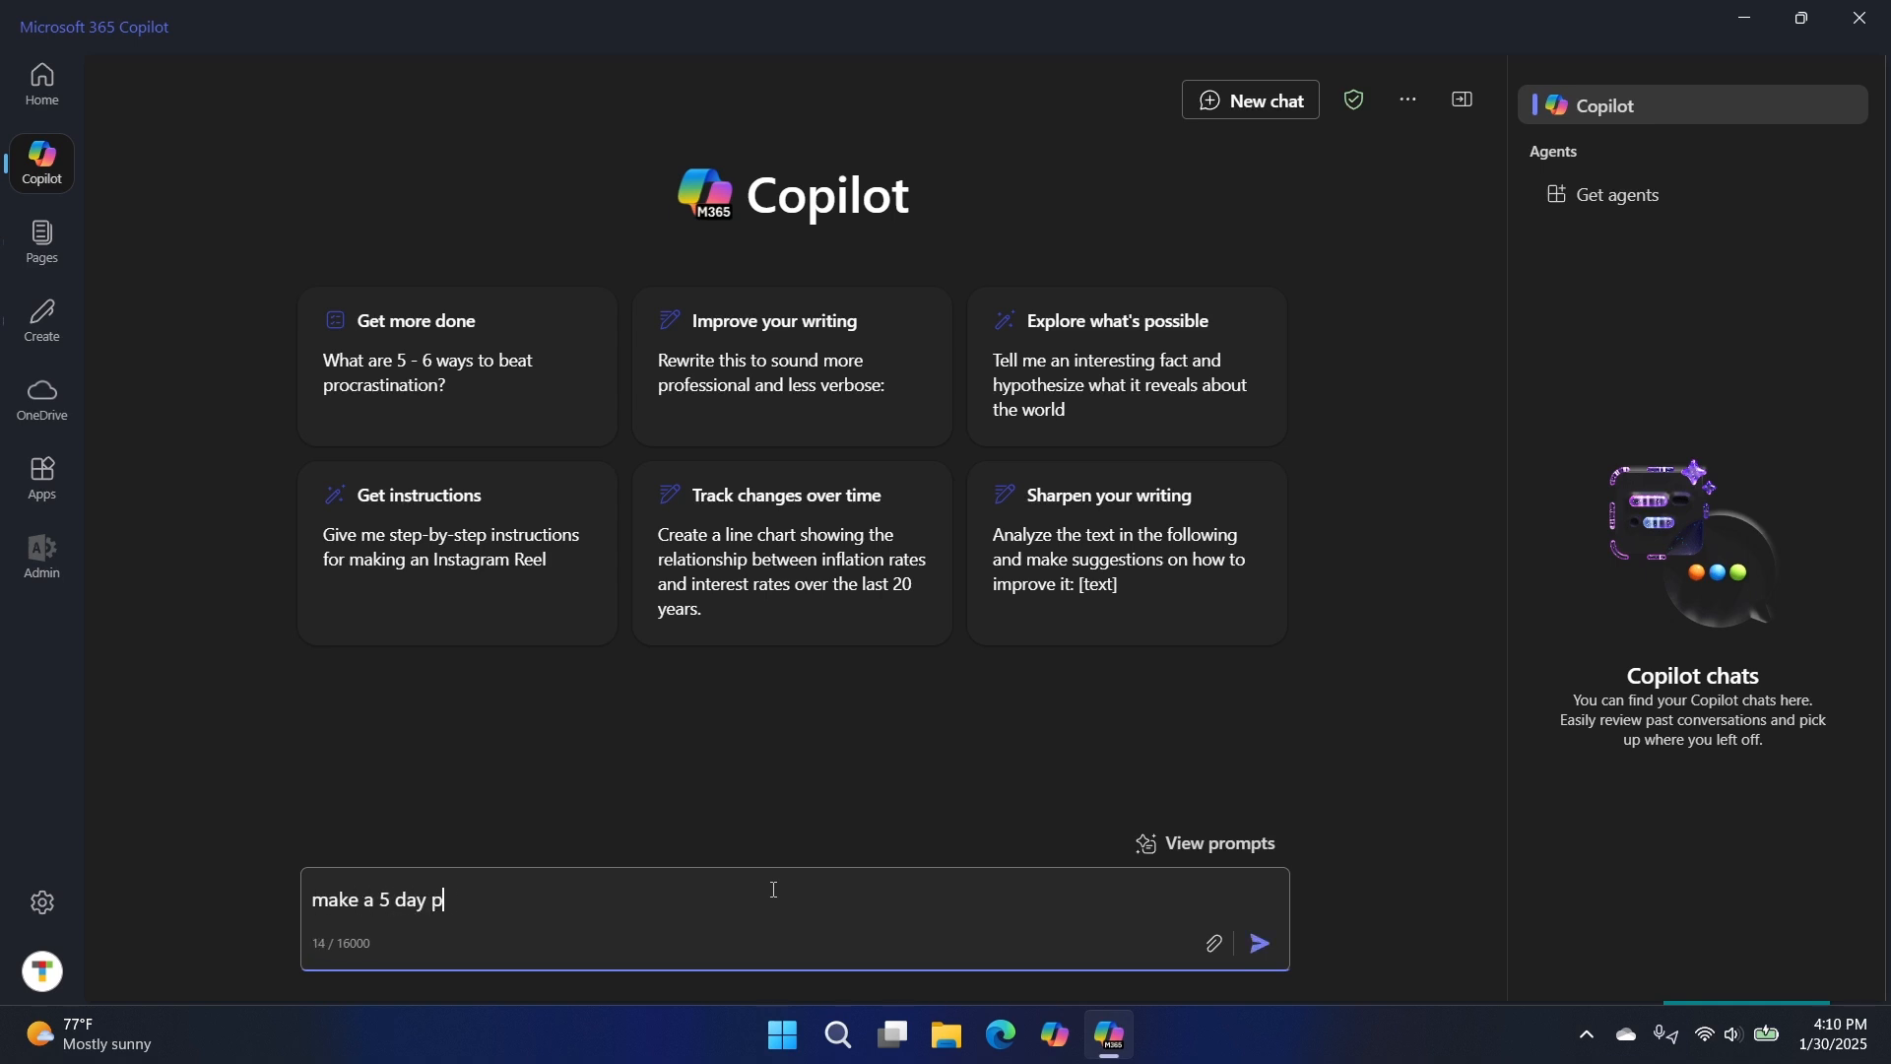
pyautogui.write('aris ite')
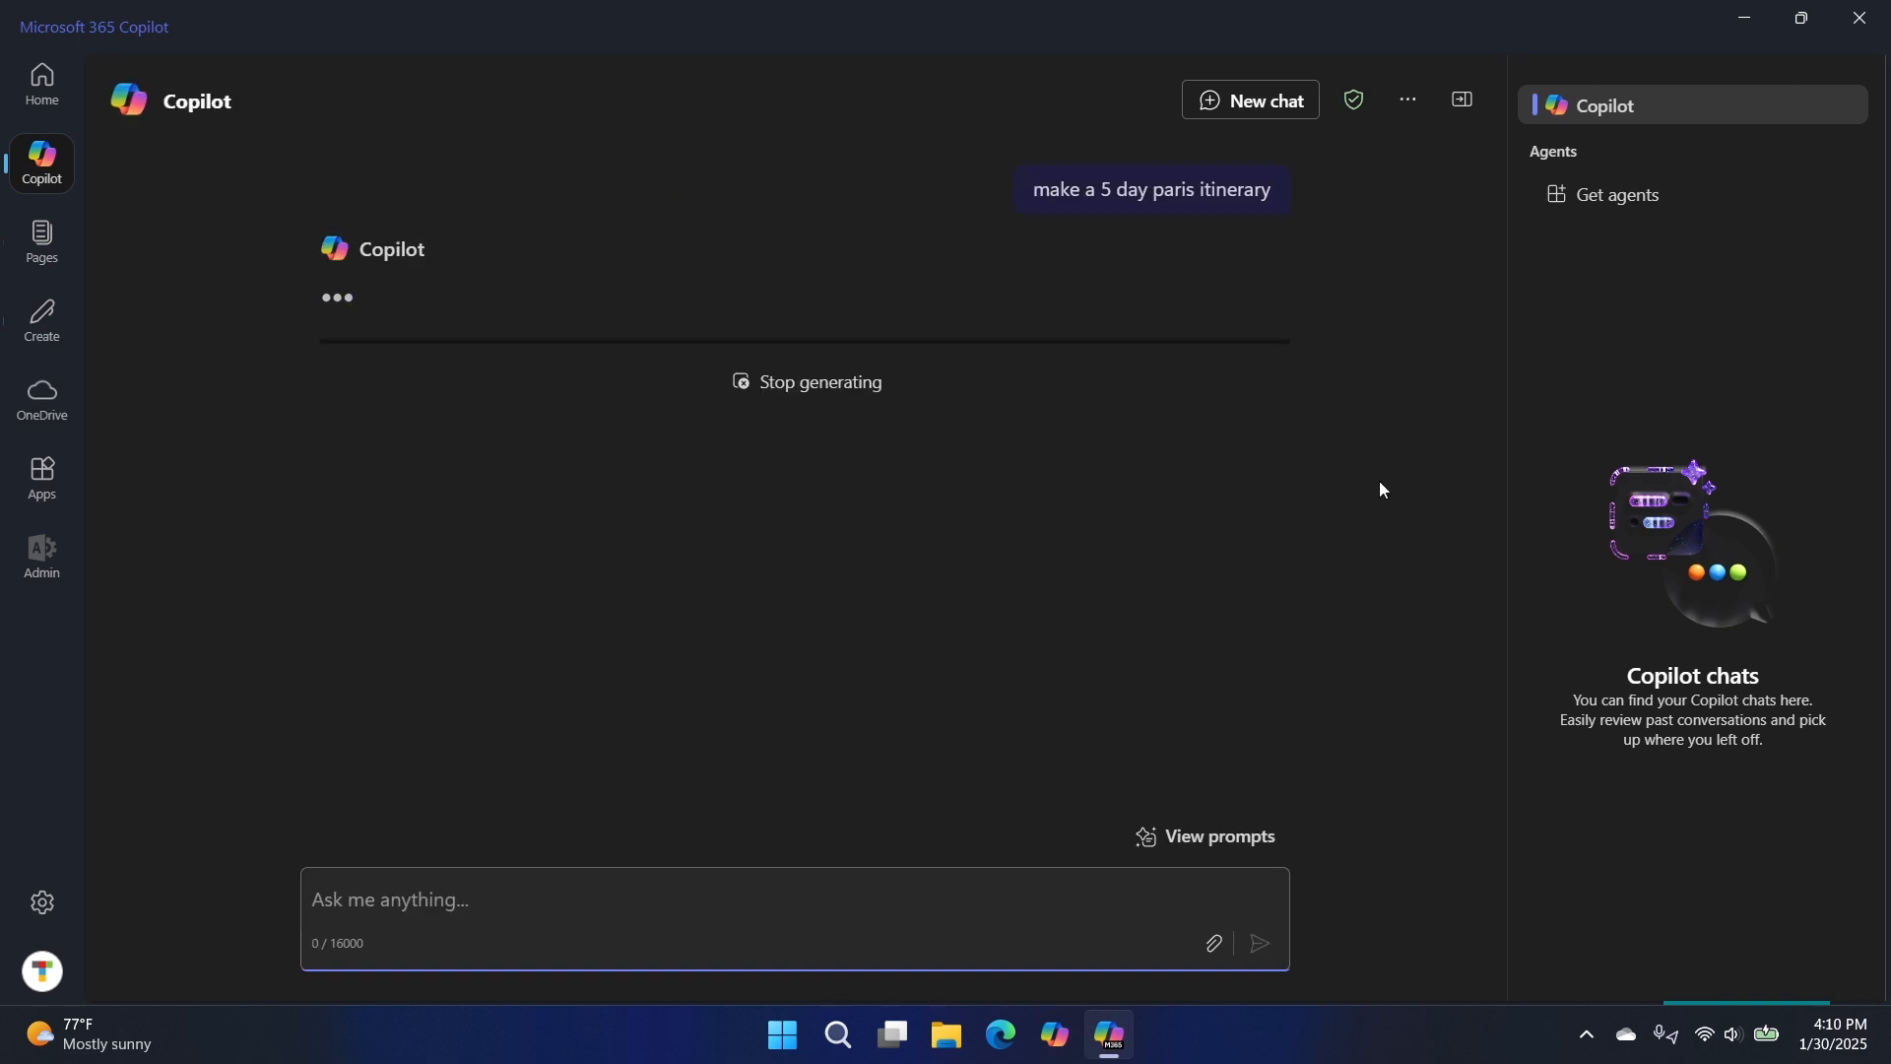
pyautogui.moveTo(1363, 528)
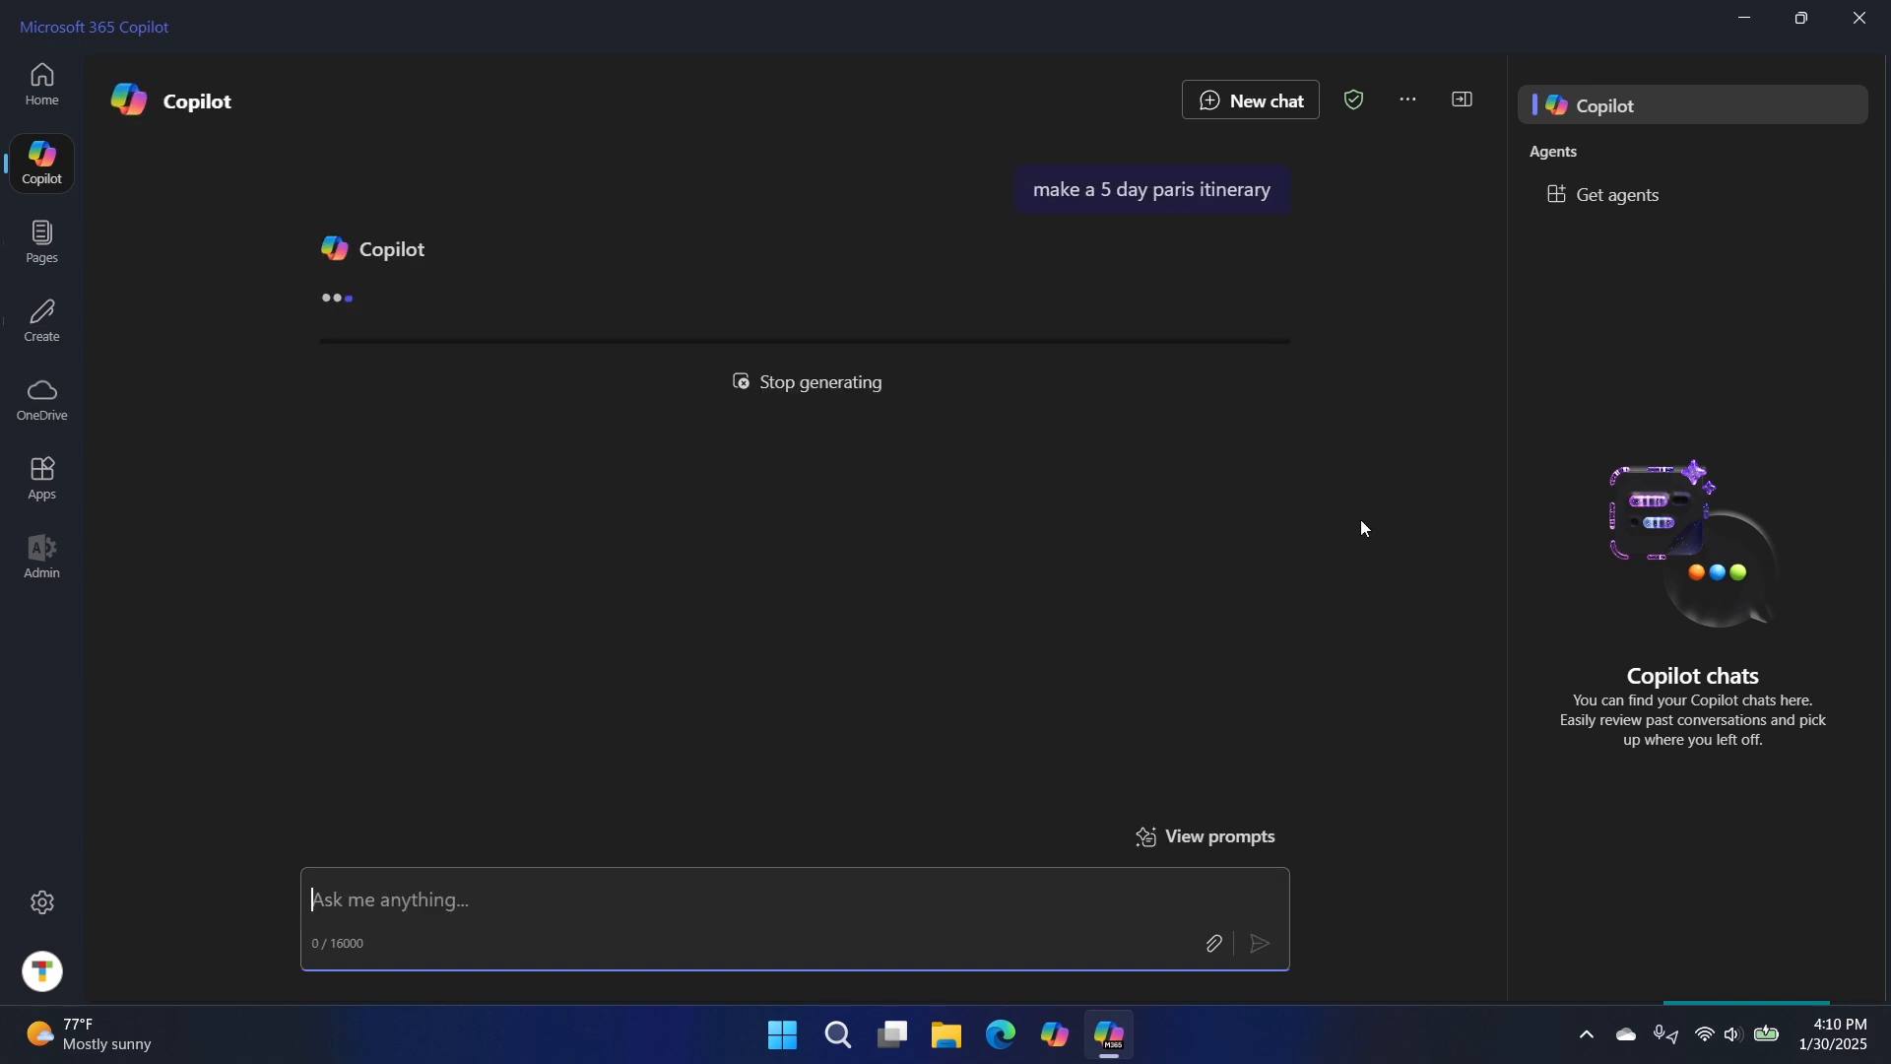
pyautogui.moveTo(1407, 555)
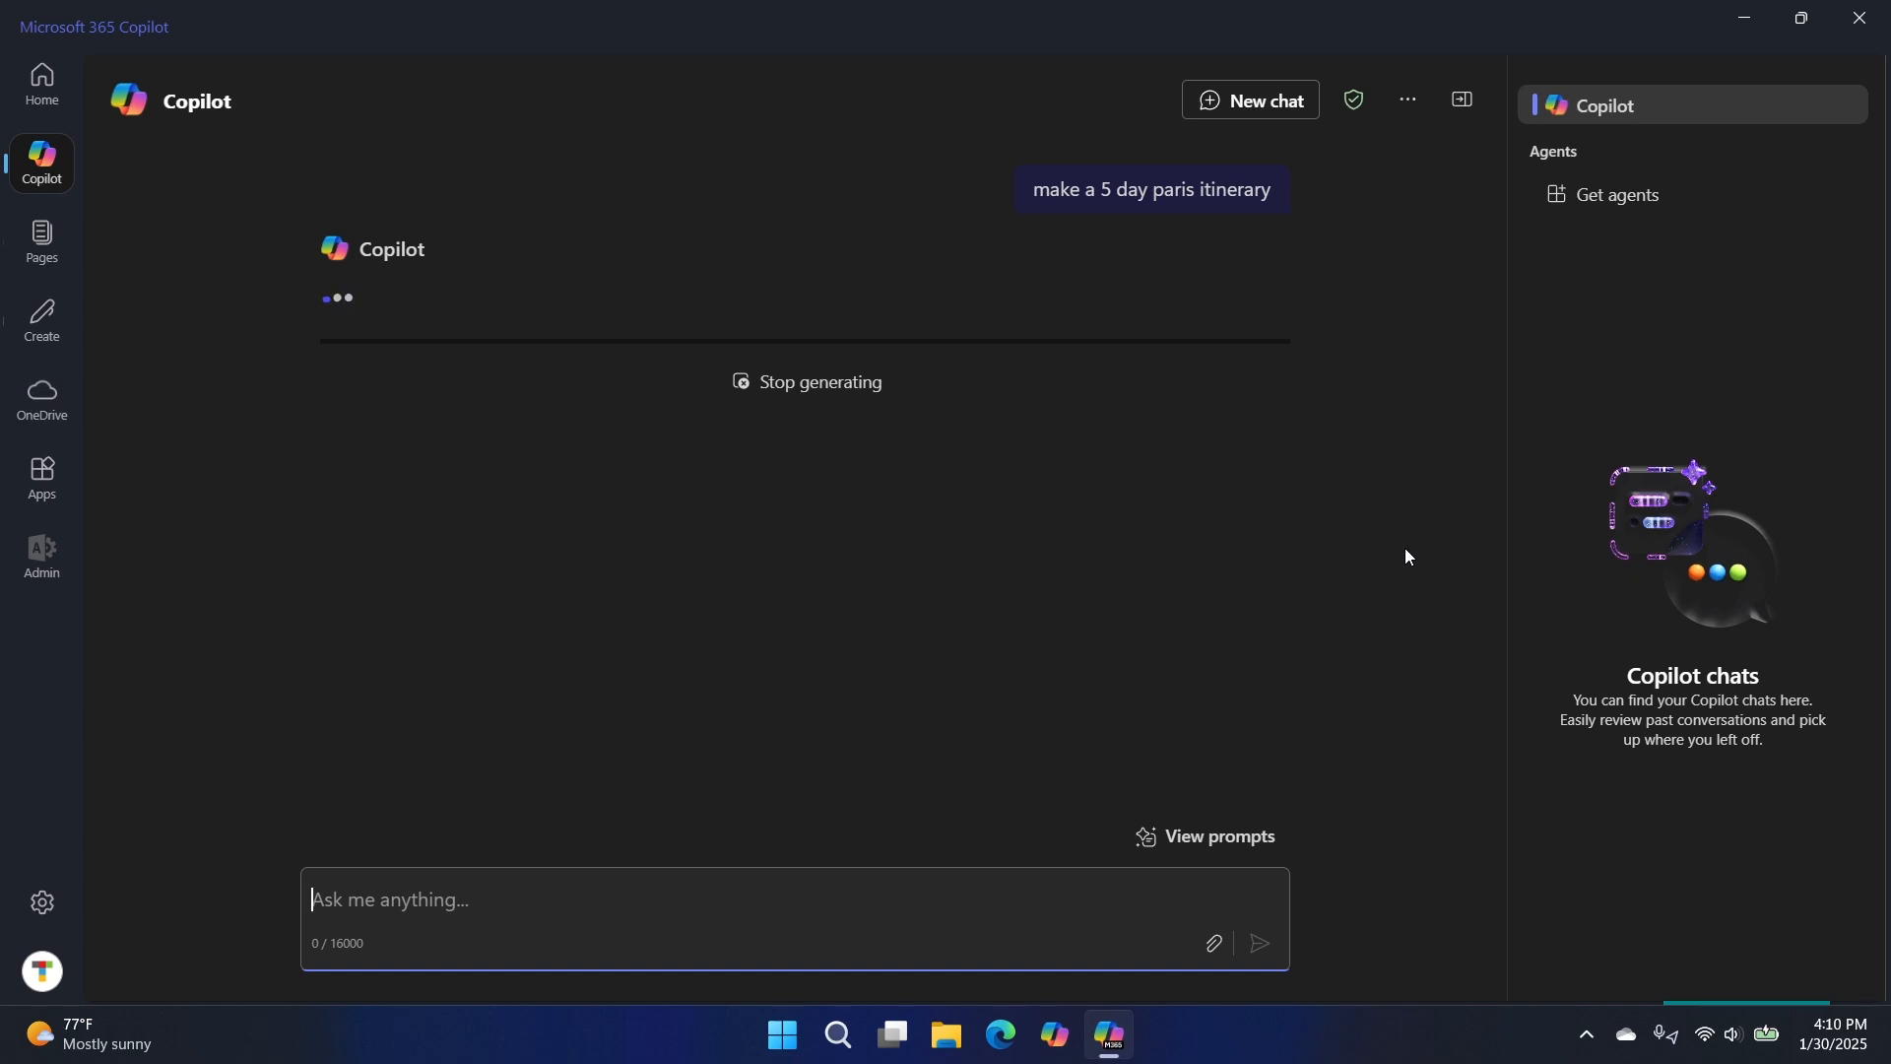
pyautogui.moveTo(1420, 427)
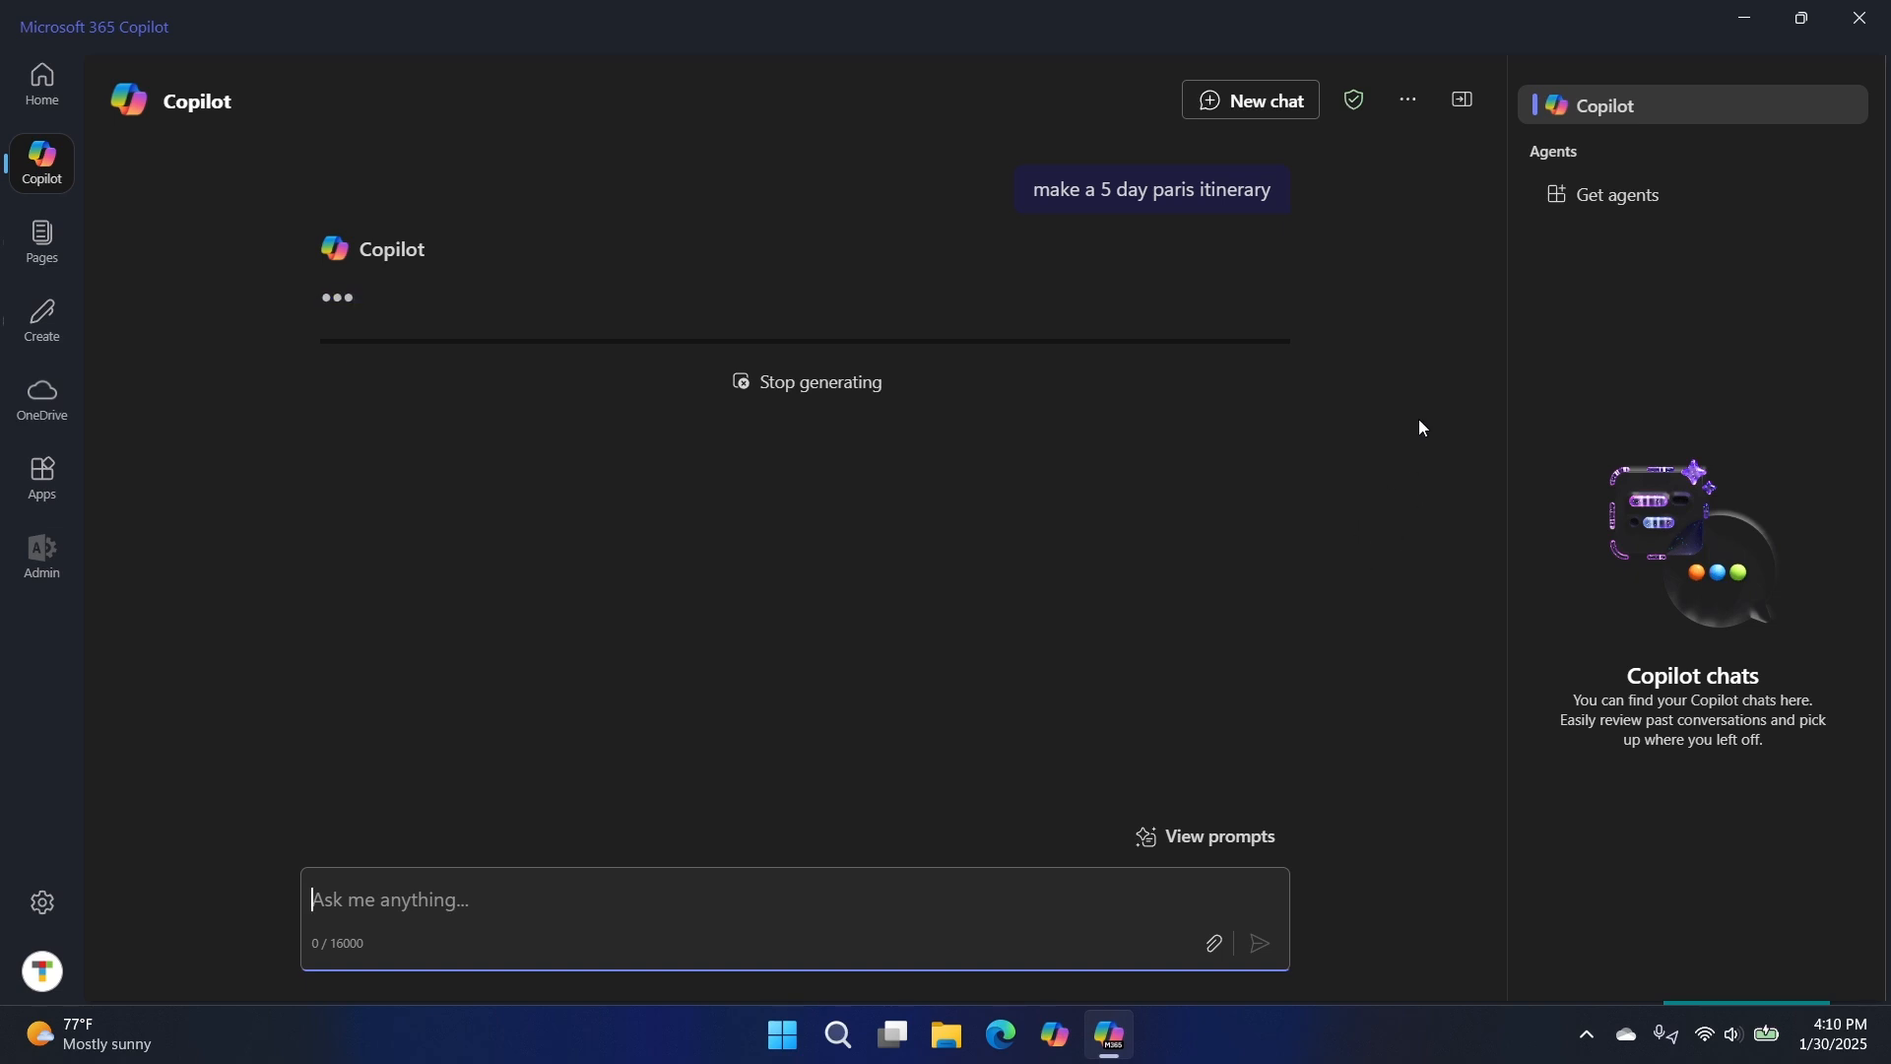
pyautogui.moveTo(1374, 519)
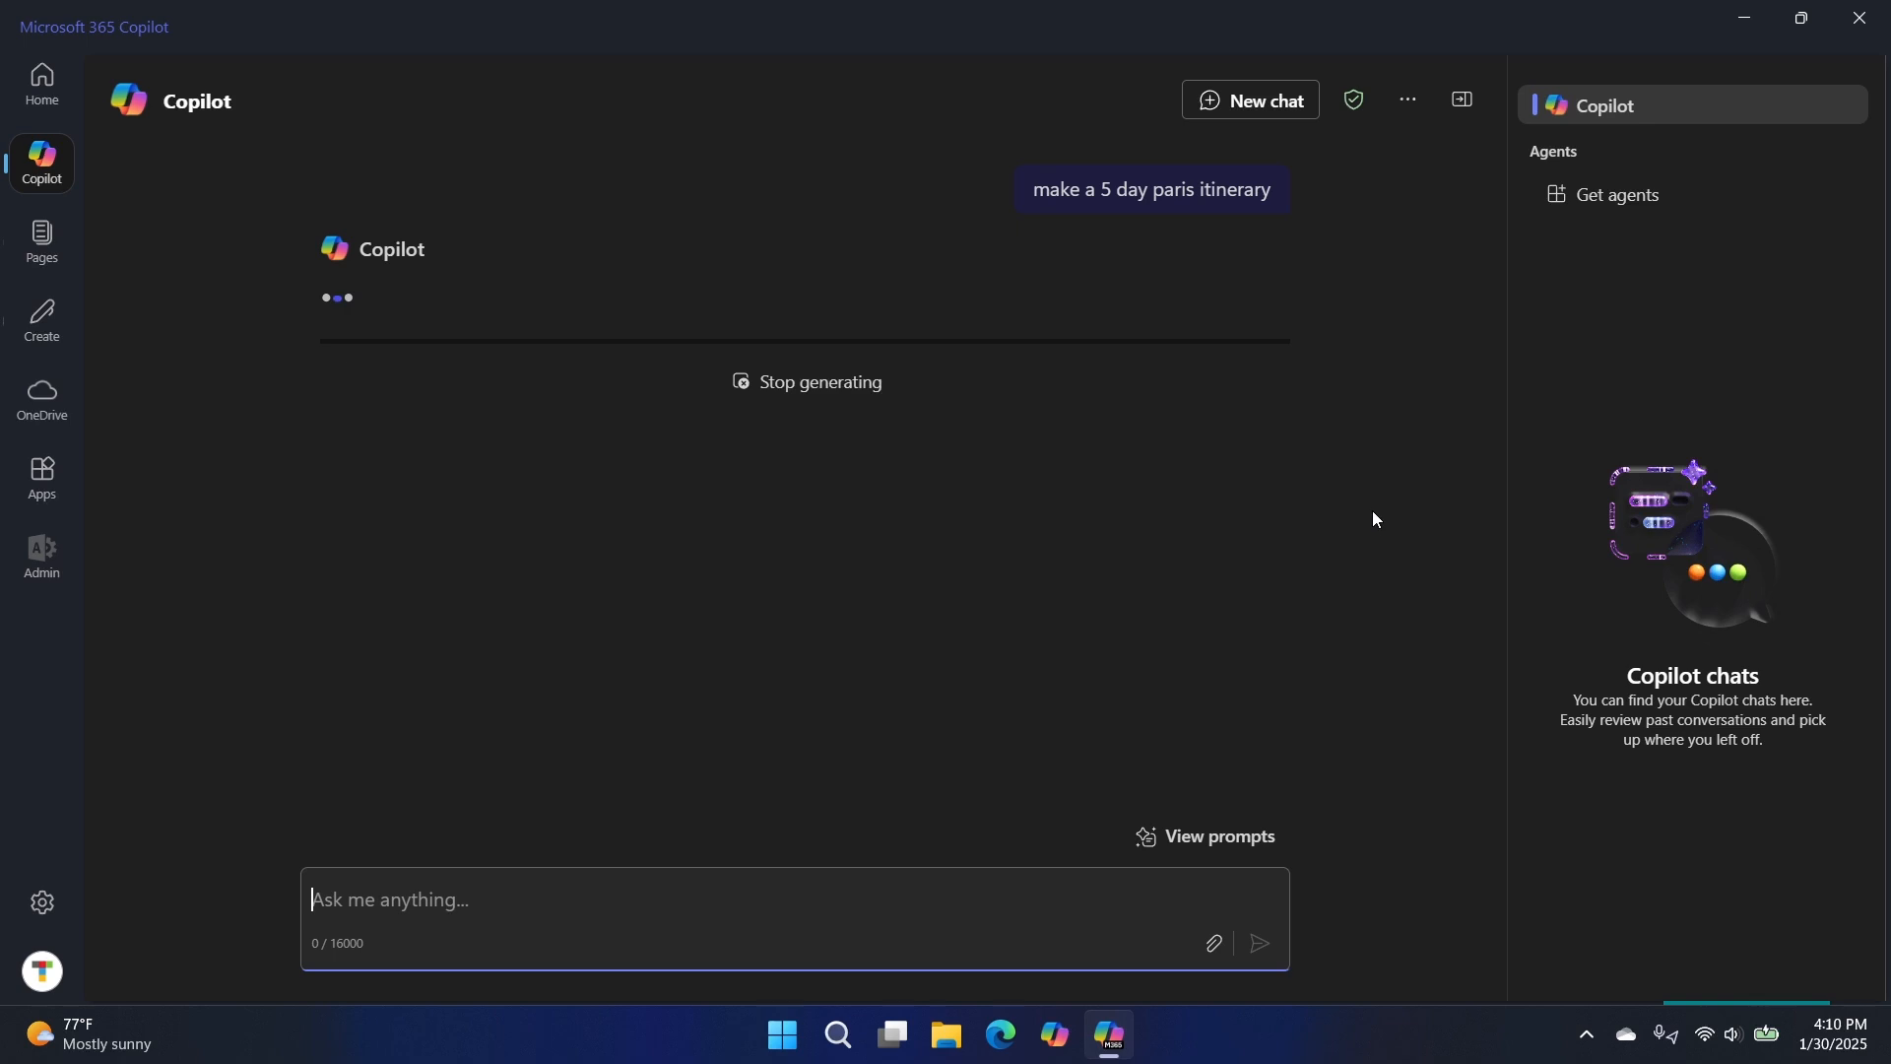
pyautogui.moveTo(1375, 485)
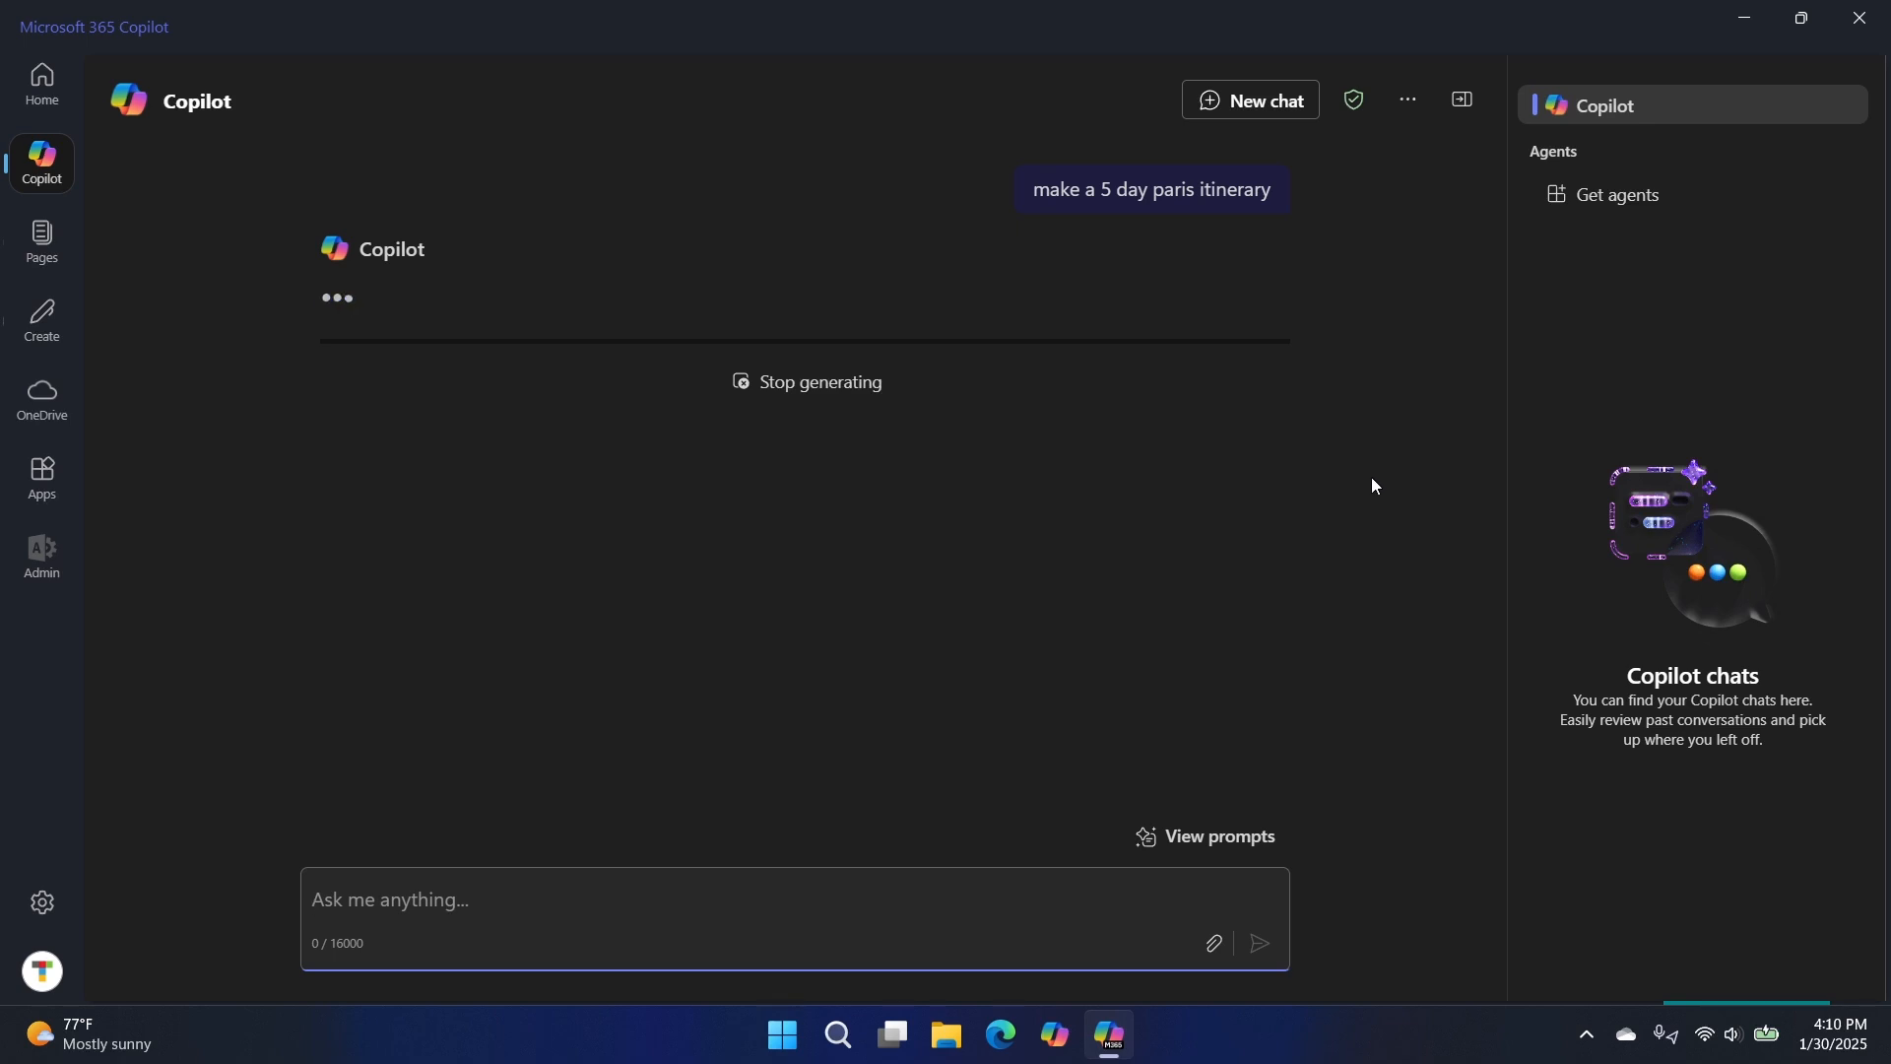
pyautogui.moveTo(674, 471)
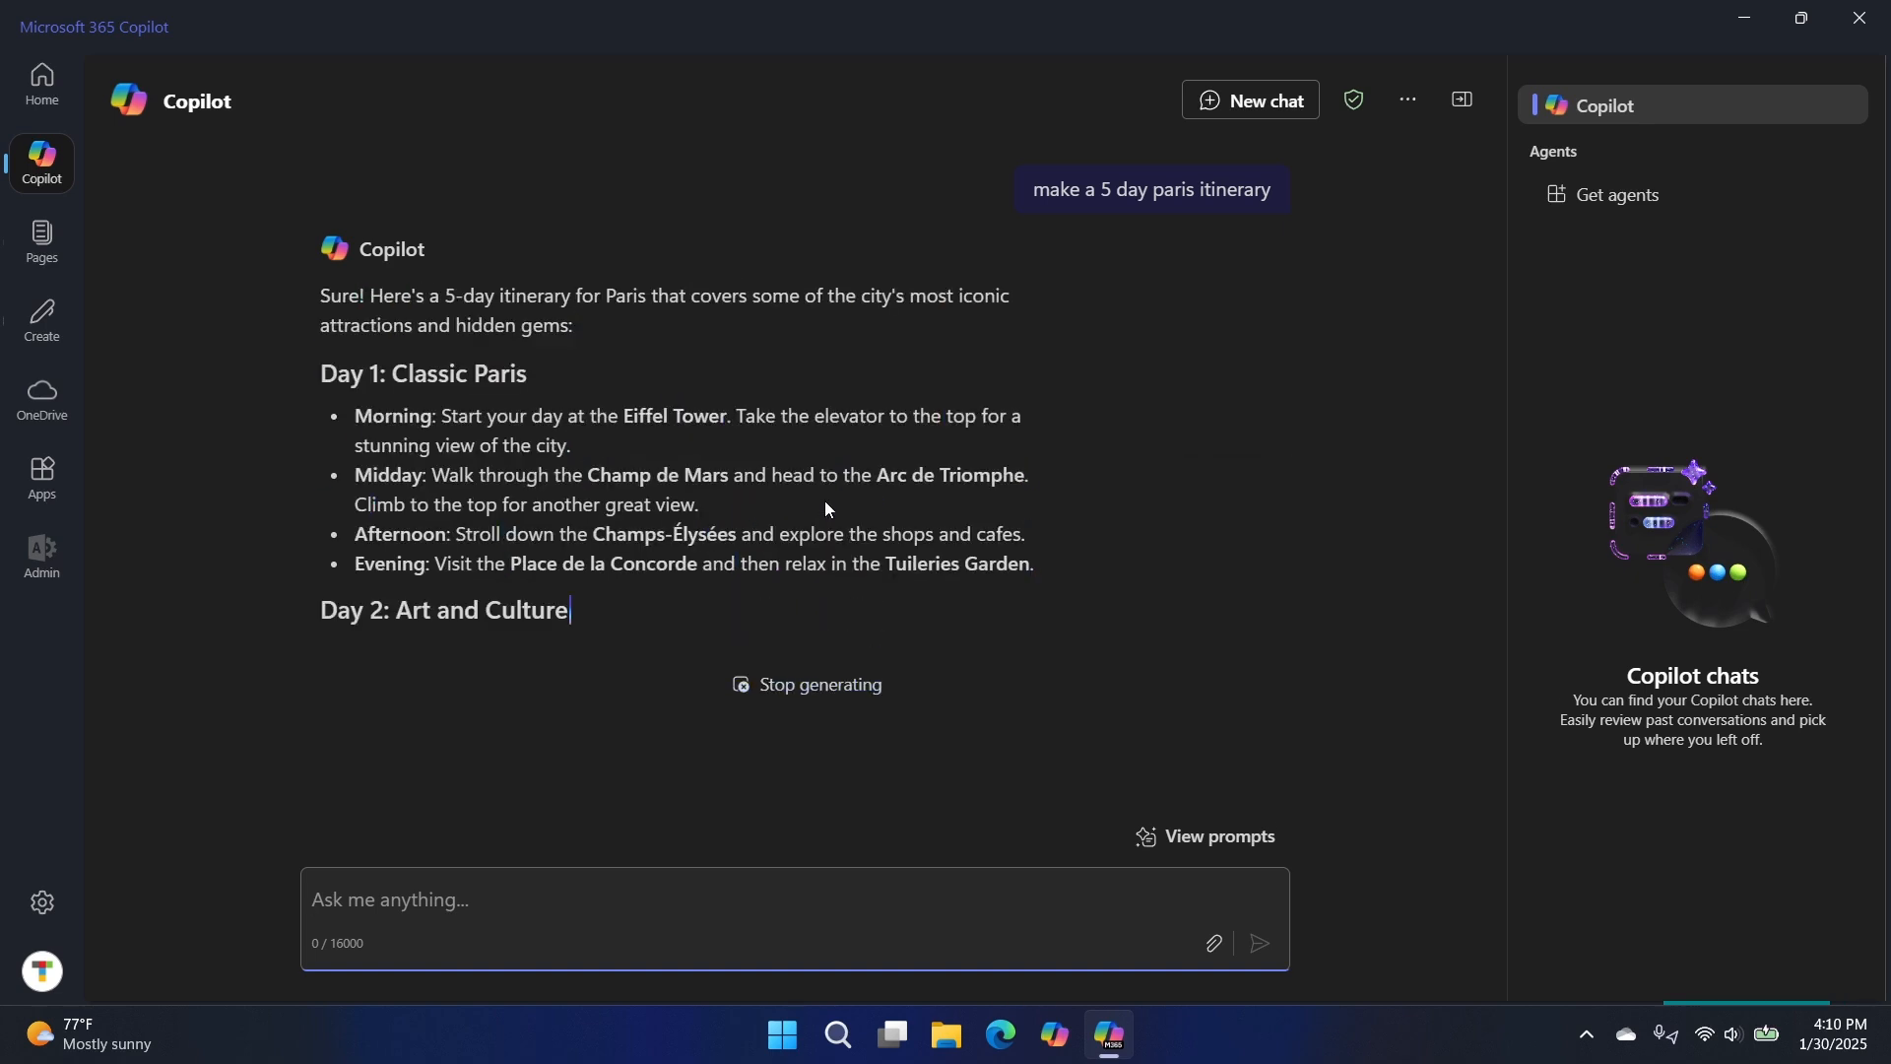
# - Scroll through the itinerary response and hide the recent chats and agents pane
pyautogui.scroll(-3)
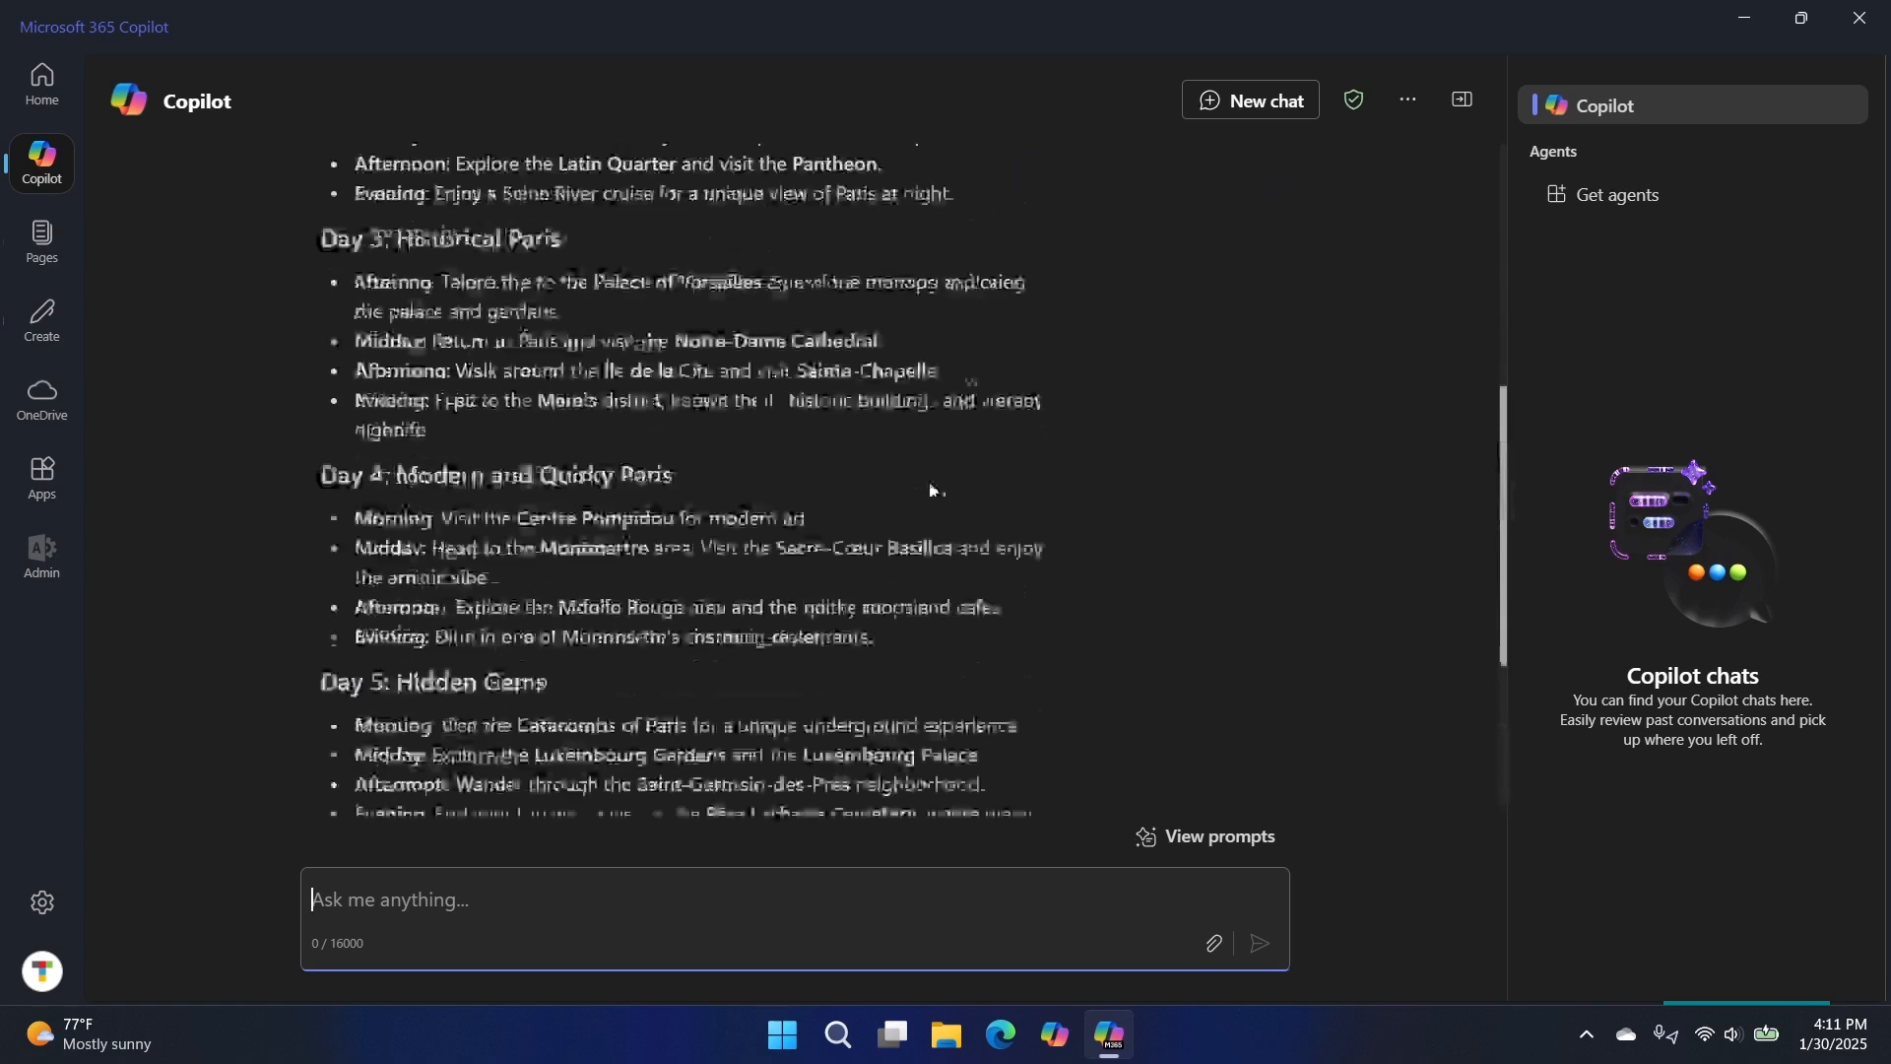
pyautogui.scroll(3)
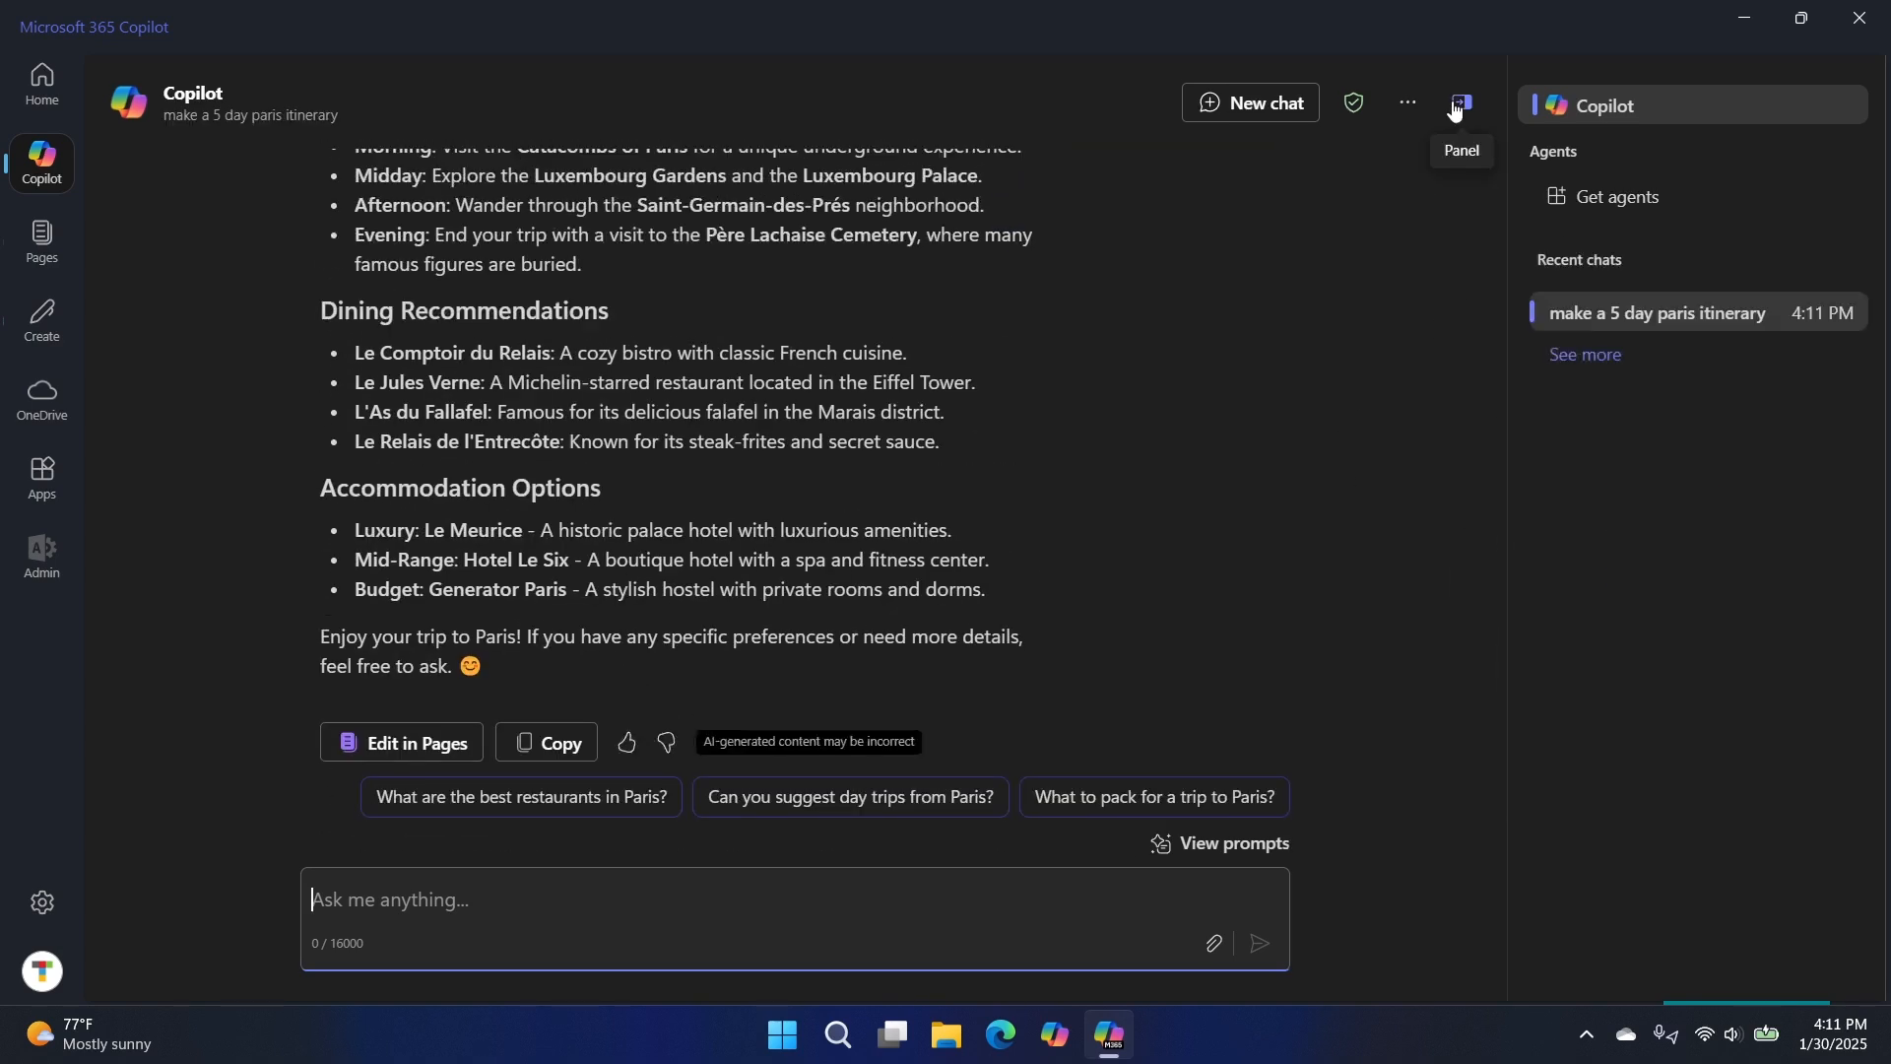
pyautogui.click(1455, 103)
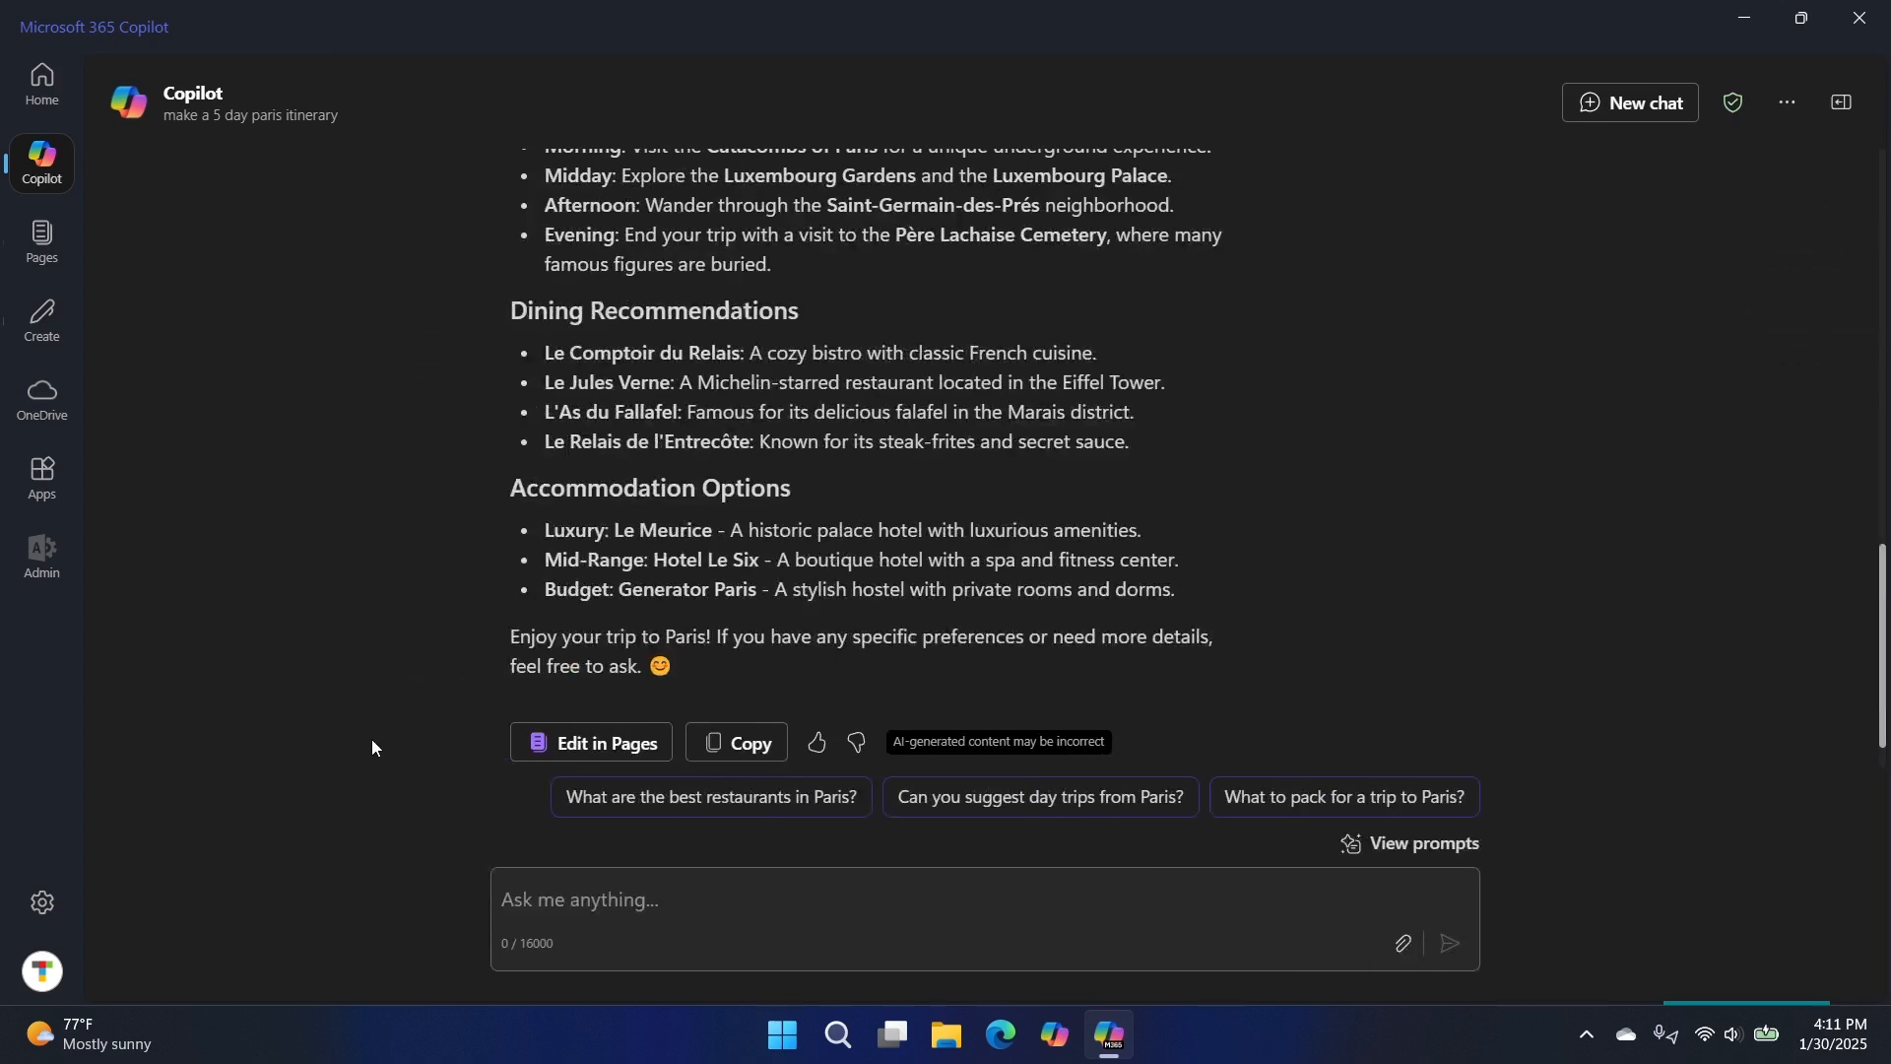
# - Switch to the second signed-in personal account from the profile flyout and view its Home
pyautogui.click(41, 971)
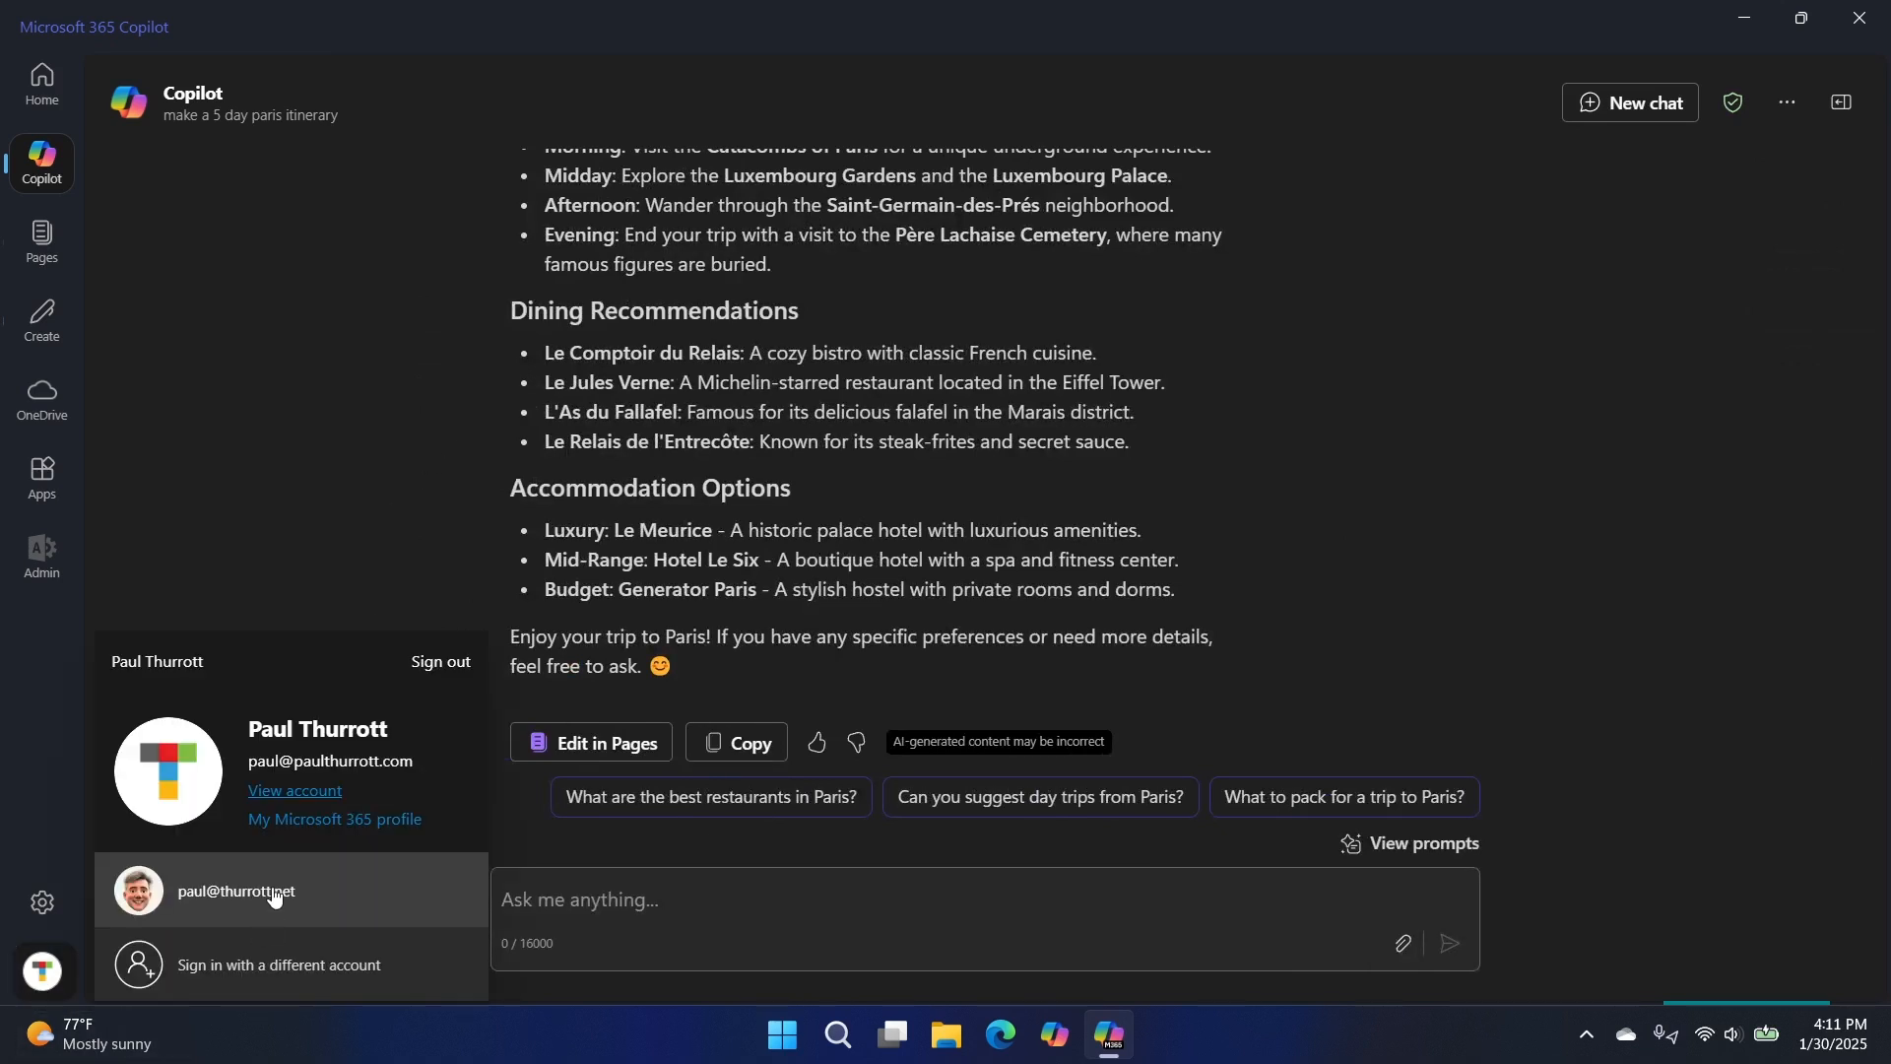
pyautogui.click(41, 81)
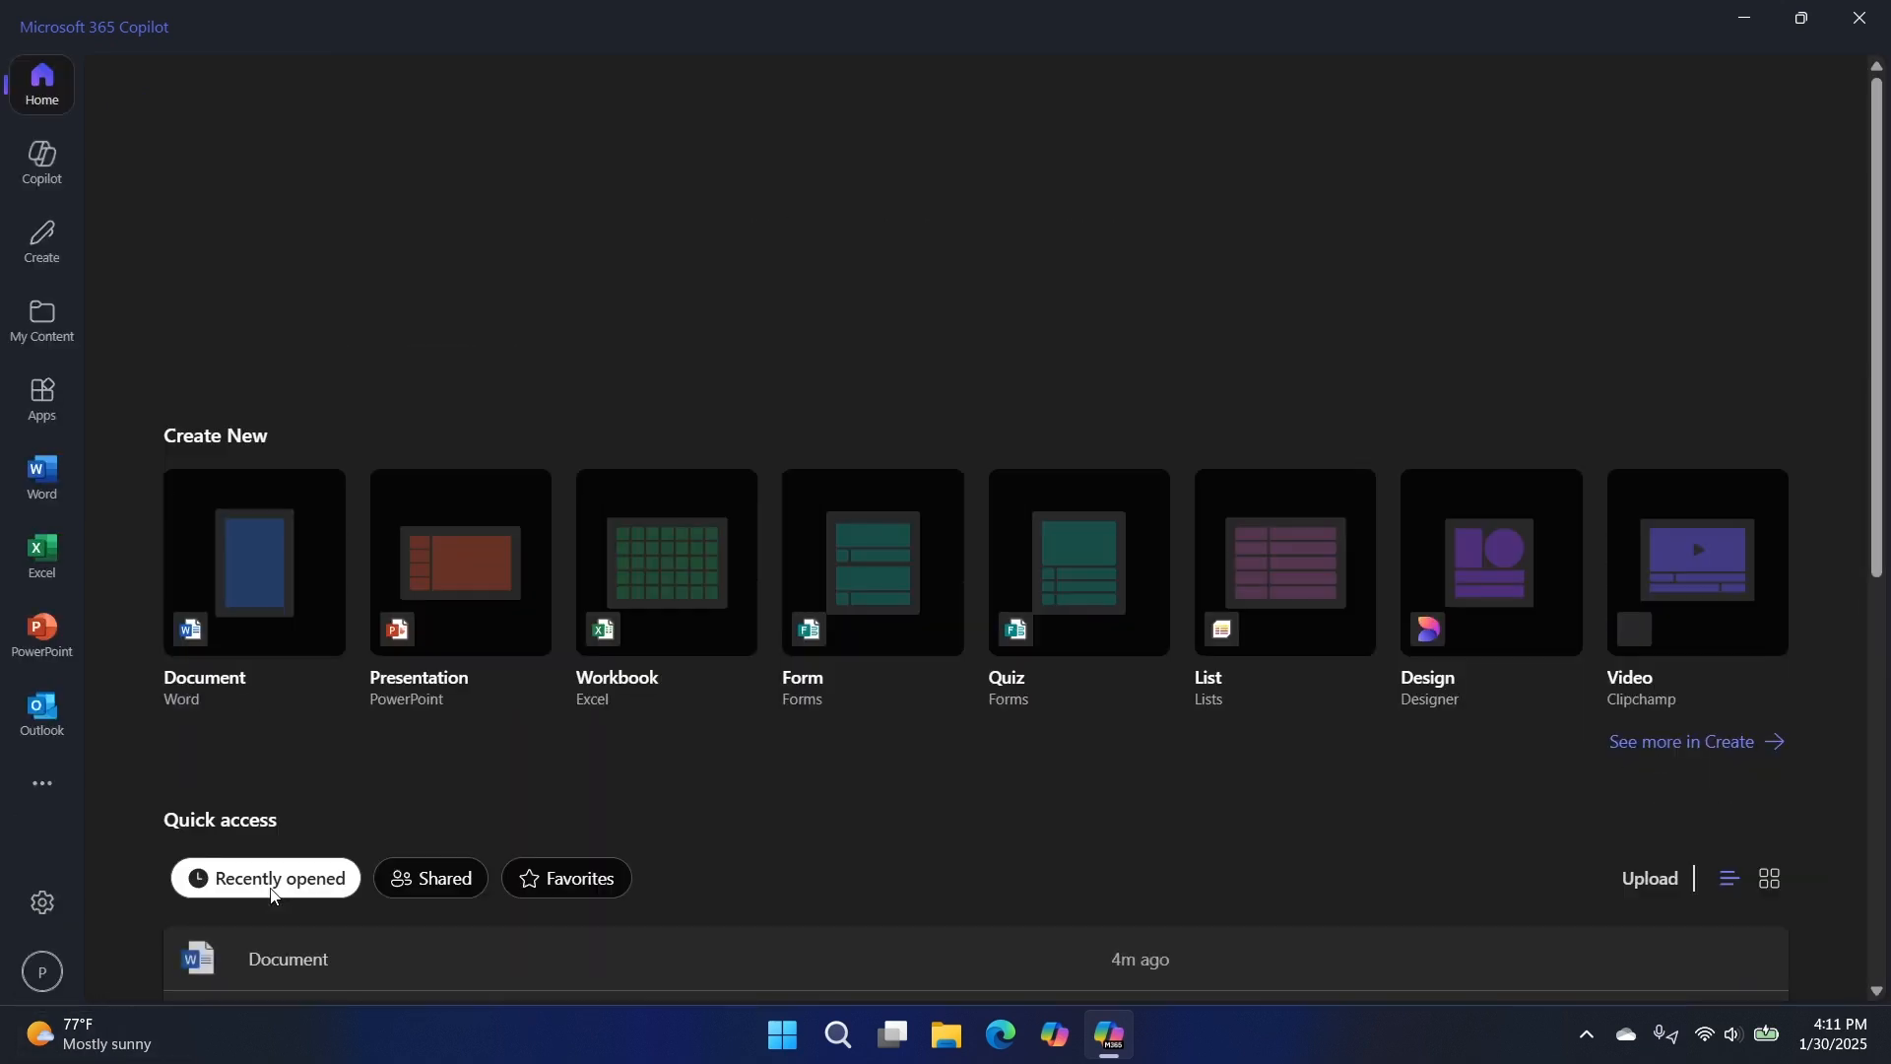
pyautogui.scroll(3)
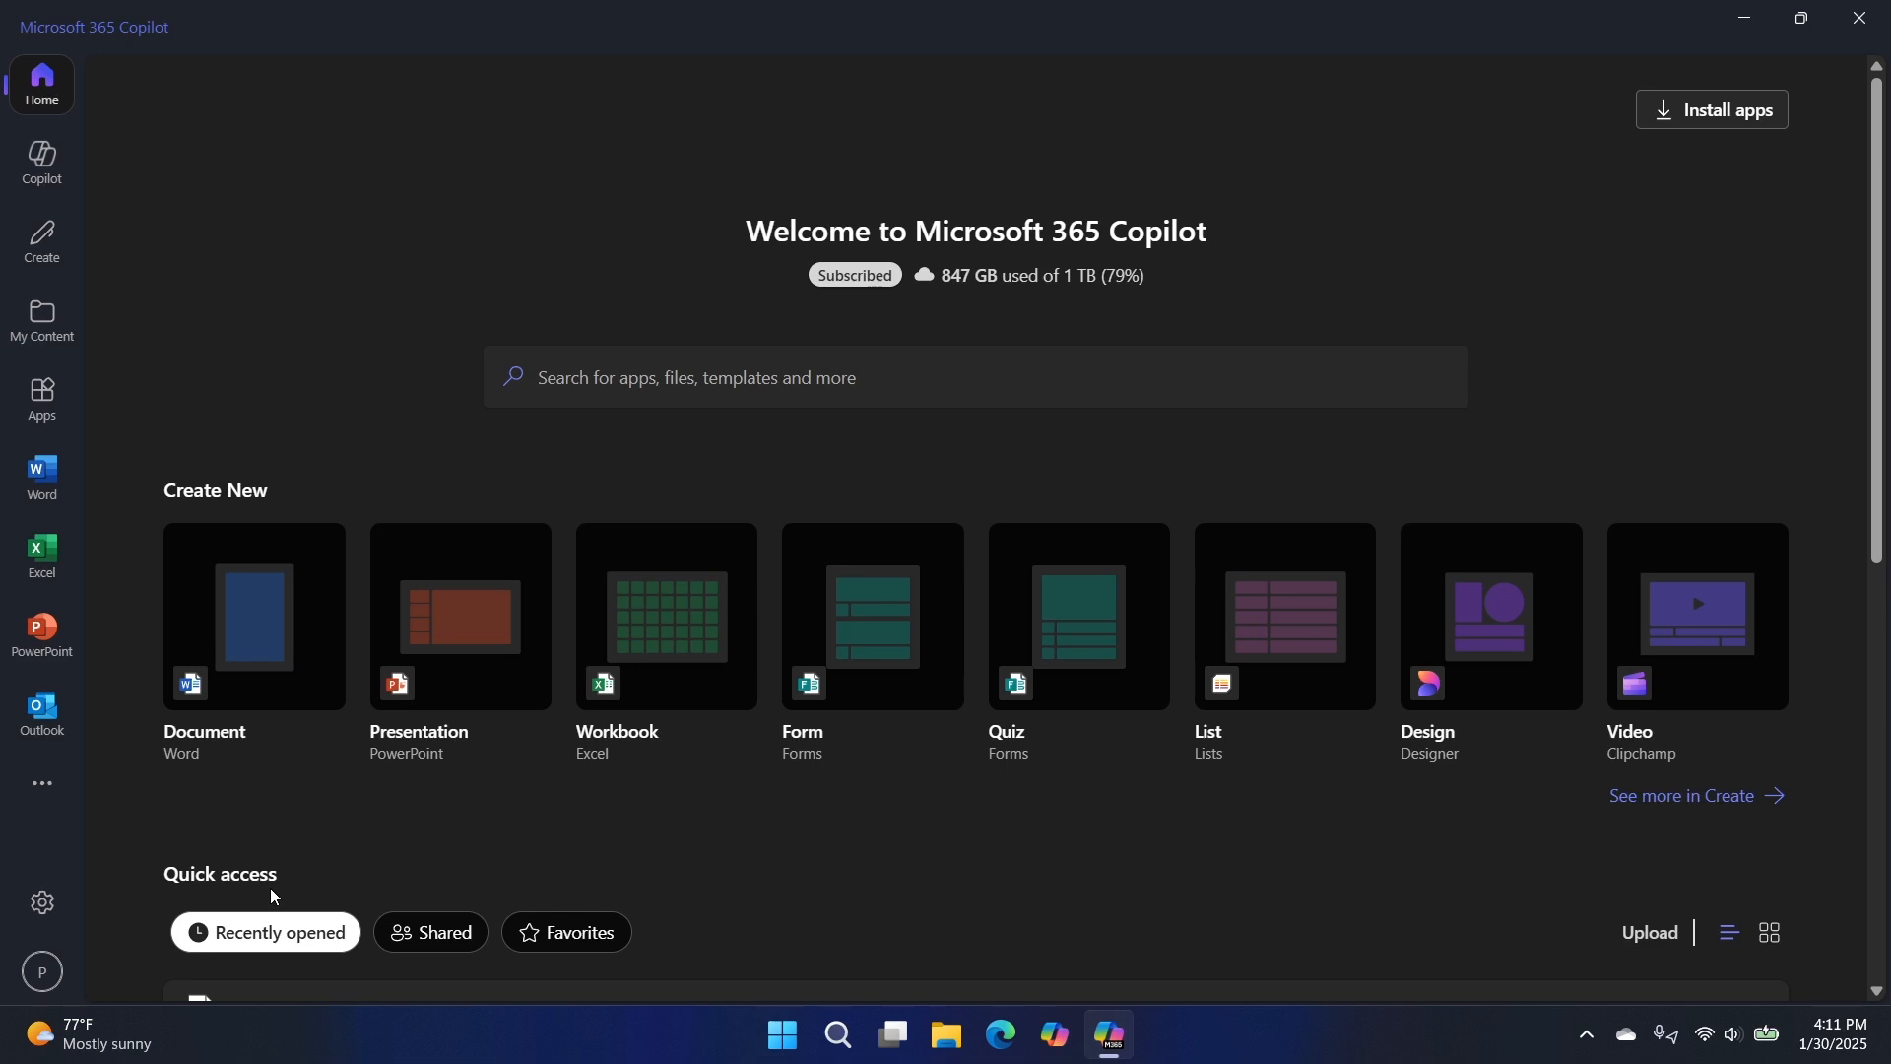
pyautogui.moveTo(1727, 305)
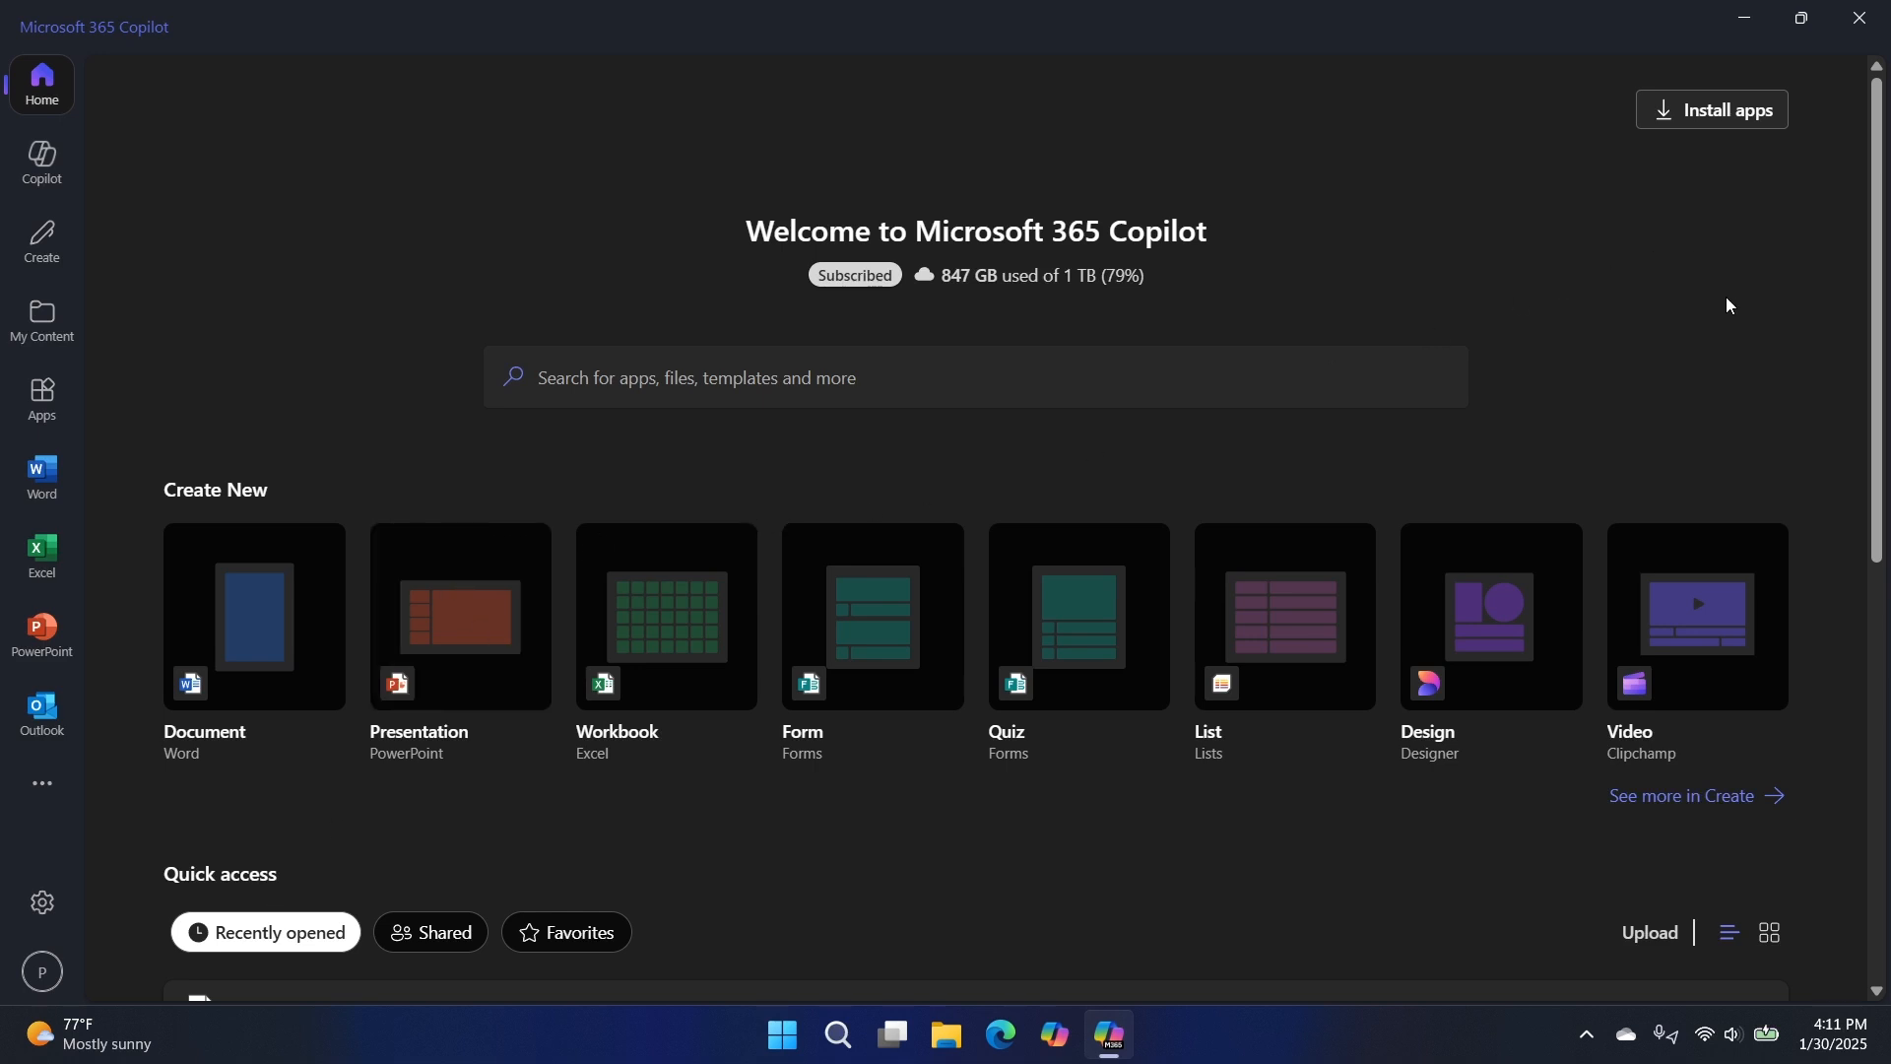
pyautogui.moveTo(1674, 335)
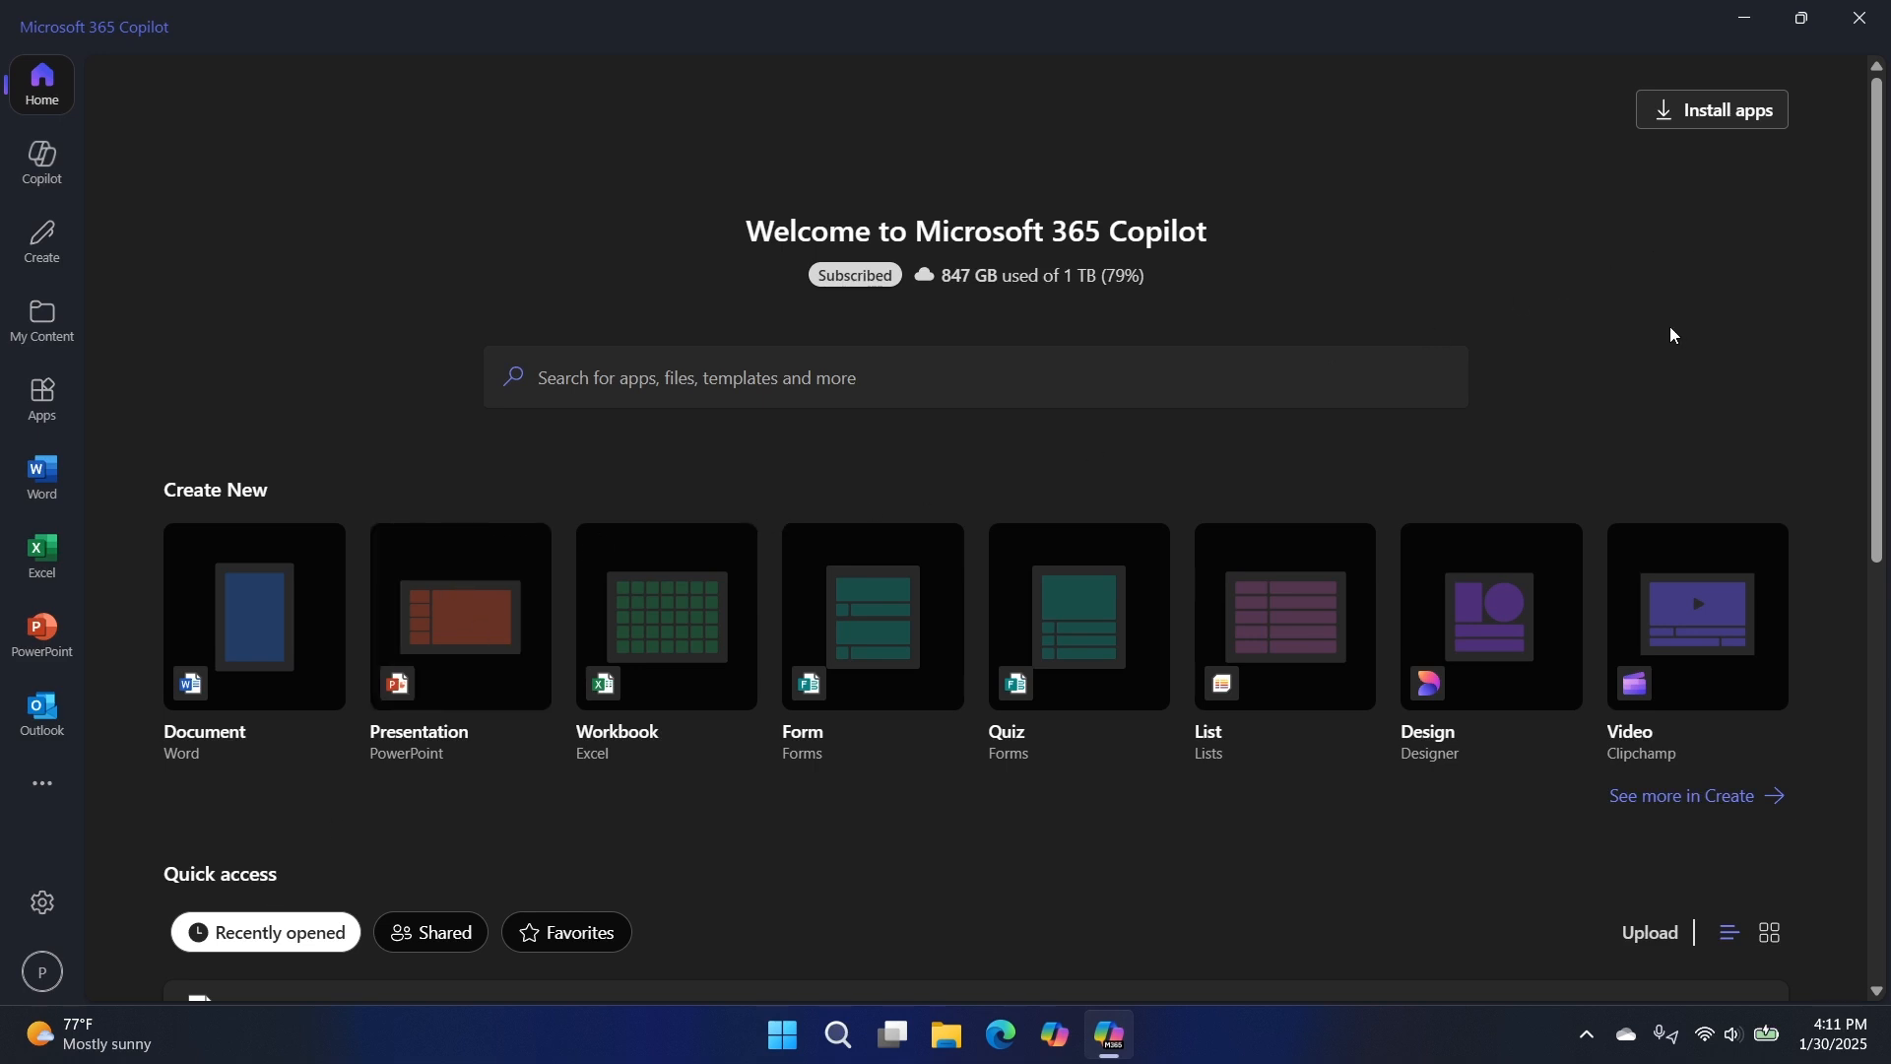
pyautogui.moveTo(1714, 360)
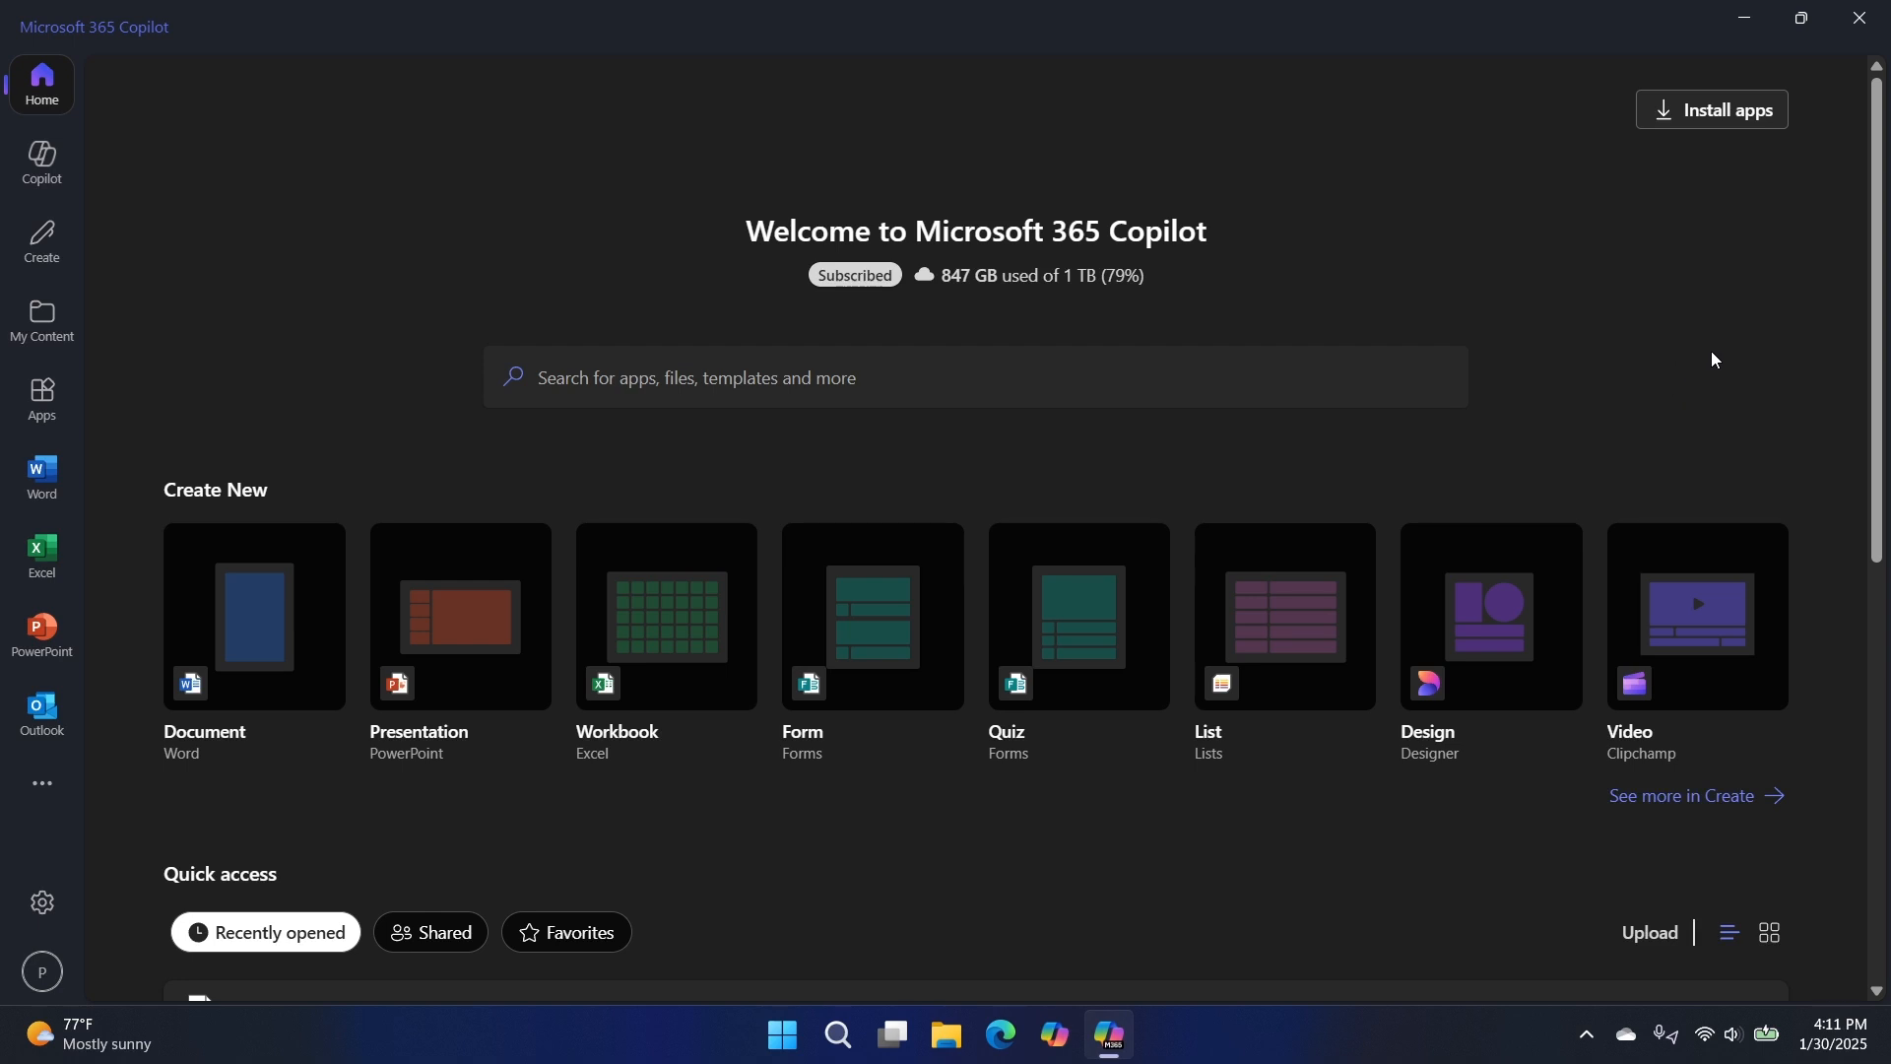
pyautogui.moveTo(1715, 351)
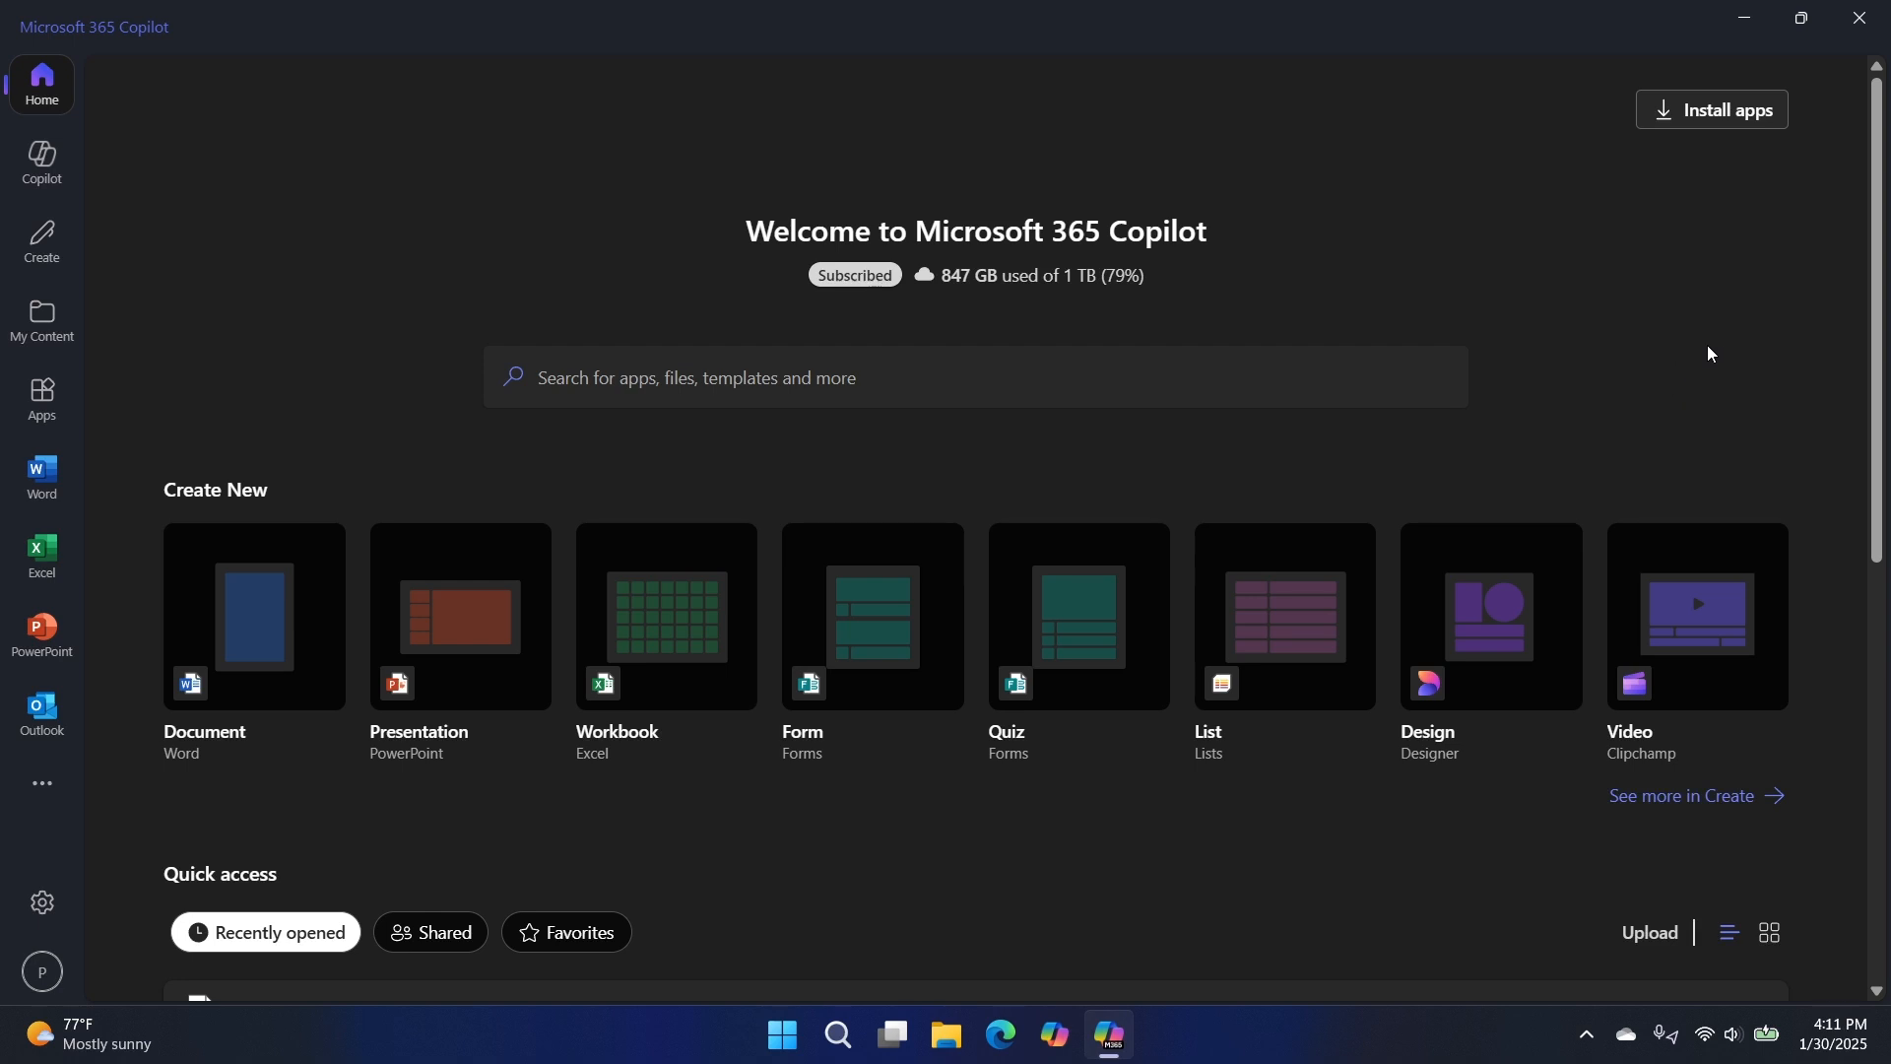
pyautogui.moveTo(574, 376)
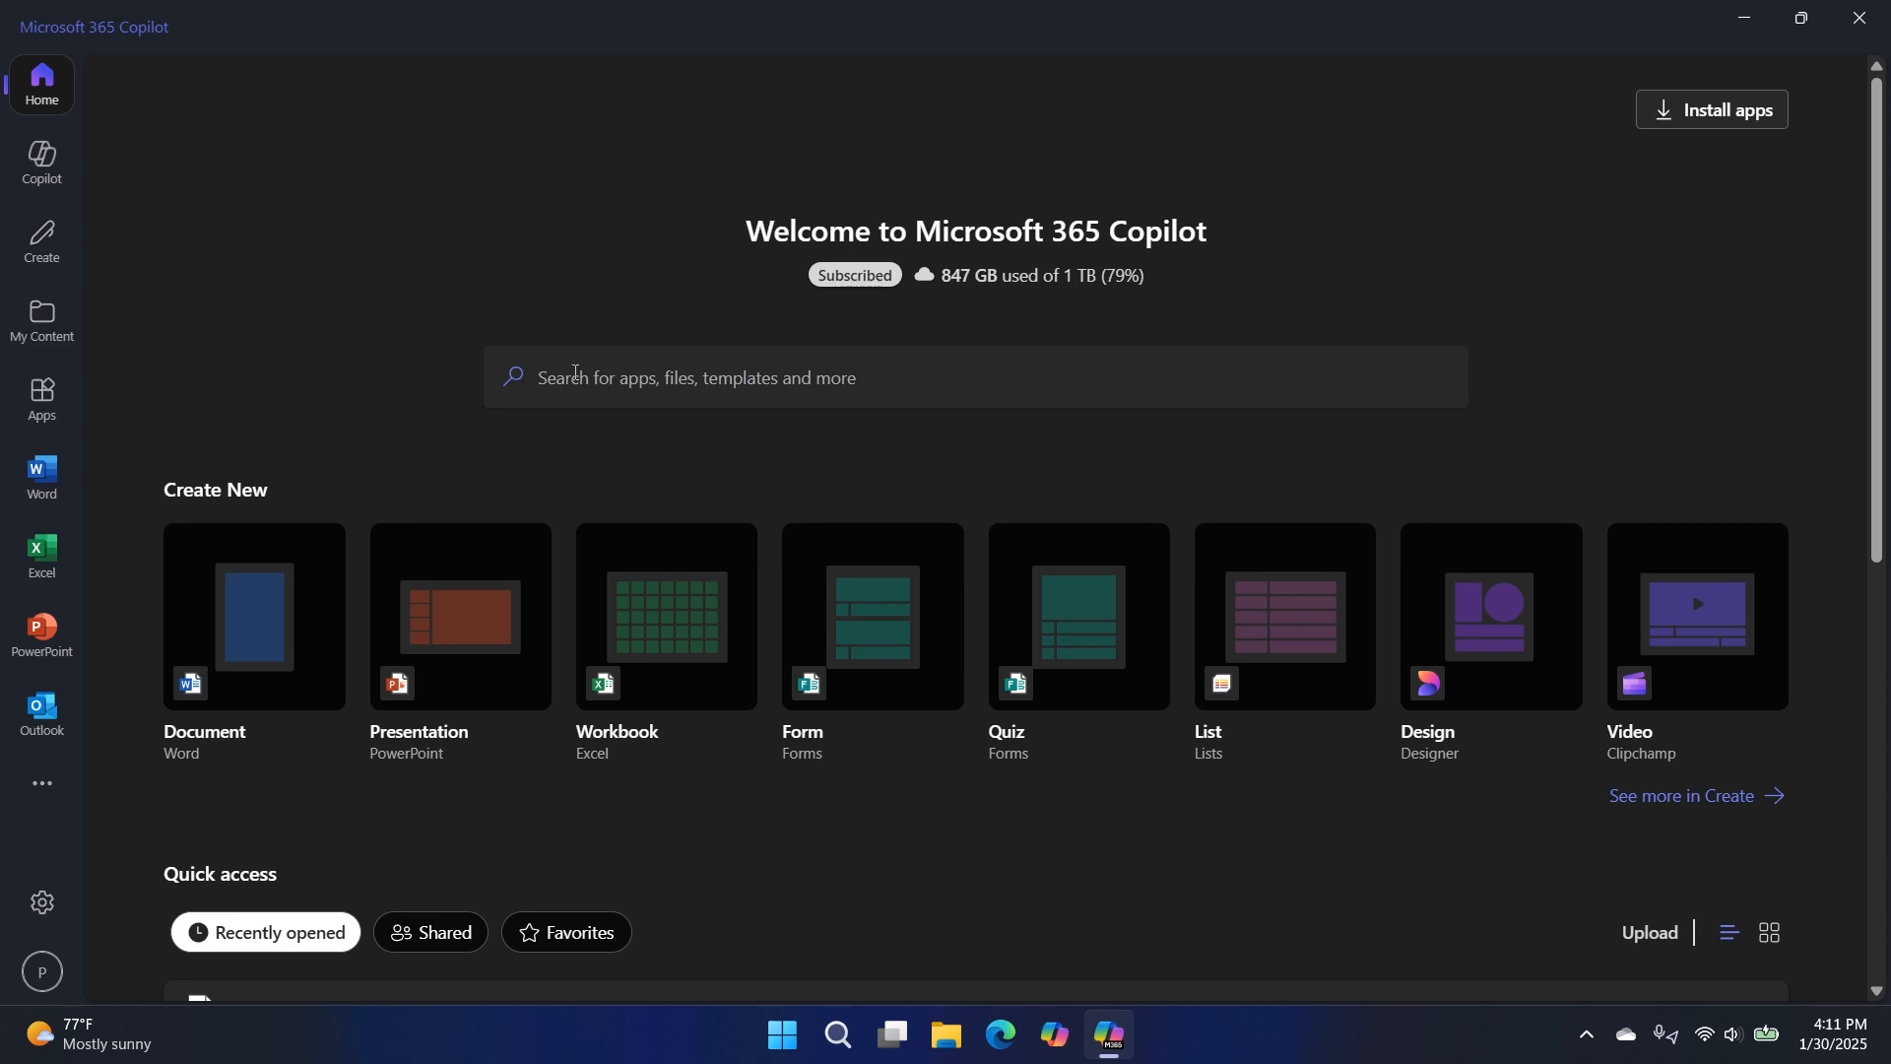
# - Open Copilot under the personal account to see the 'coming soon' notice
pyautogui.click(42, 159)
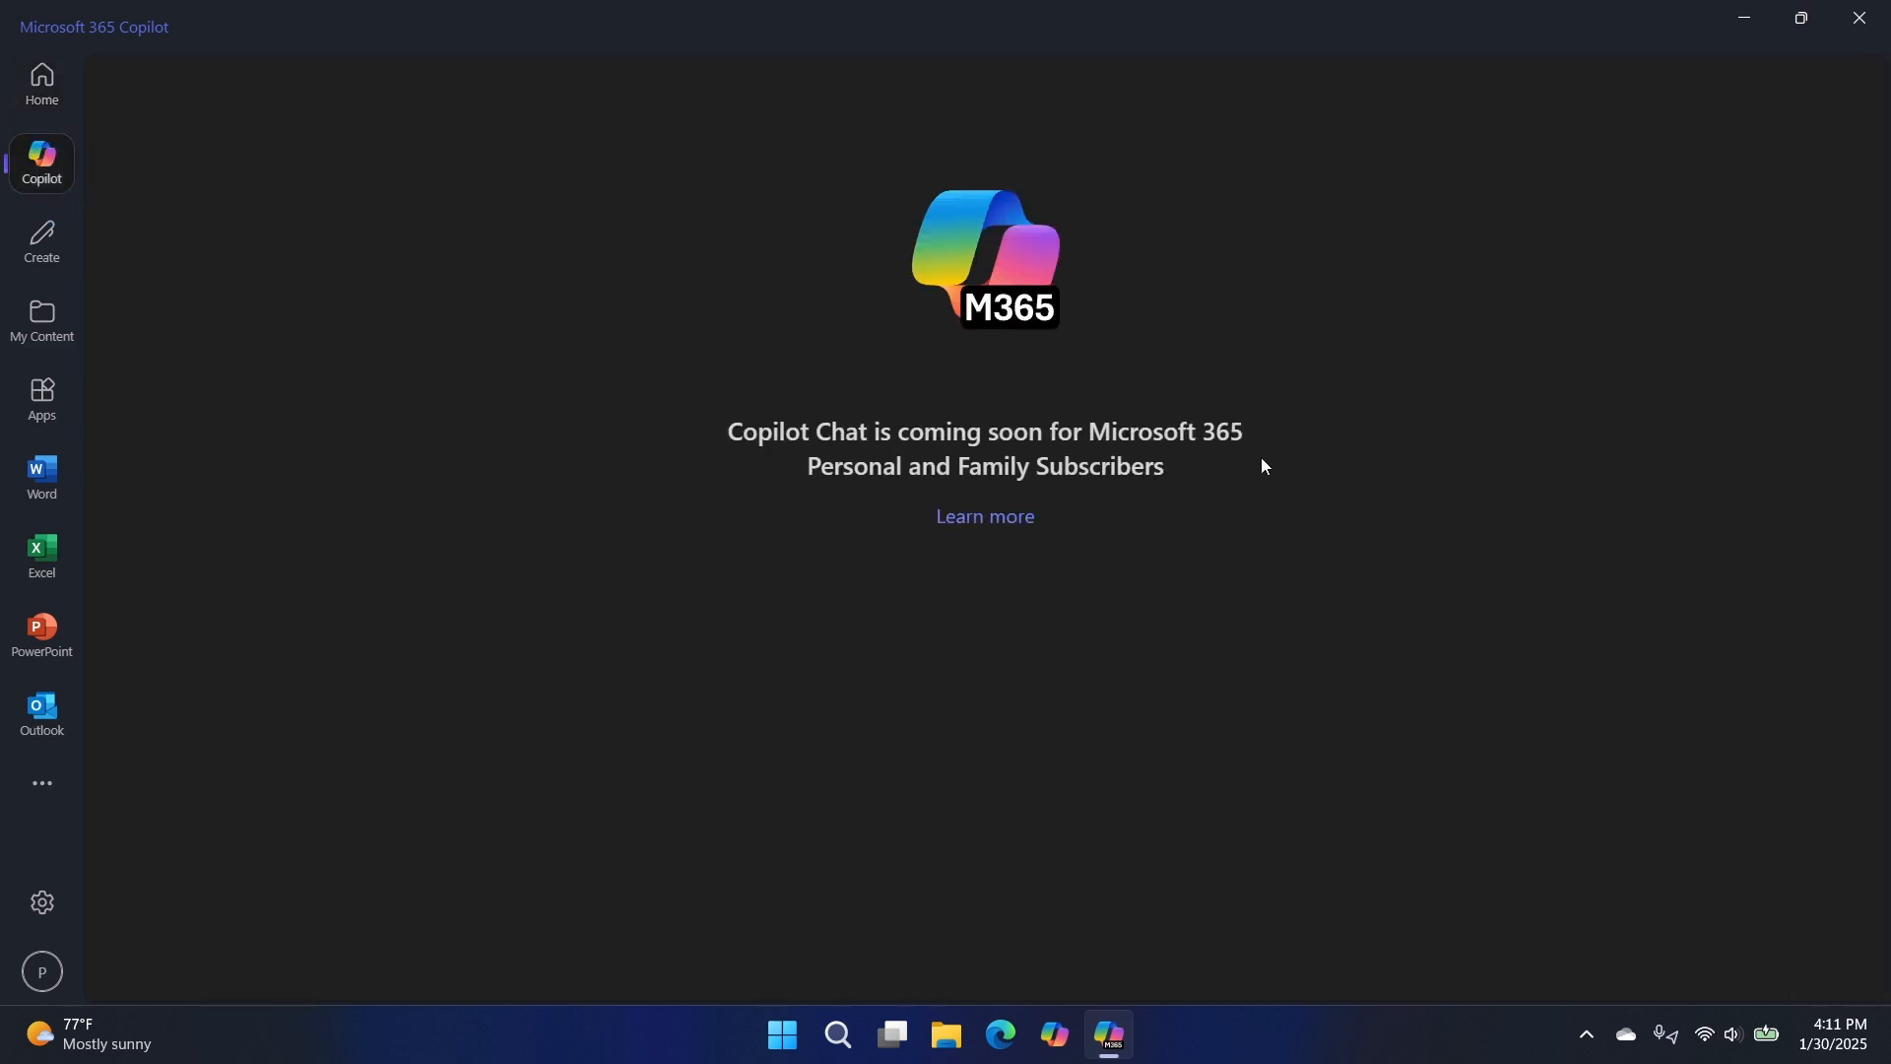
pyautogui.moveTo(1298, 456)
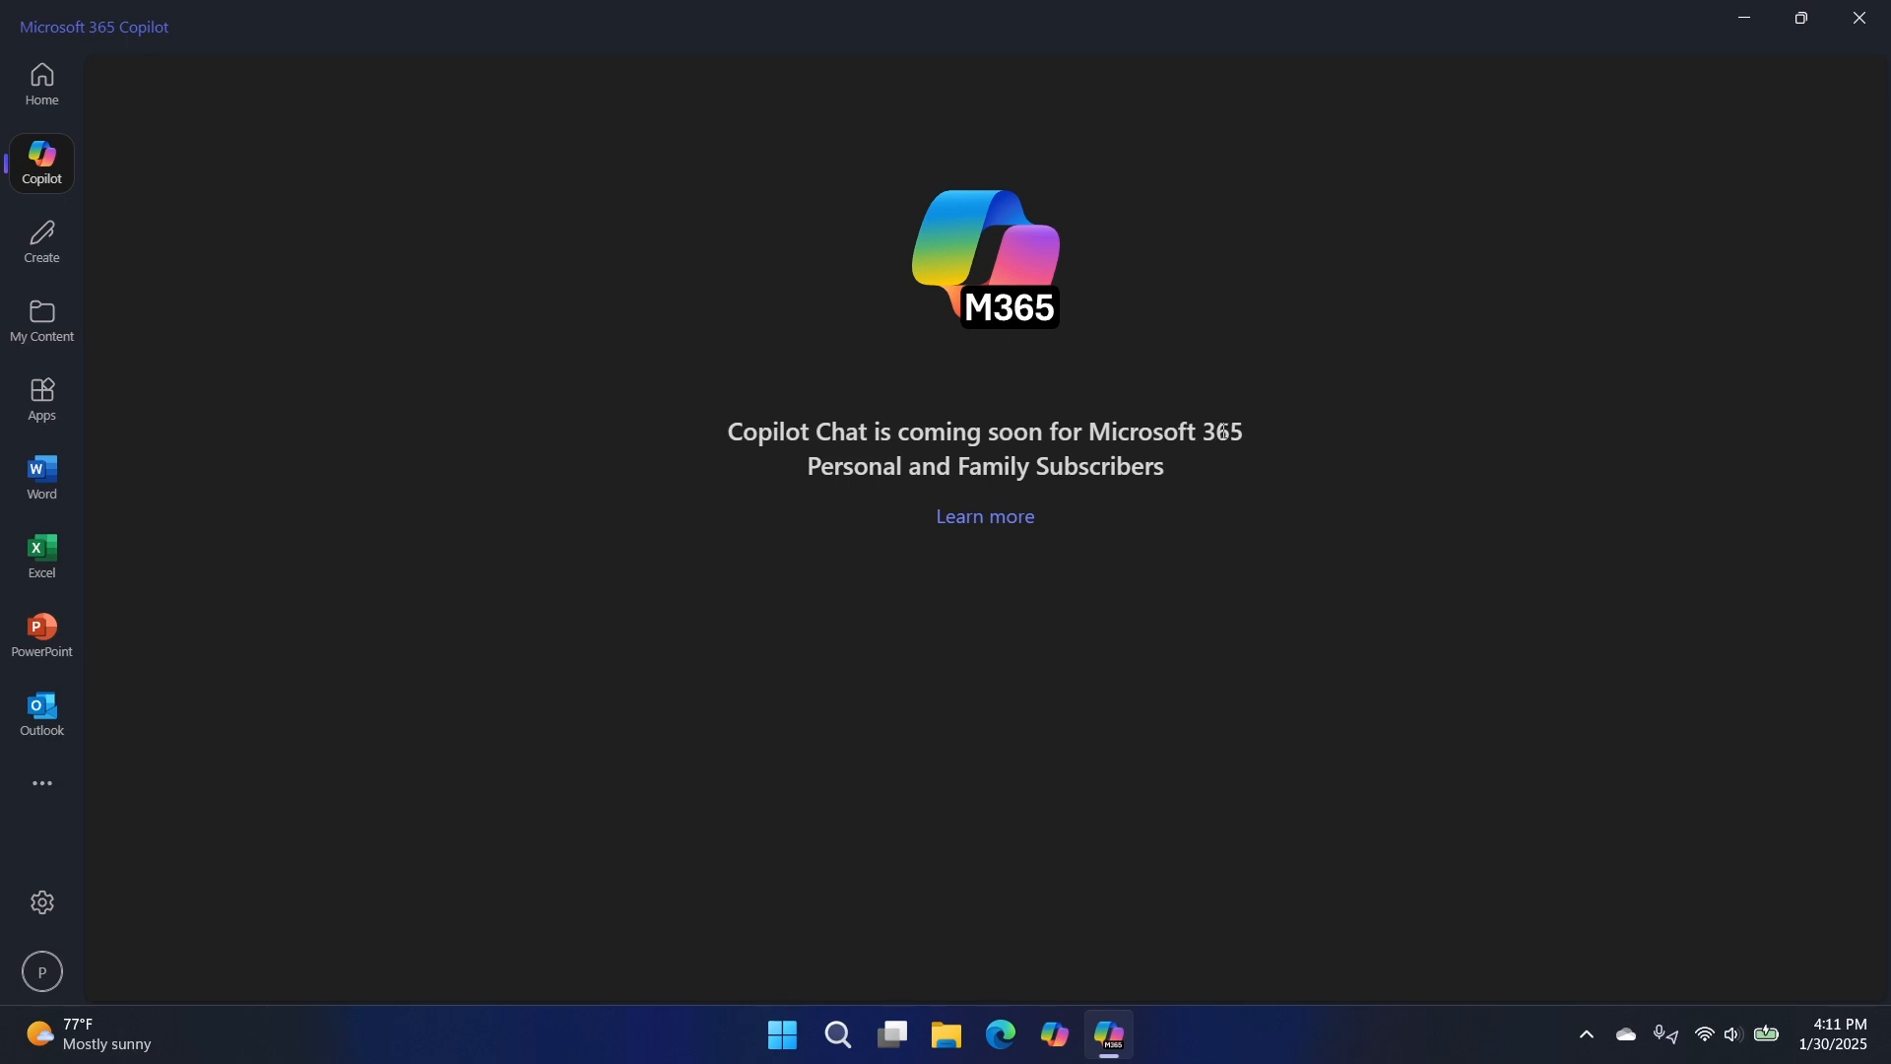
pyautogui.moveTo(858, 492)
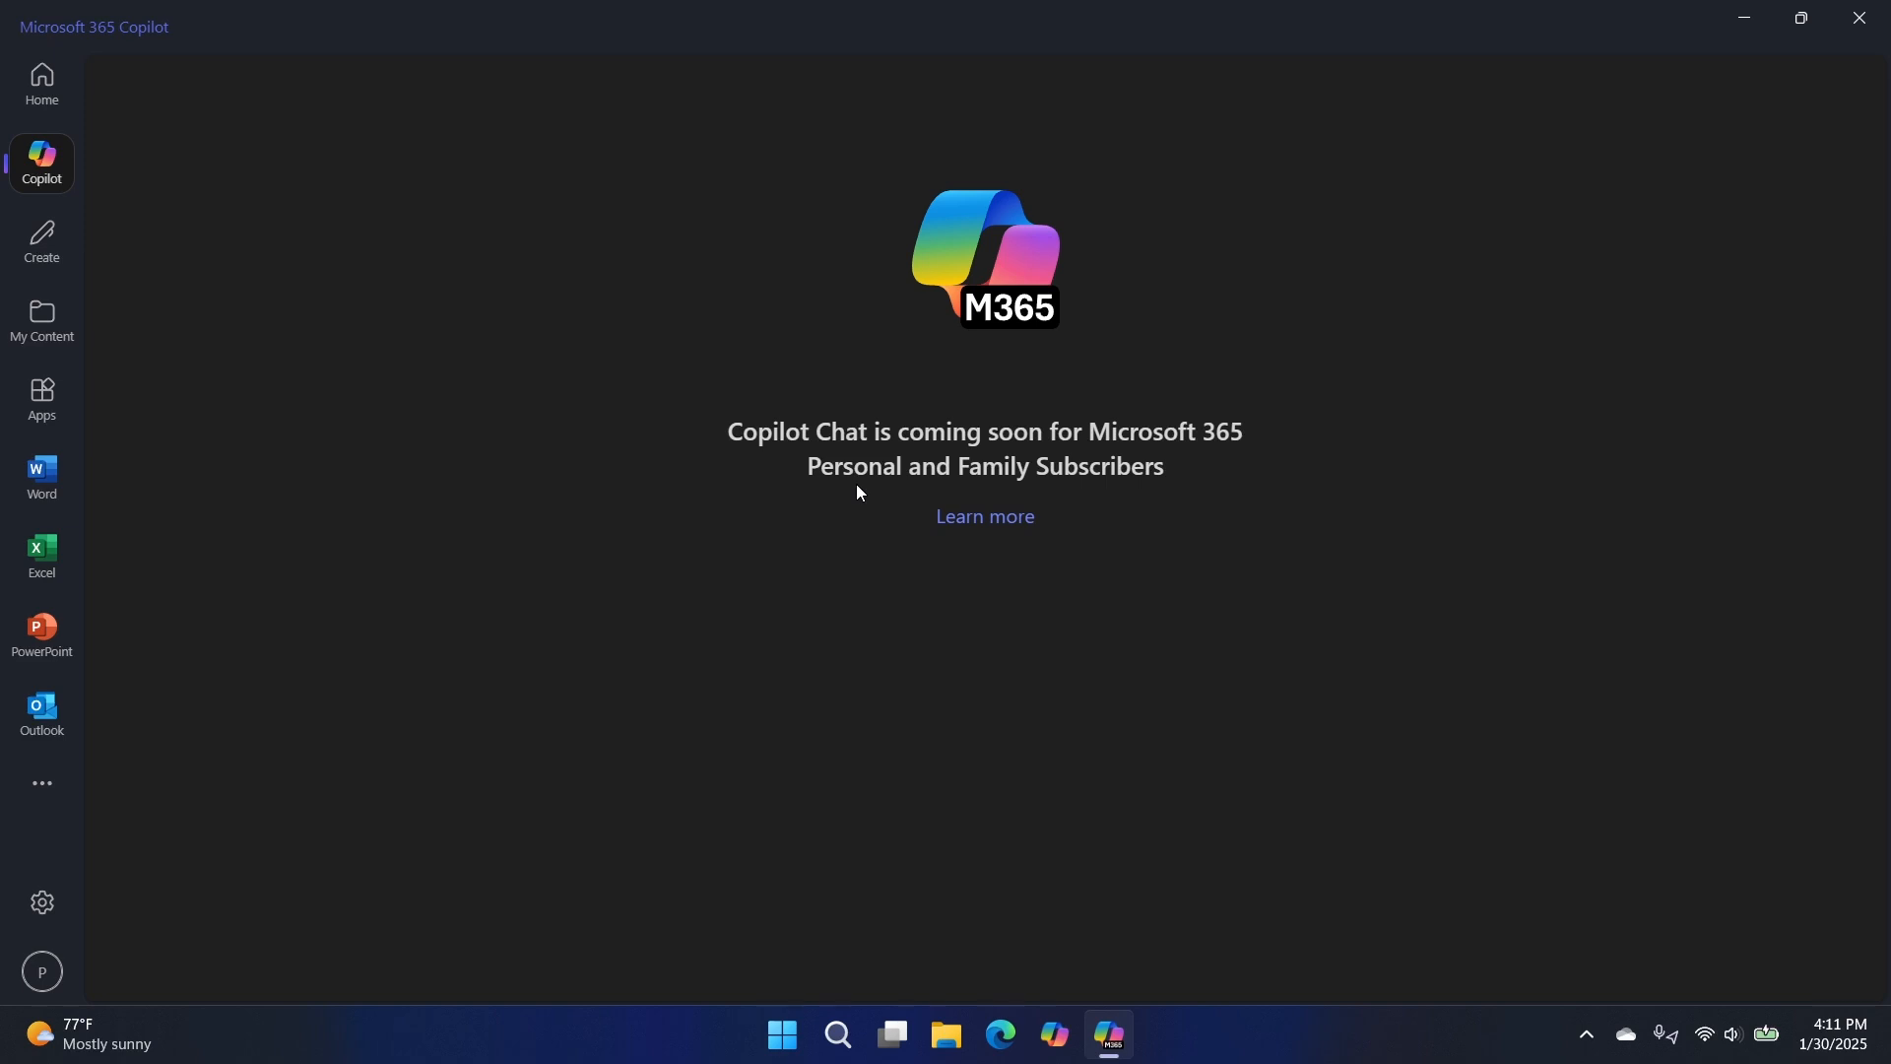
pyautogui.moveTo(922, 523)
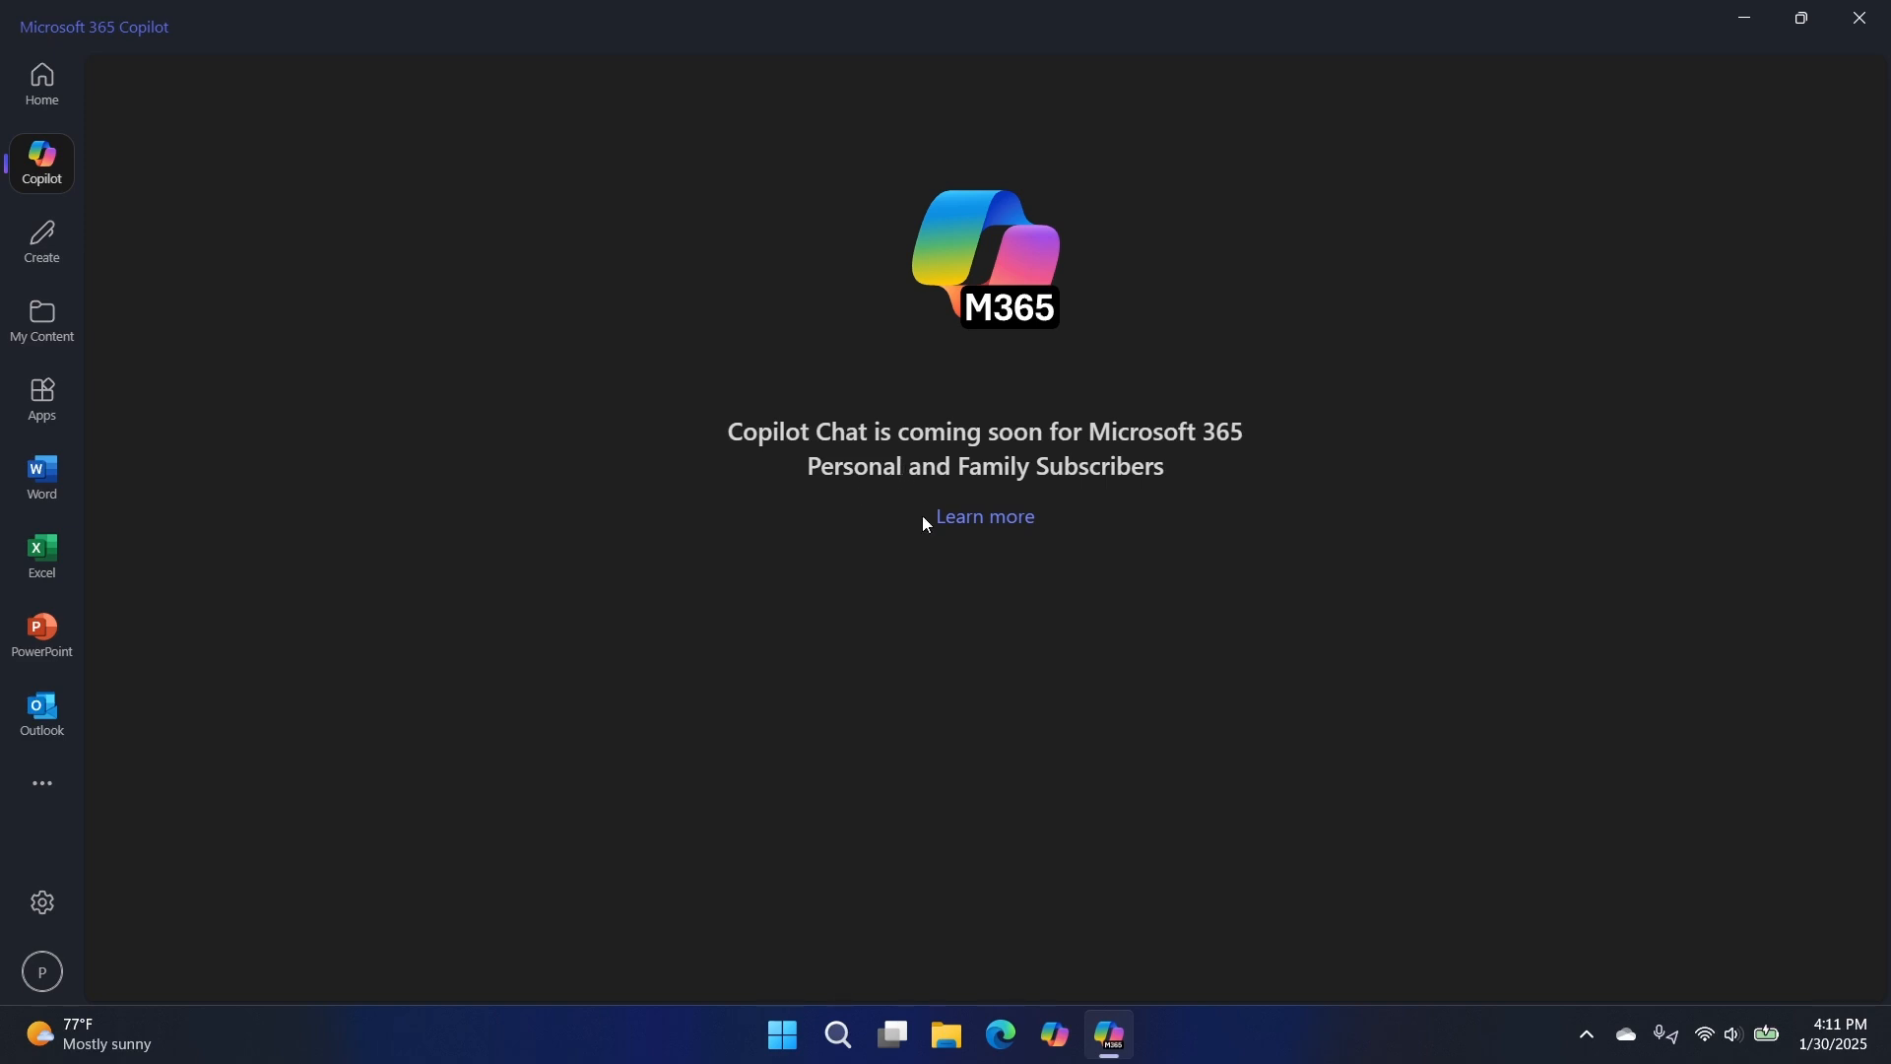
pyautogui.moveTo(1165, 500)
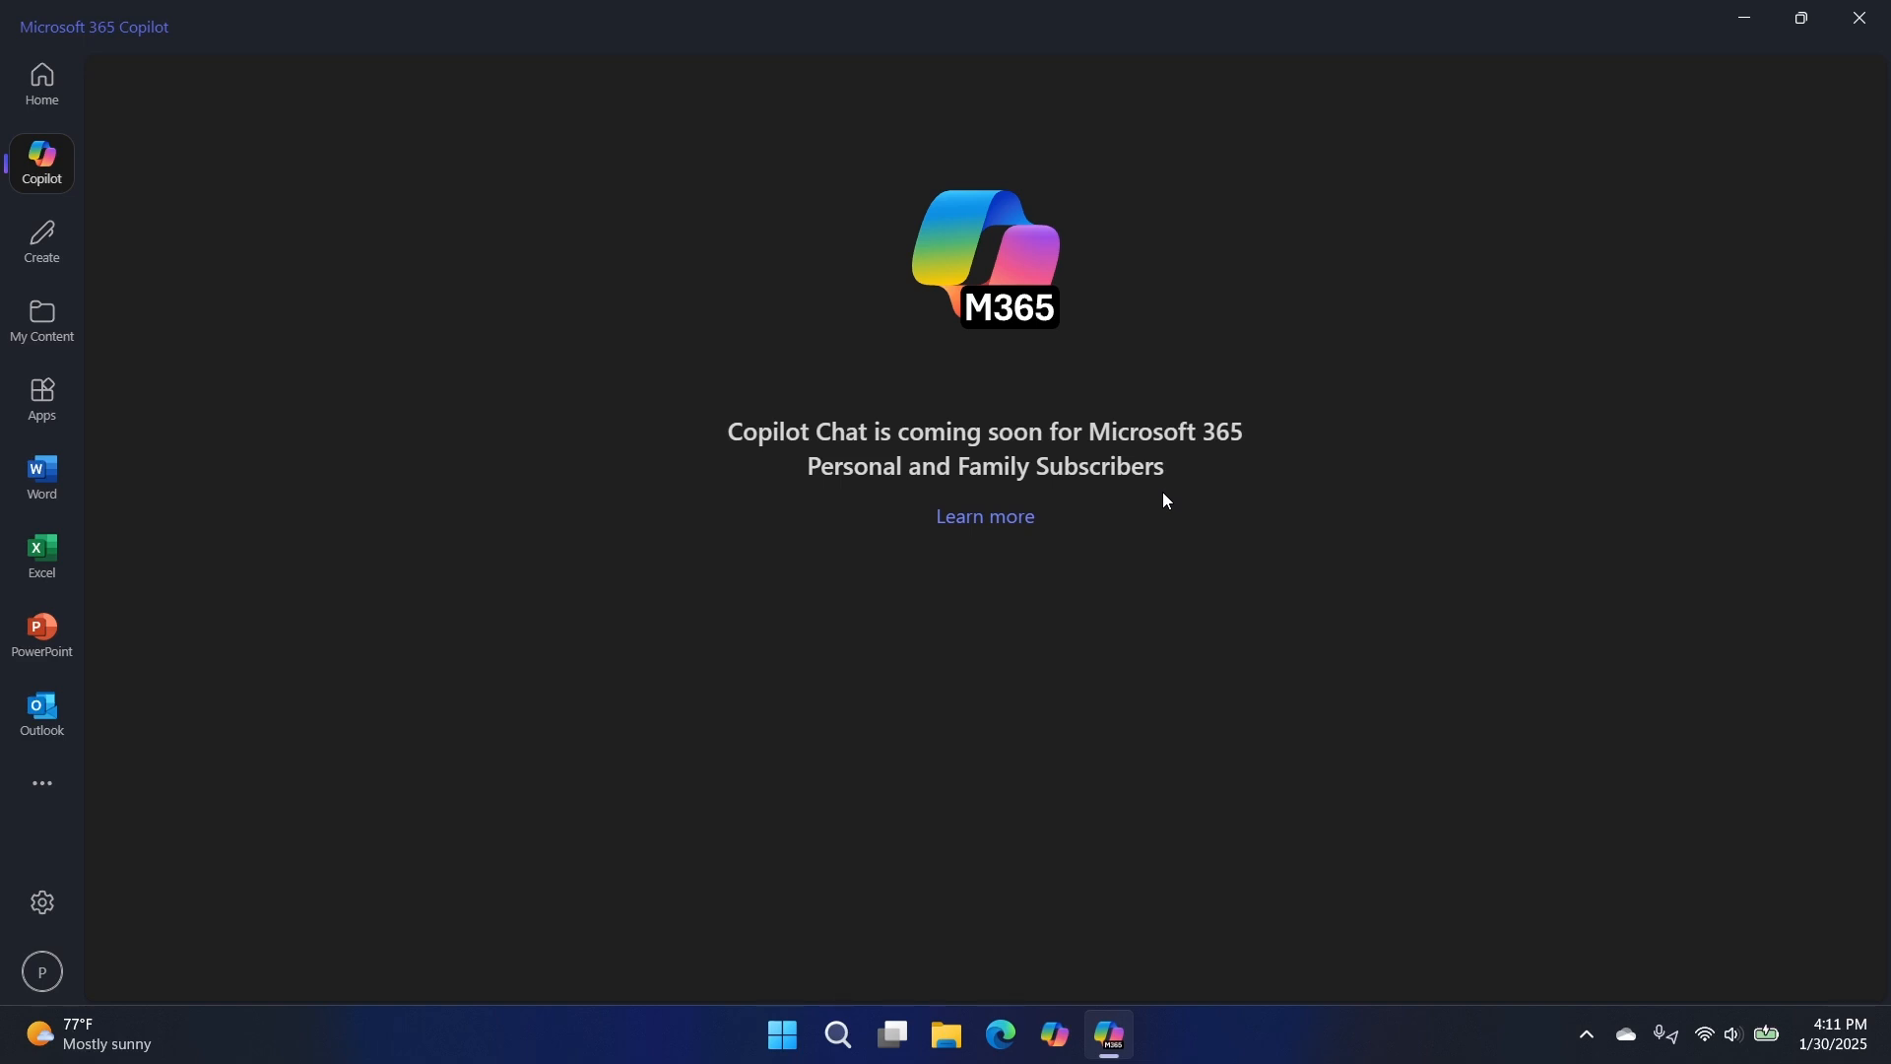
pyautogui.moveTo(569, 382)
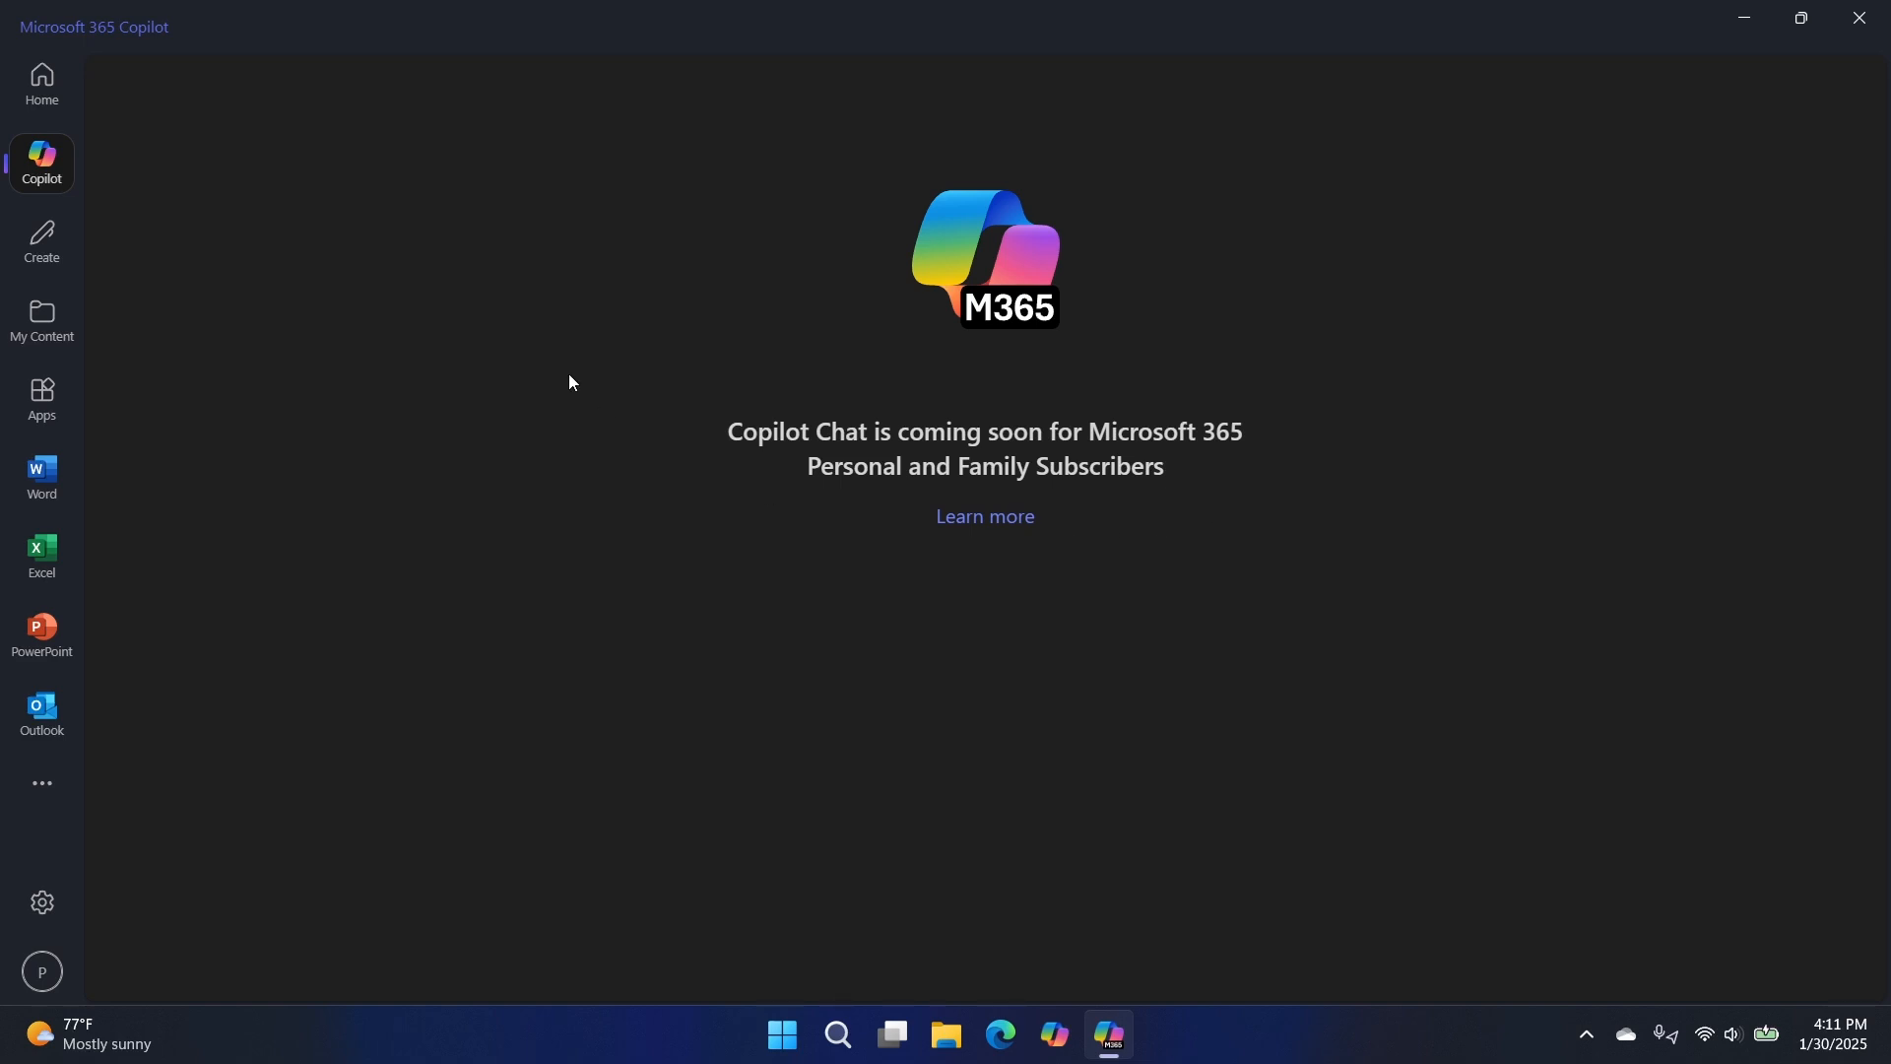
pyautogui.moveTo(155, 258)
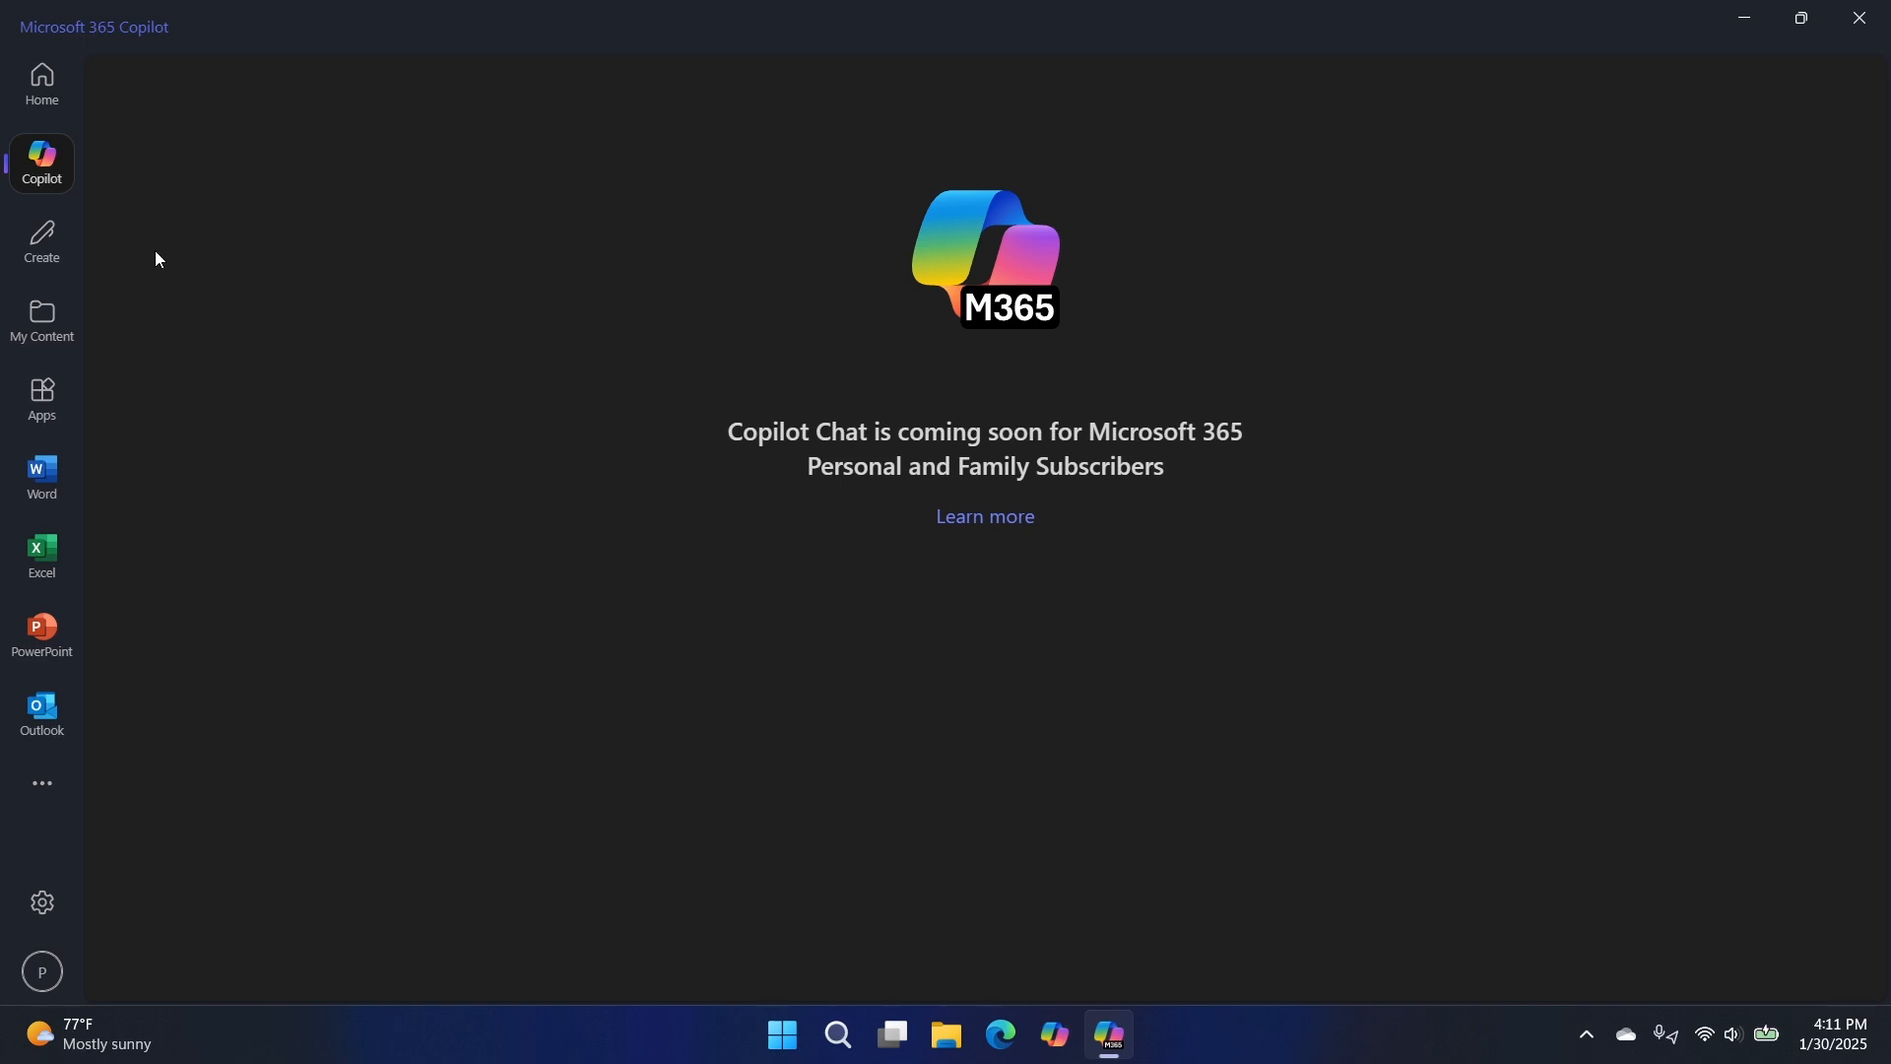
# - Open Create under the personal account and dismiss the 'Just a moment' pop-up
pyautogui.click(42, 241)
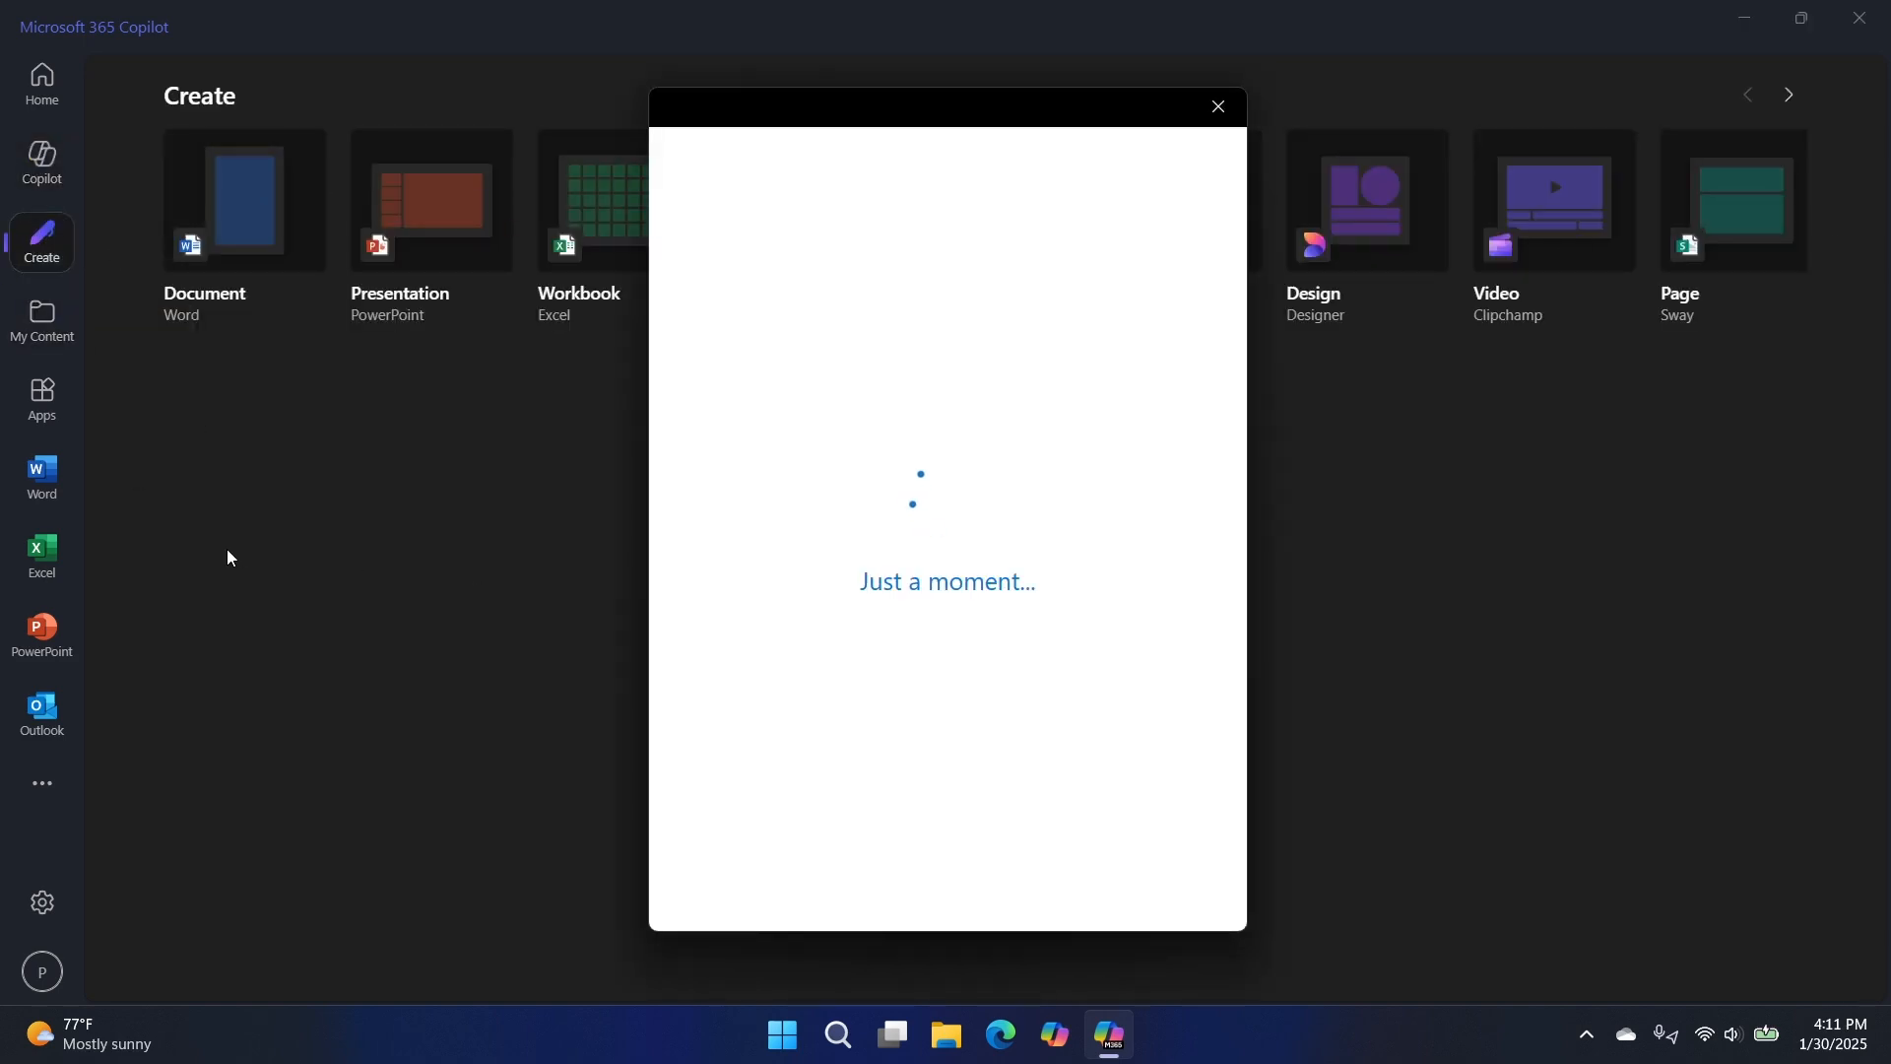
pyautogui.click(1216, 106)
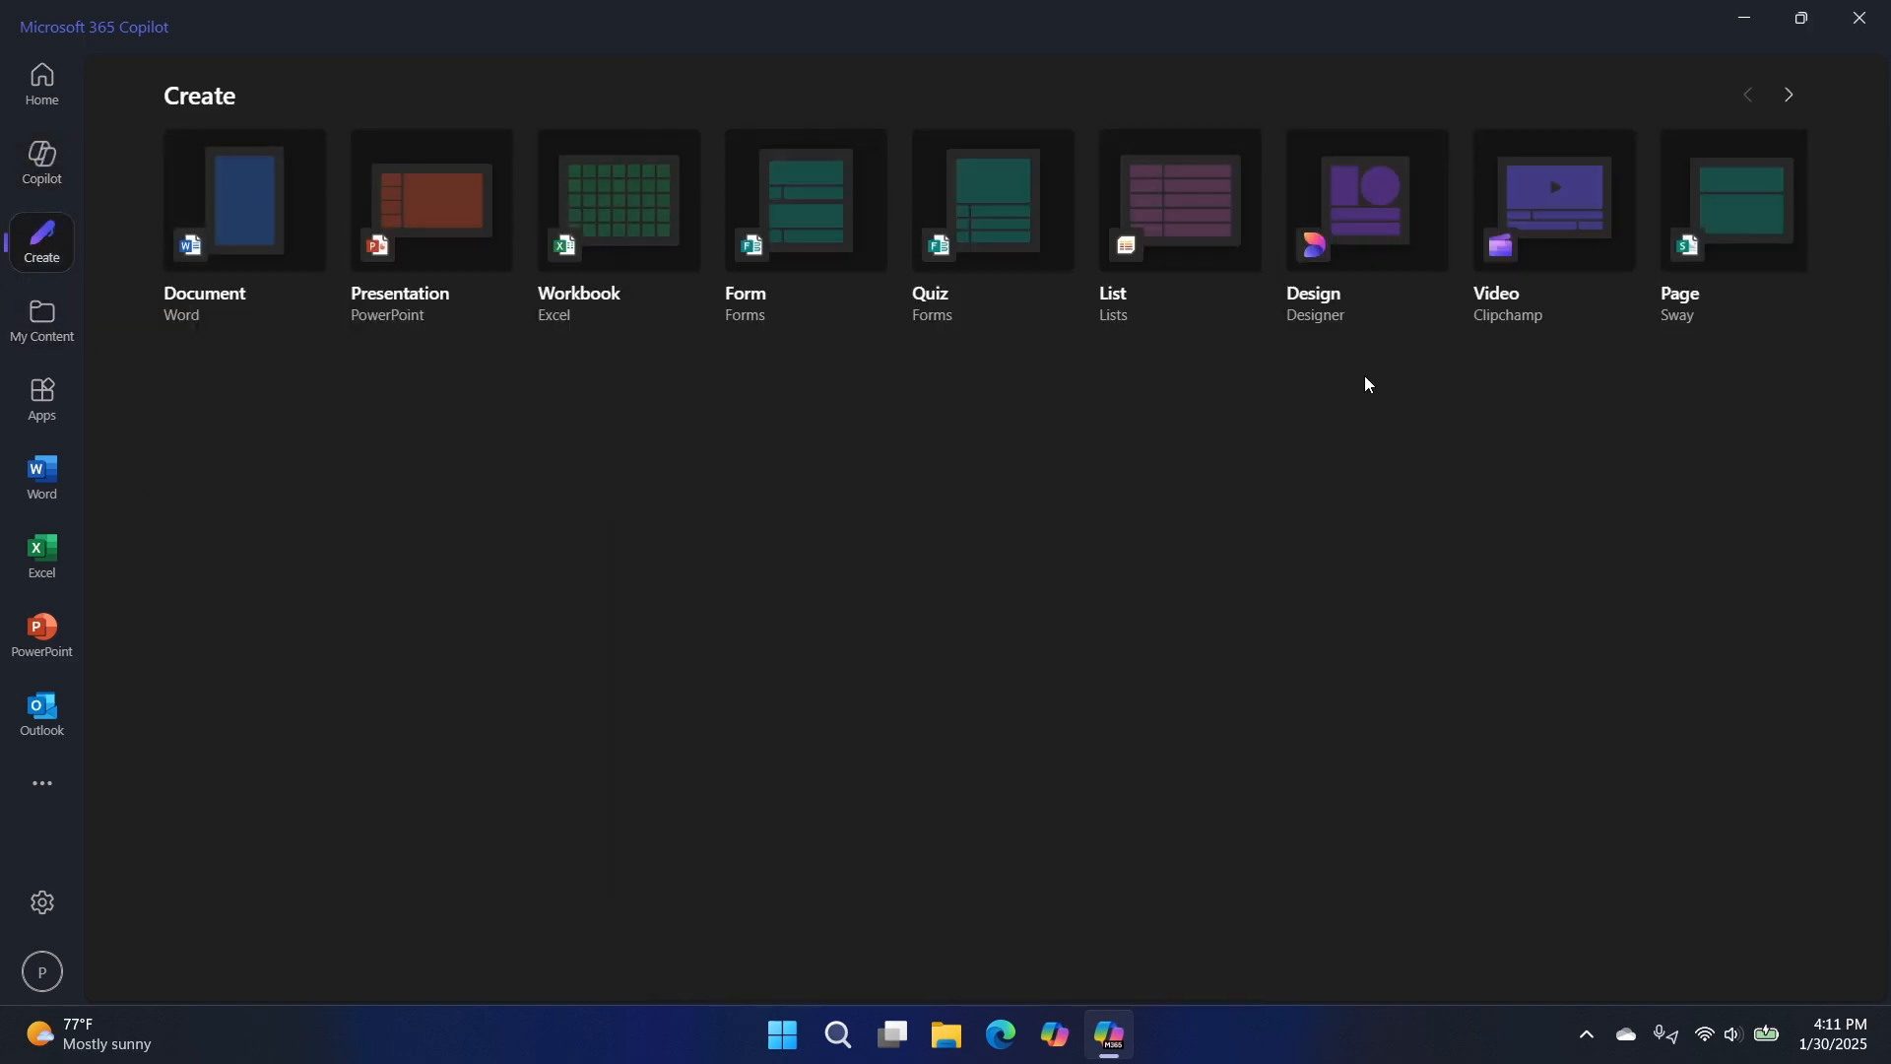
pyautogui.moveTo(41, 319)
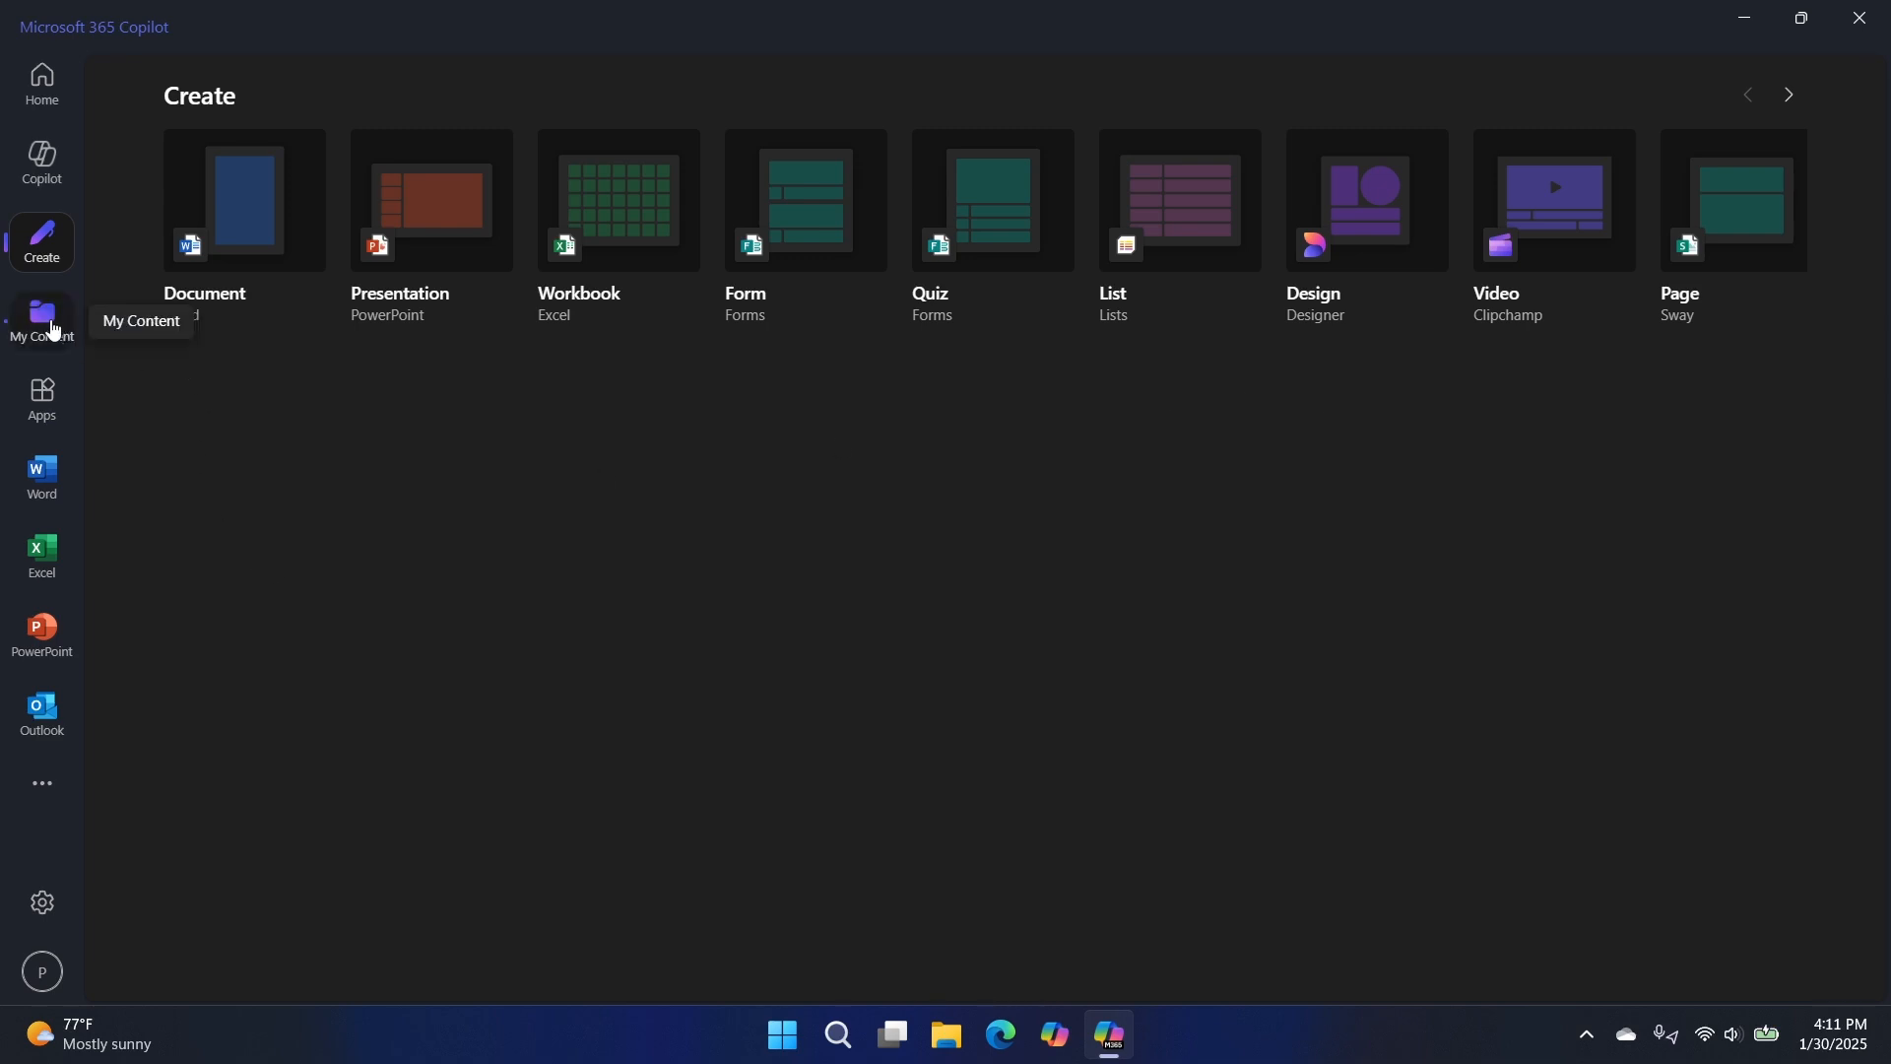
pyautogui.moveTo(1144, 573)
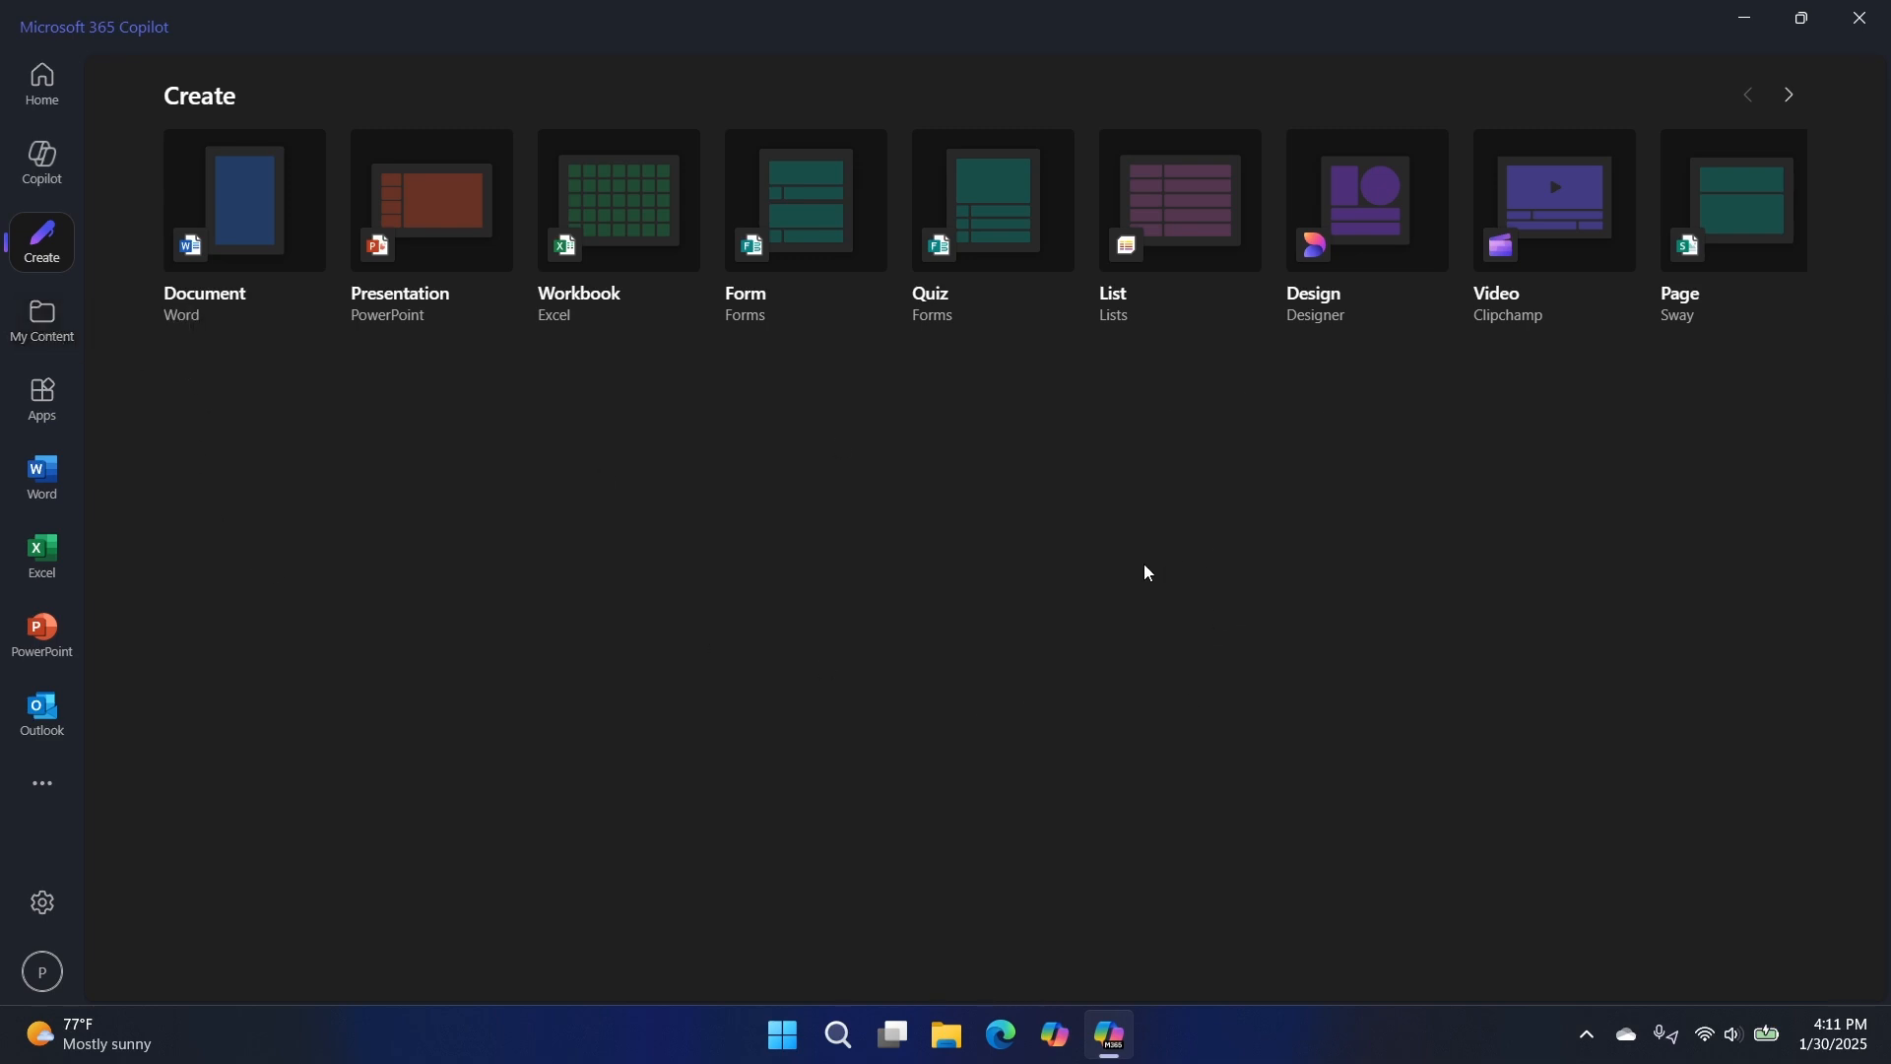